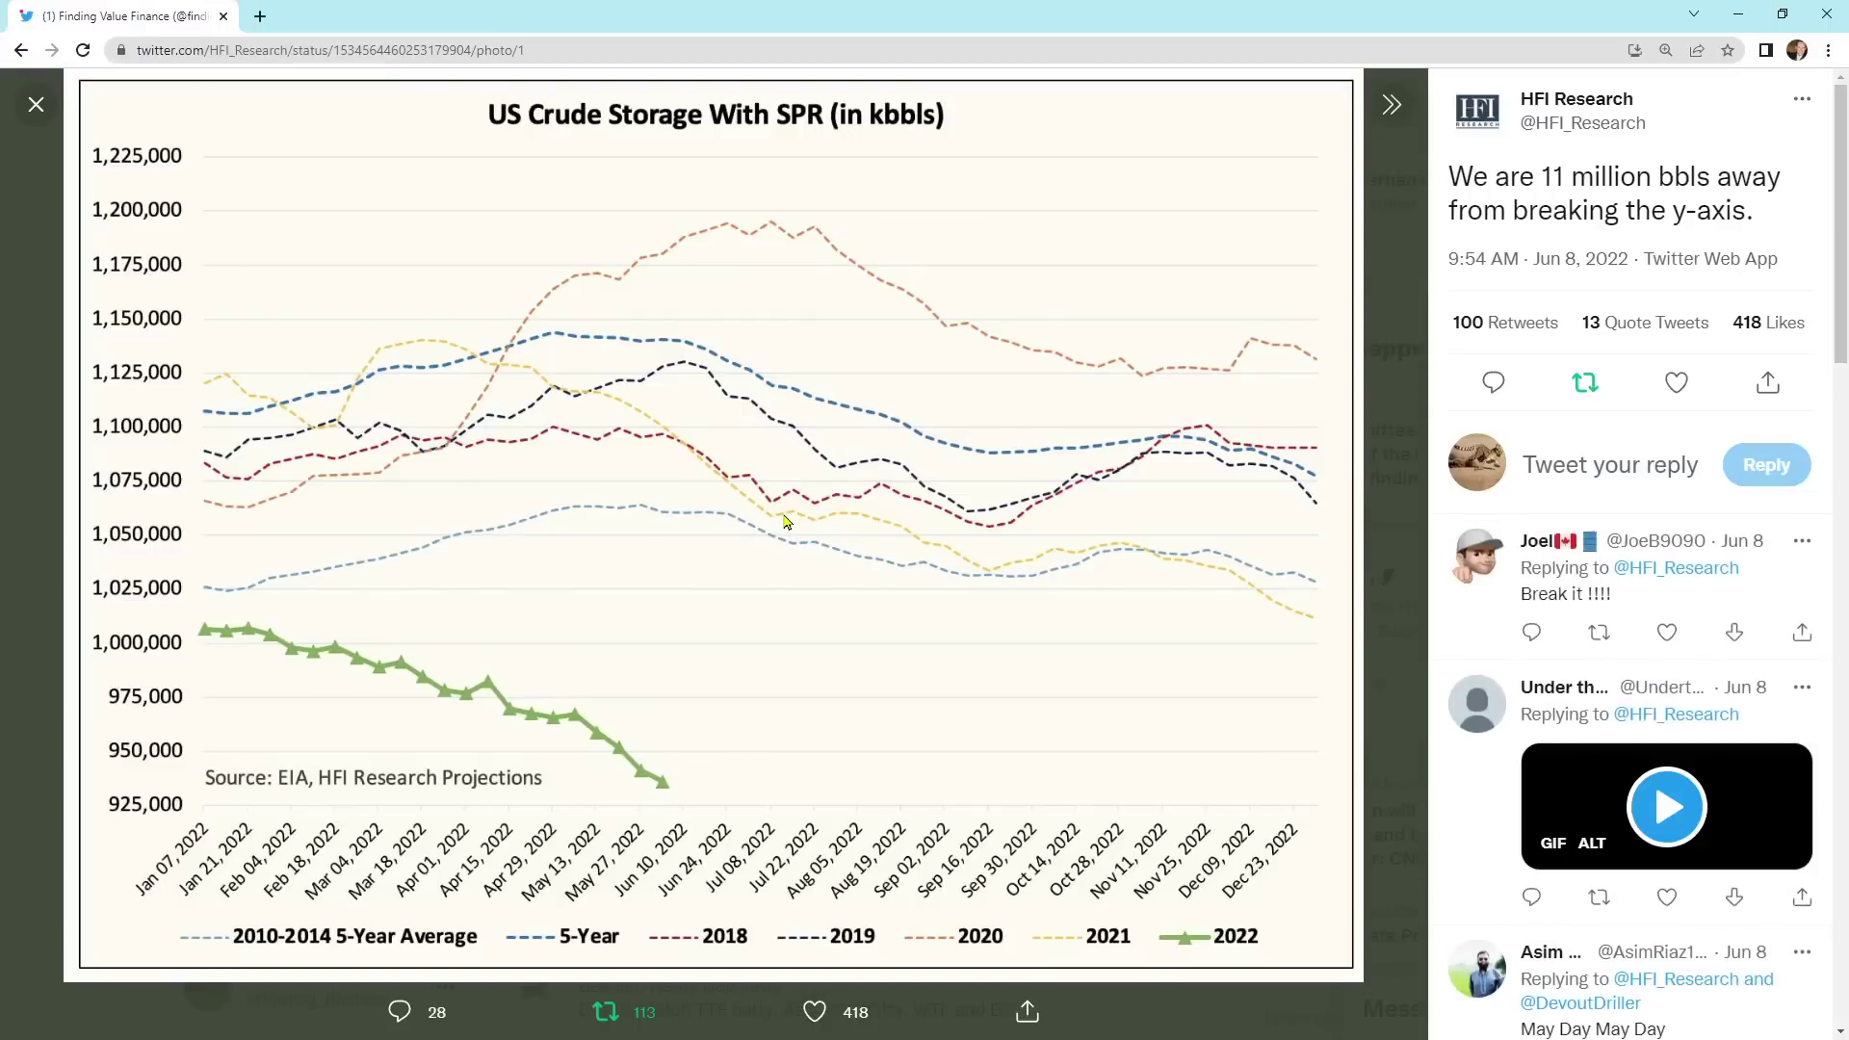
Step: Close the crude storage chart and scroll down to Alasdair Macleod's 10-year yield retweet
{"action": "left_click", "coordinate": [1666, 805]}
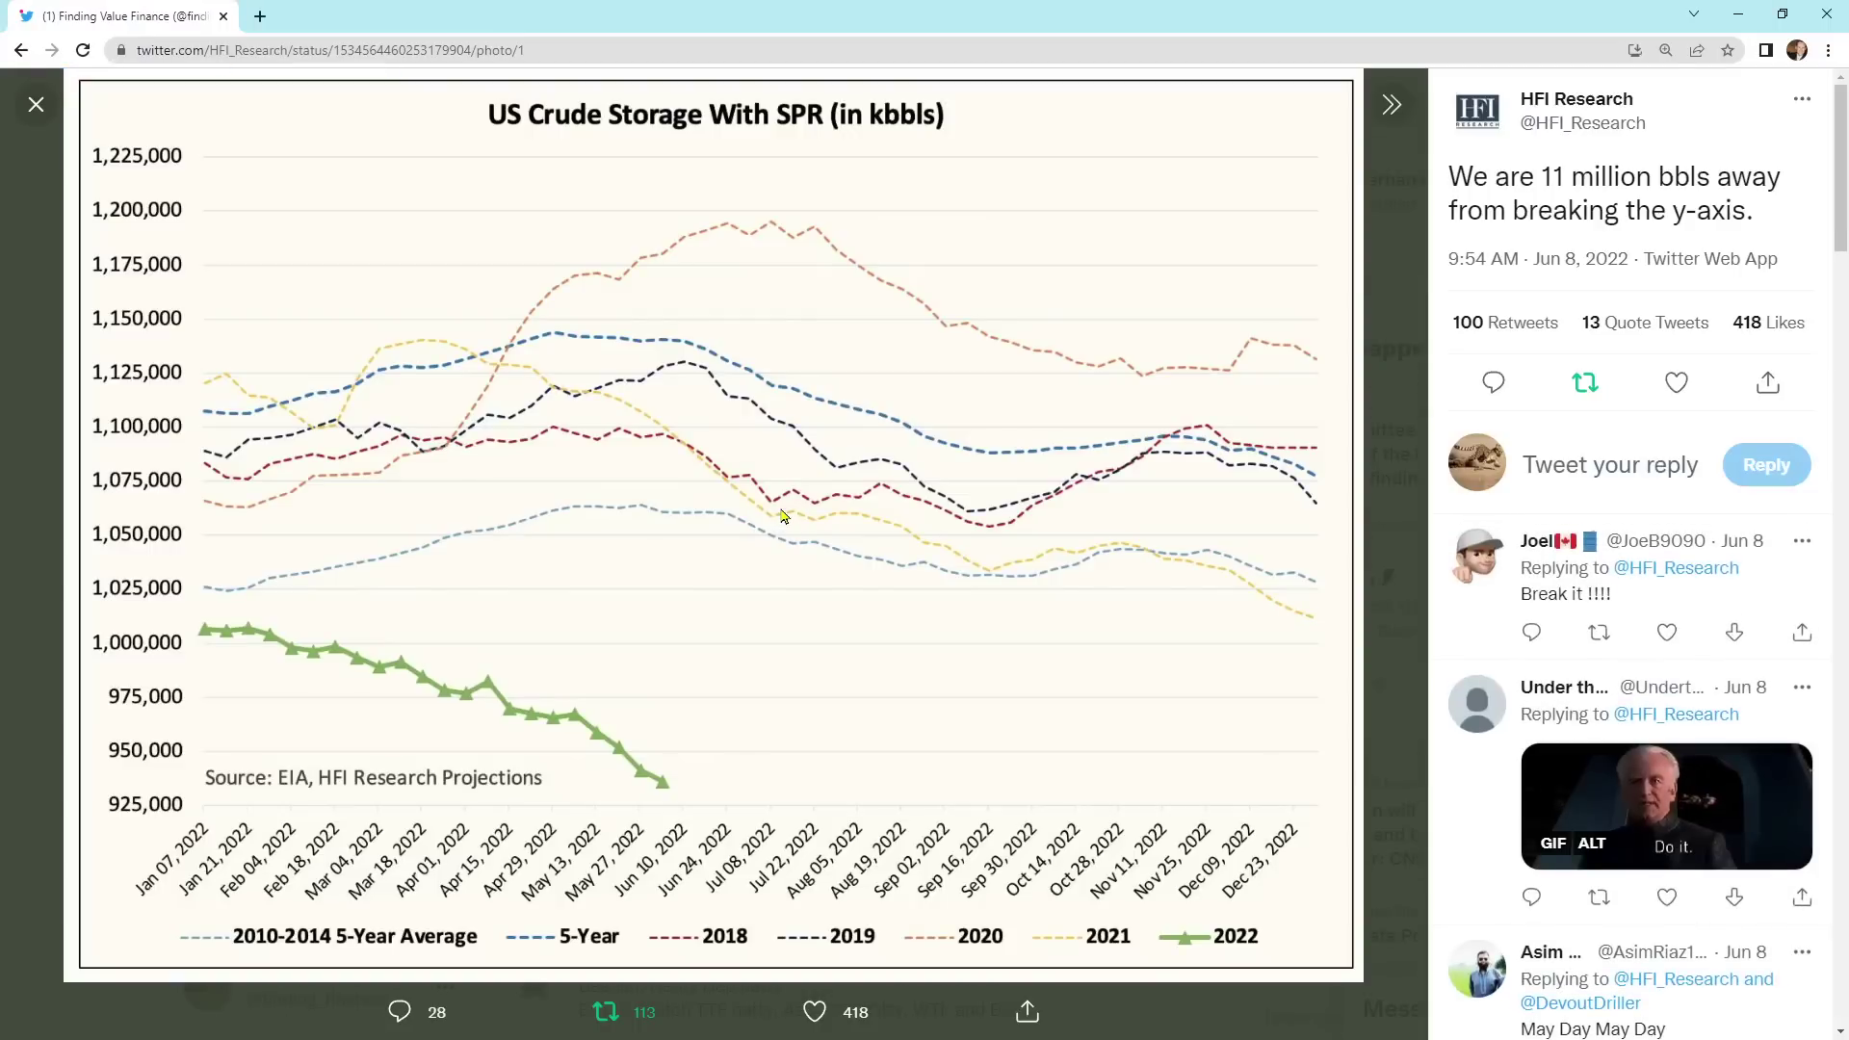
{"action": "mouse_move", "coordinate": [297, 663]}
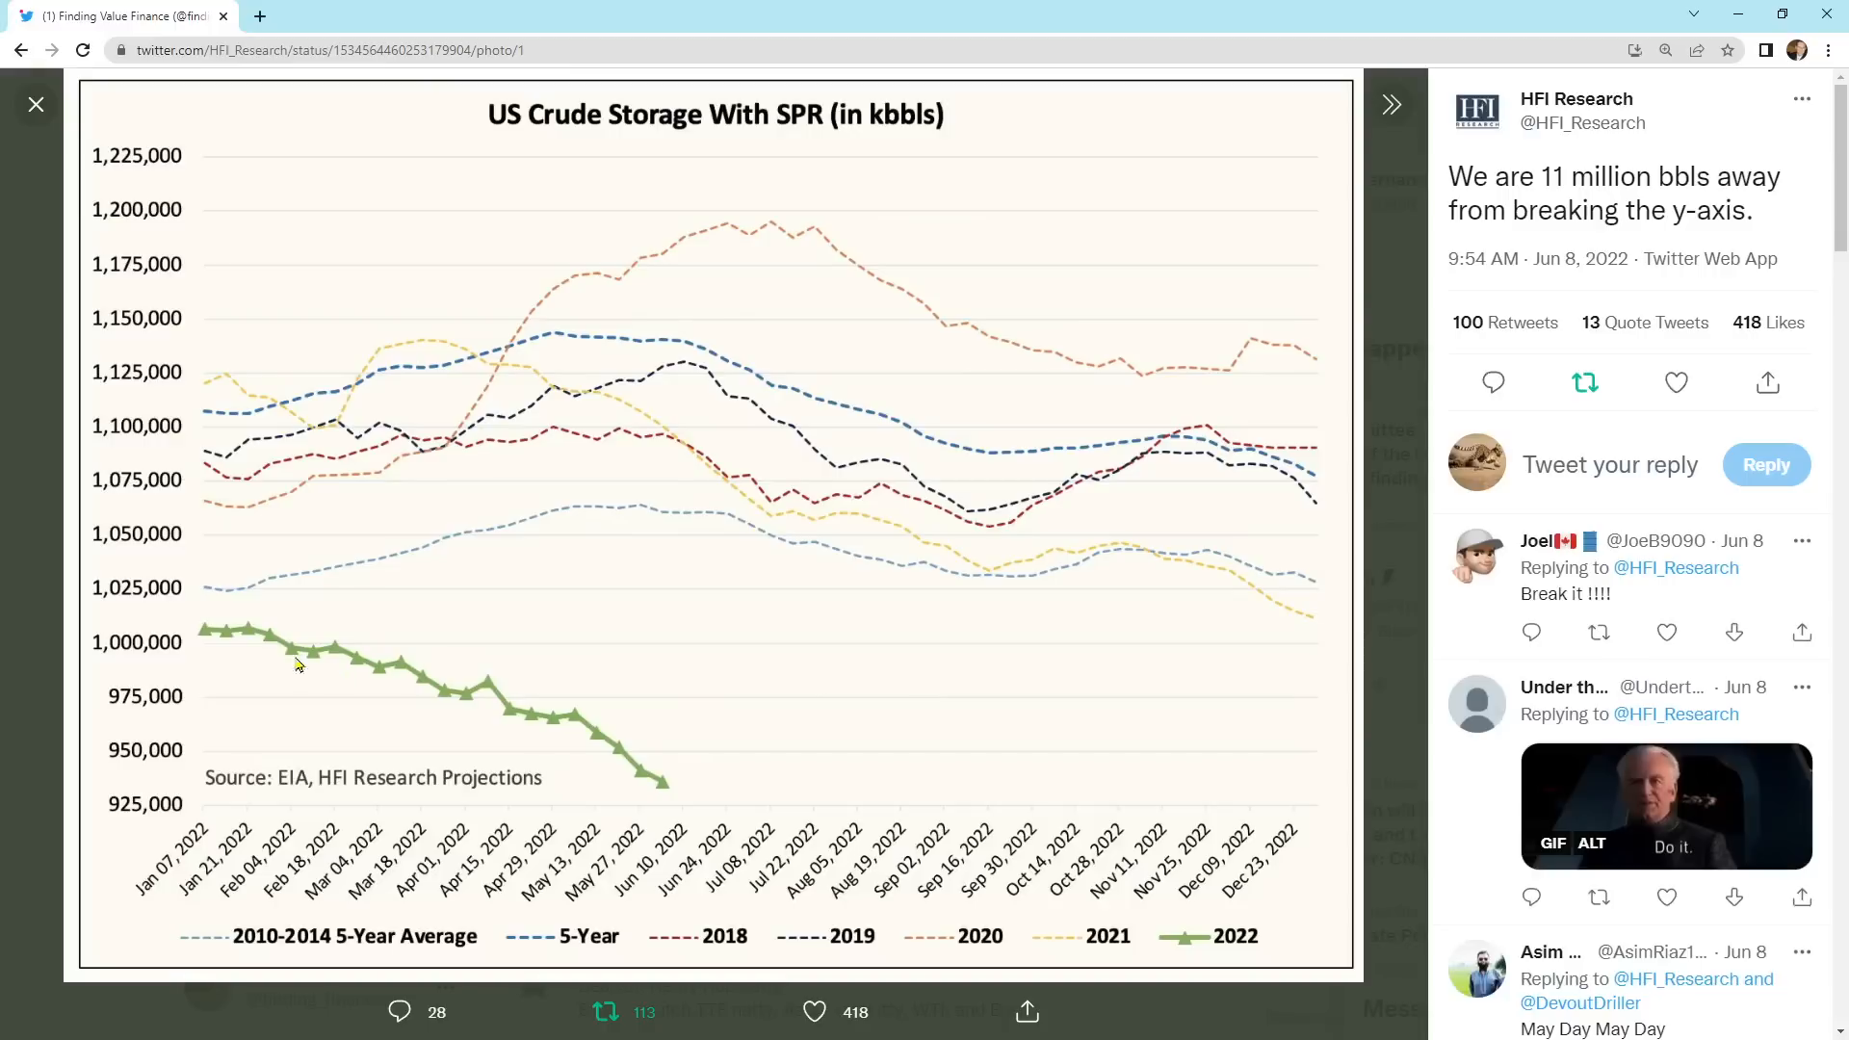
{"action": "mouse_move", "coordinate": [666, 795]}
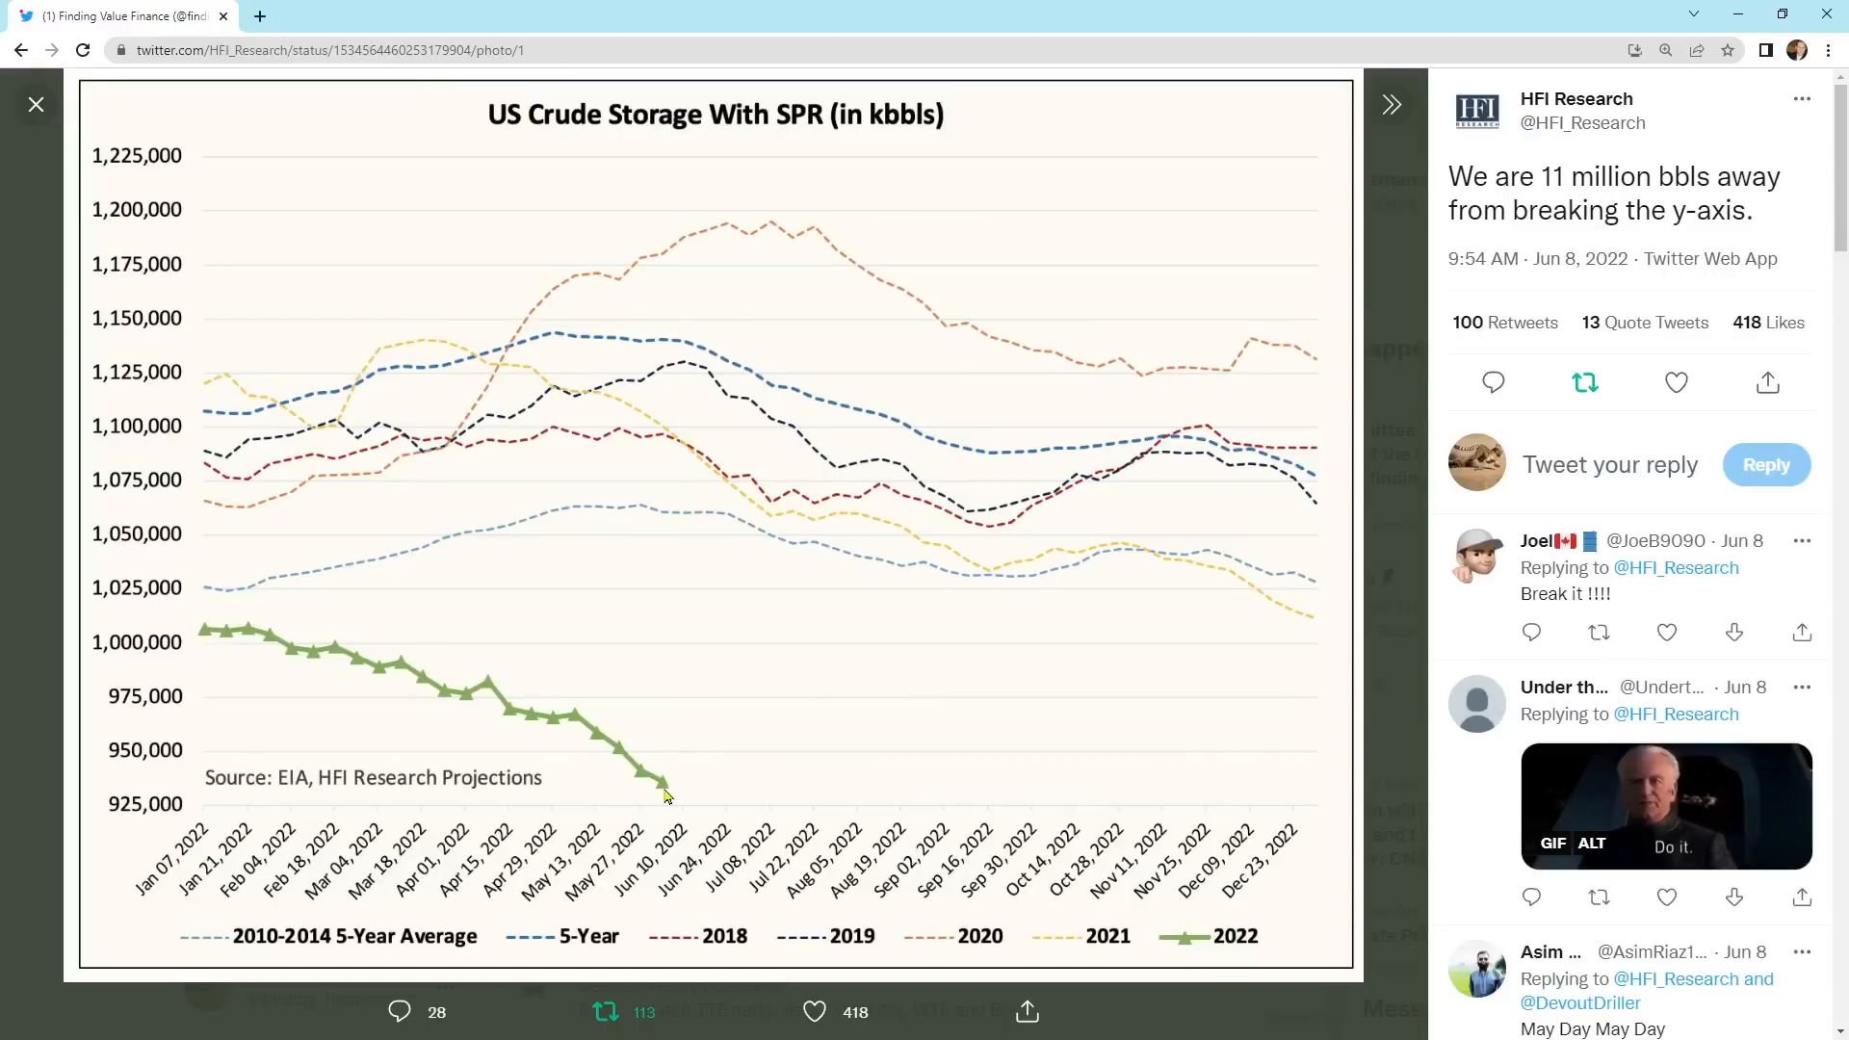
{"action": "mouse_move", "coordinate": [670, 790]}
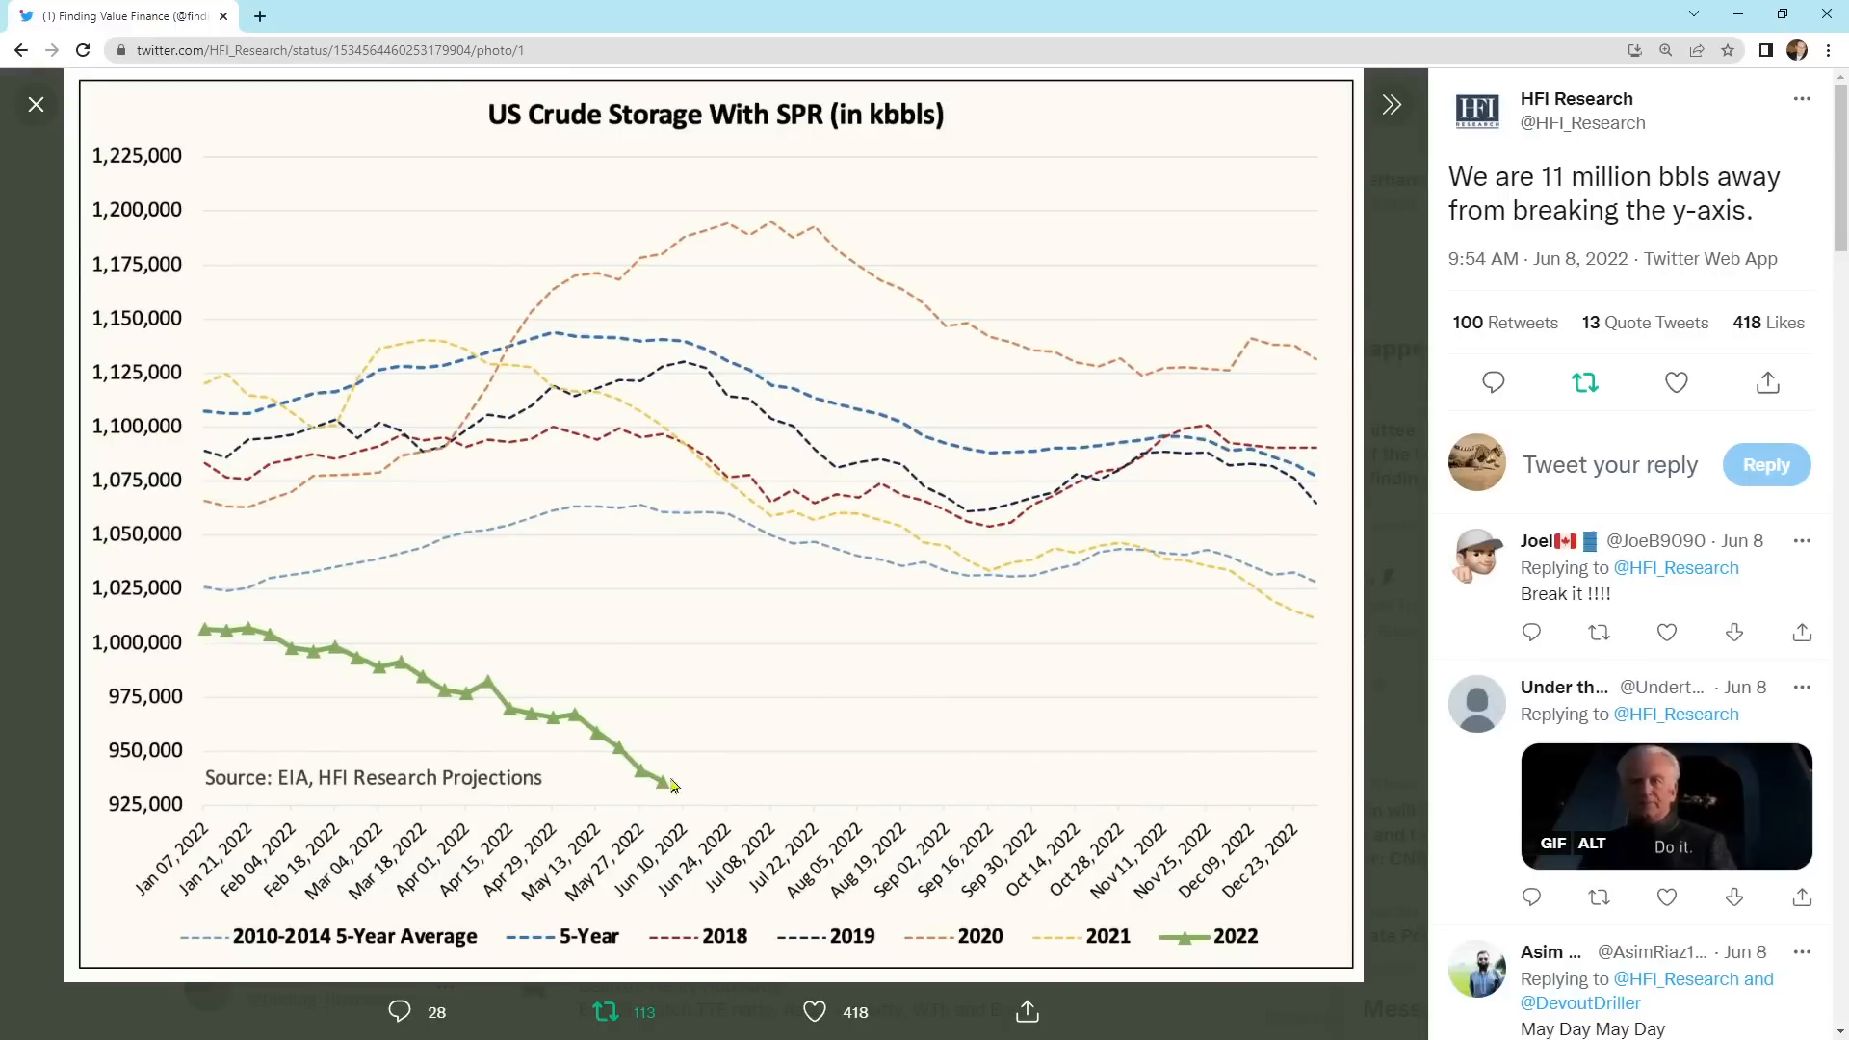
{"action": "mouse_move", "coordinate": [677, 799]}
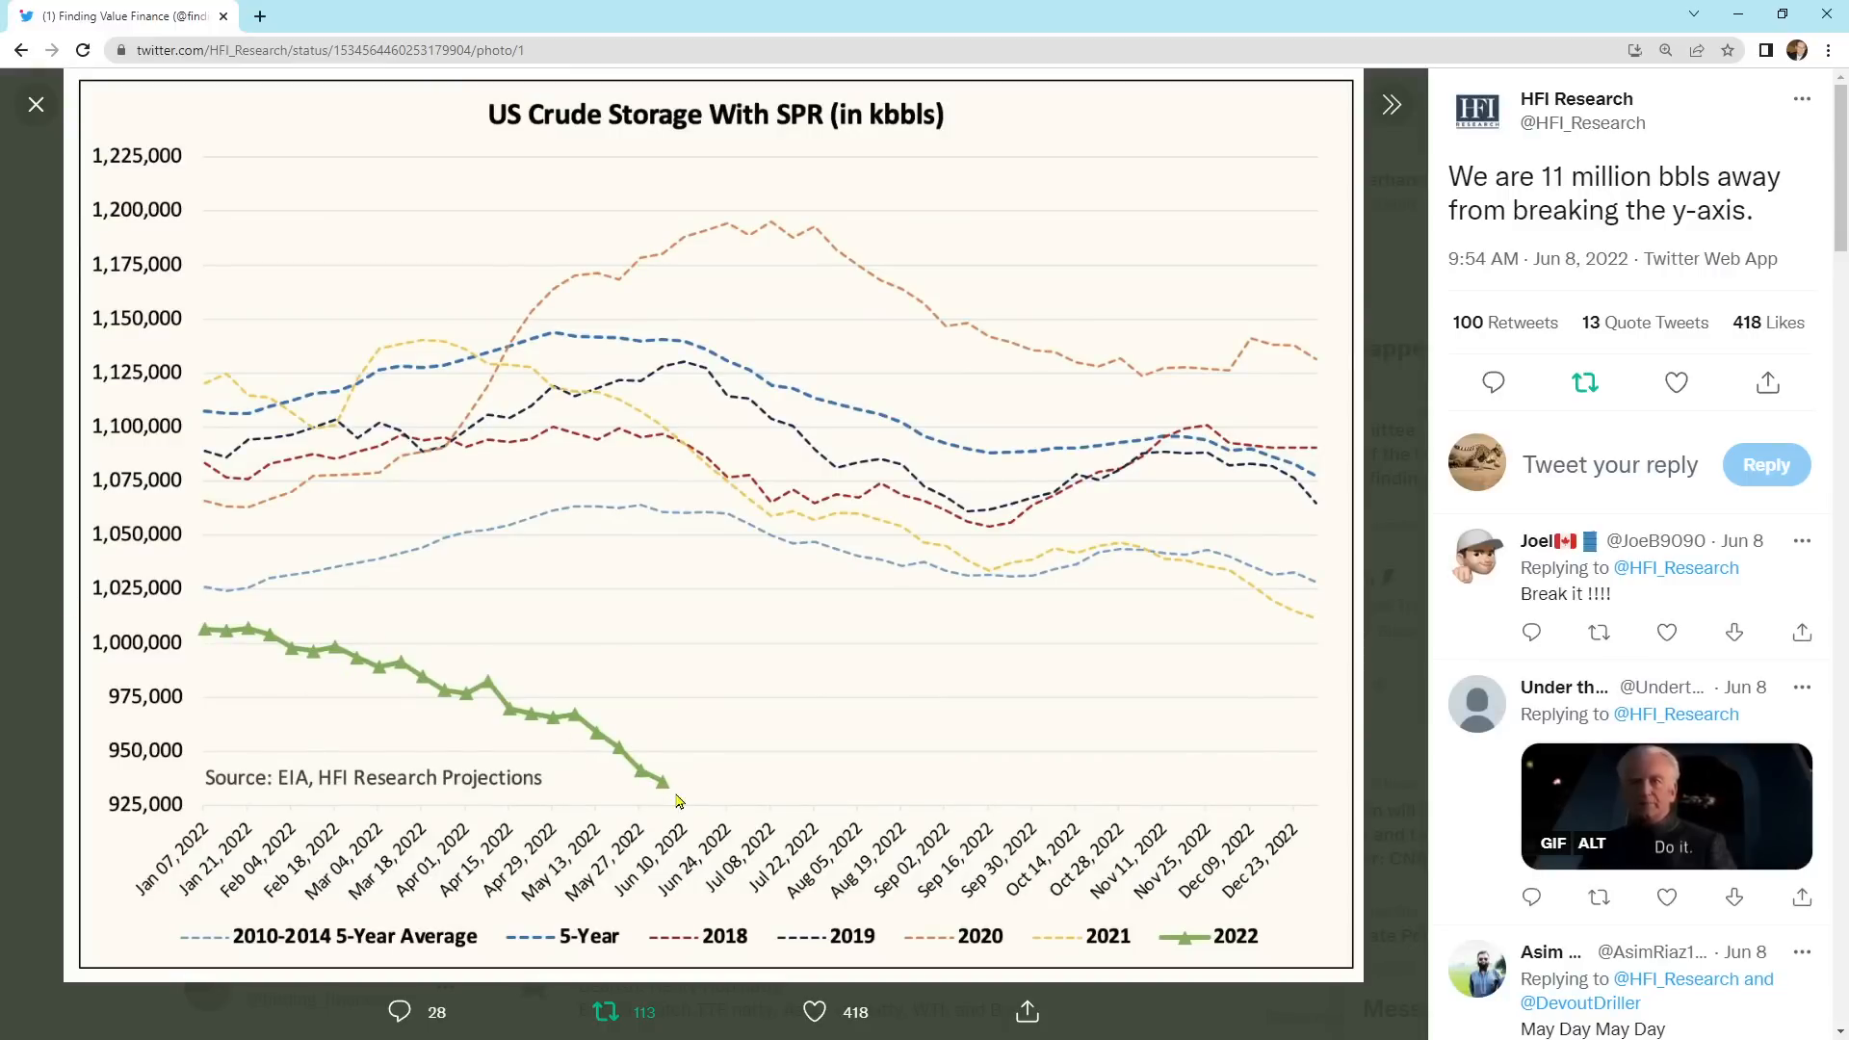
{"action": "mouse_move", "coordinate": [672, 512]}
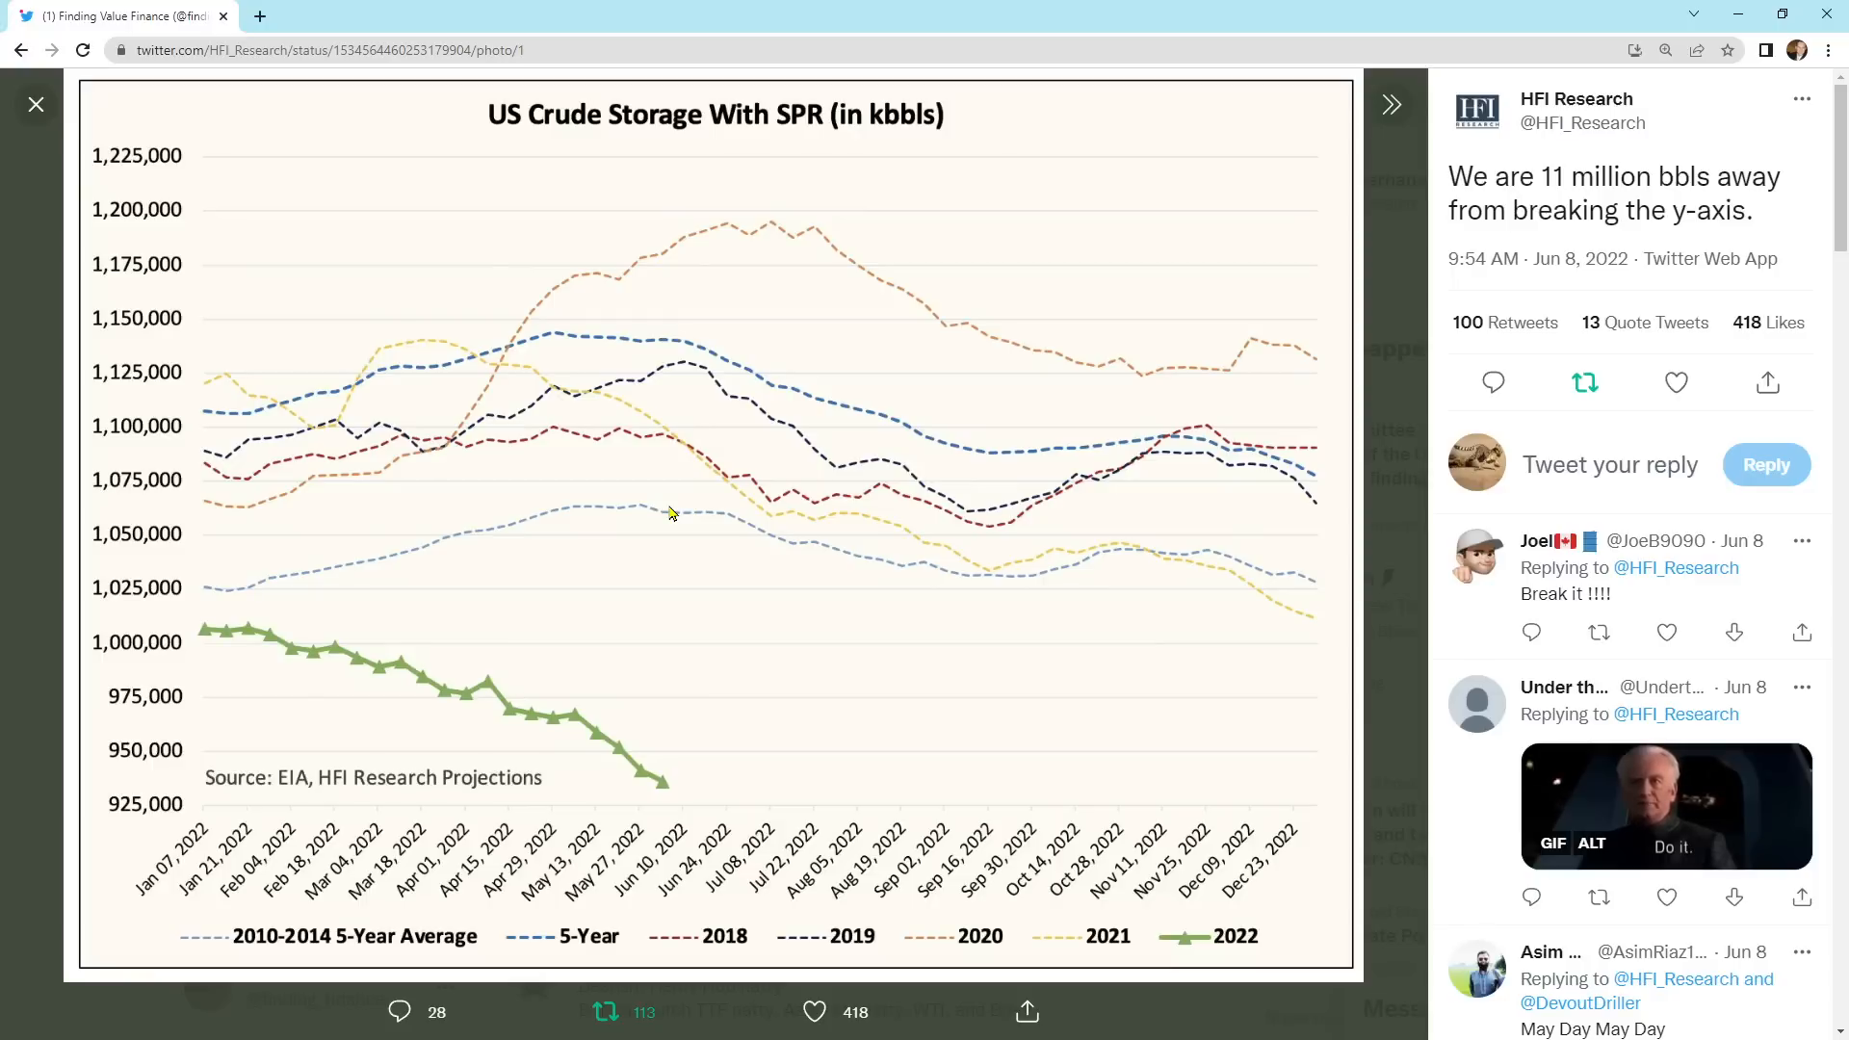
{"action": "mouse_move", "coordinate": [661, 795]}
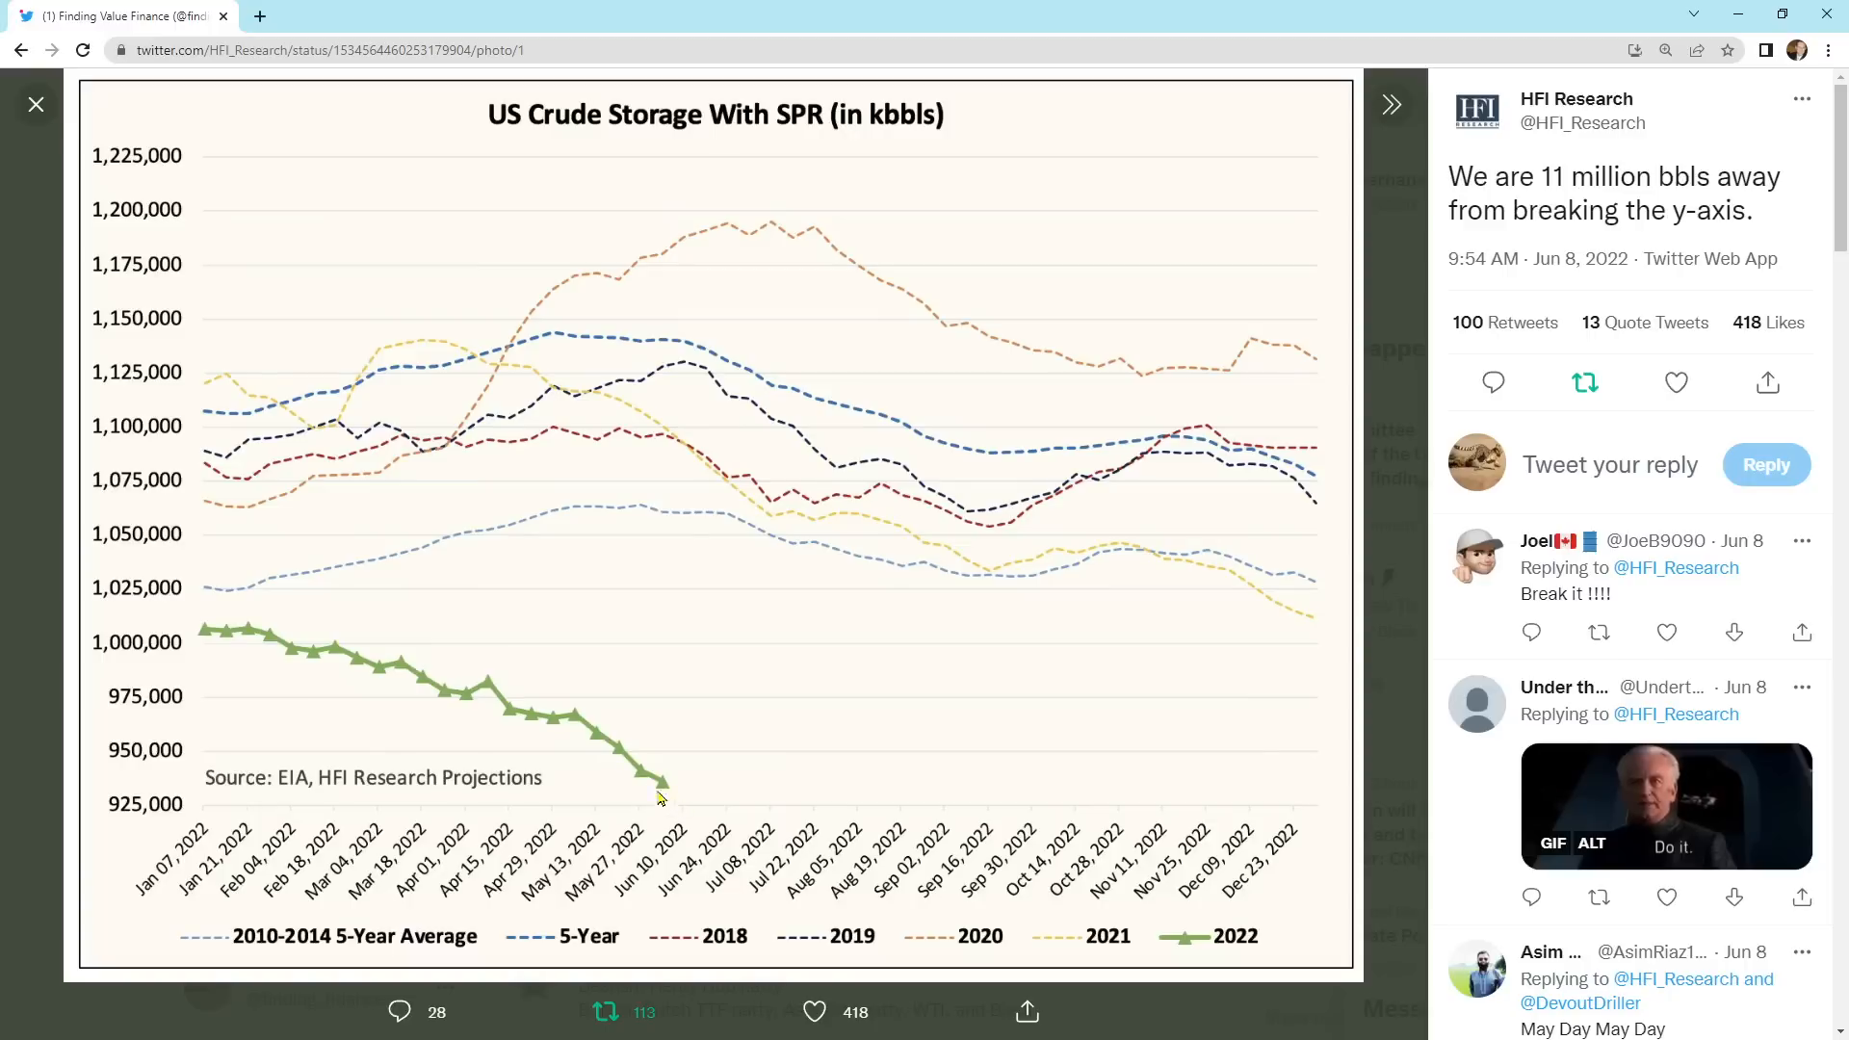
{"action": "mouse_move", "coordinate": [662, 795]}
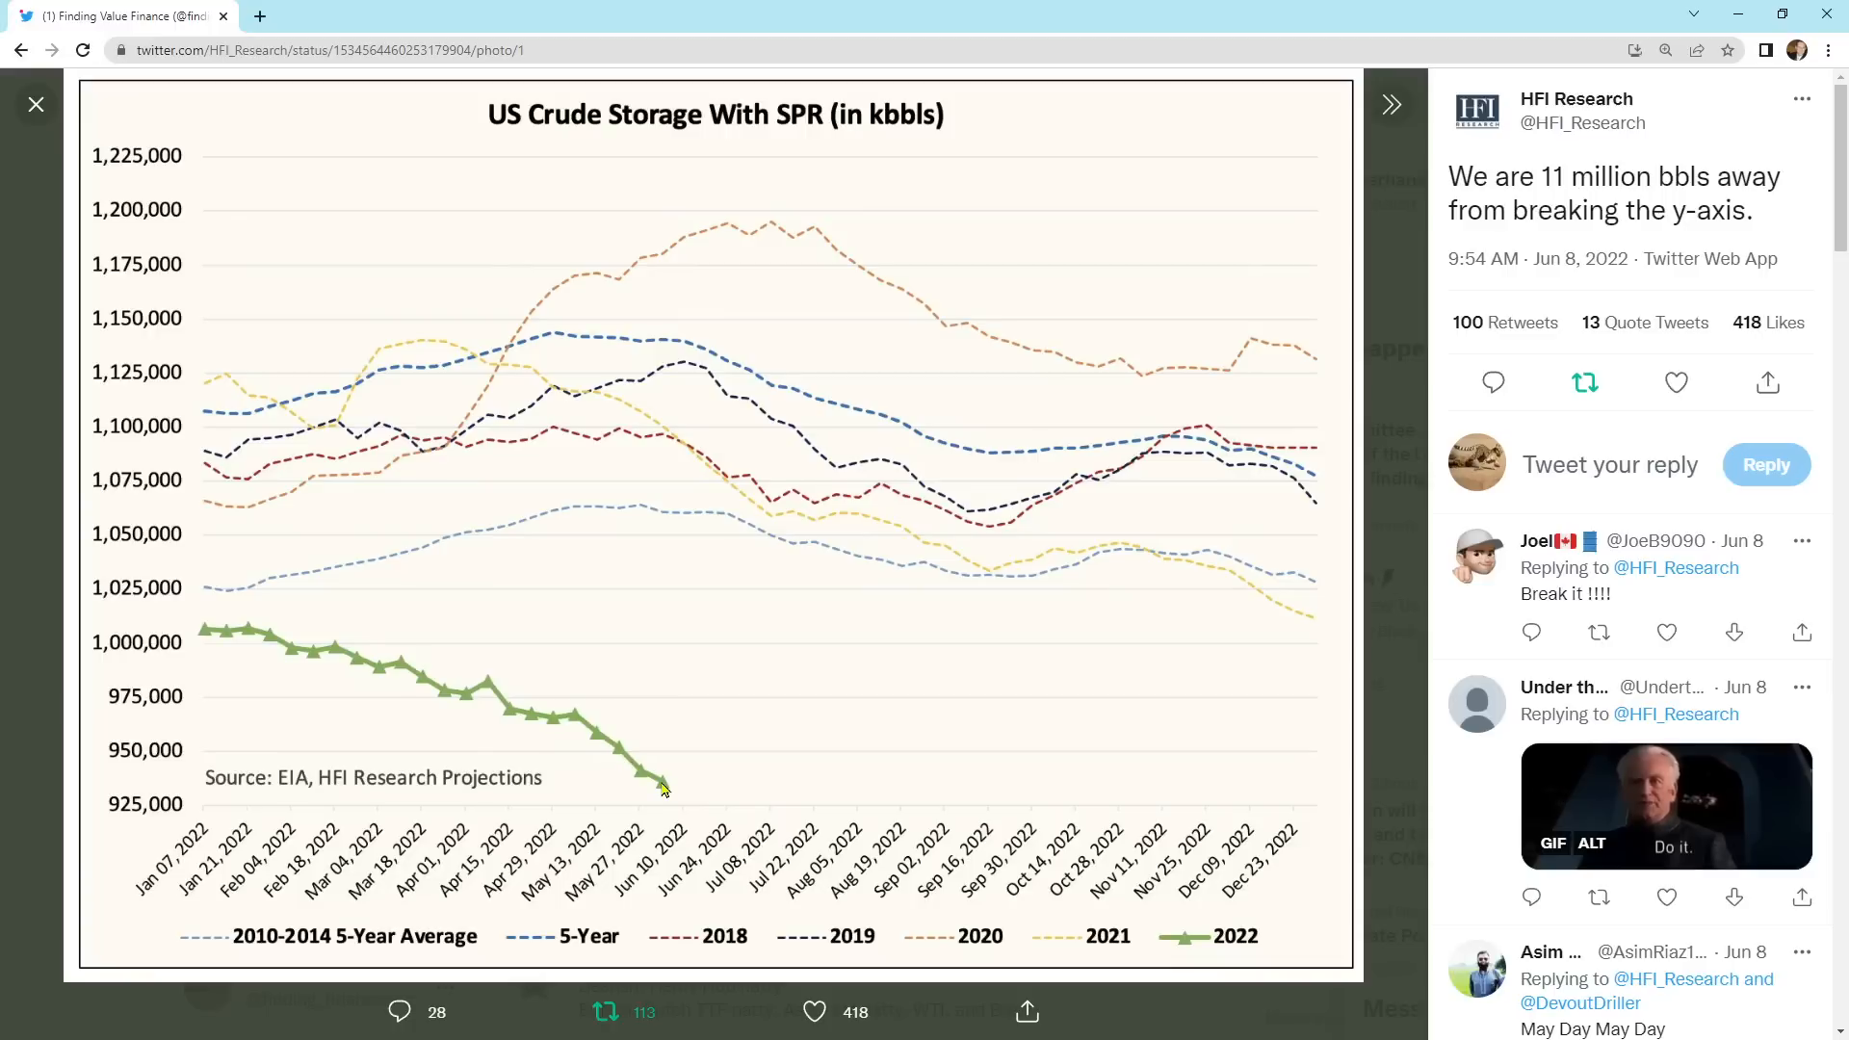
{"action": "mouse_move", "coordinate": [601, 472]}
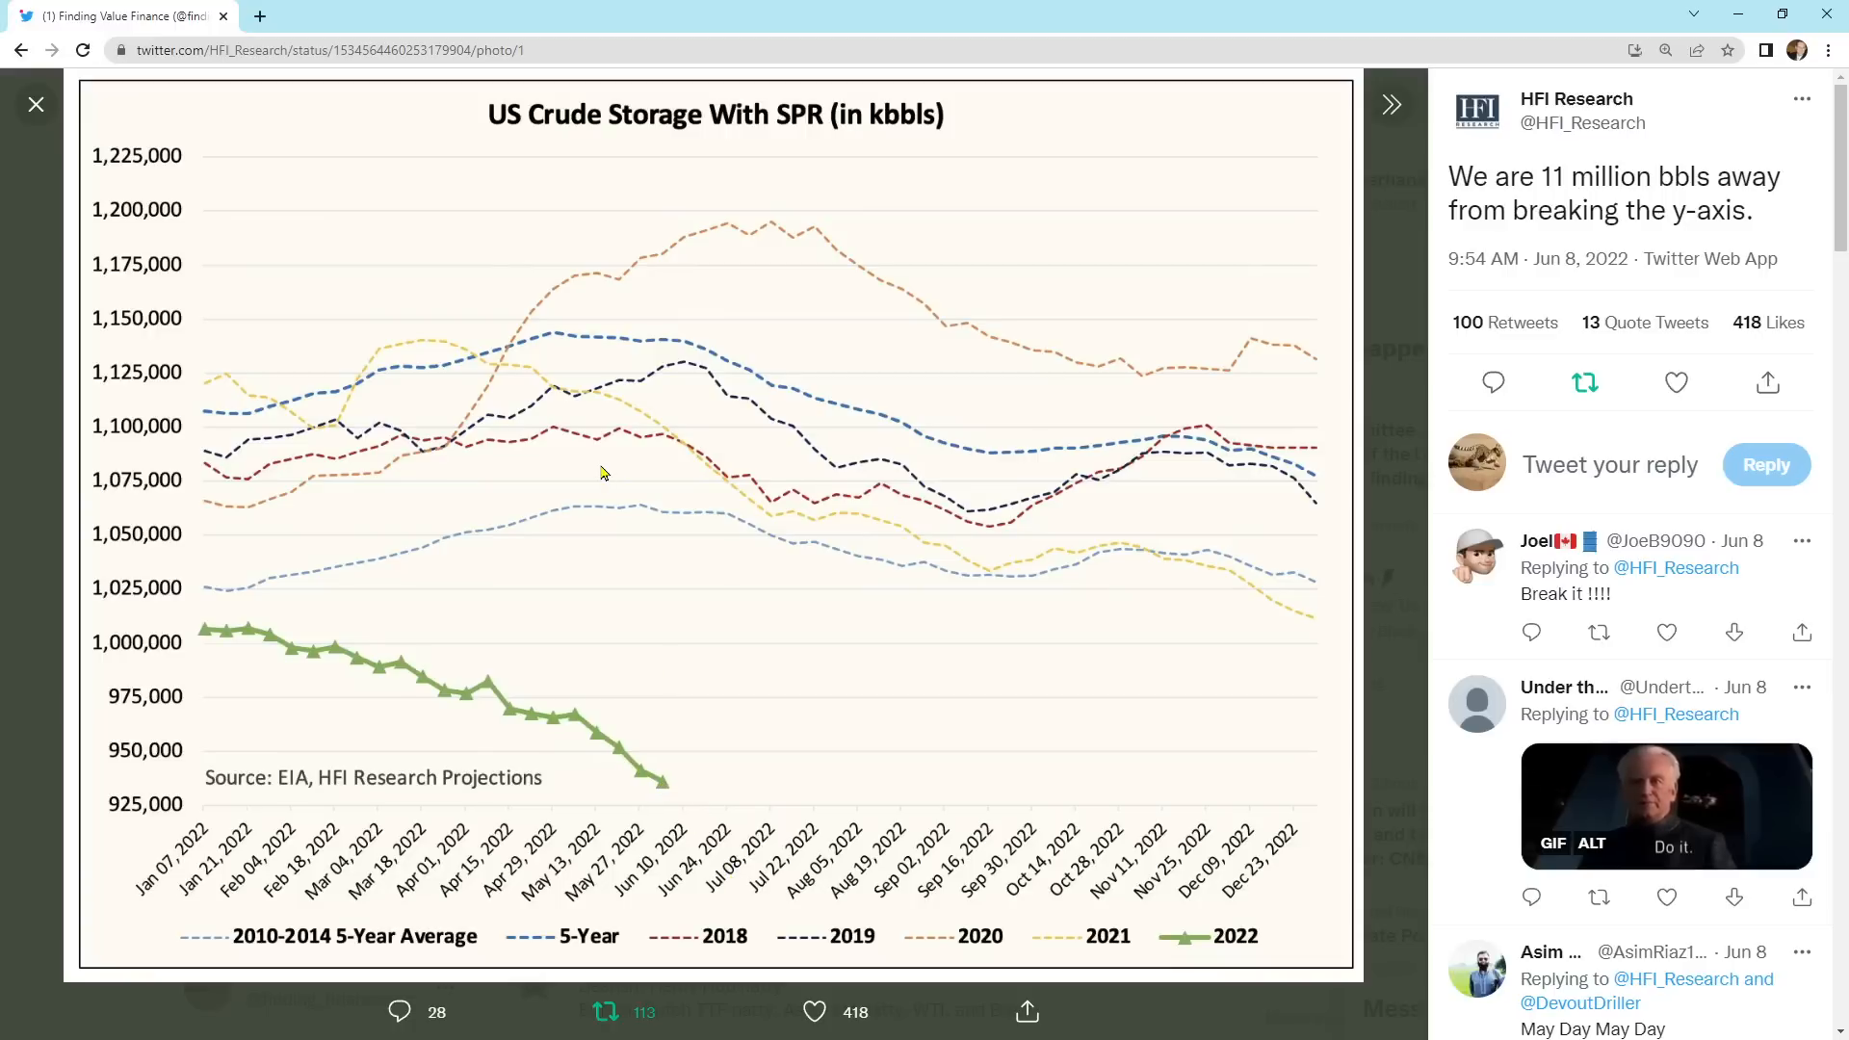
{"action": "mouse_move", "coordinate": [34, 104]}
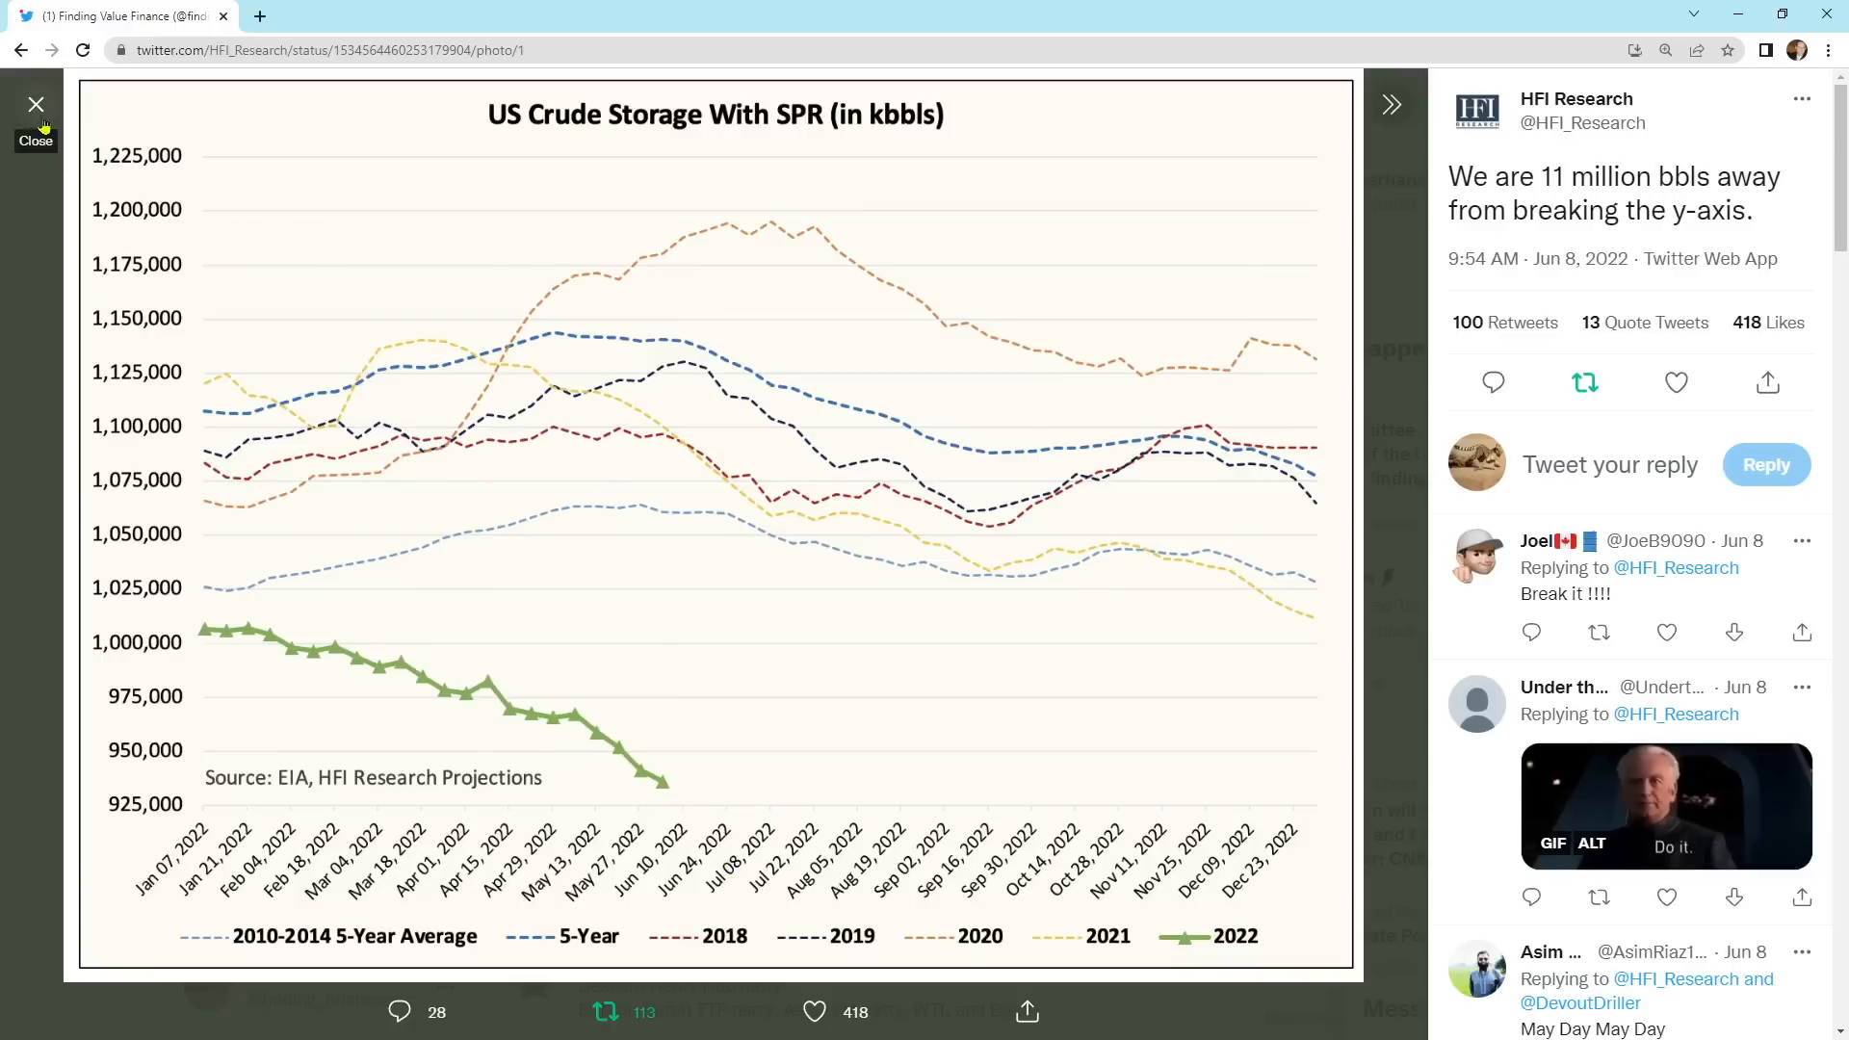
{"action": "mouse_move", "coordinate": [795, 135]}
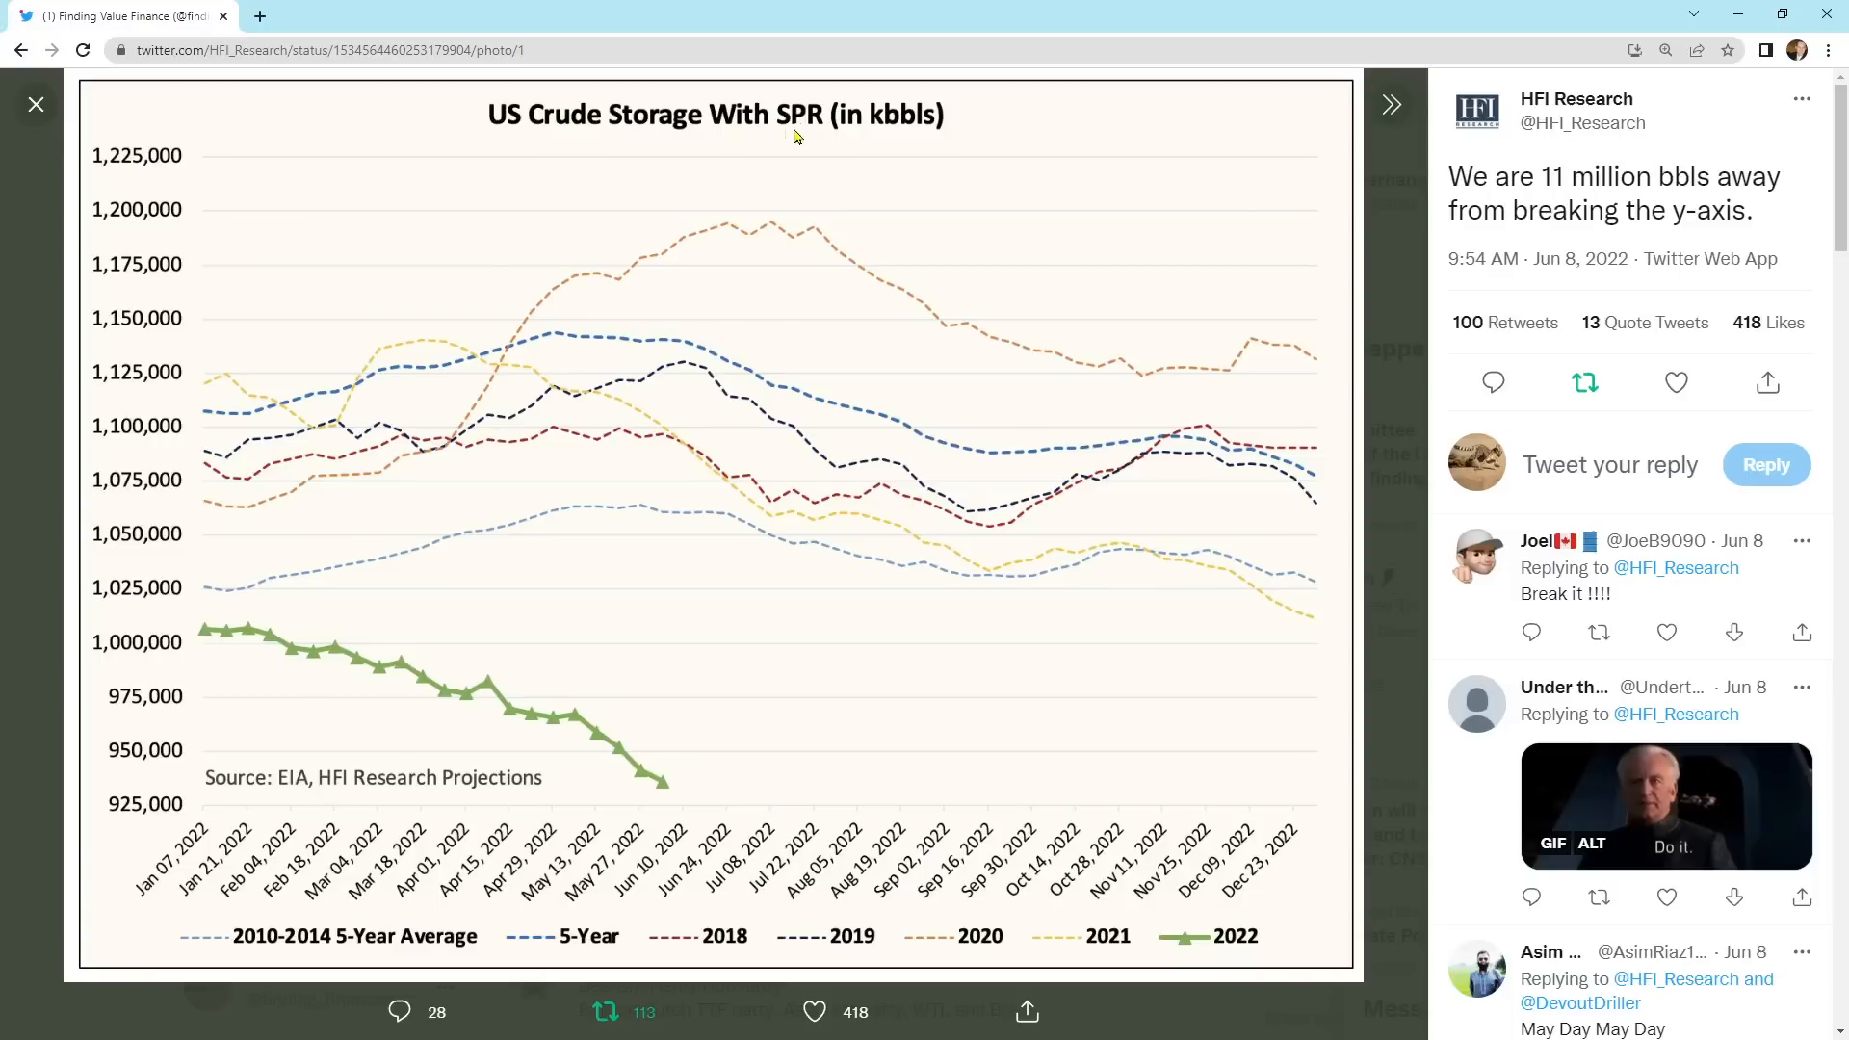
{"action": "mouse_move", "coordinate": [843, 479]}
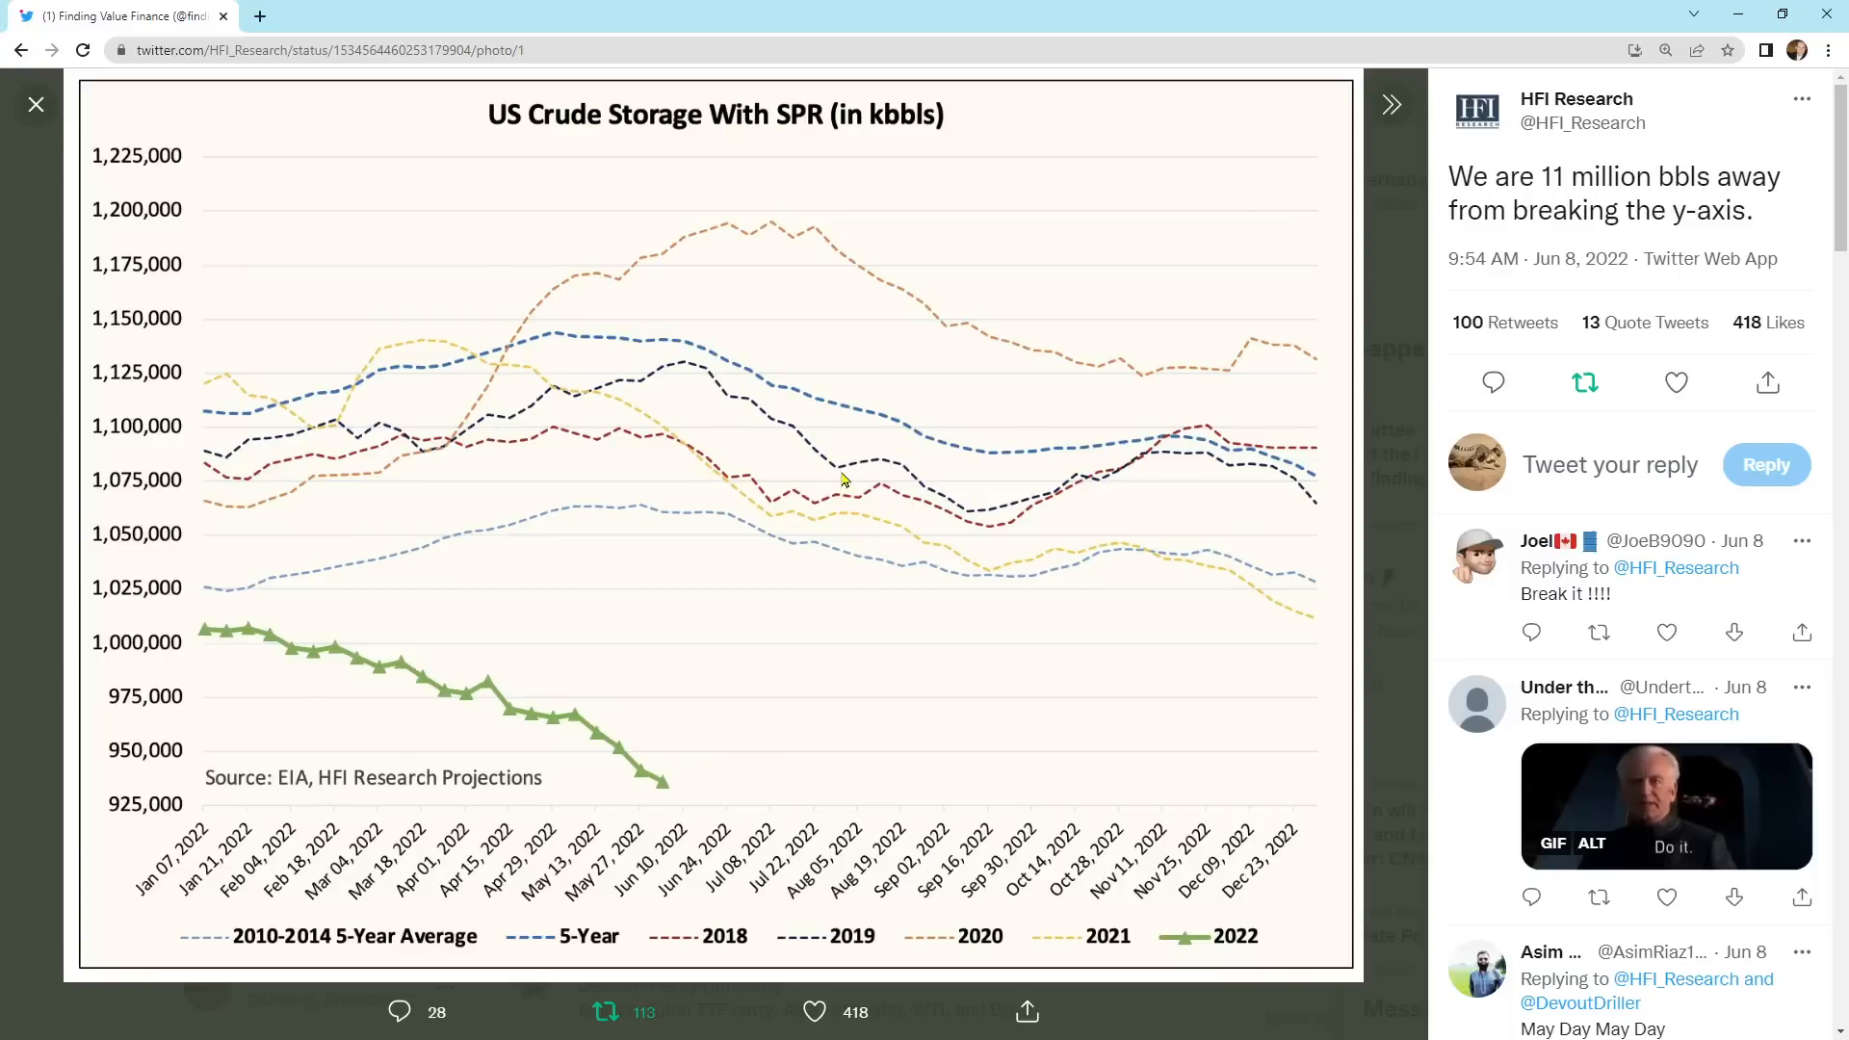
{"action": "mouse_move", "coordinate": [678, 466]}
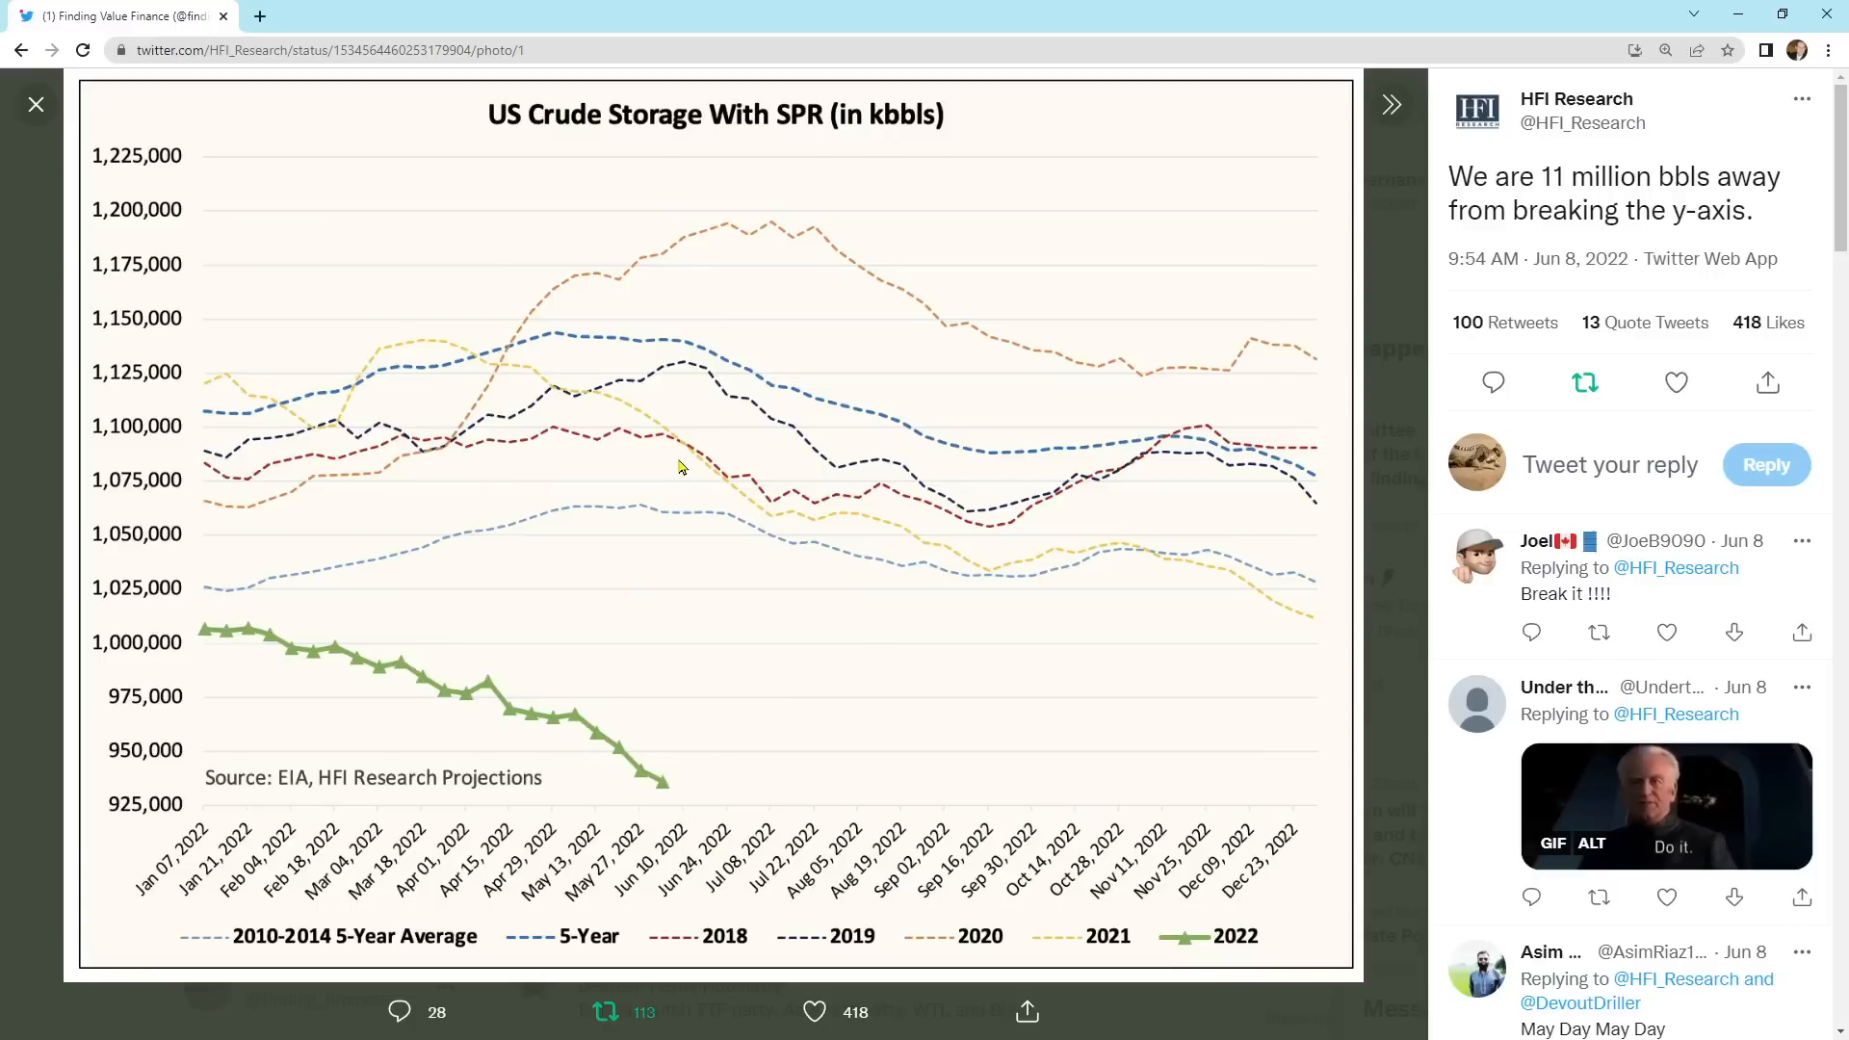
{"action": "mouse_move", "coordinate": [679, 462]}
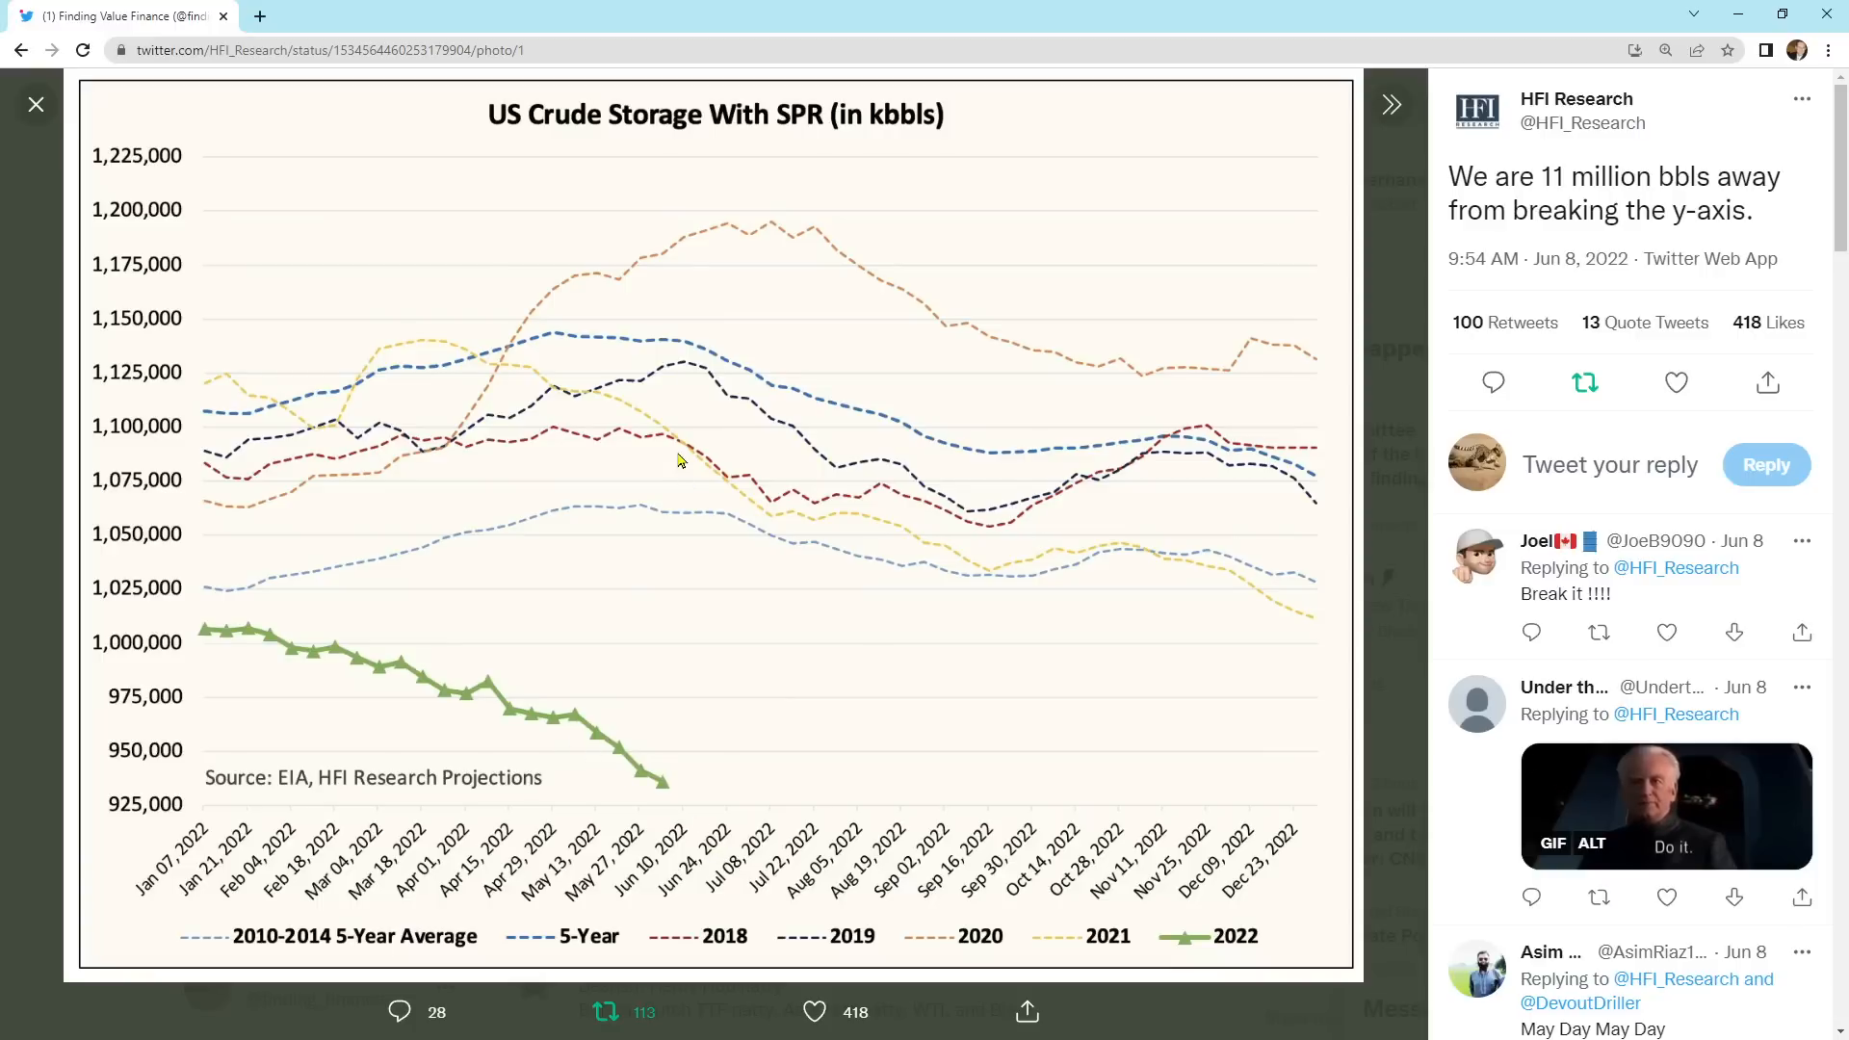
{"action": "mouse_move", "coordinate": [112, 154]}
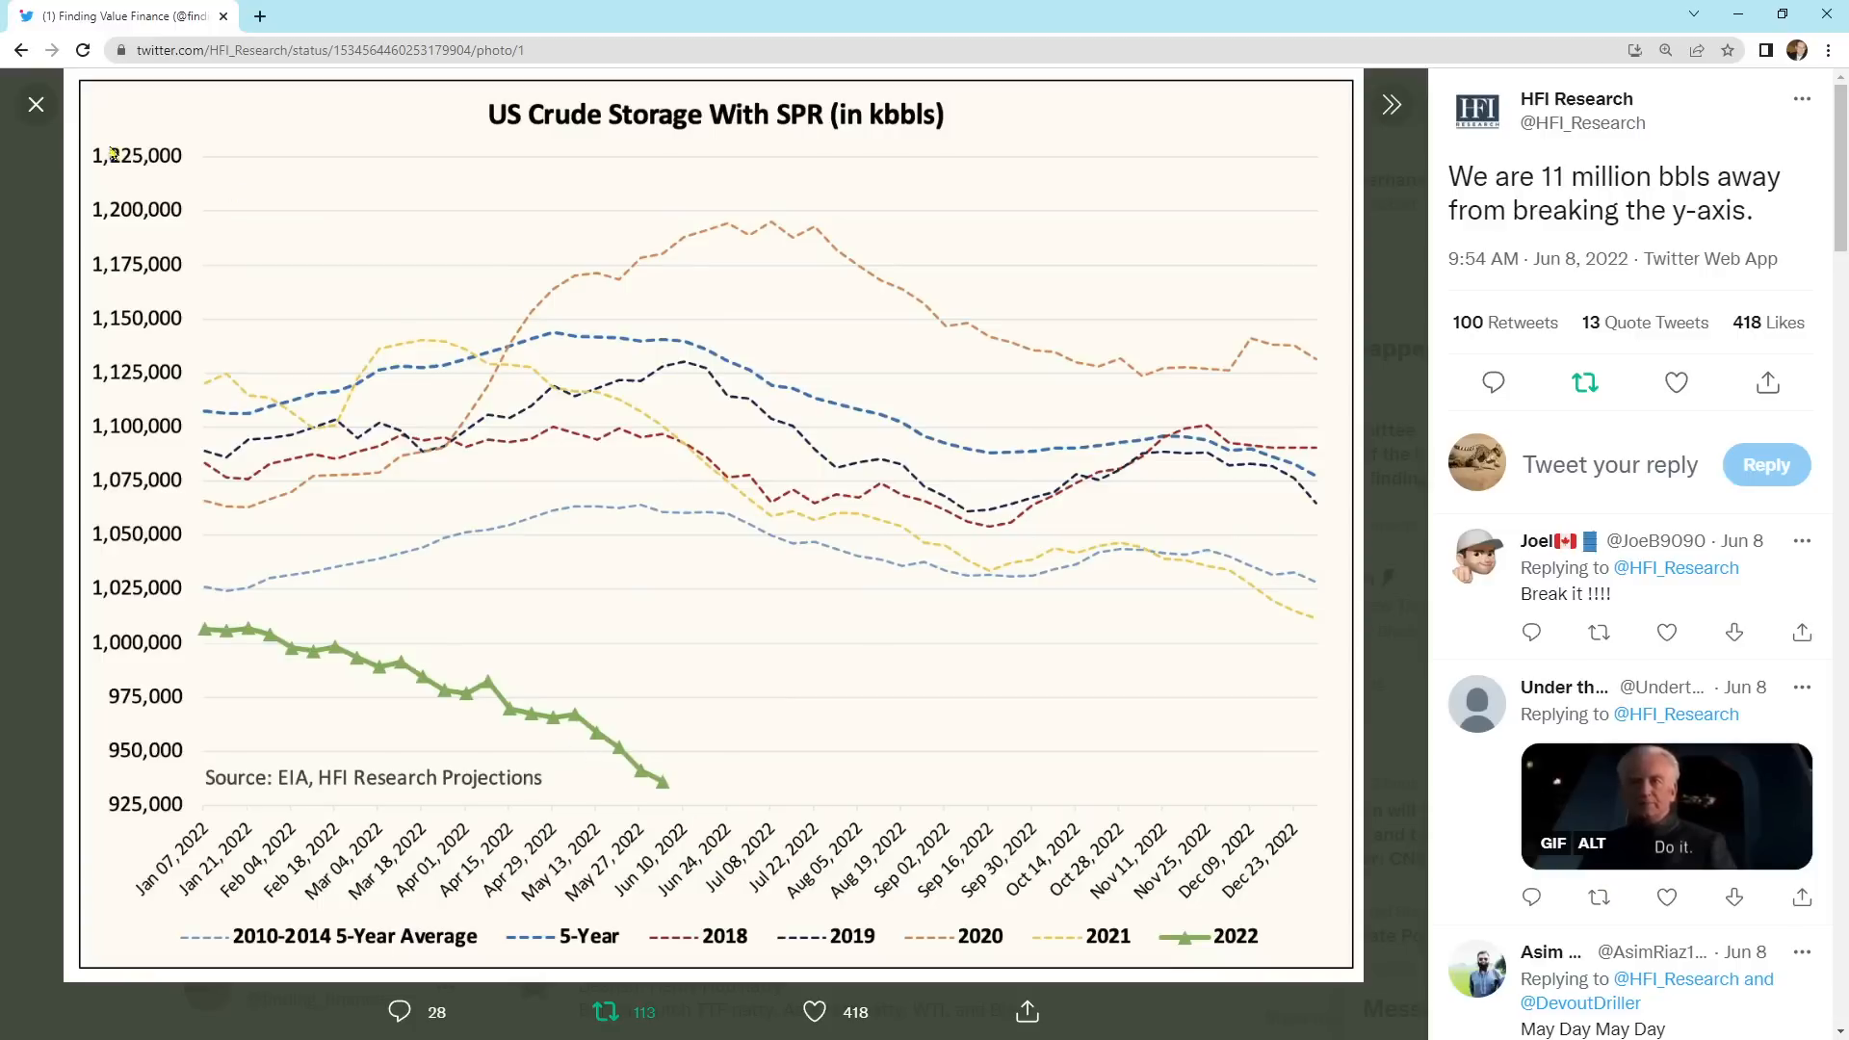
{"action": "left_click", "coordinate": [35, 104]}
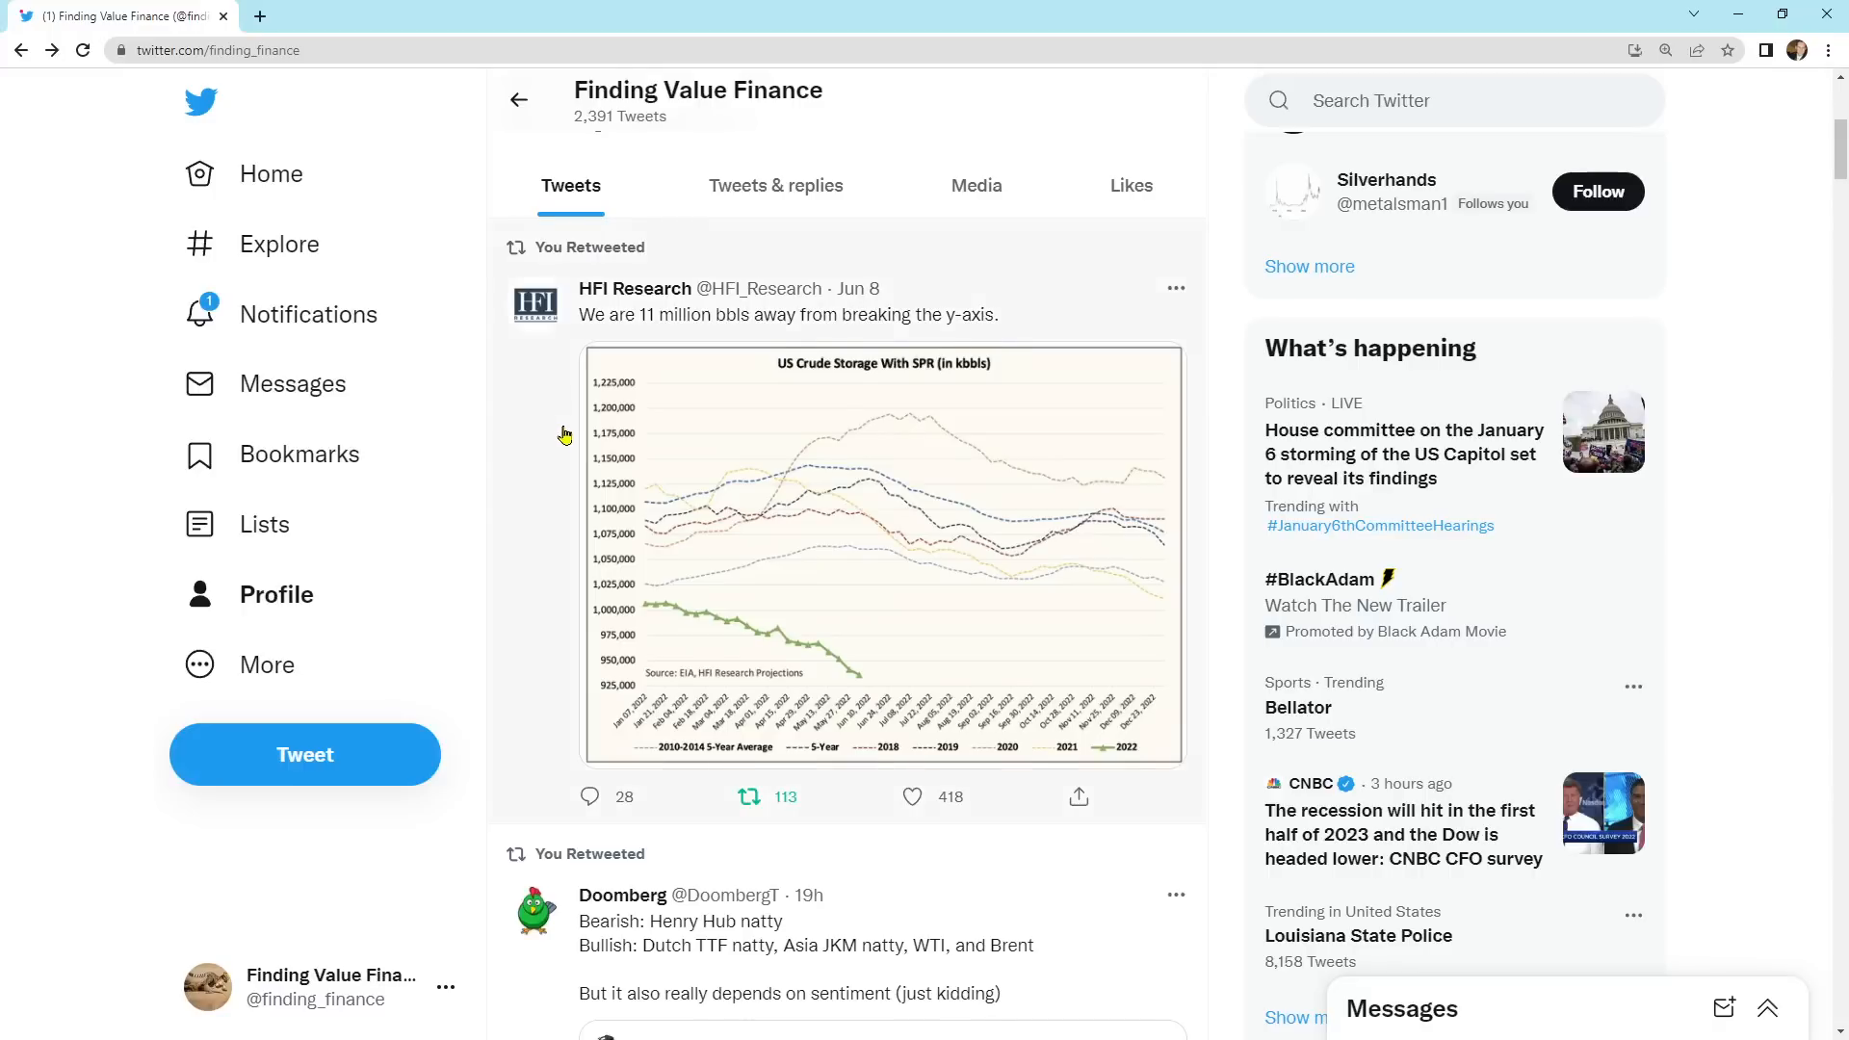
{"action": "scroll", "scroll_direction": "down", "scroll_amount": 3}
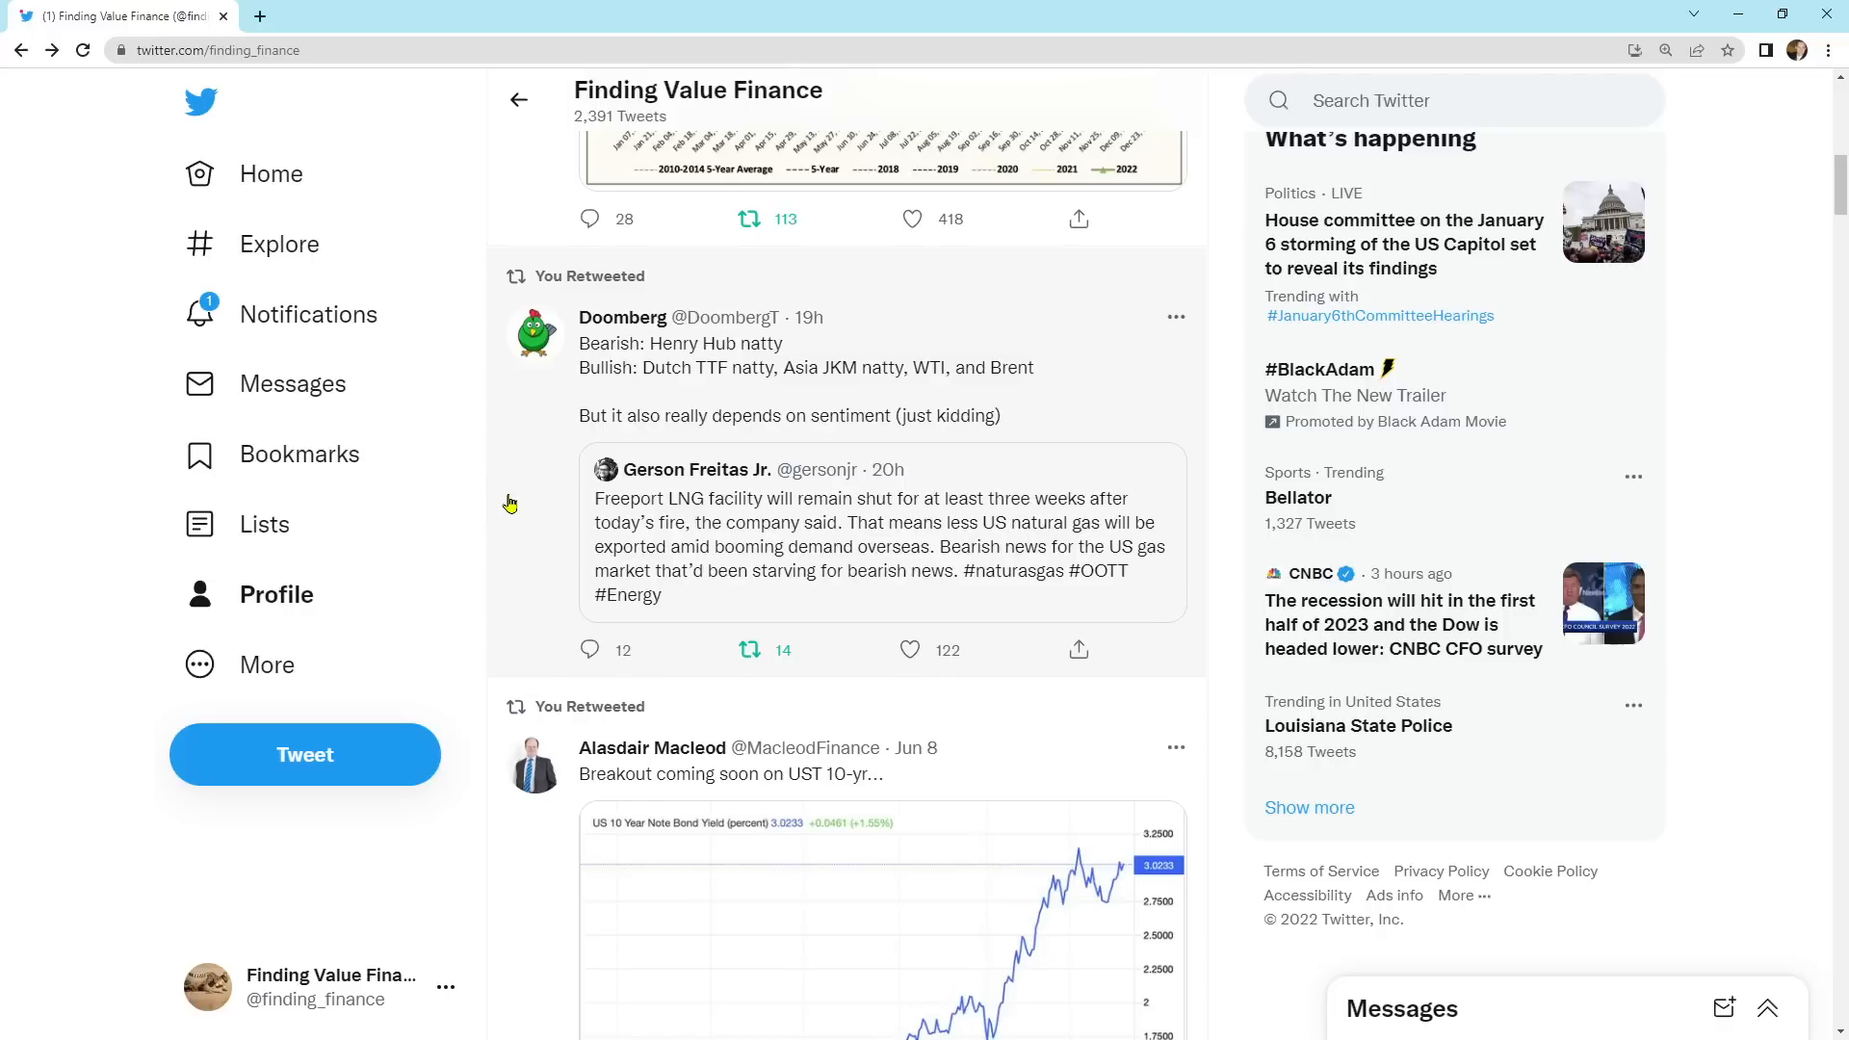
{"action": "scroll", "scroll_direction": "down", "scroll_amount": 3}
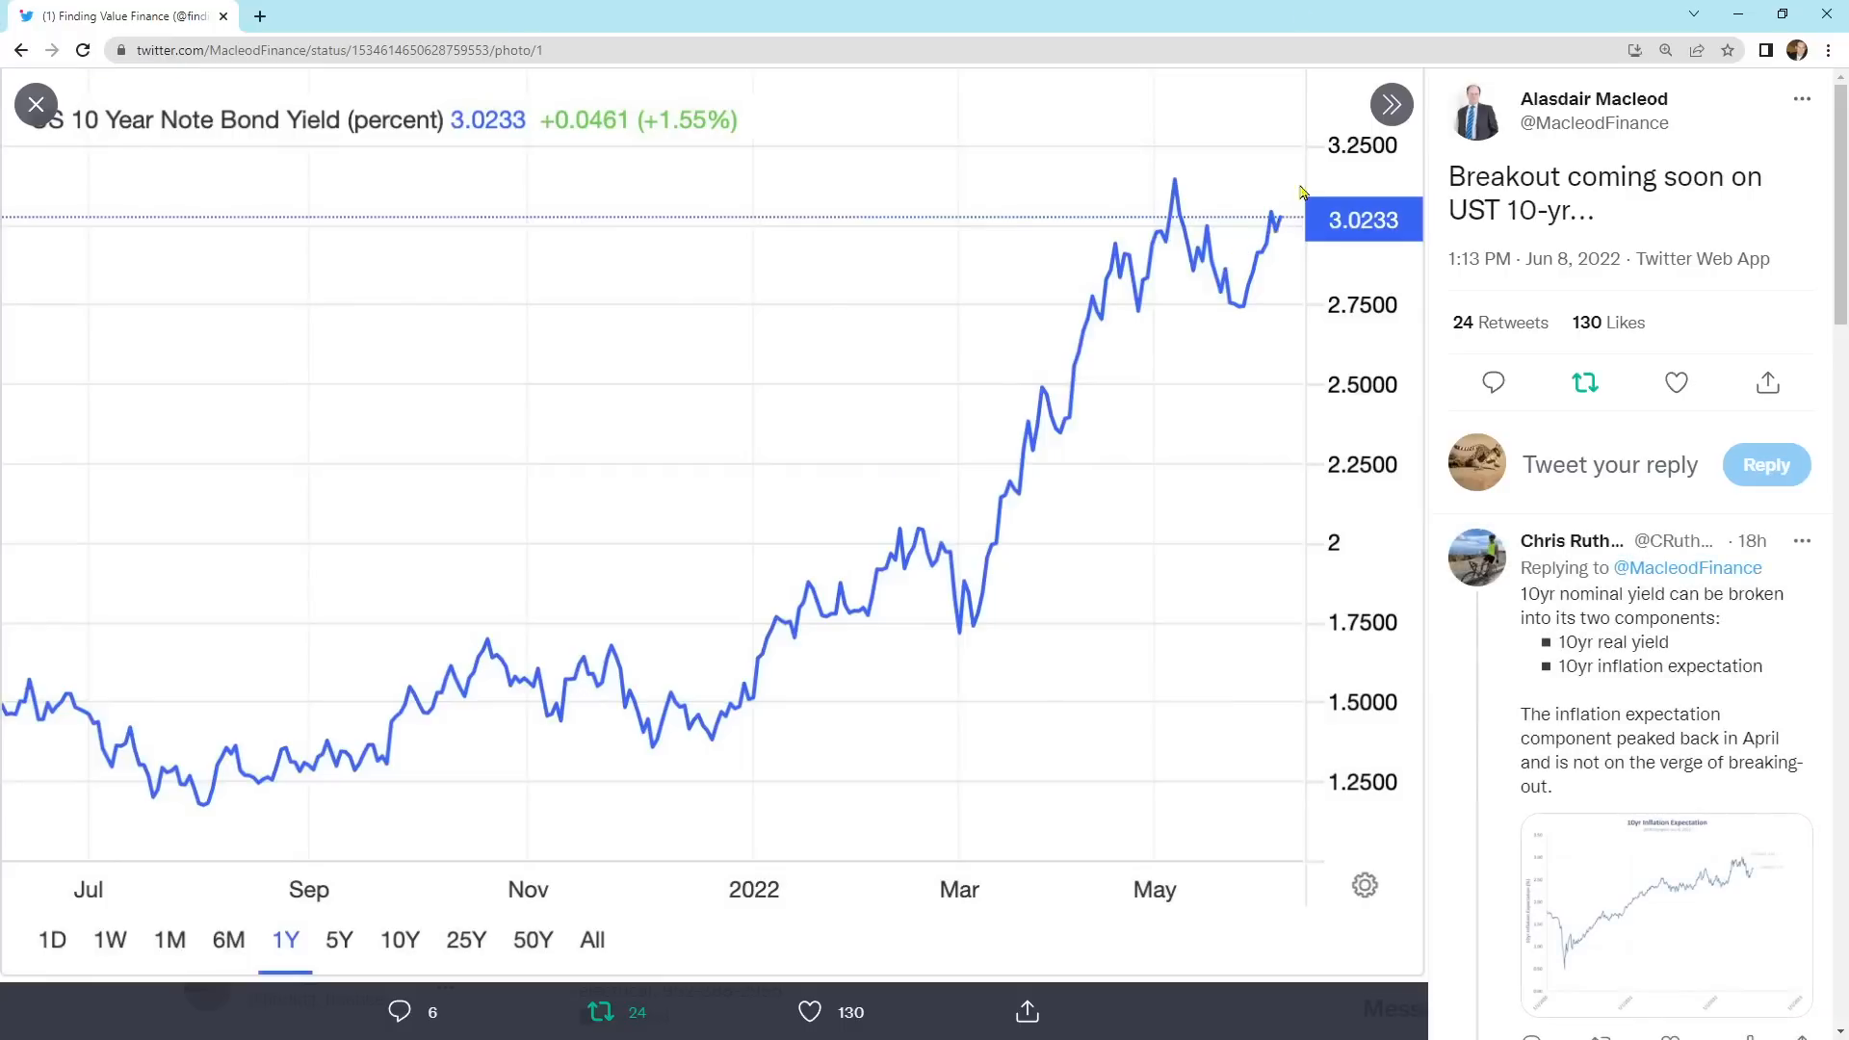
{"action": "mouse_move", "coordinate": [541, 425]}
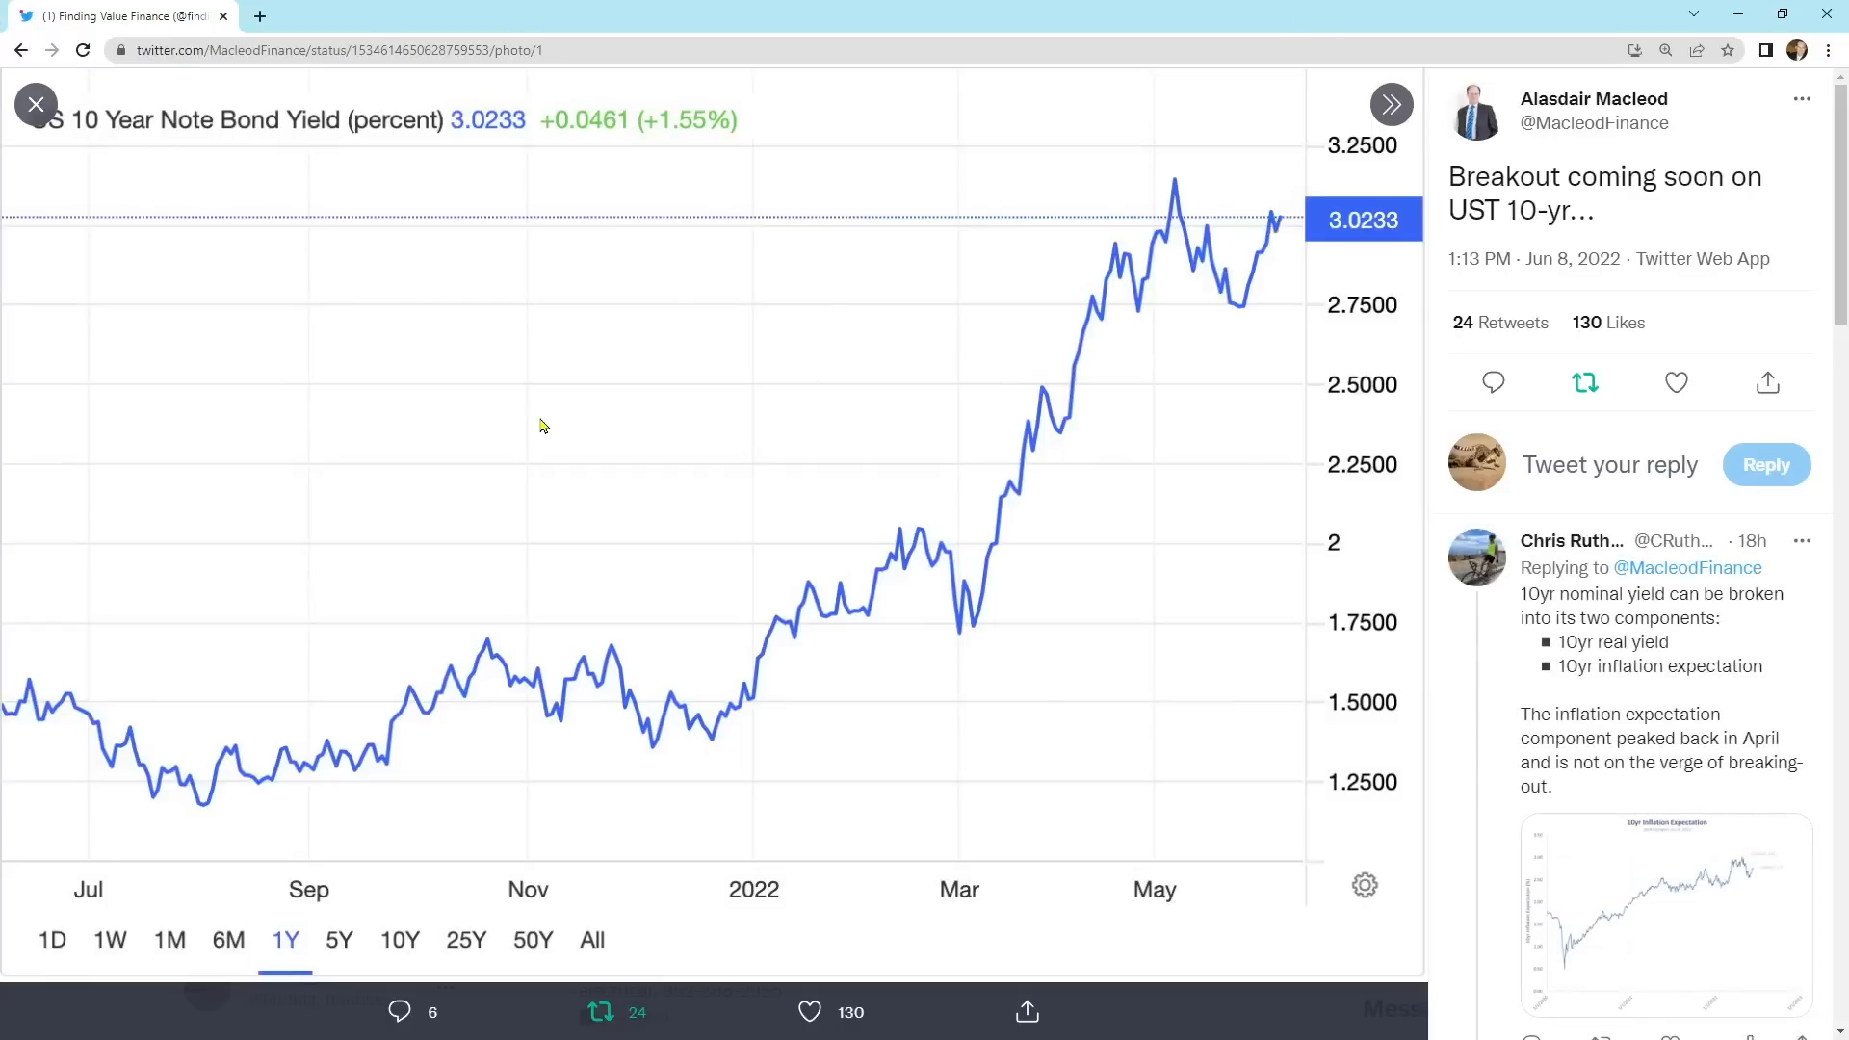
{"action": "mouse_move", "coordinate": [231, 125]}
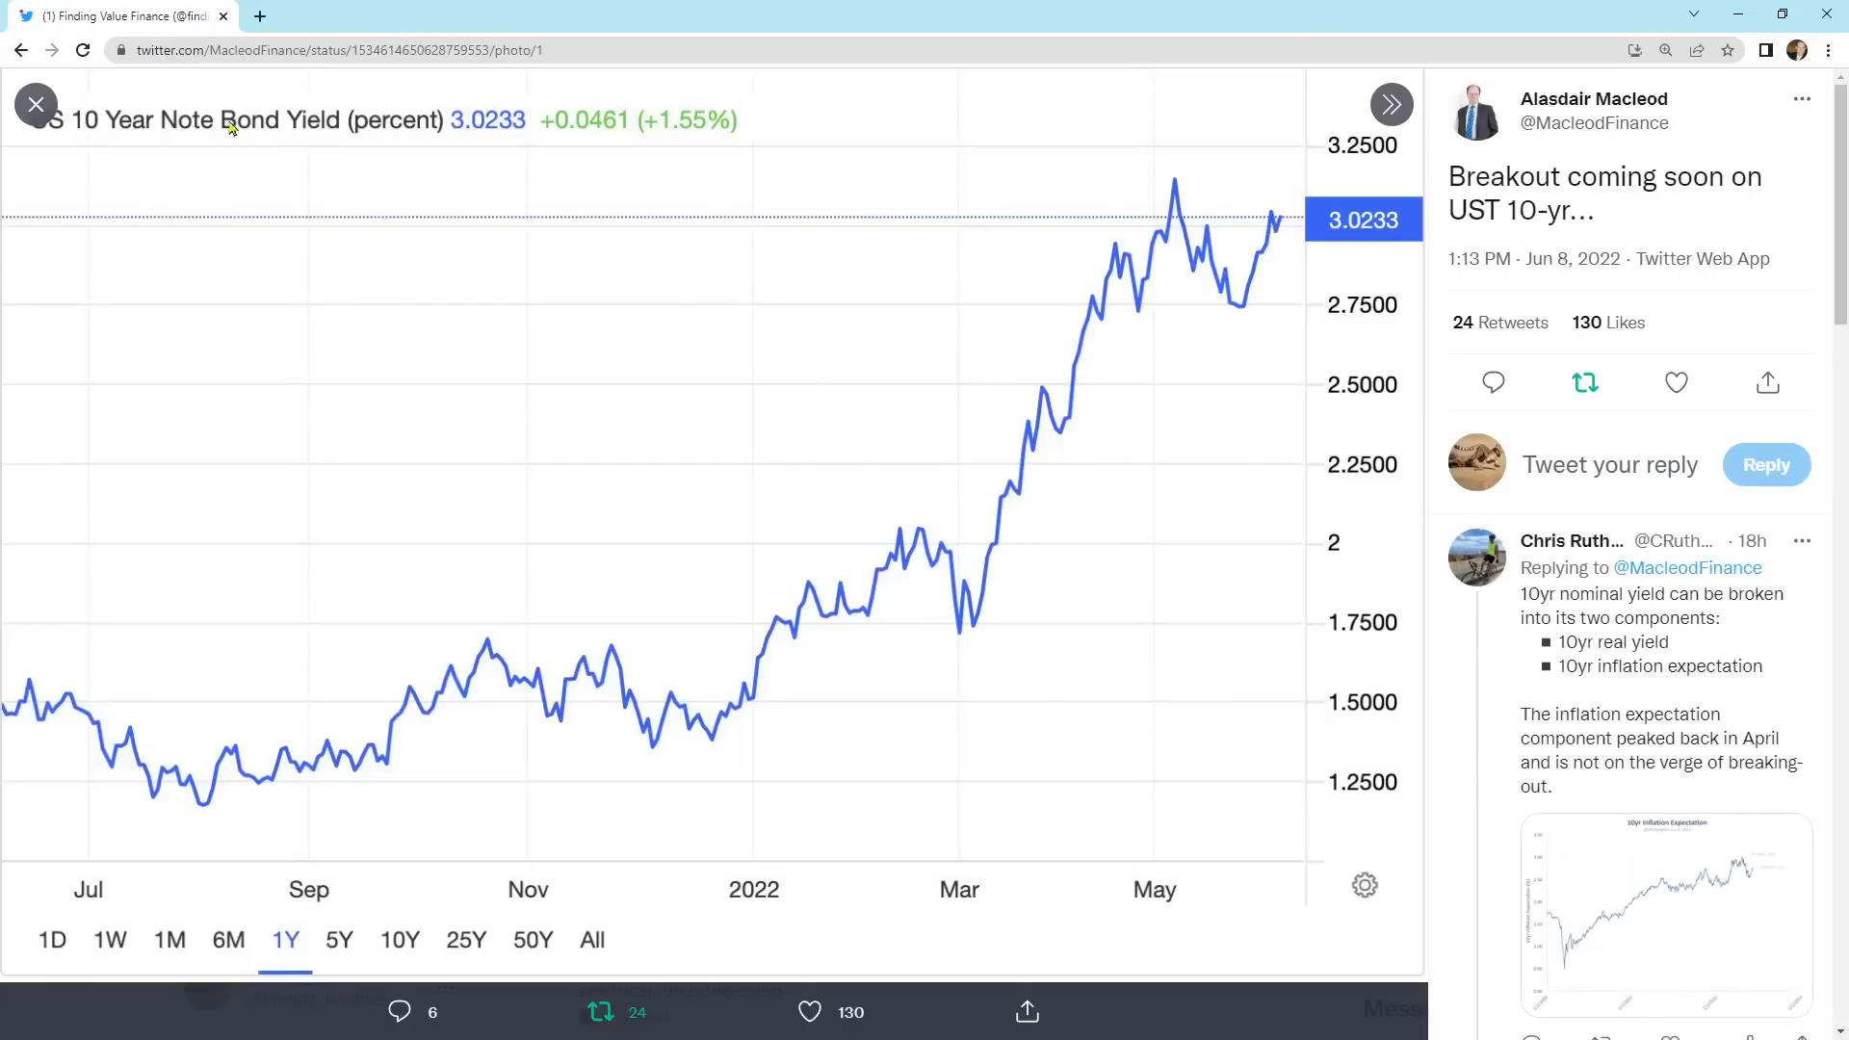
Step: Close the full-screen US 10 Year Note Bond Yield chart
{"action": "left_click", "coordinate": [35, 104]}
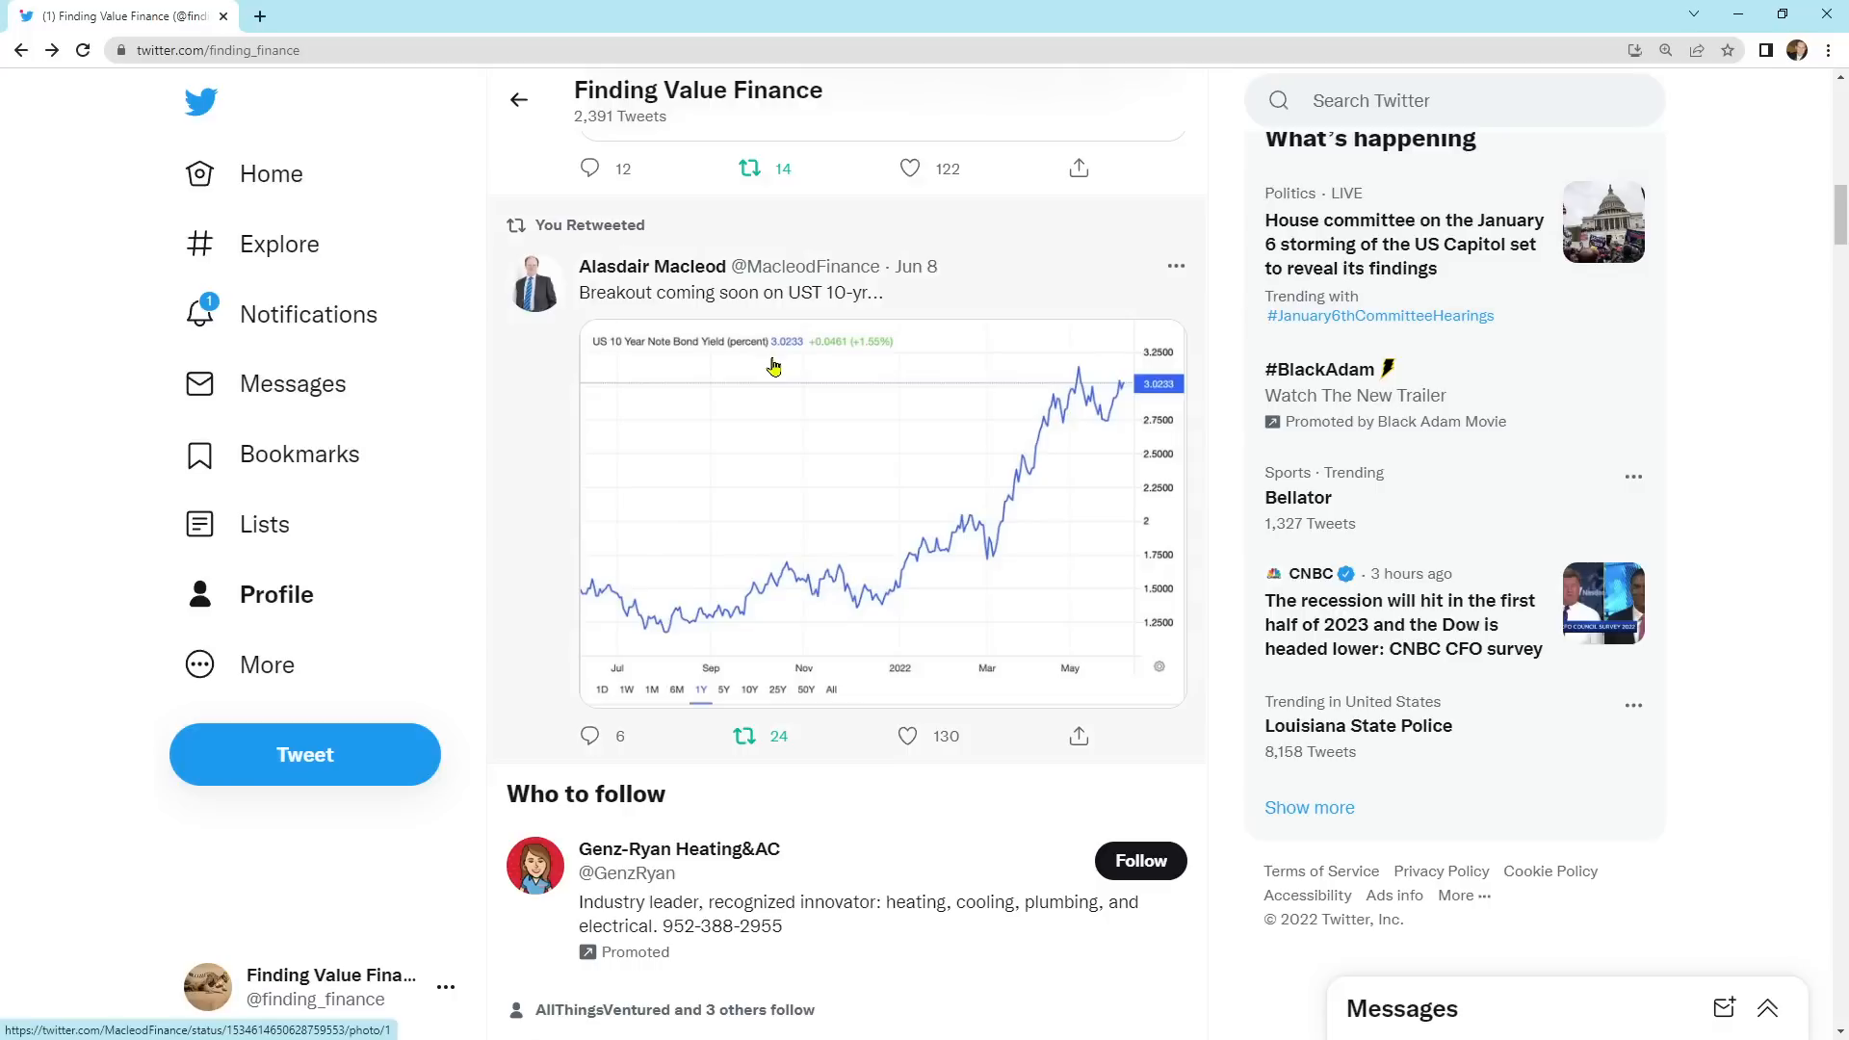
{"action": "mouse_move", "coordinate": [406, 549]}
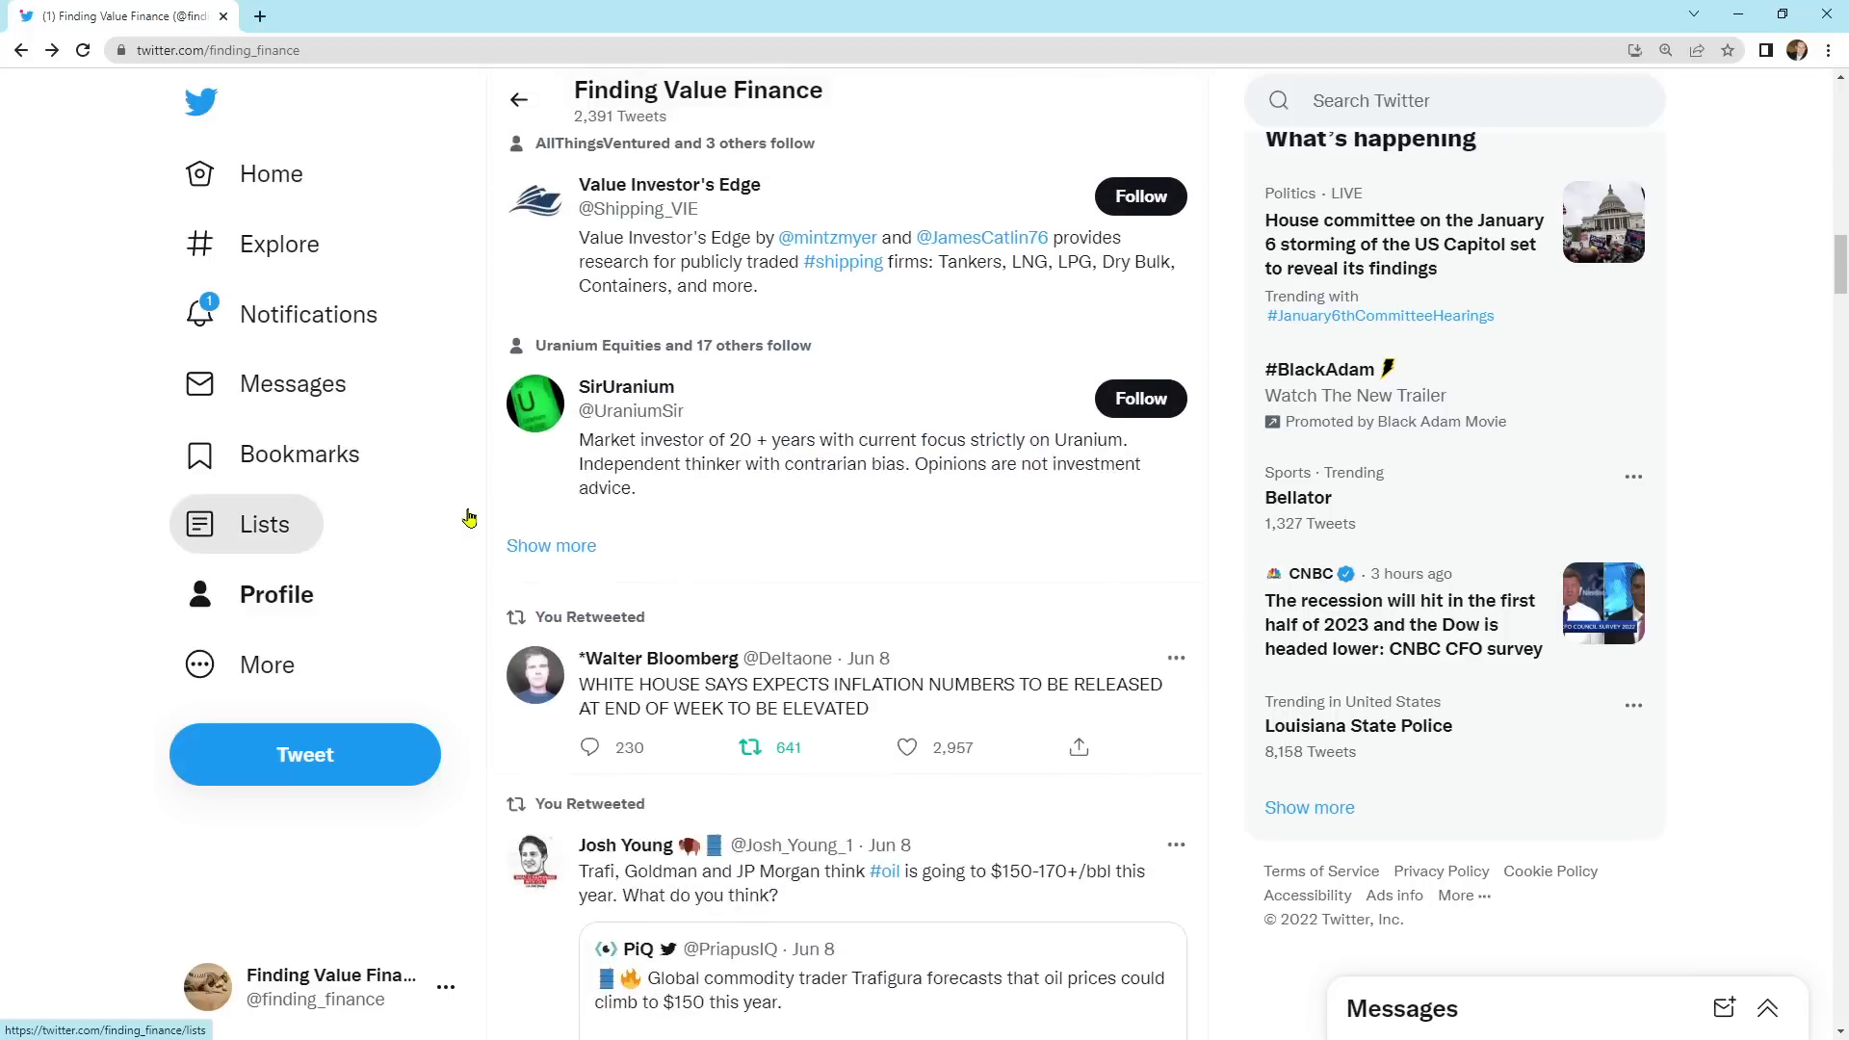
Step: Scroll down past the Walter Bloomberg inflation and Josh Young oil price retweets
{"action": "scroll", "scroll_direction": "down", "scroll_amount": 3}
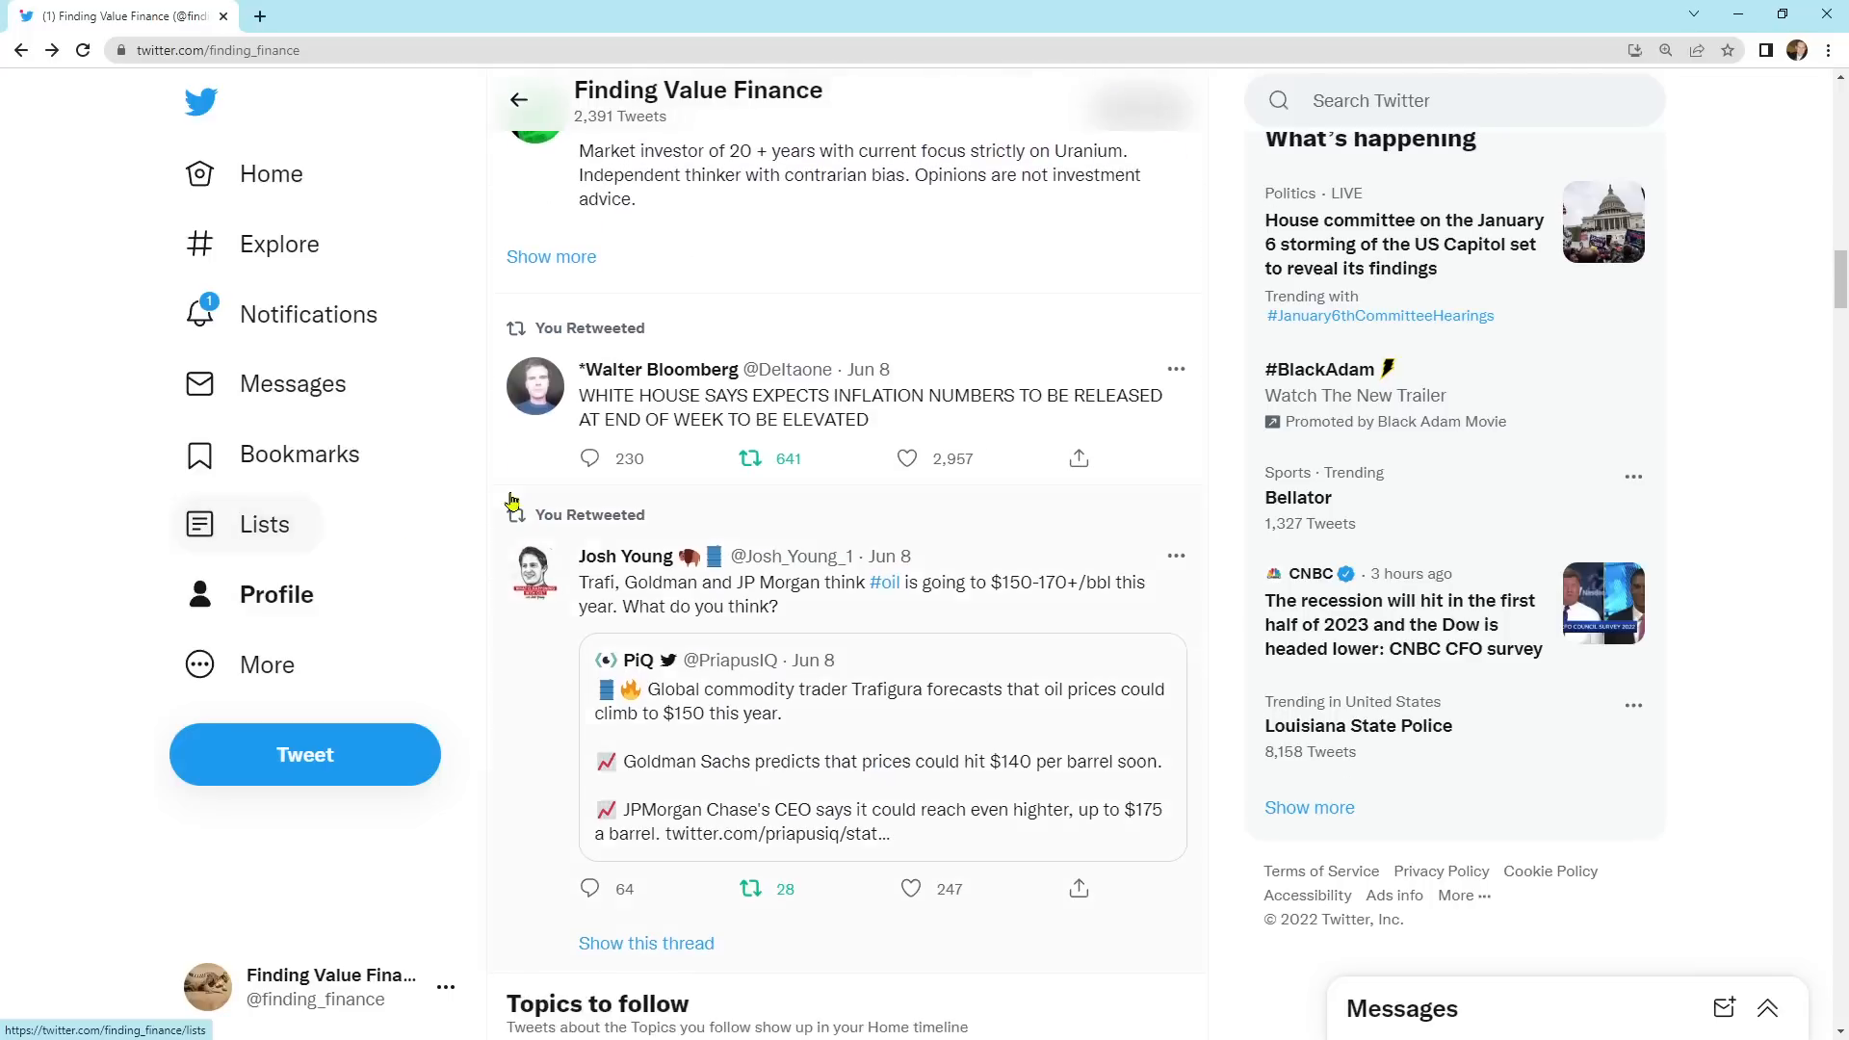
{"action": "mouse_move", "coordinate": [1123, 412]}
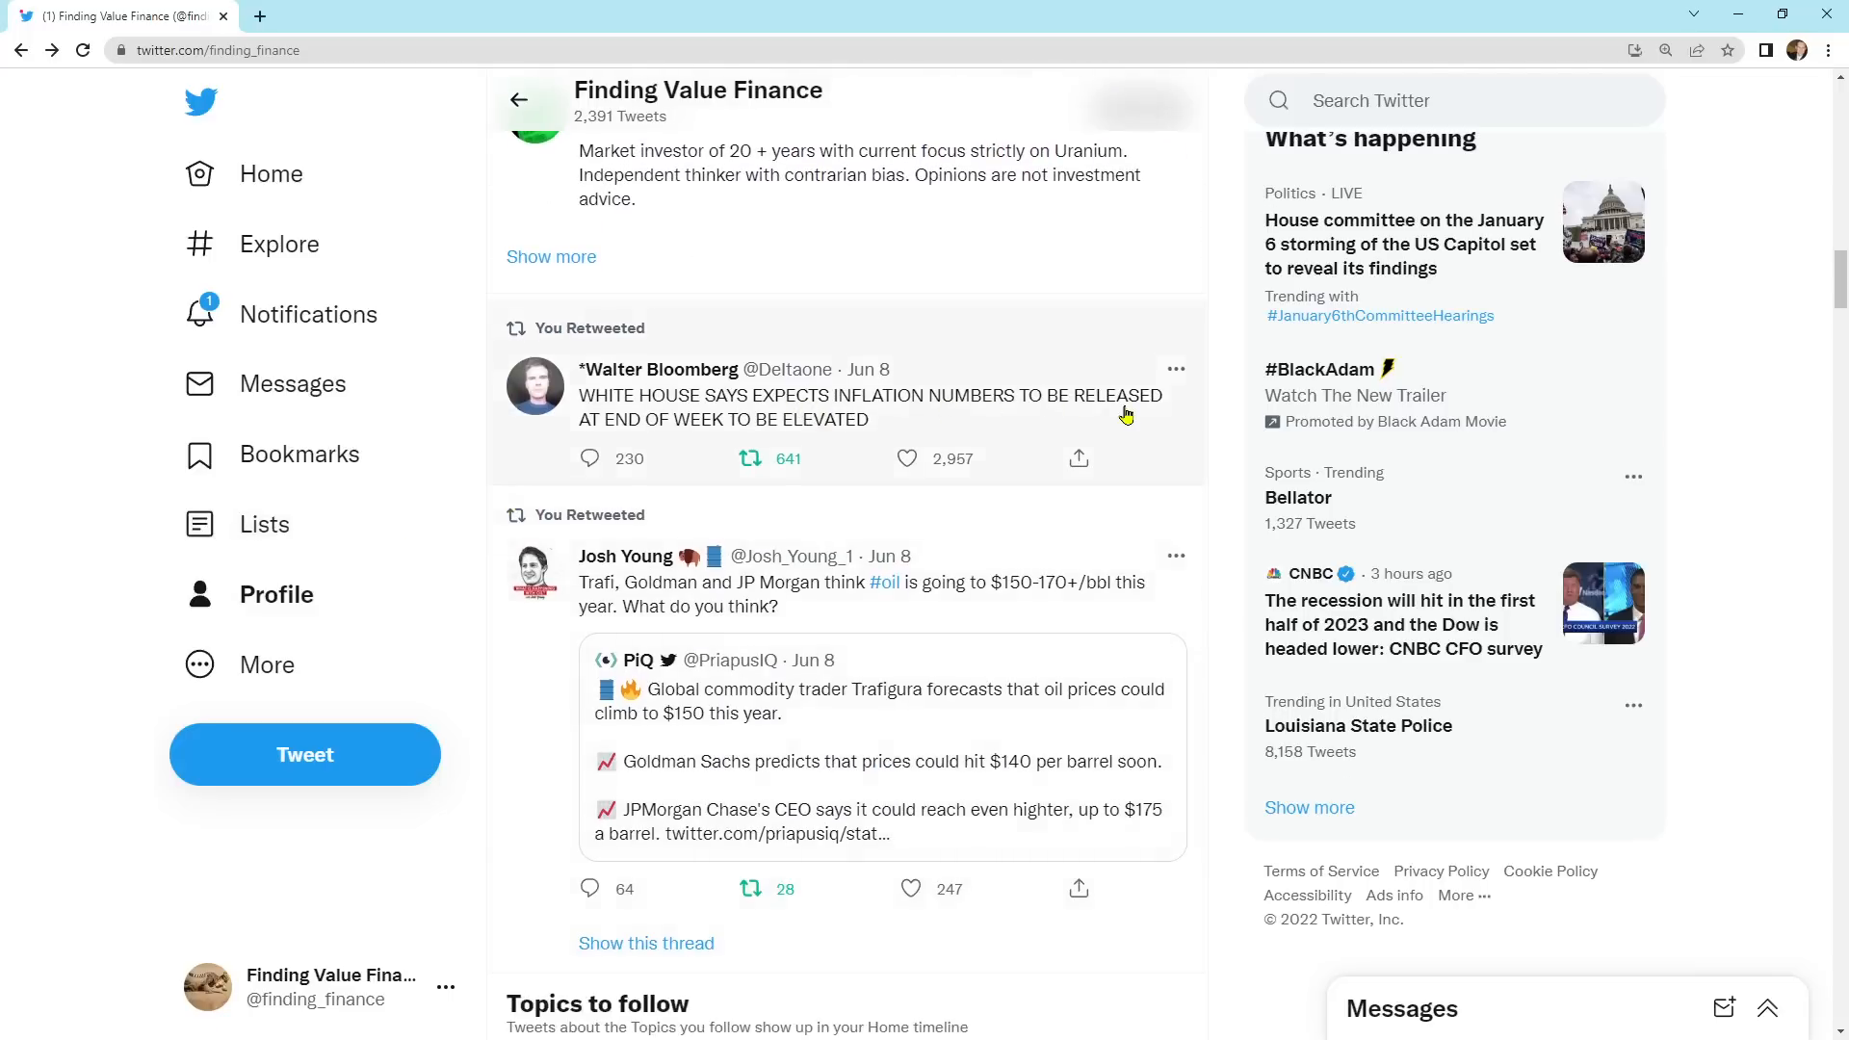
{"action": "mouse_move", "coordinate": [811, 437]}
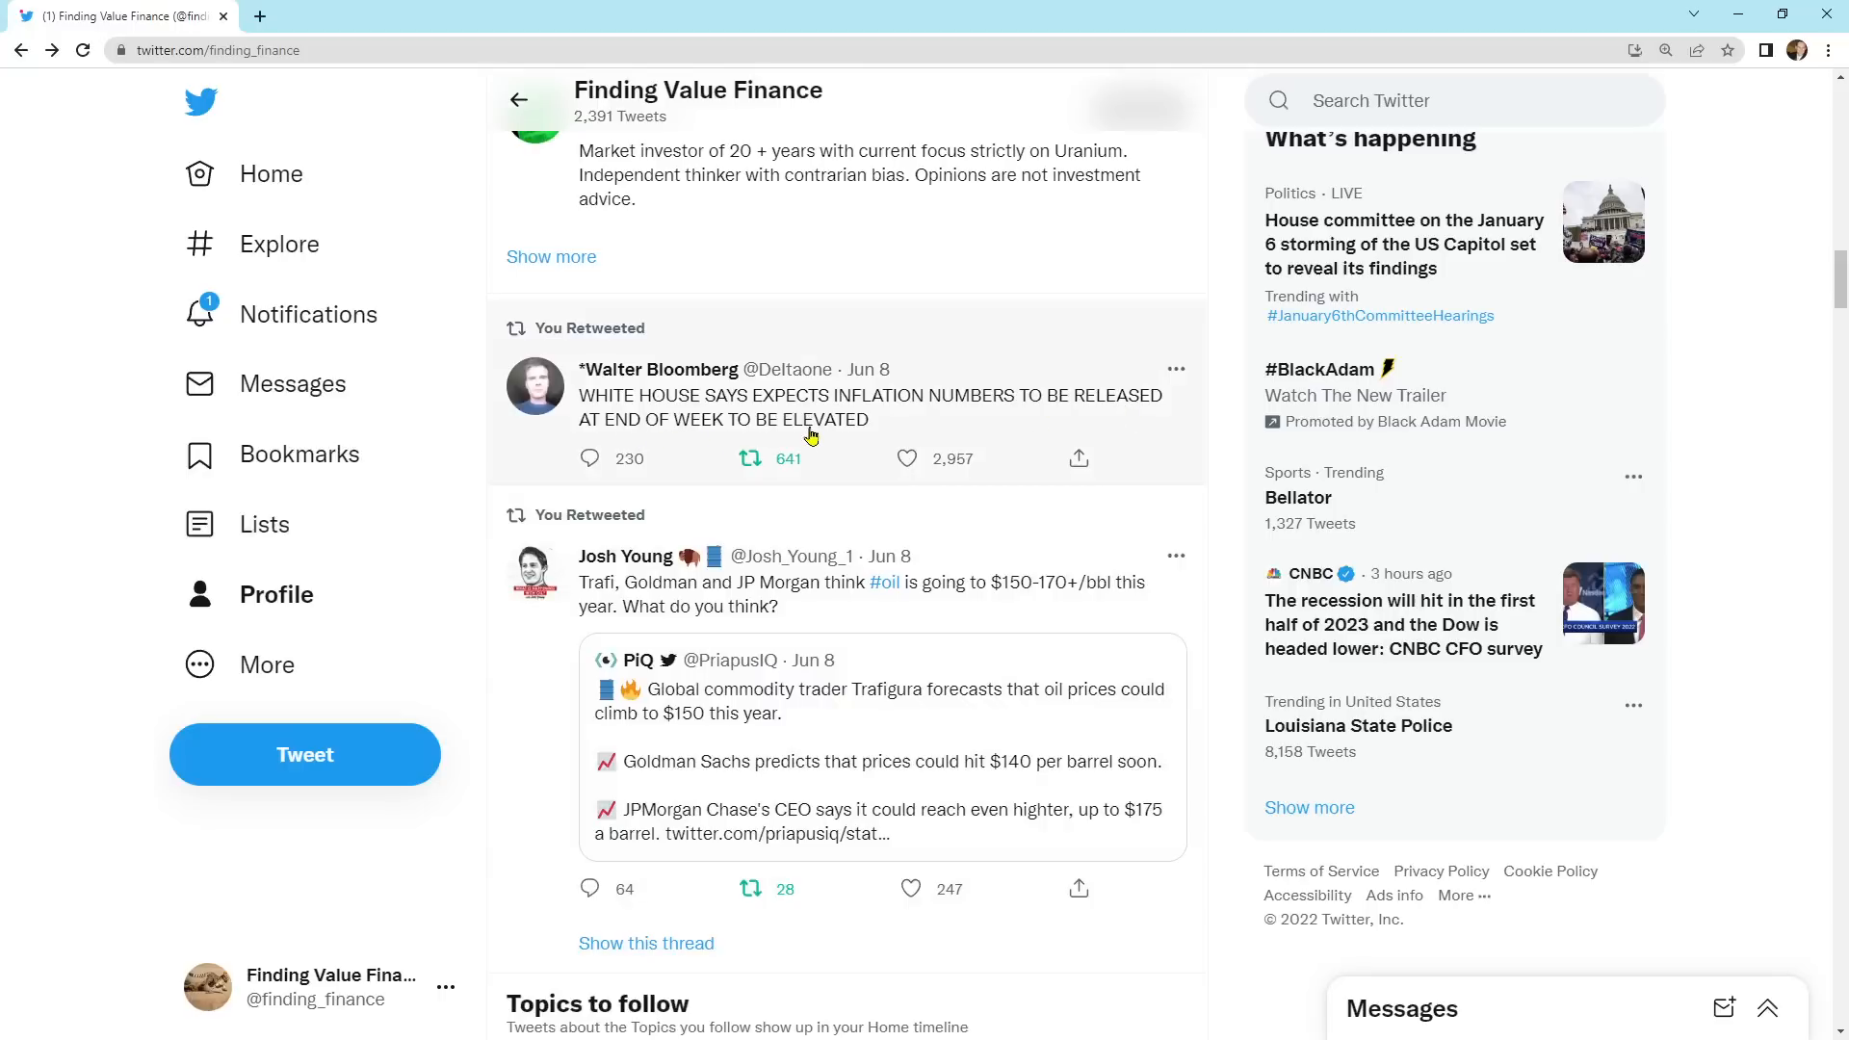
{"action": "scroll", "scroll_direction": "down", "scroll_amount": 3}
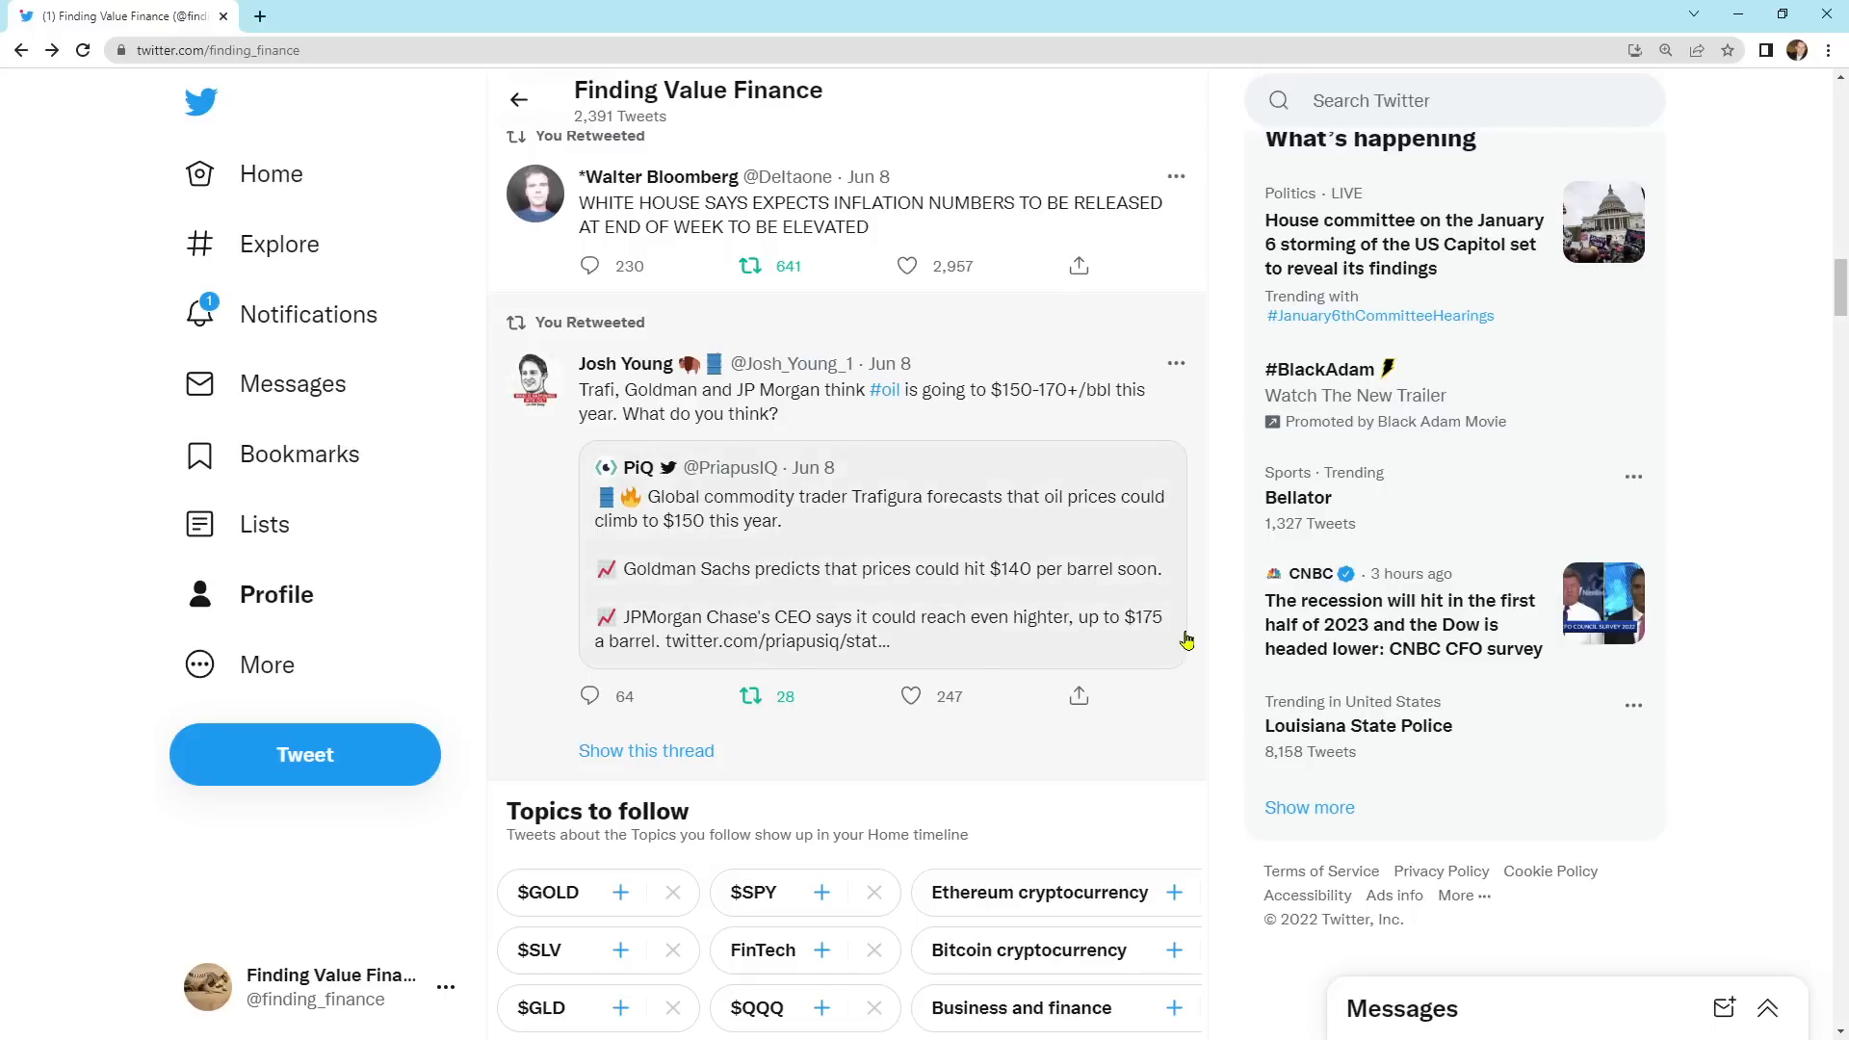
{"action": "mouse_move", "coordinate": [1208, 716]}
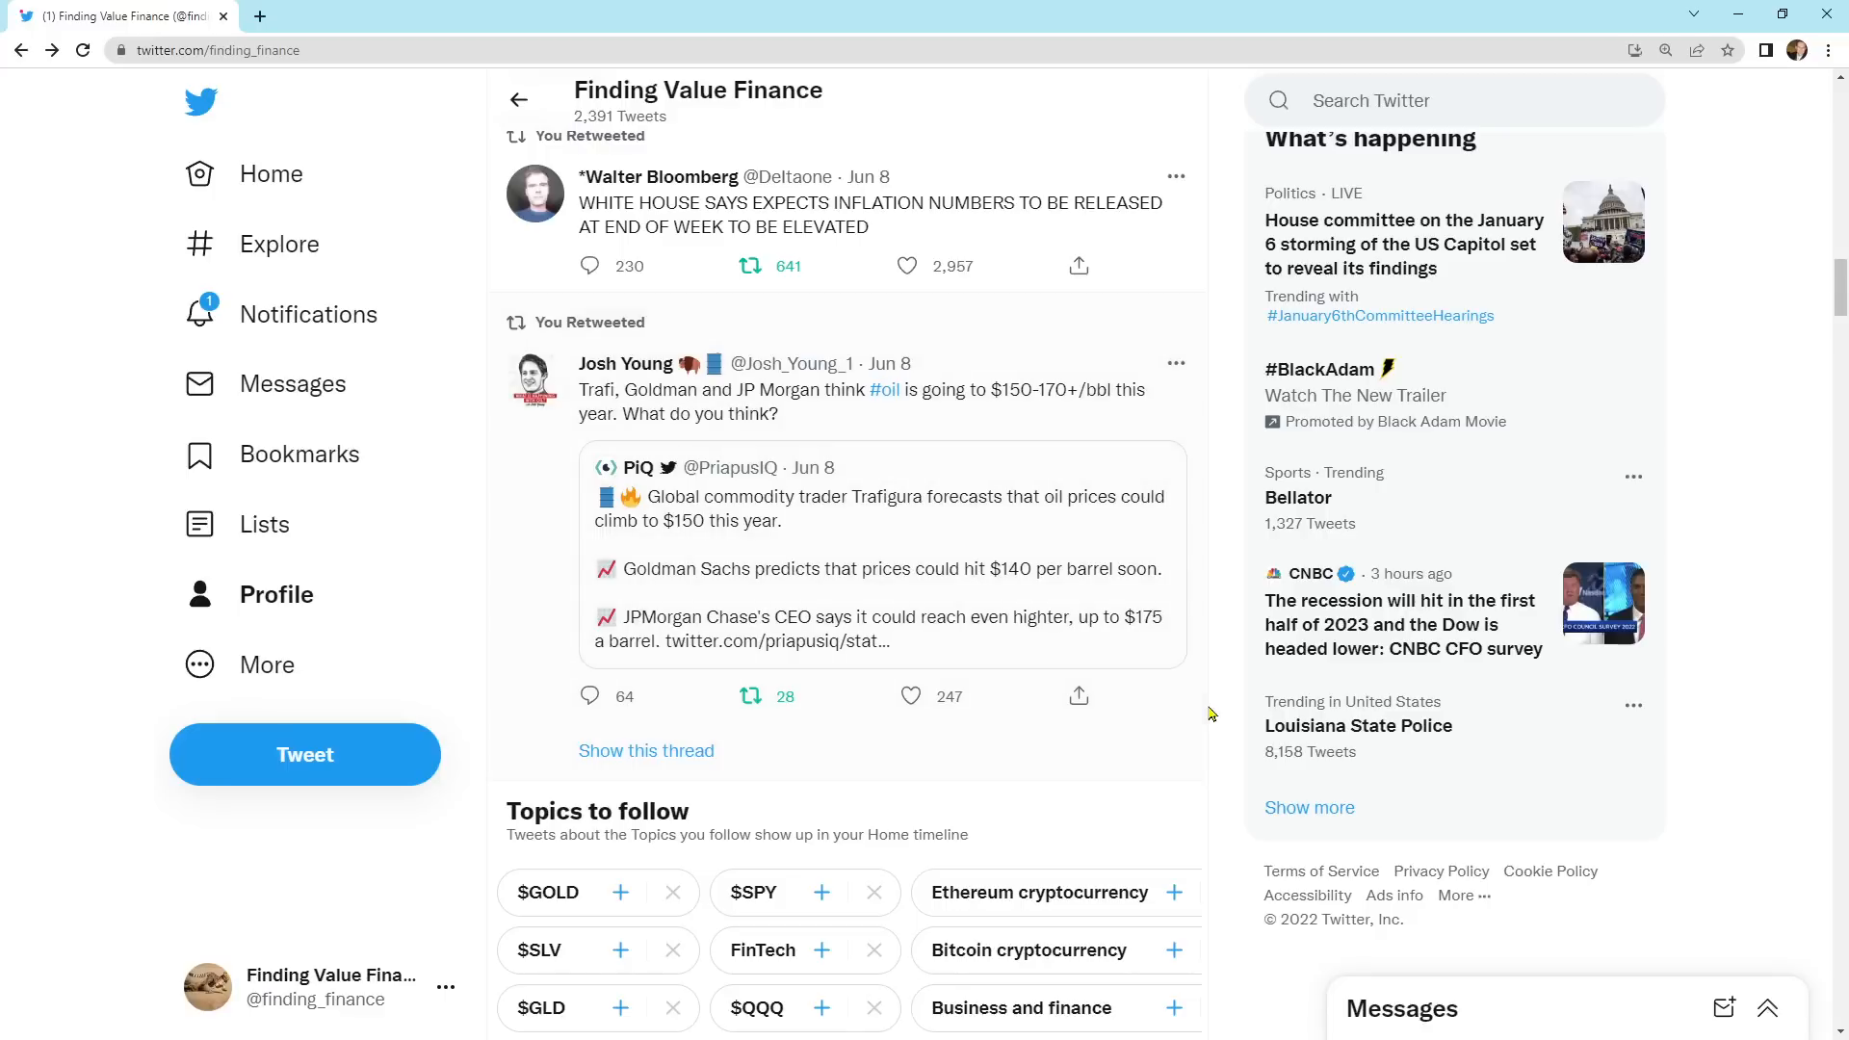
{"action": "mouse_move", "coordinate": [1069, 522]}
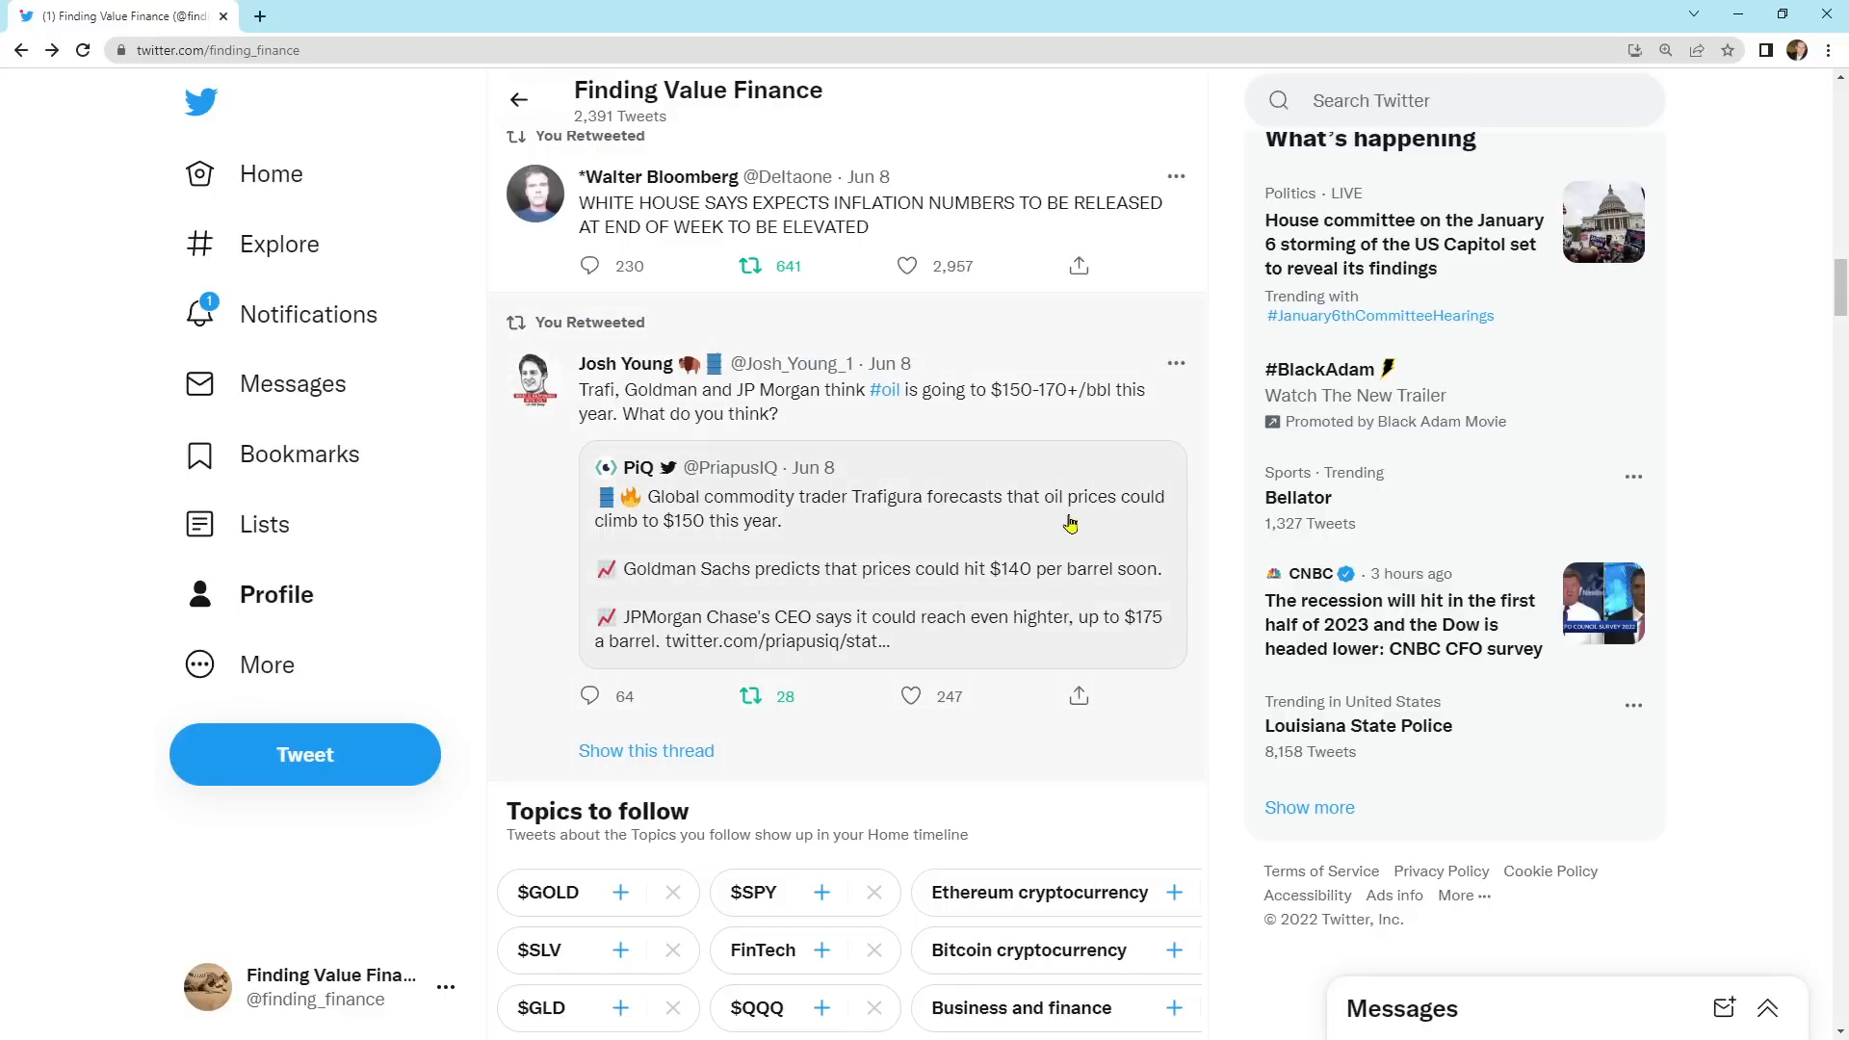
{"action": "mouse_move", "coordinate": [1217, 697]}
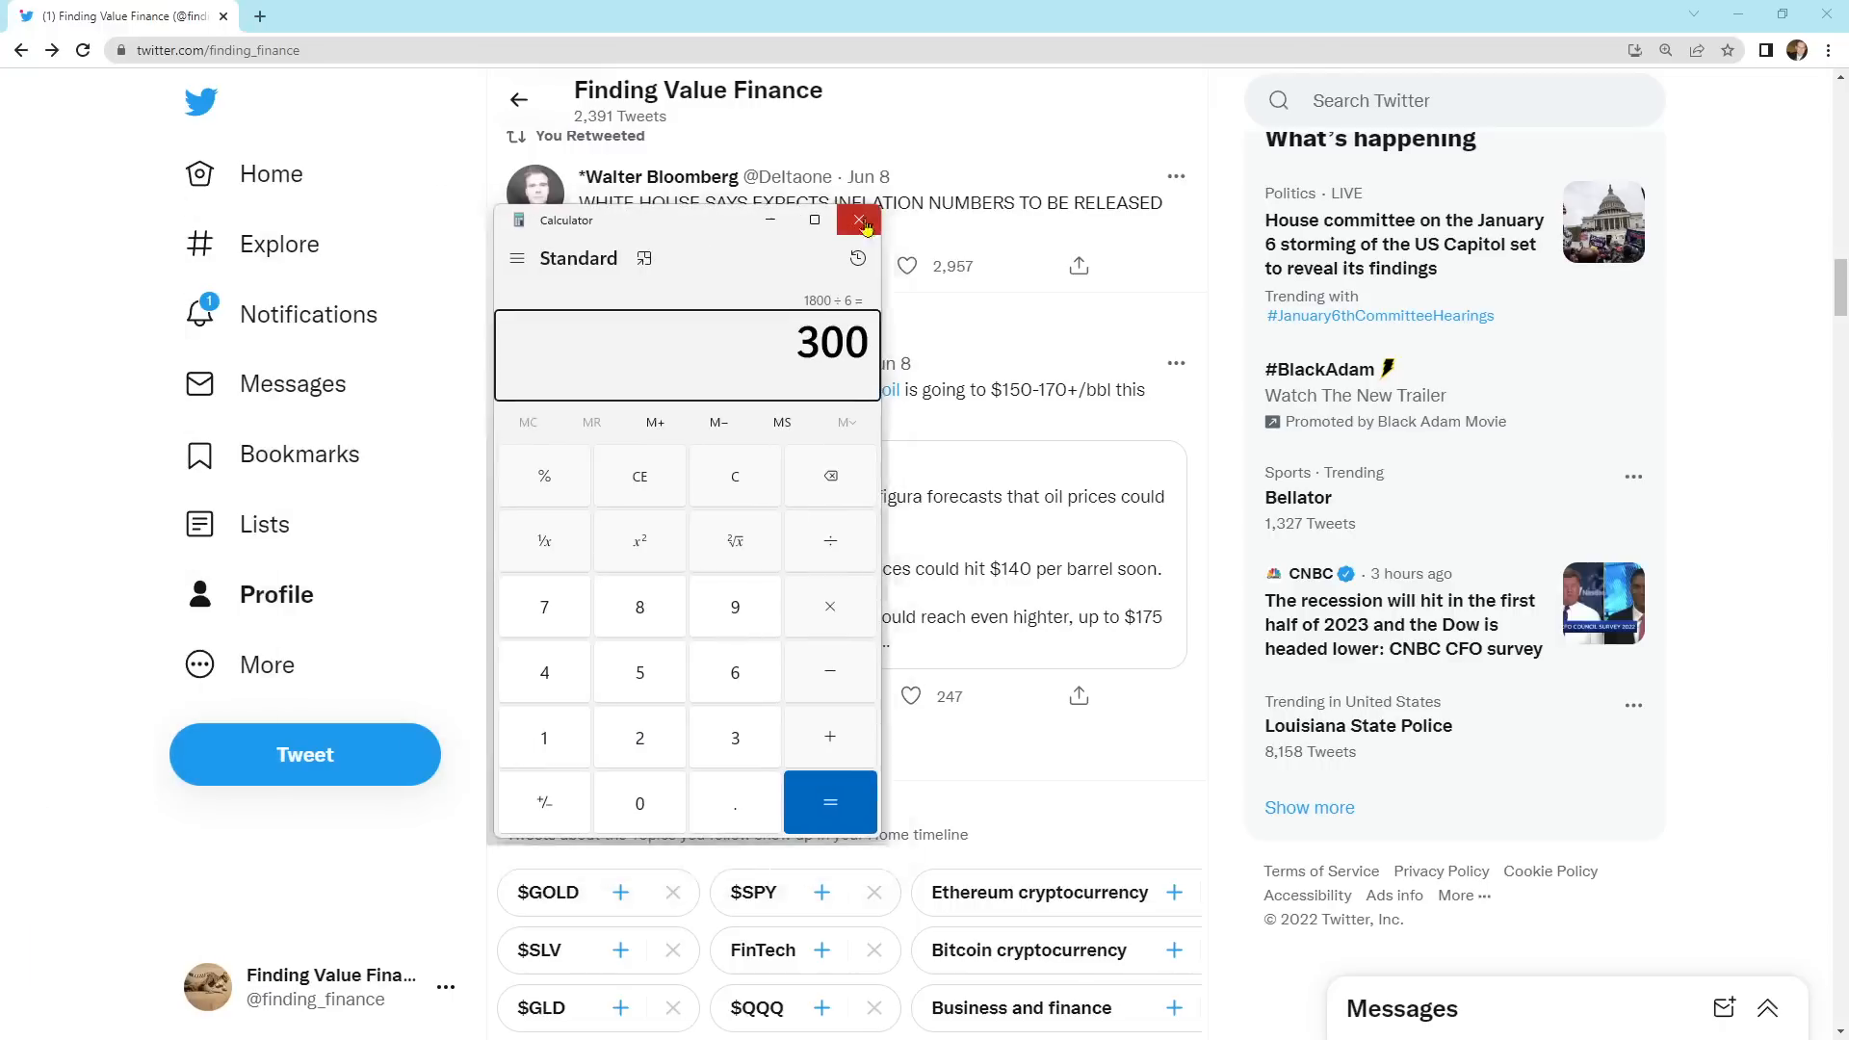
Step: Close the Calculator after the 1800 ÷ 6 = 300 result
{"action": "left_click", "coordinate": [859, 220]}
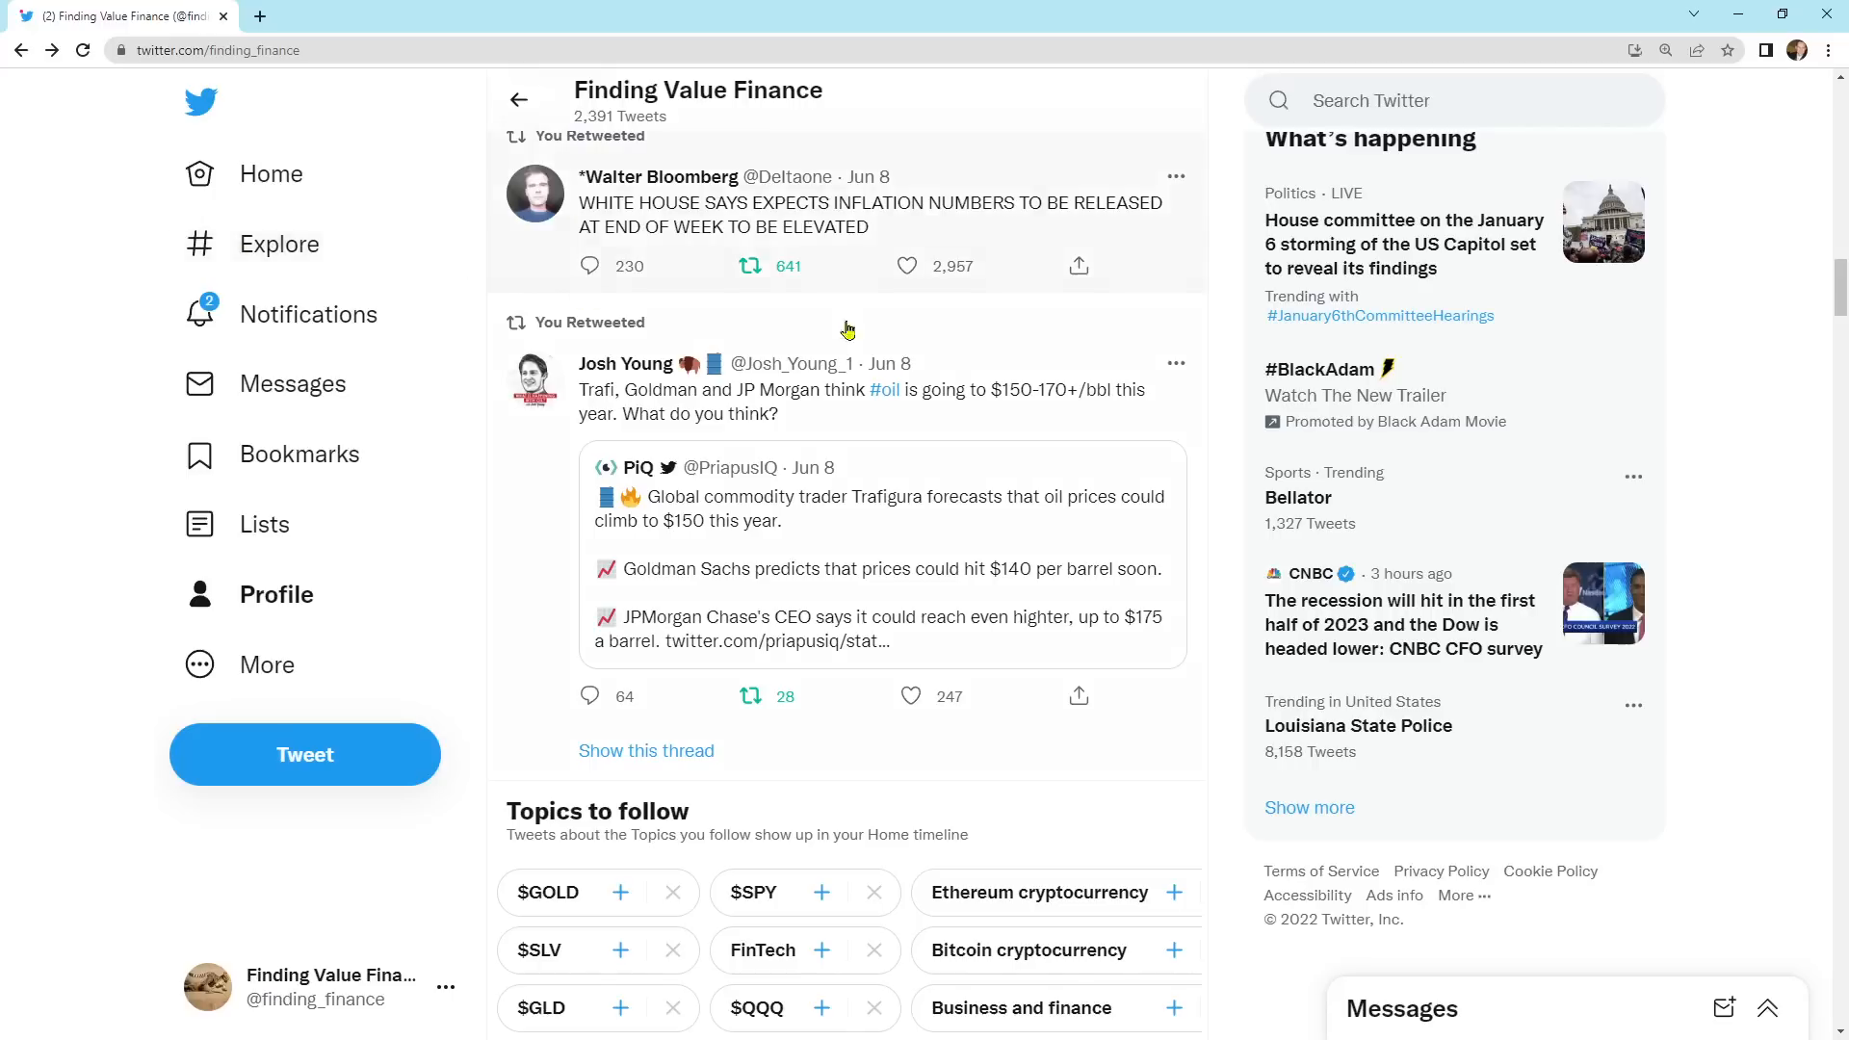
Step: Scroll past the sriracha post and view Eric Nuttall's US Big 3 inventory deficit chart full-screen
{"action": "scroll", "scroll_direction": "down", "scroll_amount": 3}
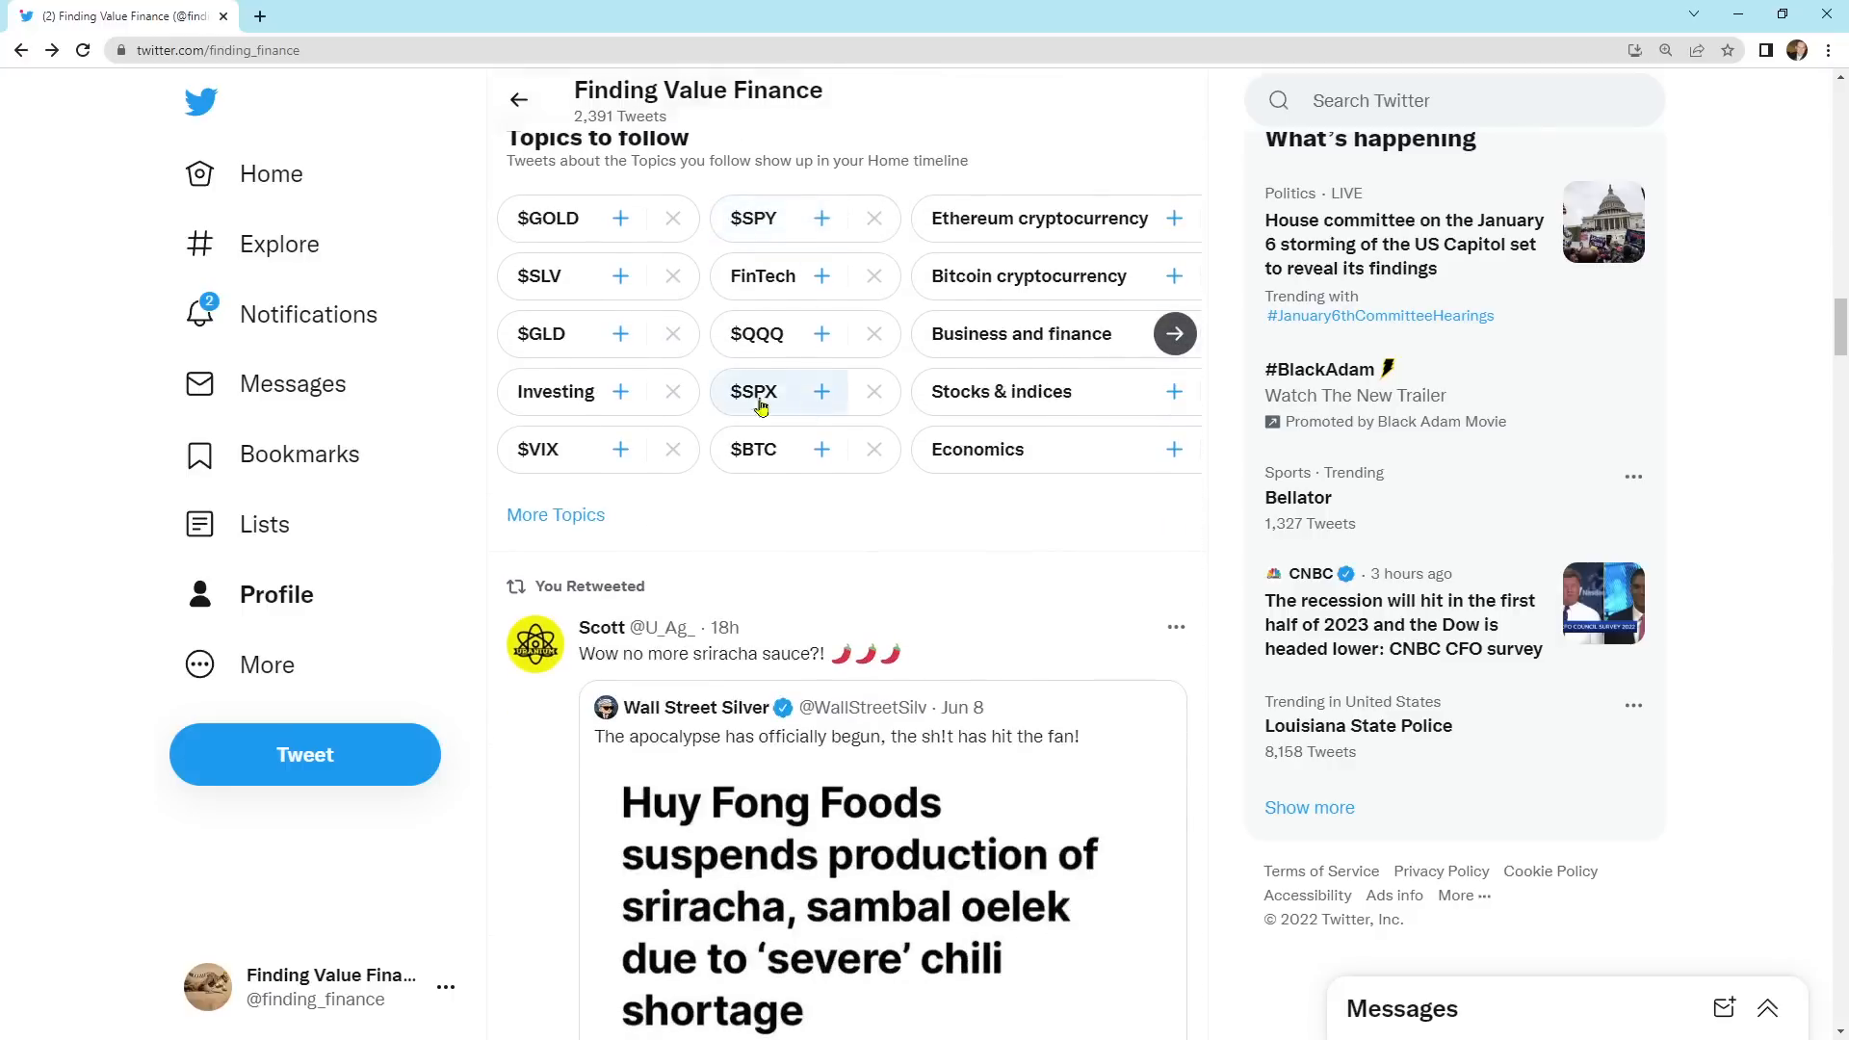
{"action": "scroll", "scroll_direction": "down", "scroll_amount": 3}
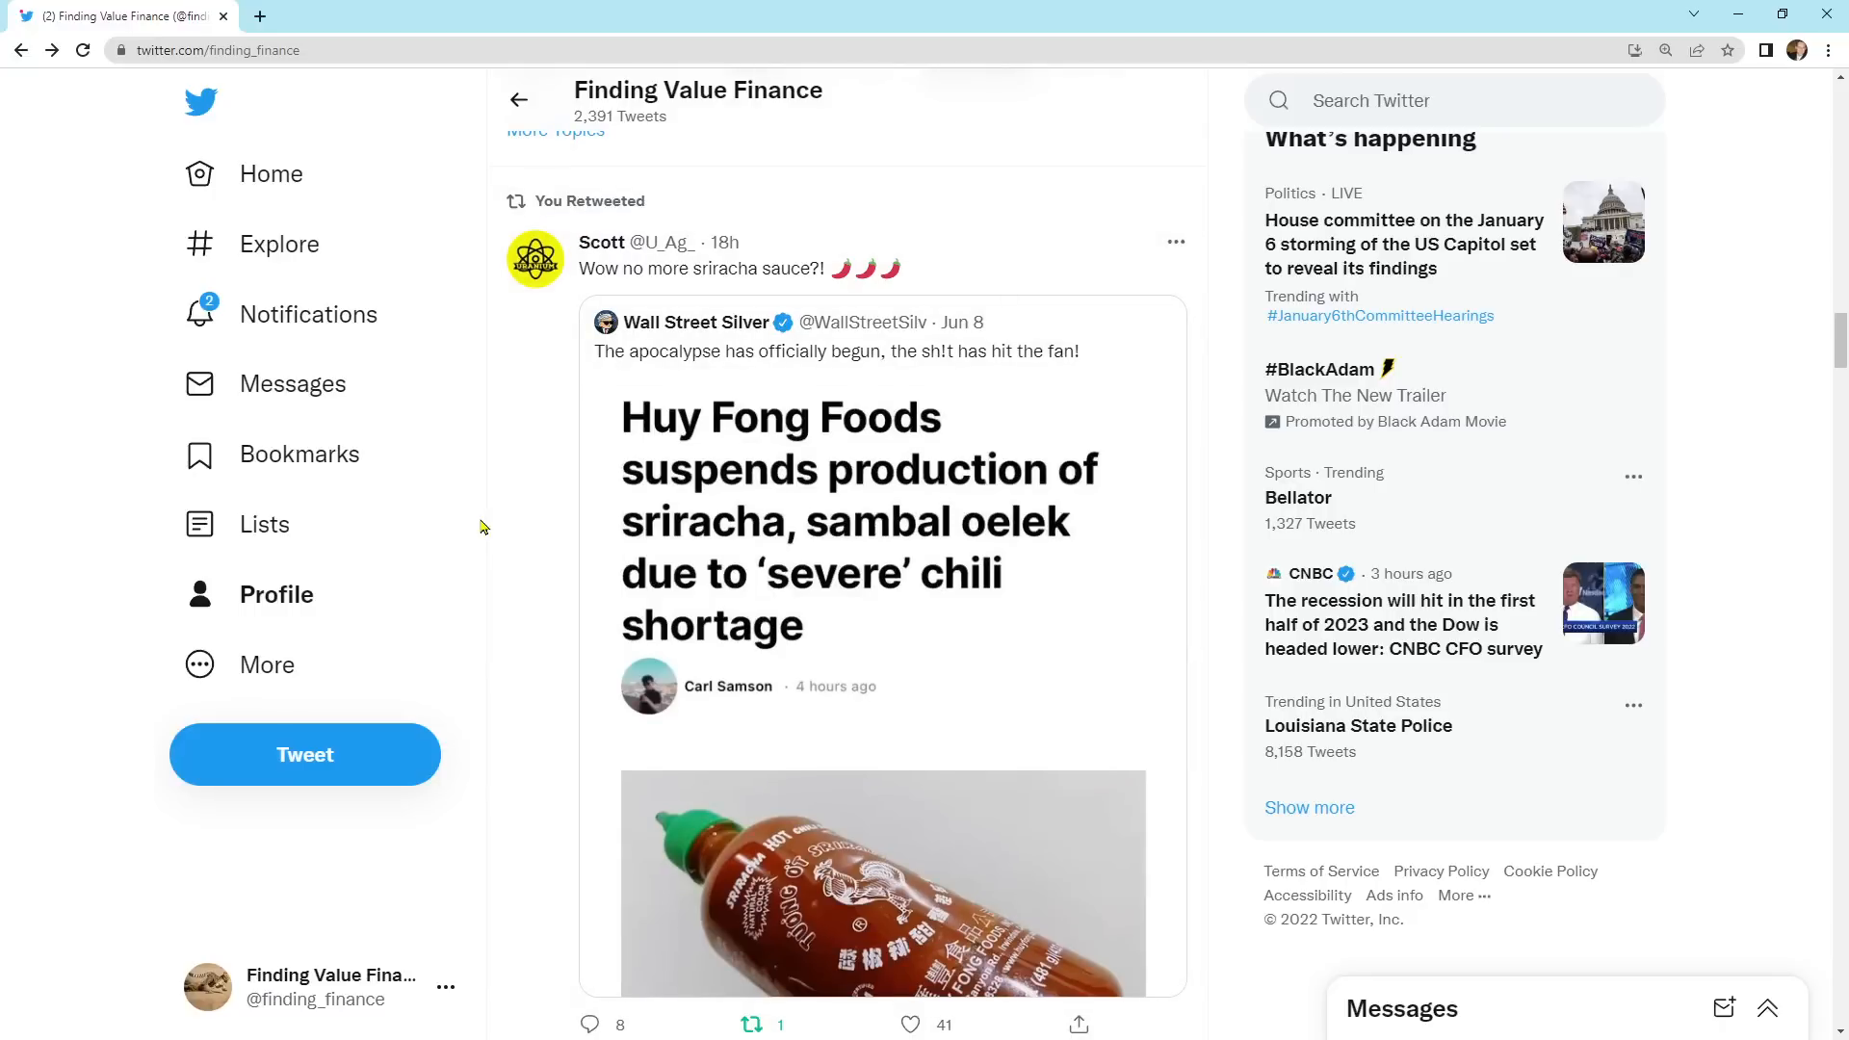
{"action": "scroll", "scroll_direction": "down", "scroll_amount": 3}
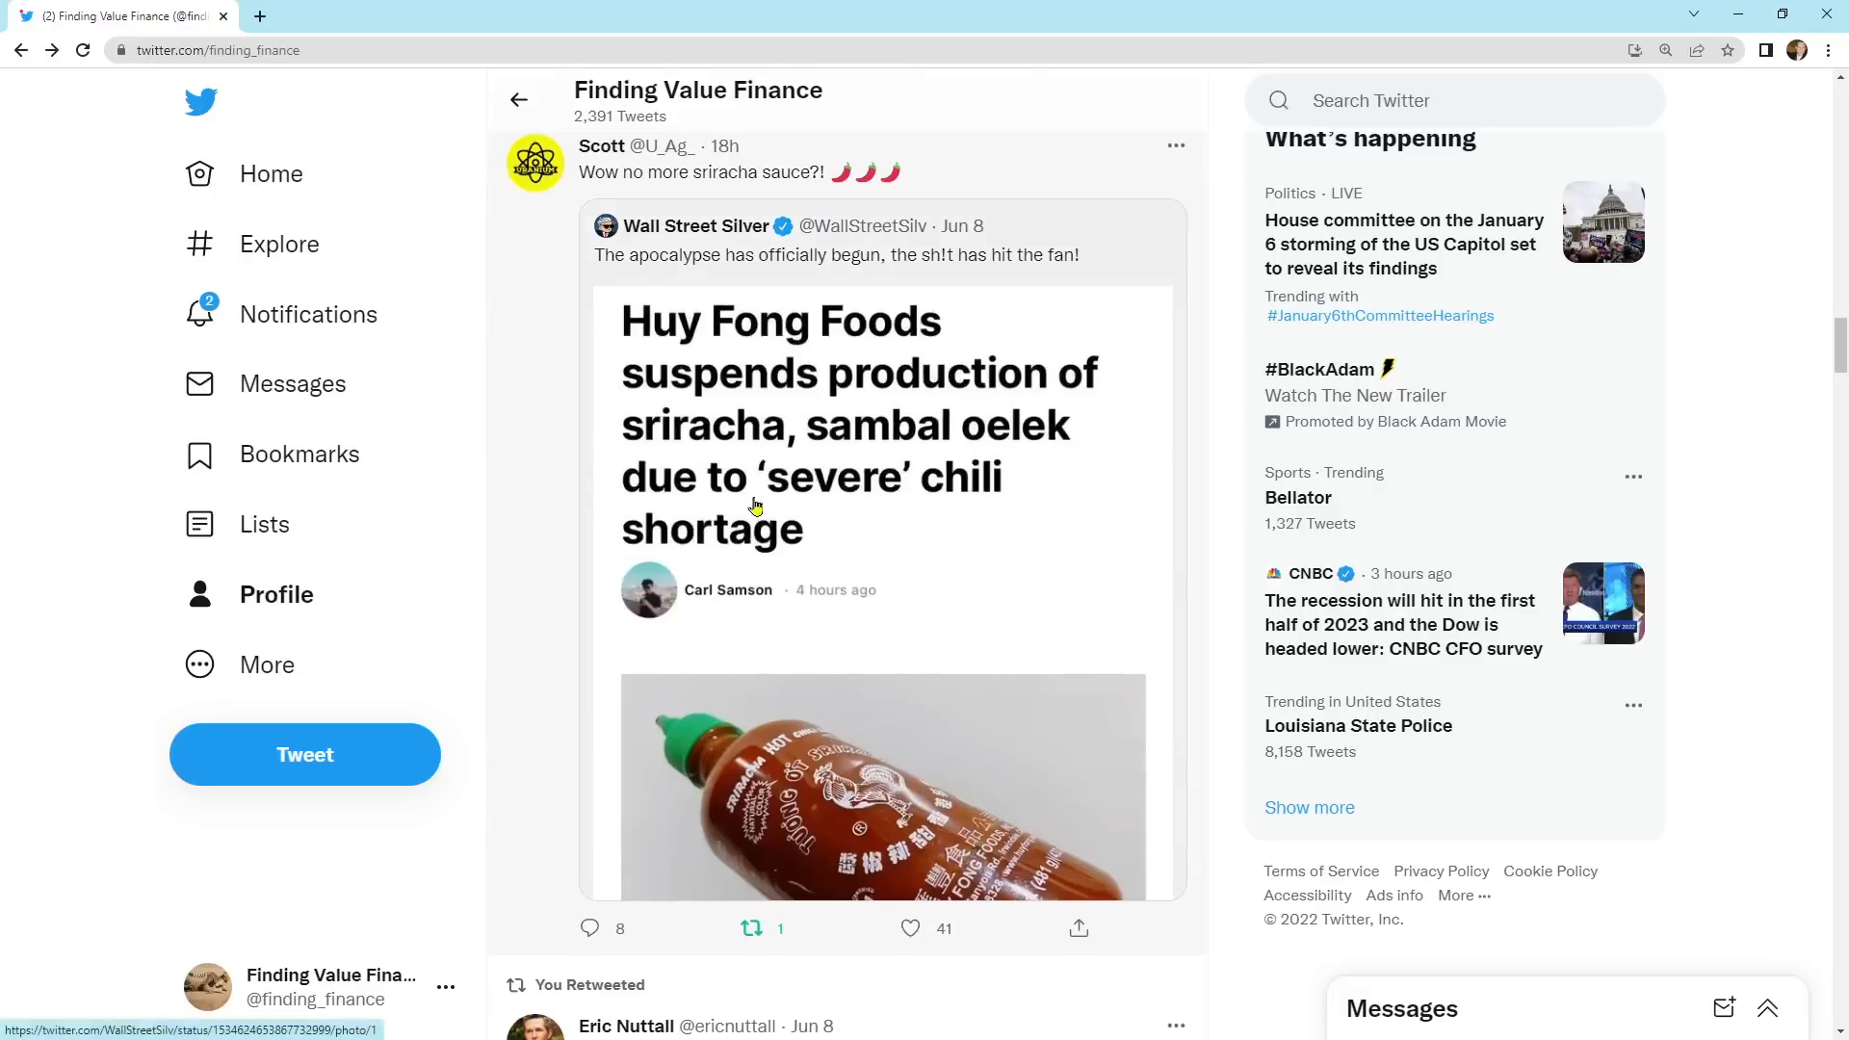
{"action": "mouse_move", "coordinate": [478, 366]}
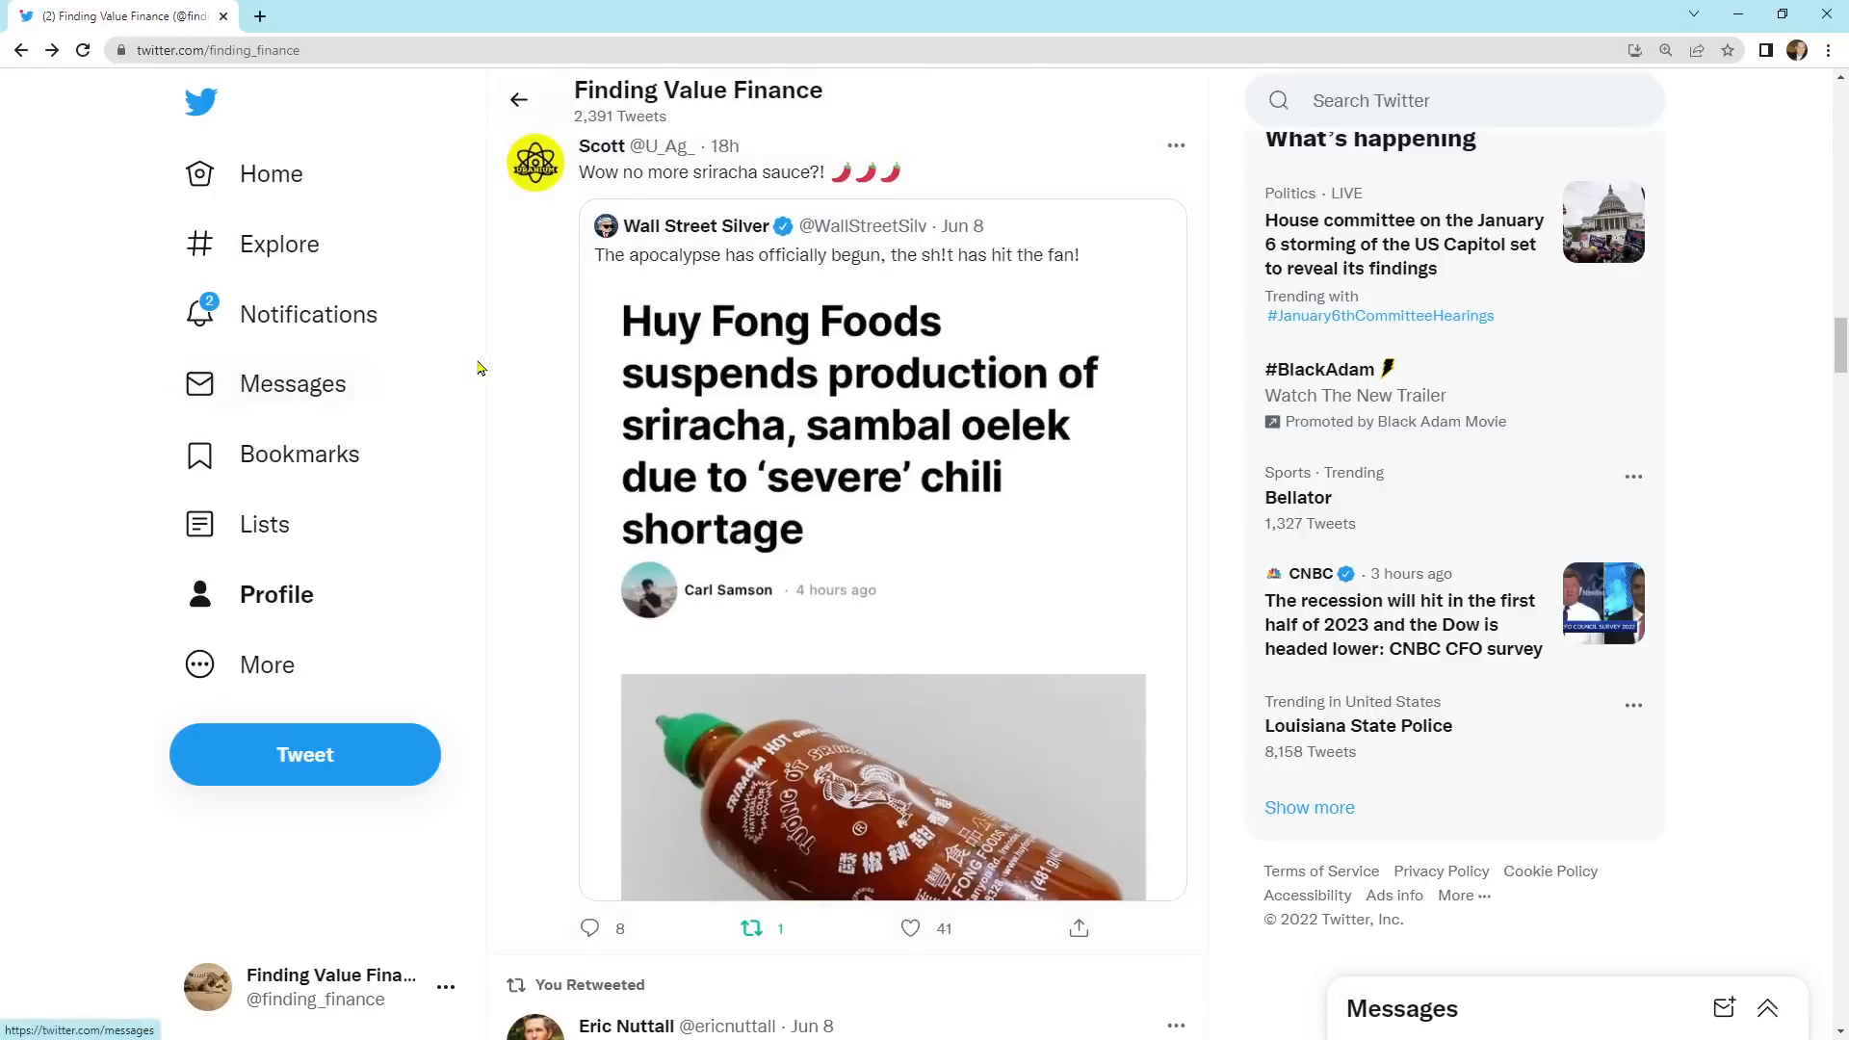
{"action": "scroll", "scroll_direction": "down", "scroll_amount": 3}
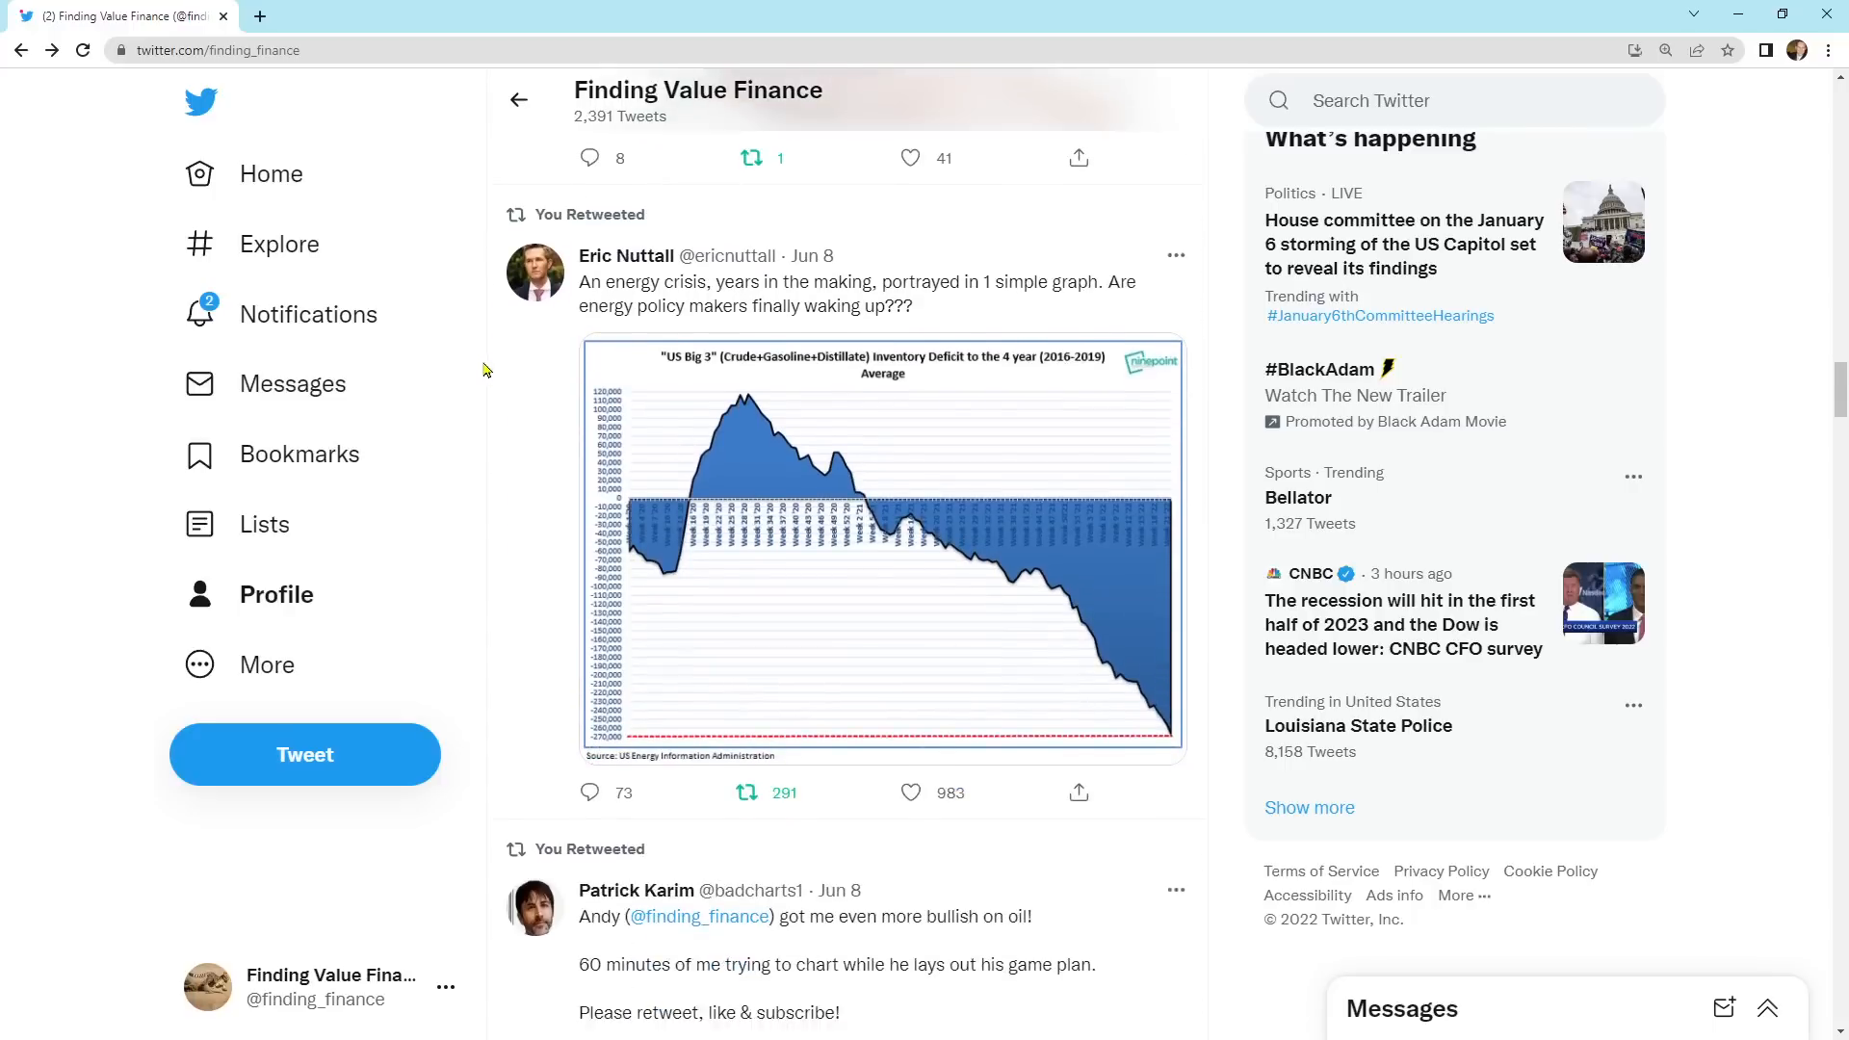
{"action": "mouse_move", "coordinate": [400, 566]}
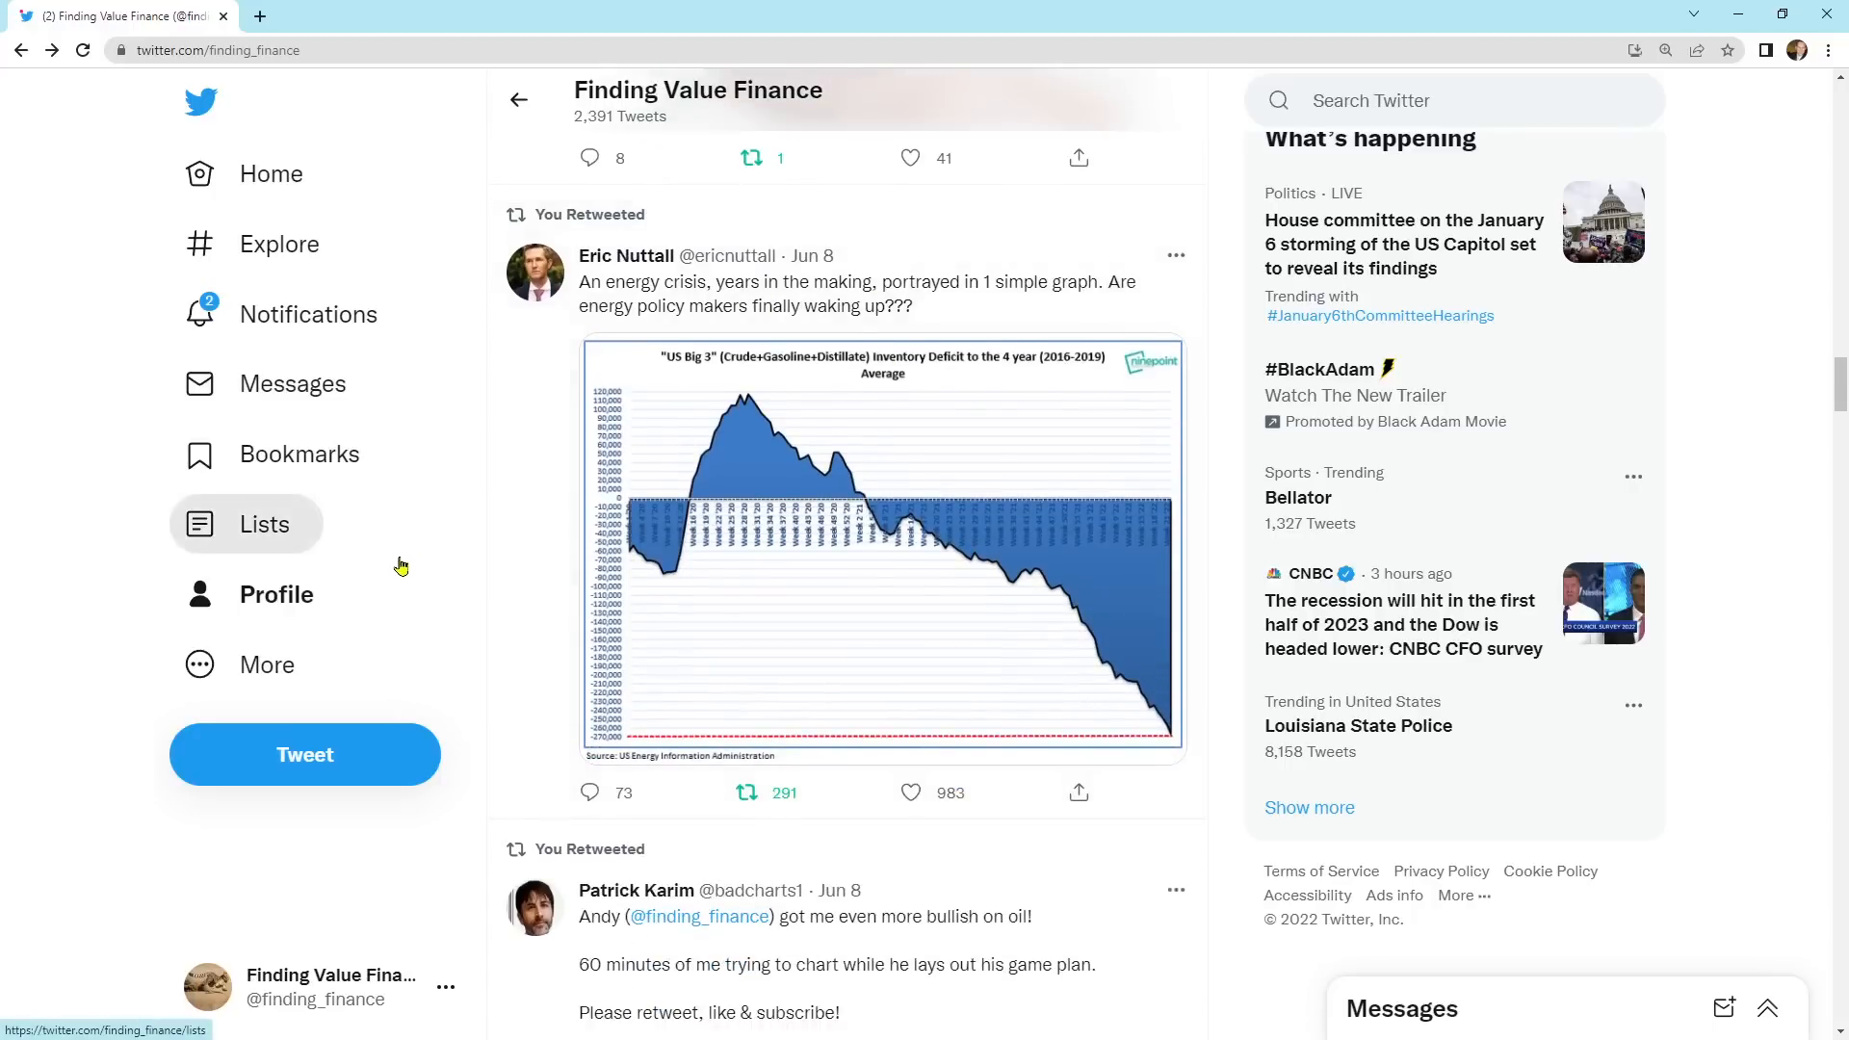
{"action": "mouse_move", "coordinate": [838, 333]}
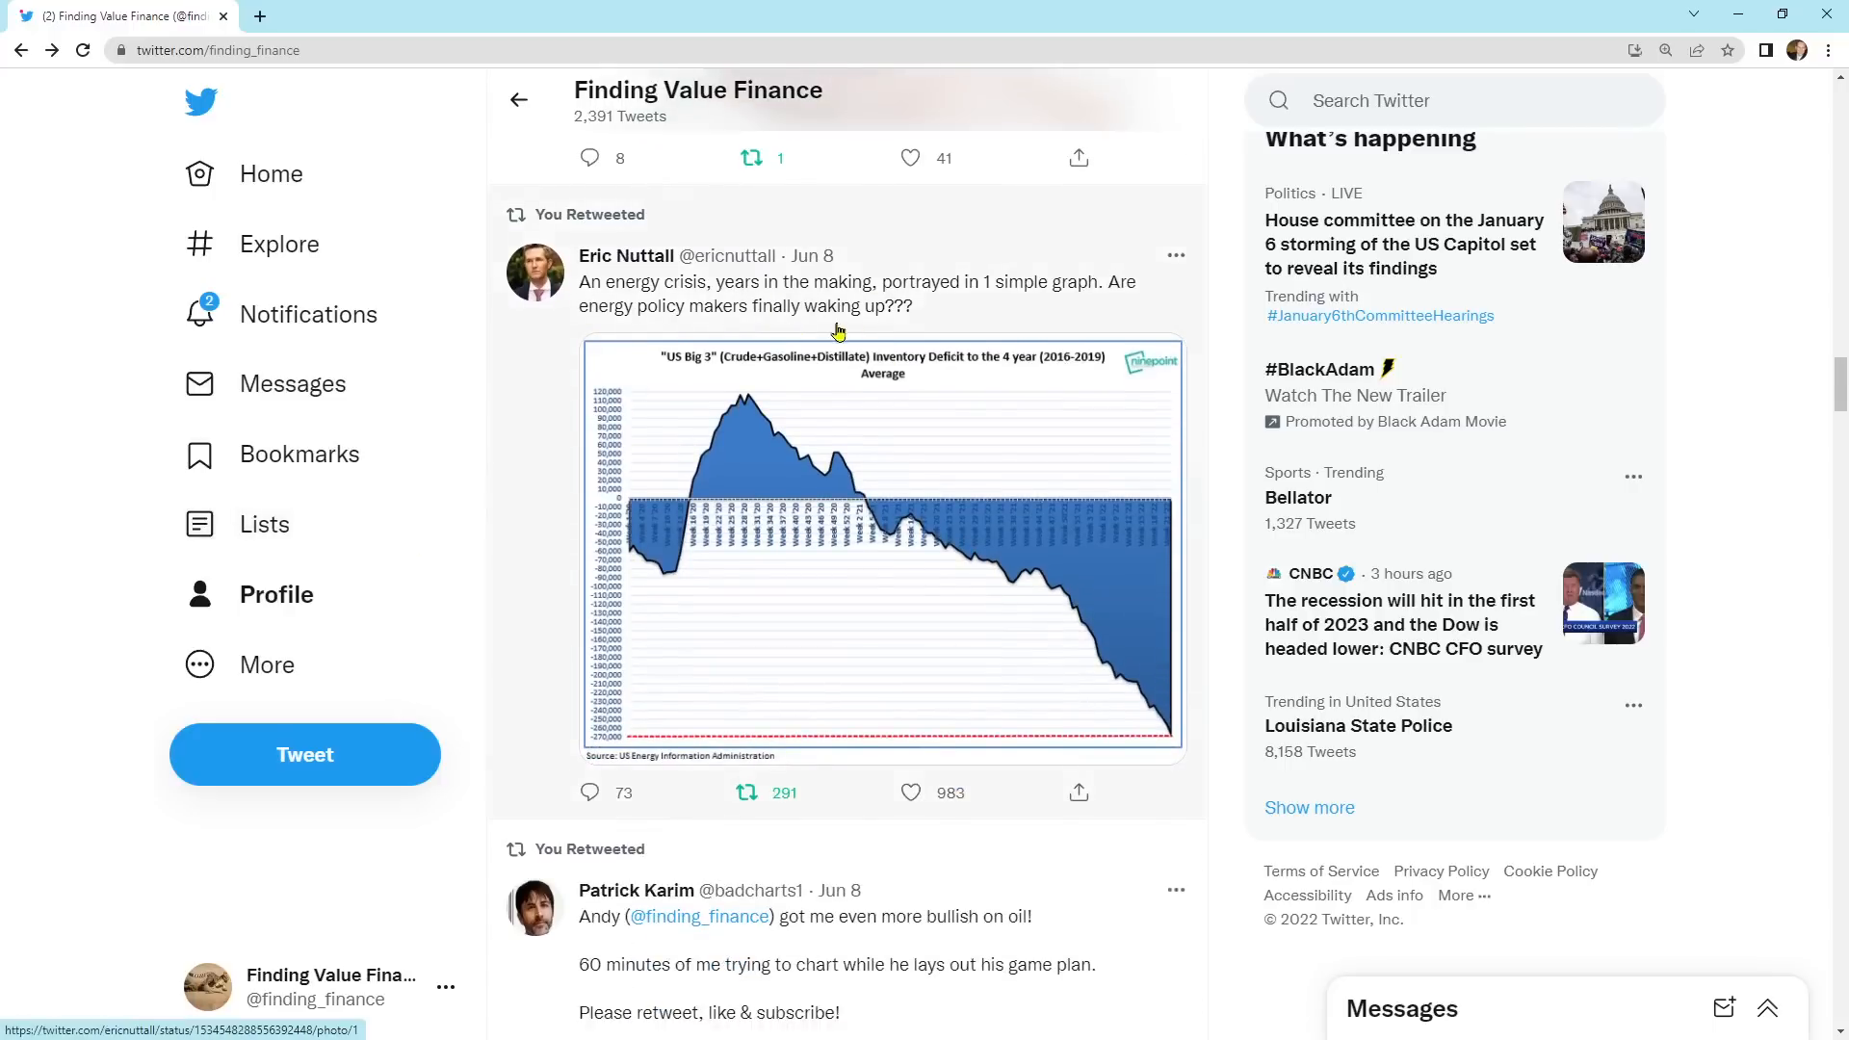
{"action": "left_click", "coordinate": [882, 548]}
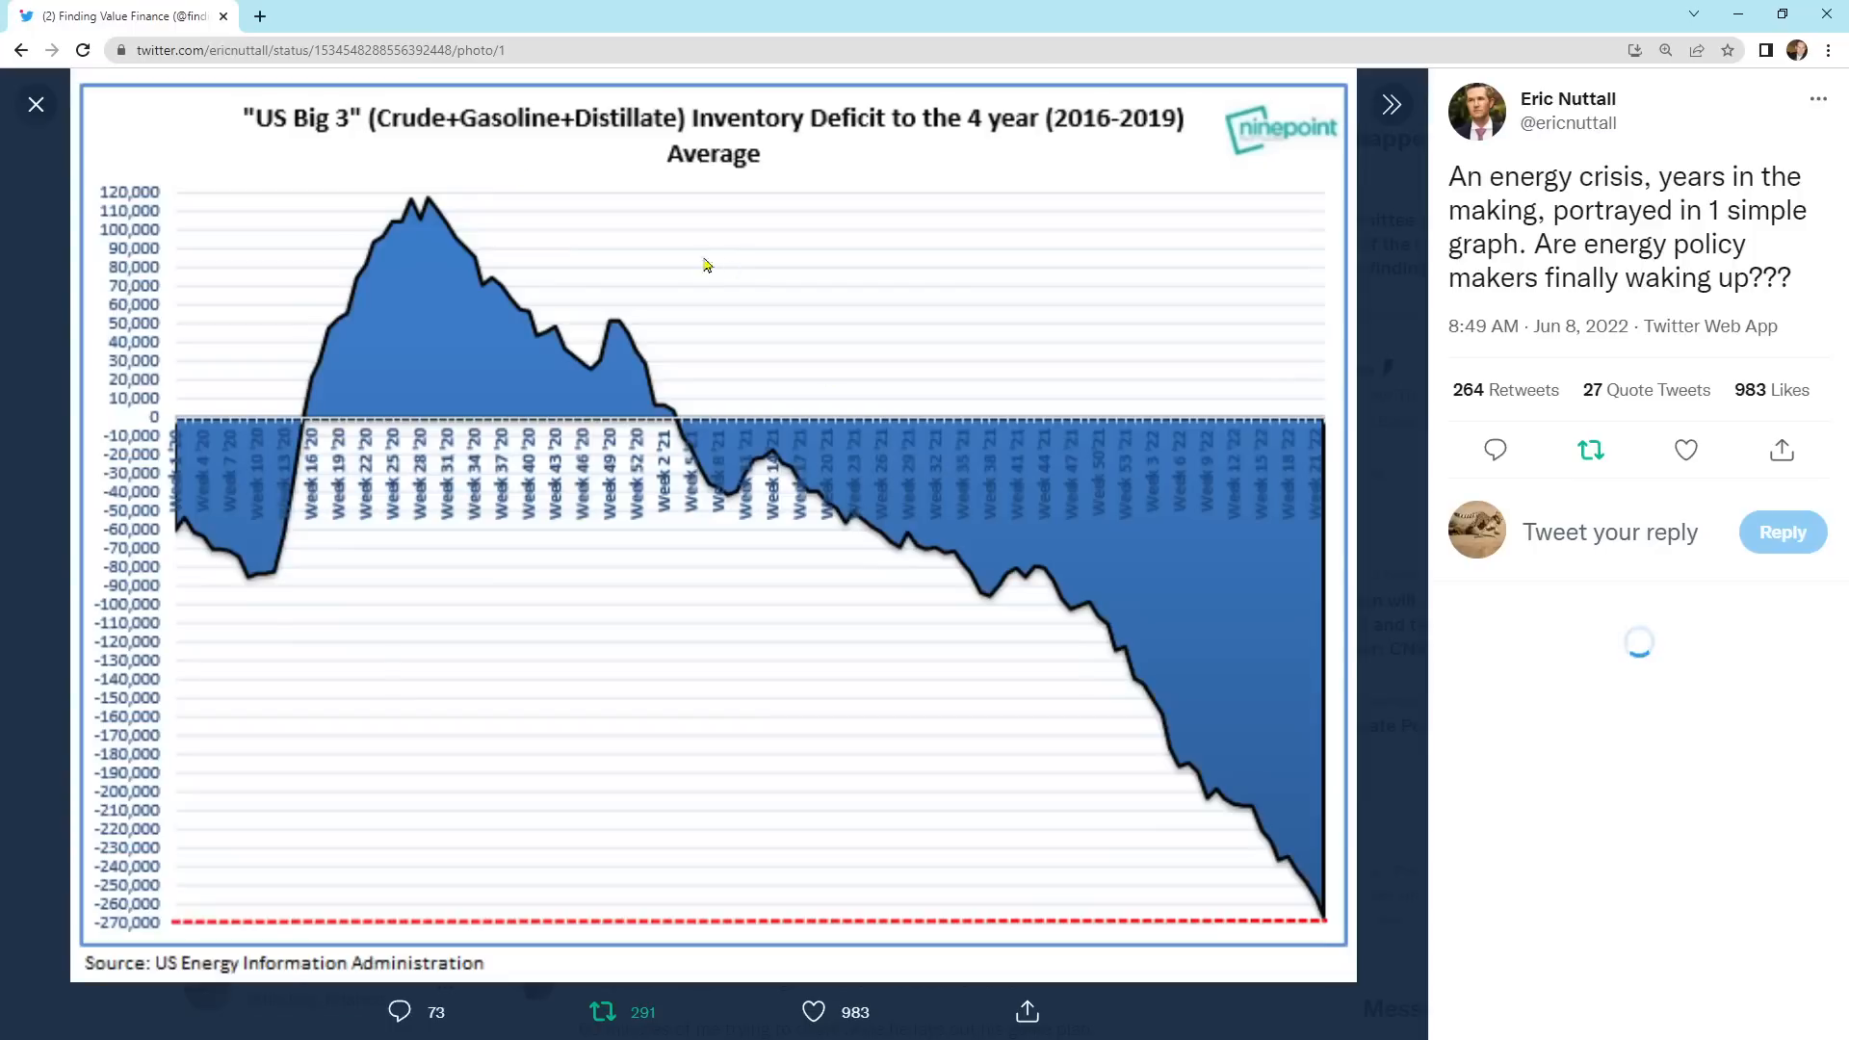
Step: Close the enlarged inventory deficit chart and return to the timeline
{"action": "left_click", "coordinate": [1685, 449]}
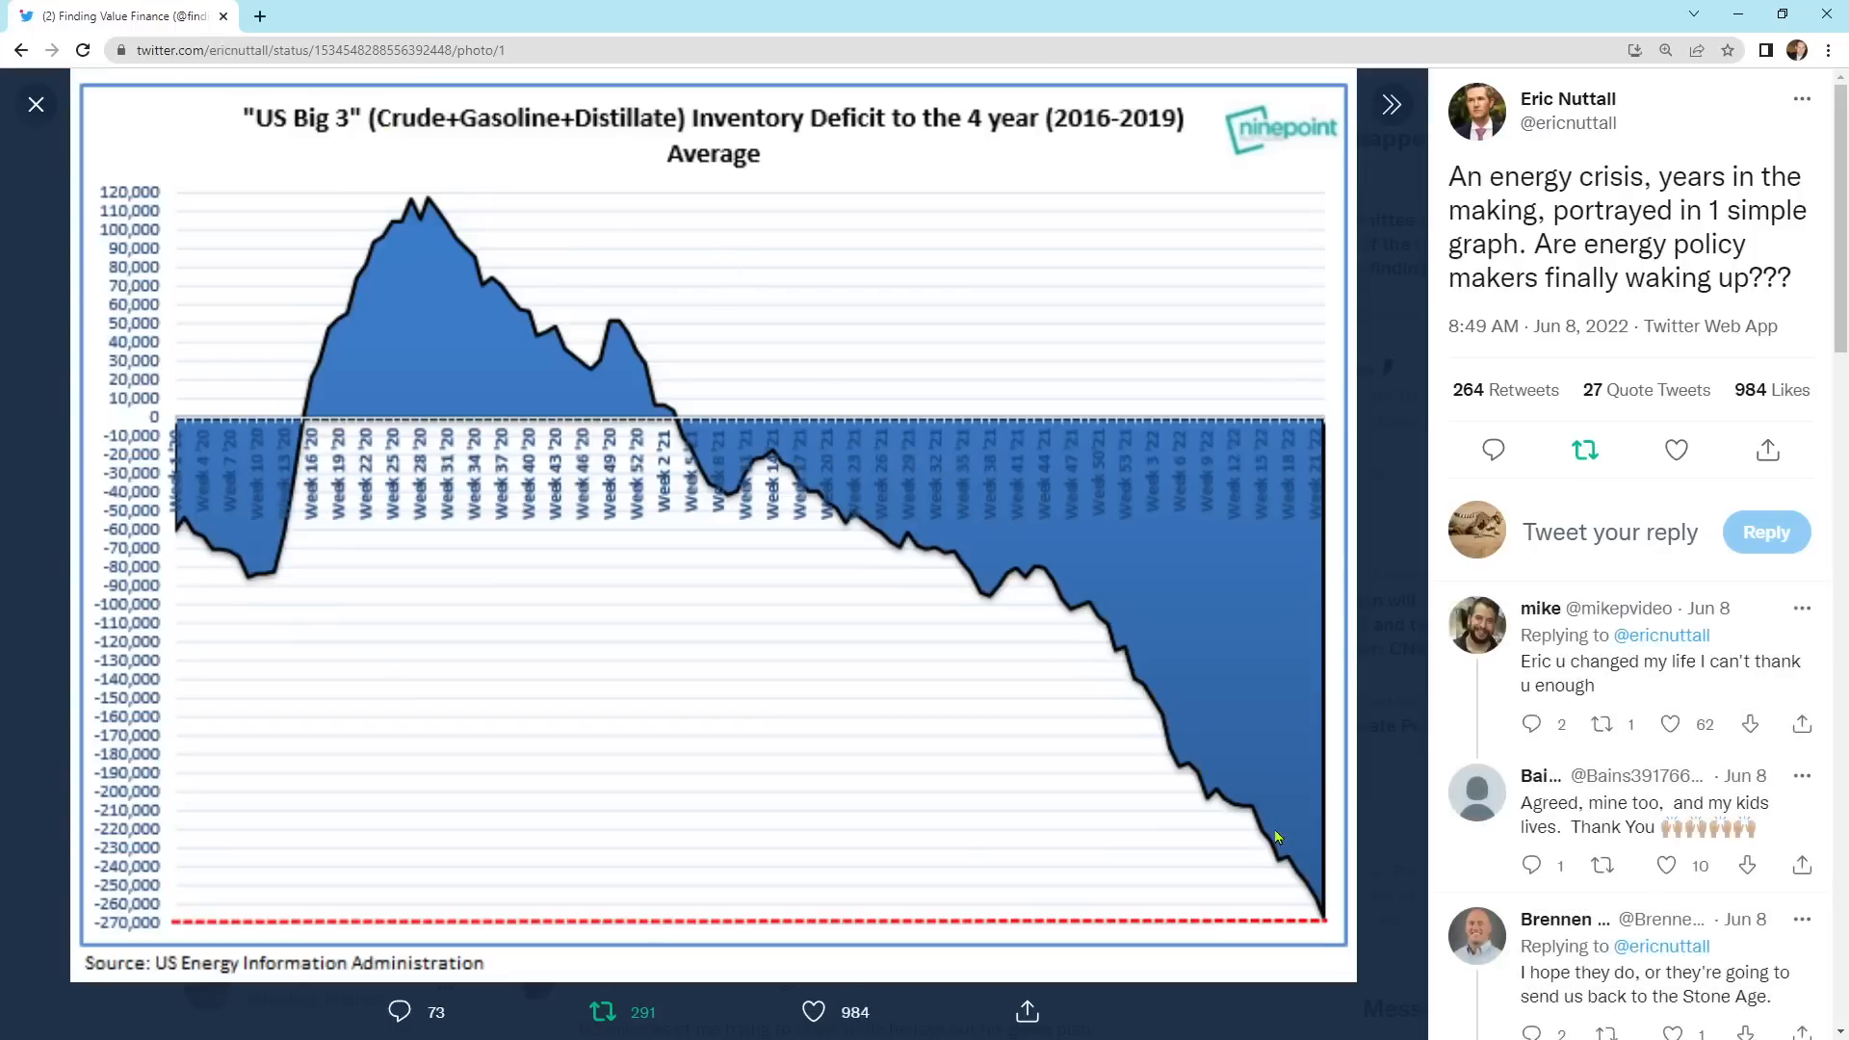
{"action": "mouse_move", "coordinate": [1325, 928]}
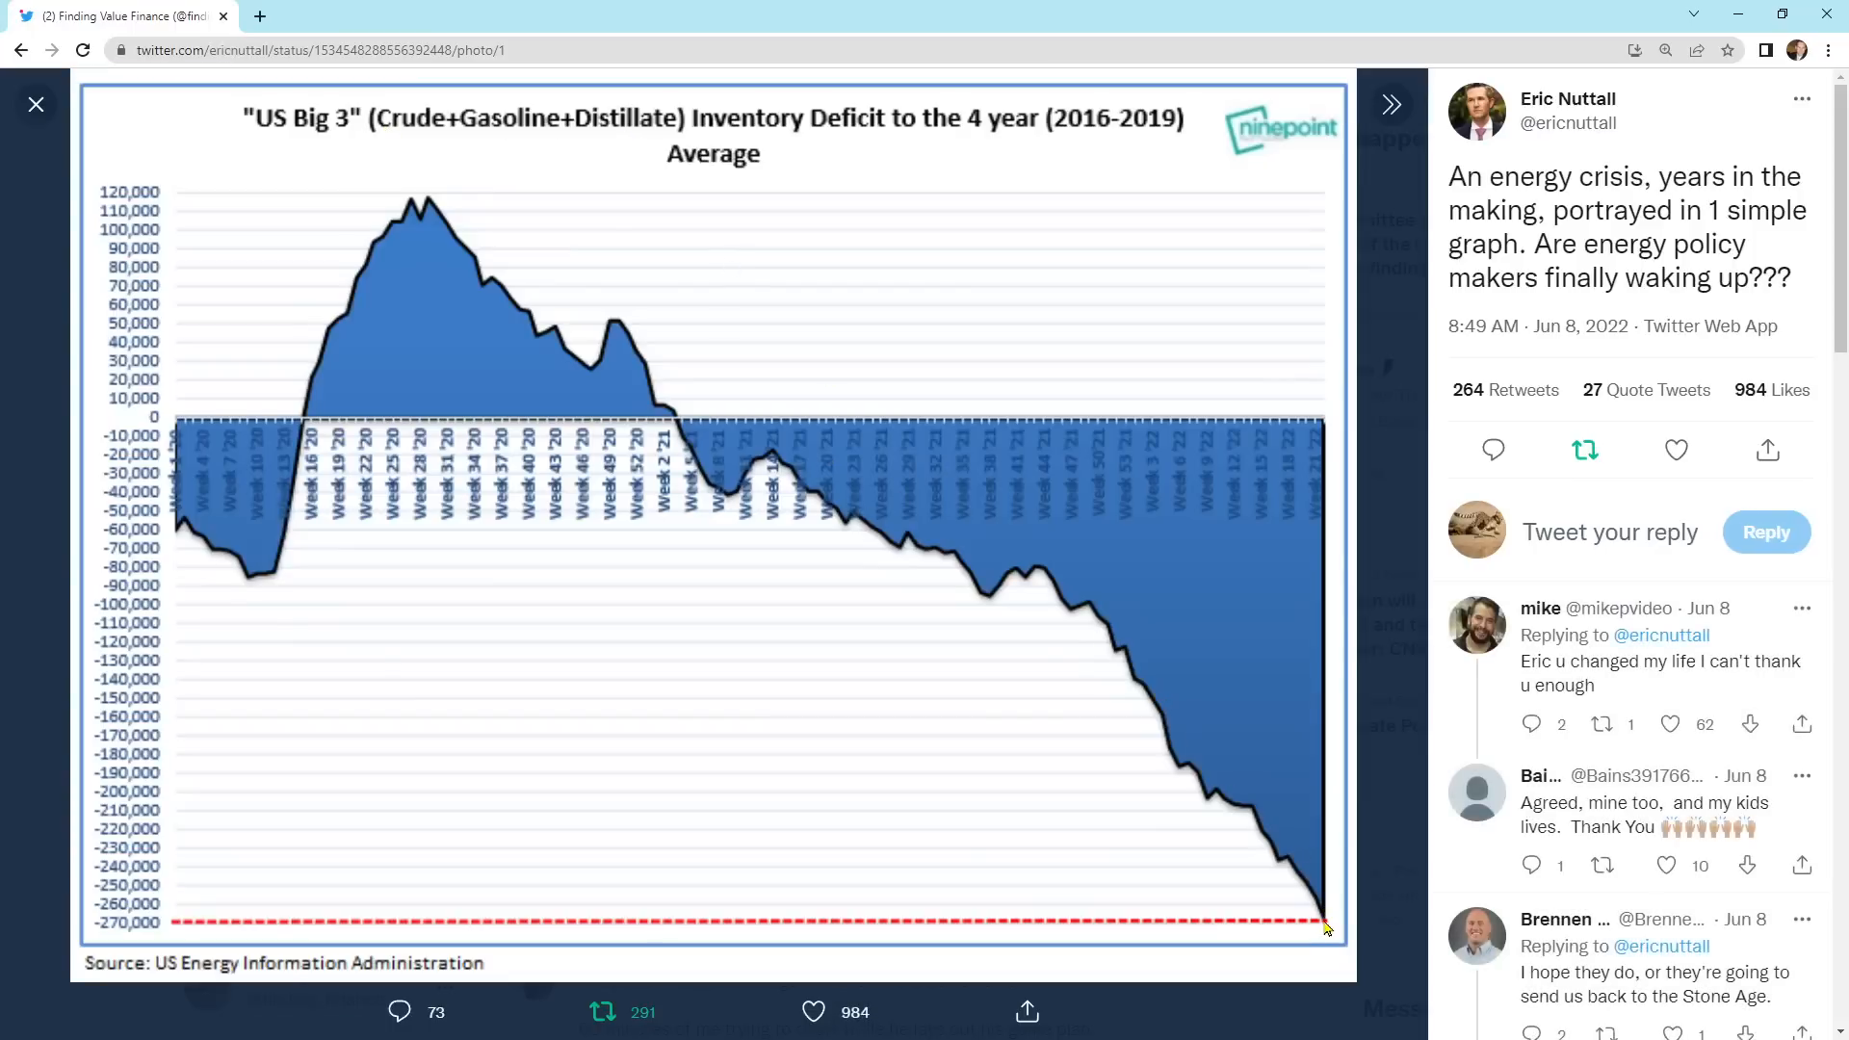
{"action": "mouse_move", "coordinate": [543, 397]}
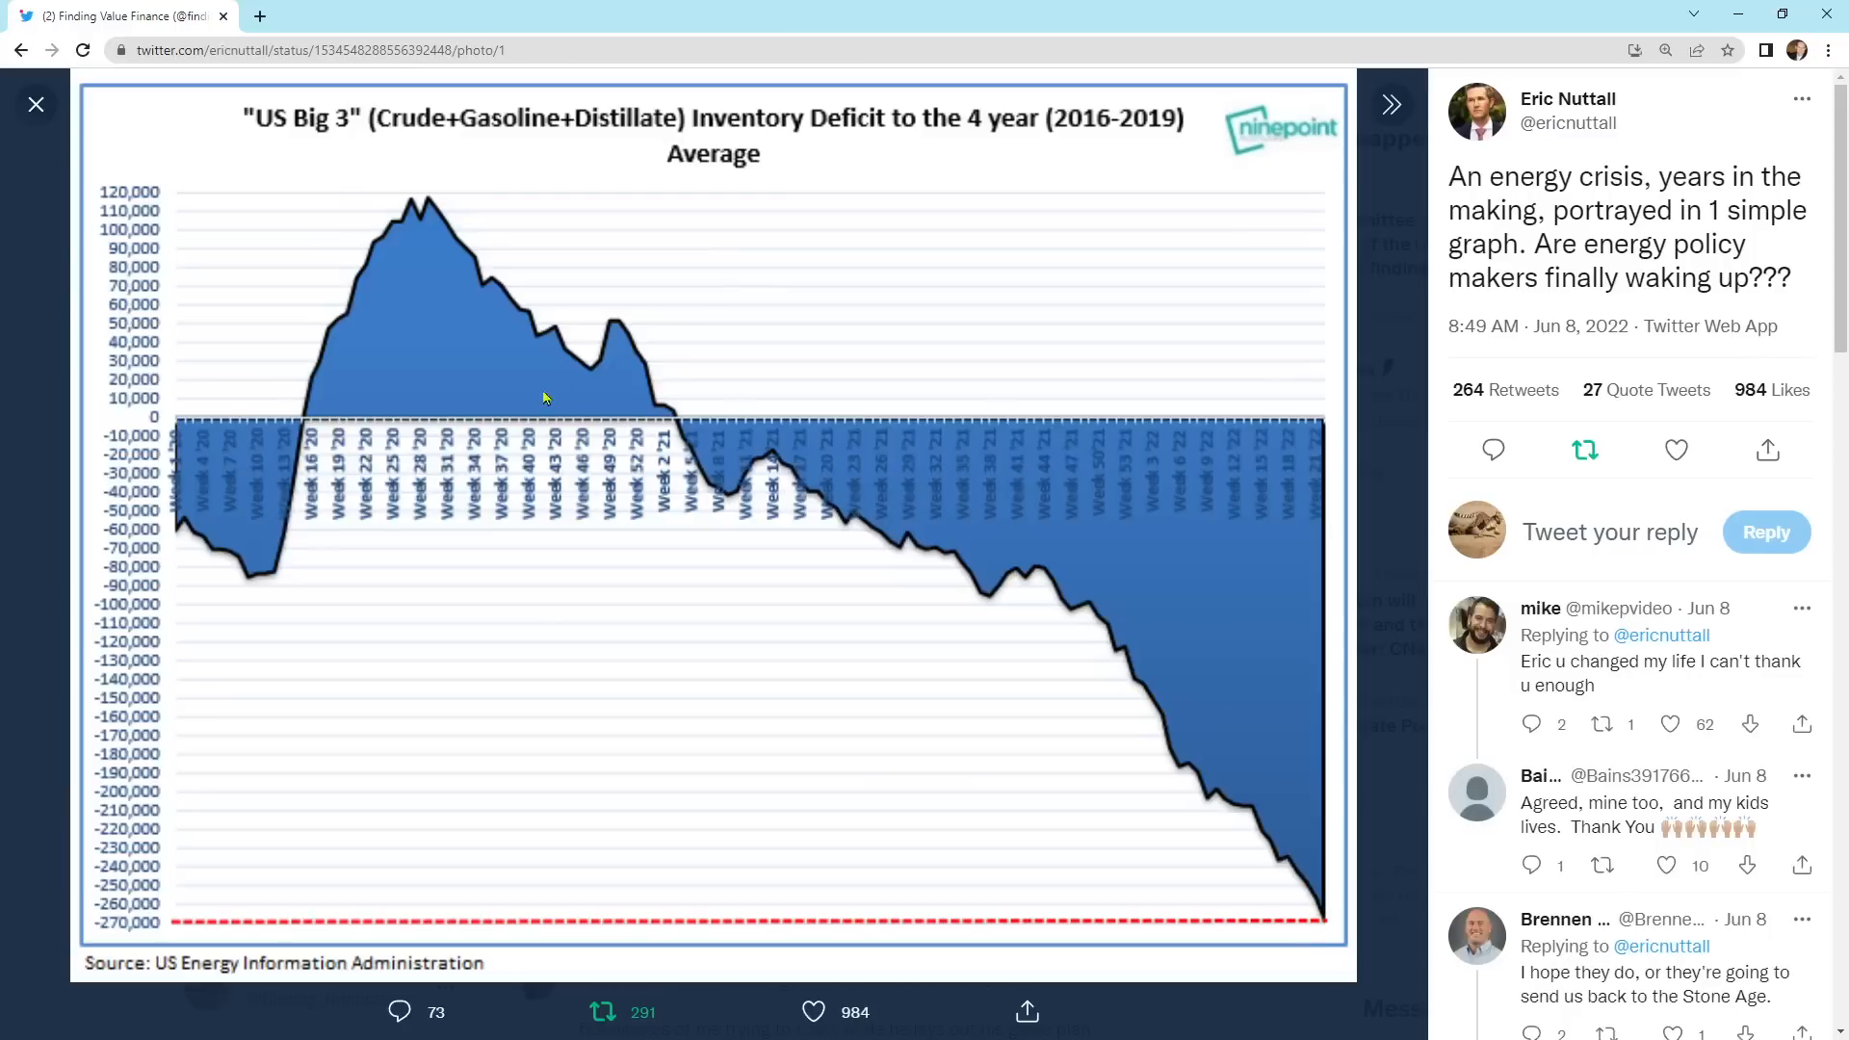
{"action": "mouse_move", "coordinate": [1315, 920]}
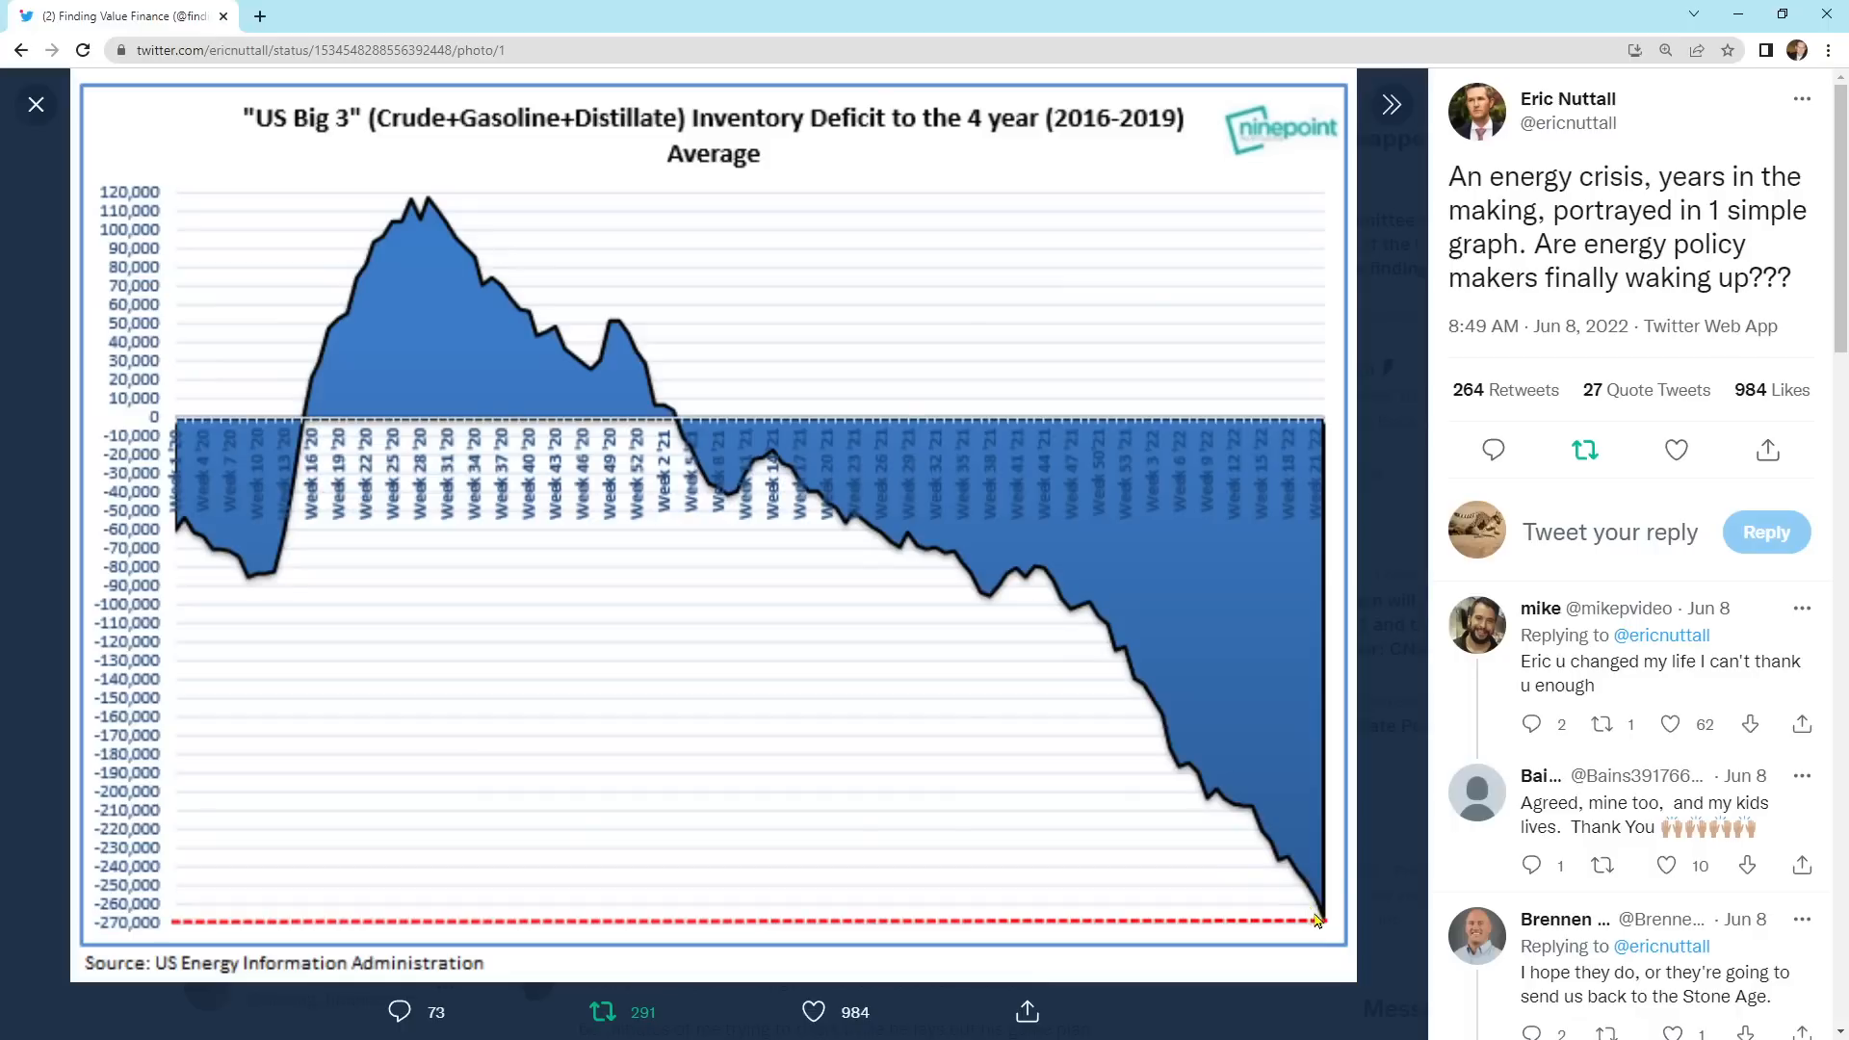
{"action": "mouse_move", "coordinate": [1188, 880]}
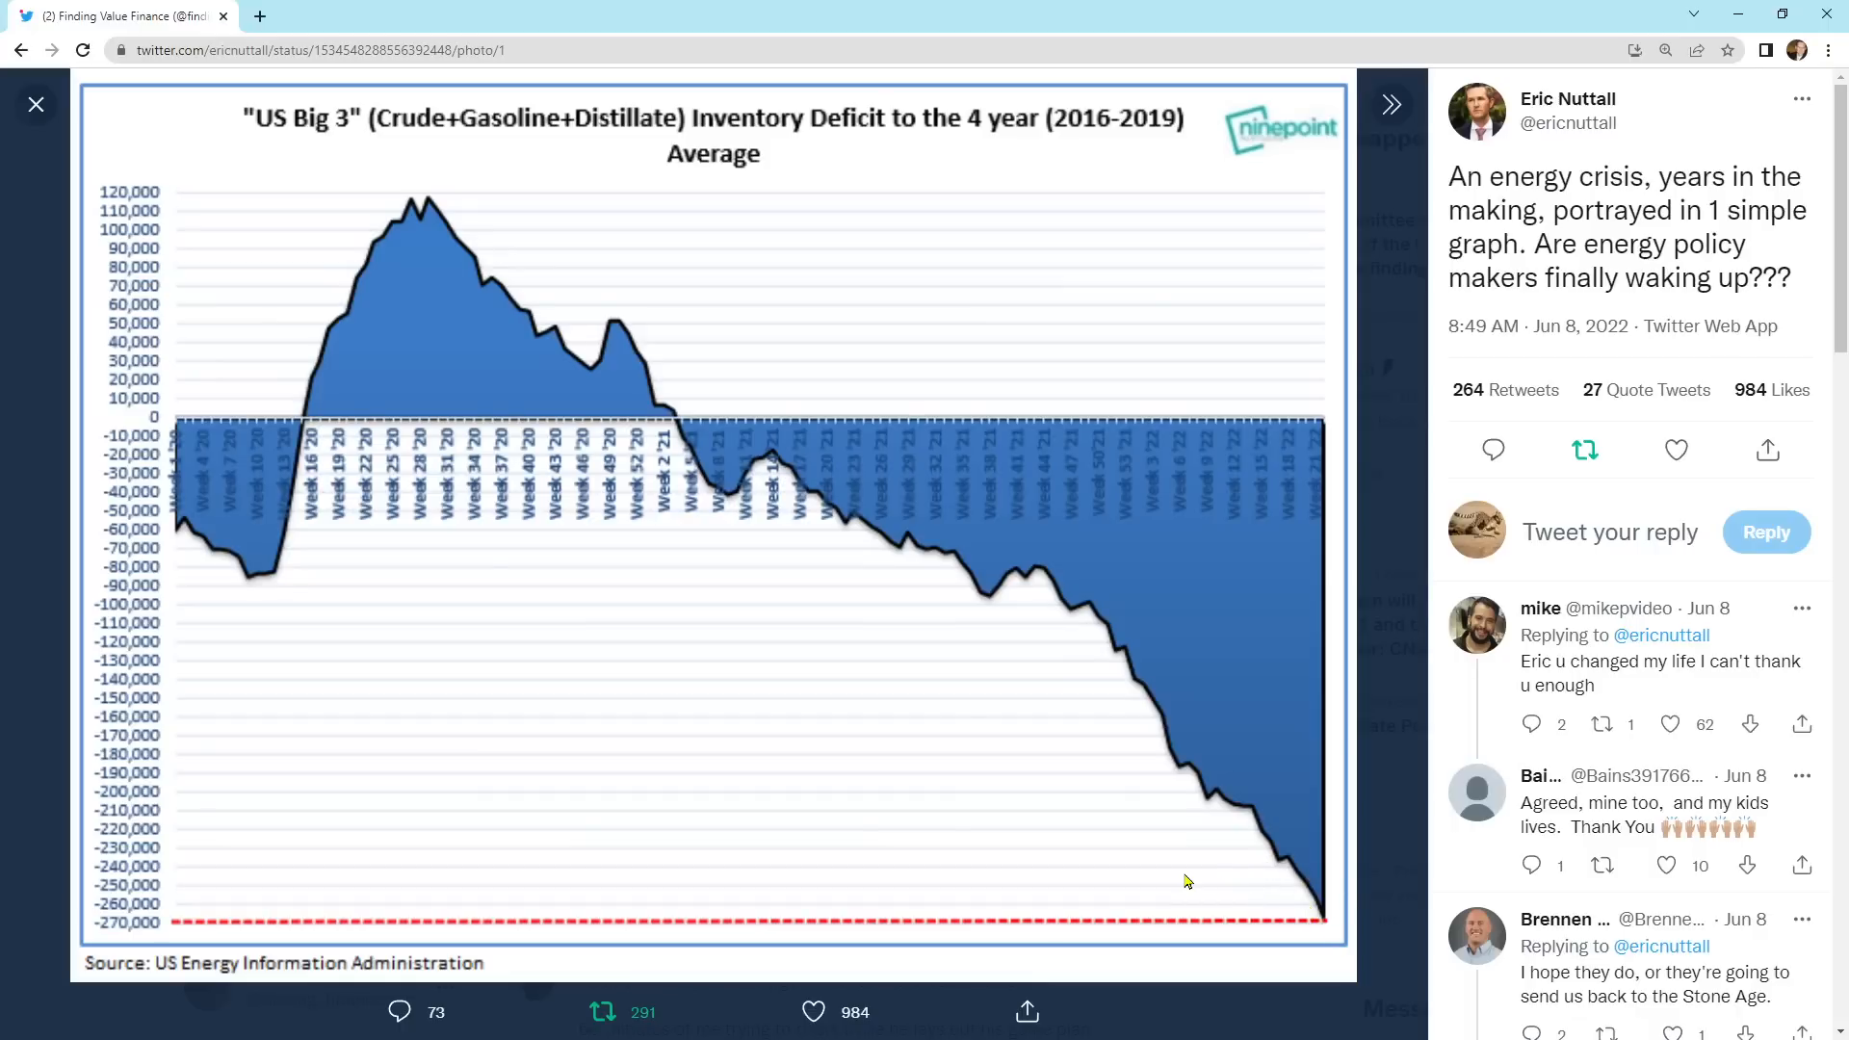
{"action": "mouse_move", "coordinate": [1227, 850]}
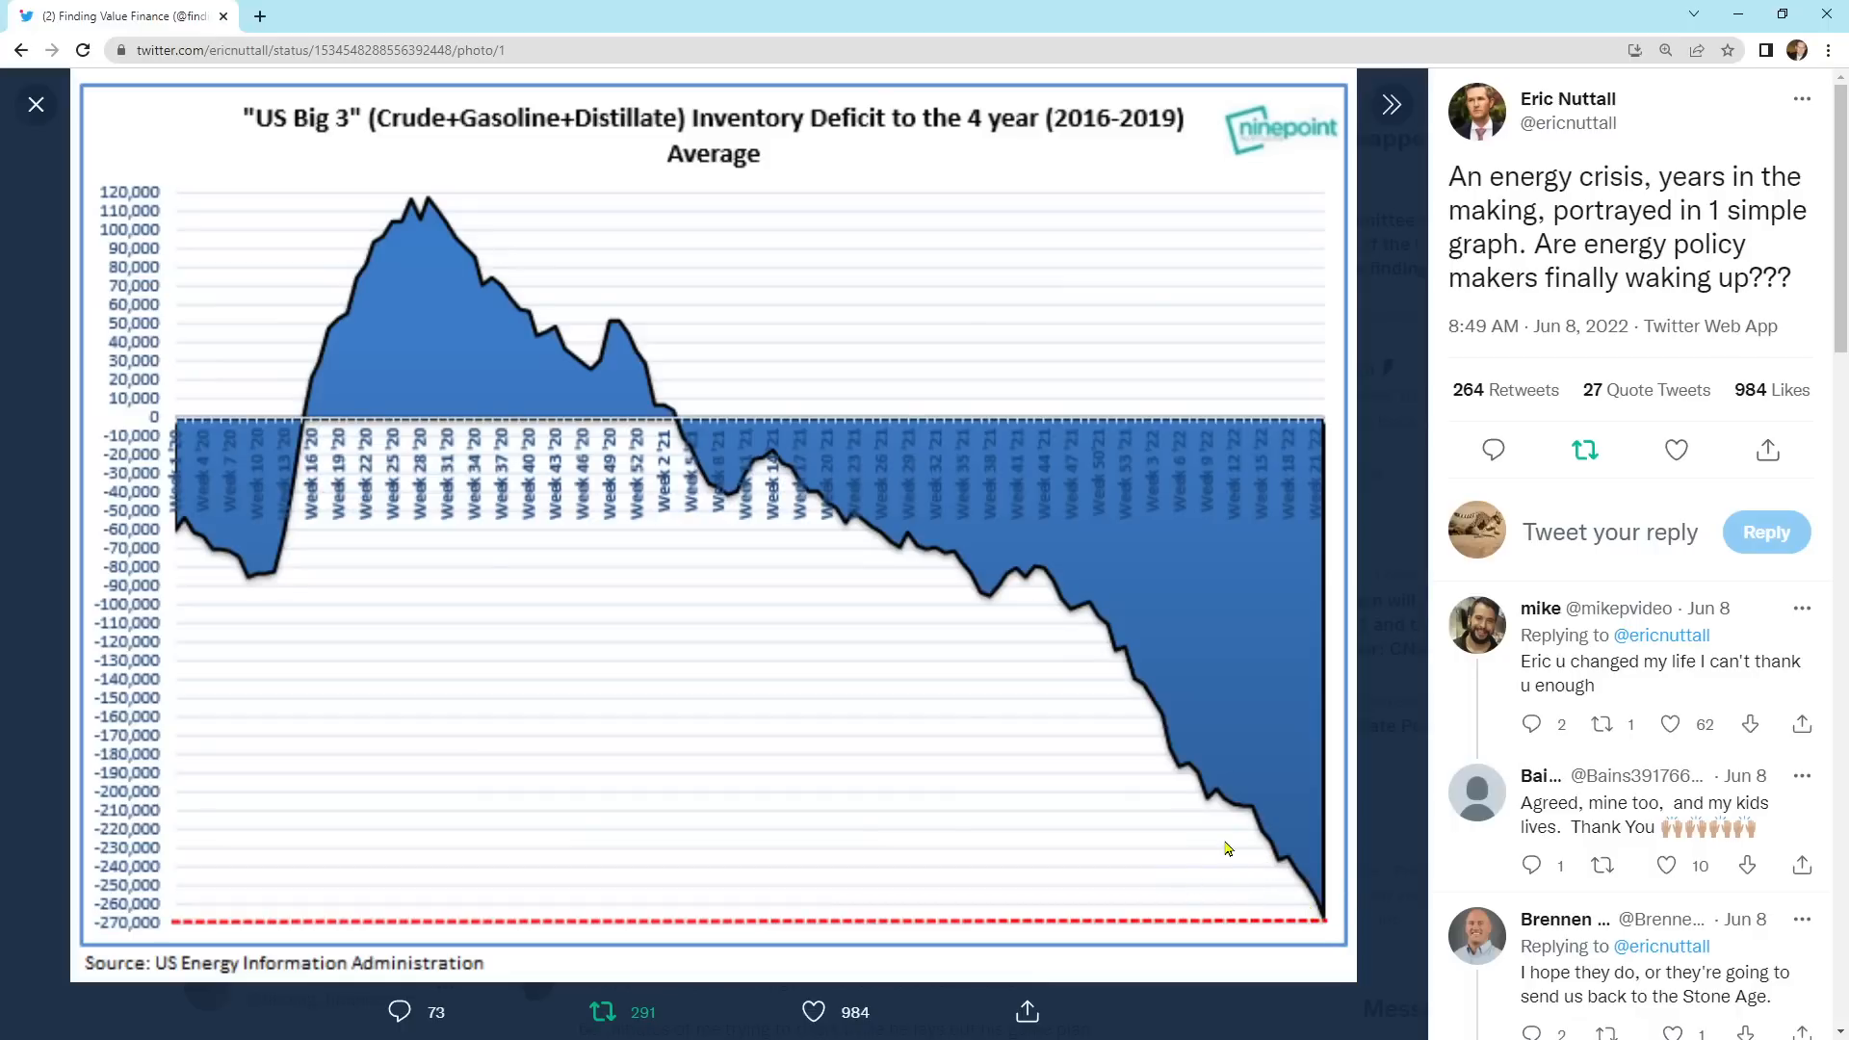
{"action": "left_click", "coordinate": [34, 104]}
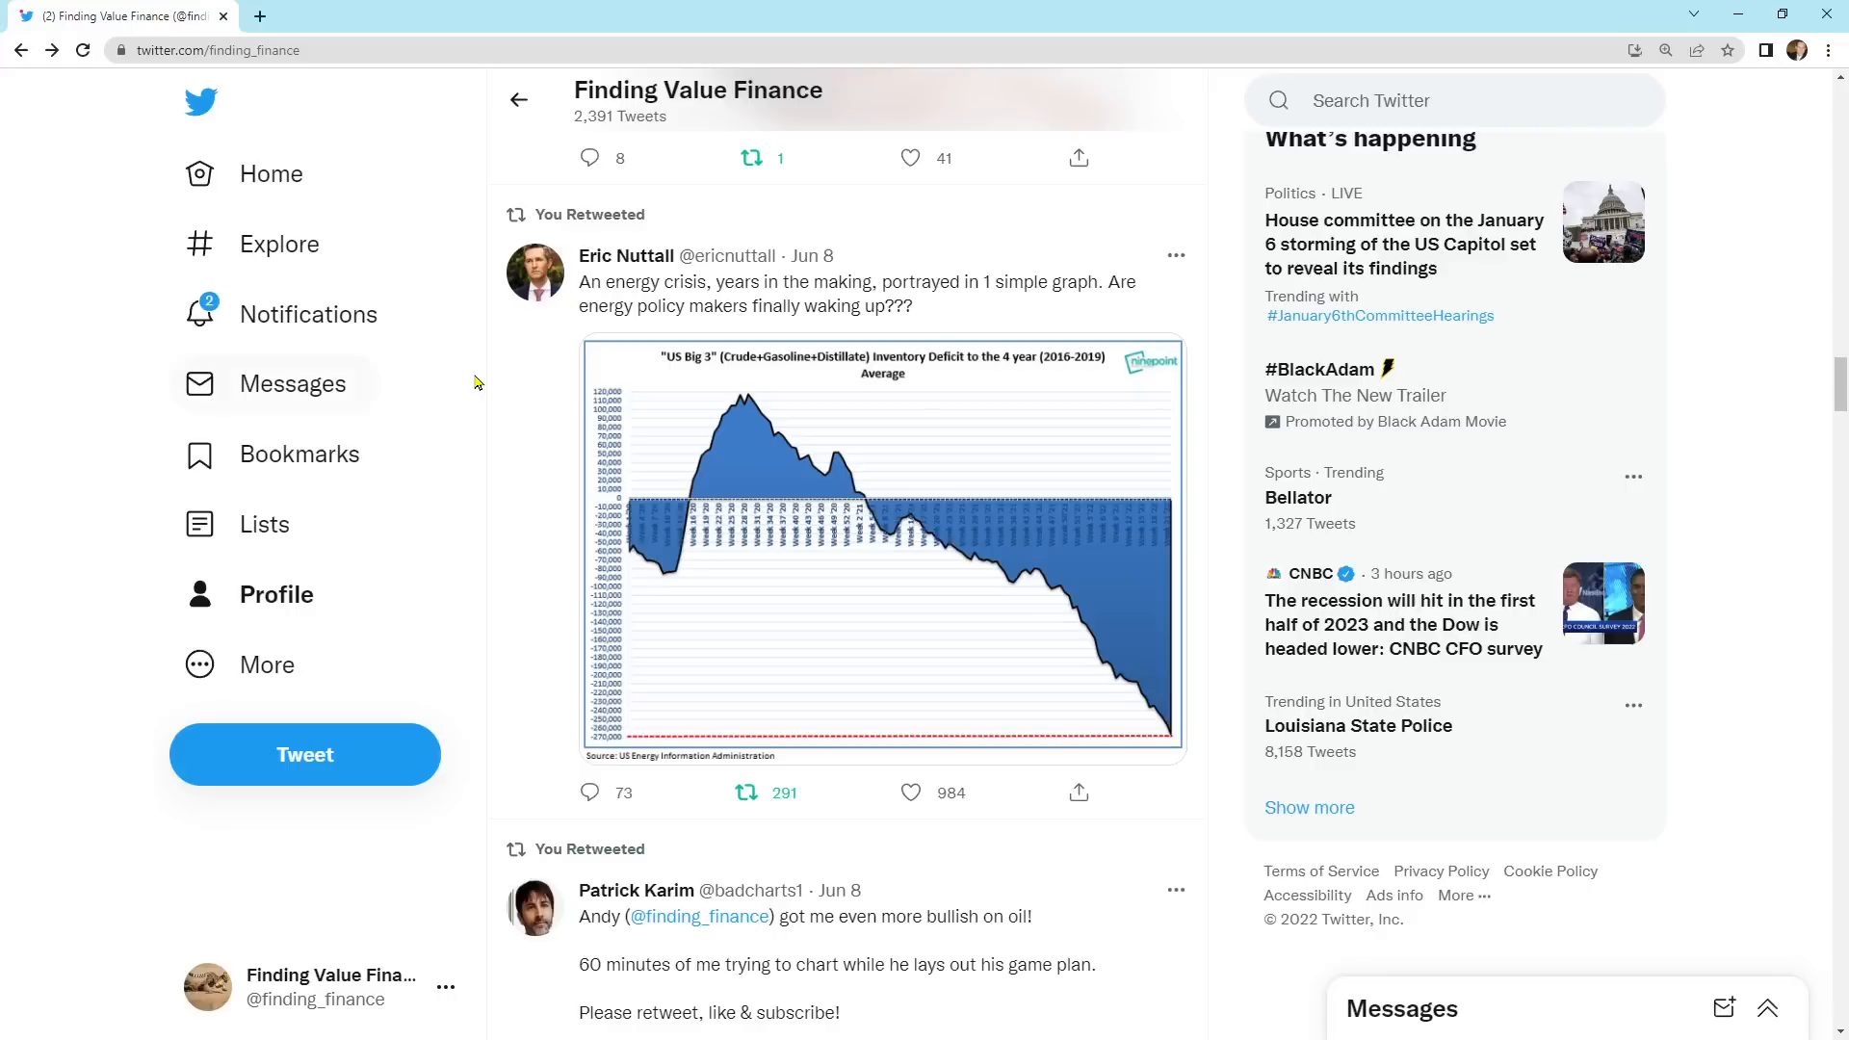
Step: Scroll past Patrick Karim's retweet to the #realestate #stockmarket tweet with two charts
{"action": "scroll", "scroll_direction": "down", "scroll_amount": 3}
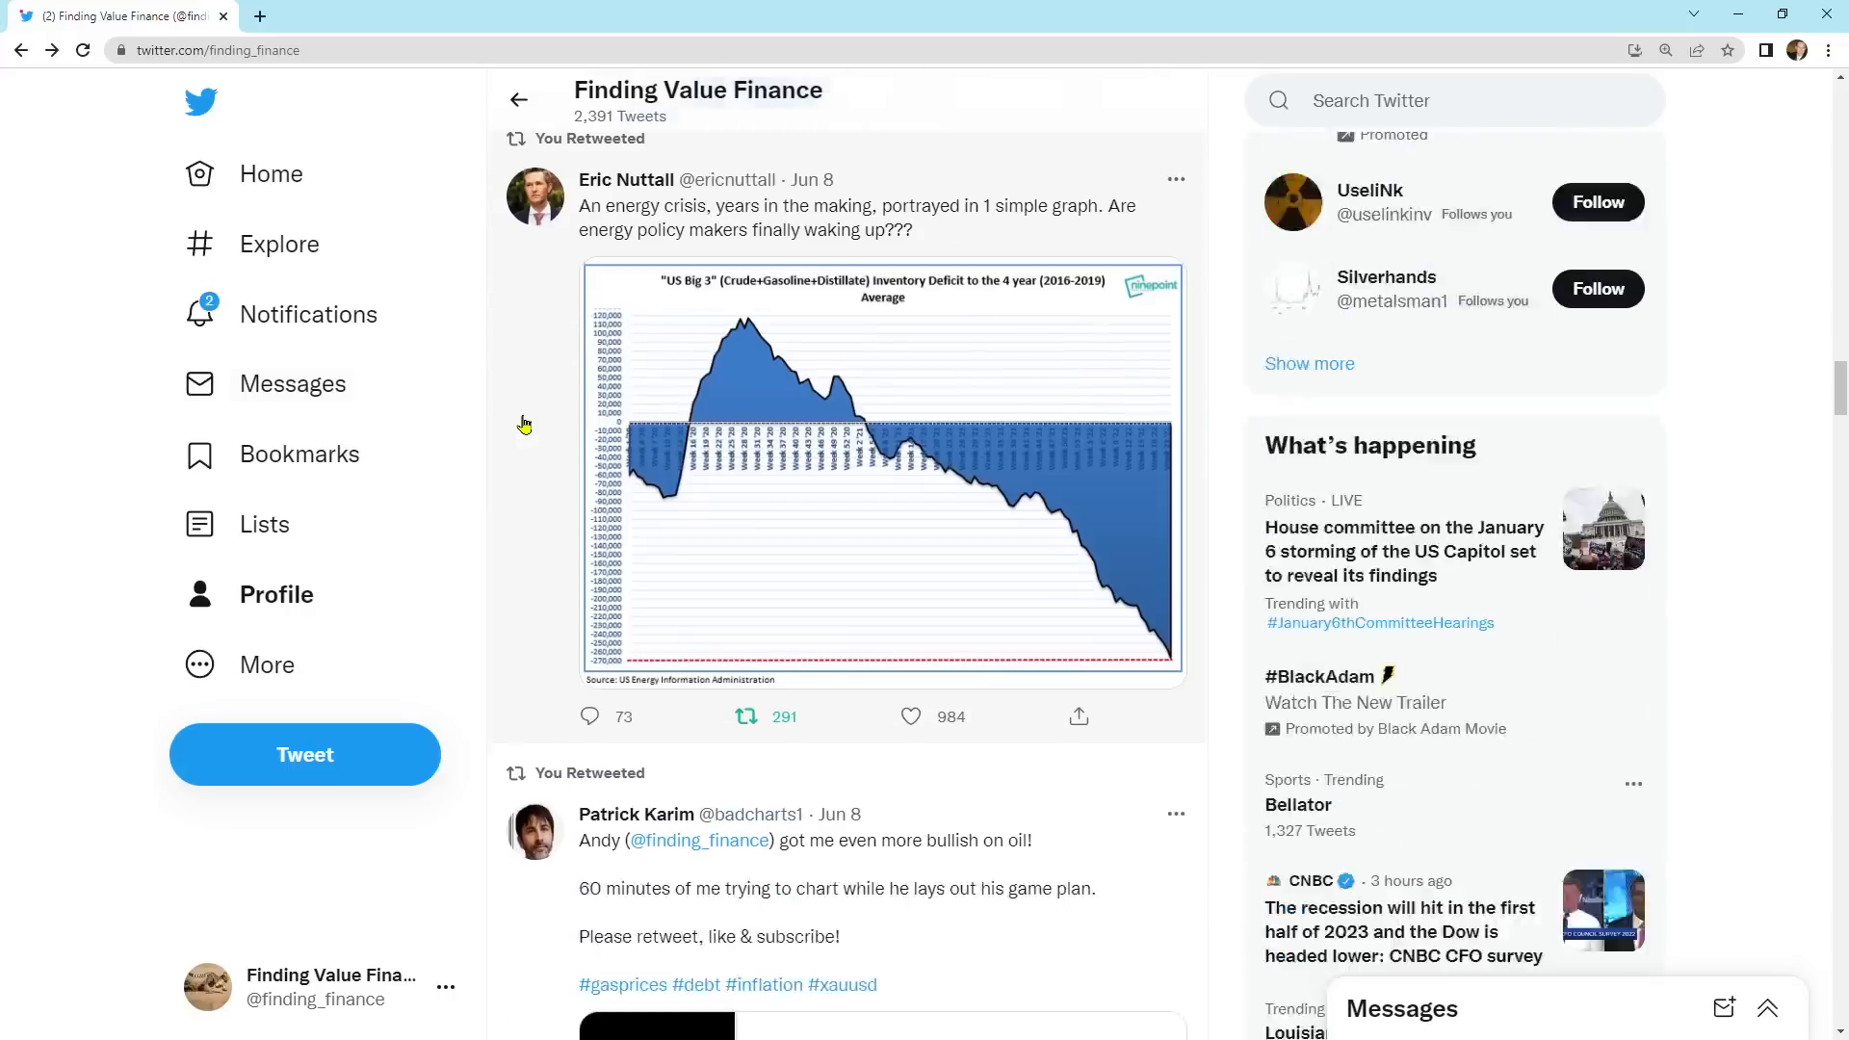
{"action": "scroll", "scroll_direction": "down", "scroll_amount": 3}
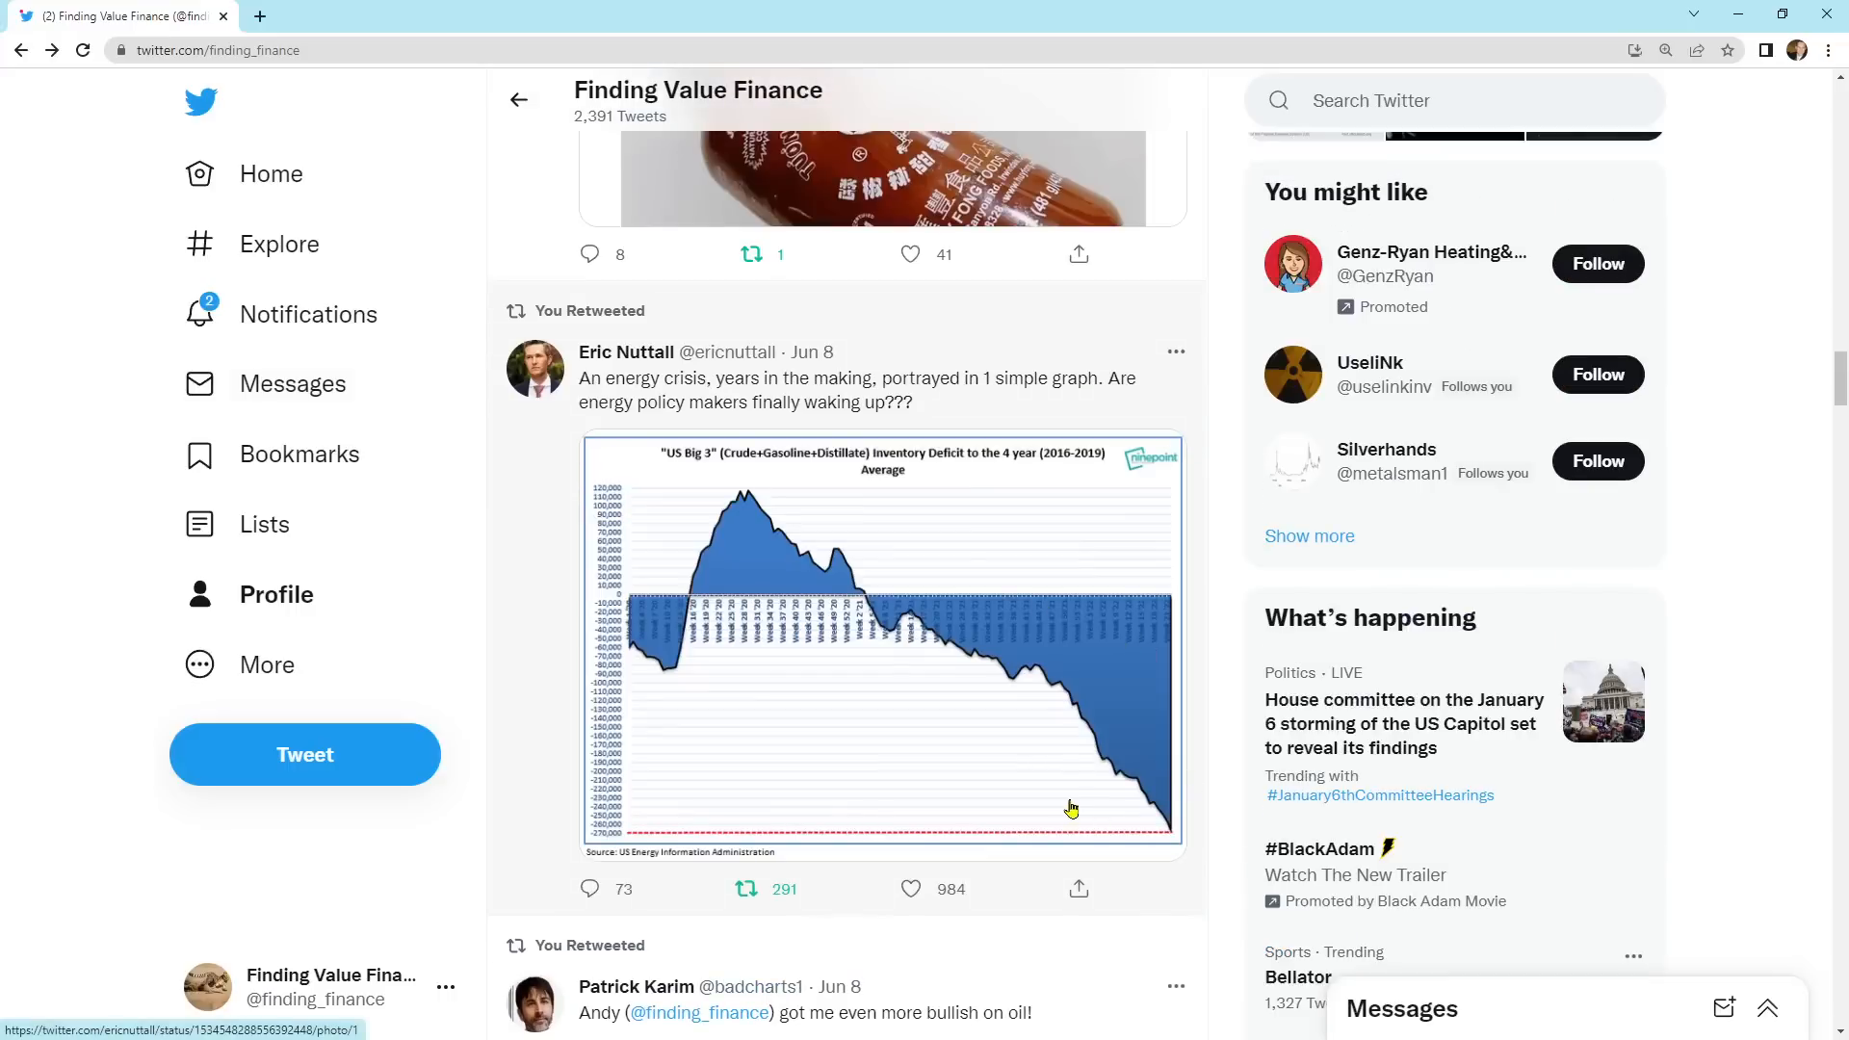
{"action": "mouse_move", "coordinate": [1193, 886]}
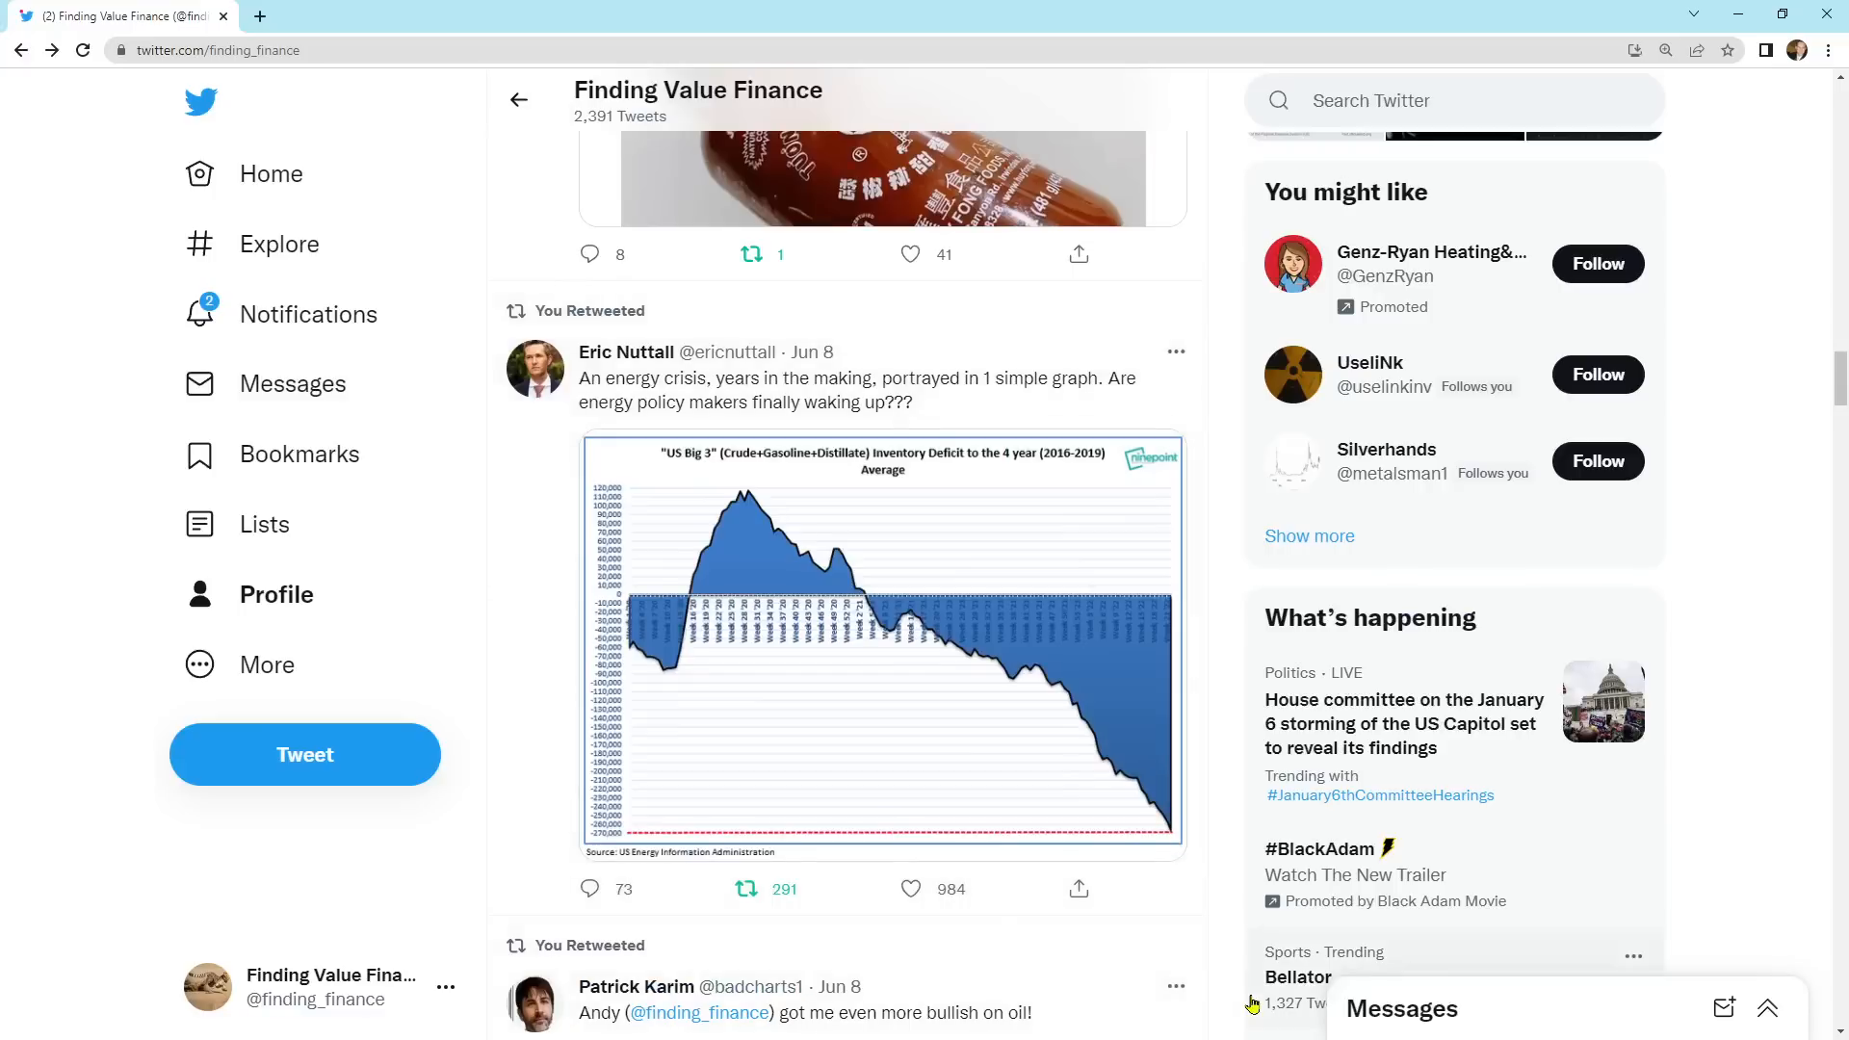
{"action": "mouse_move", "coordinate": [1414, 911]}
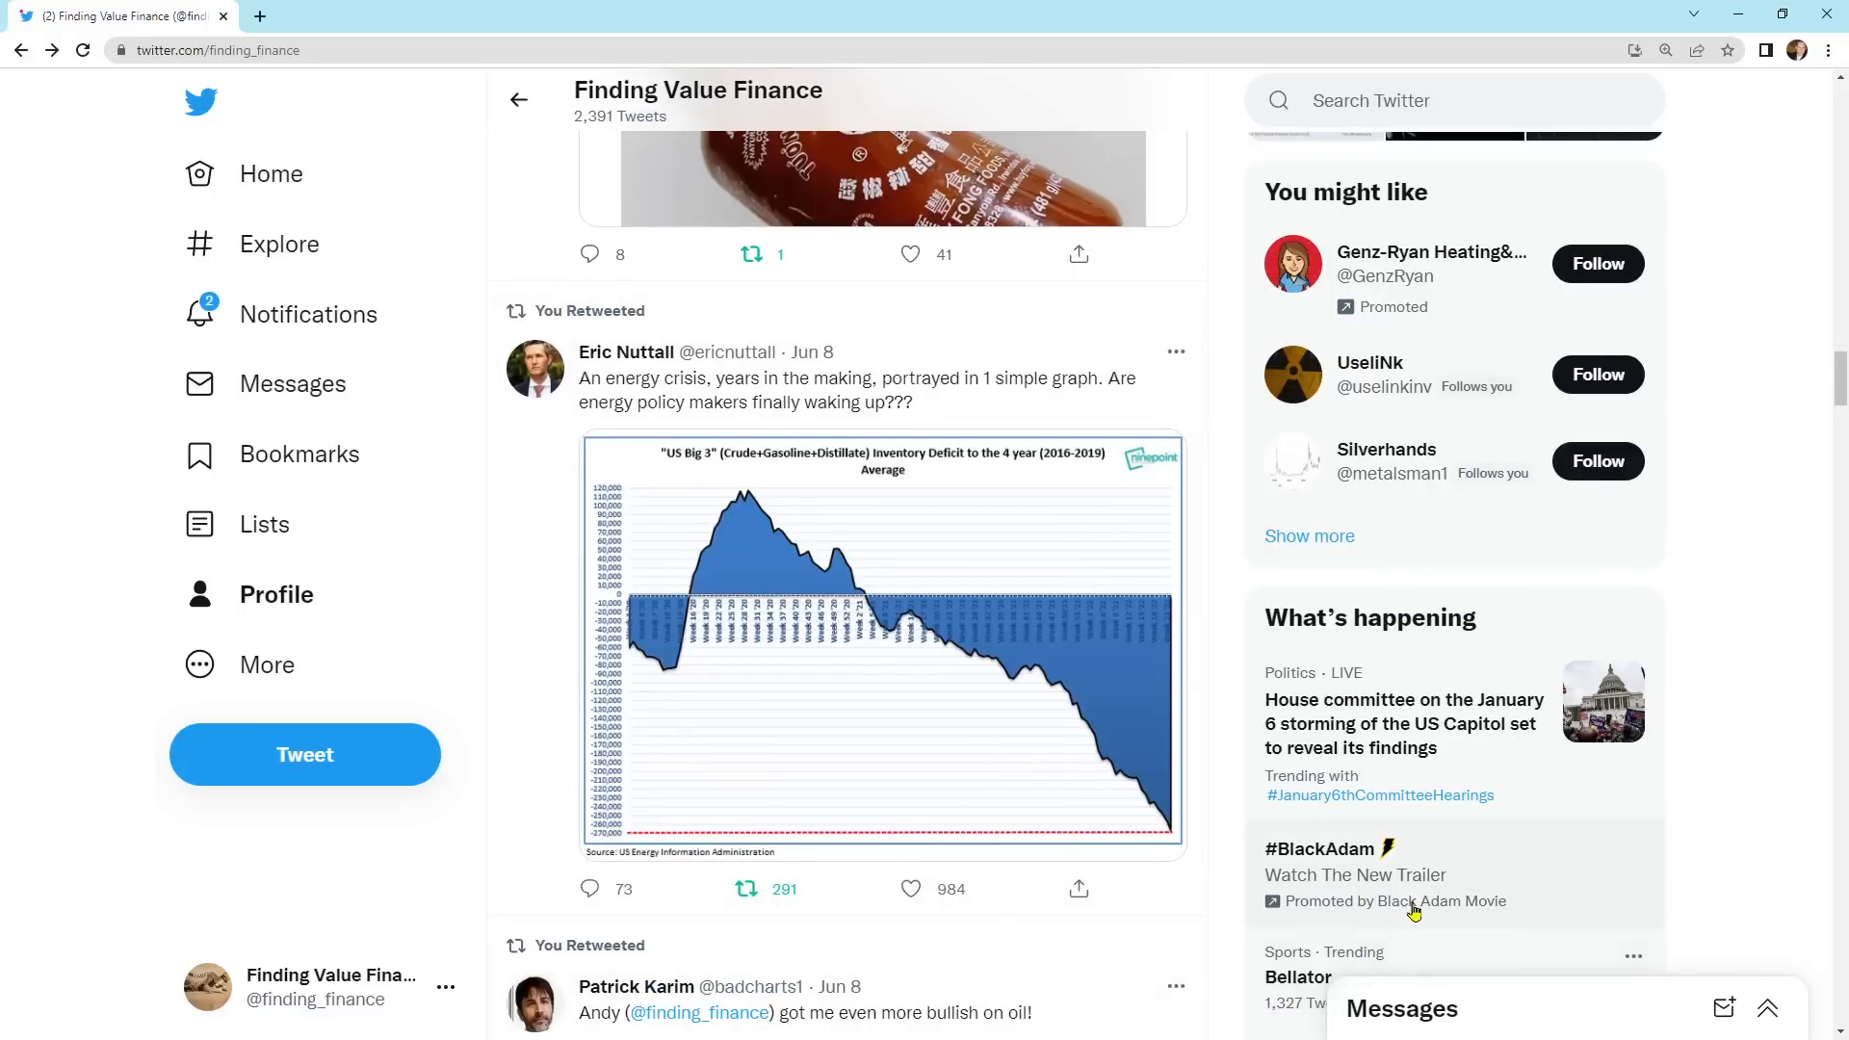
{"action": "mouse_move", "coordinate": [1115, 824]}
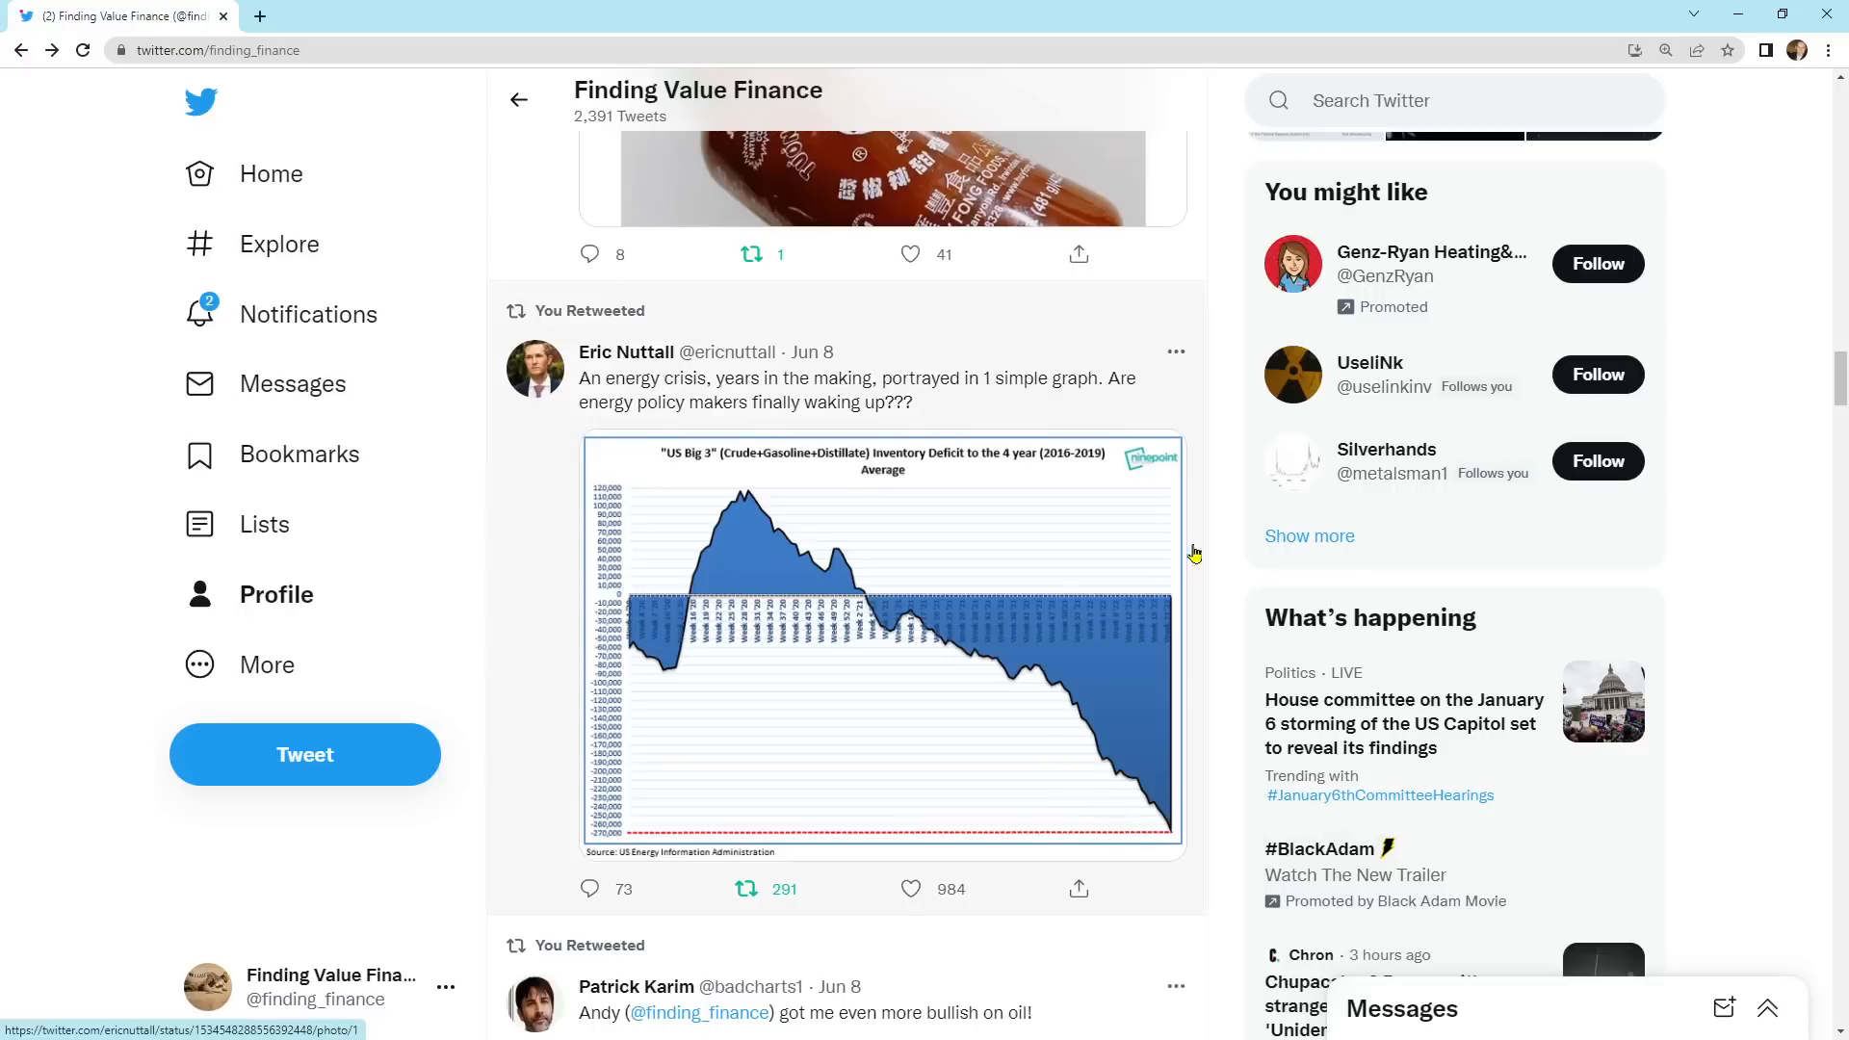
{"action": "scroll", "scroll_direction": "down", "scroll_amount": 3}
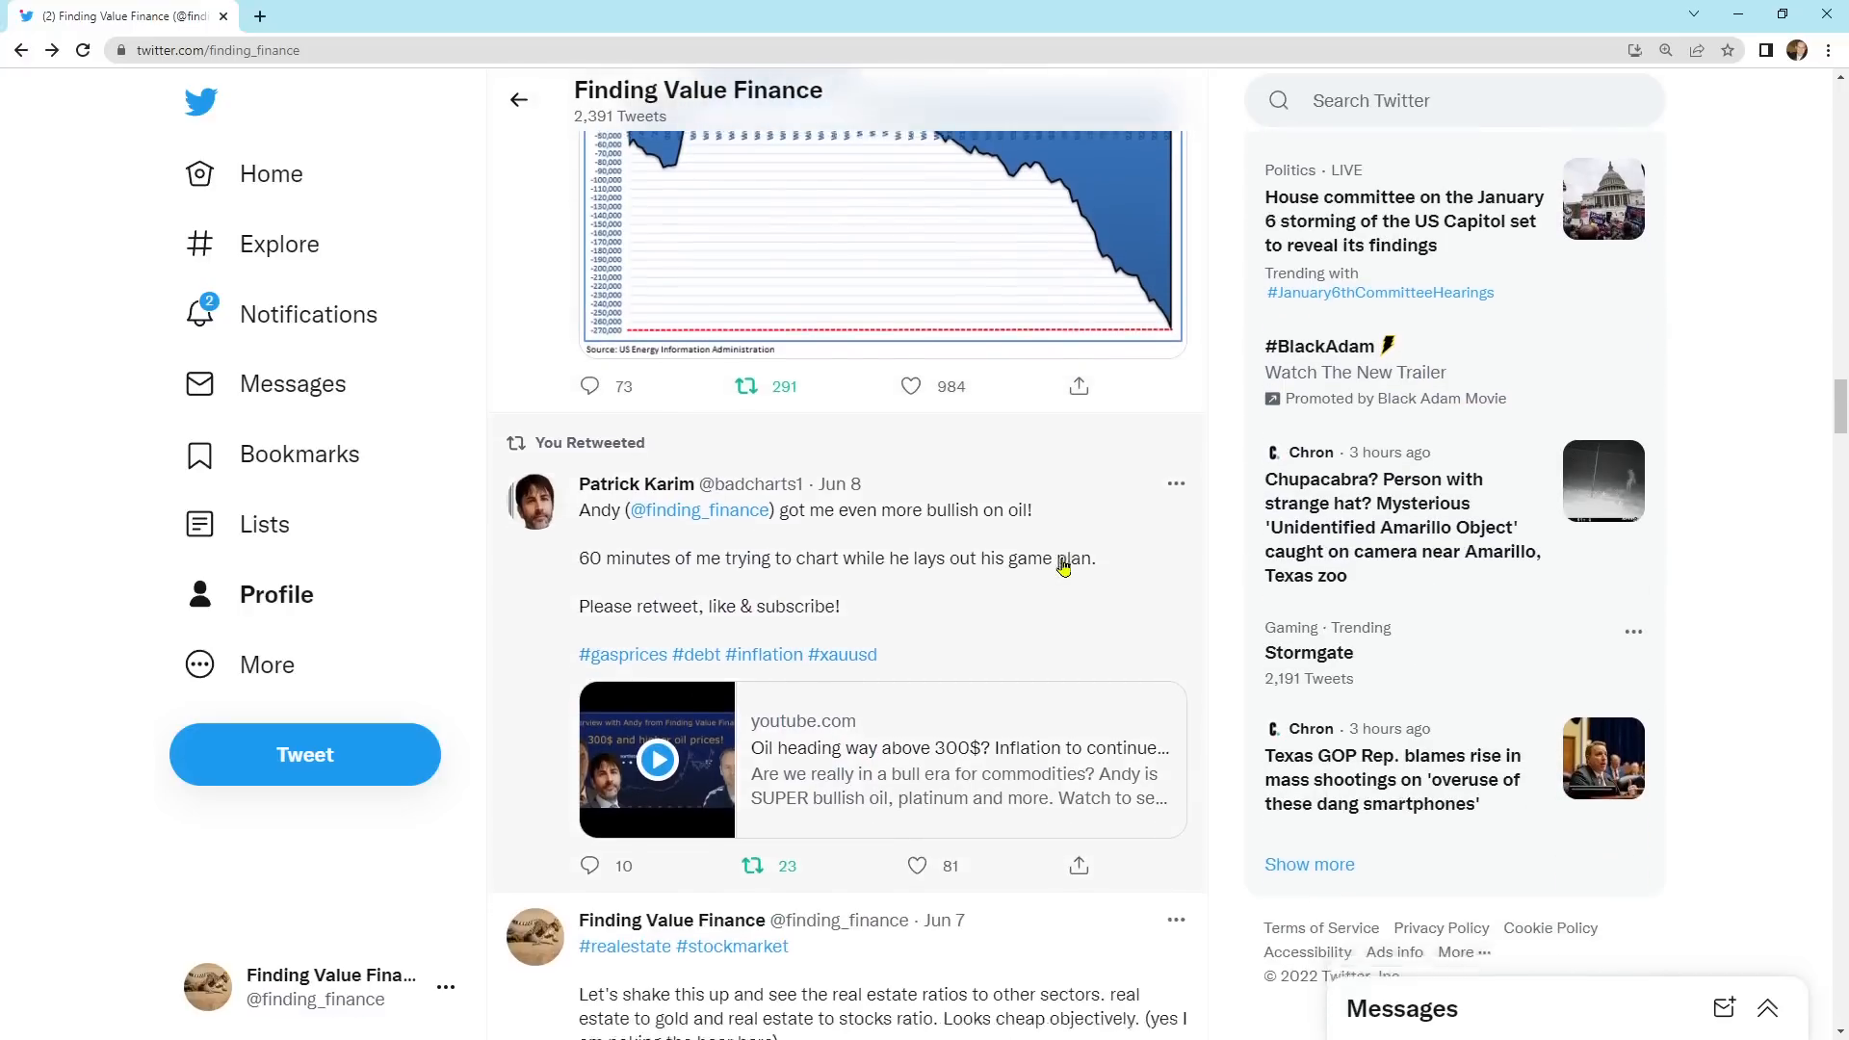
{"action": "scroll", "scroll_direction": "down", "scroll_amount": 3}
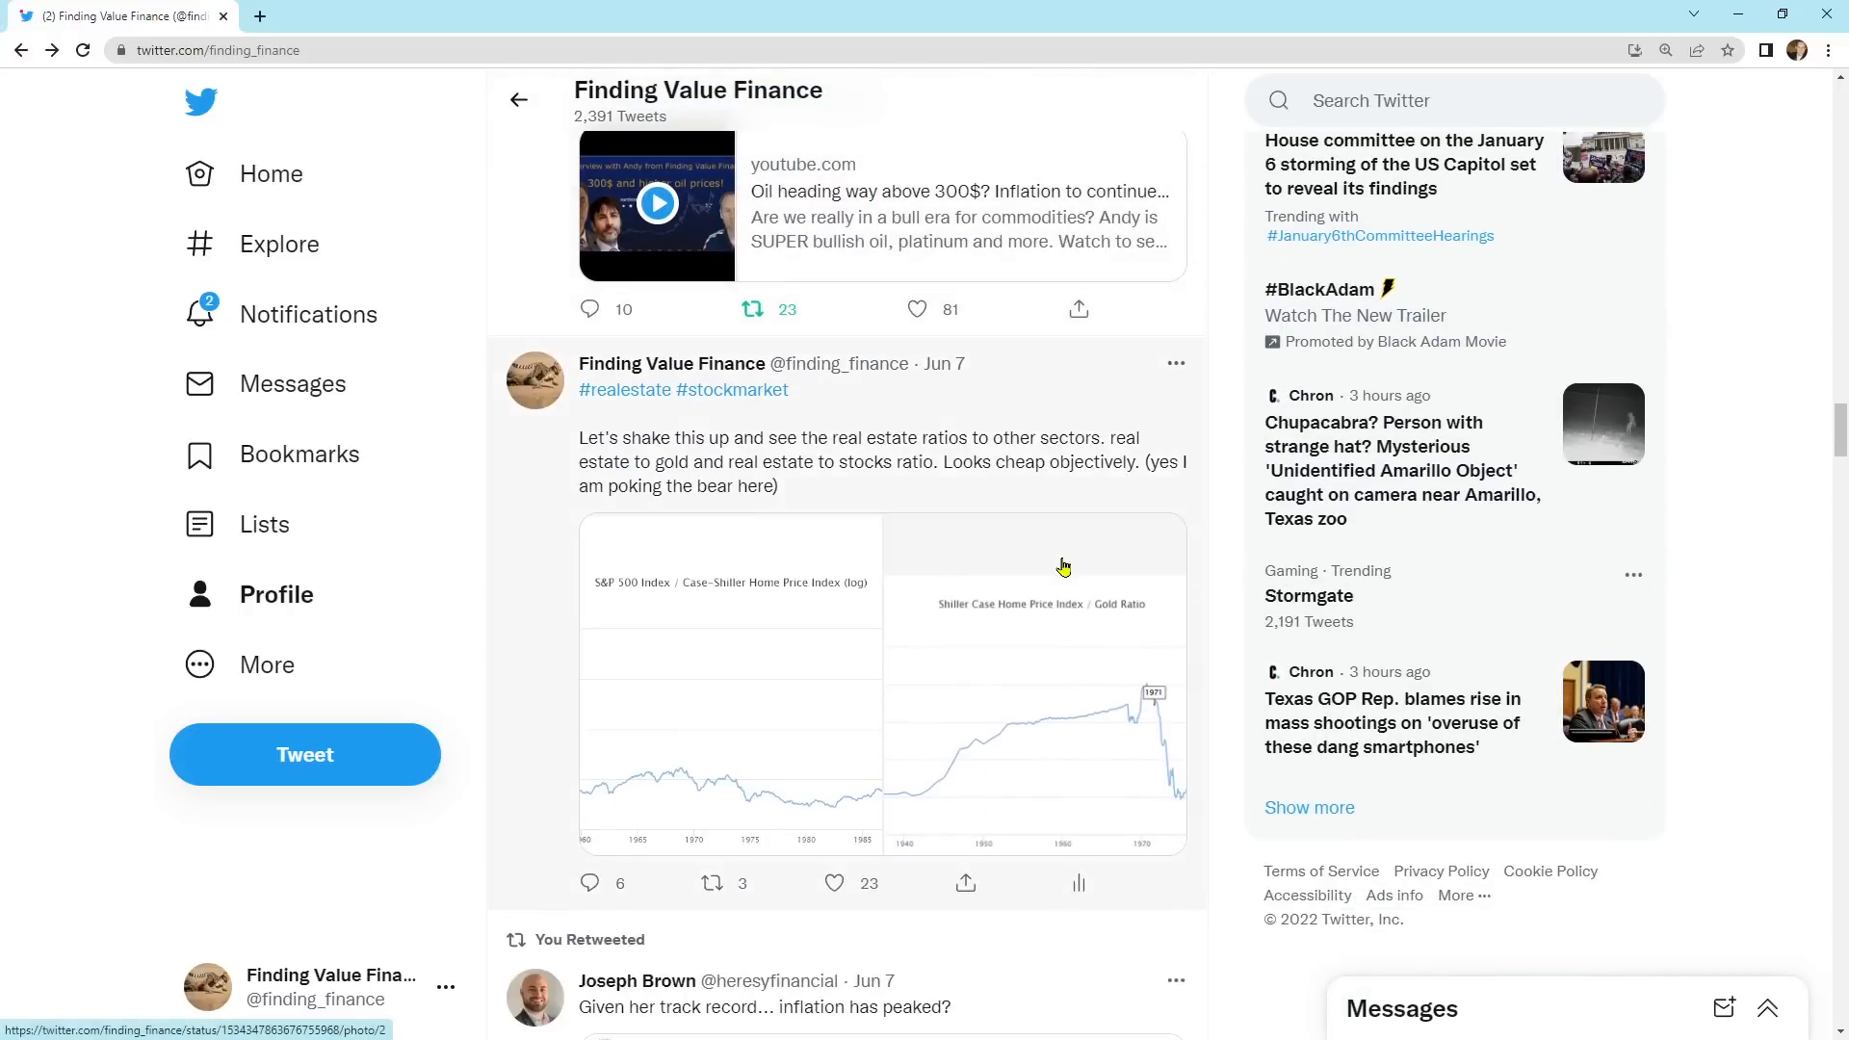
{"action": "mouse_move", "coordinate": [865, 459]}
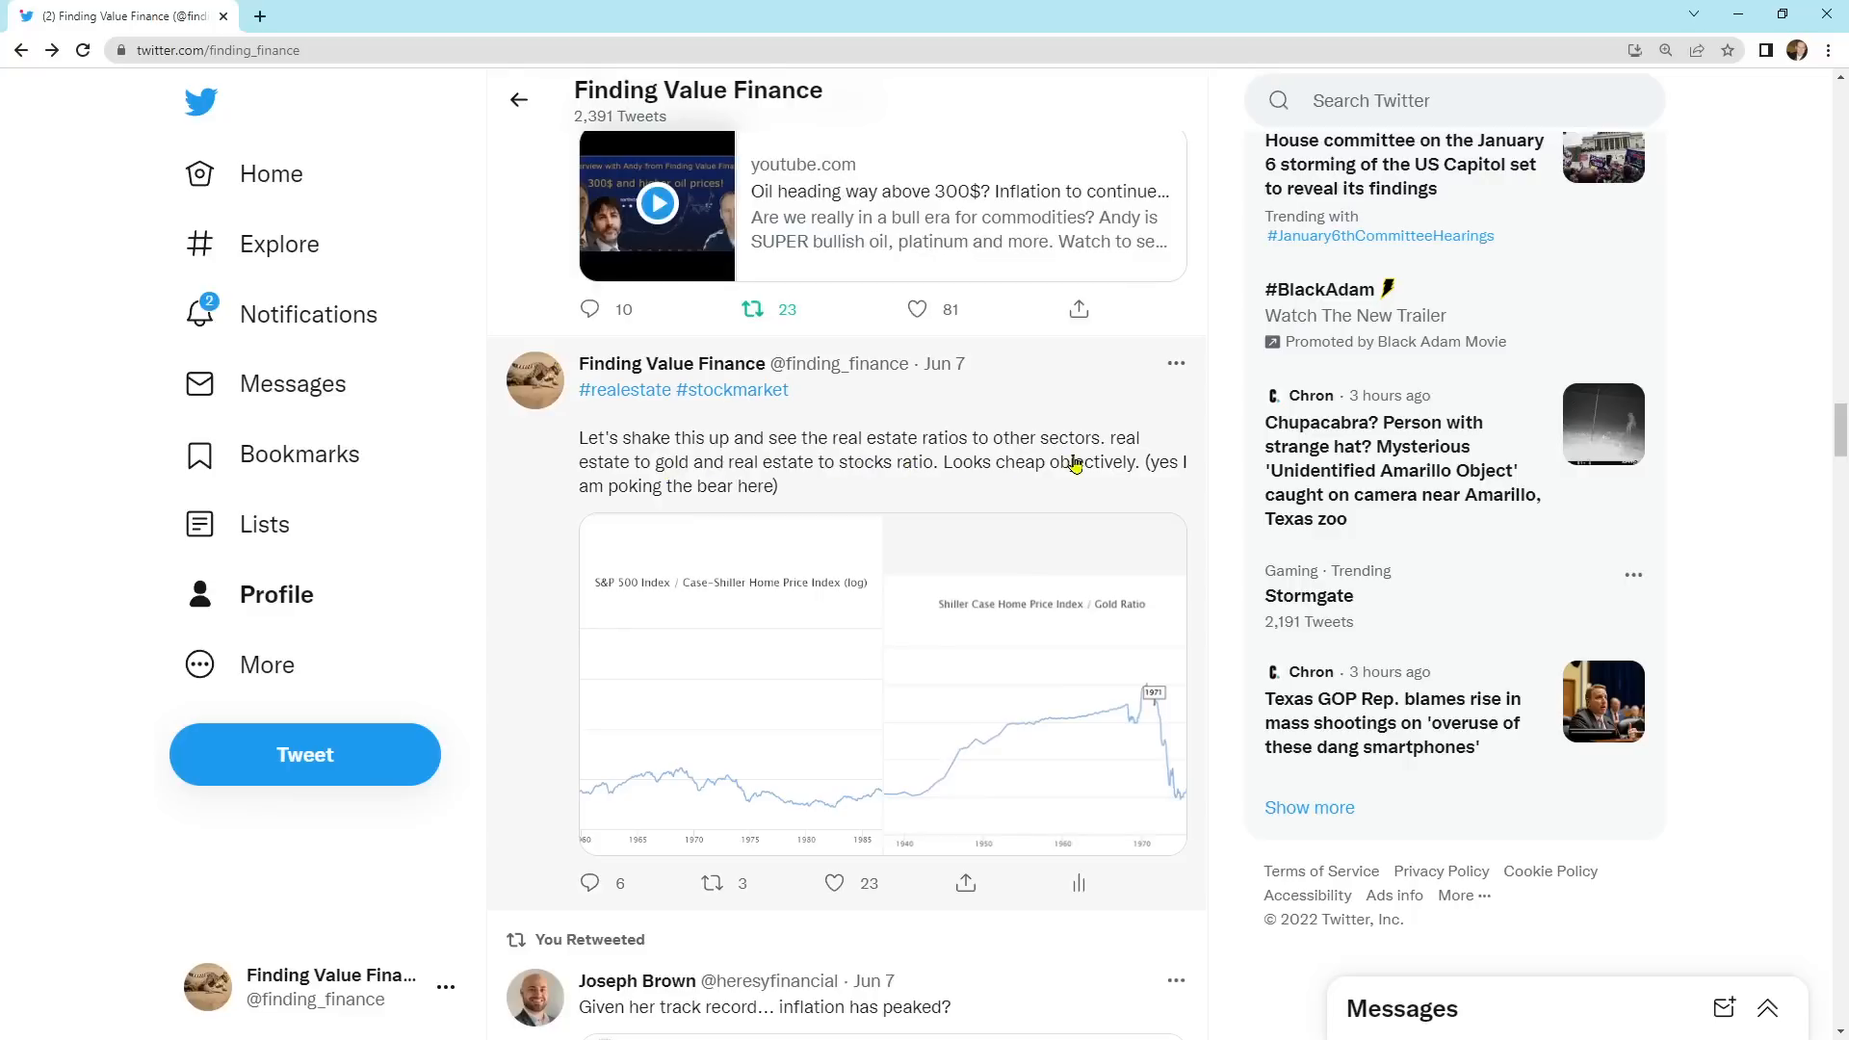
{"action": "mouse_move", "coordinate": [774, 483]}
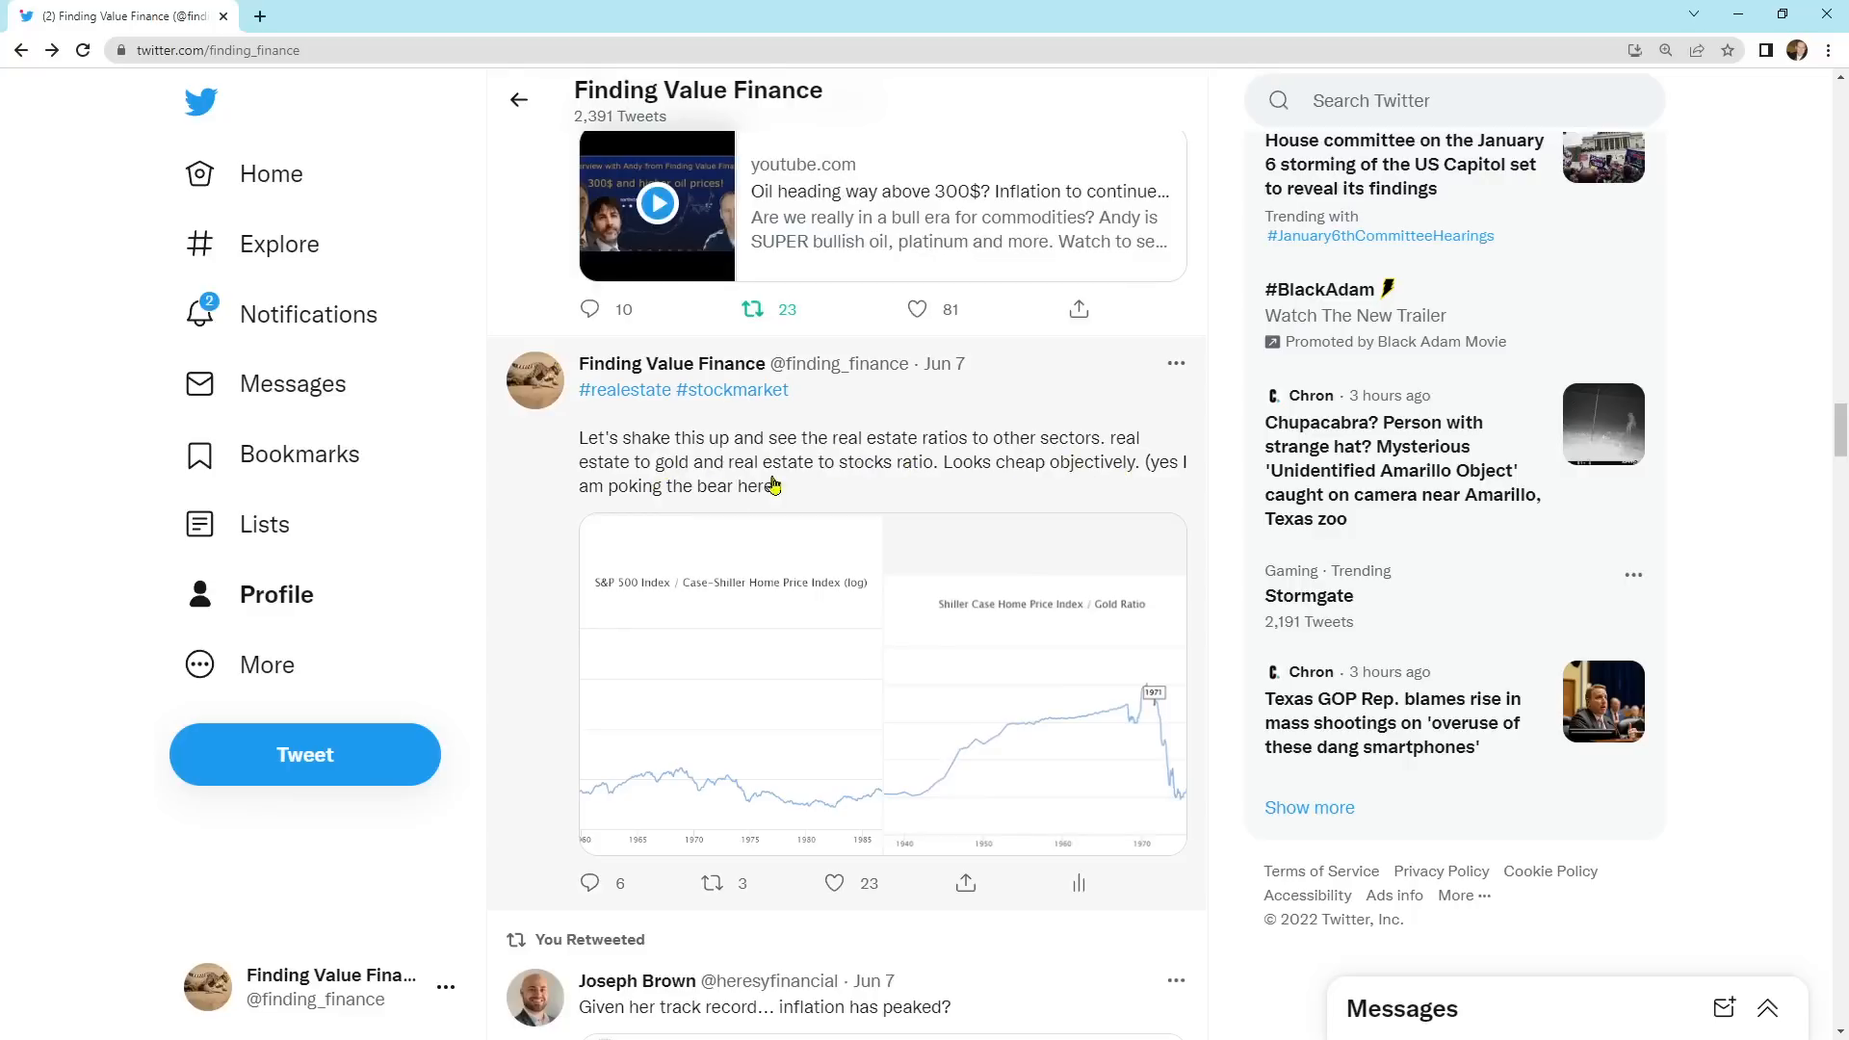
{"action": "mouse_move", "coordinate": [743, 639]}
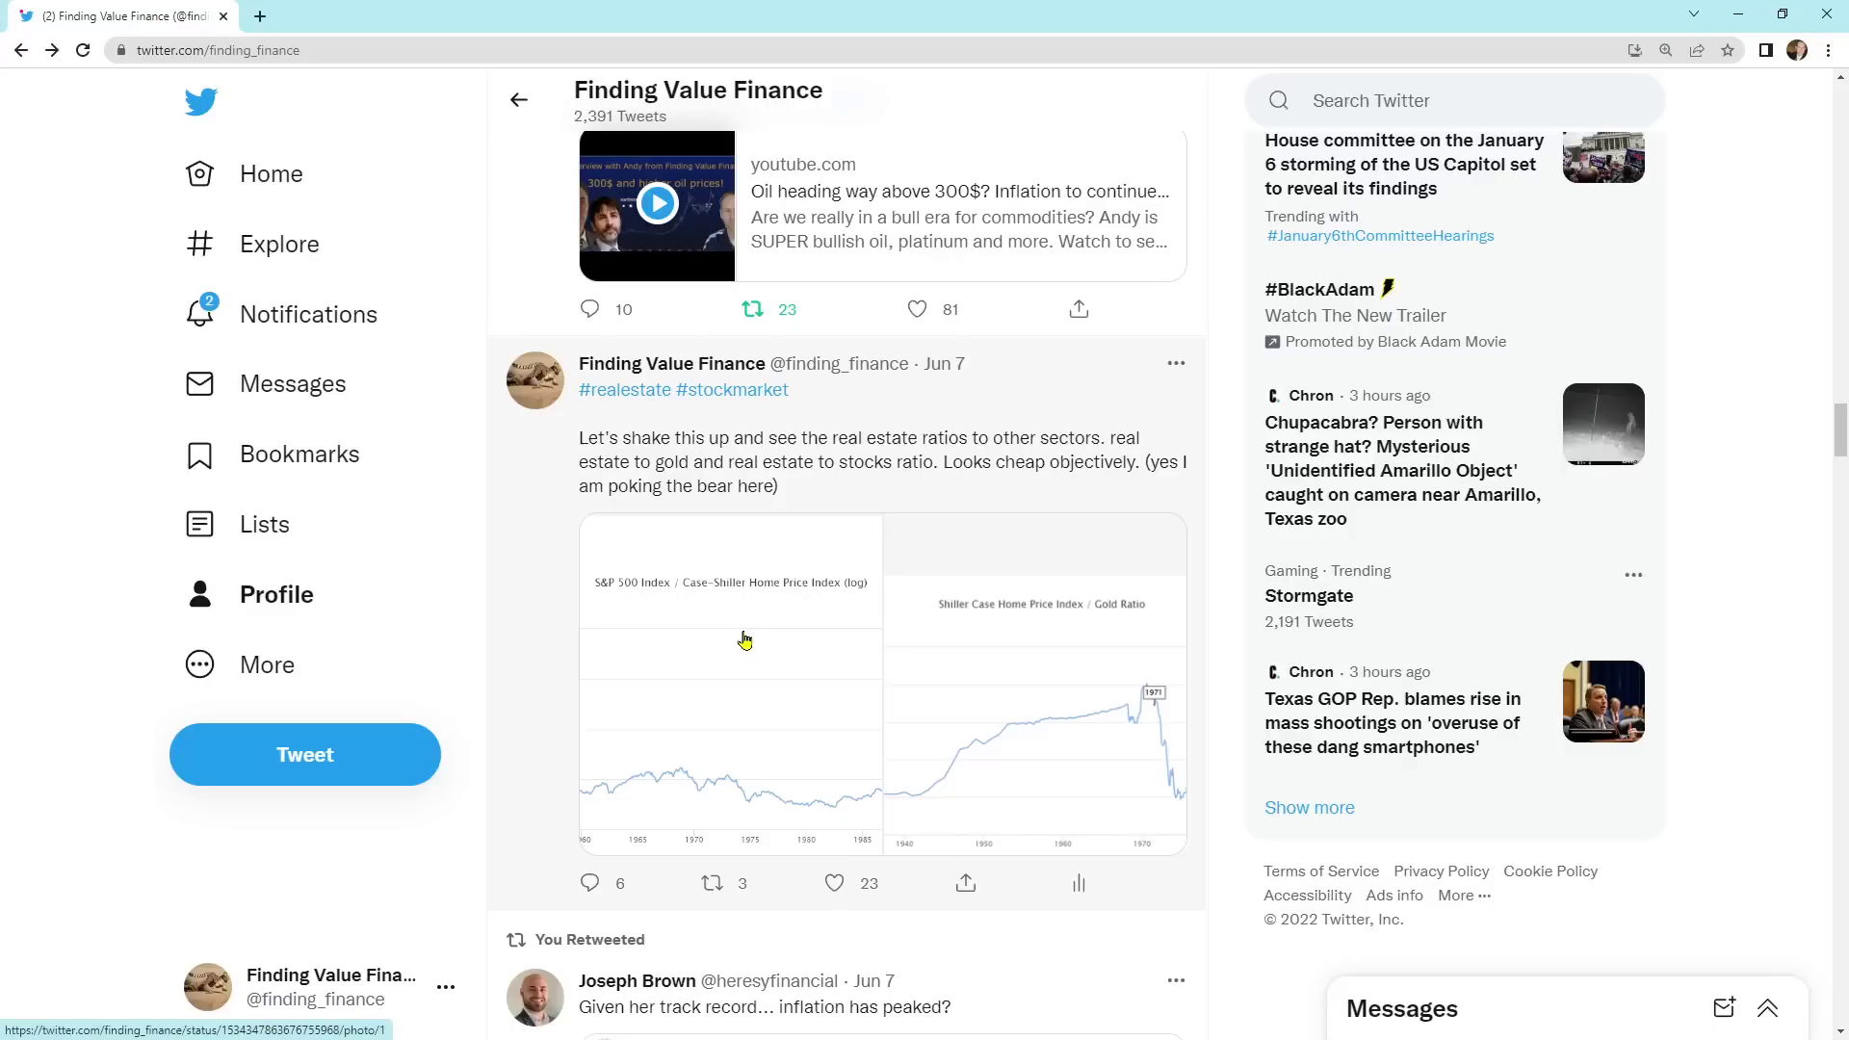
{"action": "scroll", "scroll_direction": "down", "scroll_amount": 3}
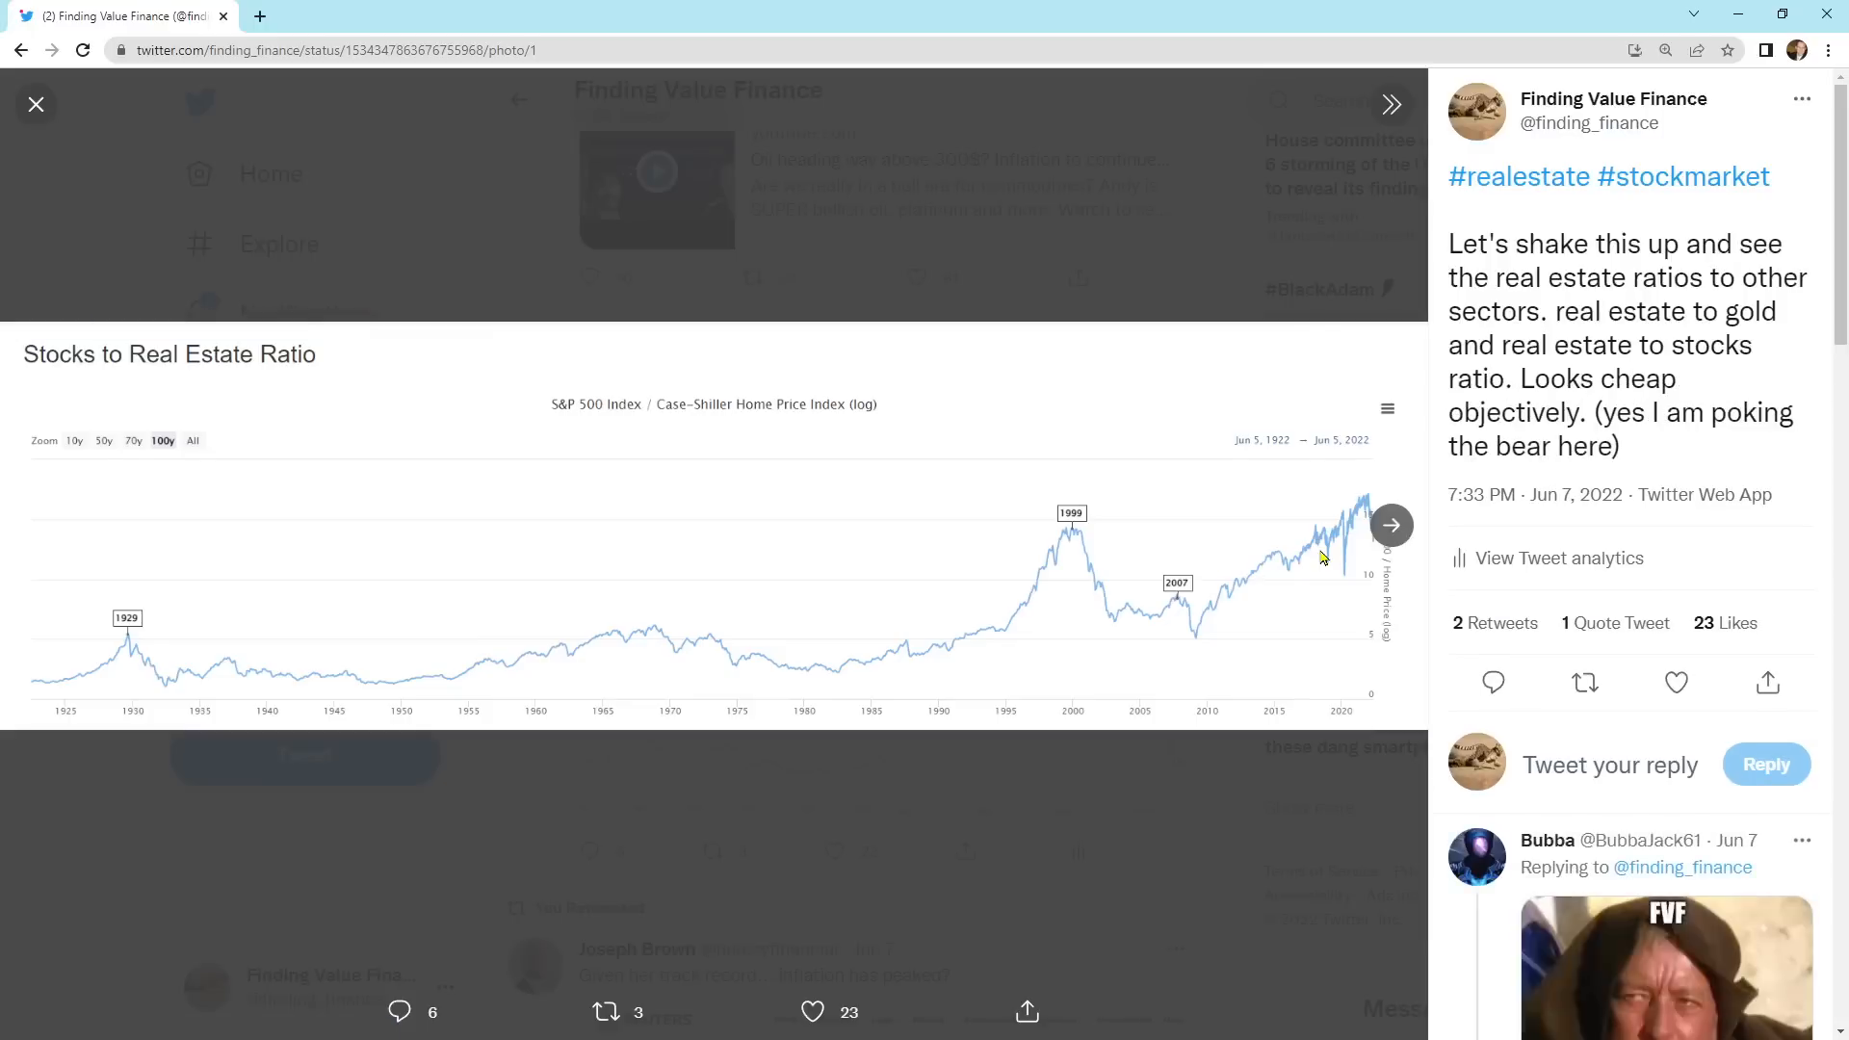
{"action": "mouse_move", "coordinate": [637, 423]}
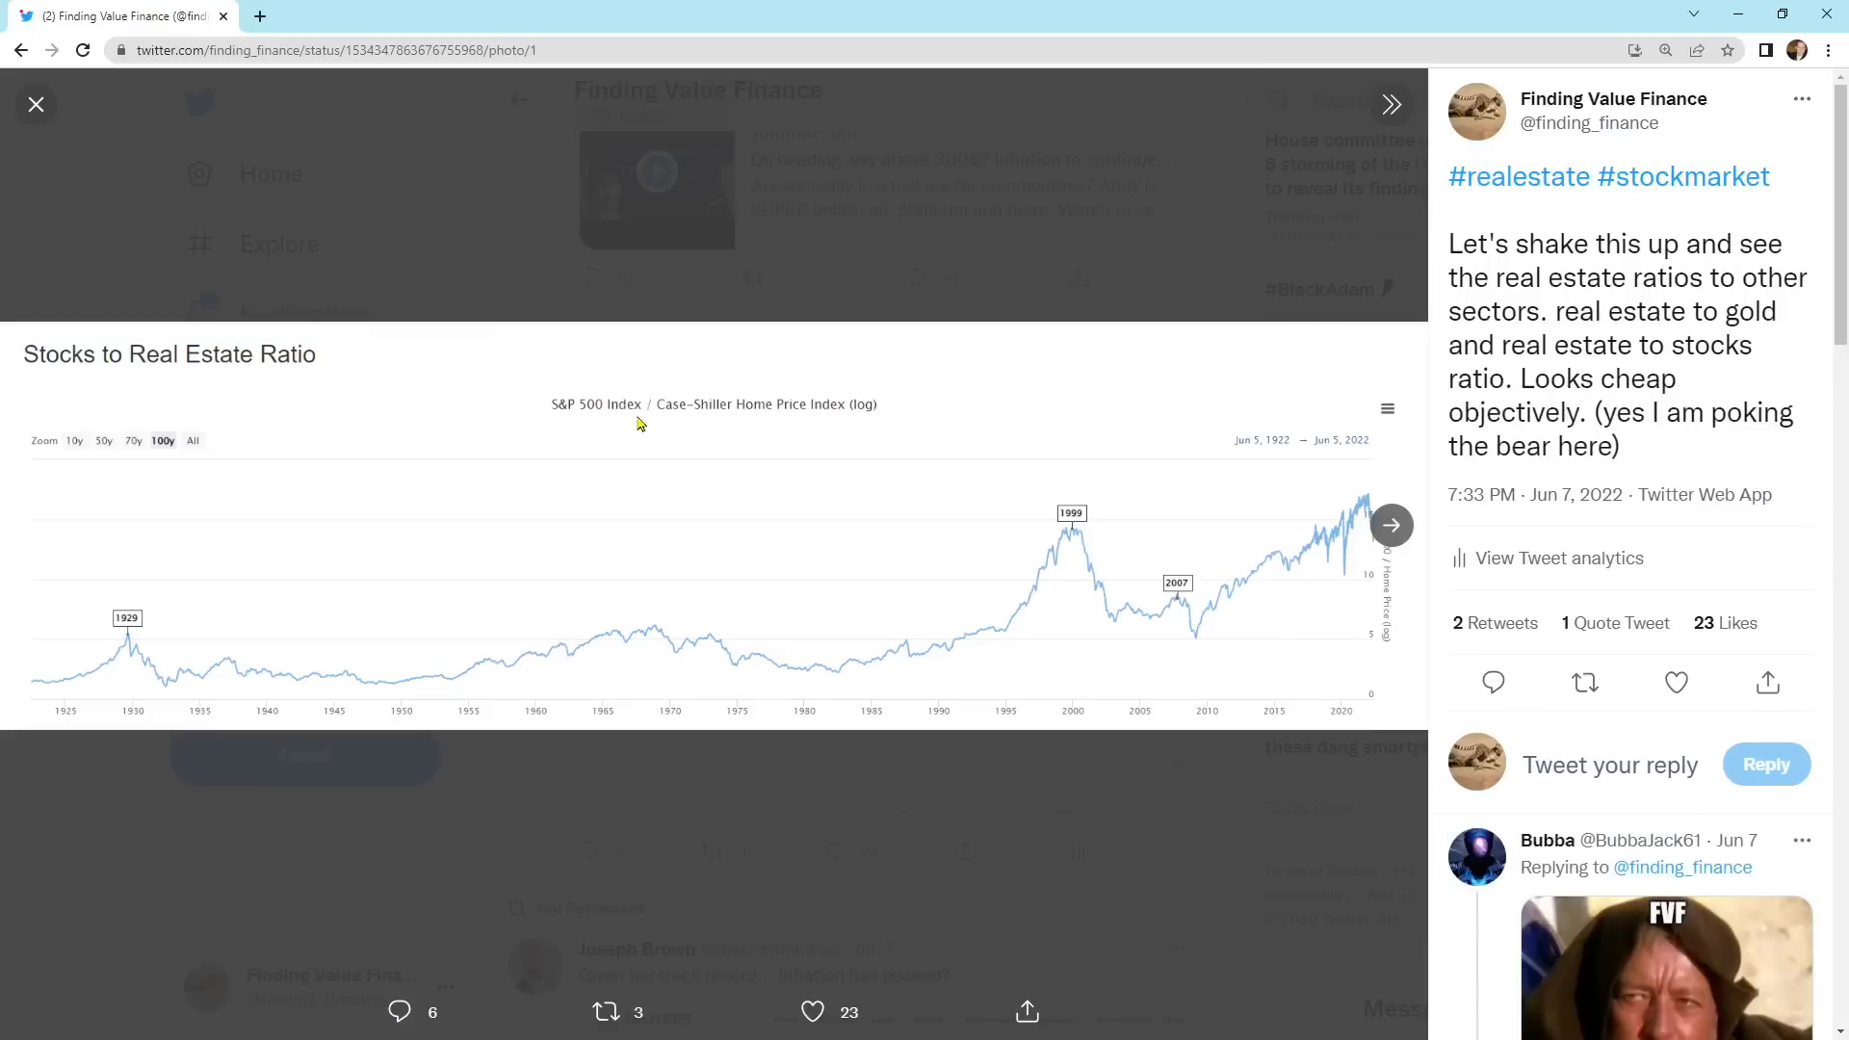
{"action": "mouse_move", "coordinate": [545, 792]}
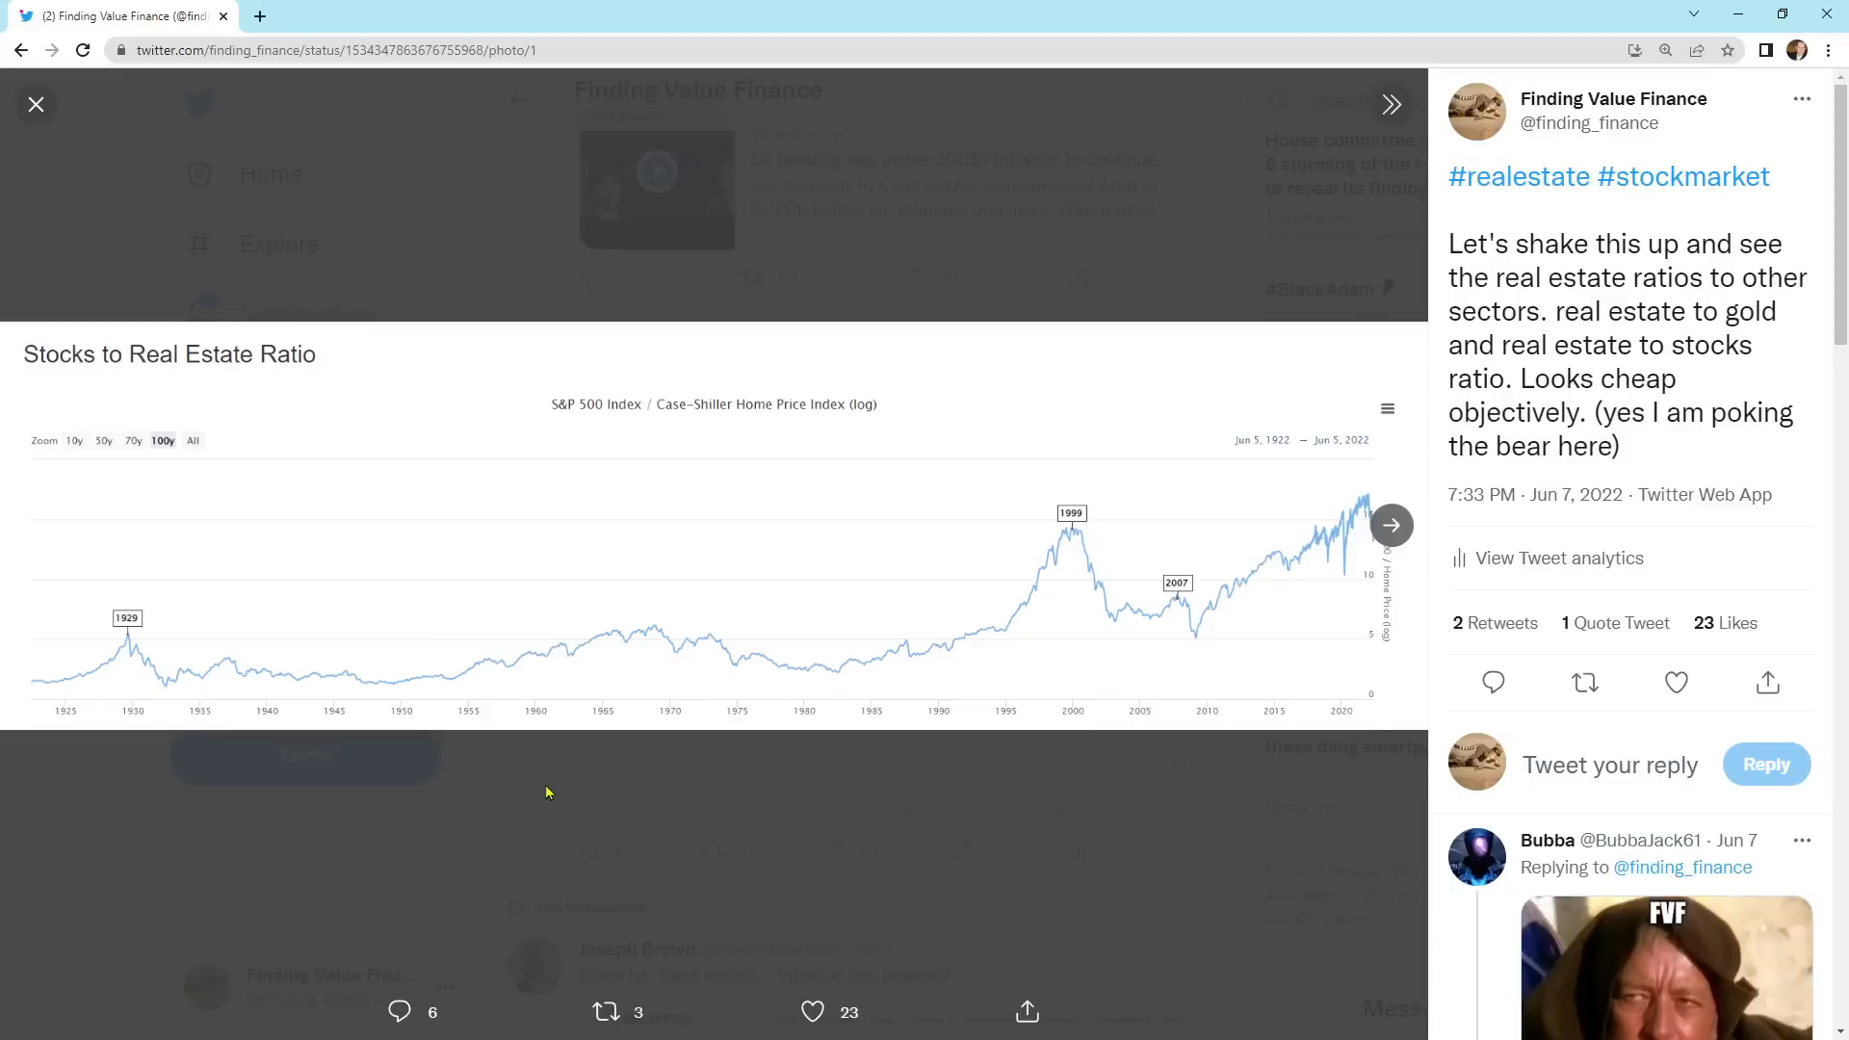
{"action": "mouse_move", "coordinate": [581, 787]}
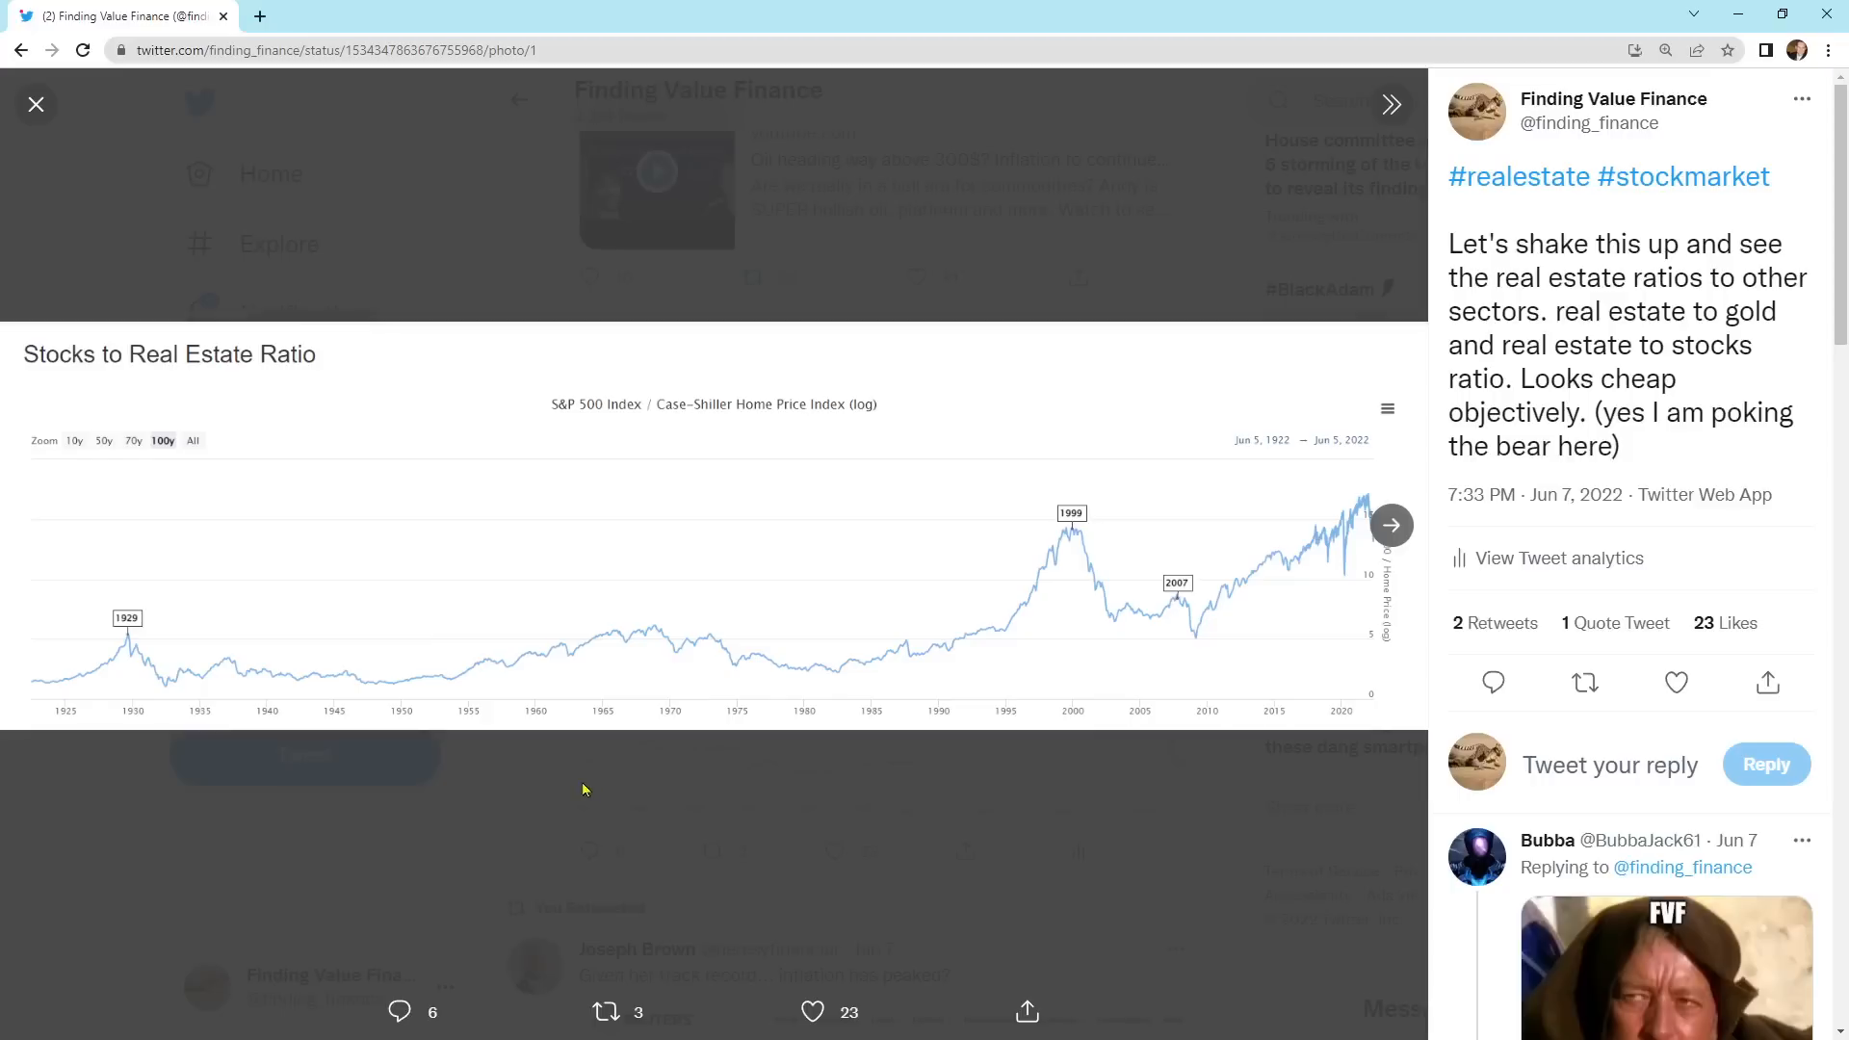
Step: View the next Real Estate to Gold Ratio chart, then close the photo viewer
{"action": "left_click", "coordinate": [1391, 524]}
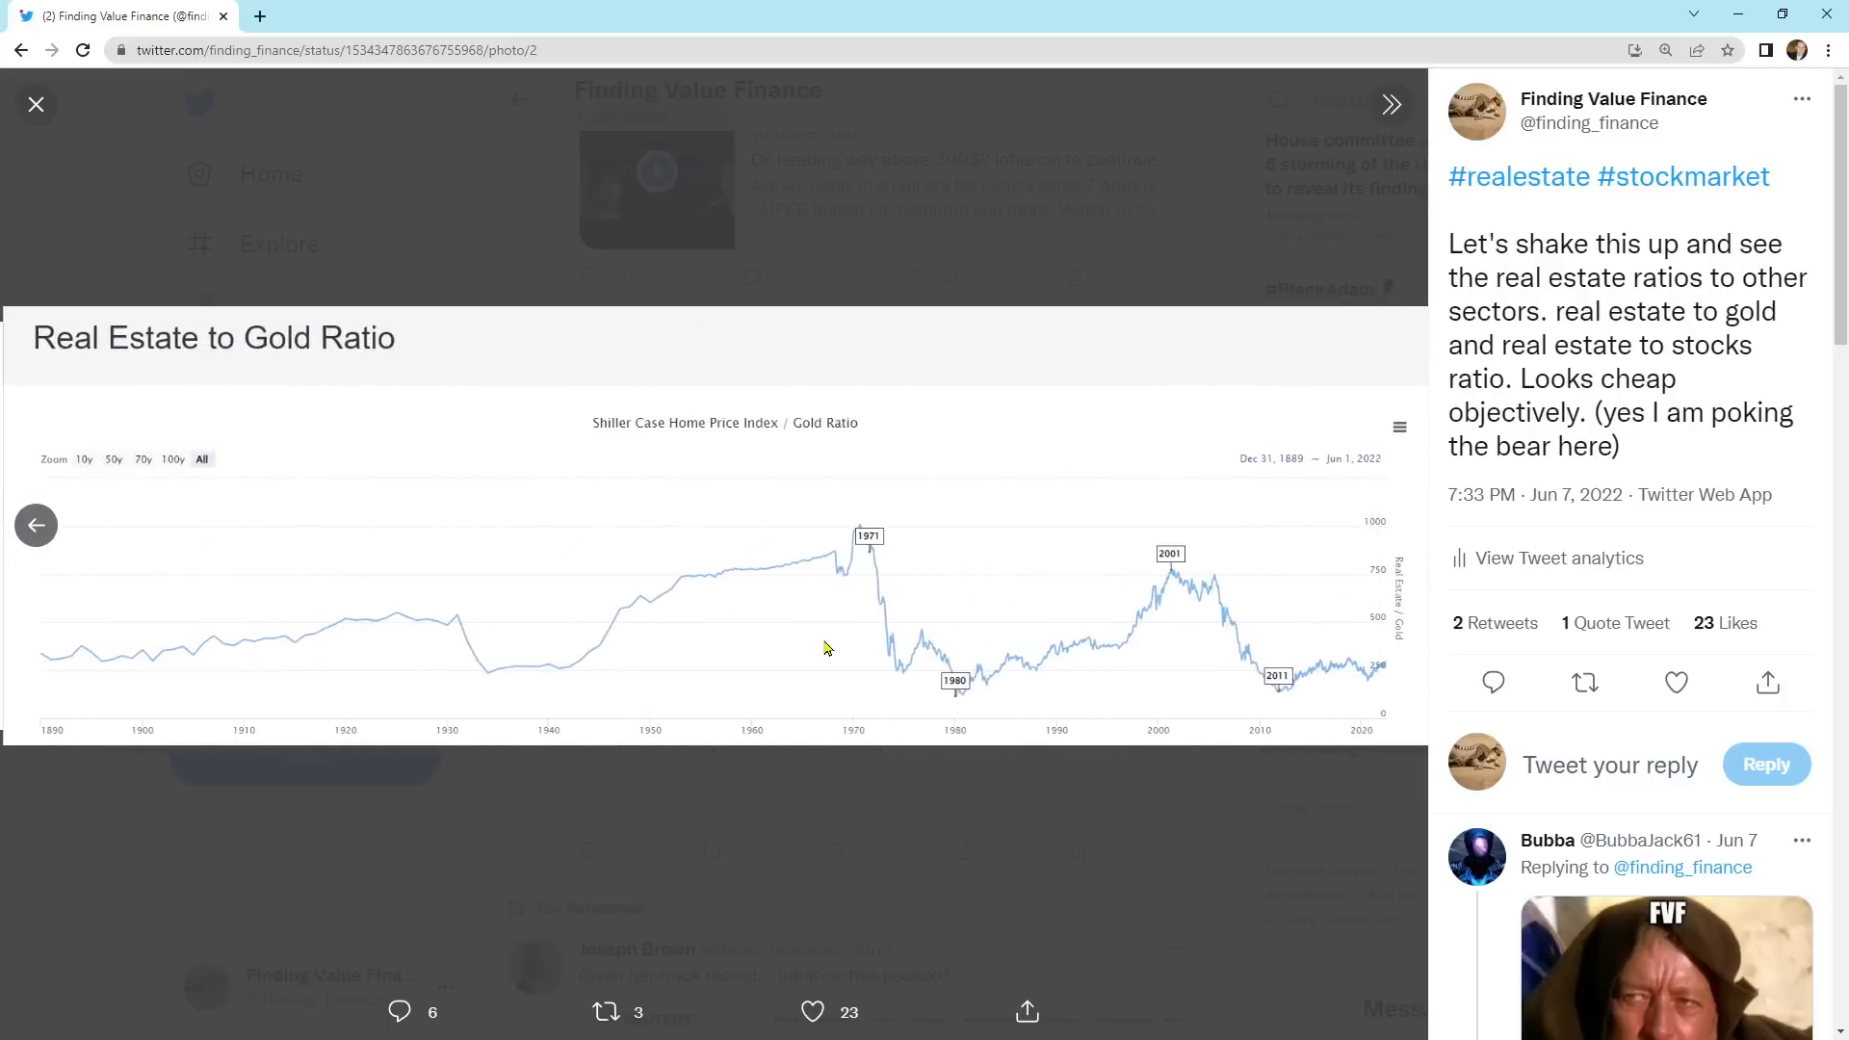
{"action": "mouse_move", "coordinate": [1389, 674]}
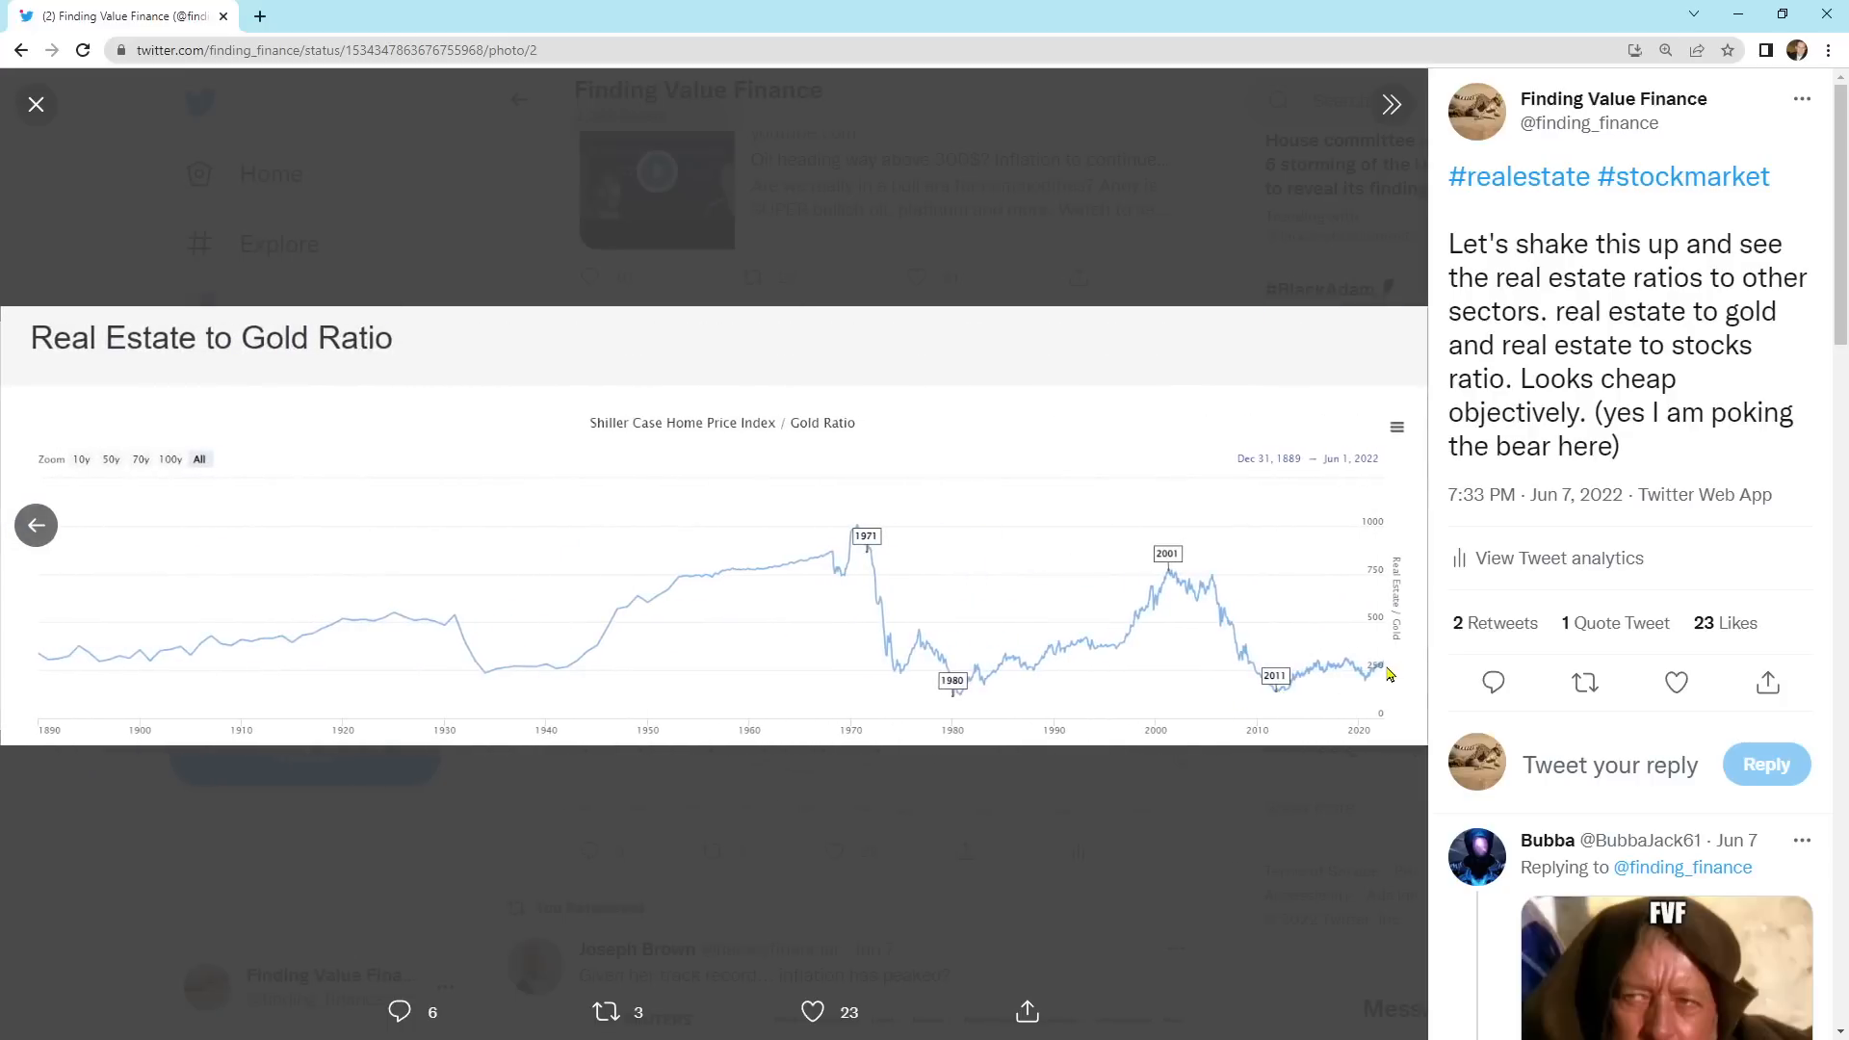
{"action": "mouse_move", "coordinate": [1053, 843]}
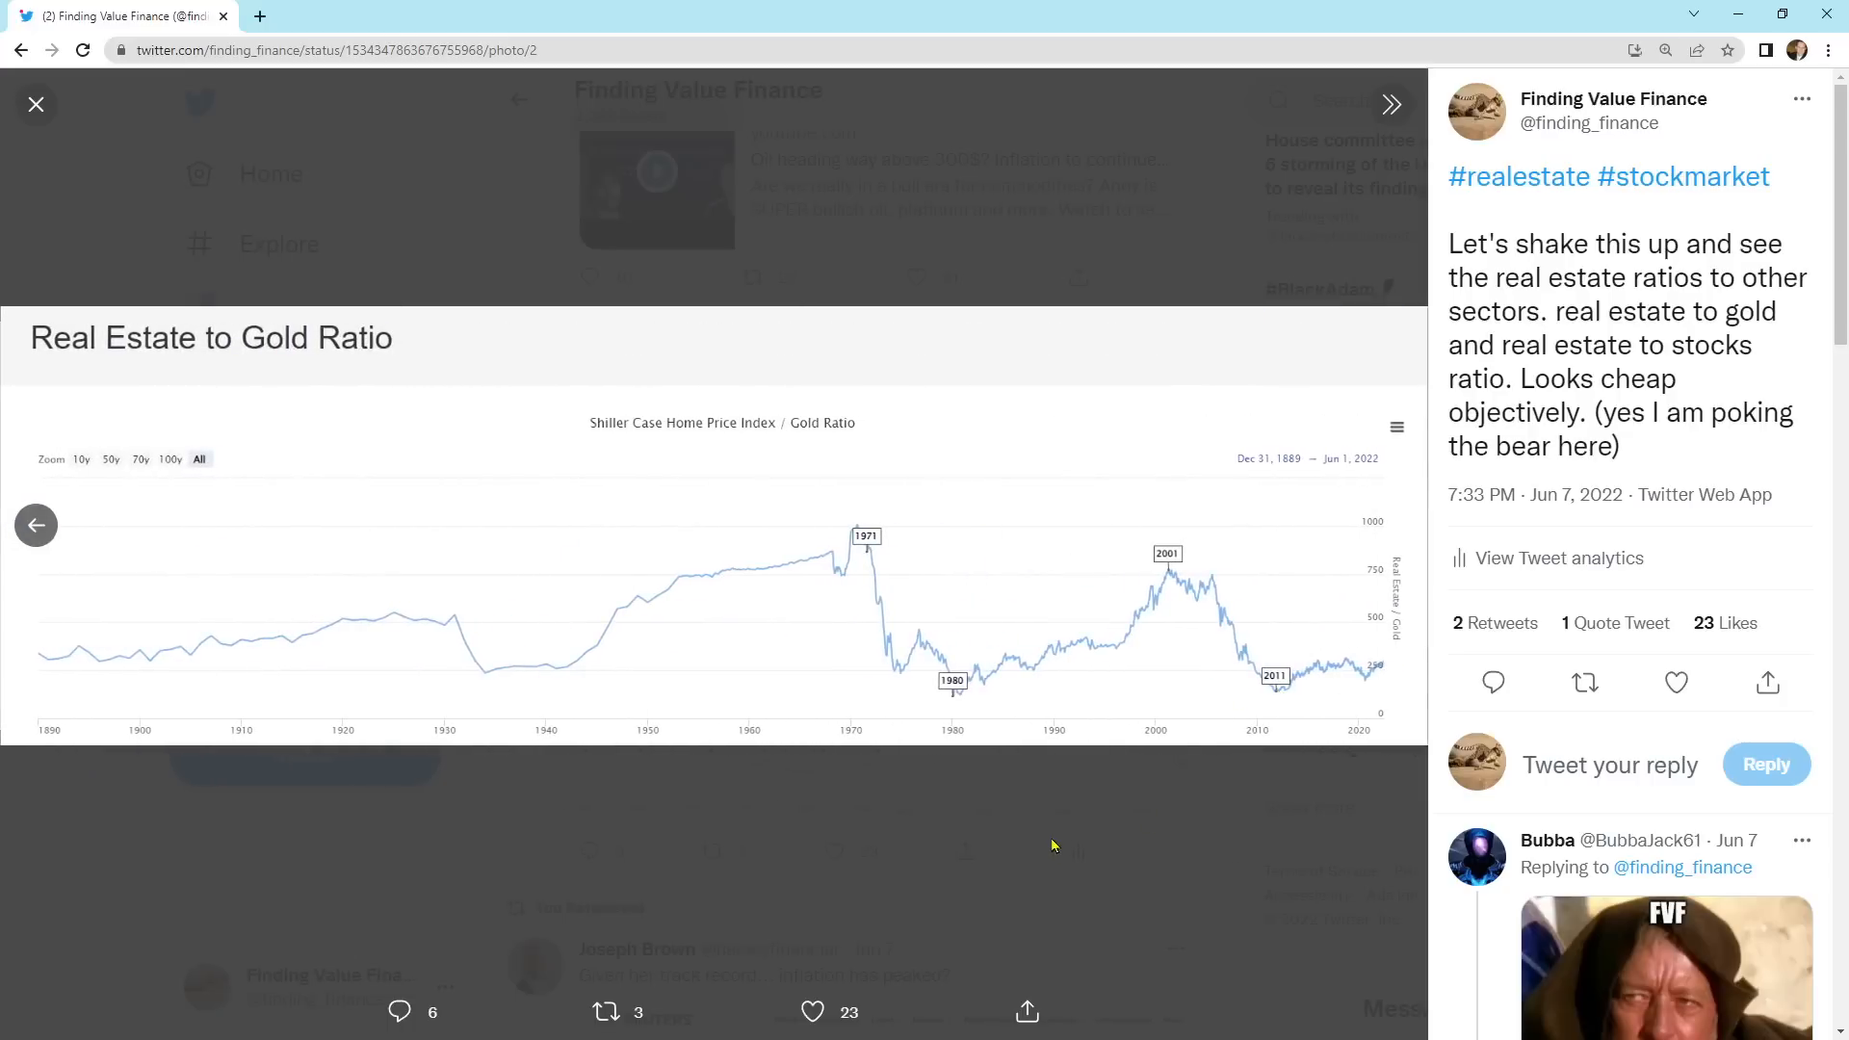
{"action": "mouse_move", "coordinate": [1385, 672]}
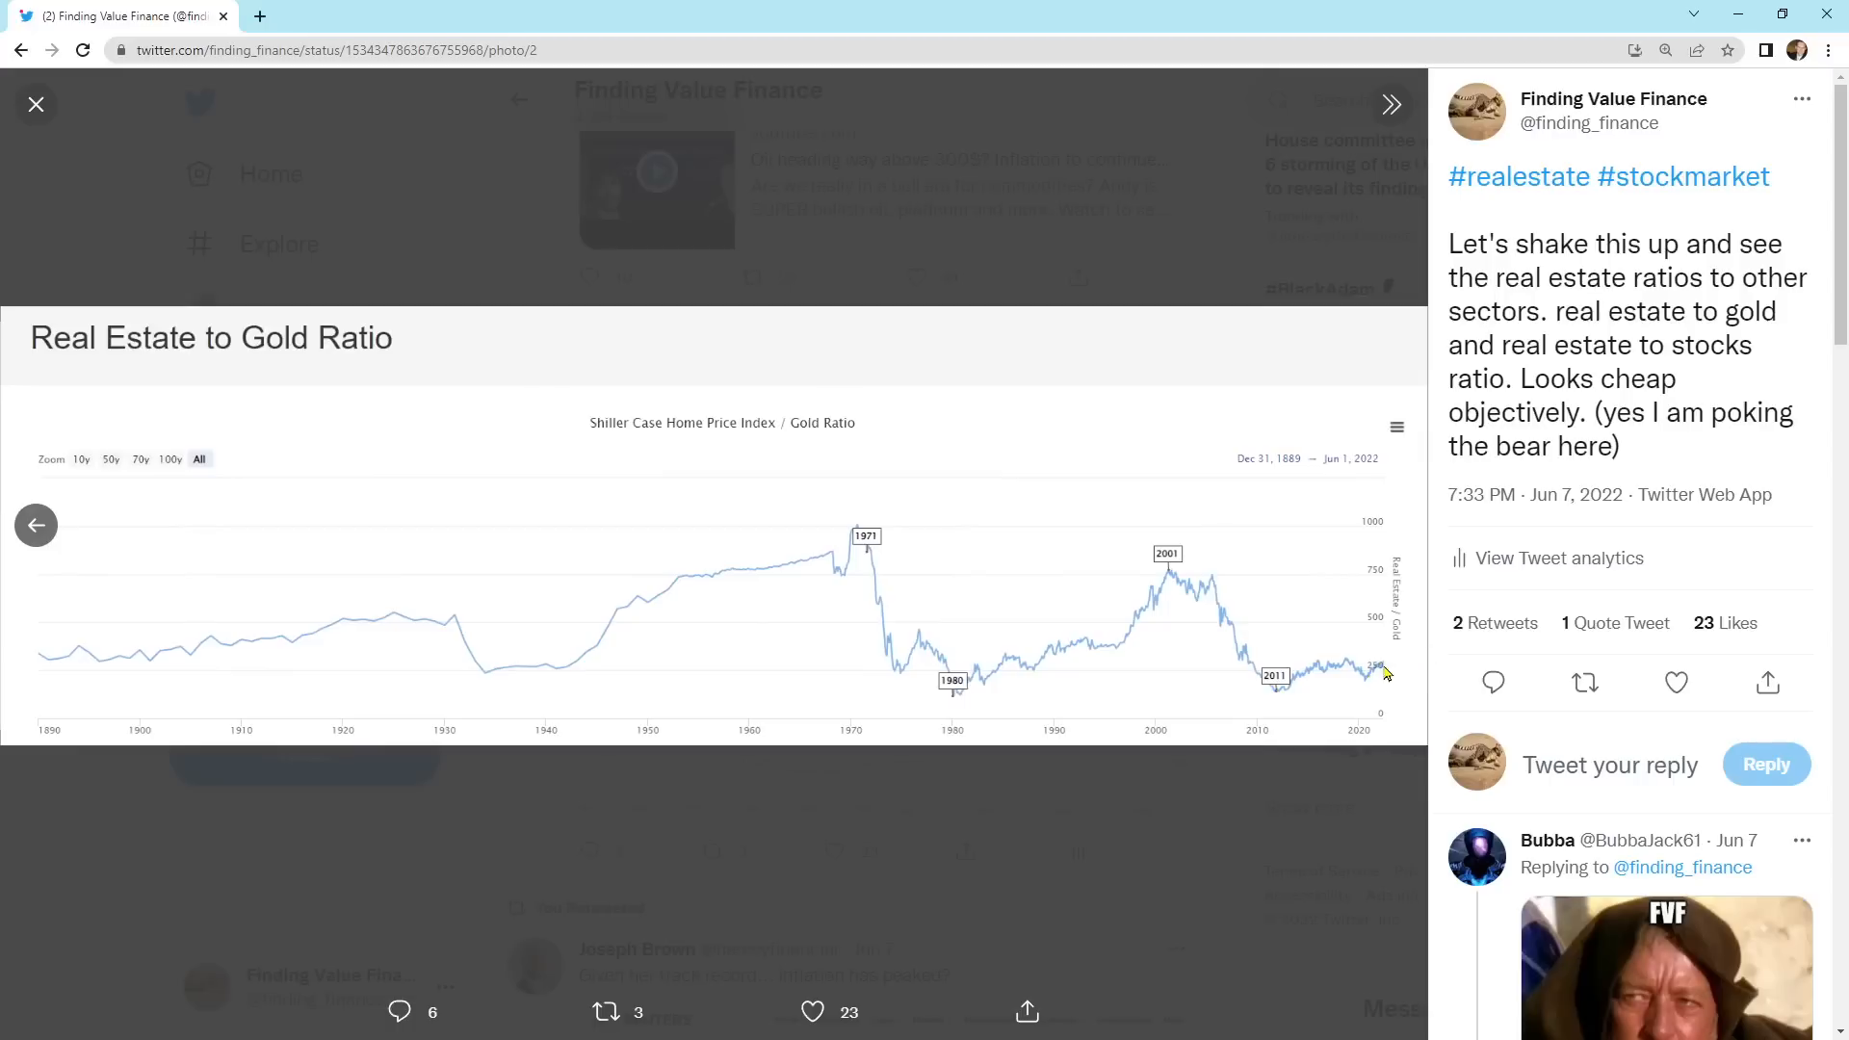
{"action": "mouse_move", "coordinate": [957, 697]}
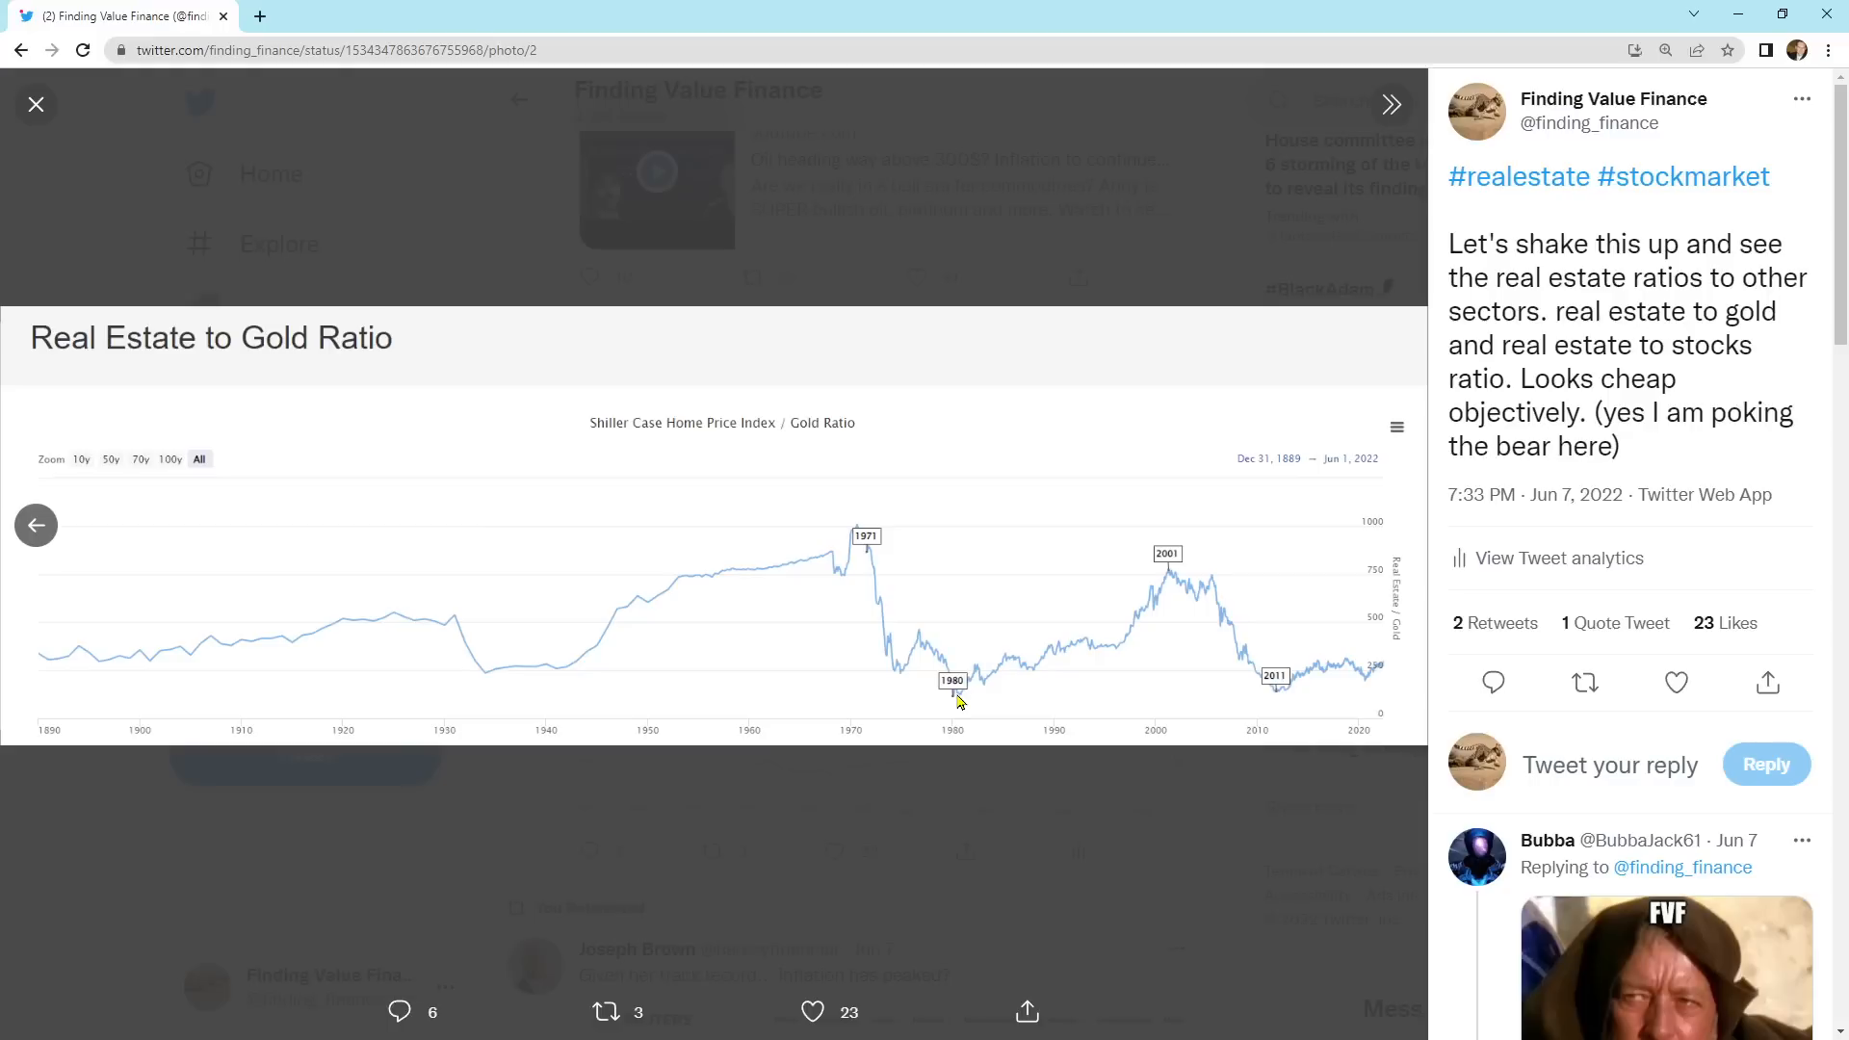
{"action": "mouse_move", "coordinate": [54, 127]}
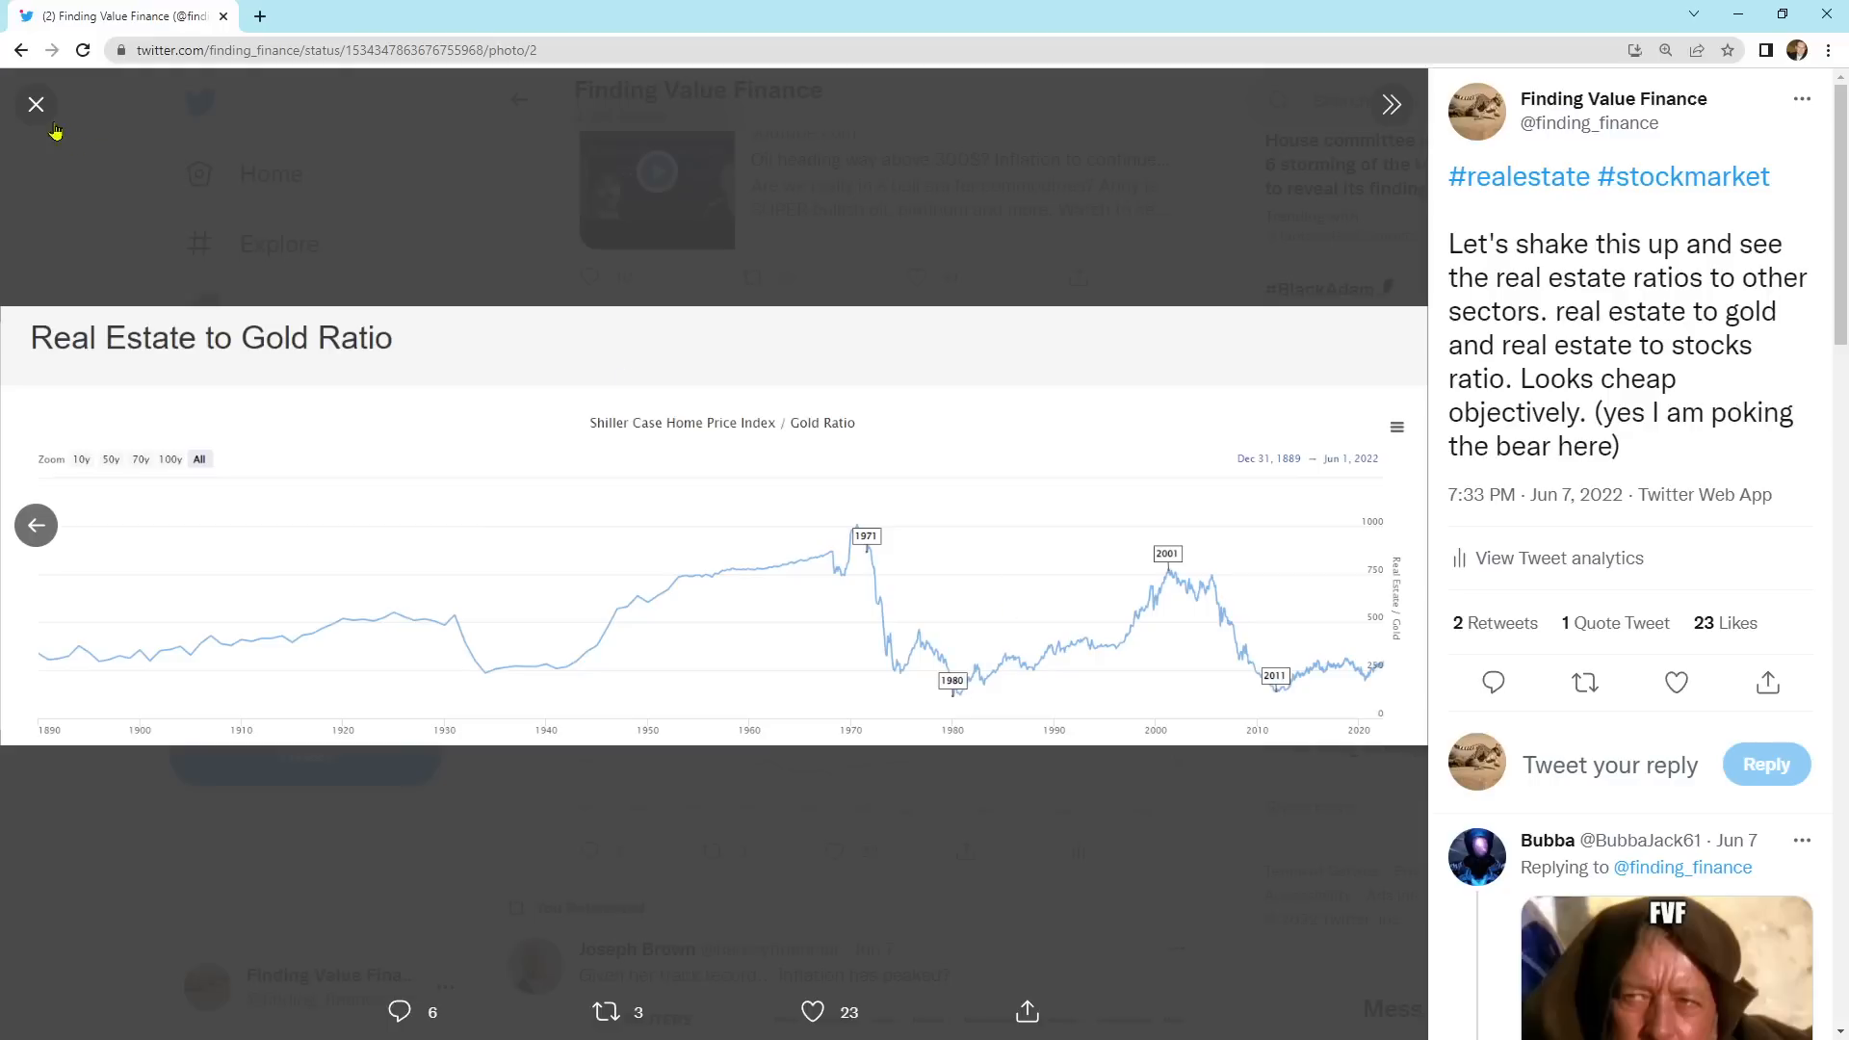
{"action": "left_click", "coordinate": [35, 104]}
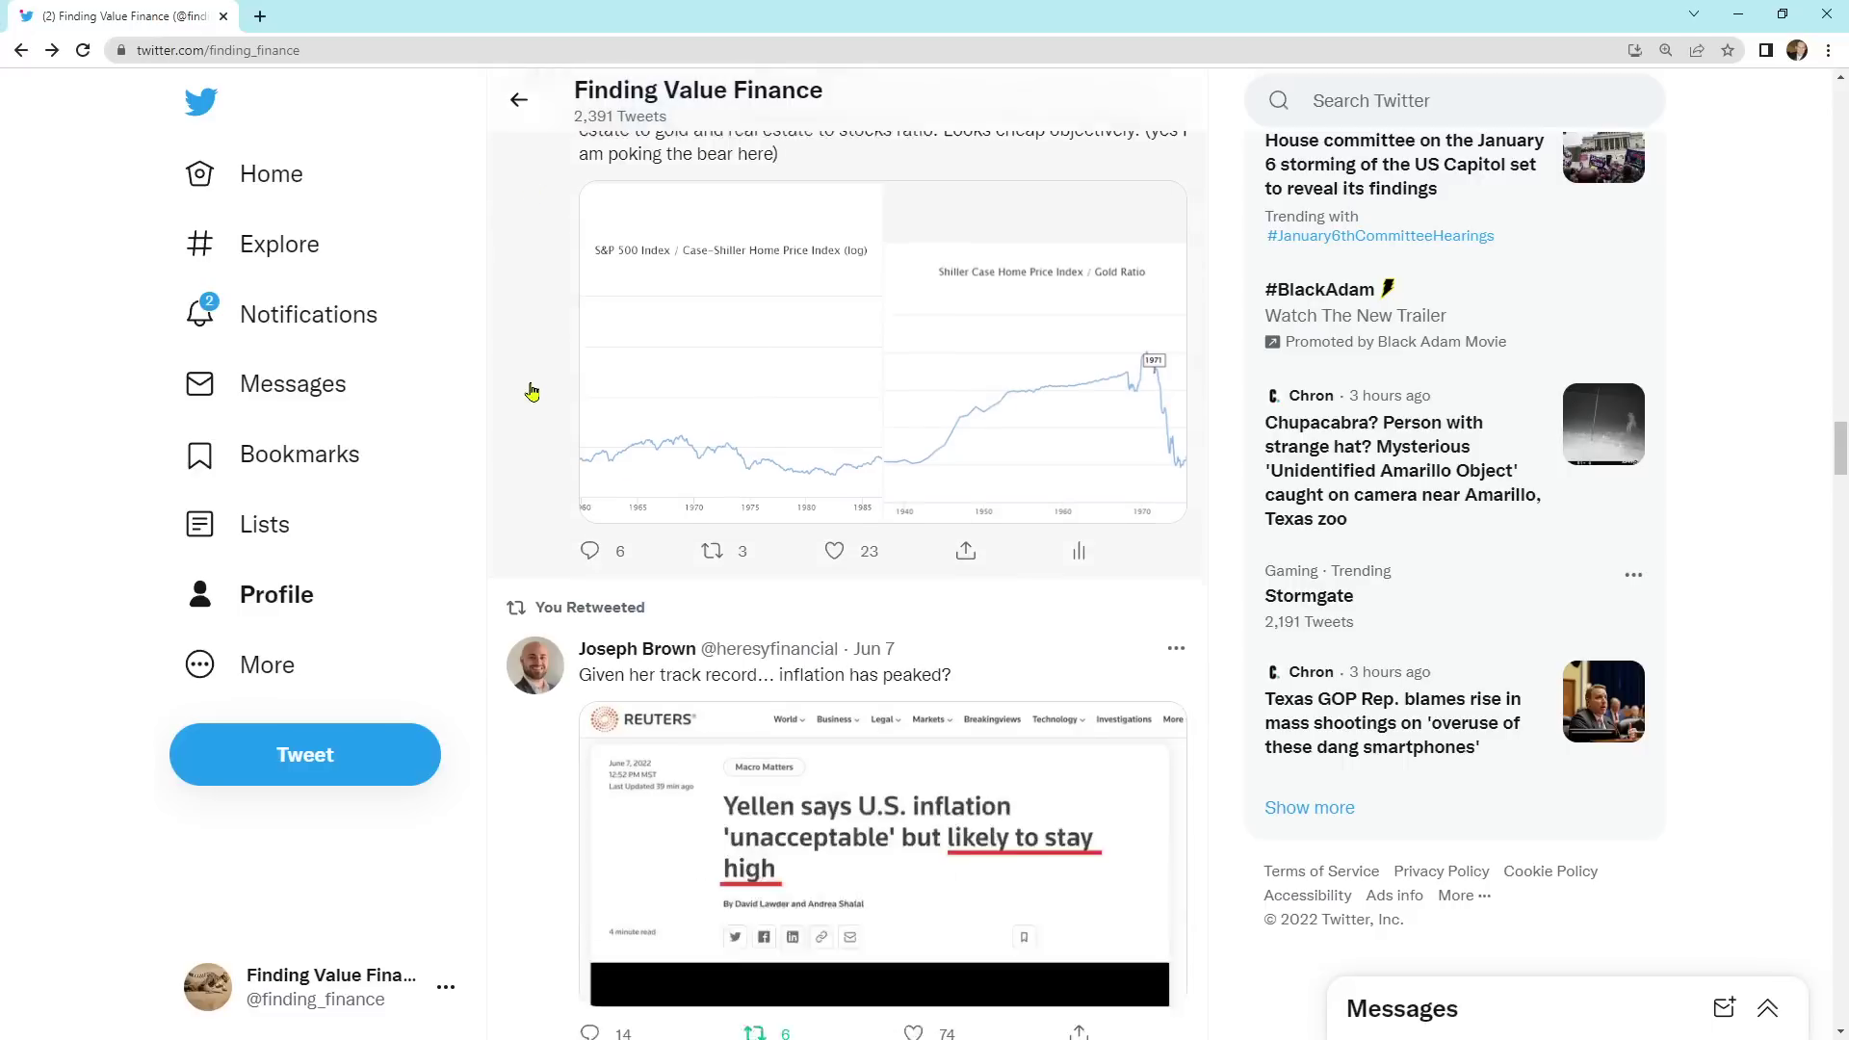
Step: Scroll past the Reuters Yellen inflation retweet to Patrick Karim's US equities money-supply chart
{"action": "scroll", "scroll_direction": "down", "scroll_amount": 3}
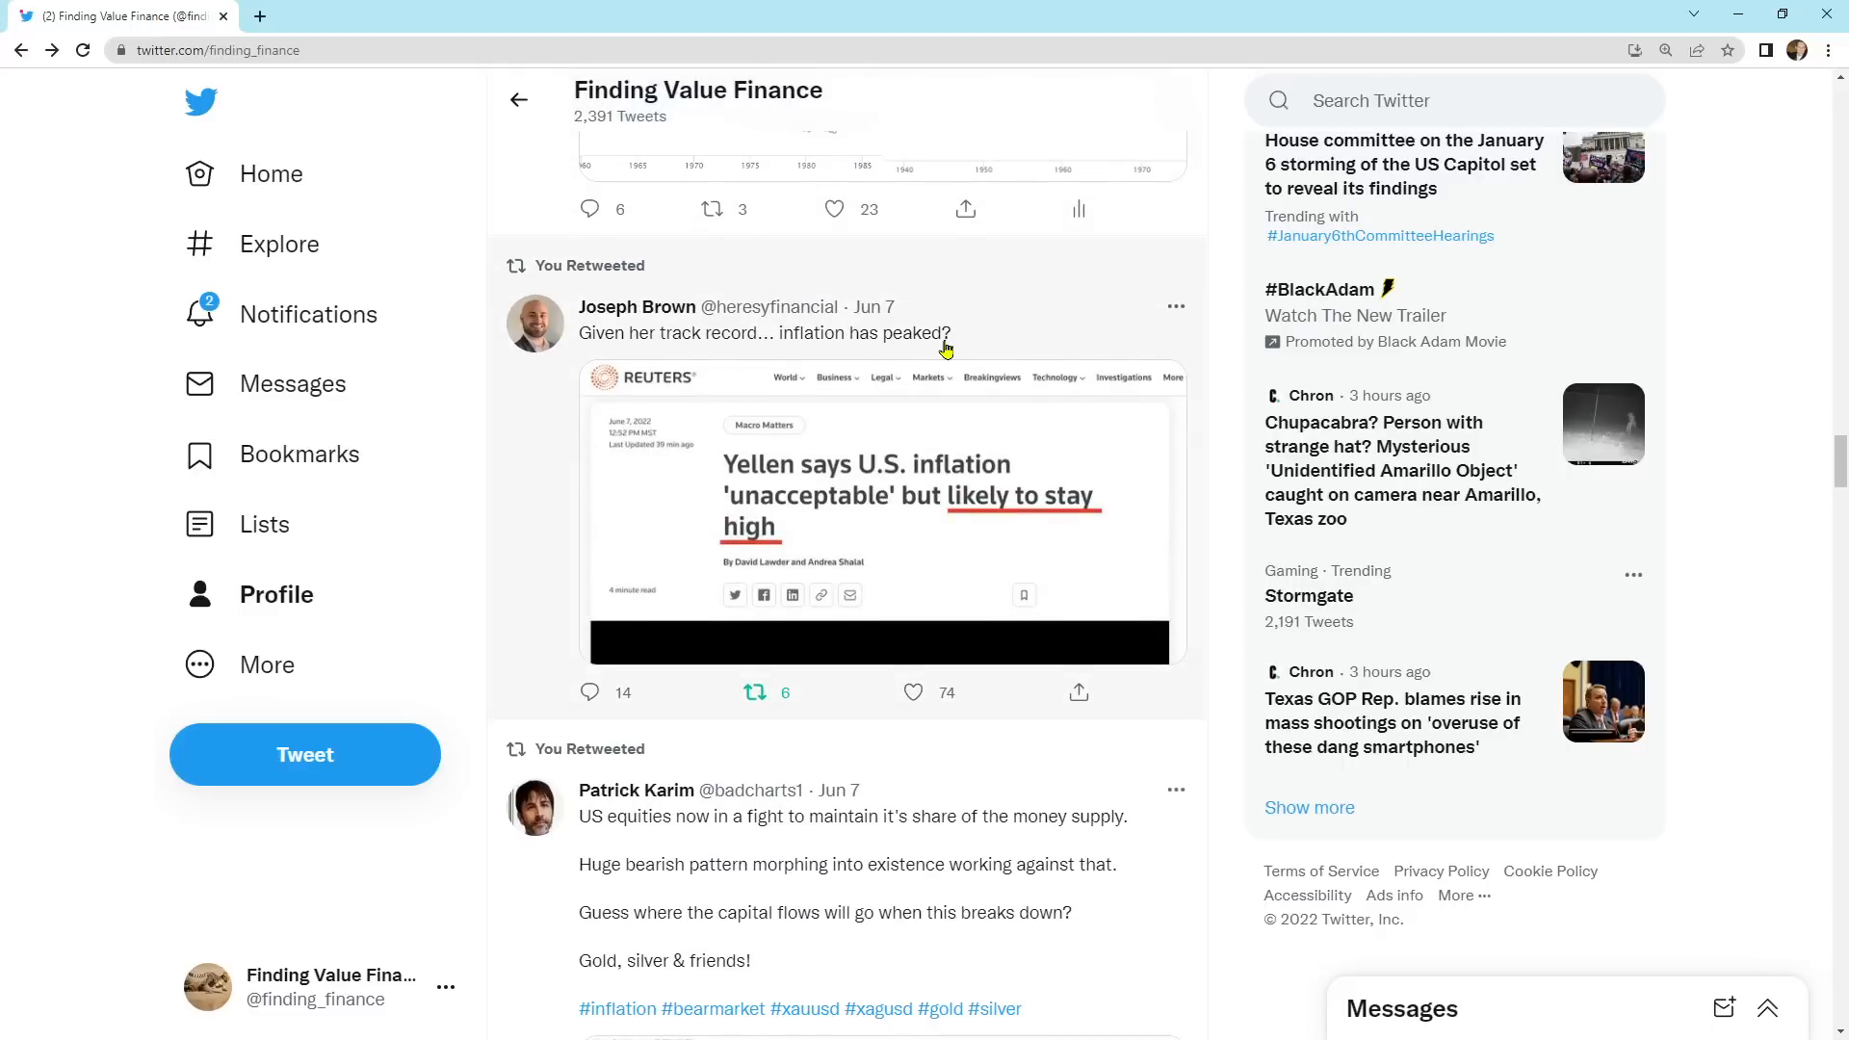
{"action": "mouse_move", "coordinate": [878, 518]}
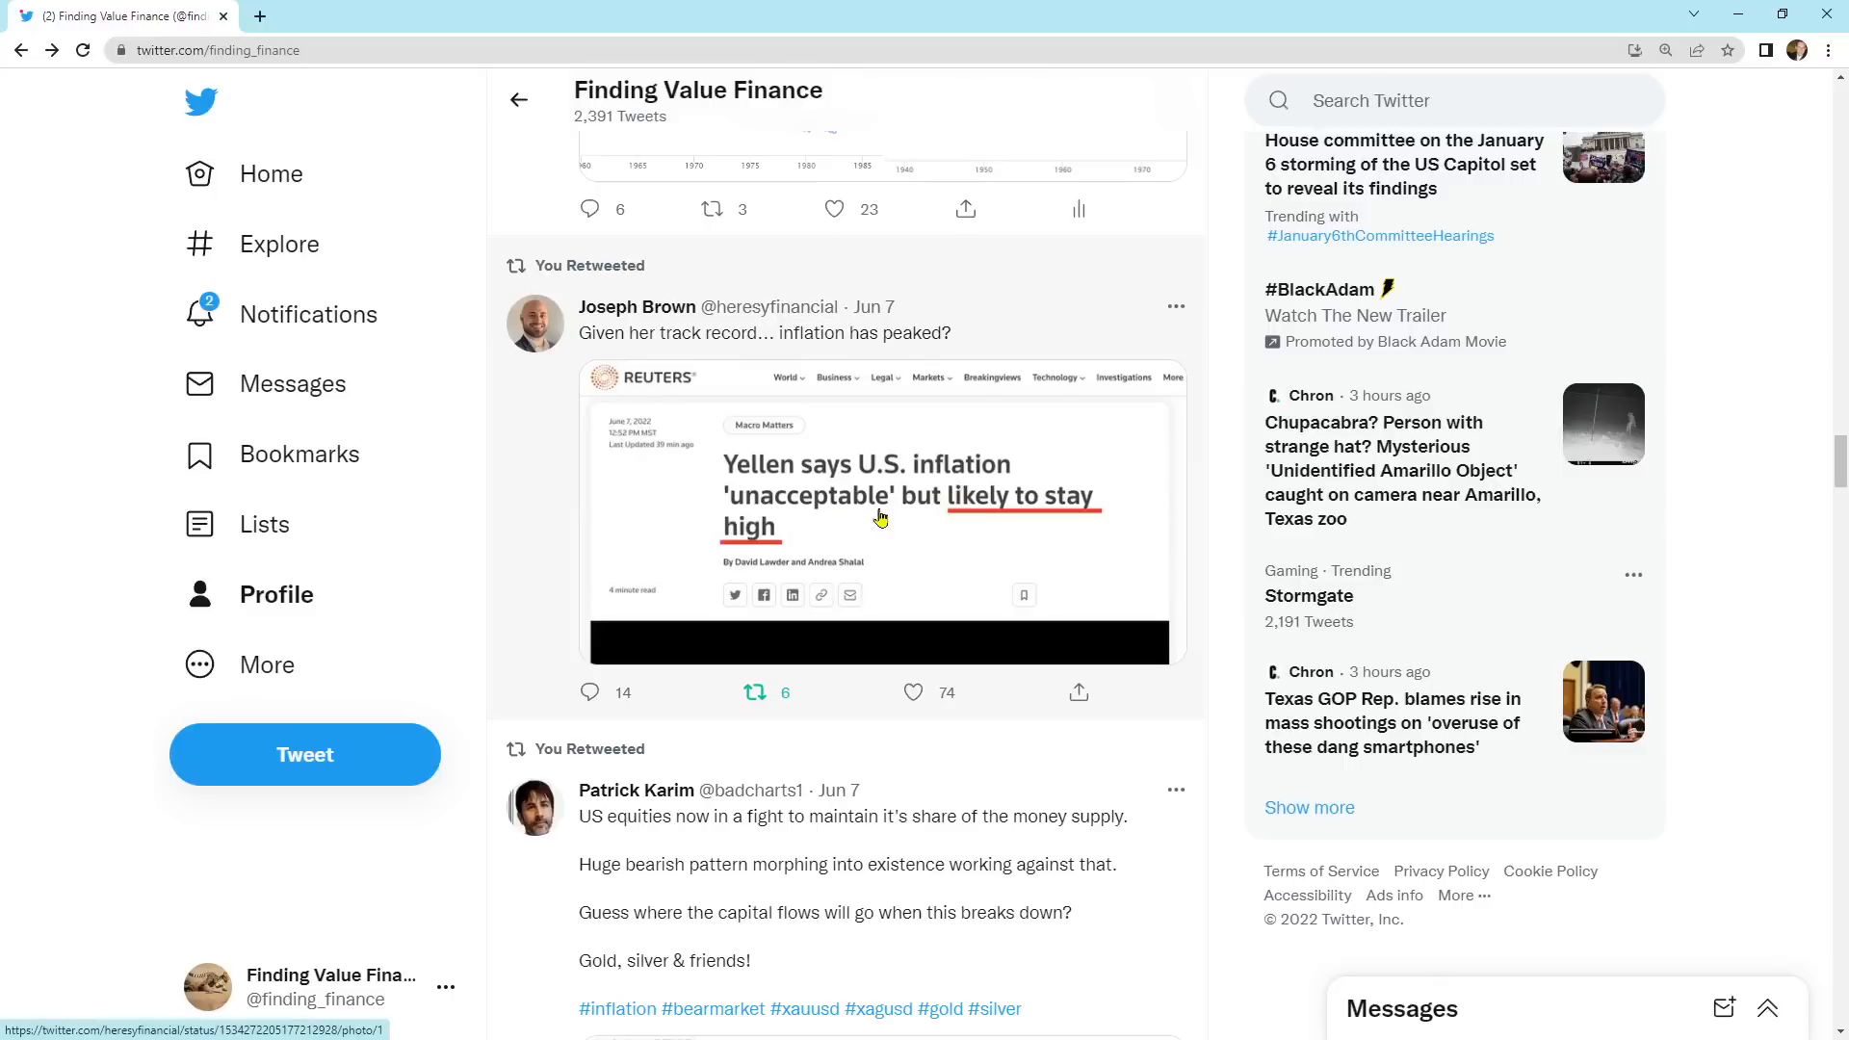
{"action": "mouse_move", "coordinate": [460, 419]}
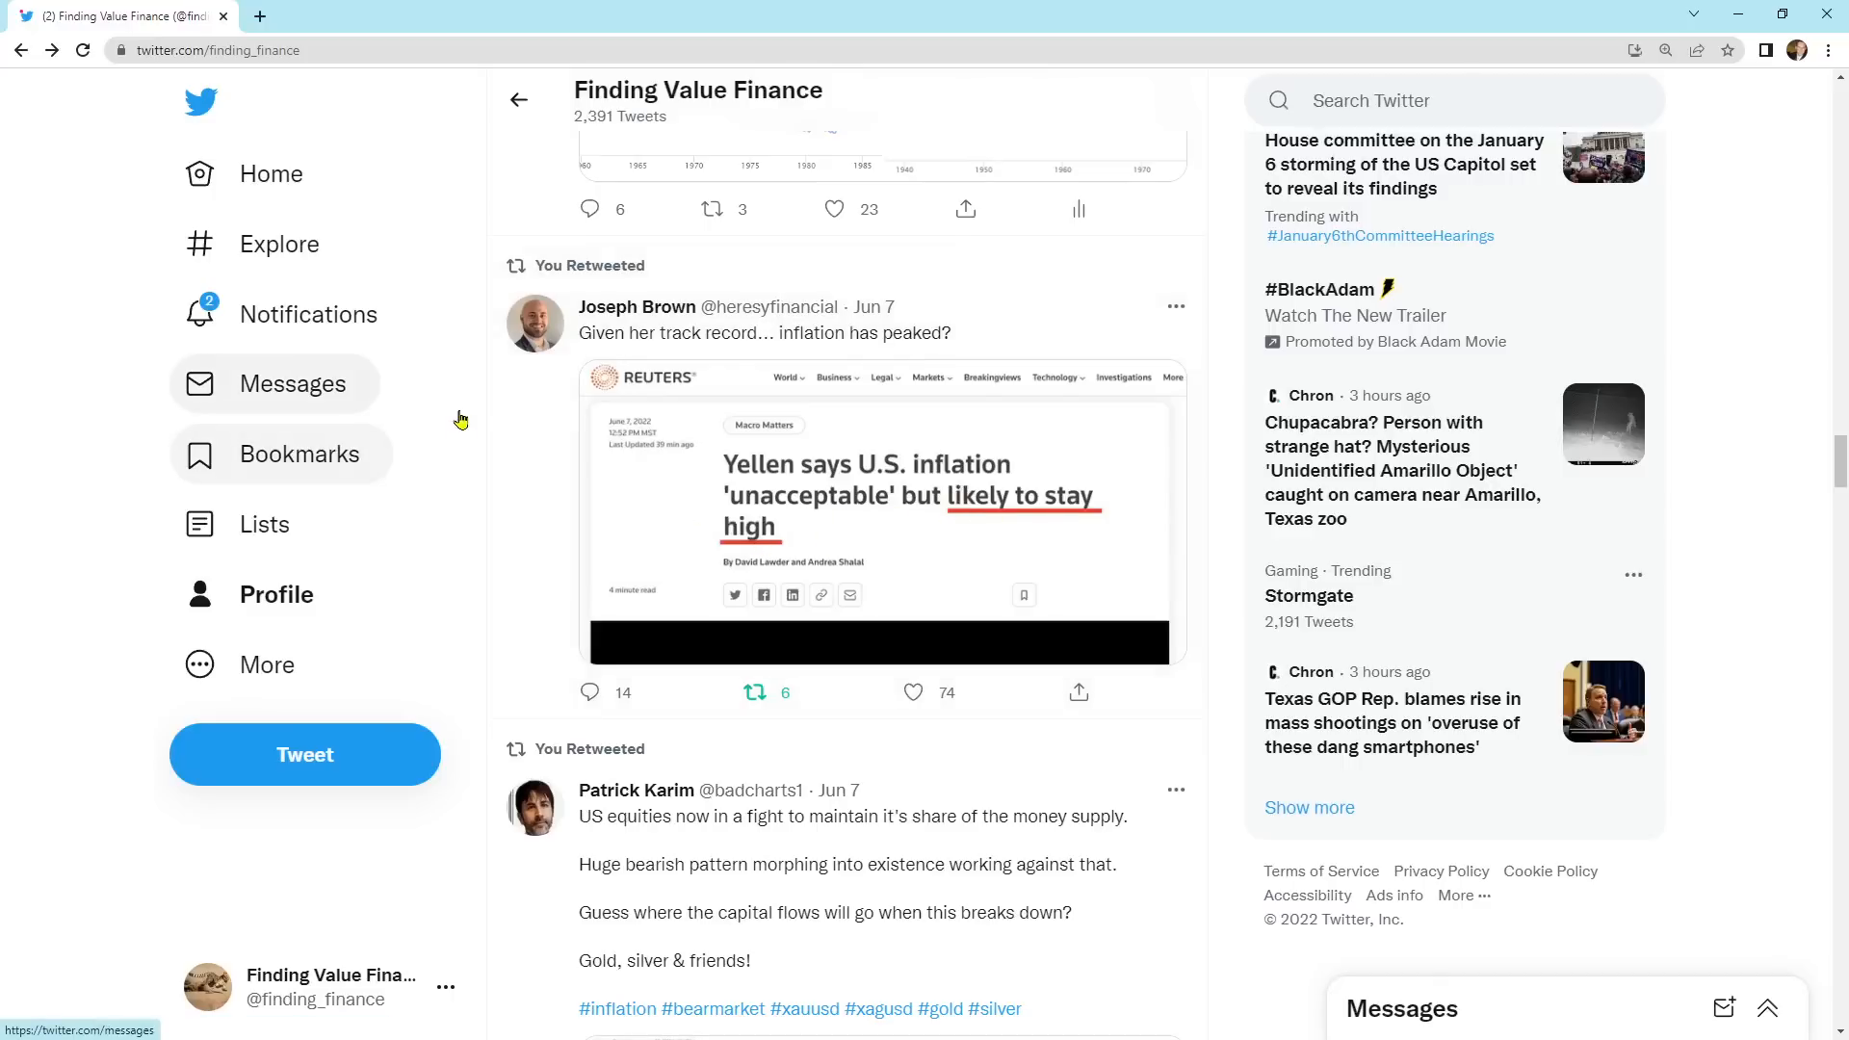
{"action": "scroll", "scroll_direction": "down", "scroll_amount": 3}
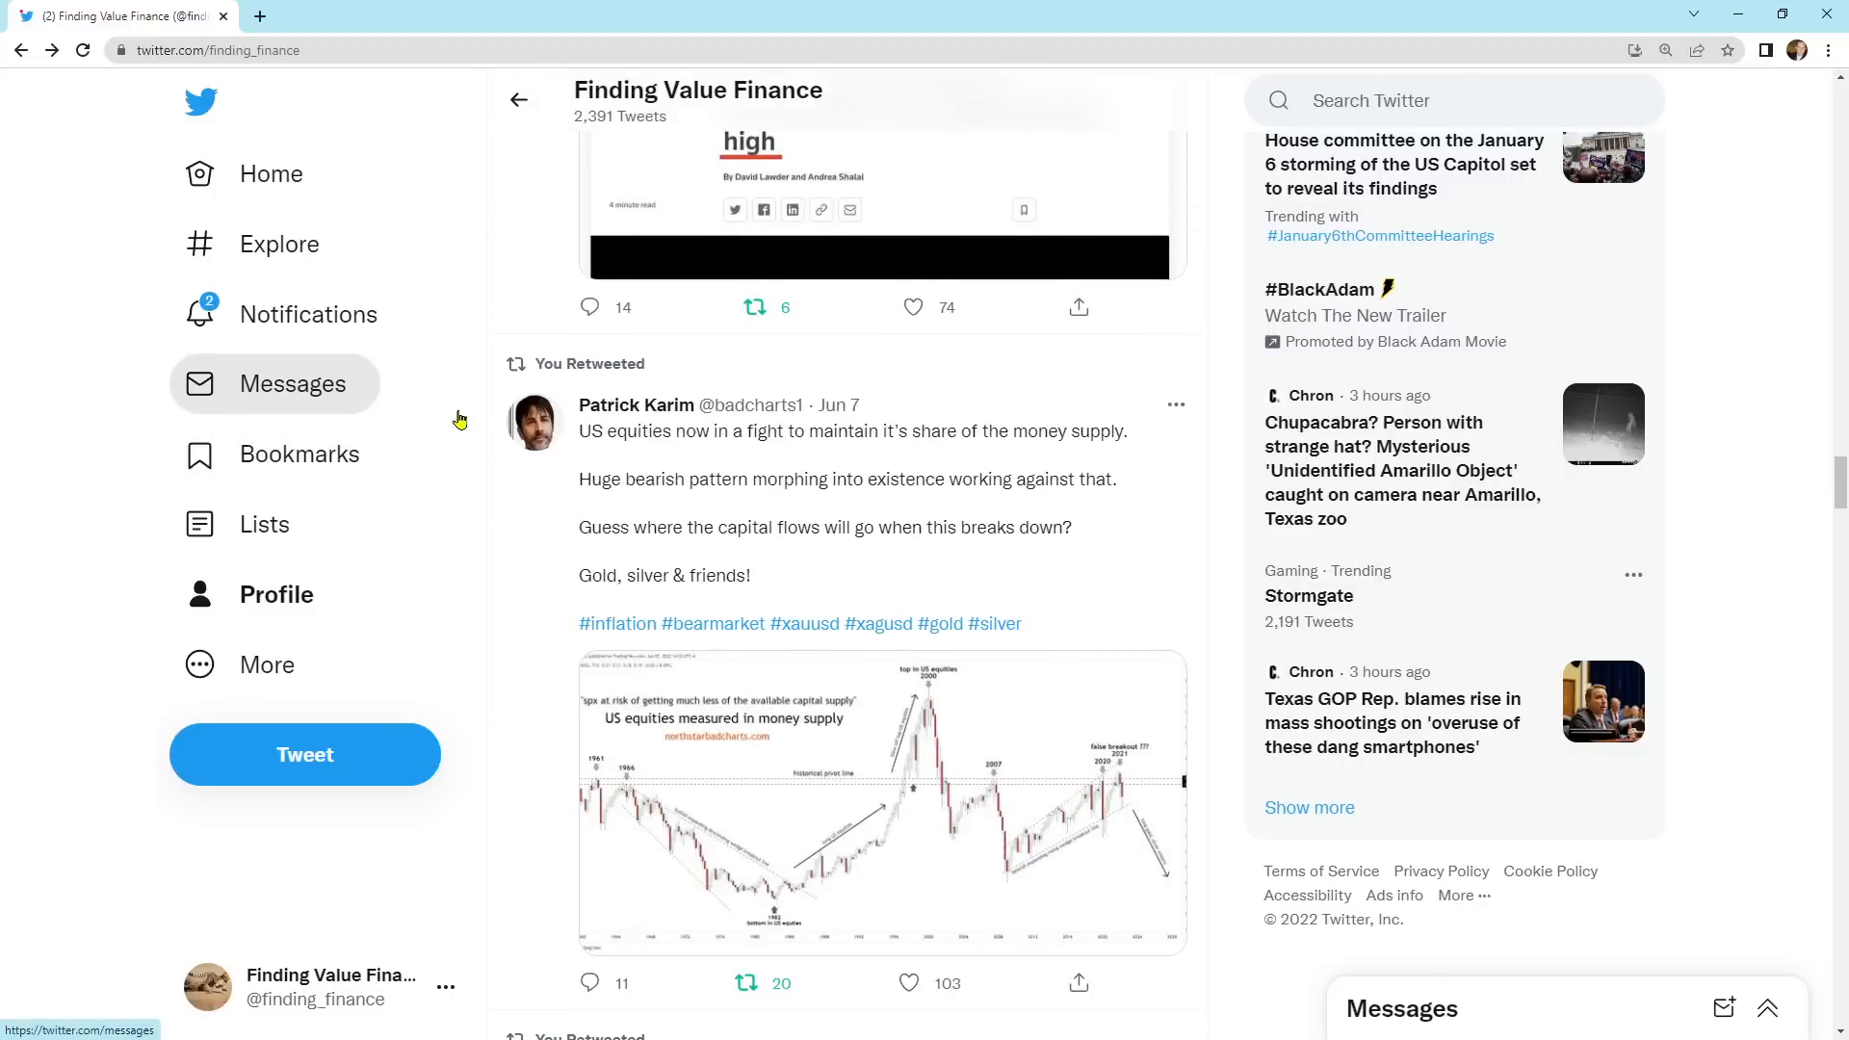
{"action": "scroll", "scroll_direction": "down", "scroll_amount": 3}
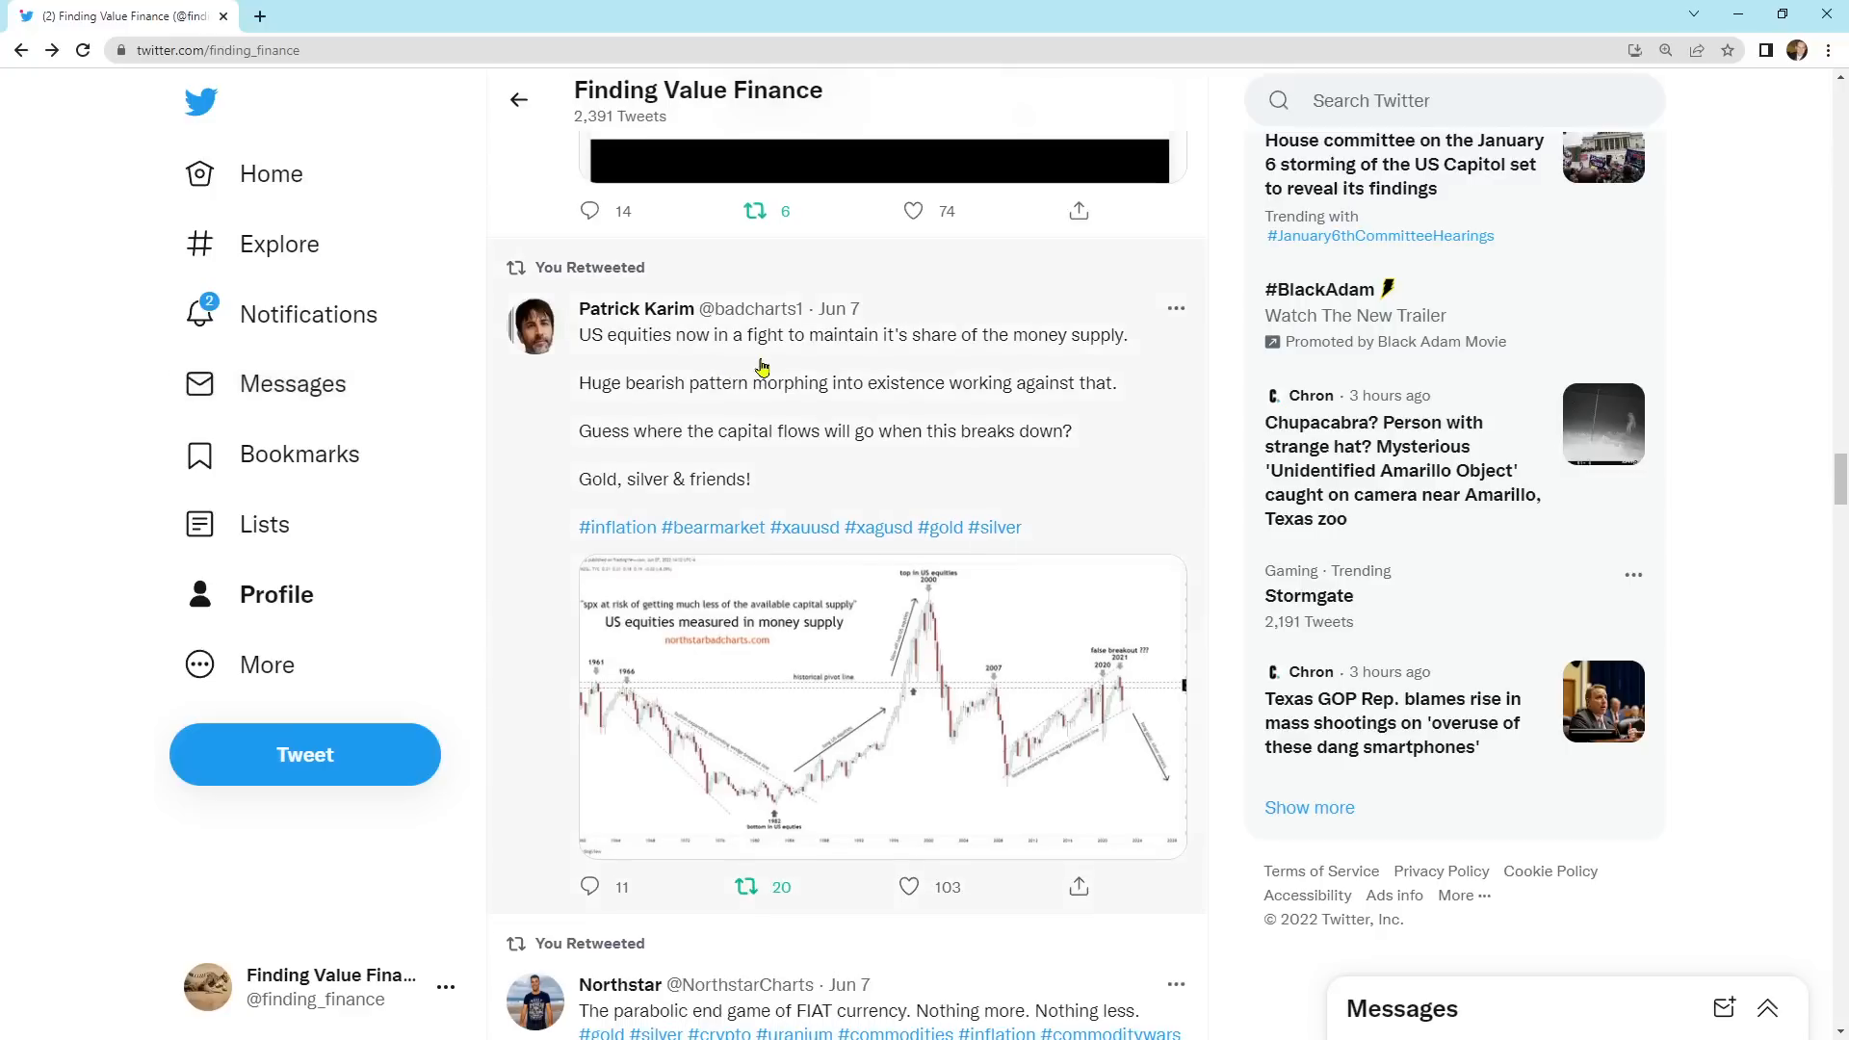
{"action": "mouse_move", "coordinate": [1063, 416]}
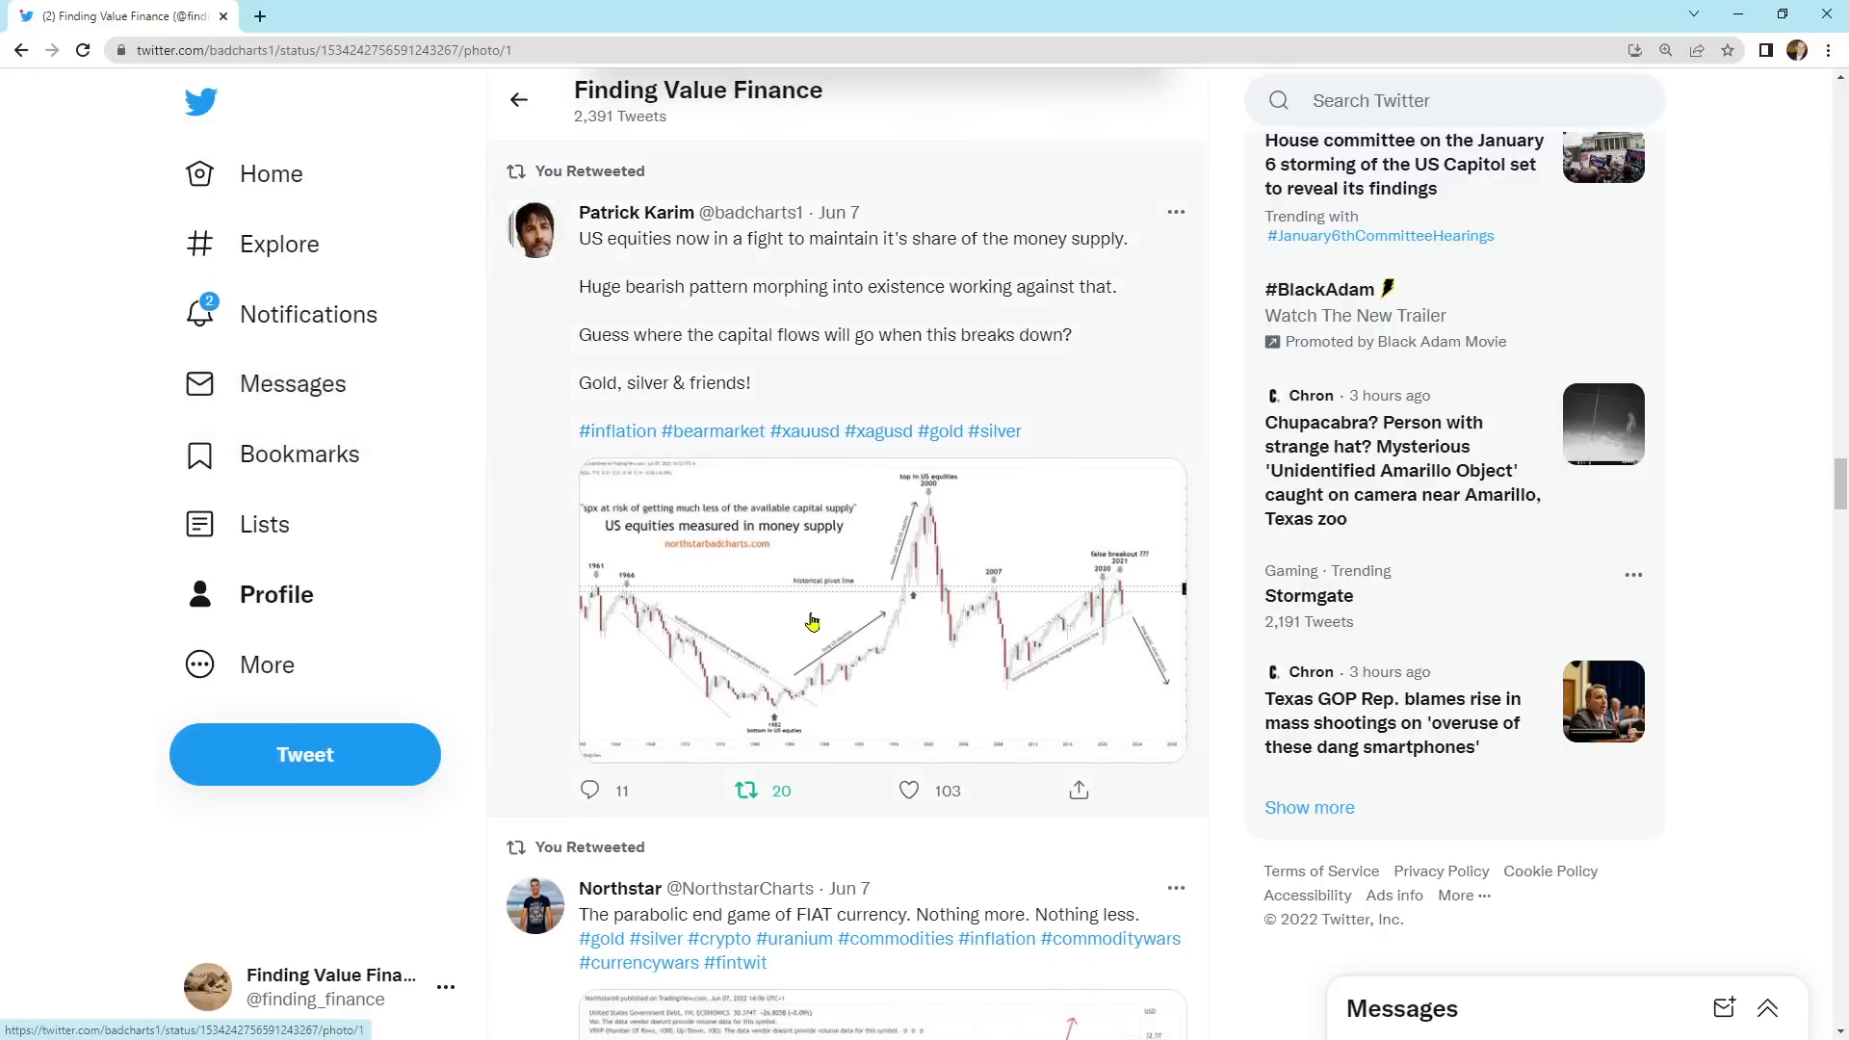
Step: View the US equities money-supply chart full-screen, close it, and scroll to the US Government Debt retweet
{"action": "left_click", "coordinate": [811, 610]}
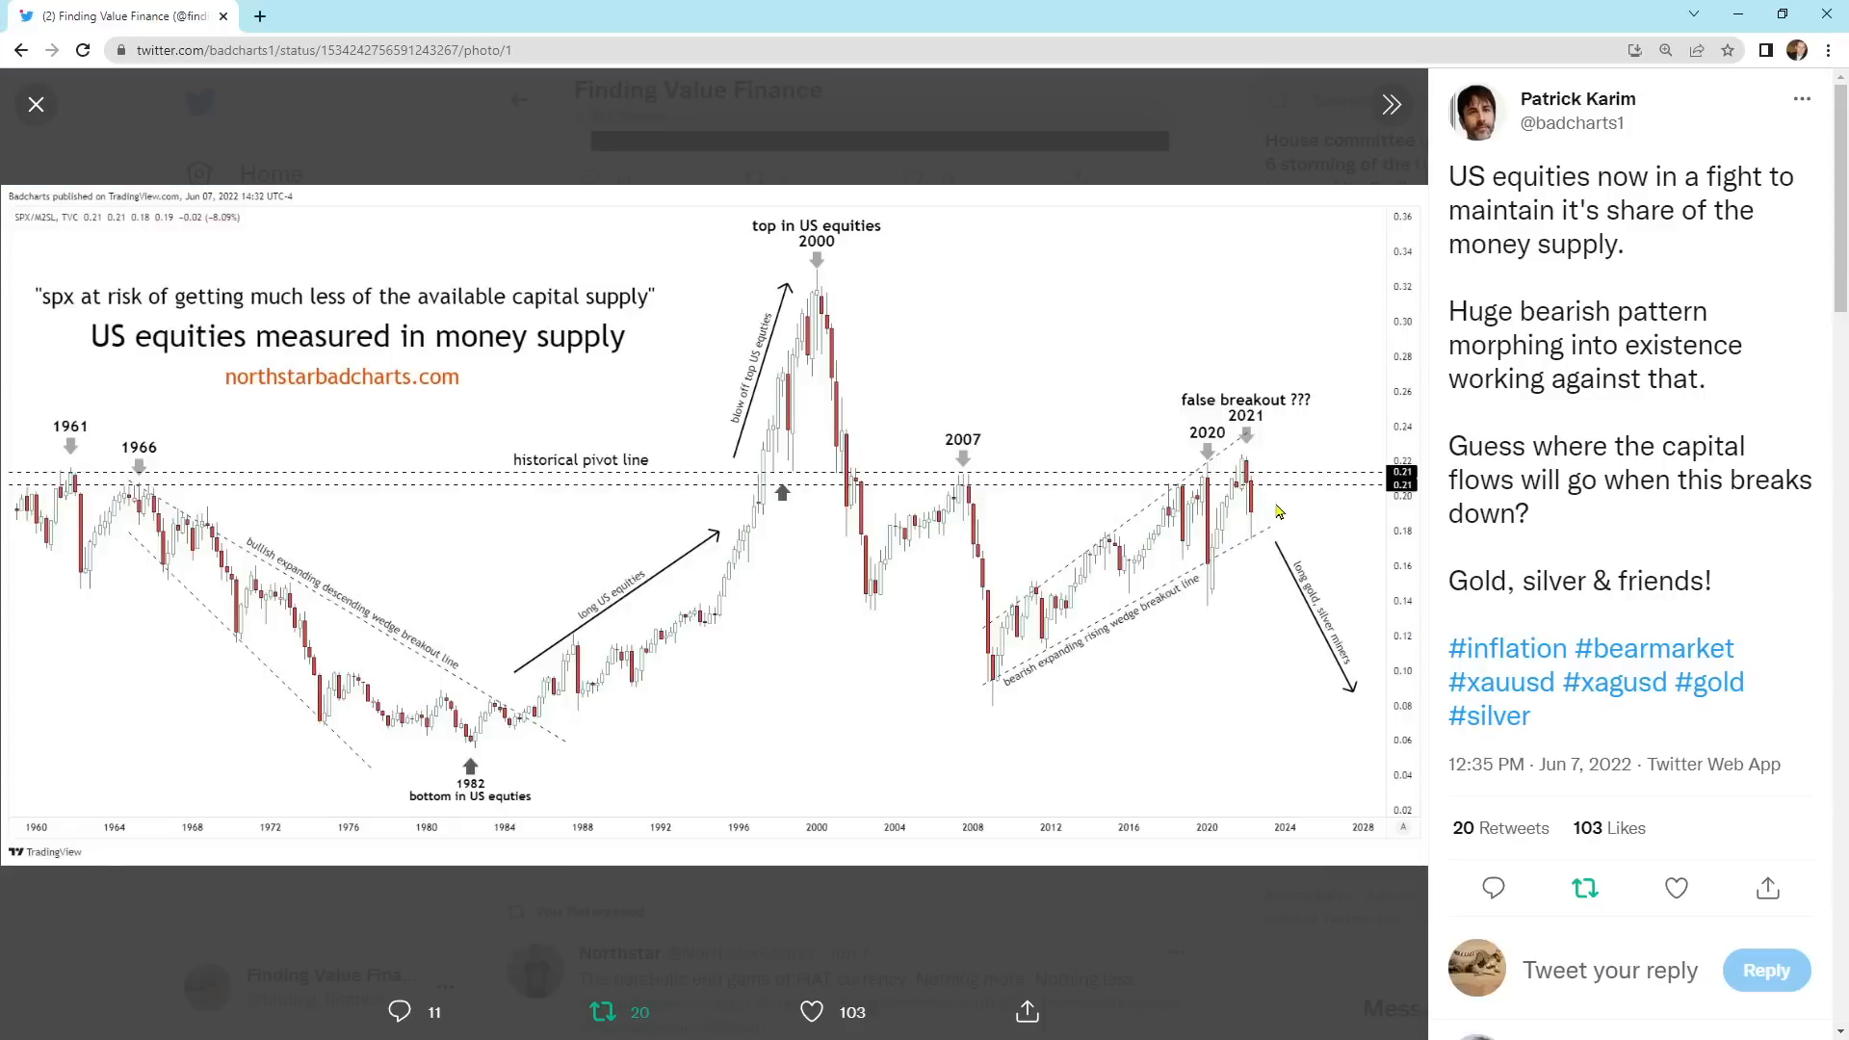
{"action": "mouse_move", "coordinate": [1258, 595]}
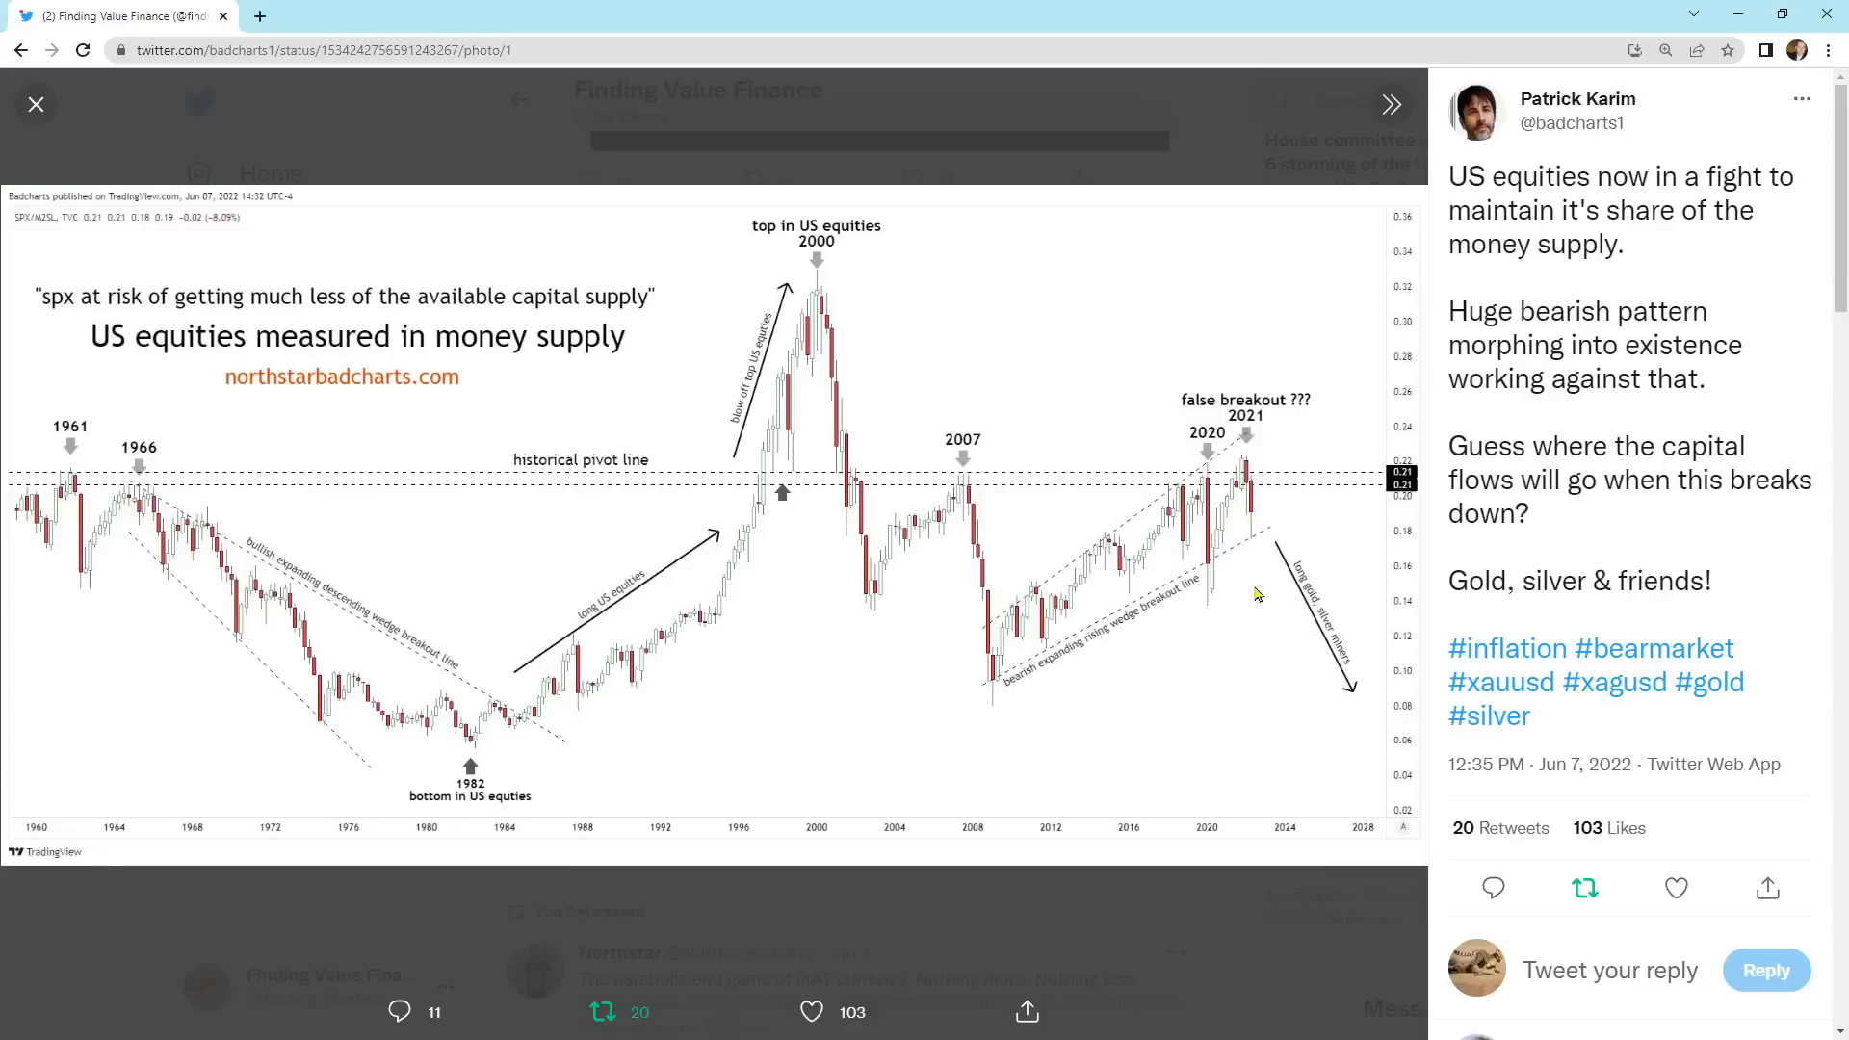
{"action": "mouse_move", "coordinate": [1244, 490]}
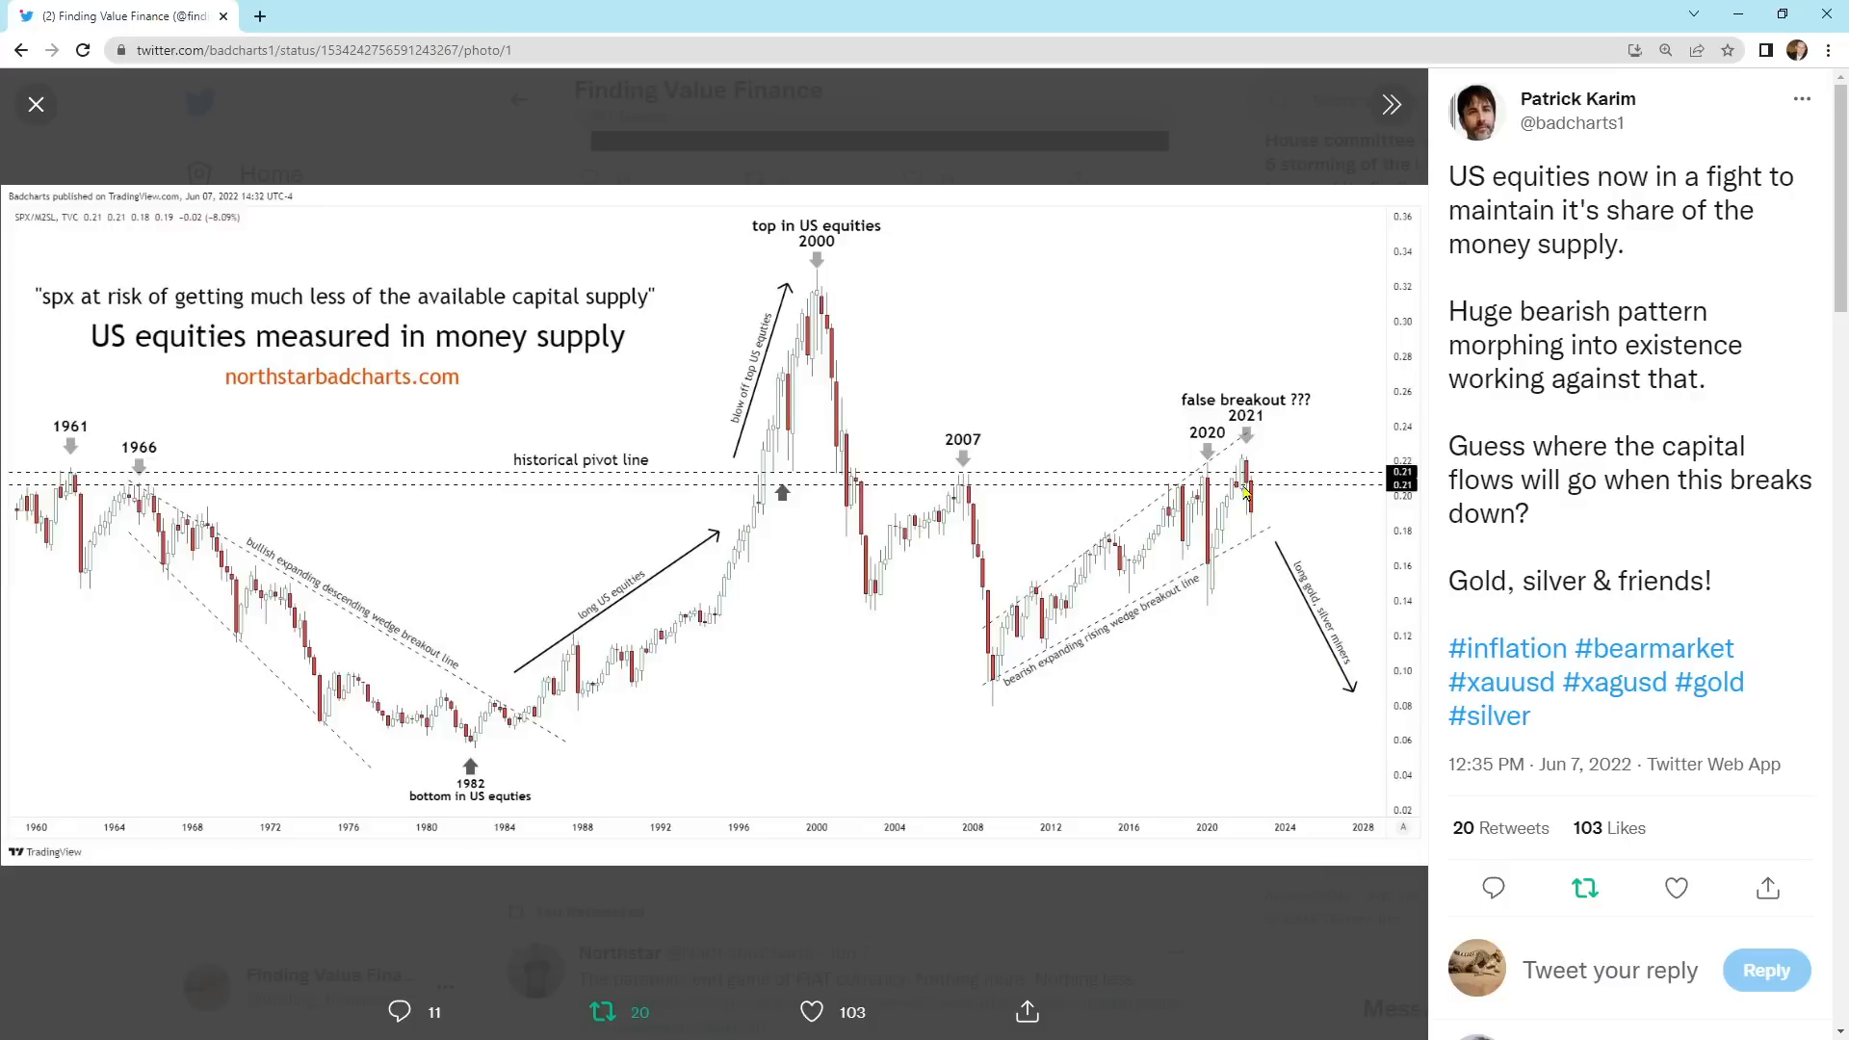
{"action": "mouse_move", "coordinate": [867, 678]}
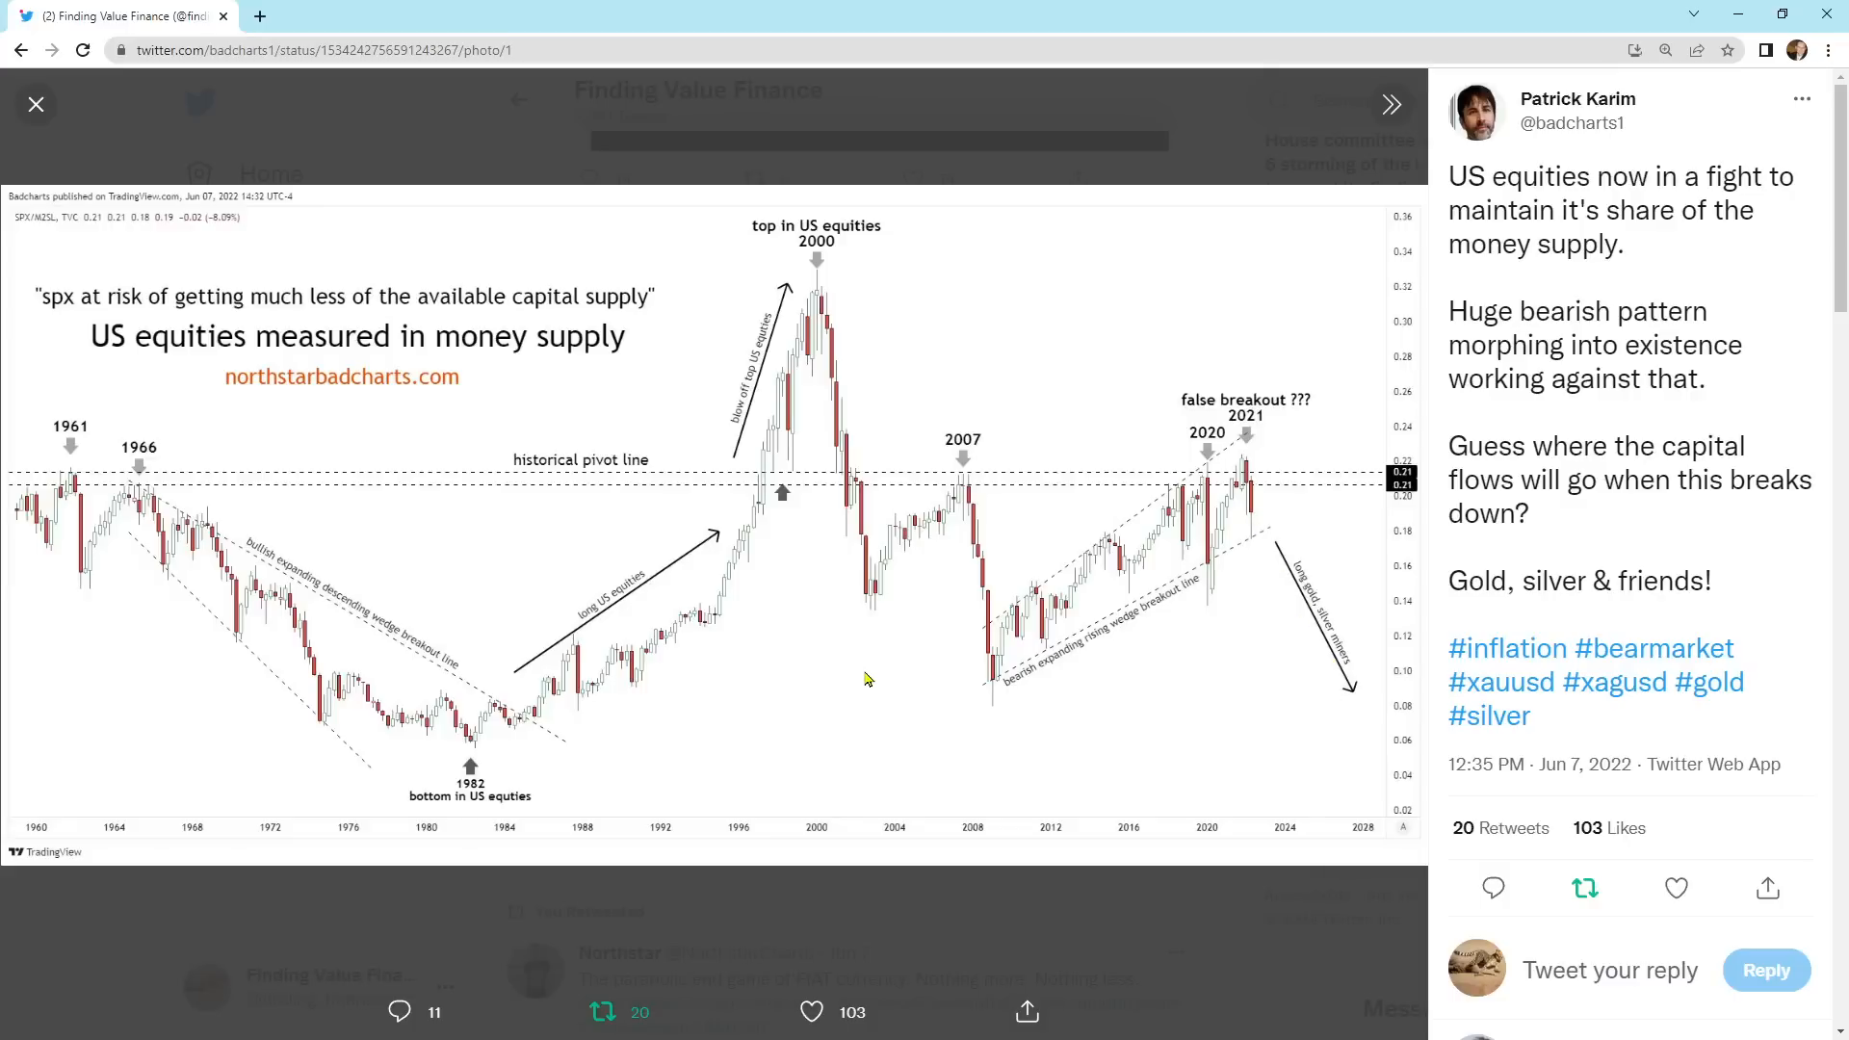
{"action": "mouse_move", "coordinate": [660, 489]}
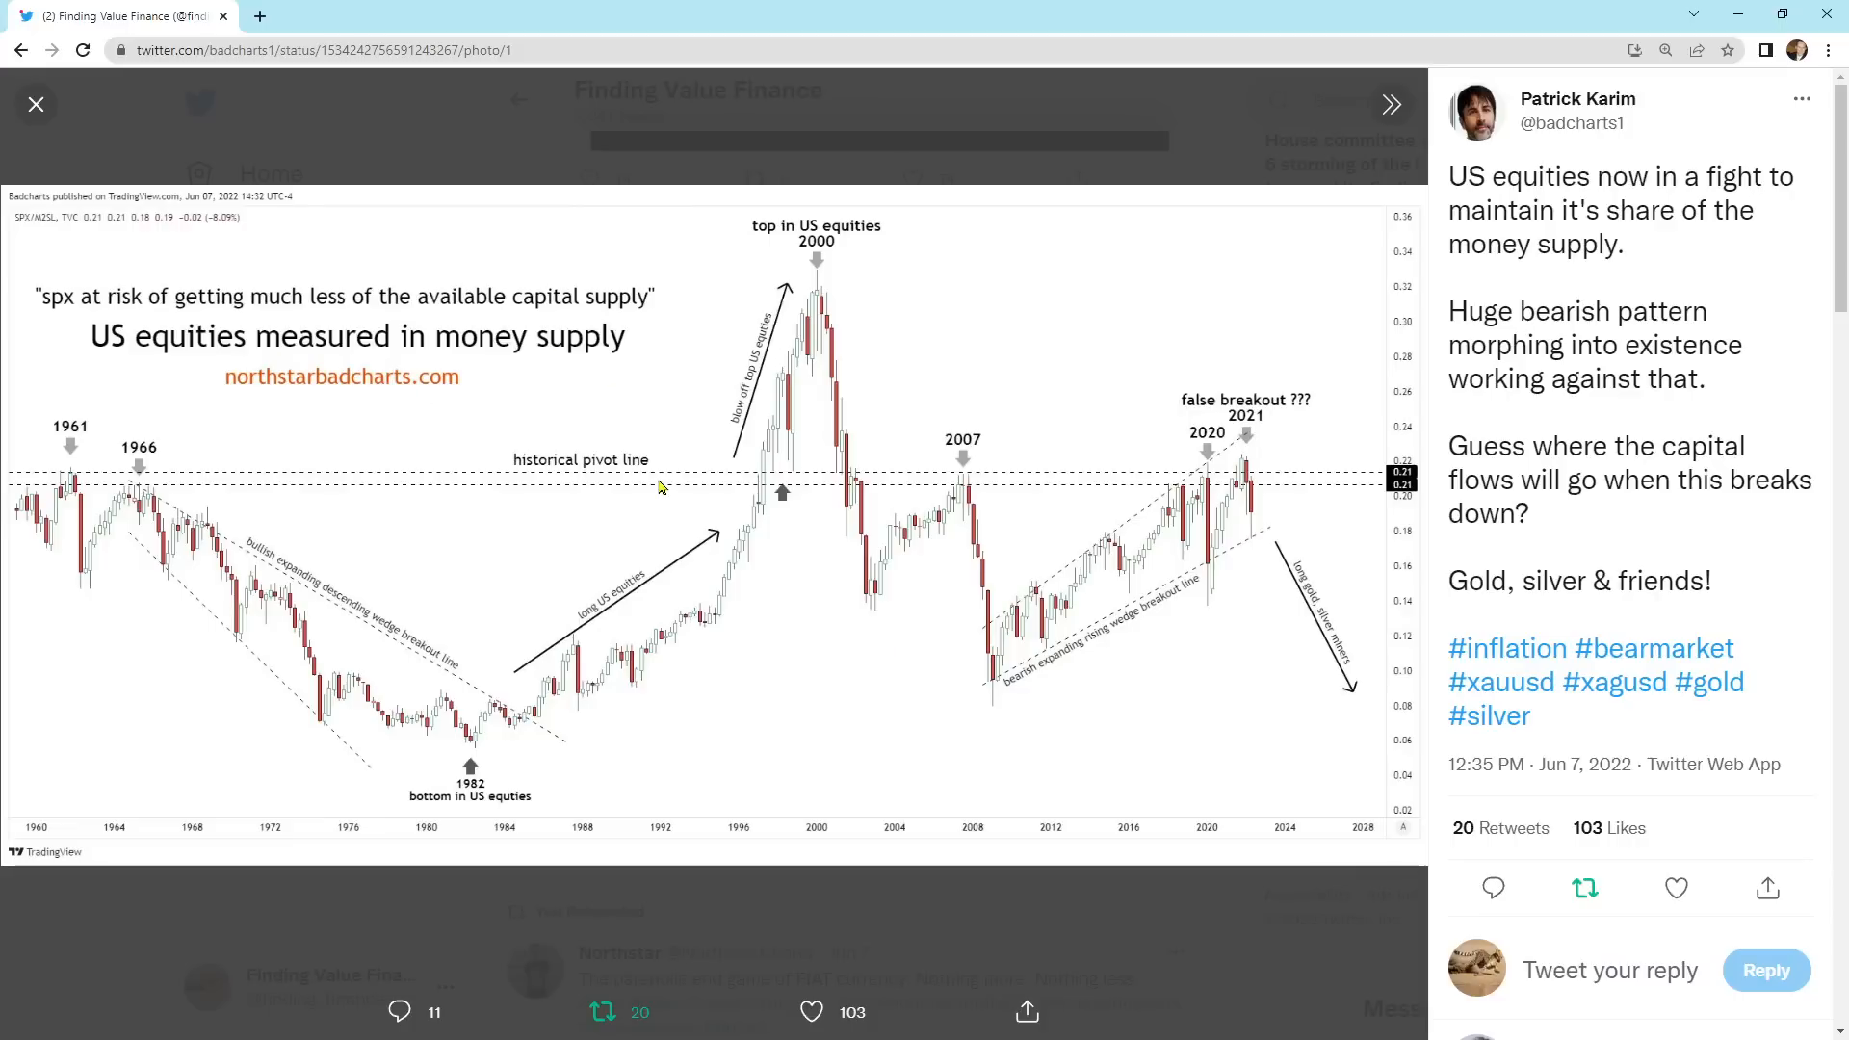
{"action": "mouse_move", "coordinate": [716, 574]}
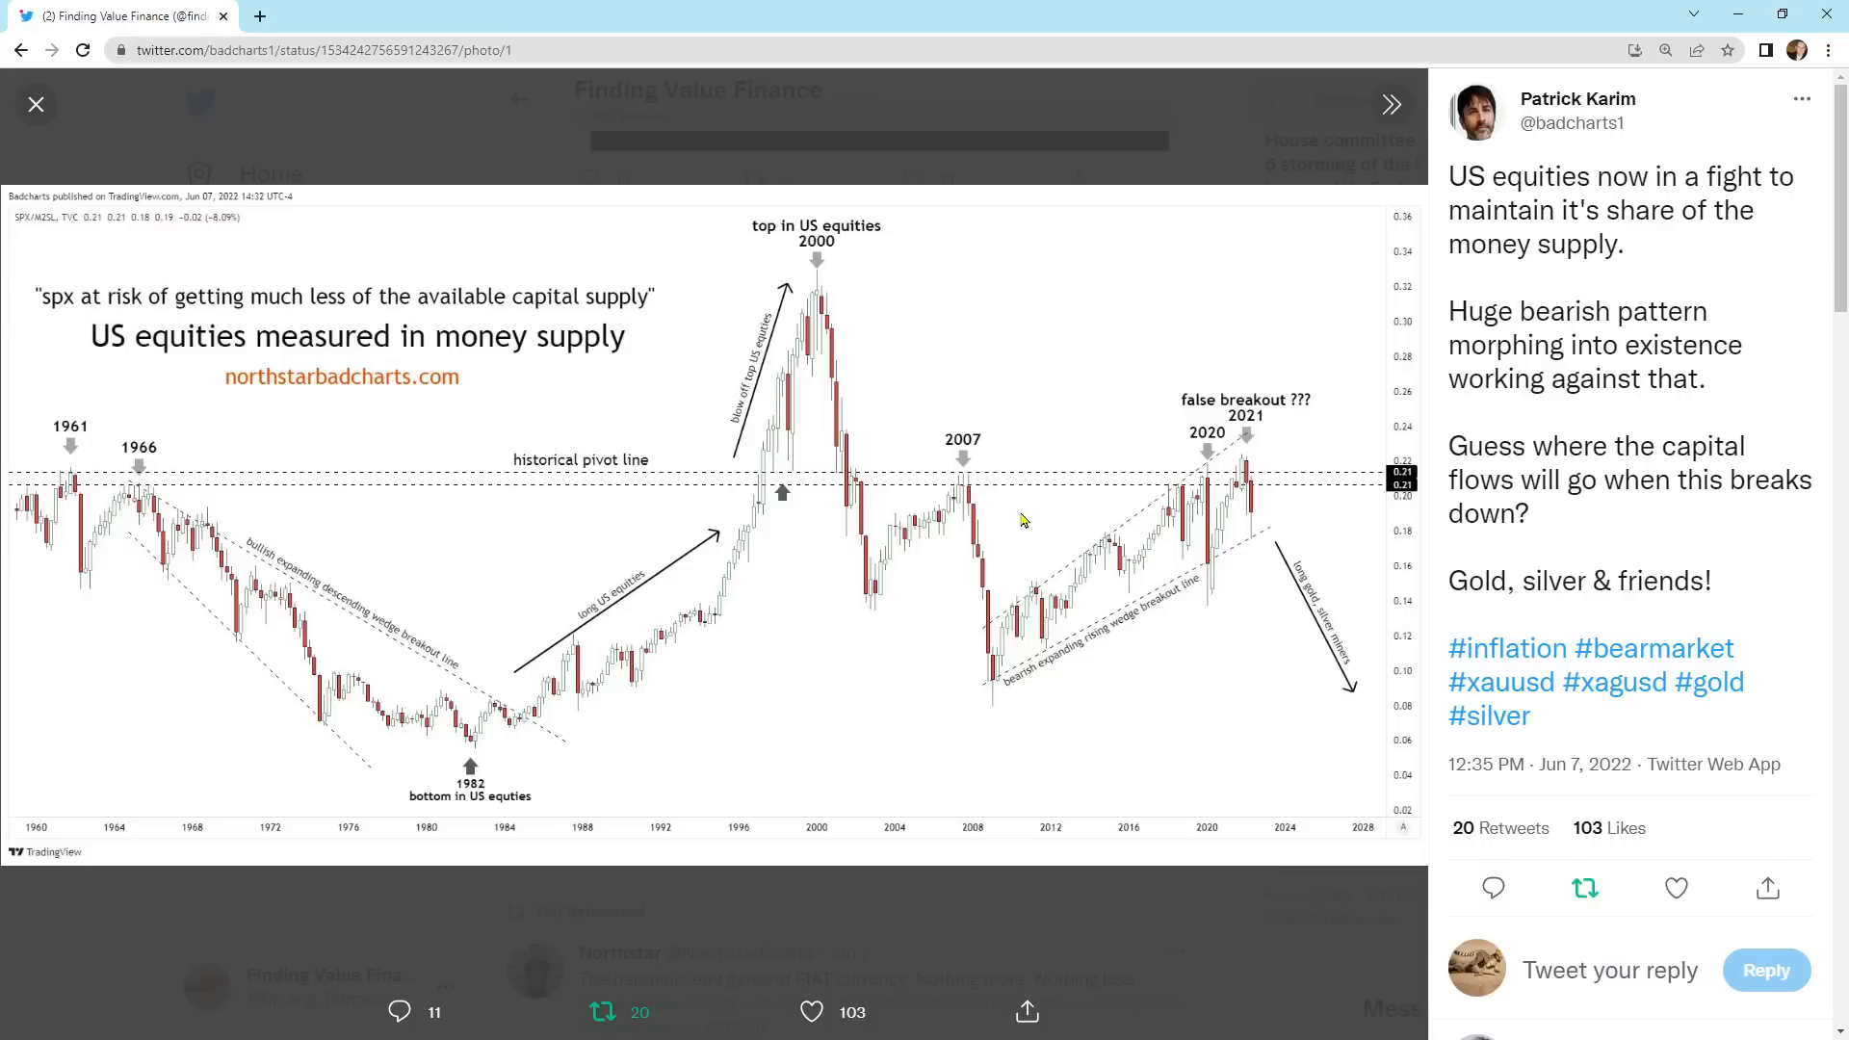
{"action": "mouse_move", "coordinate": [1221, 539]}
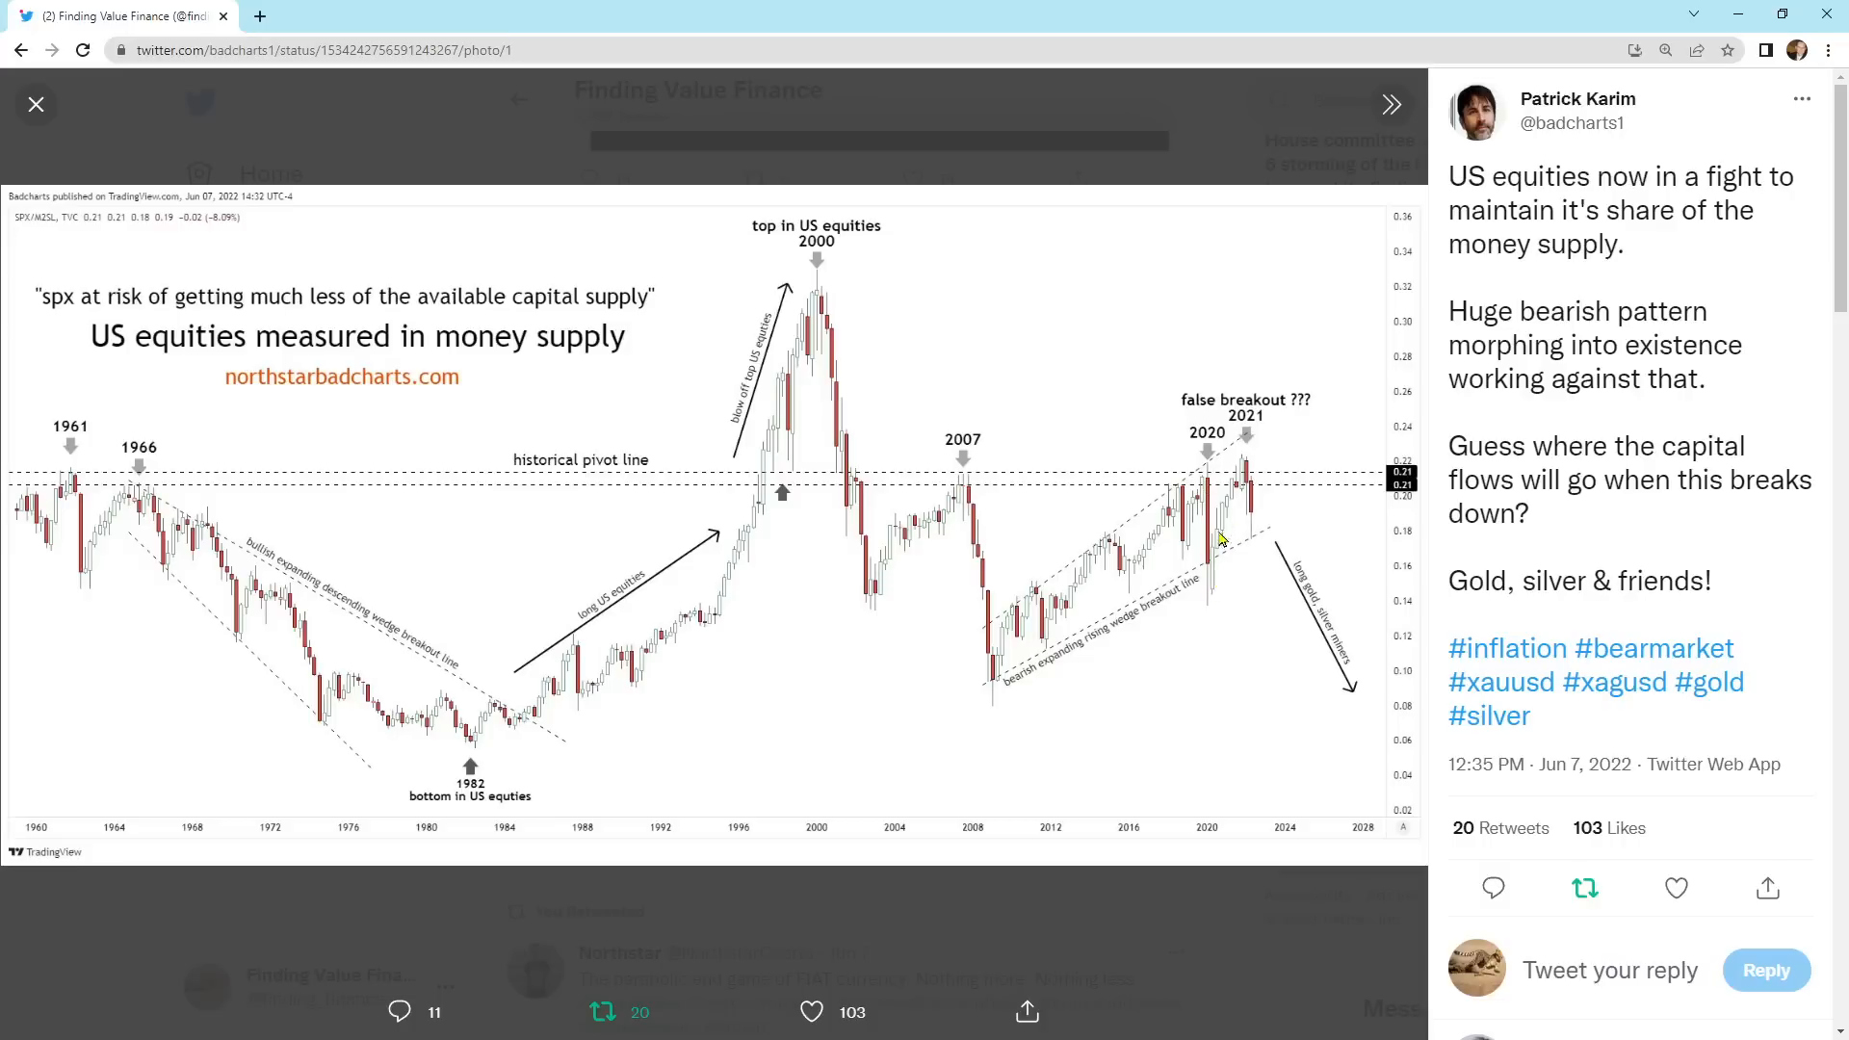
{"action": "mouse_move", "coordinate": [1357, 686]}
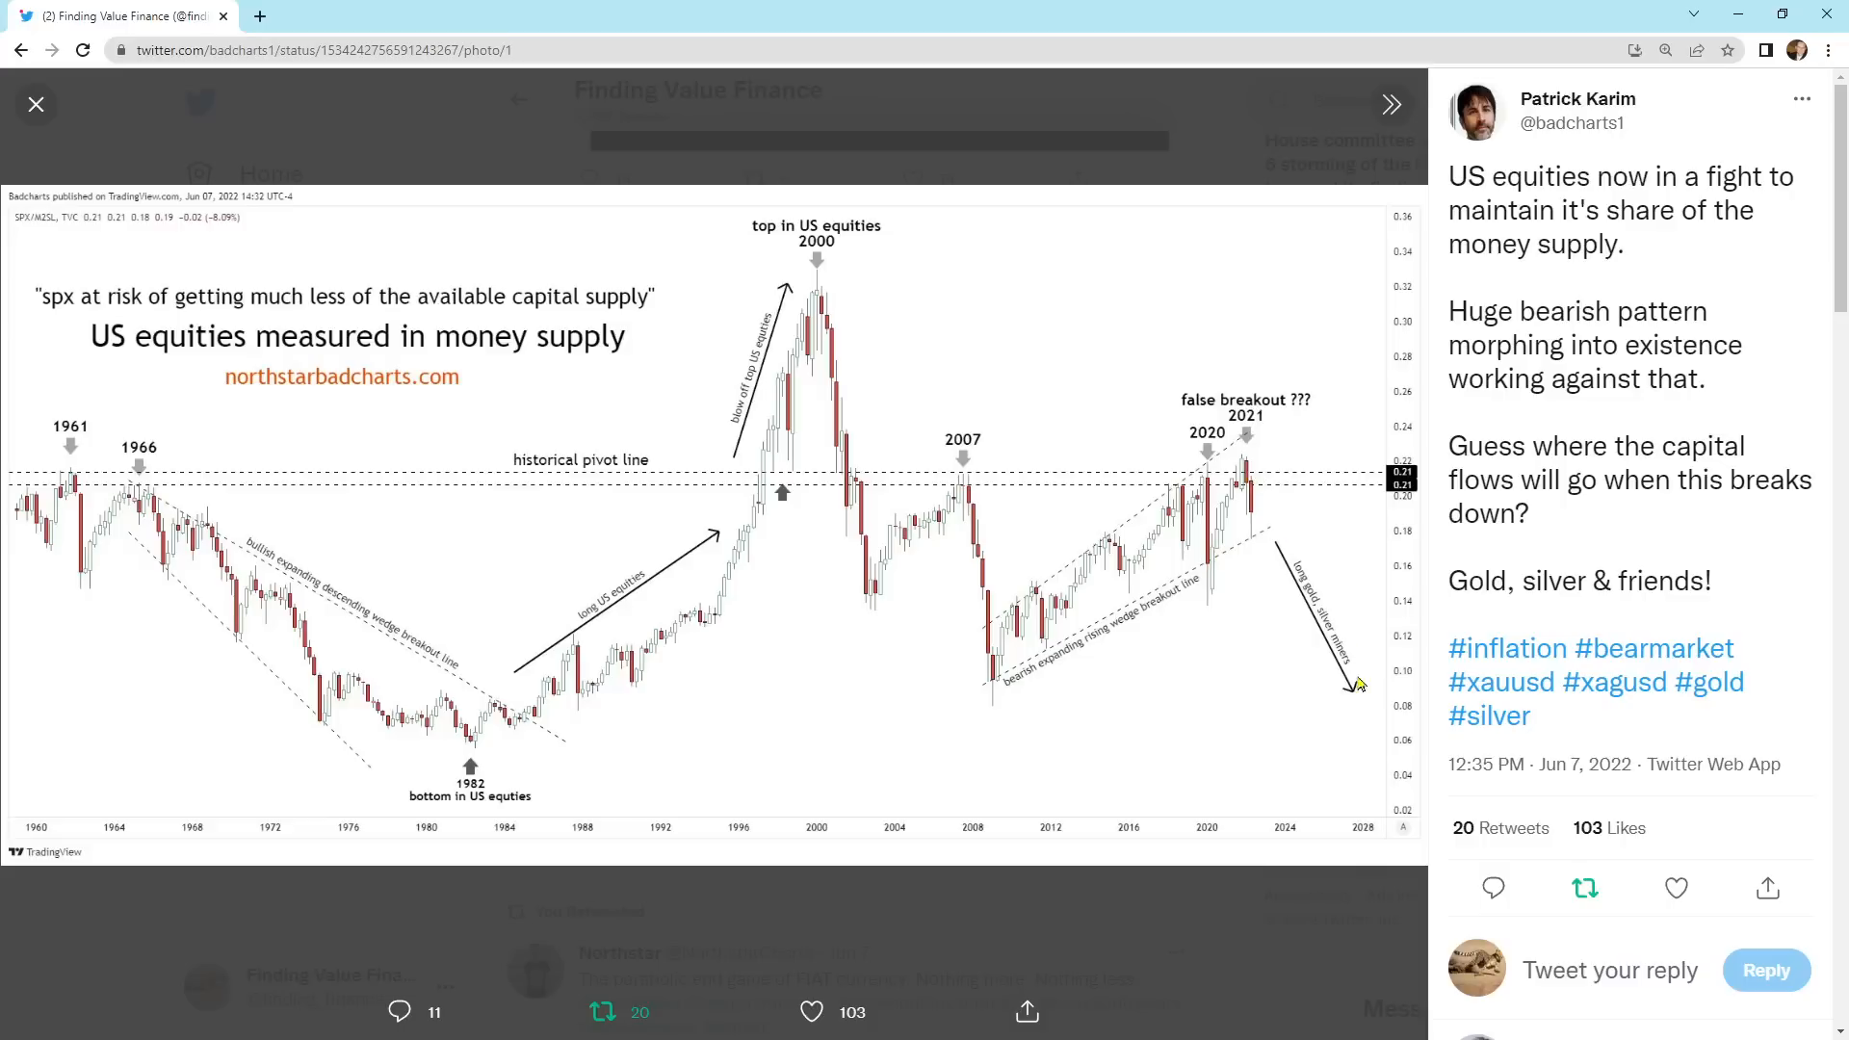
{"action": "mouse_move", "coordinate": [34, 104]}
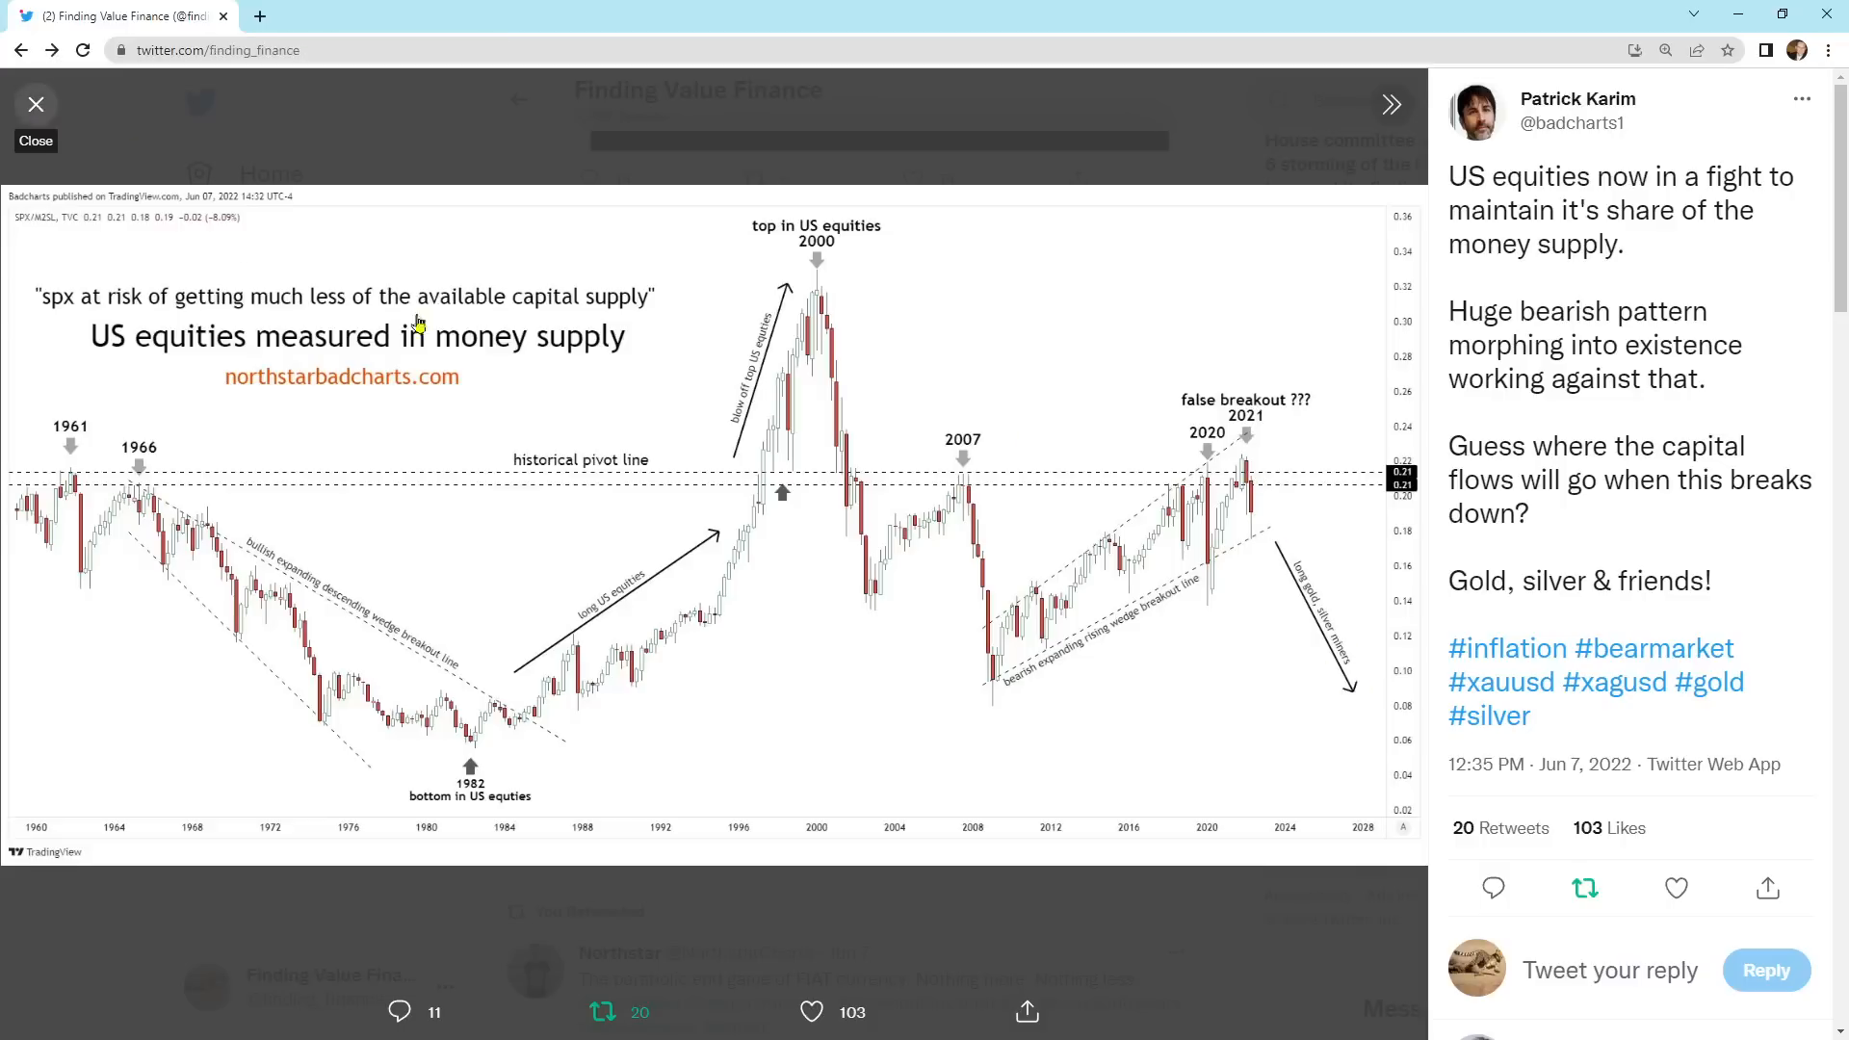
{"action": "left_click", "coordinate": [35, 104]}
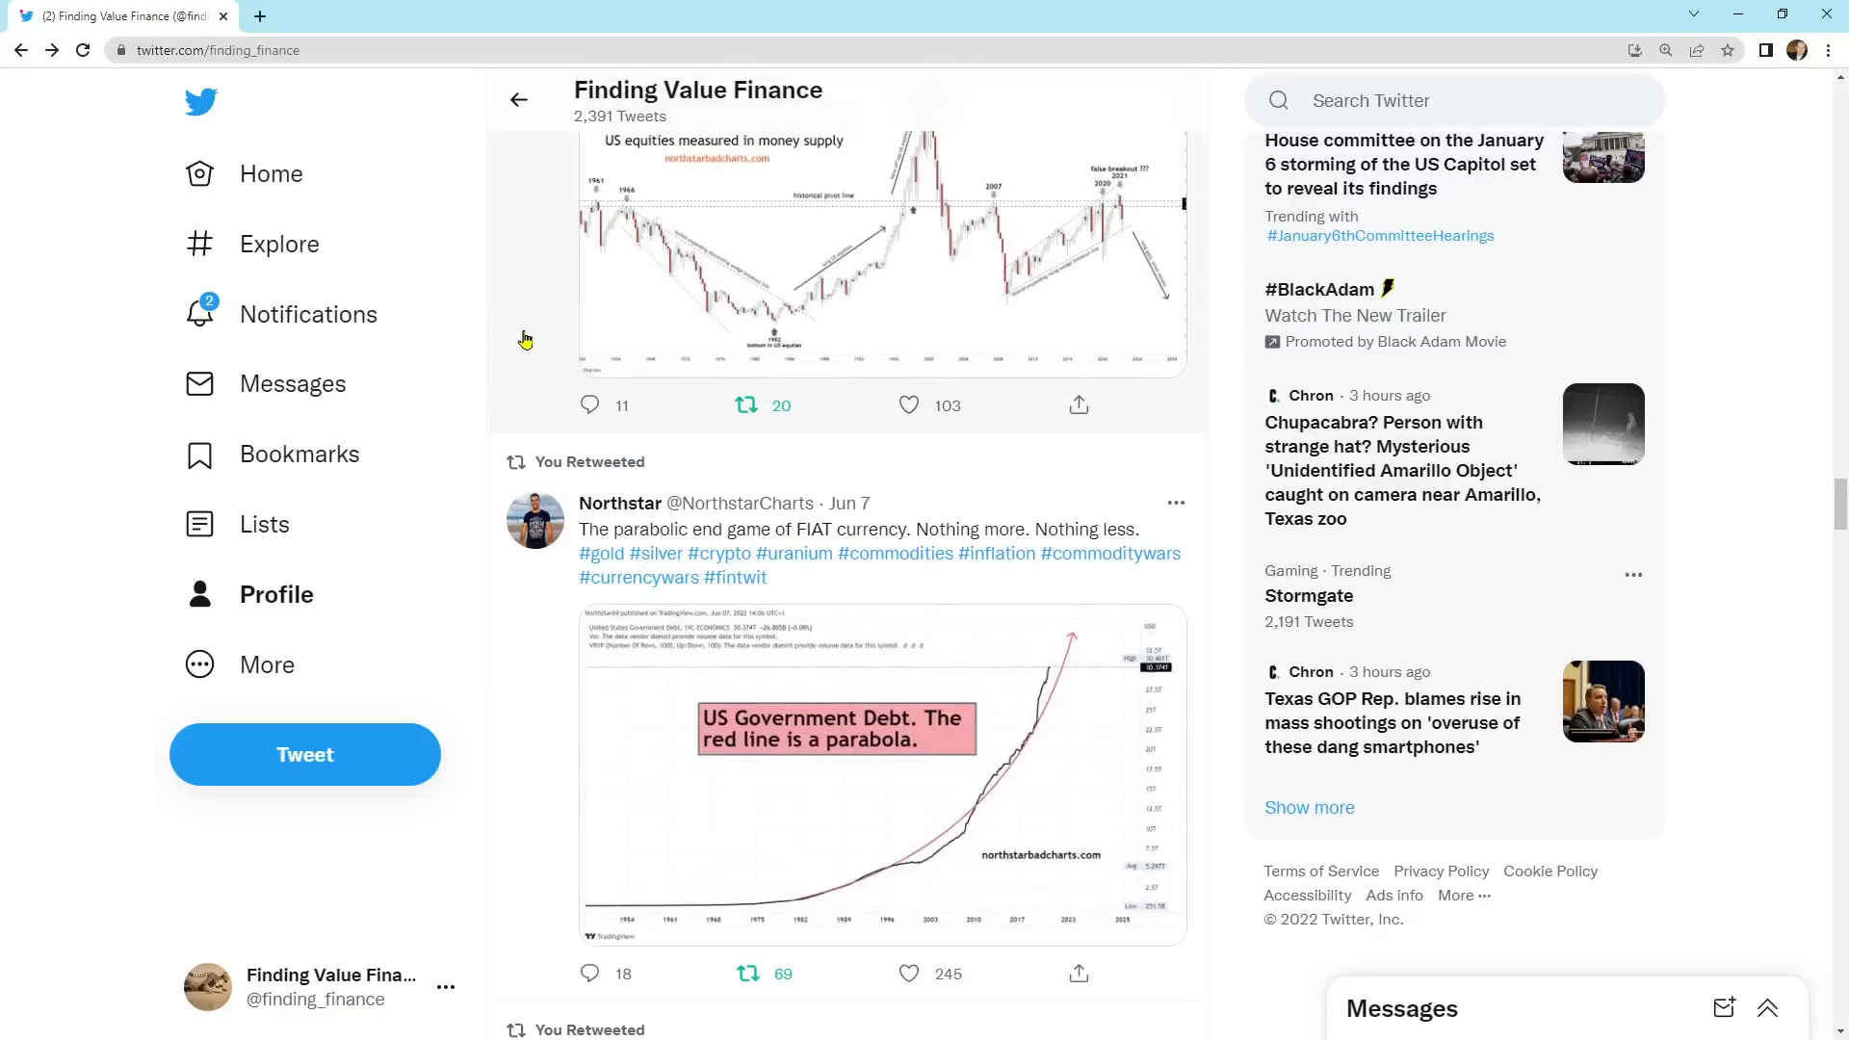
{"action": "scroll", "scroll_direction": "down", "scroll_amount": 3}
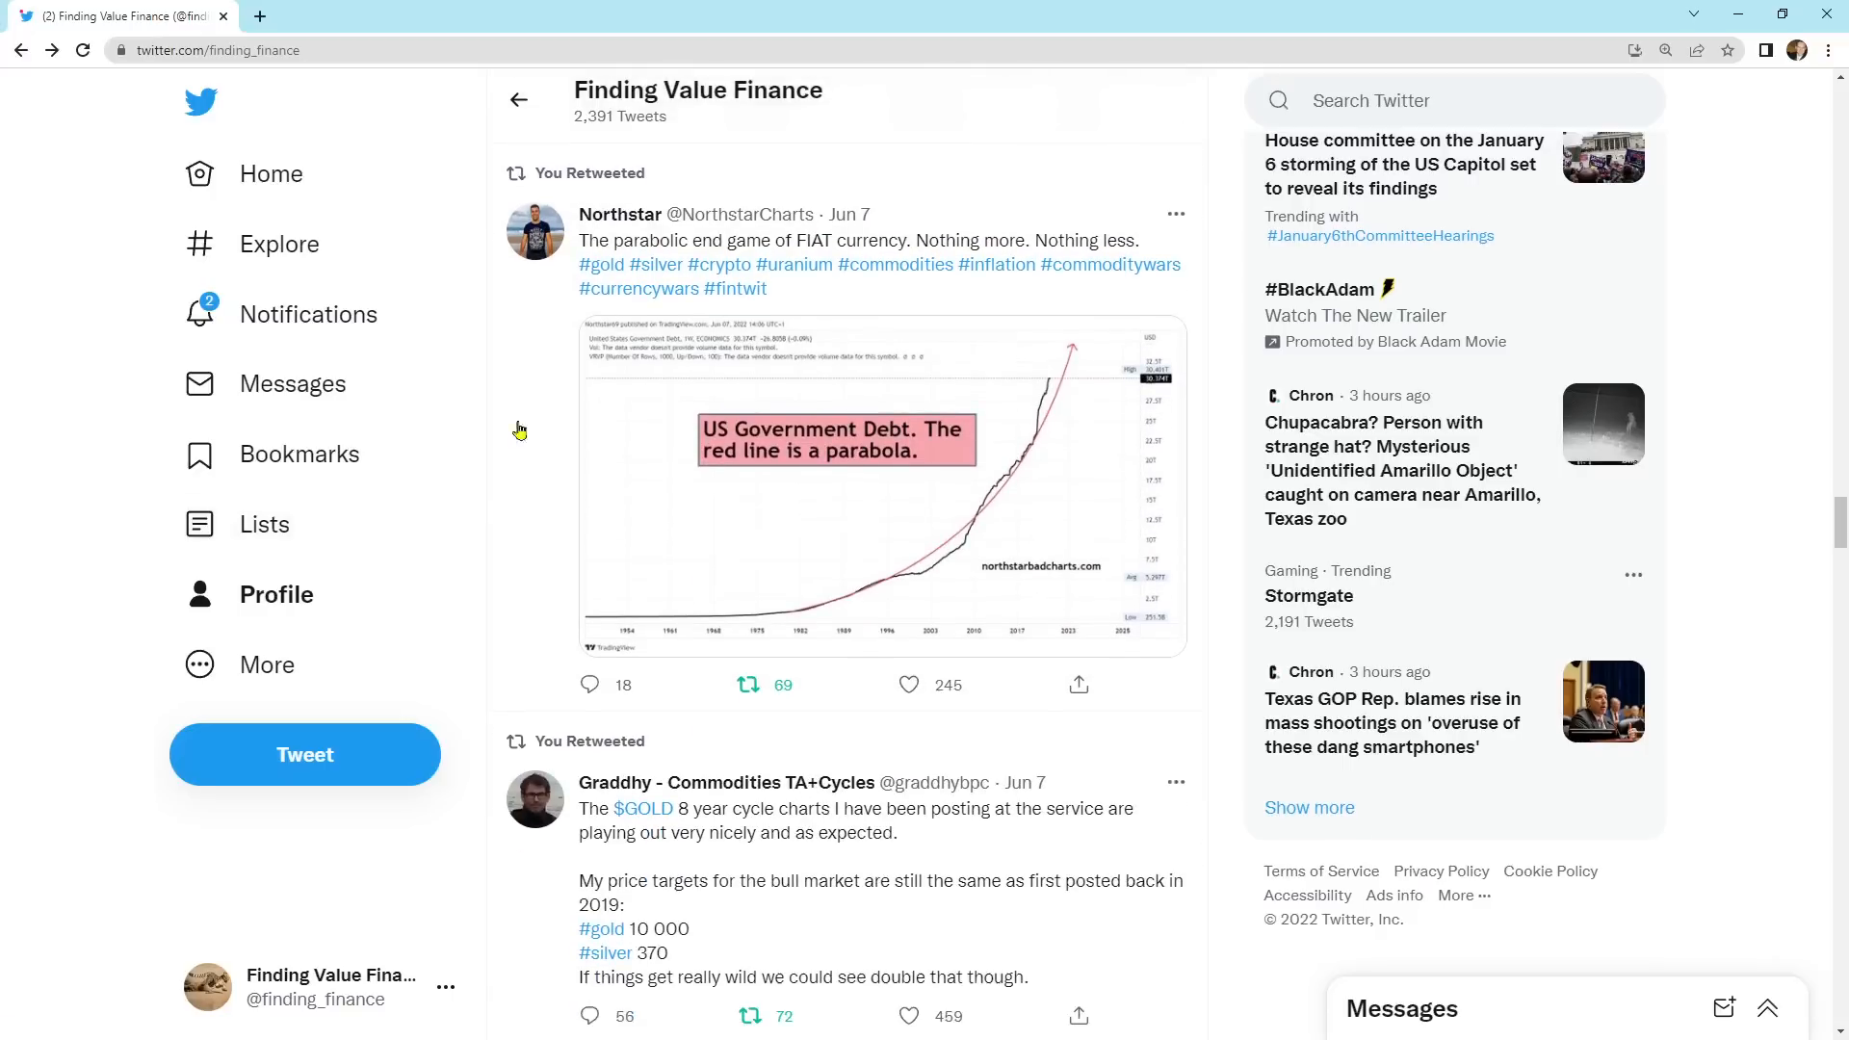
{"action": "mouse_move", "coordinate": [478, 501]}
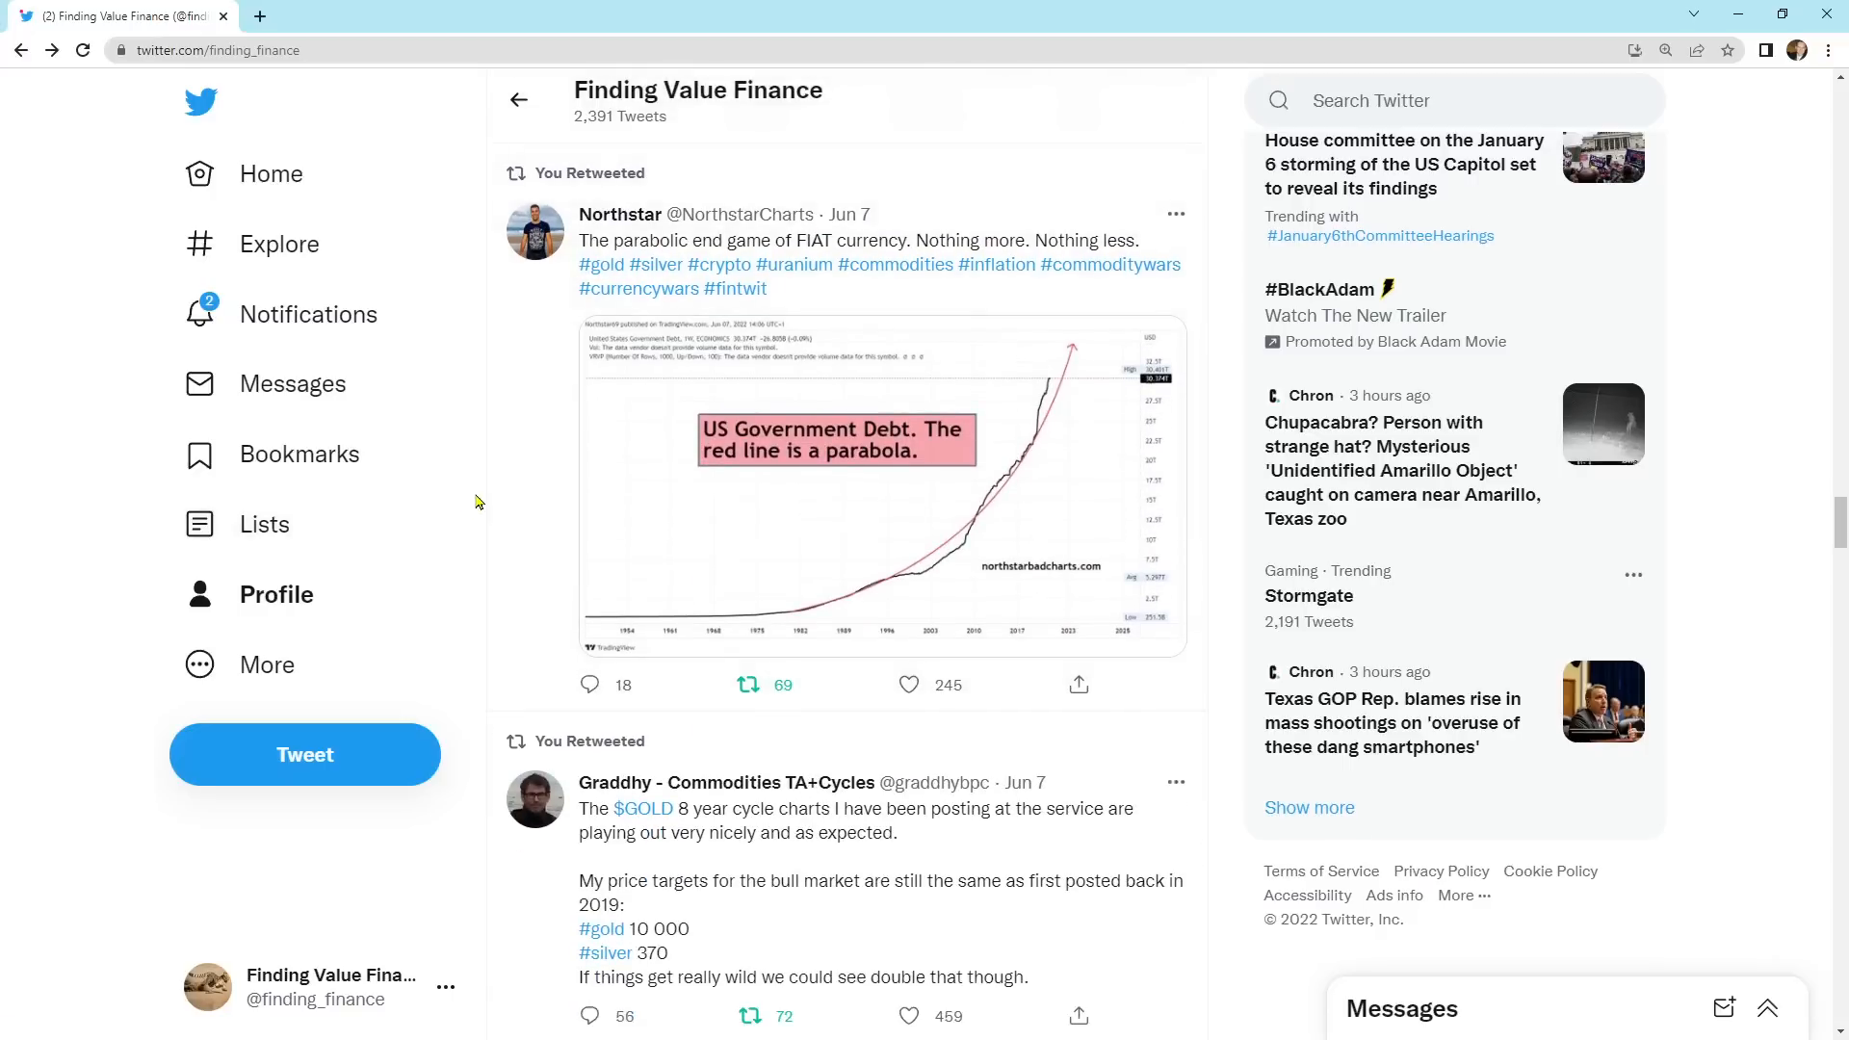
Step: View Northstar's US Government Debt parabola chart full-size with its replies alongside
{"action": "left_click", "coordinate": [880, 487]}
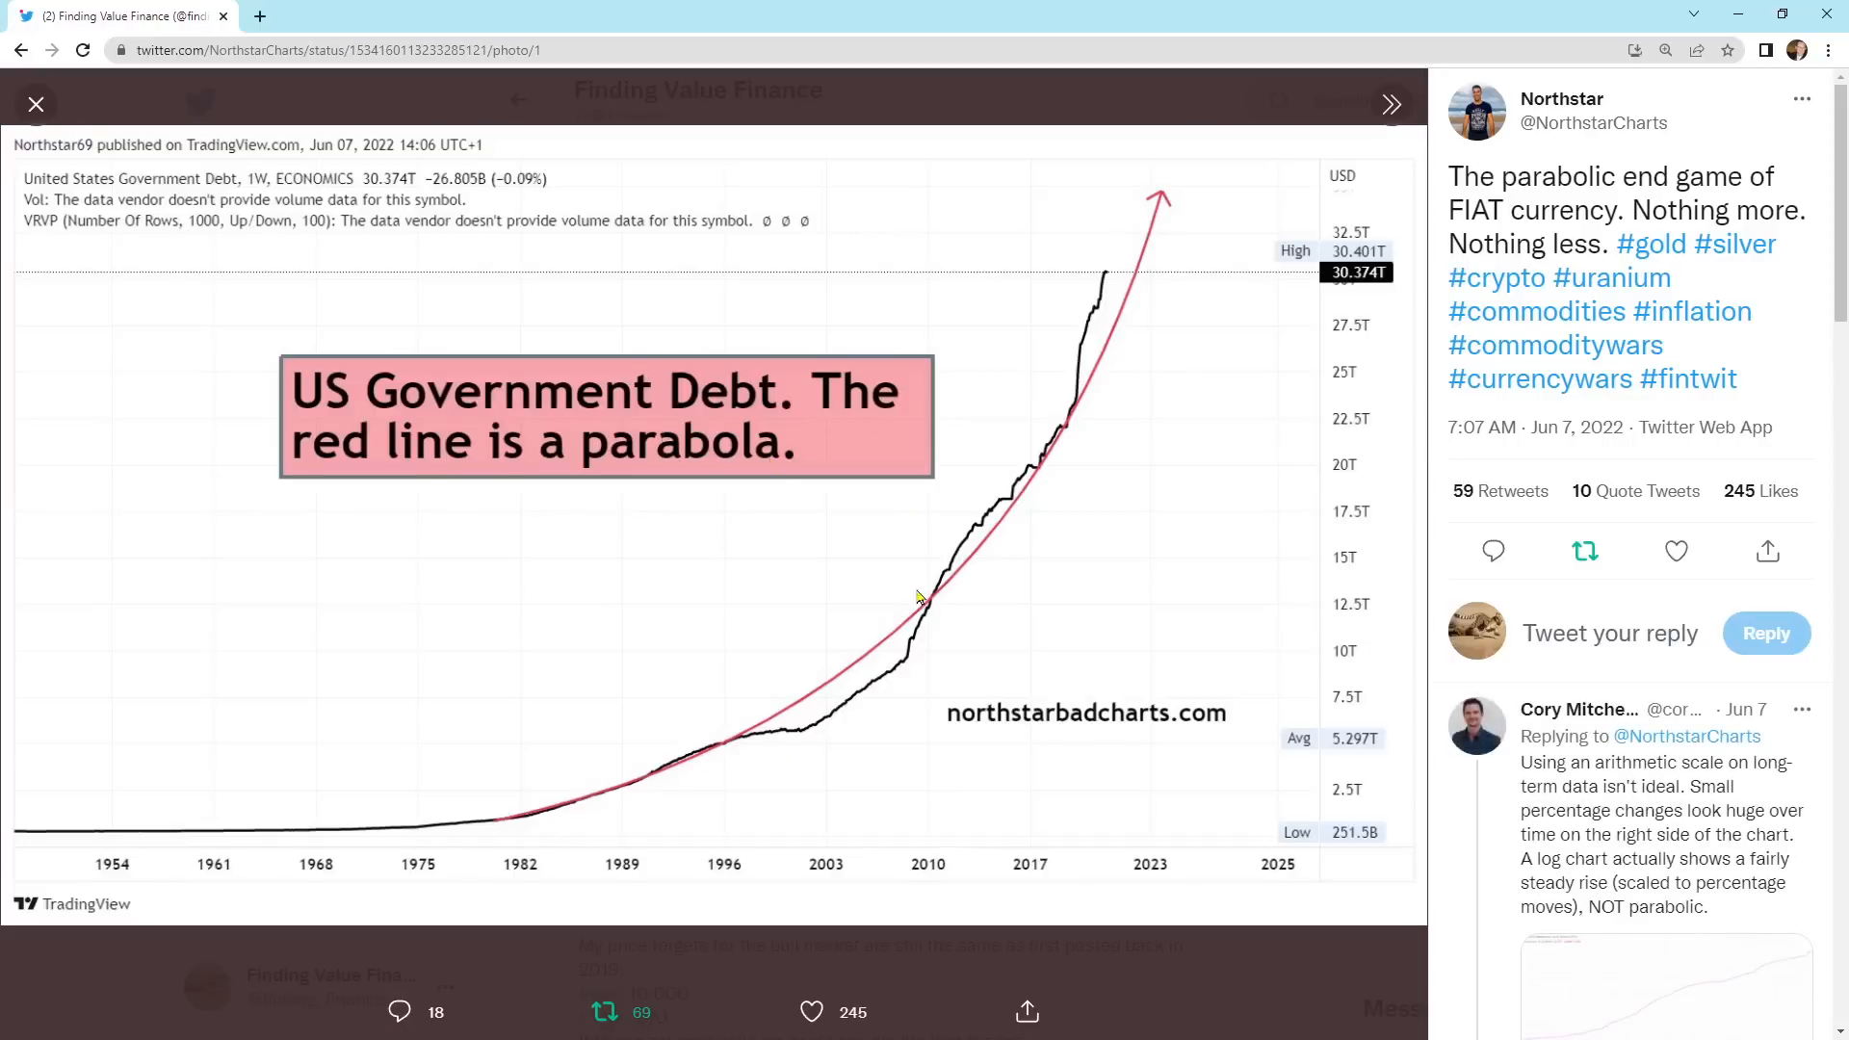
{"action": "mouse_move", "coordinate": [1090, 366]}
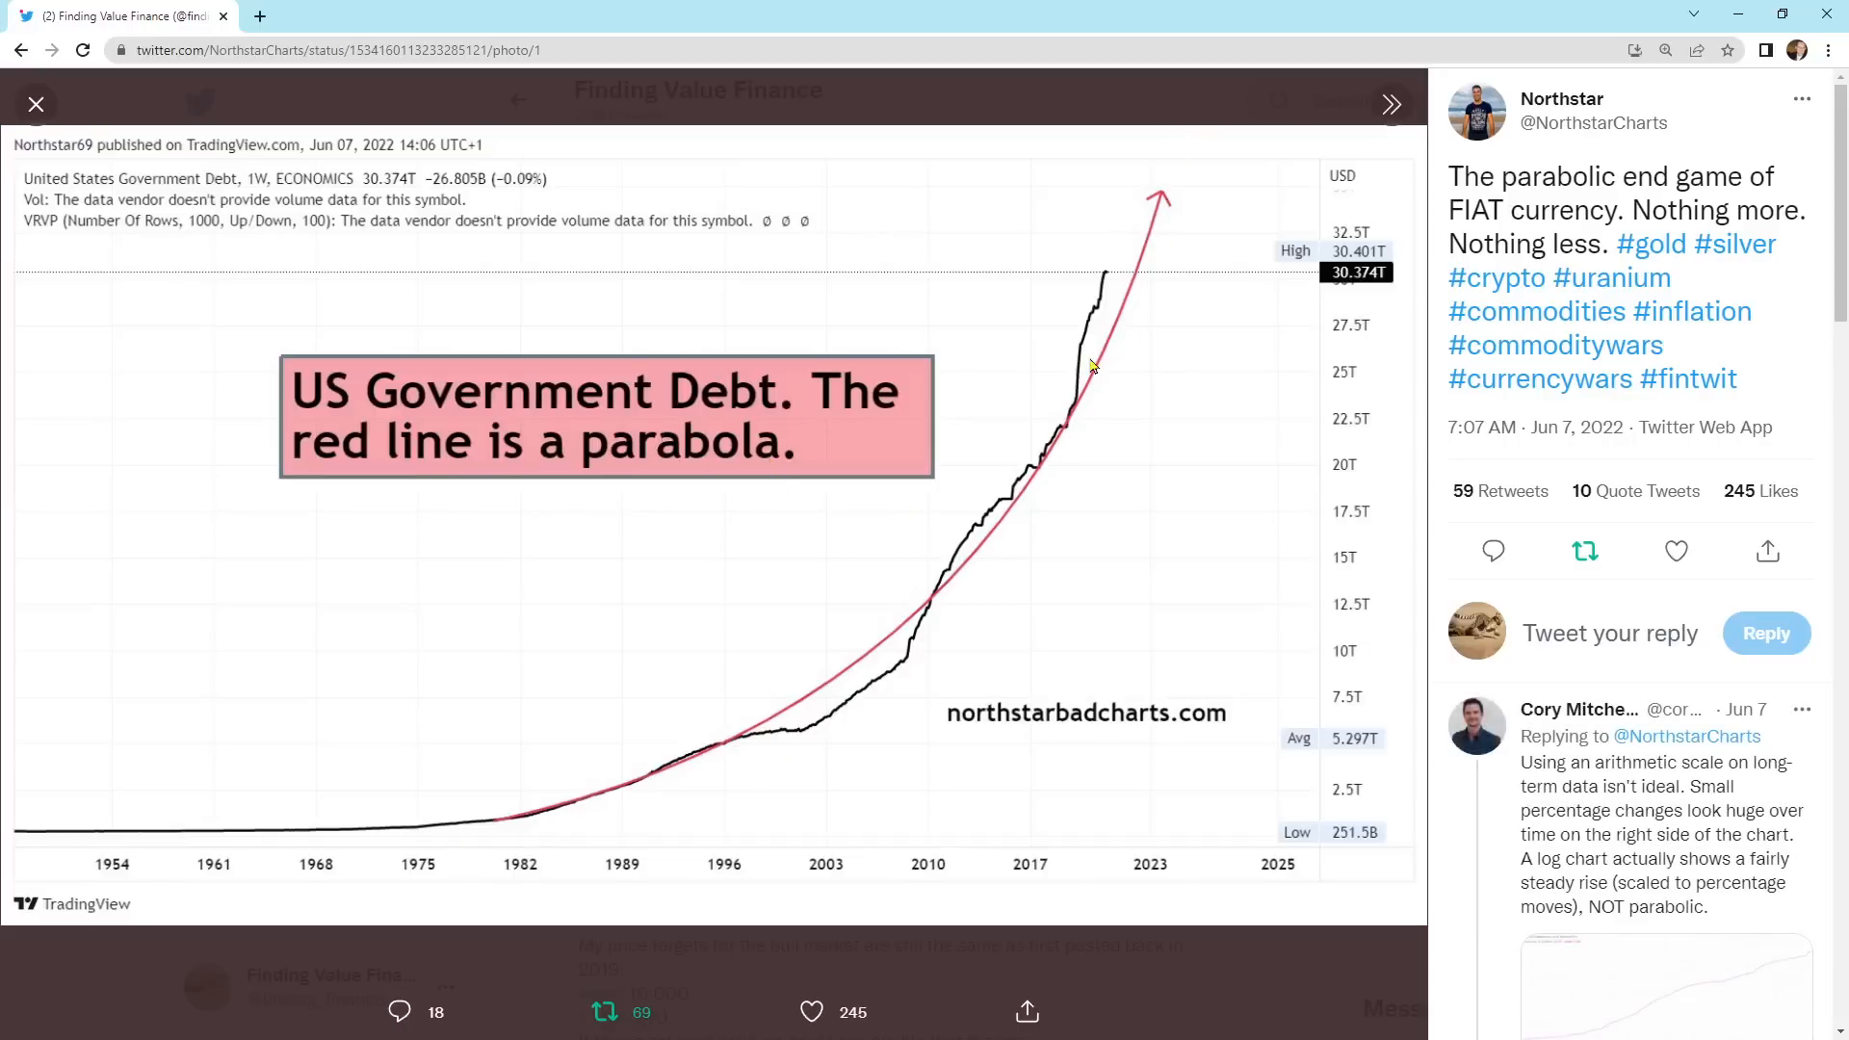
{"action": "mouse_move", "coordinate": [1069, 422]}
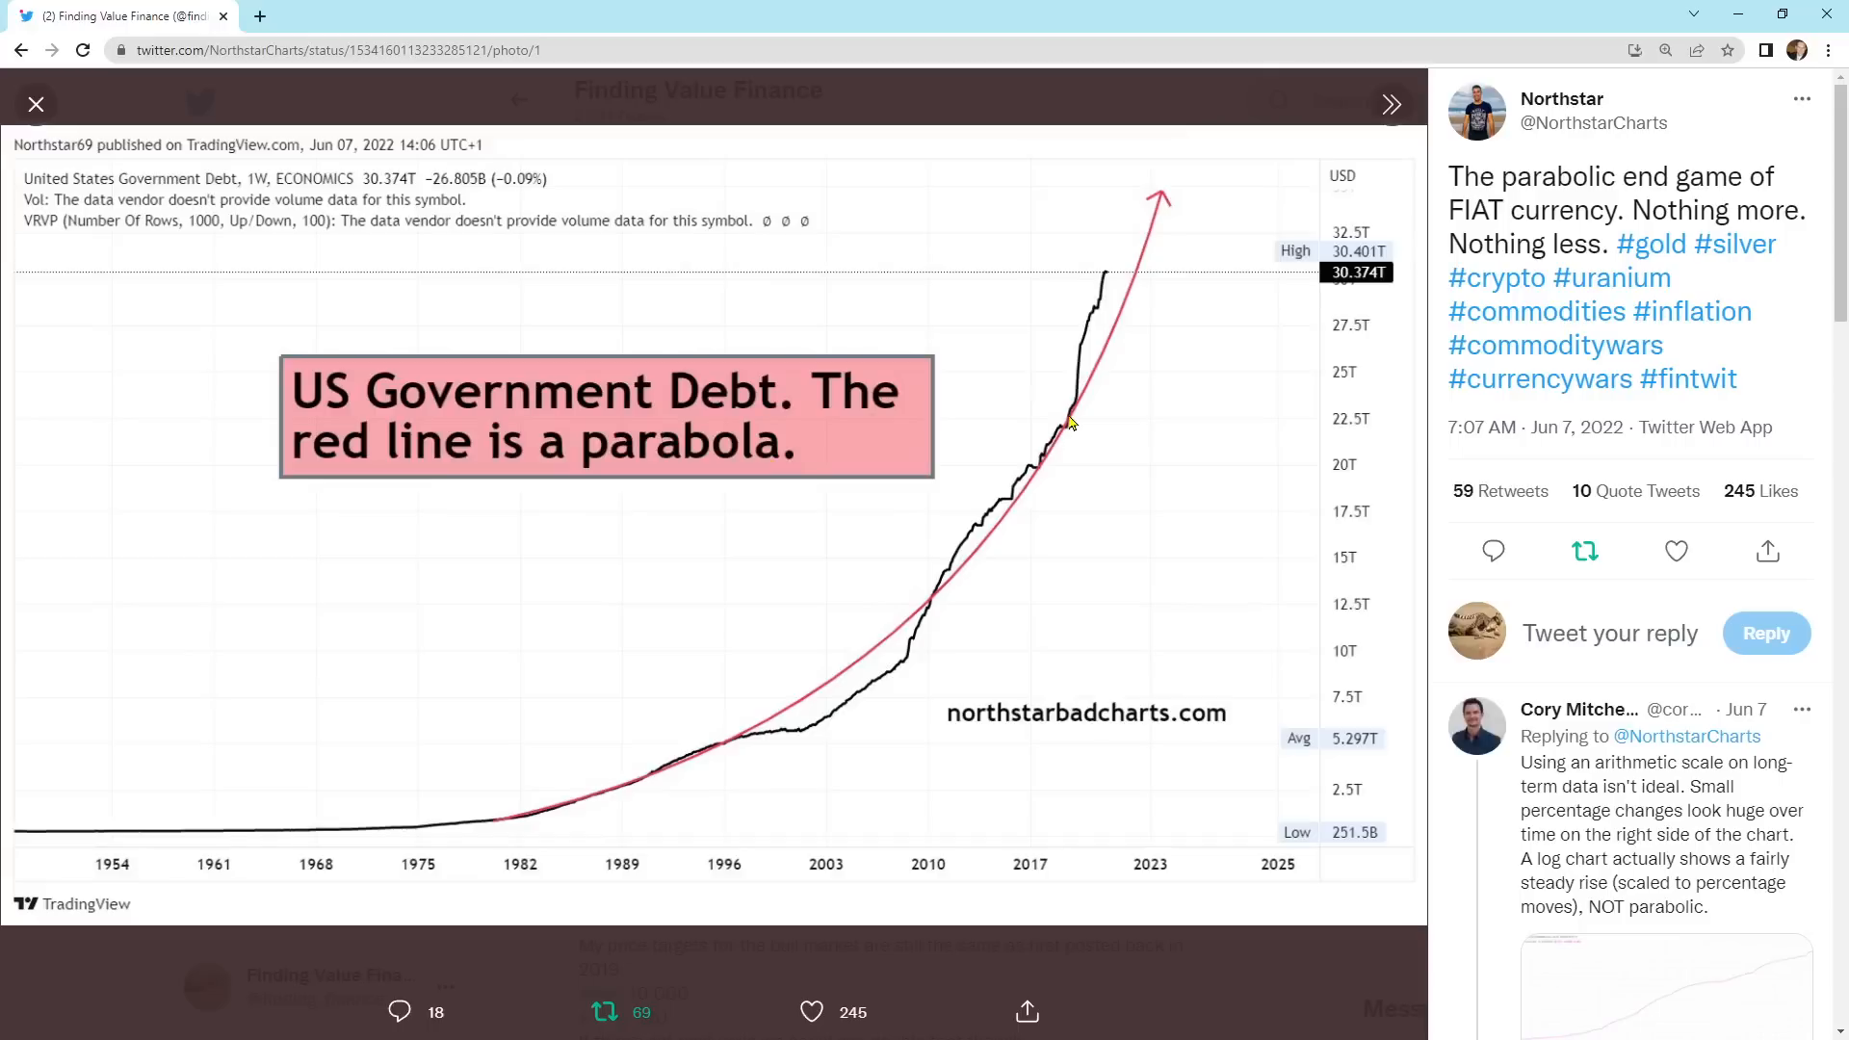
Step: Leave the debt chart and scroll the feed past the gold tweet to Raoul Pal's oil 2001-versus-now chart retweet
{"action": "left_click", "coordinate": [34, 104]}
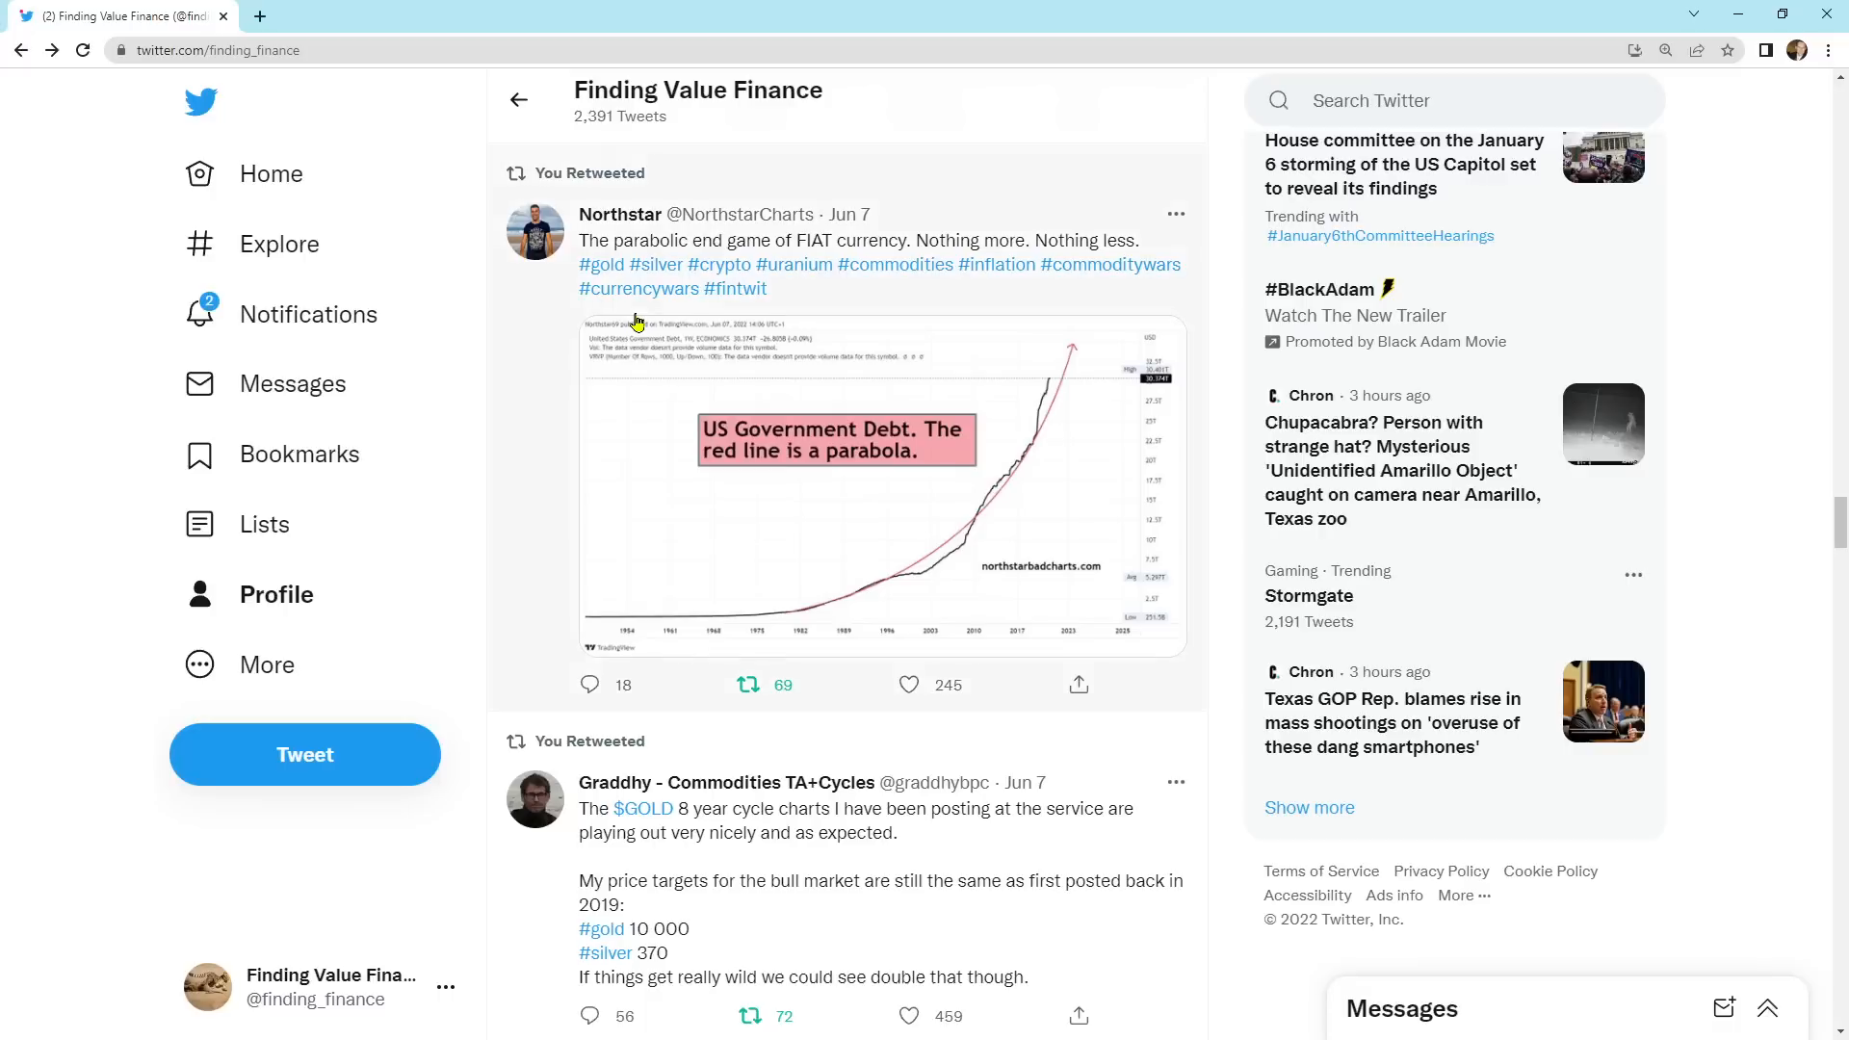
{"action": "scroll", "scroll_direction": "down", "scroll_amount": 3}
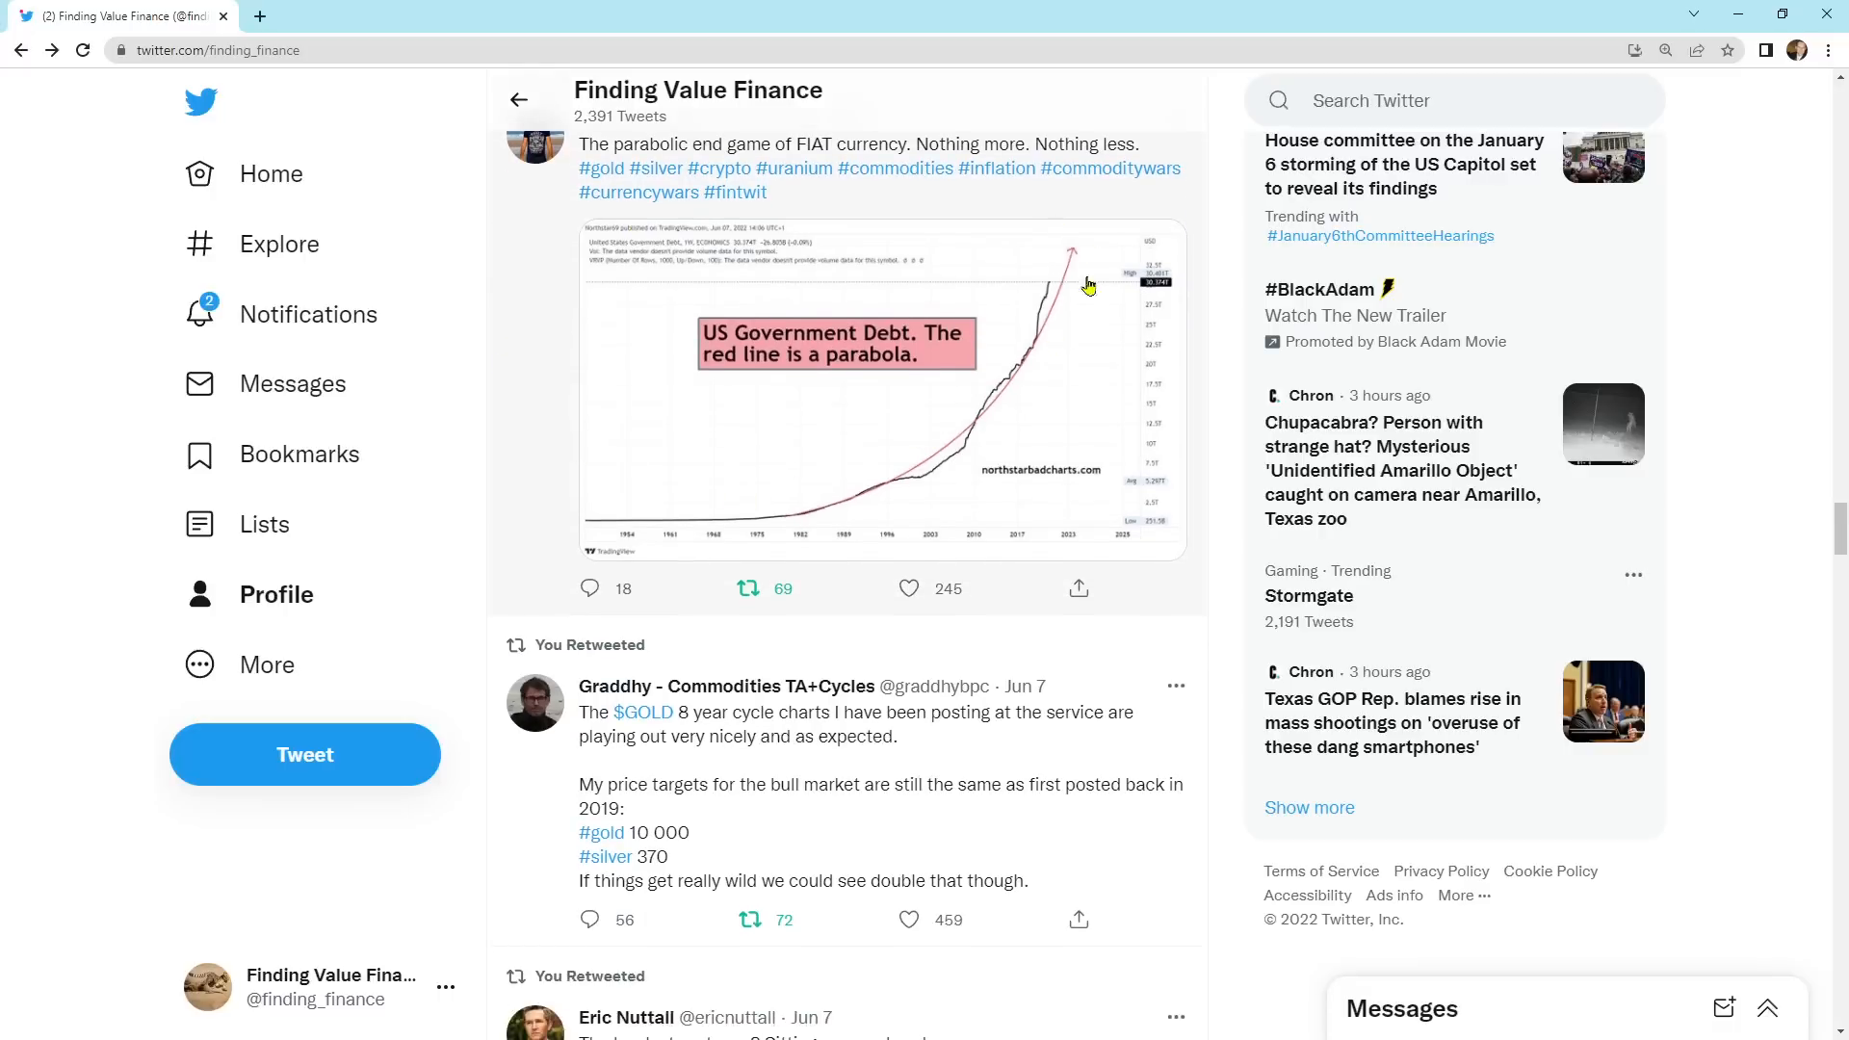
{"action": "mouse_move", "coordinate": [460, 445]}
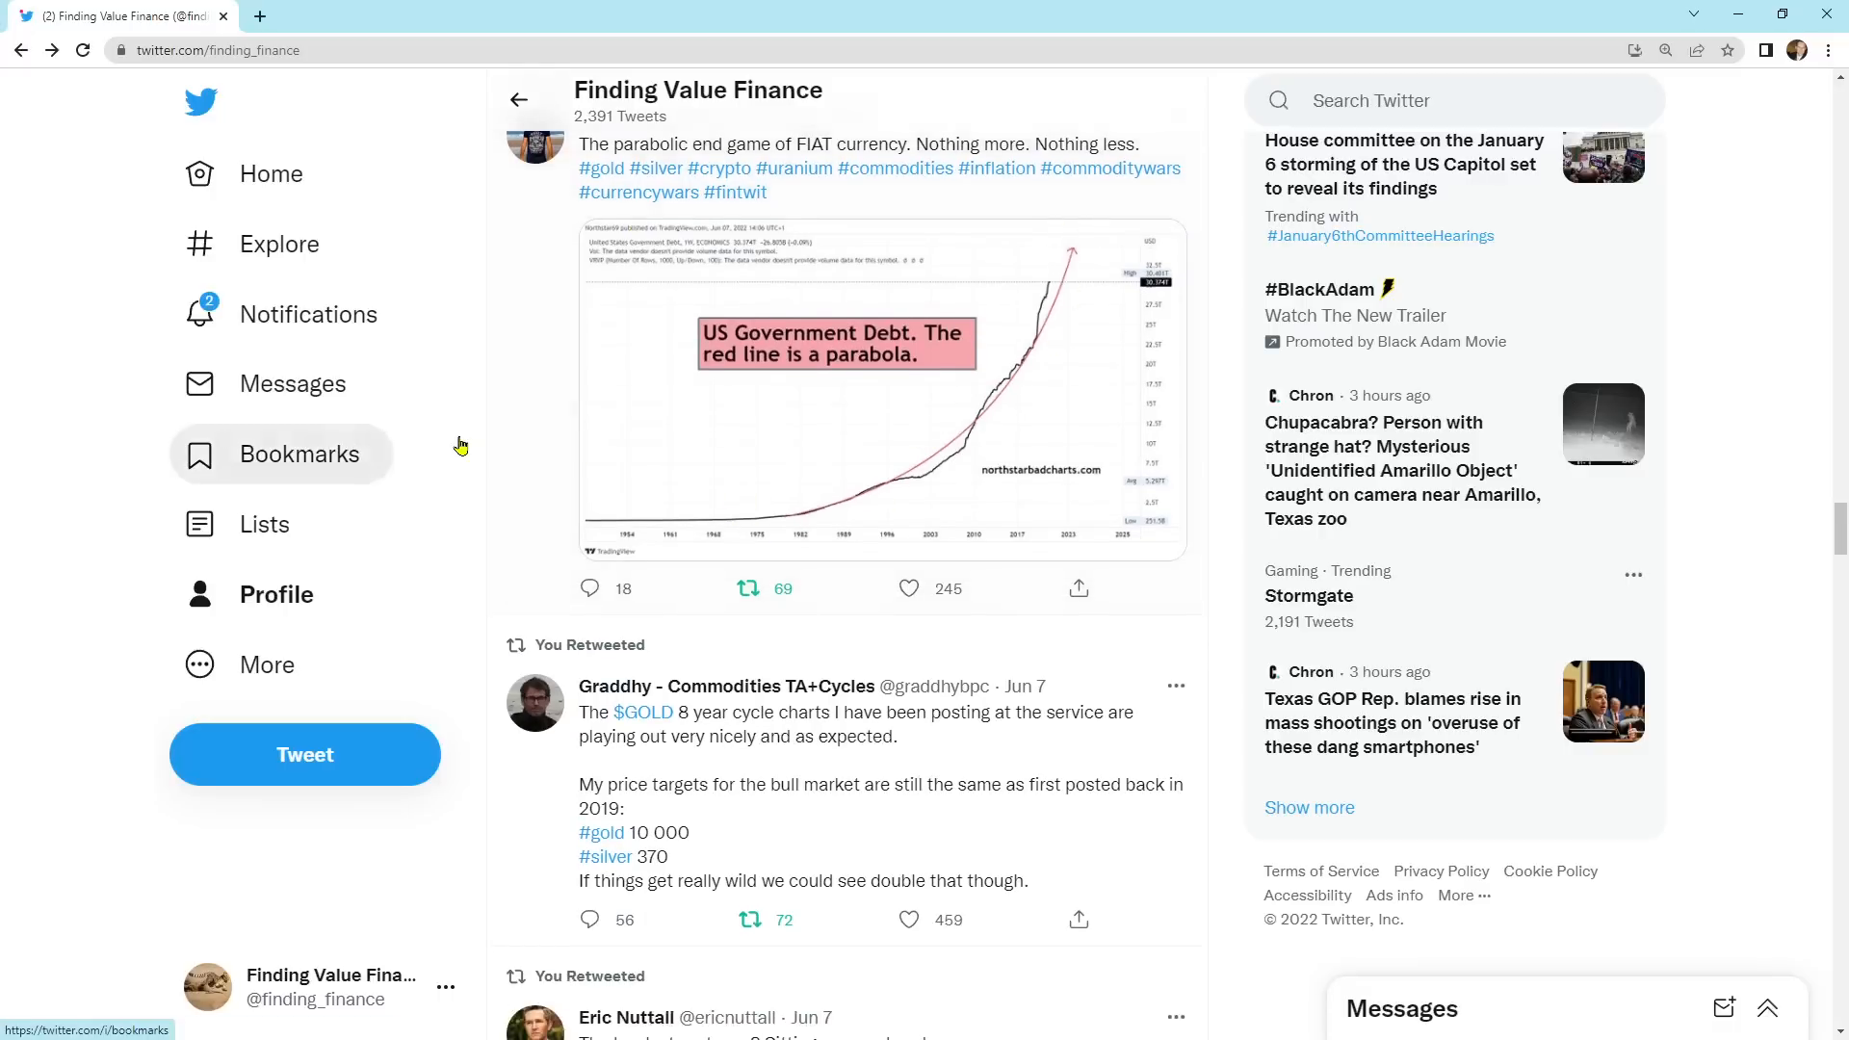
{"action": "scroll", "scroll_direction": "down", "scroll_amount": 3}
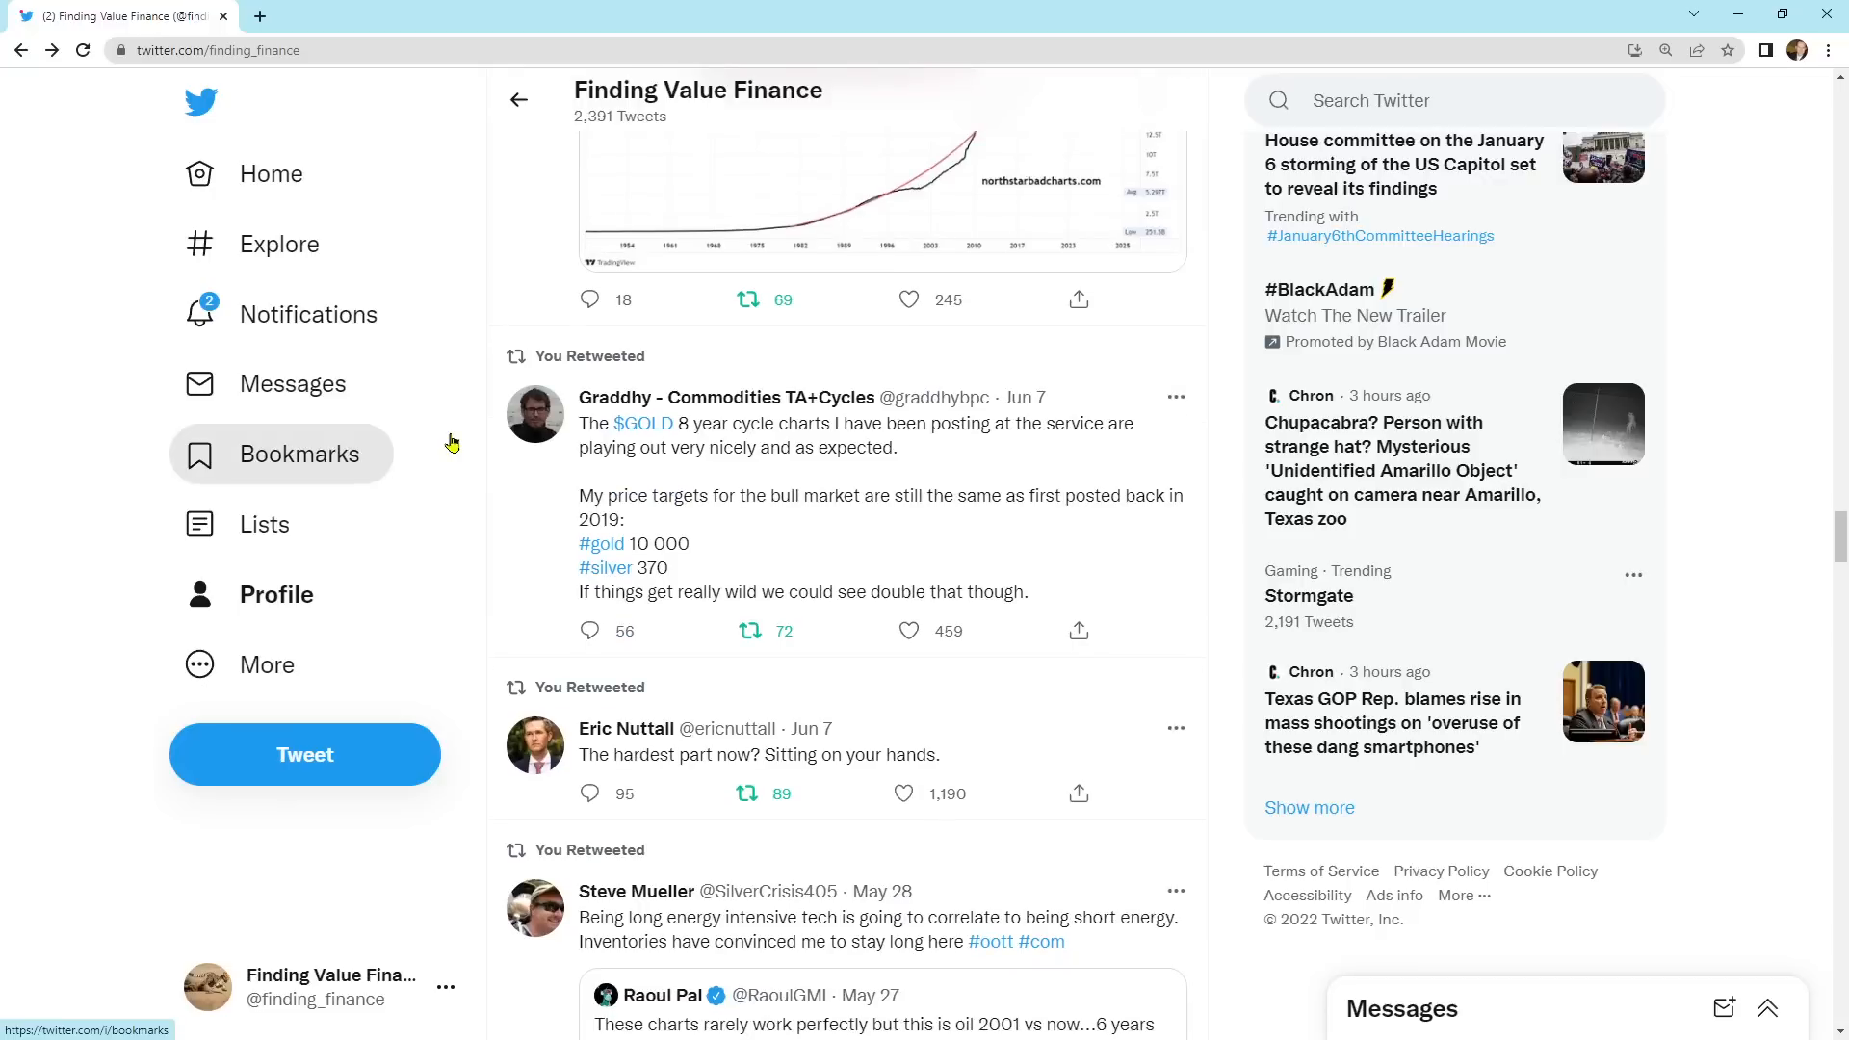
{"action": "mouse_move", "coordinate": [1039, 695]}
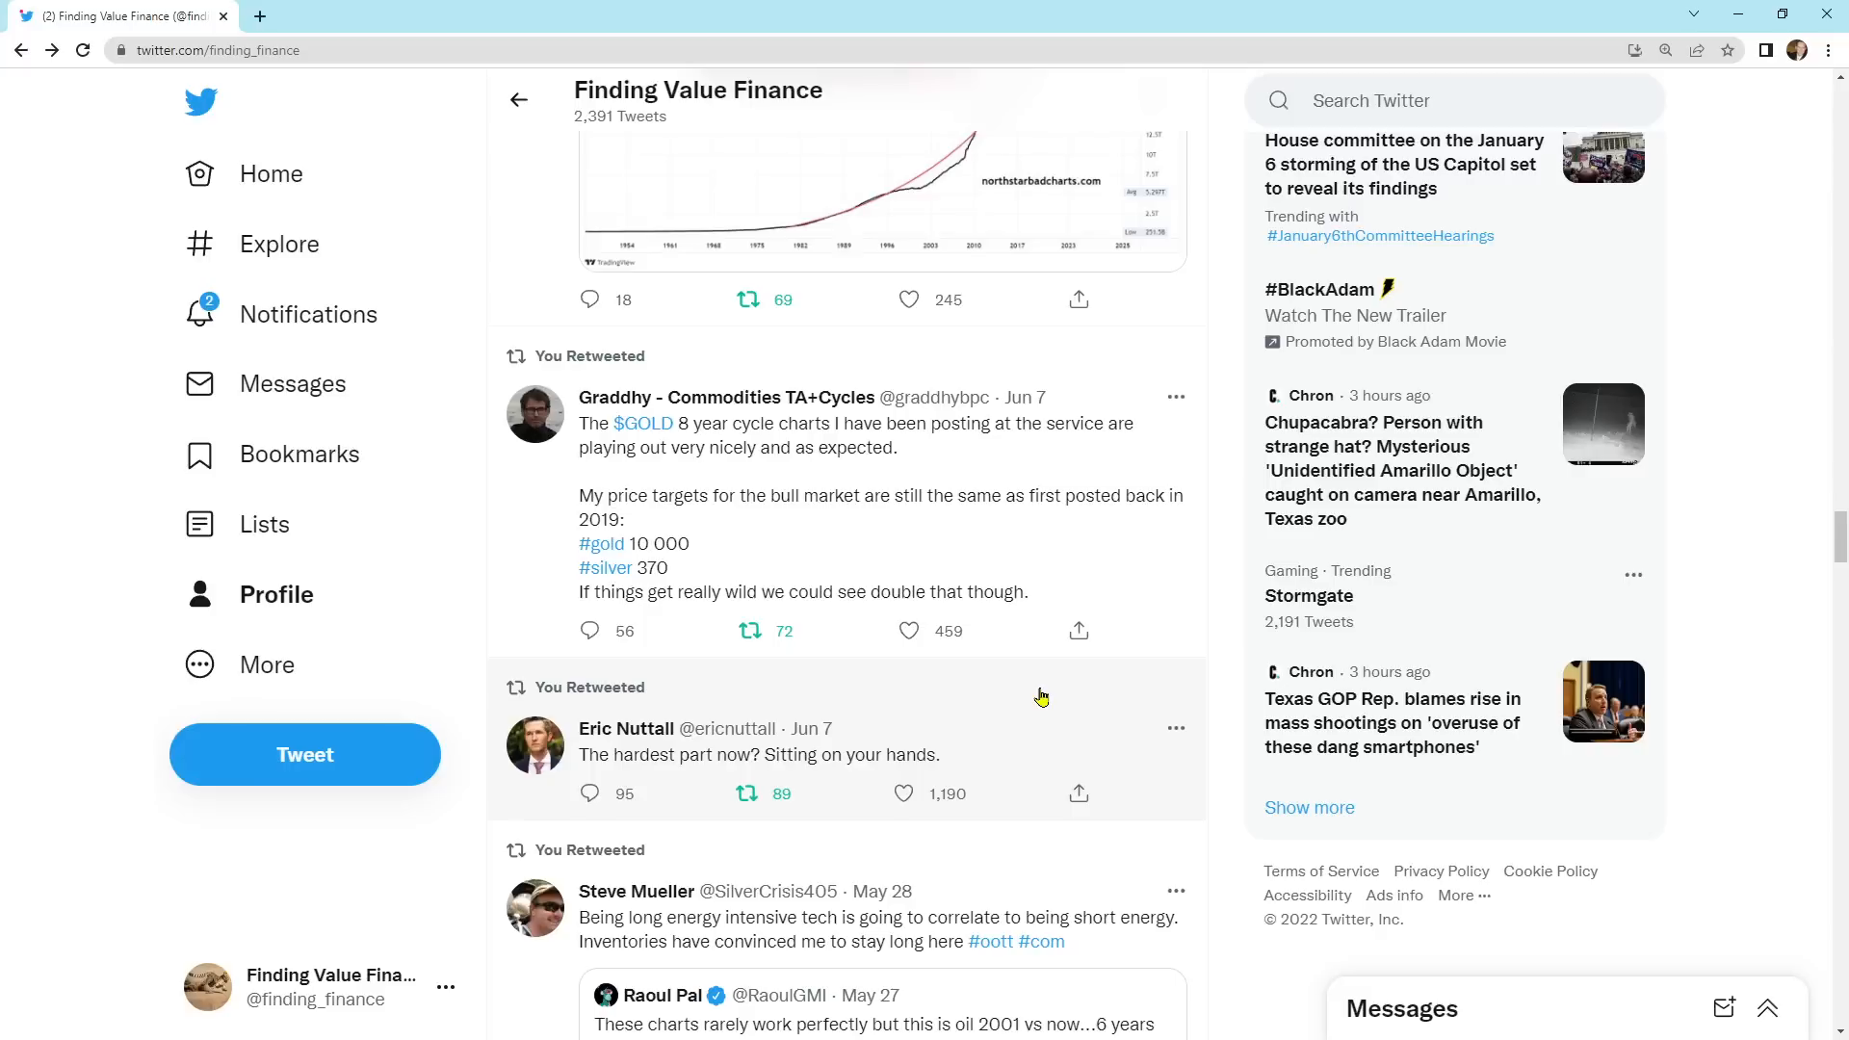
{"action": "mouse_move", "coordinate": [929, 609]}
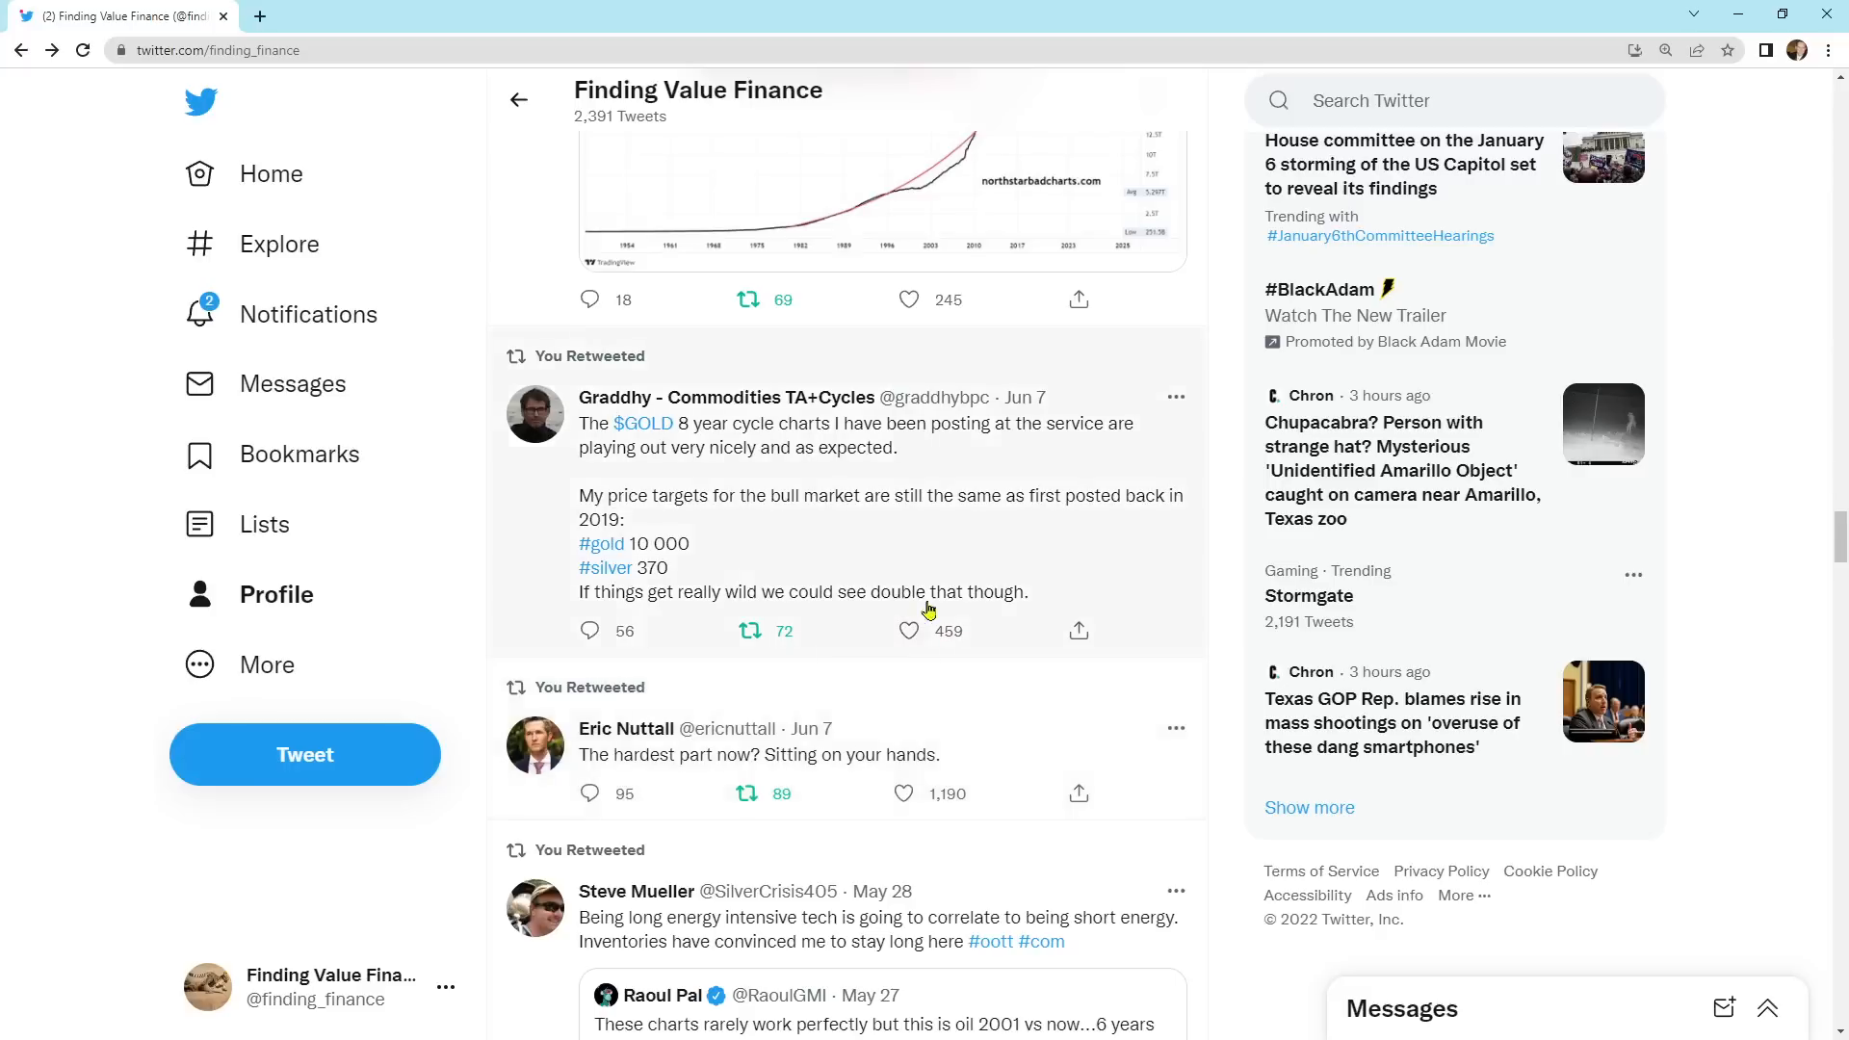
{"action": "mouse_move", "coordinate": [790, 616]}
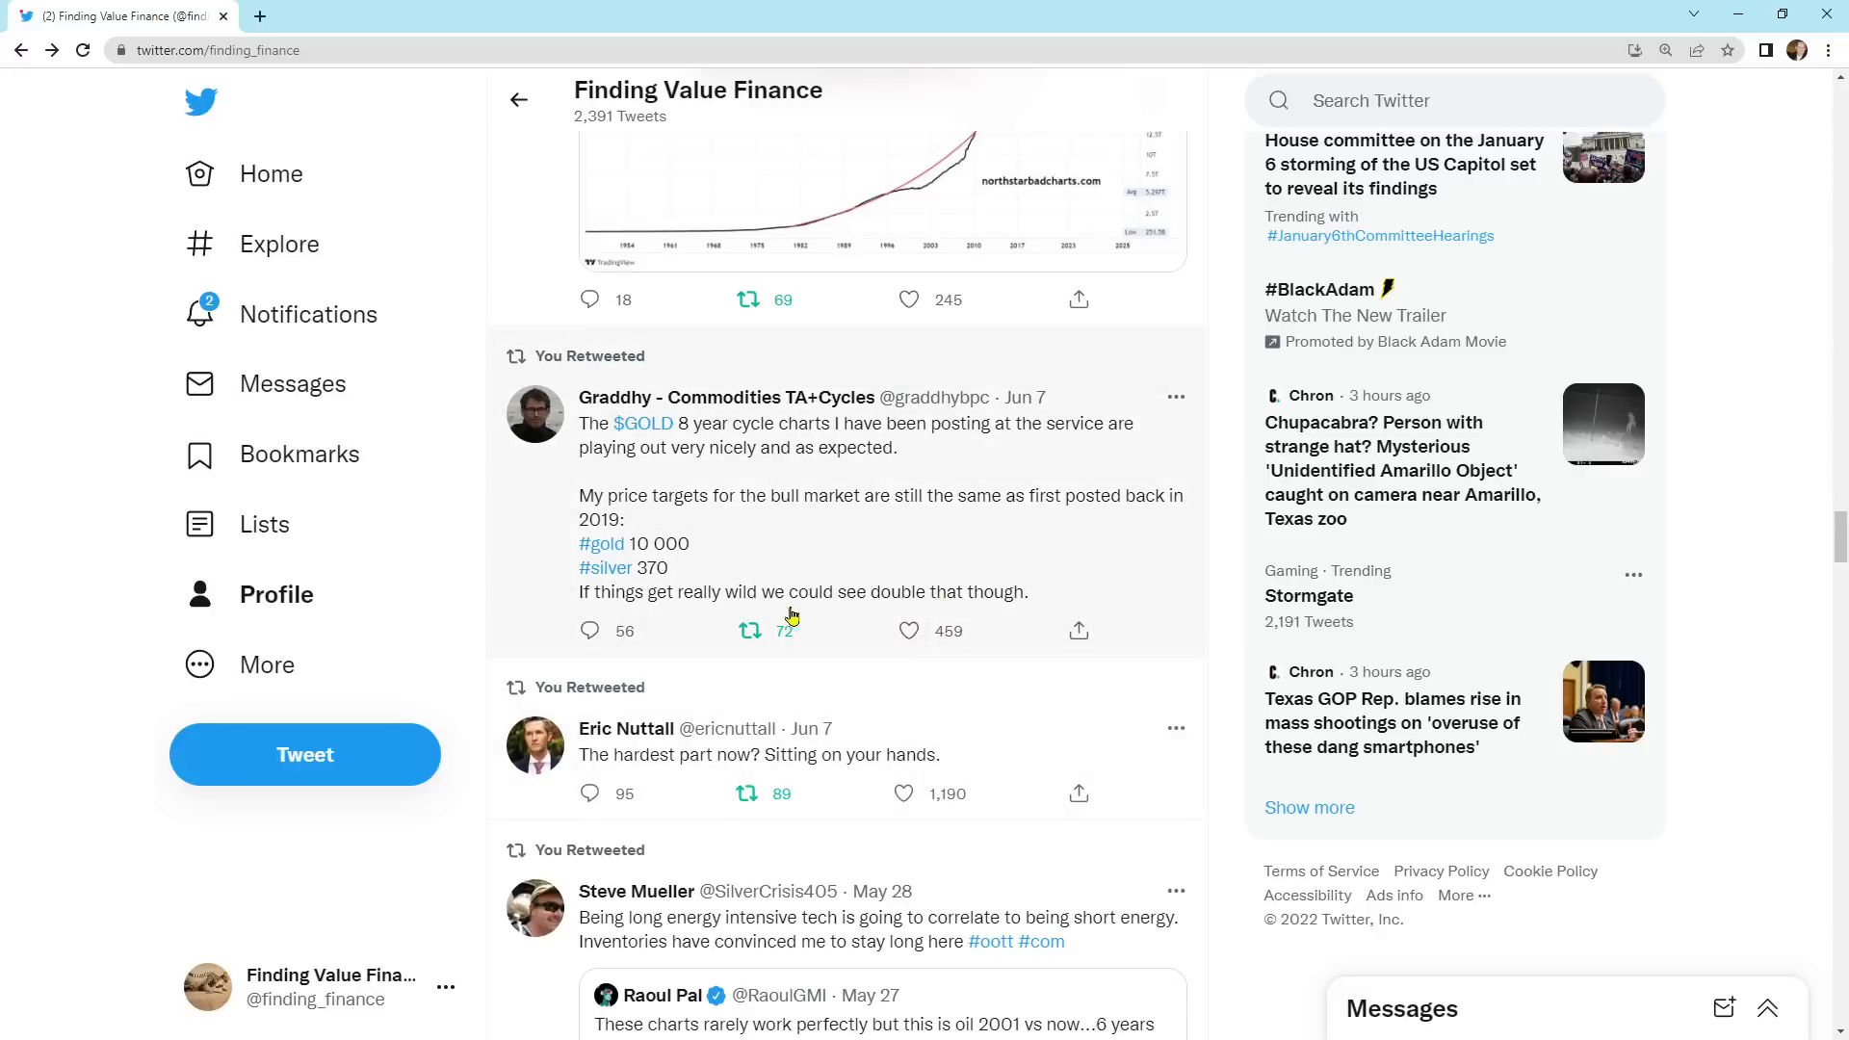
{"action": "mouse_move", "coordinate": [861, 568]}
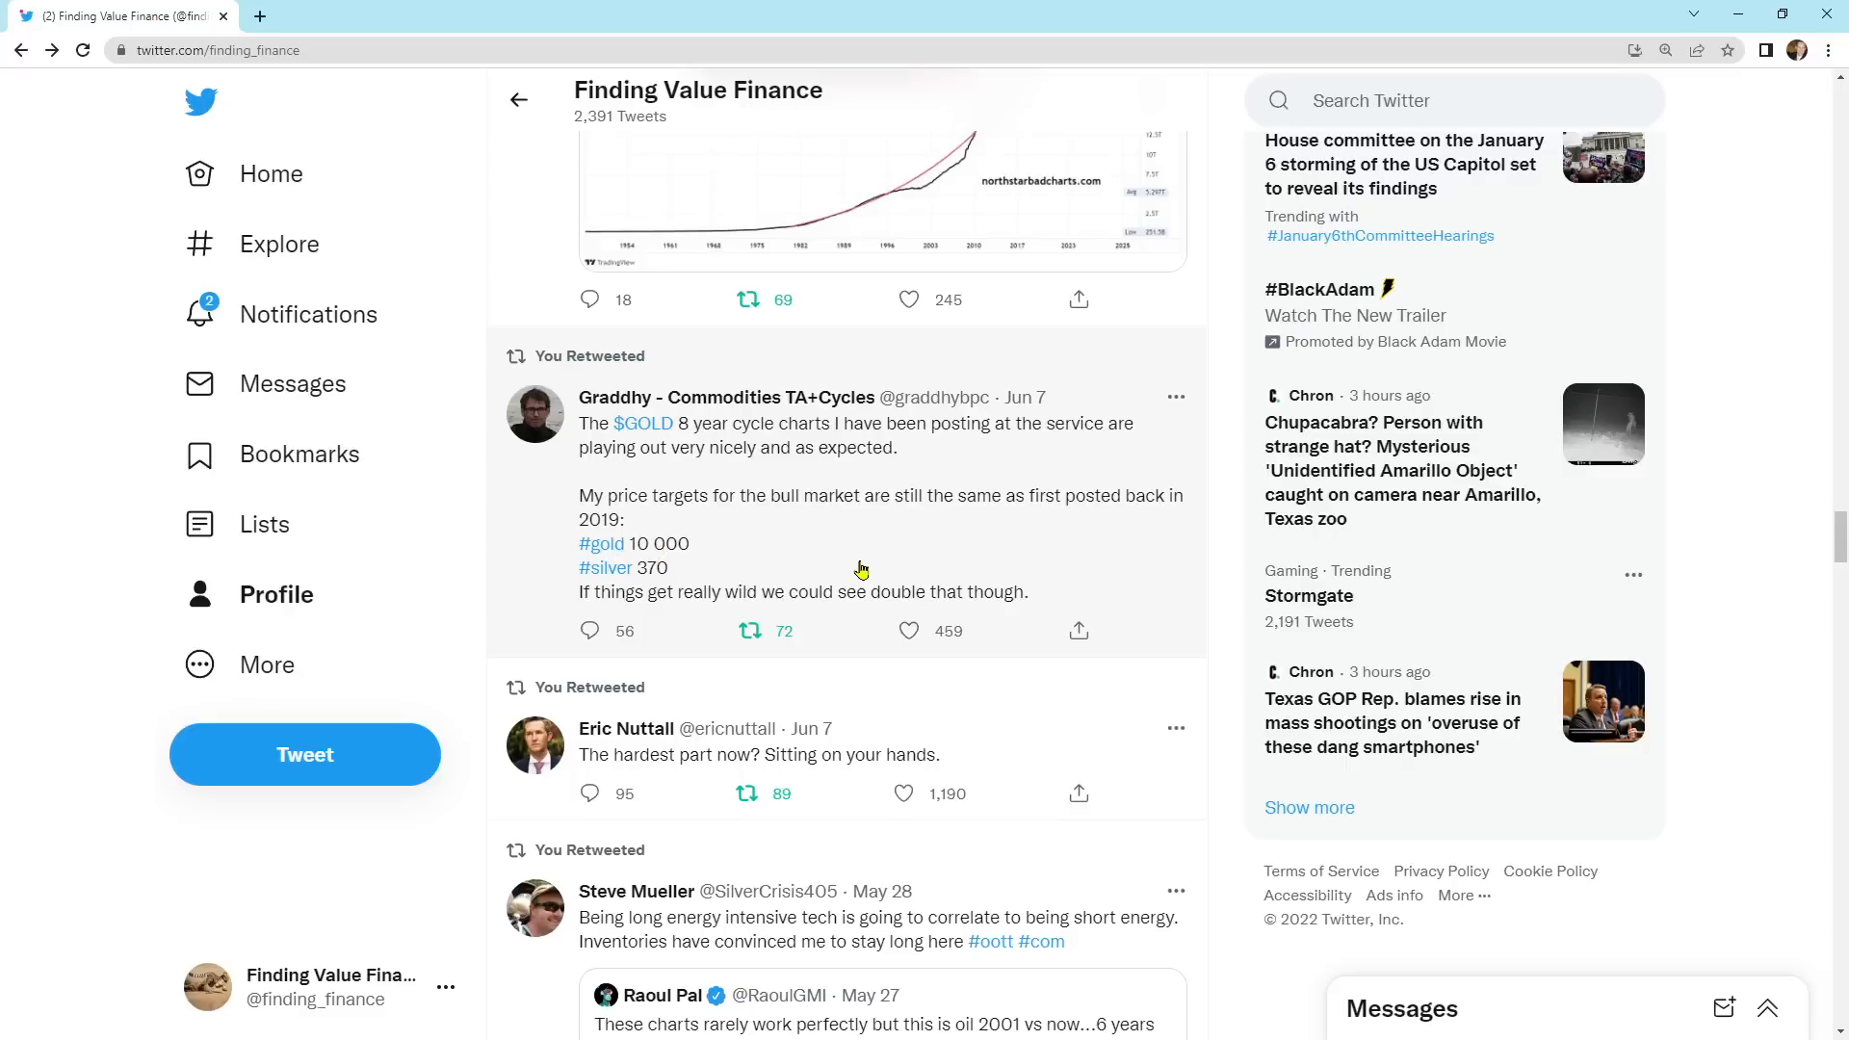
{"action": "scroll", "scroll_direction": "down", "scroll_amount": 3}
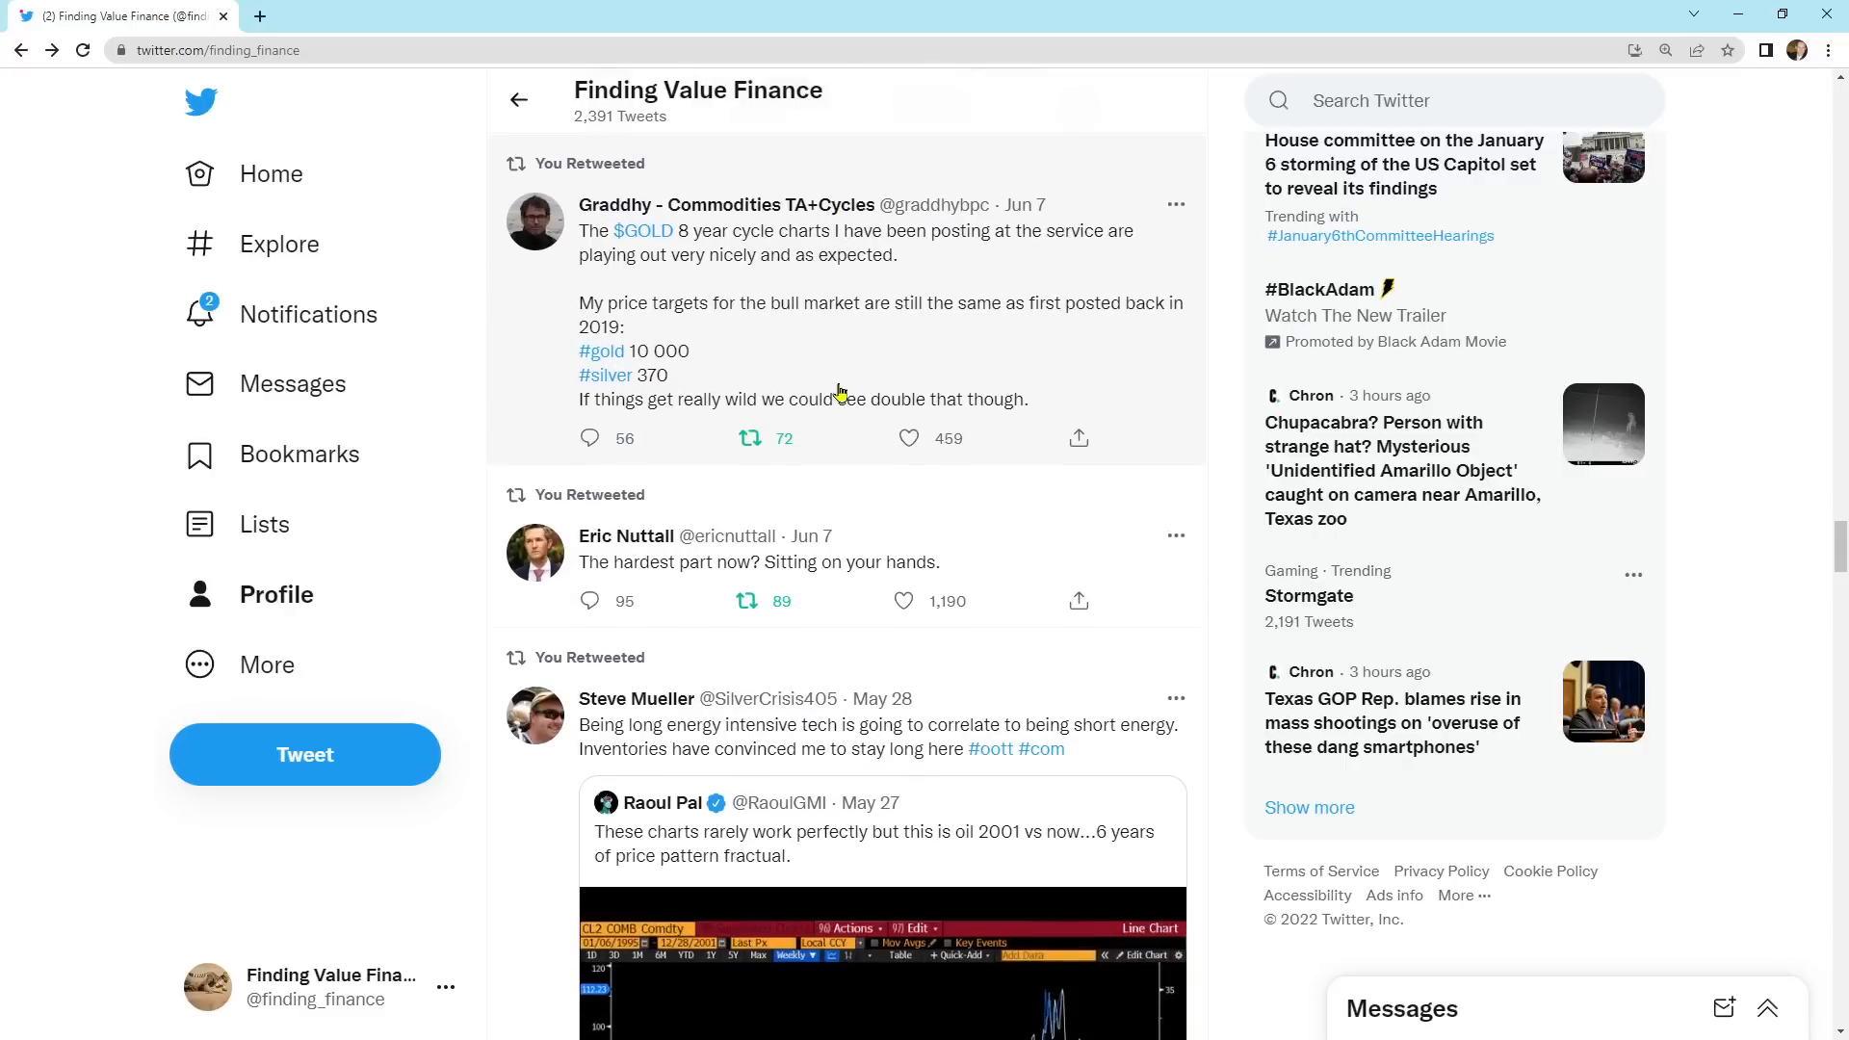
{"action": "scroll", "scroll_direction": "down", "scroll_amount": 3}
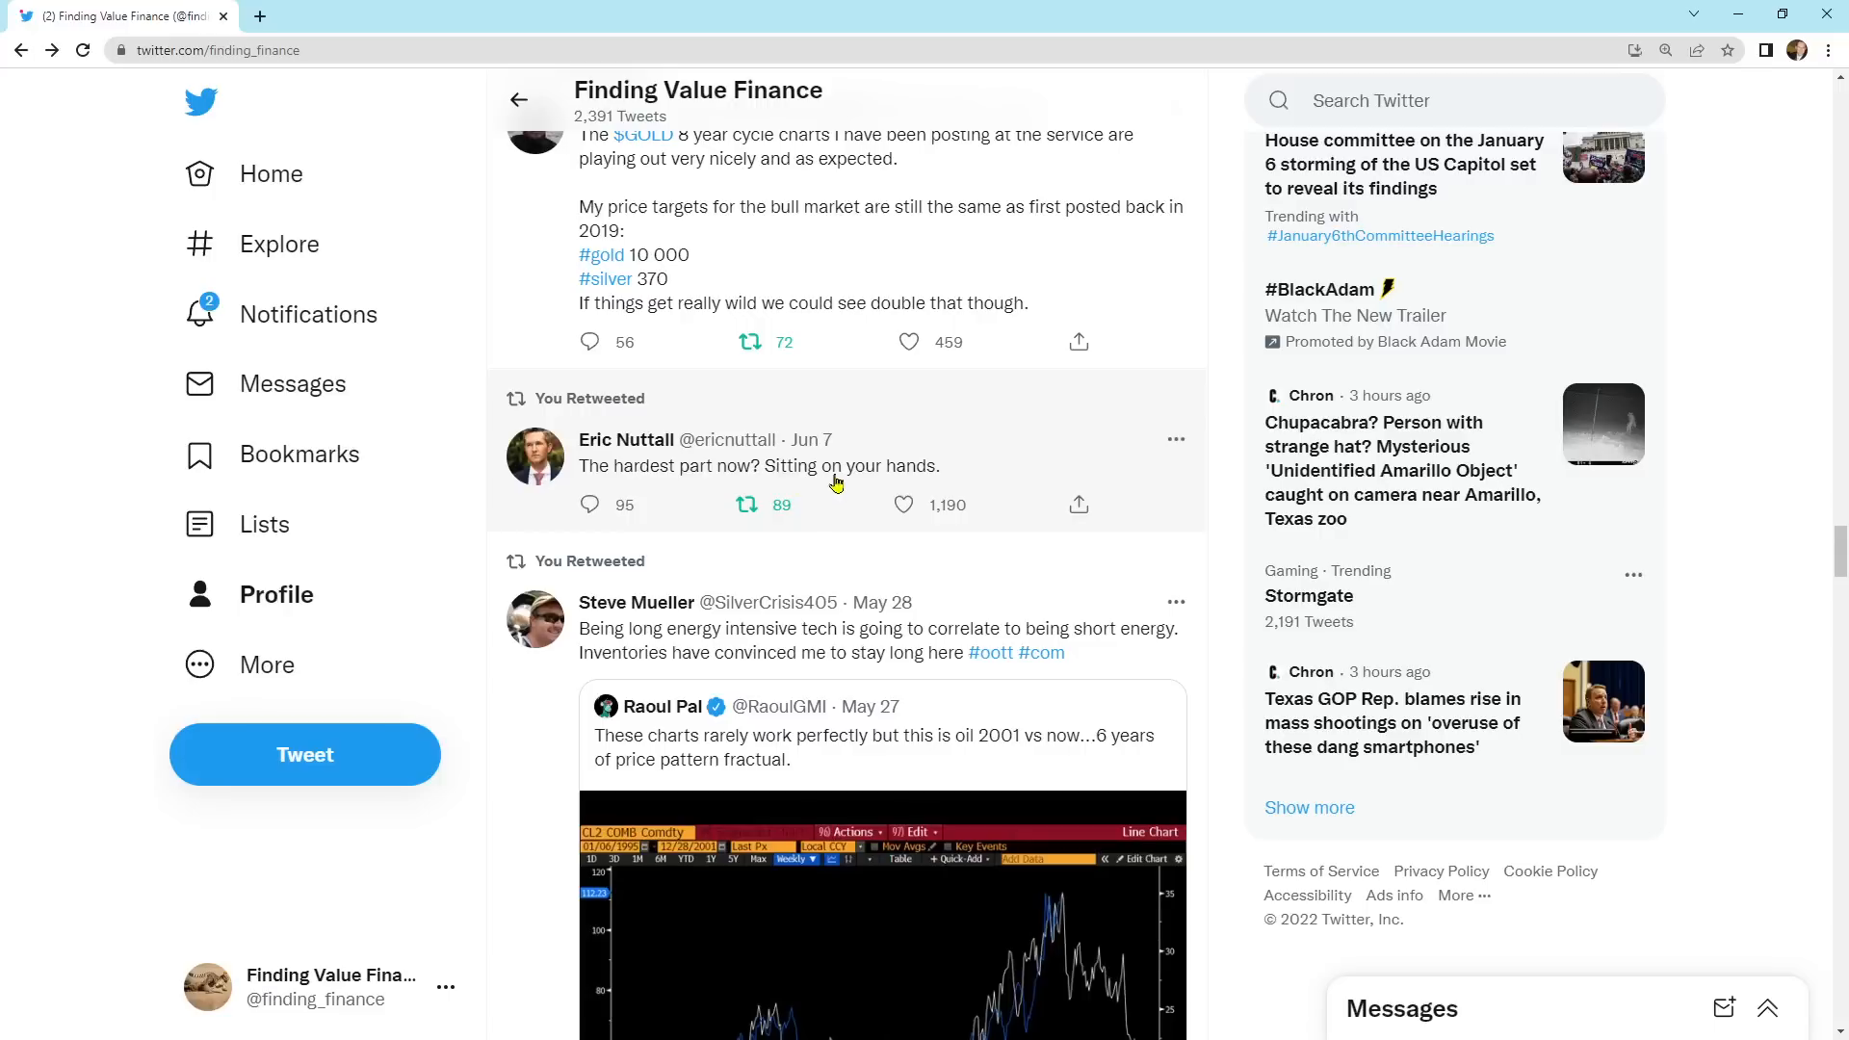
{"action": "scroll", "scroll_direction": "down", "scroll_amount": 3}
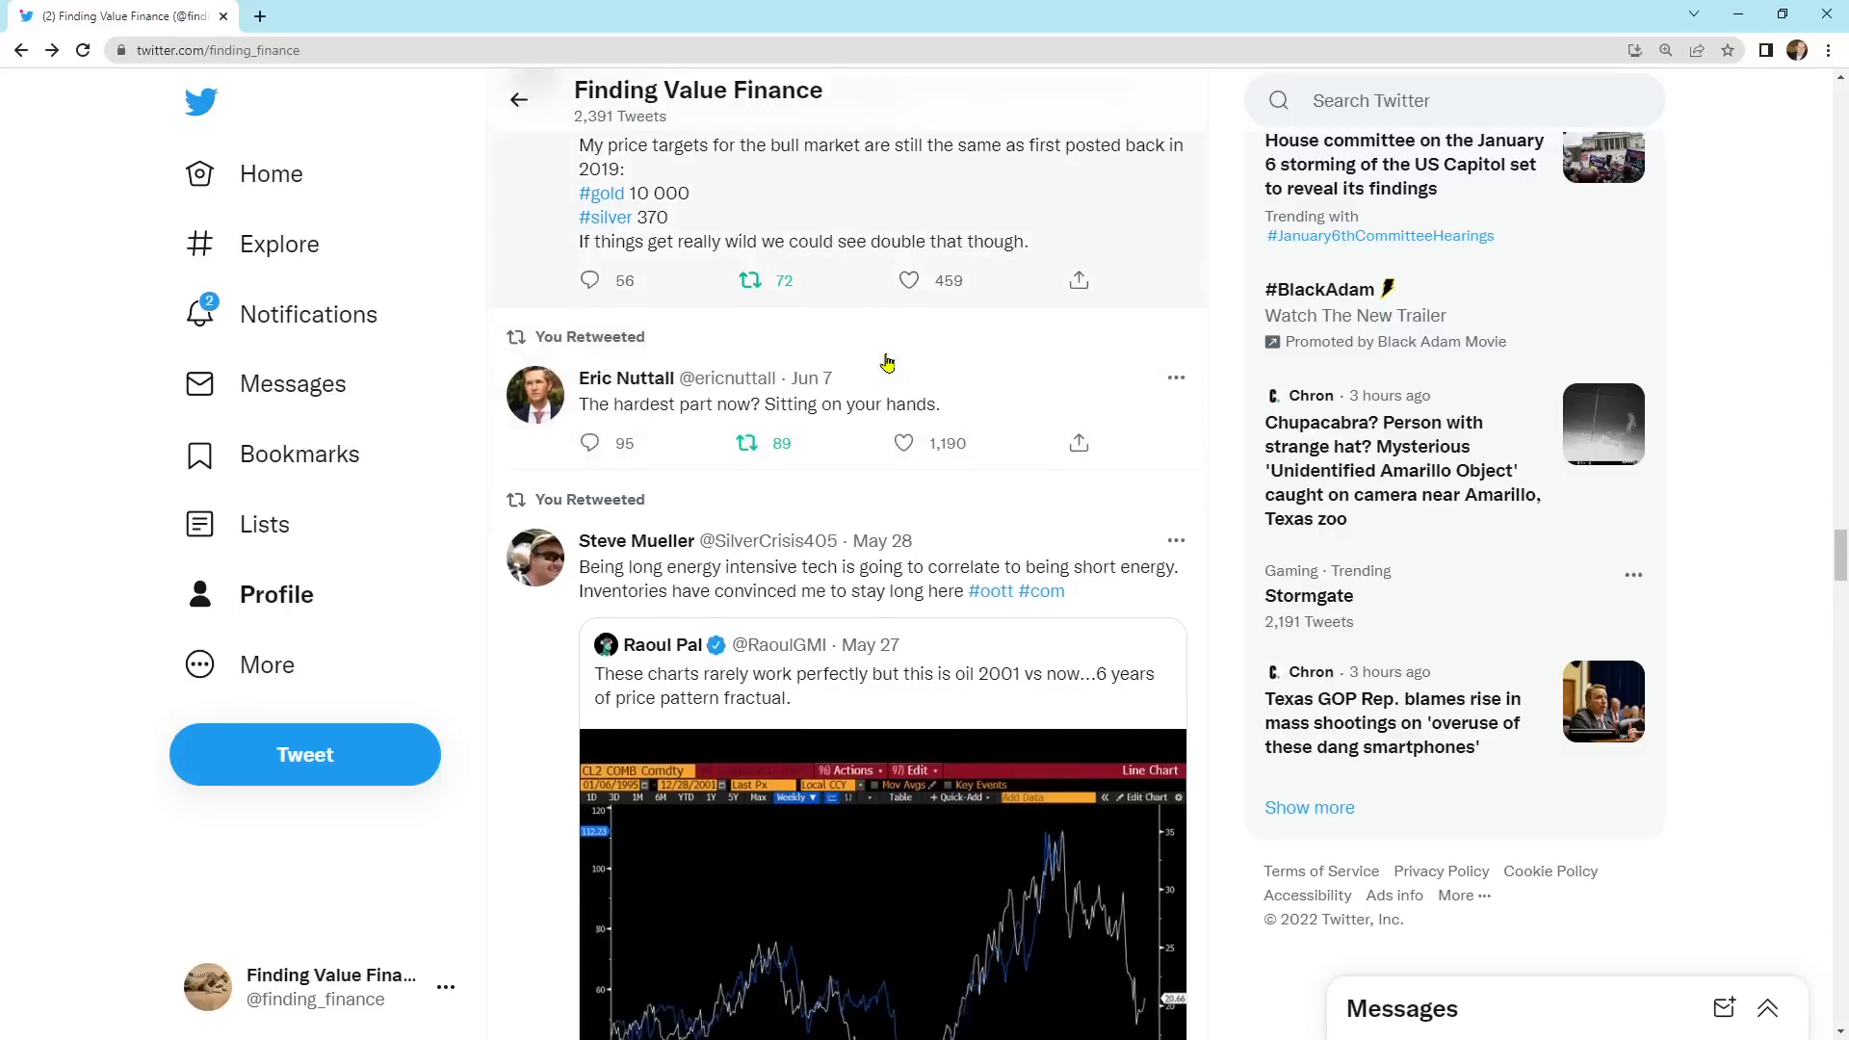
{"action": "scroll", "scroll_direction": "down", "scroll_amount": 3}
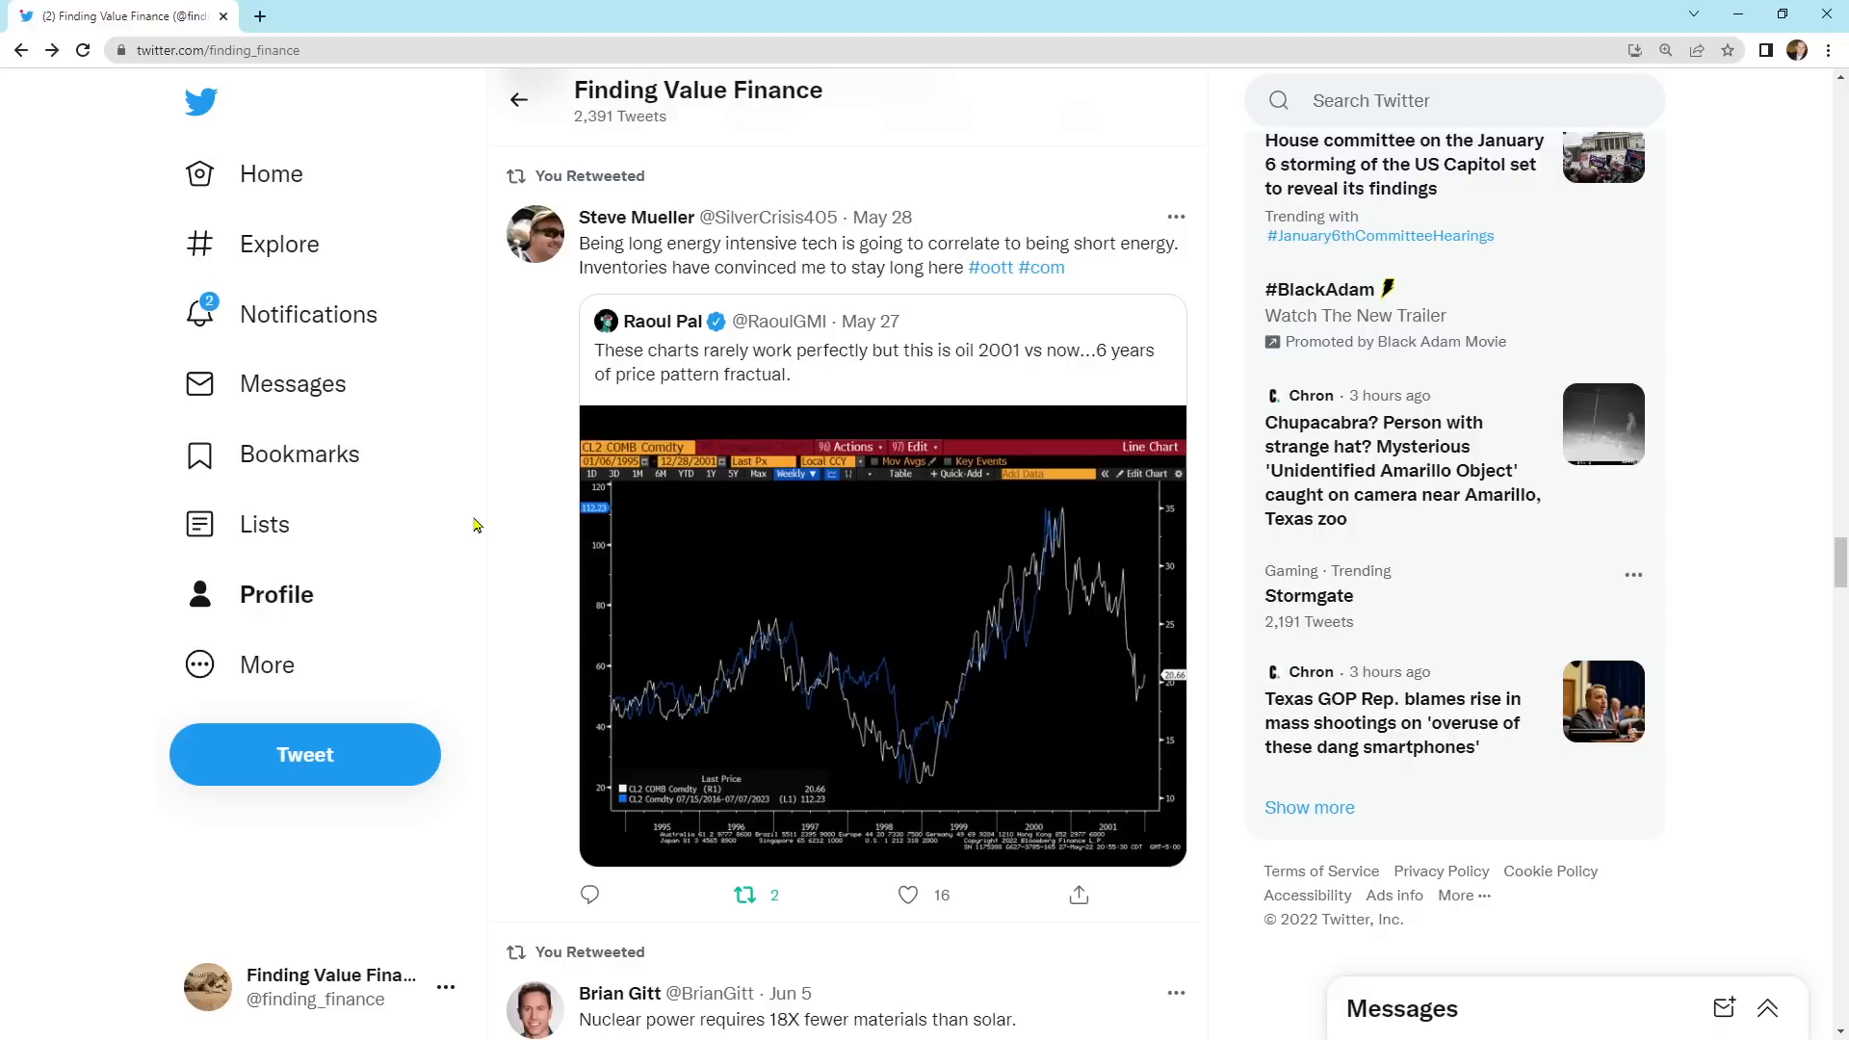
{"action": "mouse_move", "coordinate": [900, 322]}
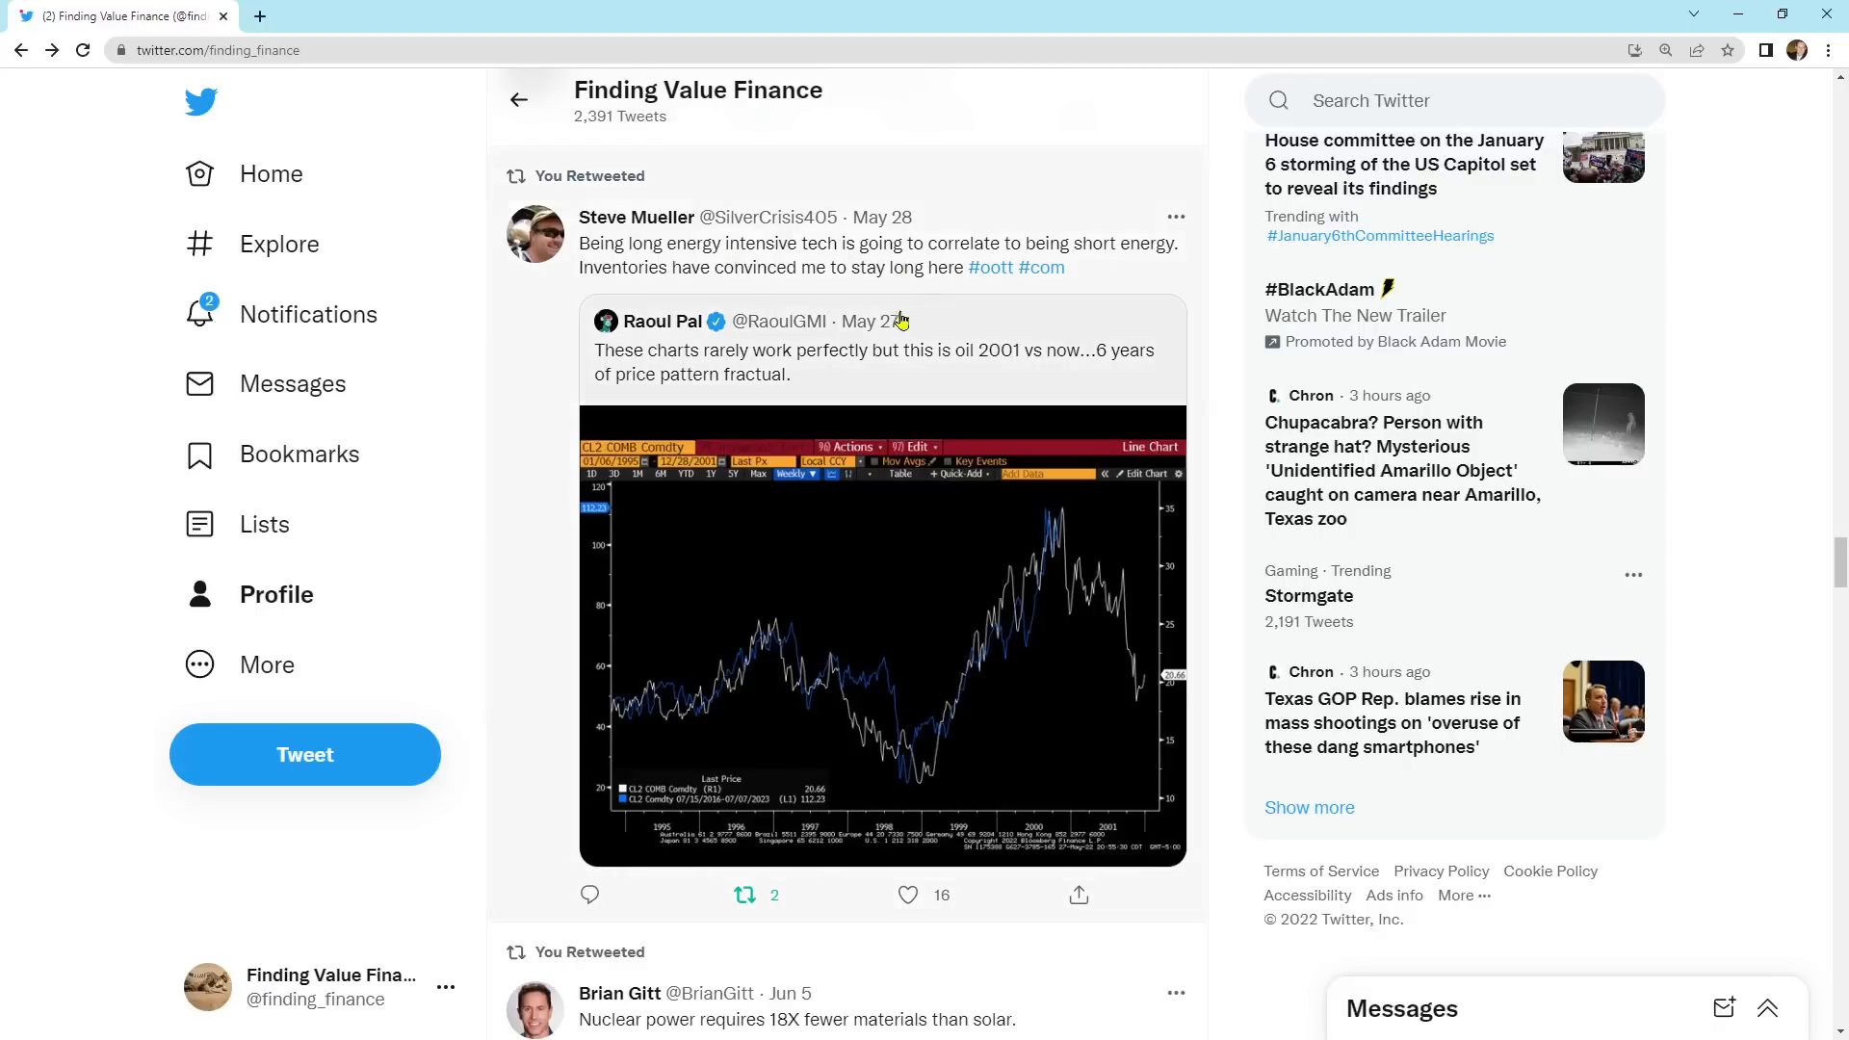
{"action": "mouse_move", "coordinate": [984, 607]}
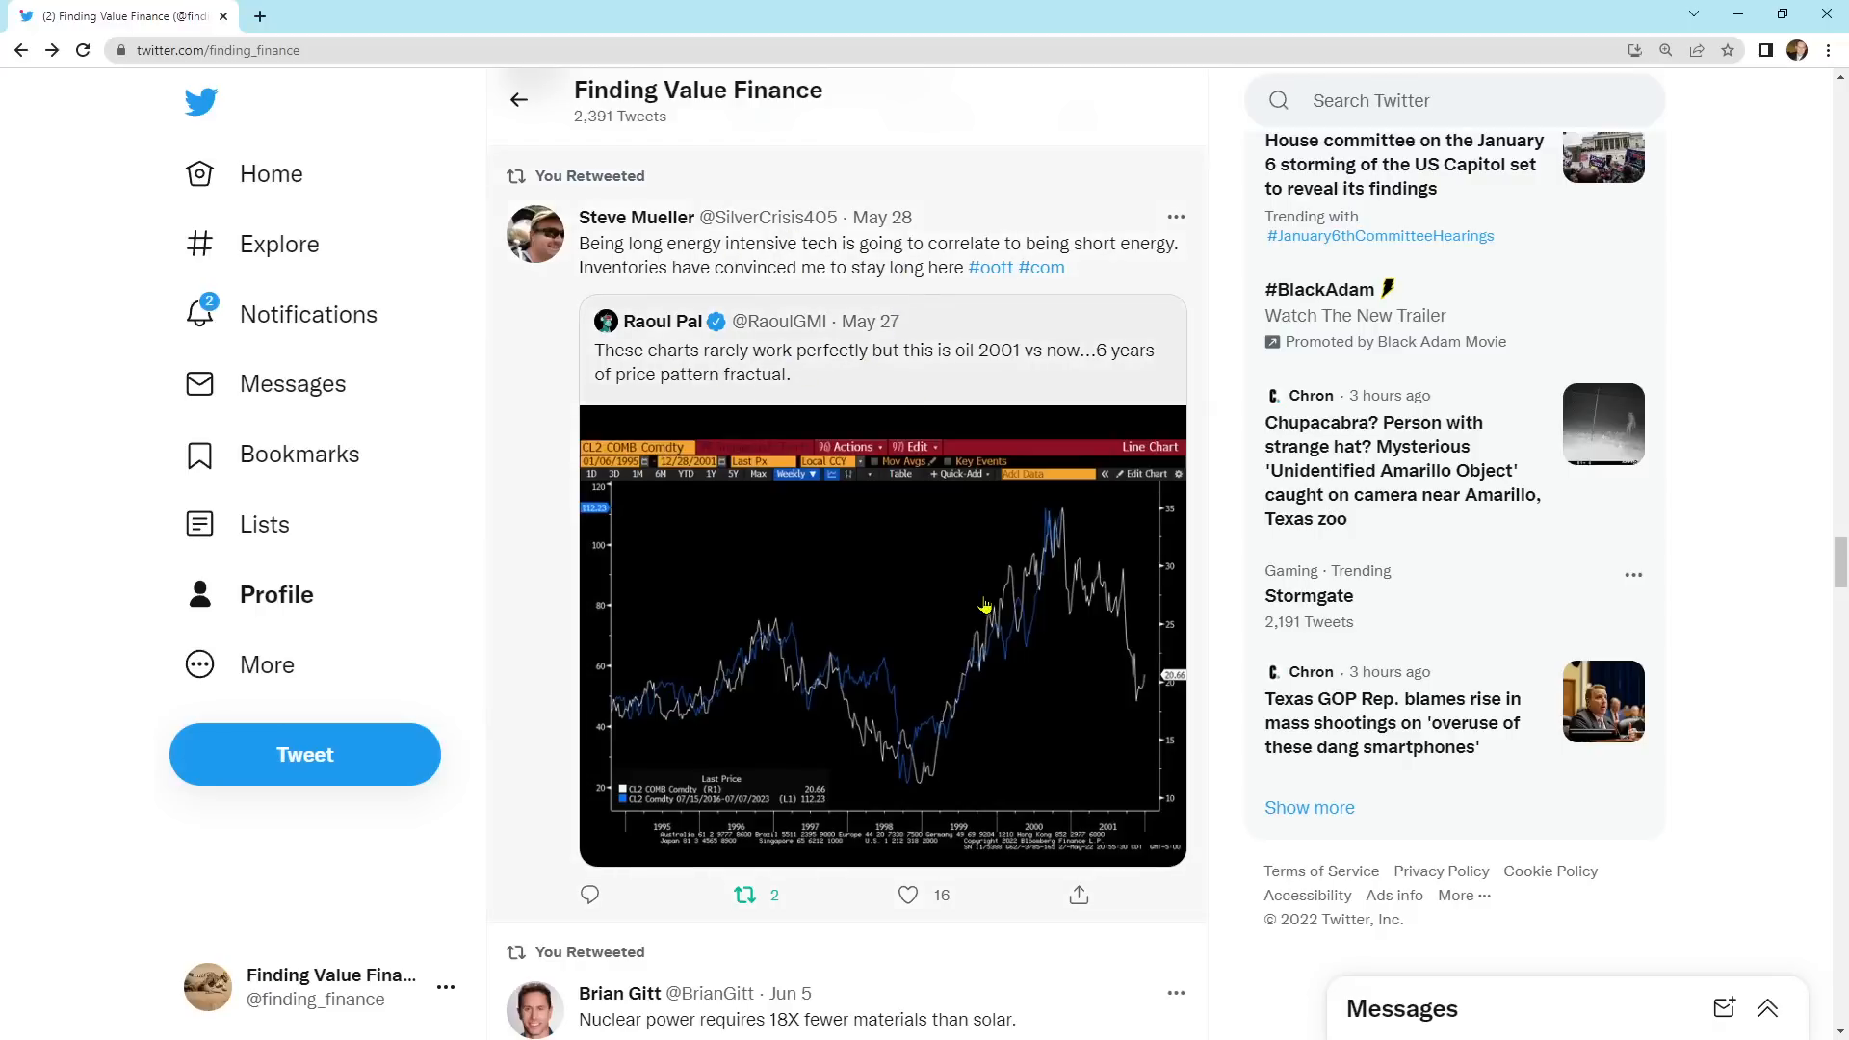
Step: View Raoul Pal's oil 2001-versus-now price chart full-size beside his tweet and replies
{"action": "left_click", "coordinate": [880, 637]}
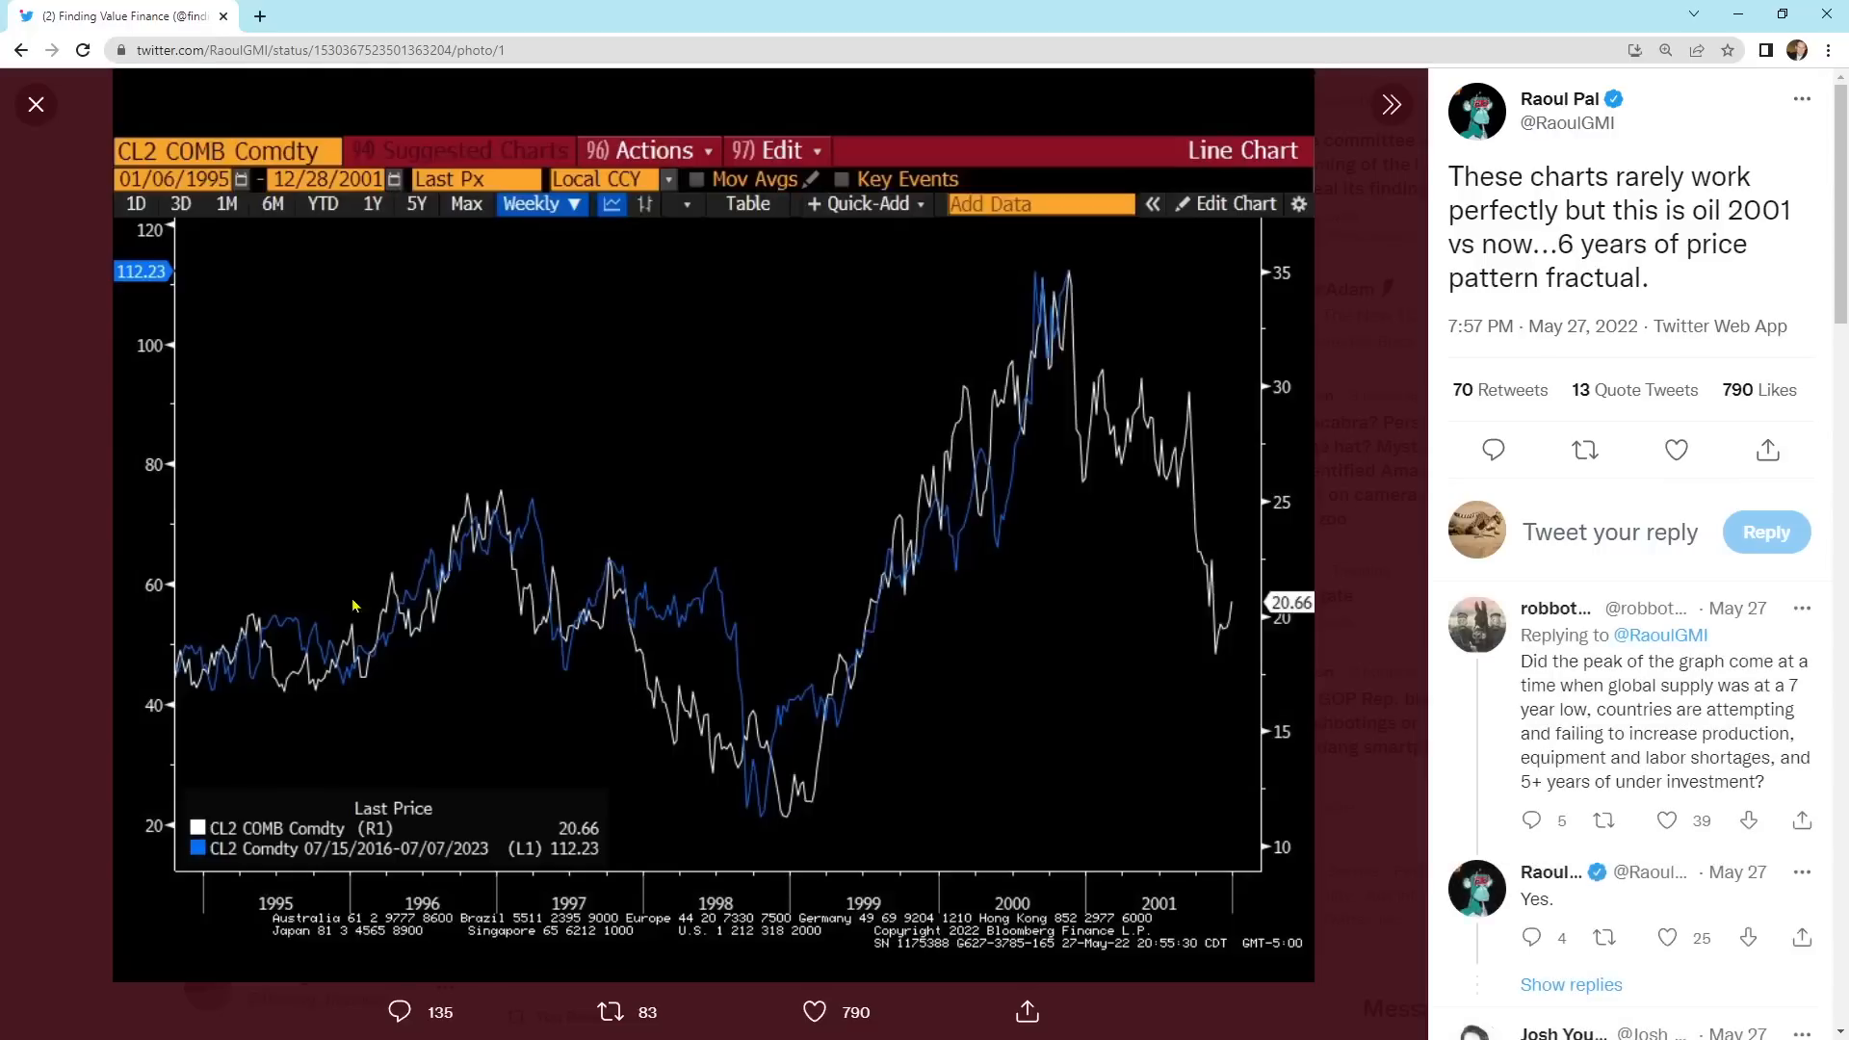
{"action": "mouse_move", "coordinate": [1071, 305]}
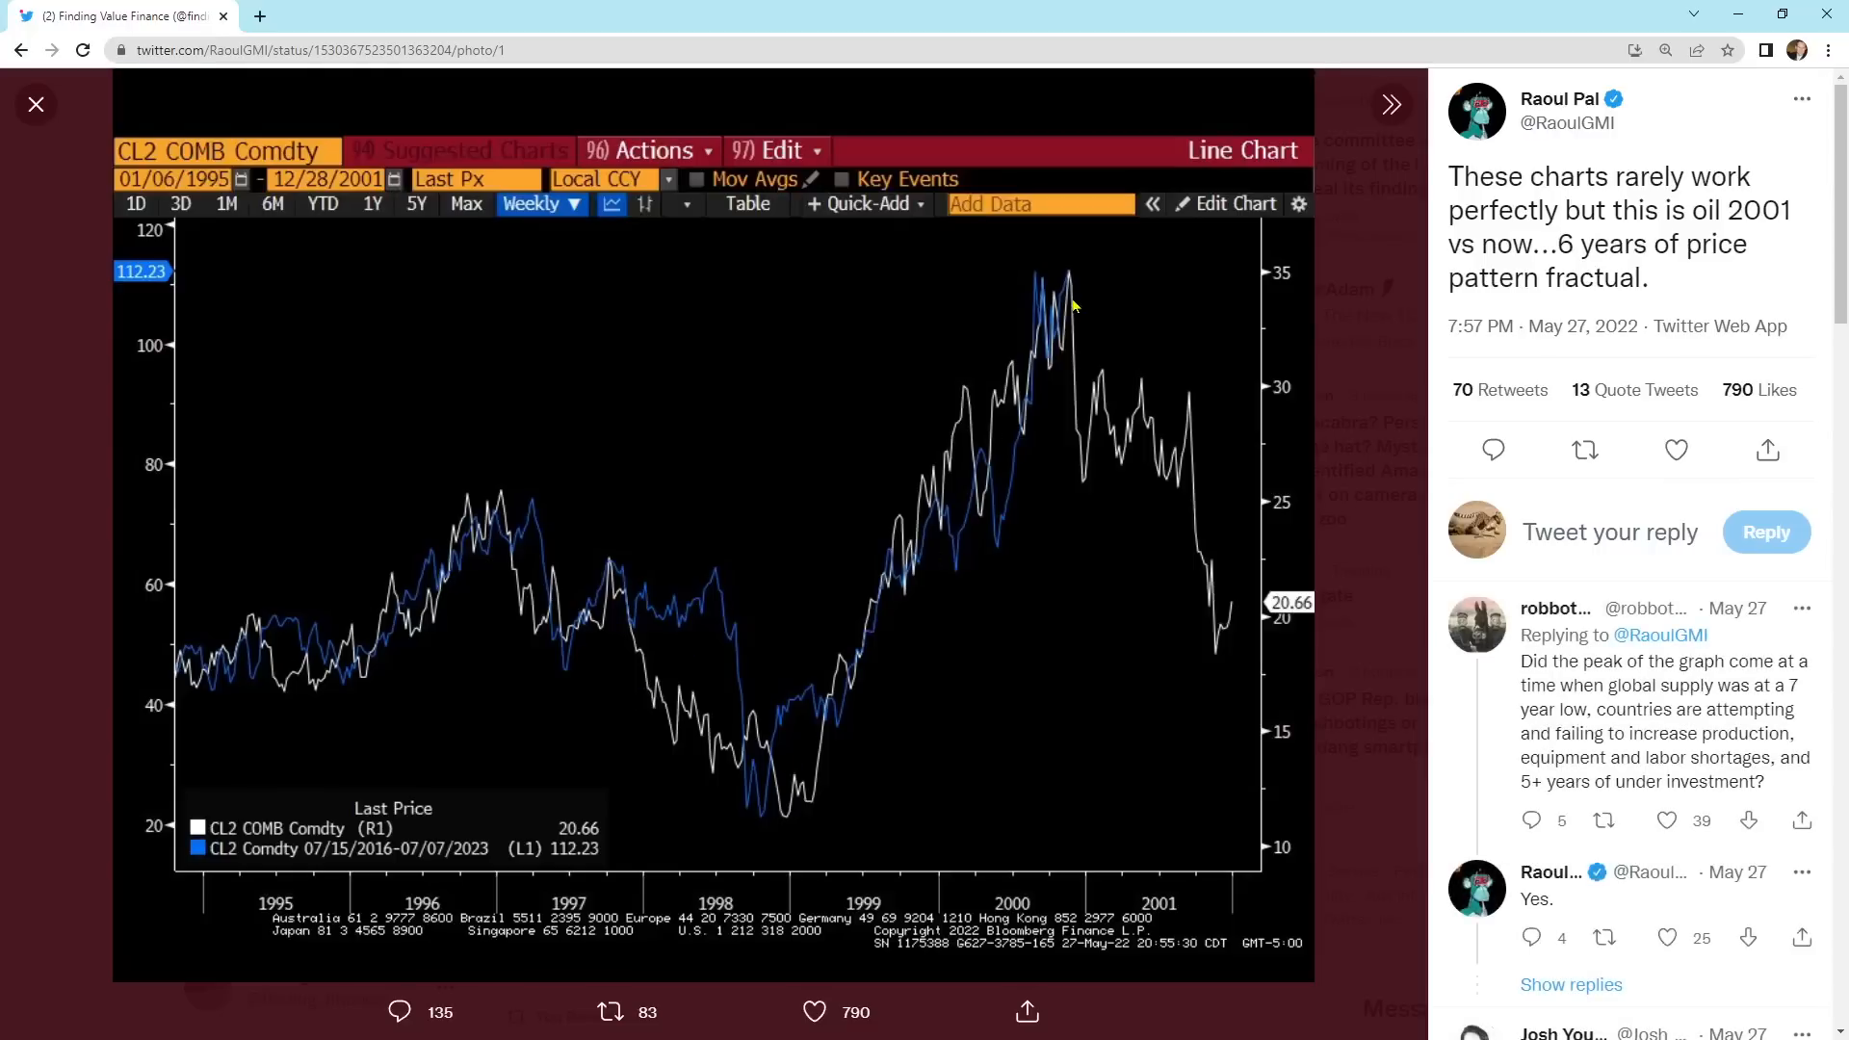
{"action": "mouse_move", "coordinate": [959, 335]}
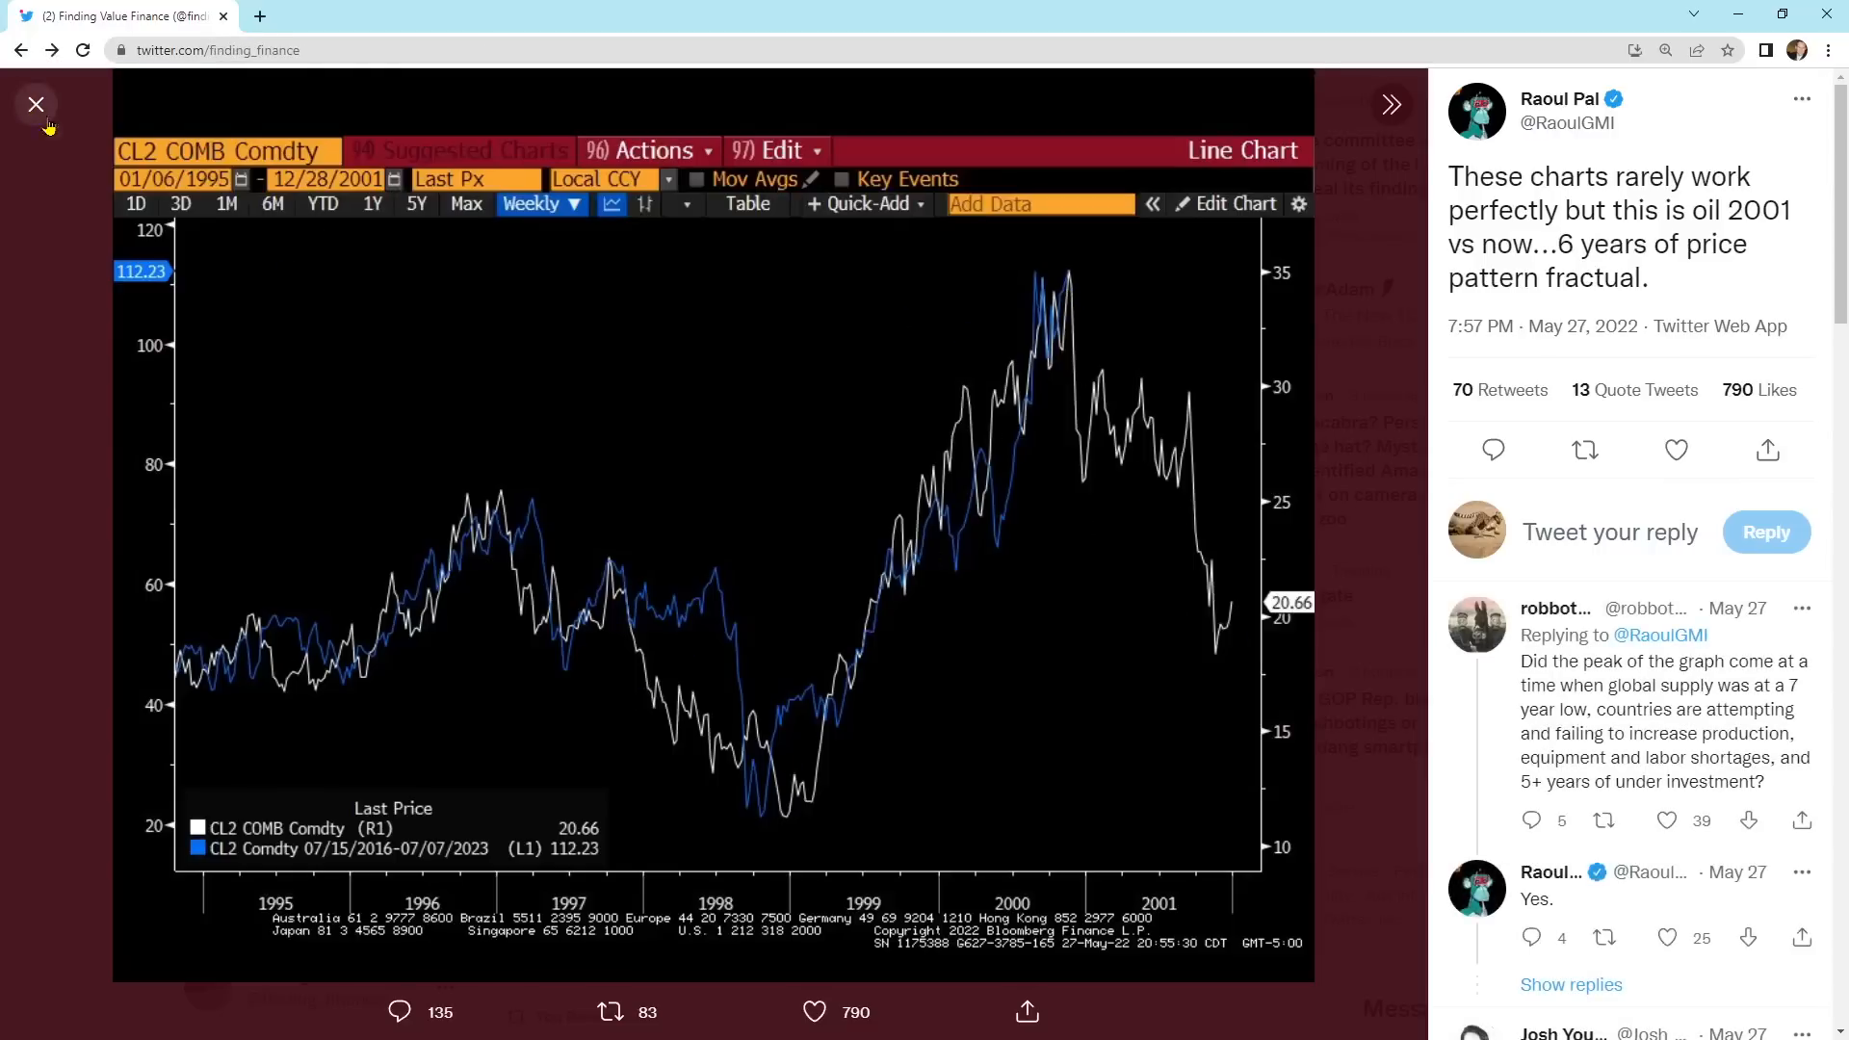
{"action": "left_click", "coordinate": [34, 104]}
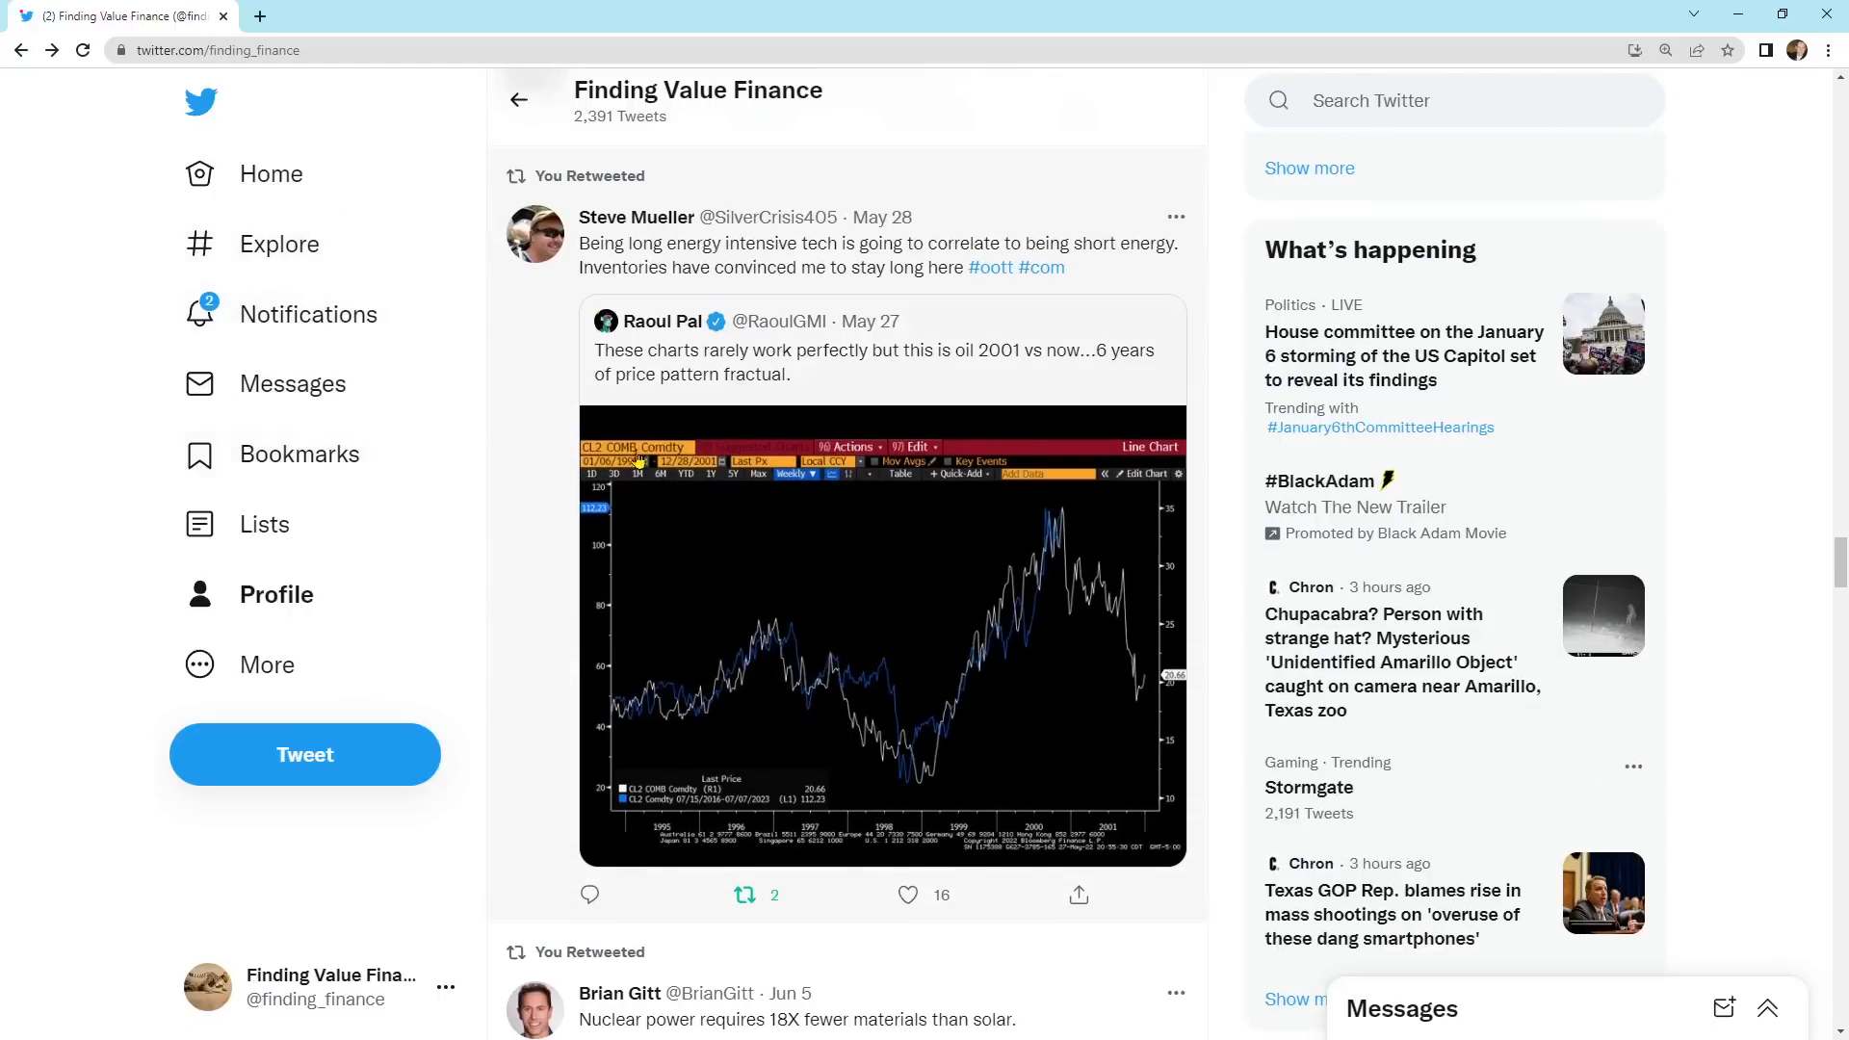
{"action": "scroll", "scroll_direction": "down", "scroll_amount": 3}
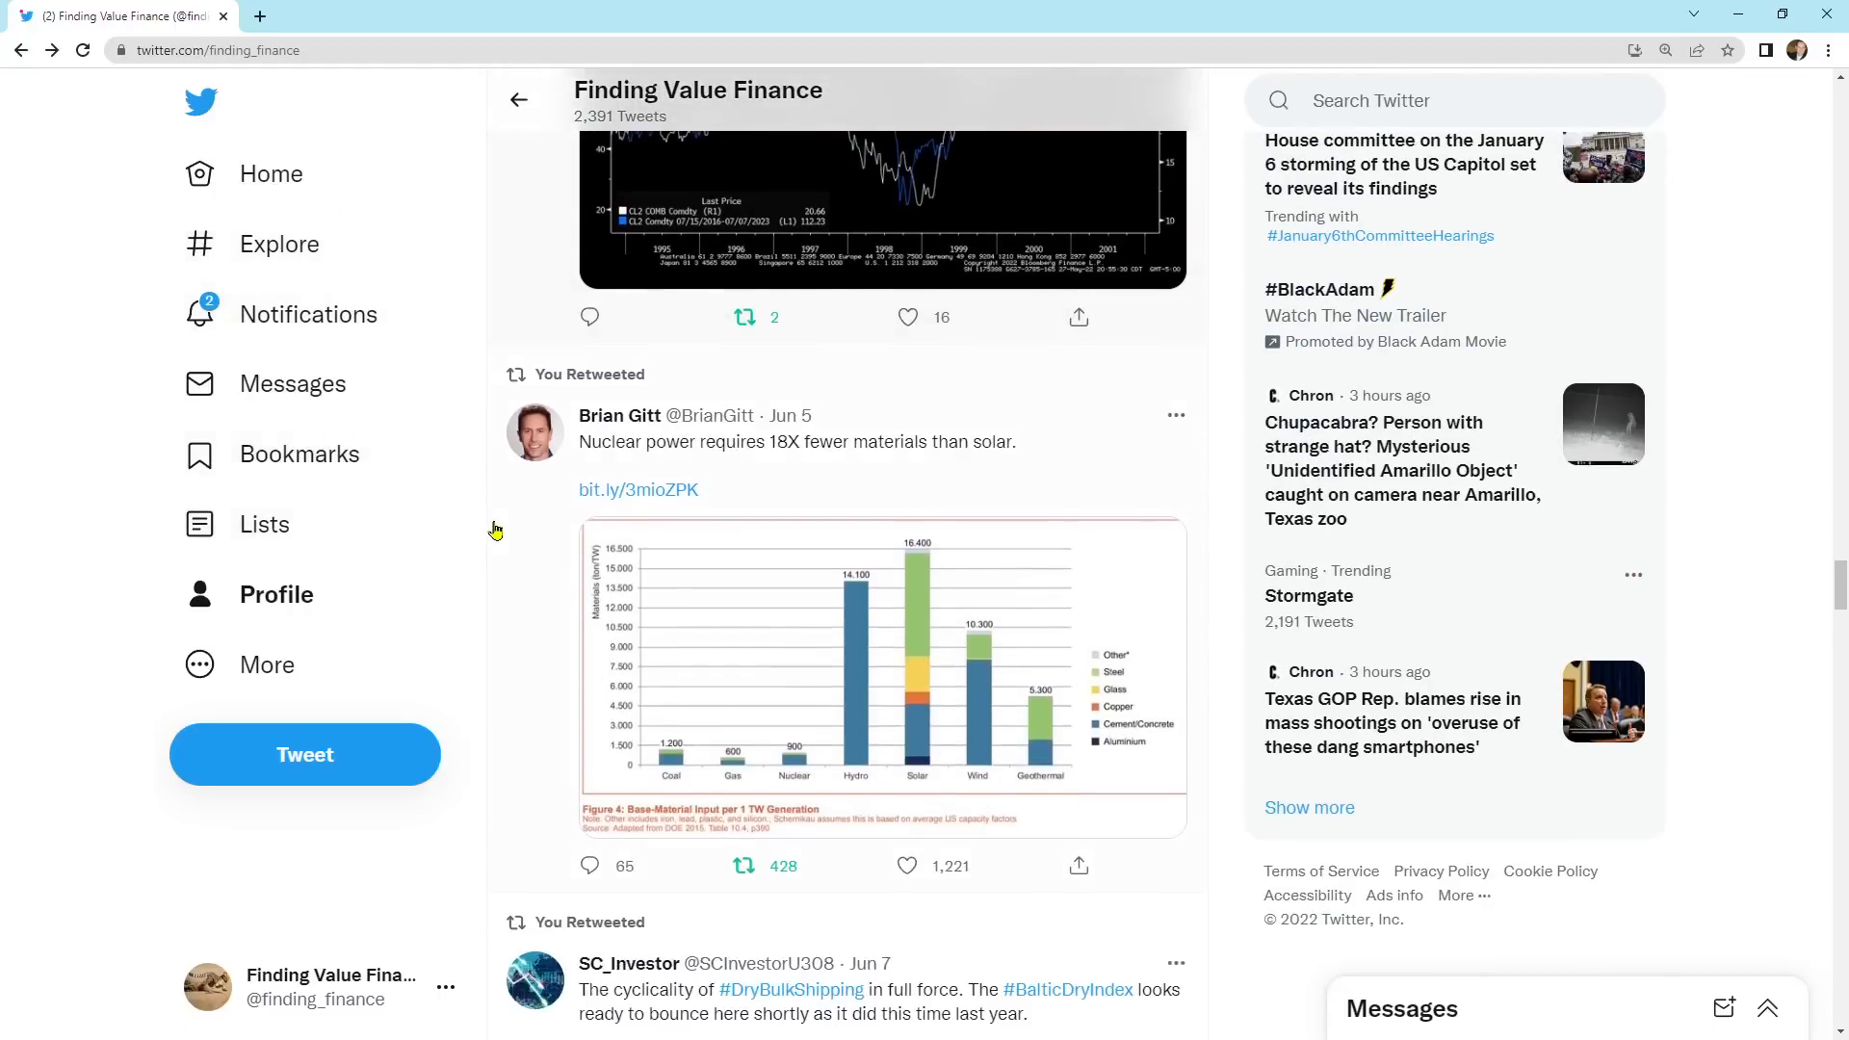
{"action": "scroll", "scroll_direction": "down", "scroll_amount": 3}
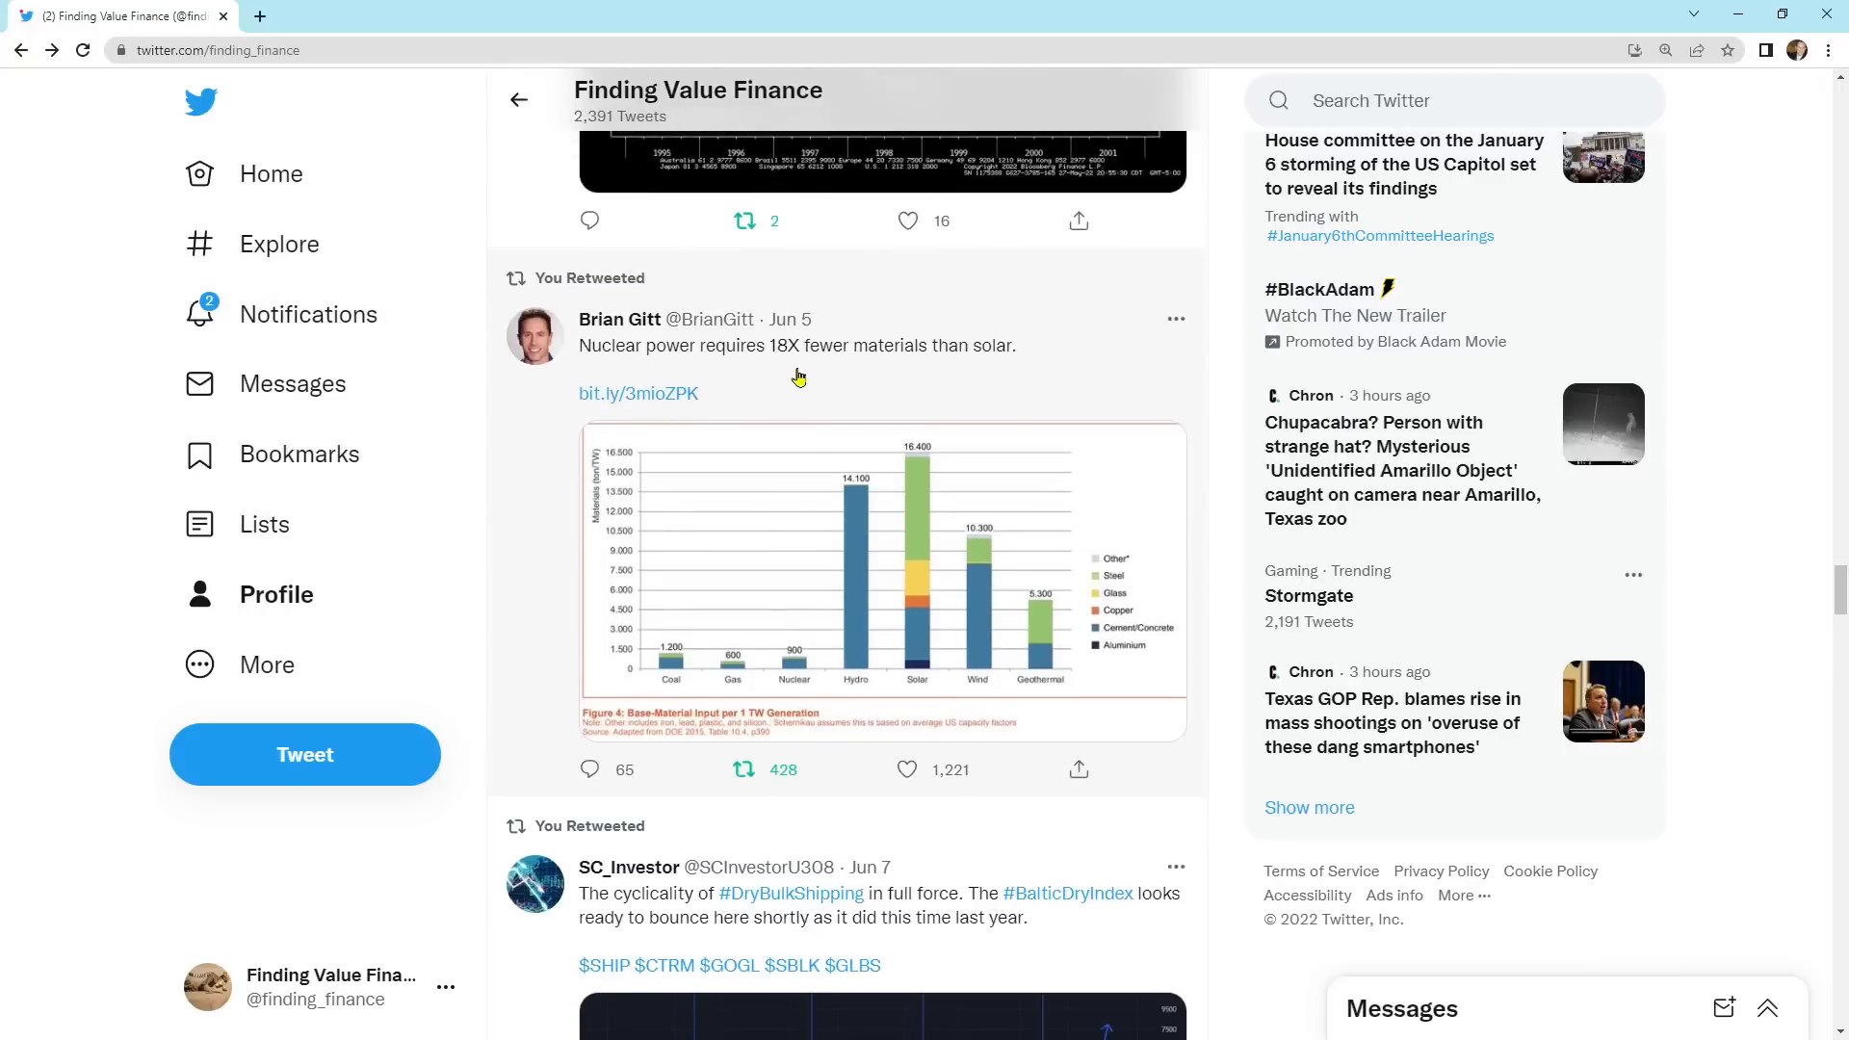
{"action": "mouse_move", "coordinate": [1012, 362]}
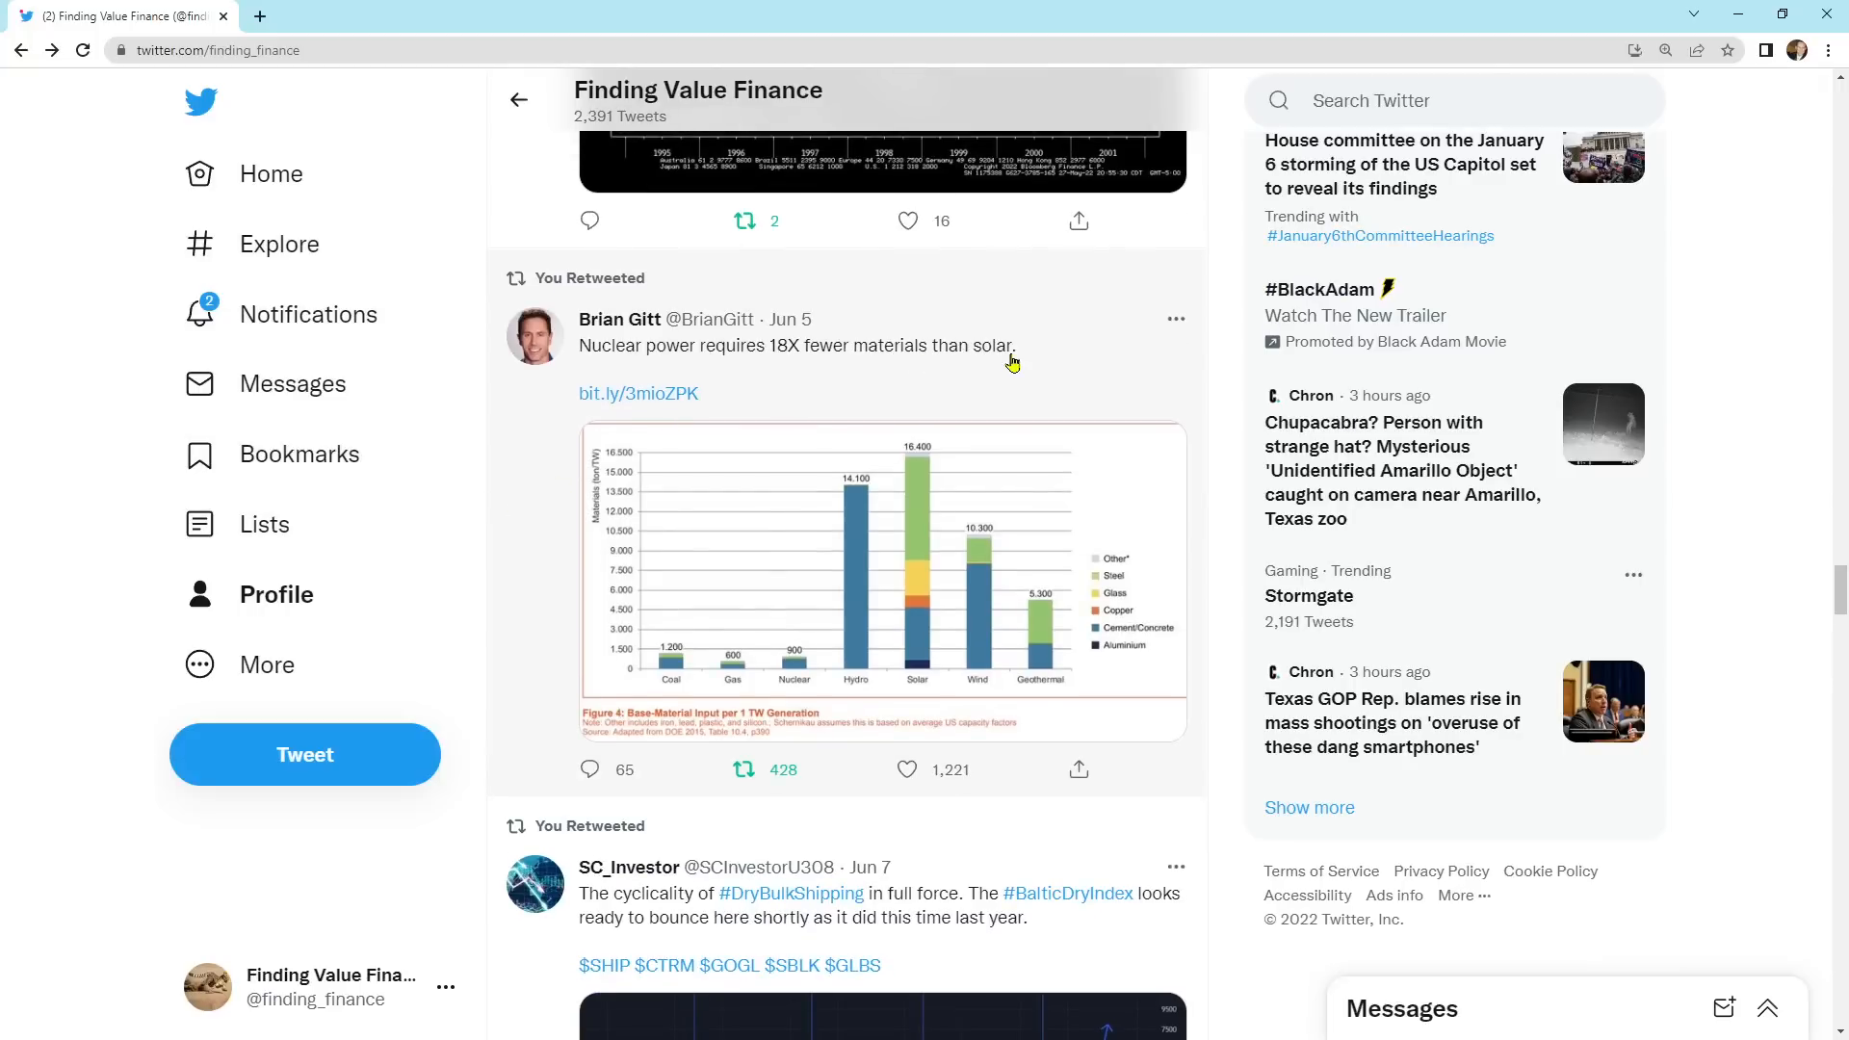
{"action": "mouse_move", "coordinate": [787, 356]}
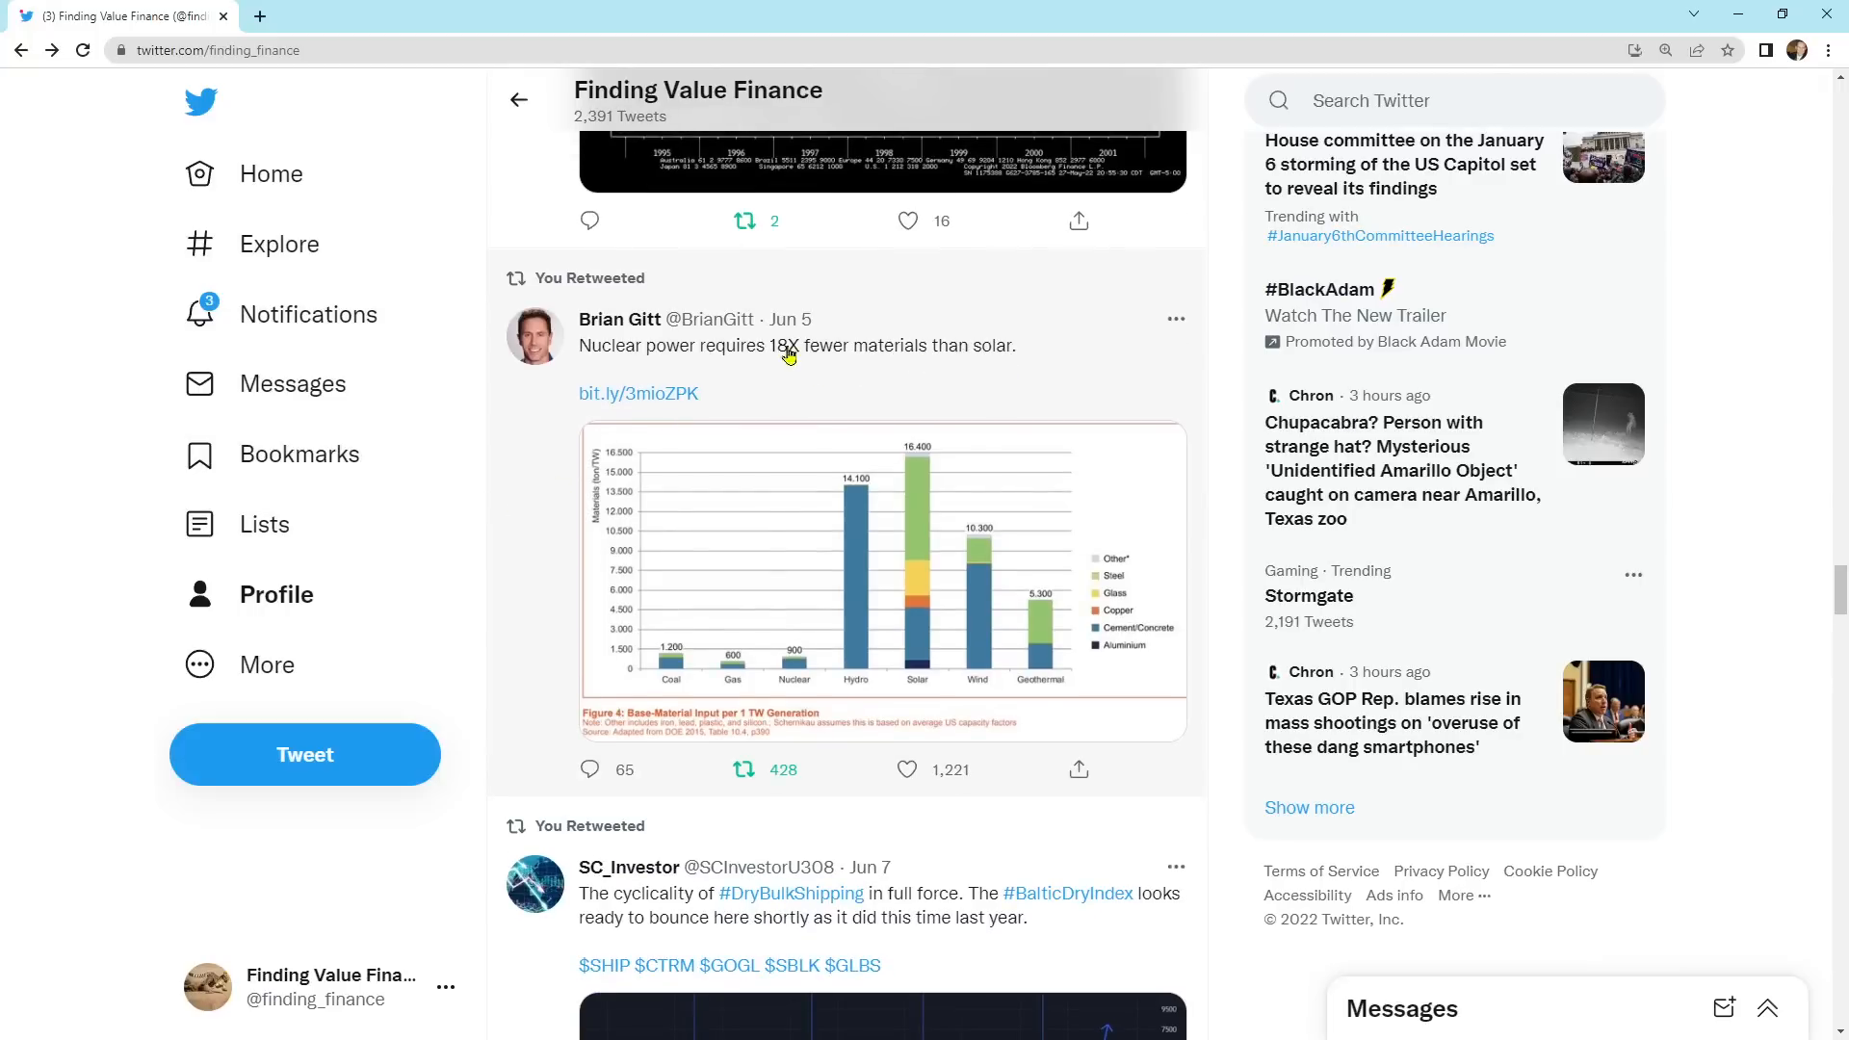
{"action": "mouse_move", "coordinate": [798, 366]}
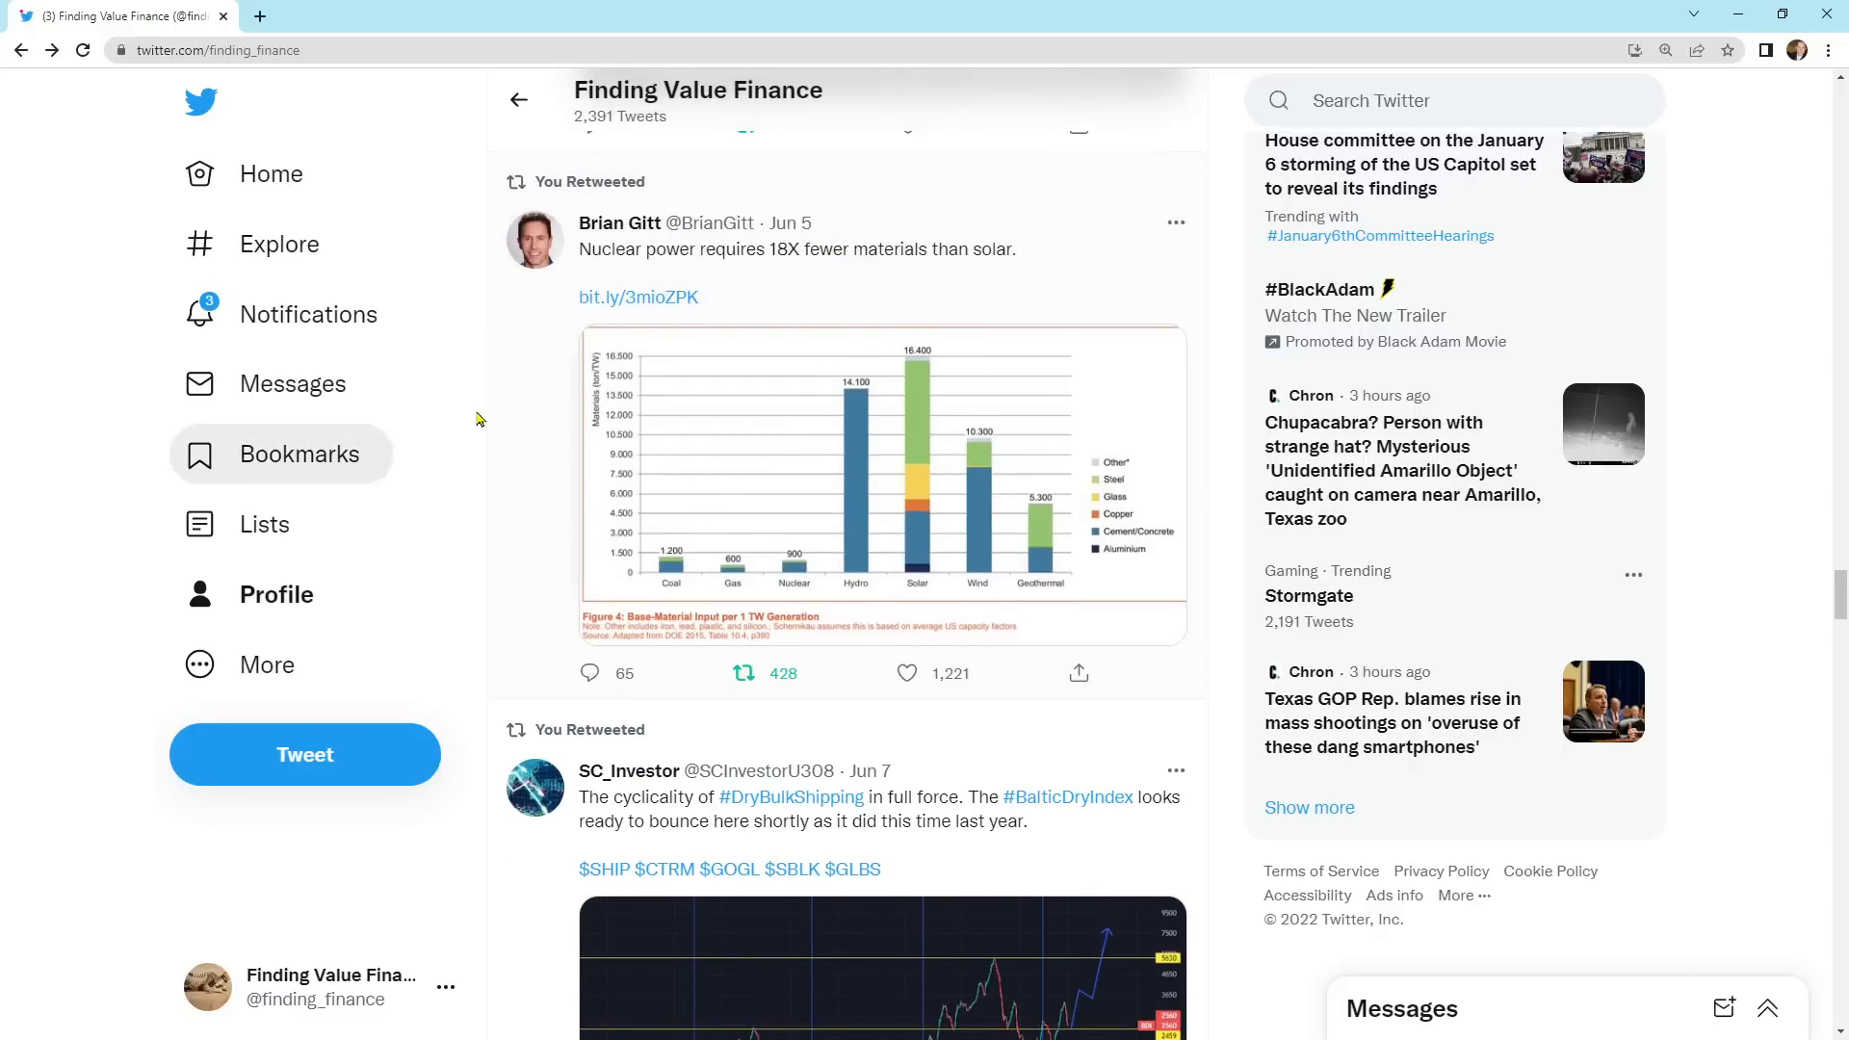
{"action": "scroll", "scroll_direction": "down", "scroll_amount": 3}
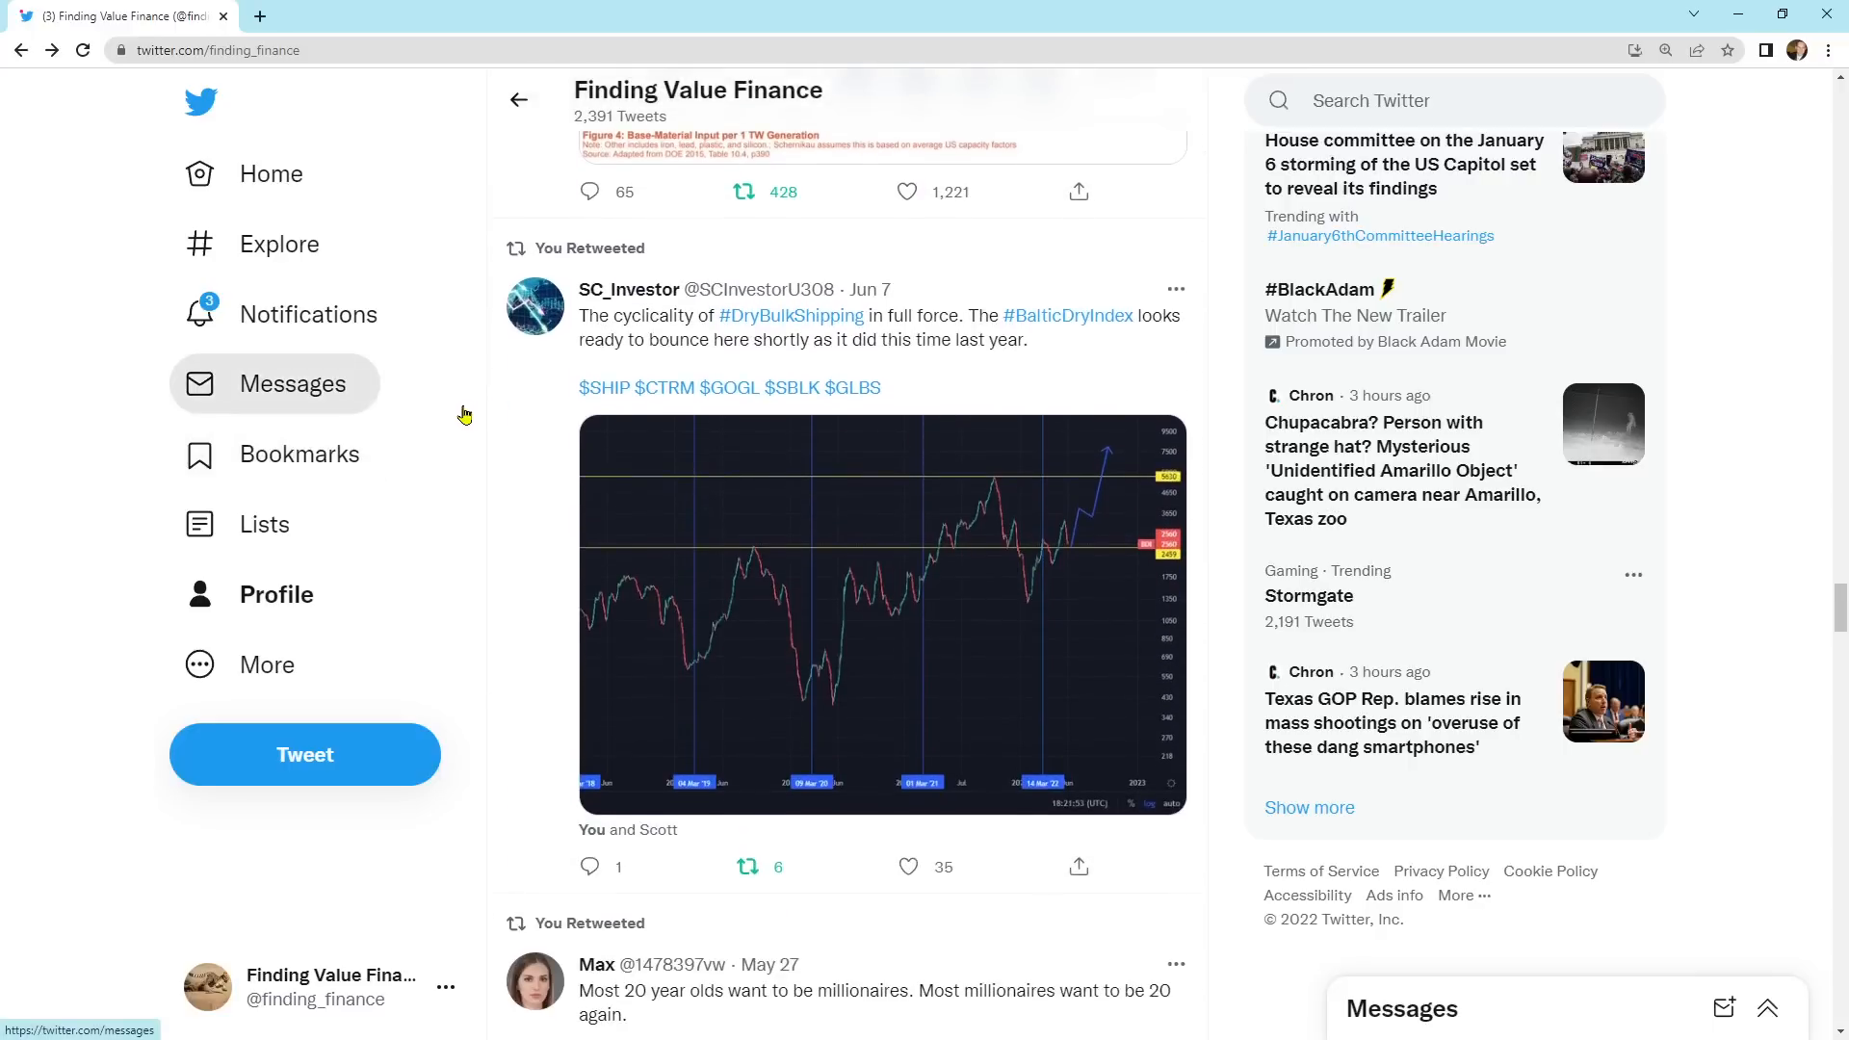
{"action": "mouse_move", "coordinate": [570, 370]}
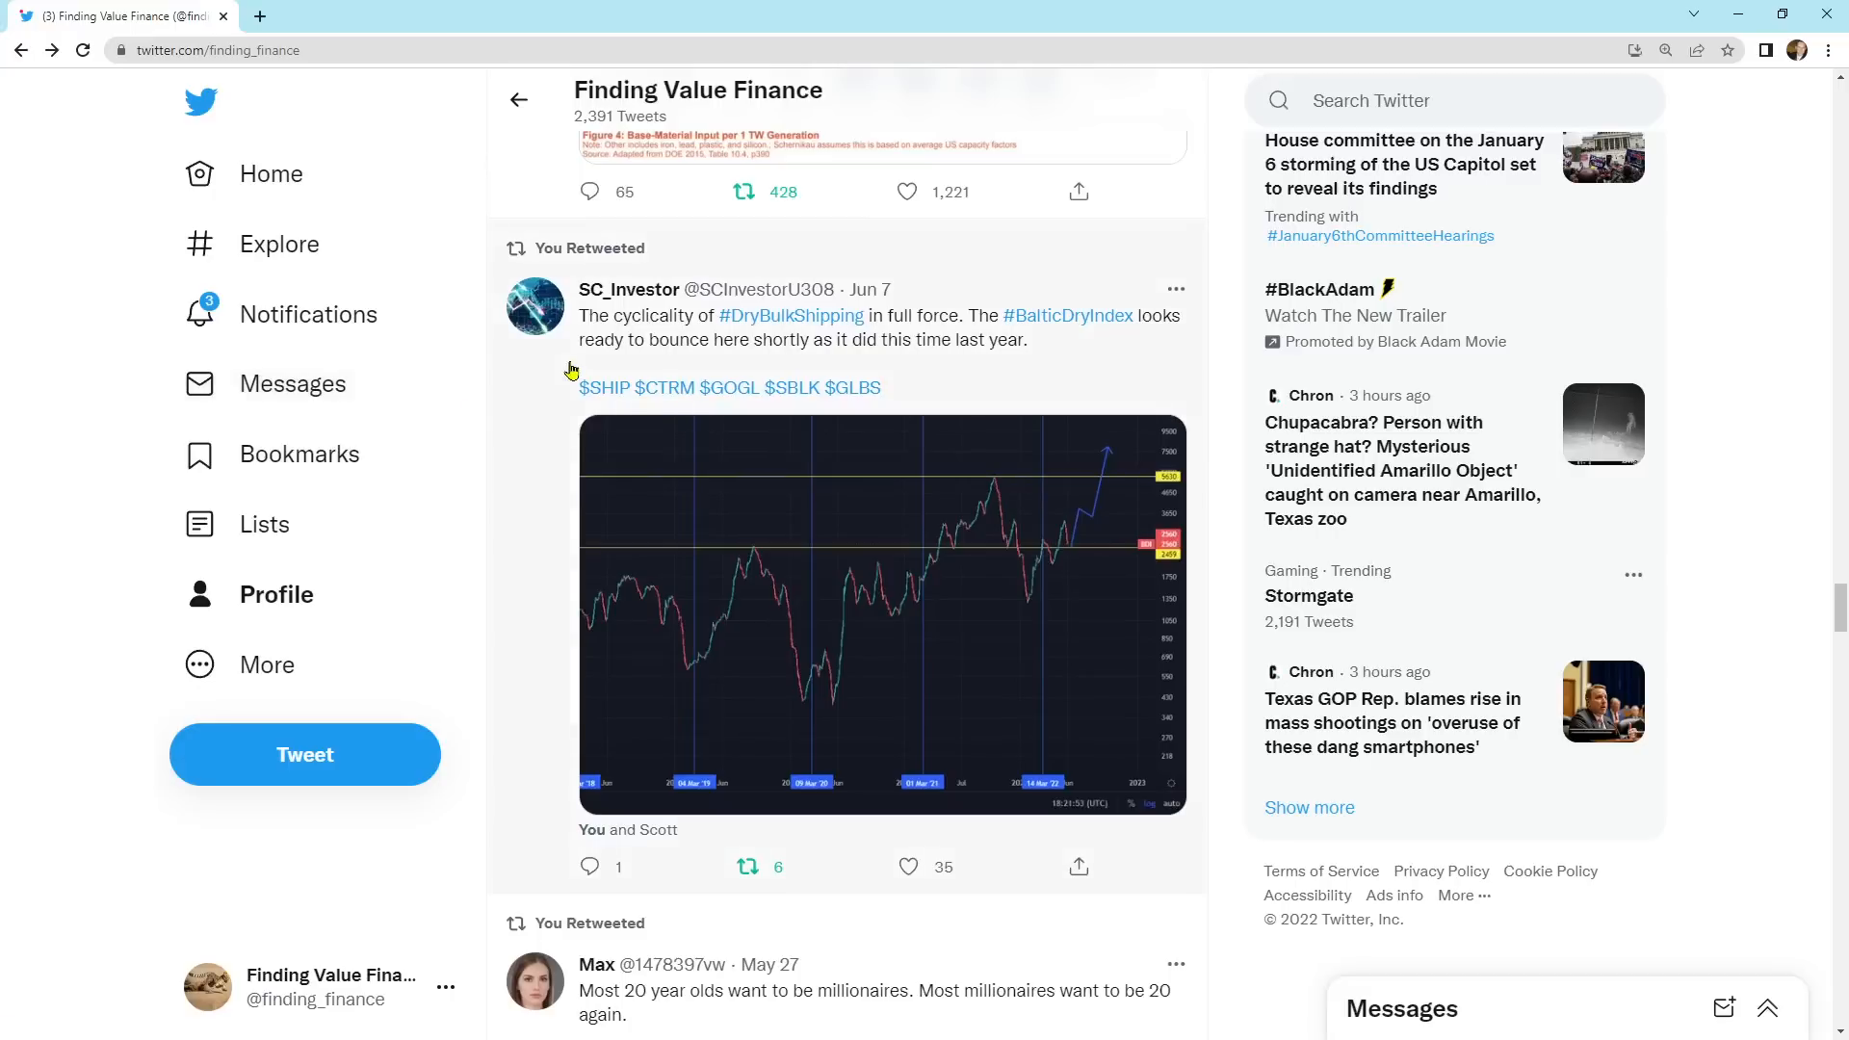
{"action": "mouse_move", "coordinate": [1080, 327]}
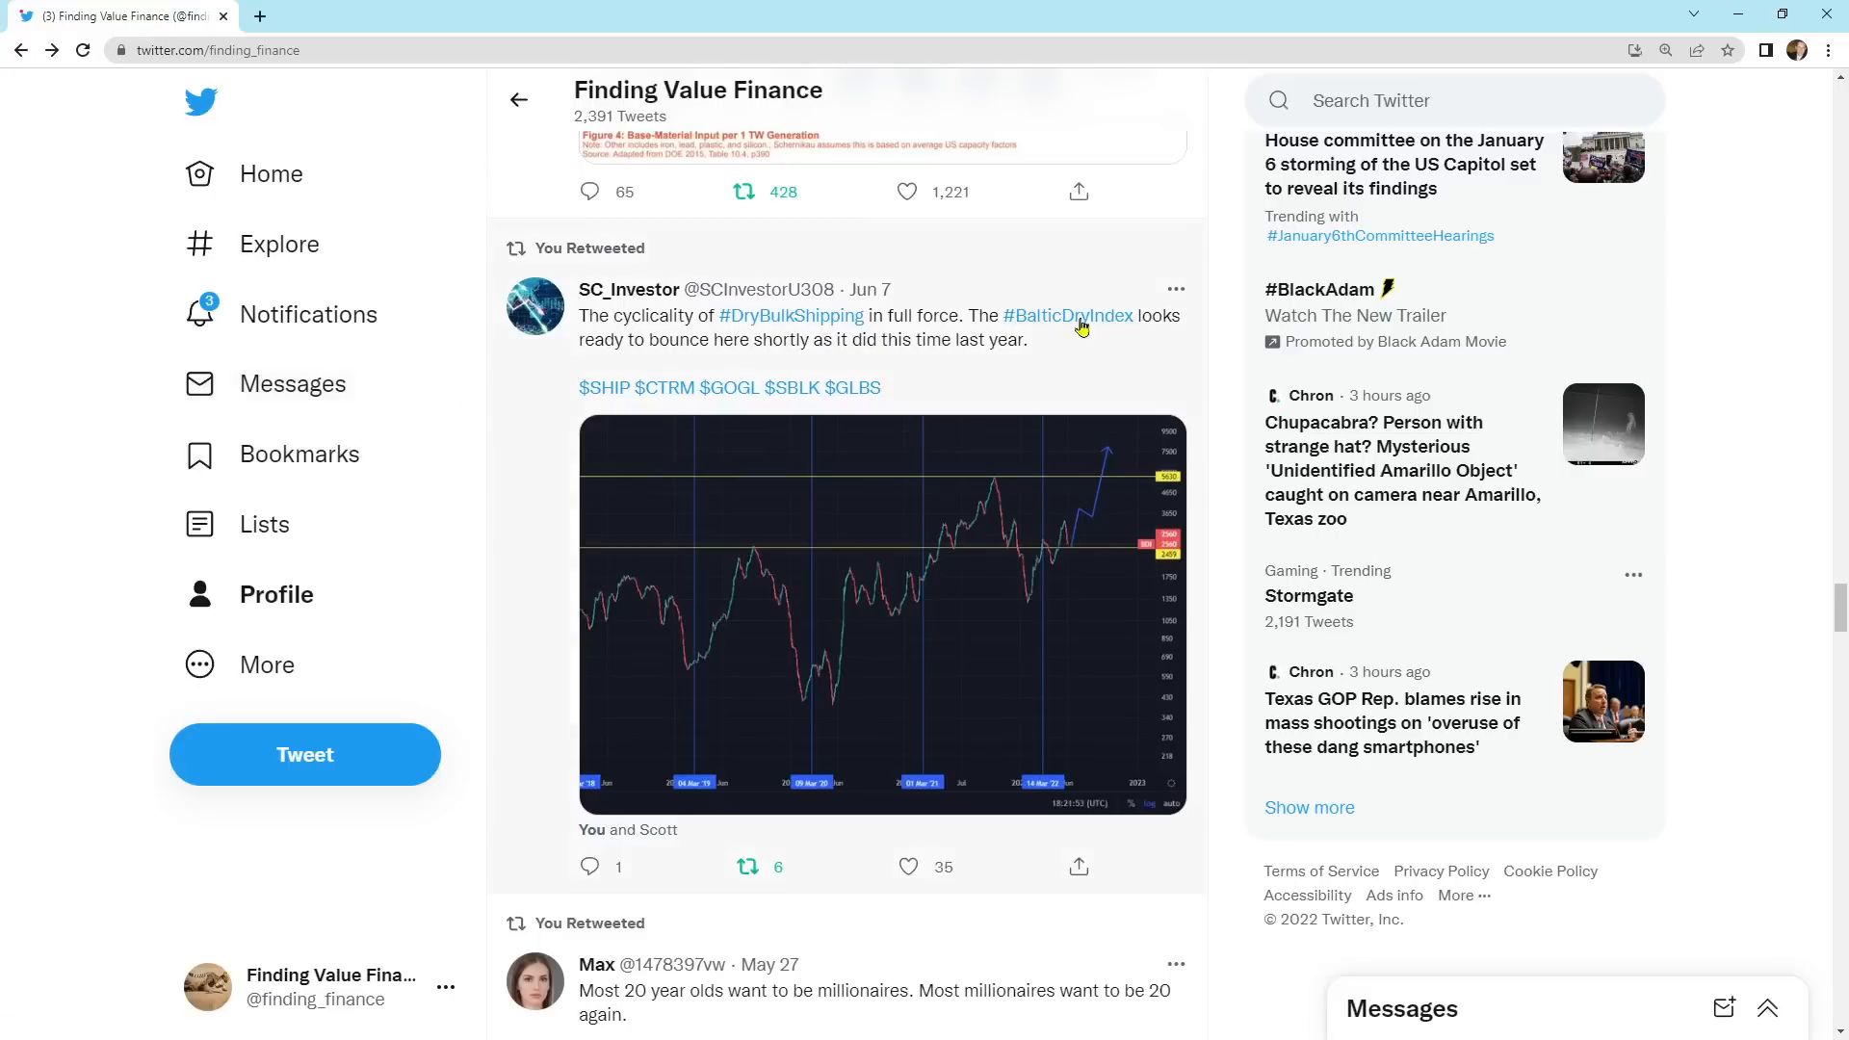
{"action": "mouse_move", "coordinate": [1042, 364]}
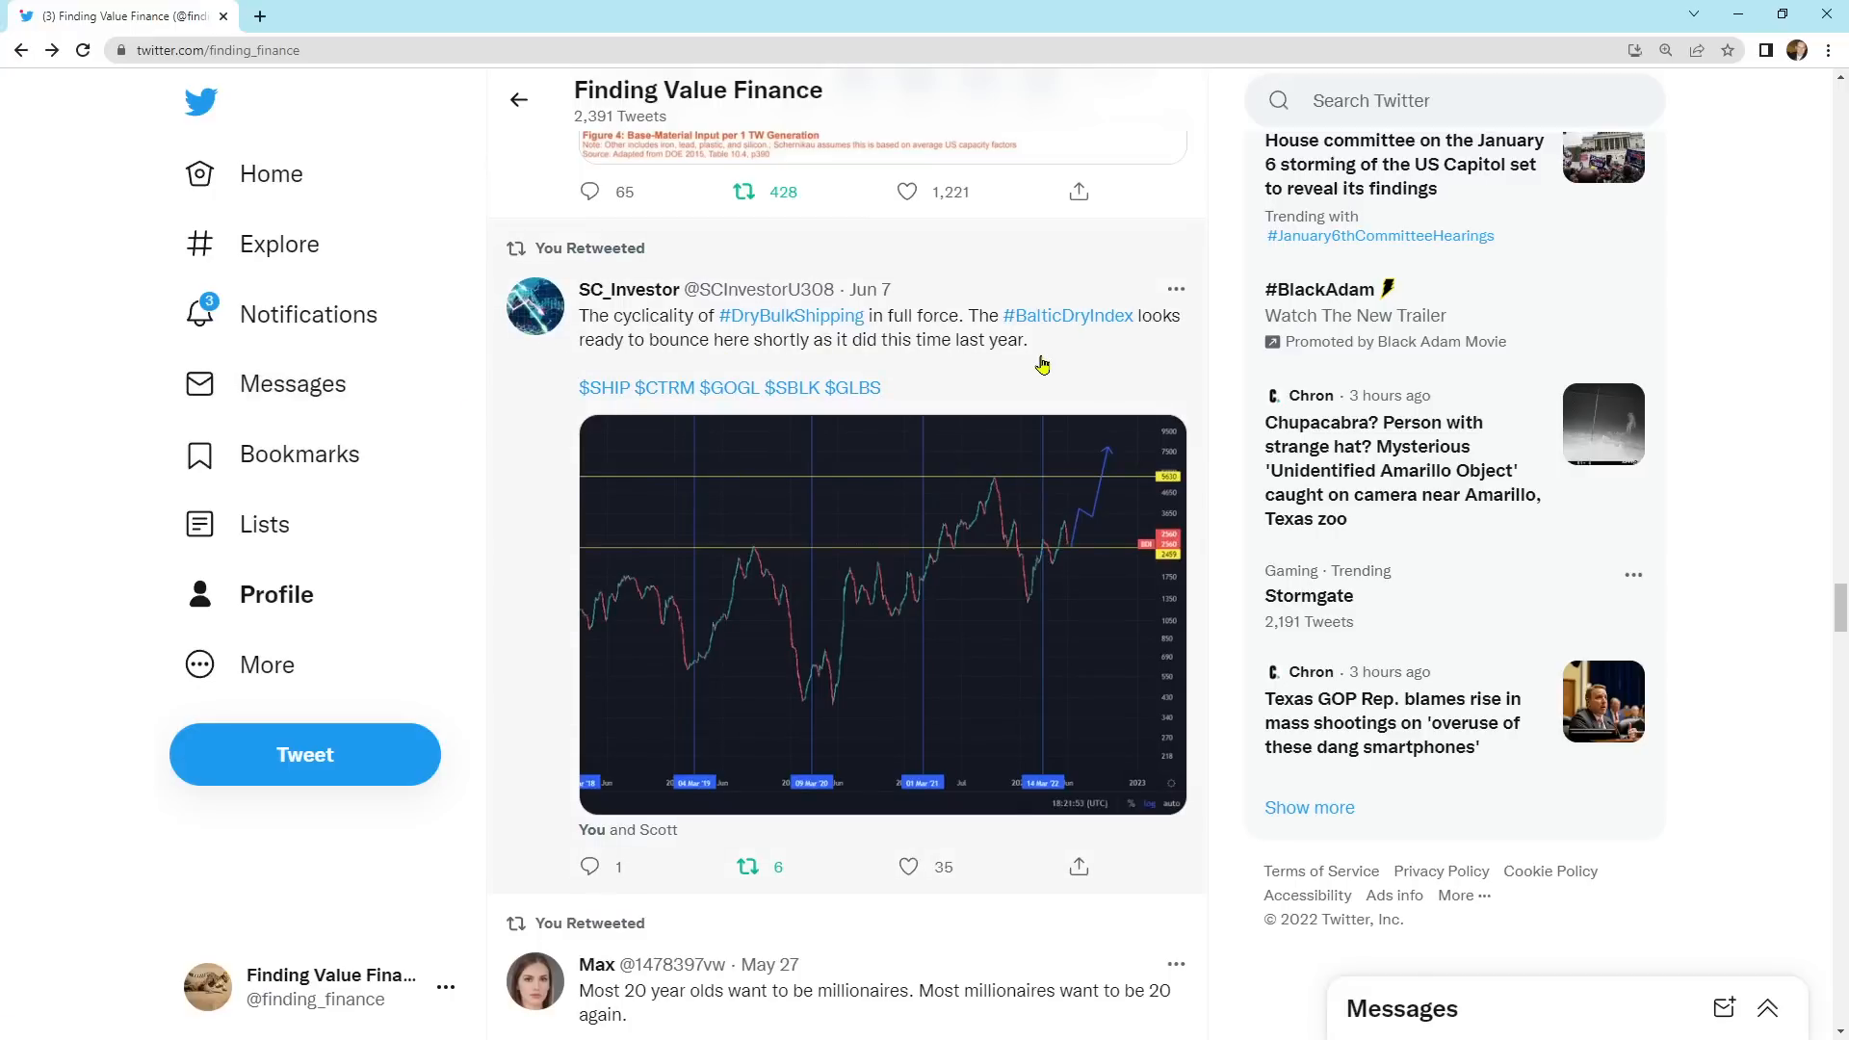
{"action": "mouse_move", "coordinate": [1099, 470]}
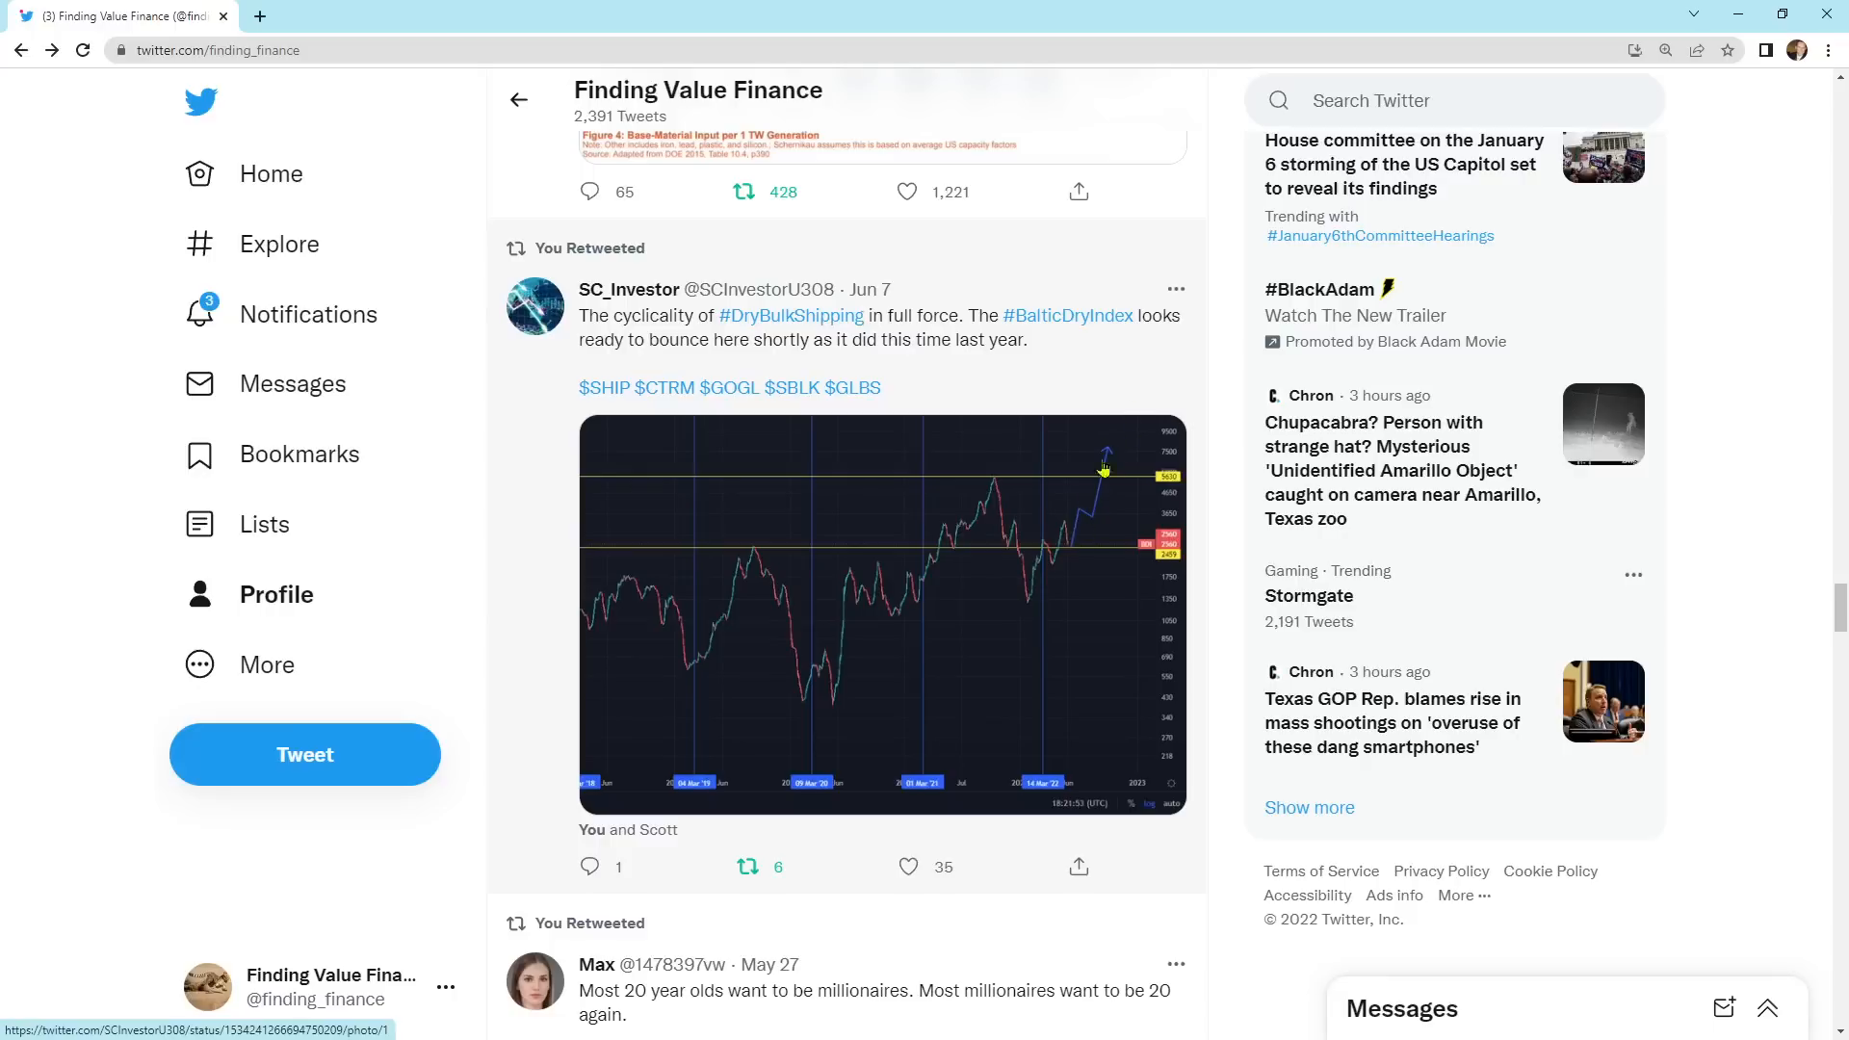
{"action": "mouse_move", "coordinate": [437, 450]}
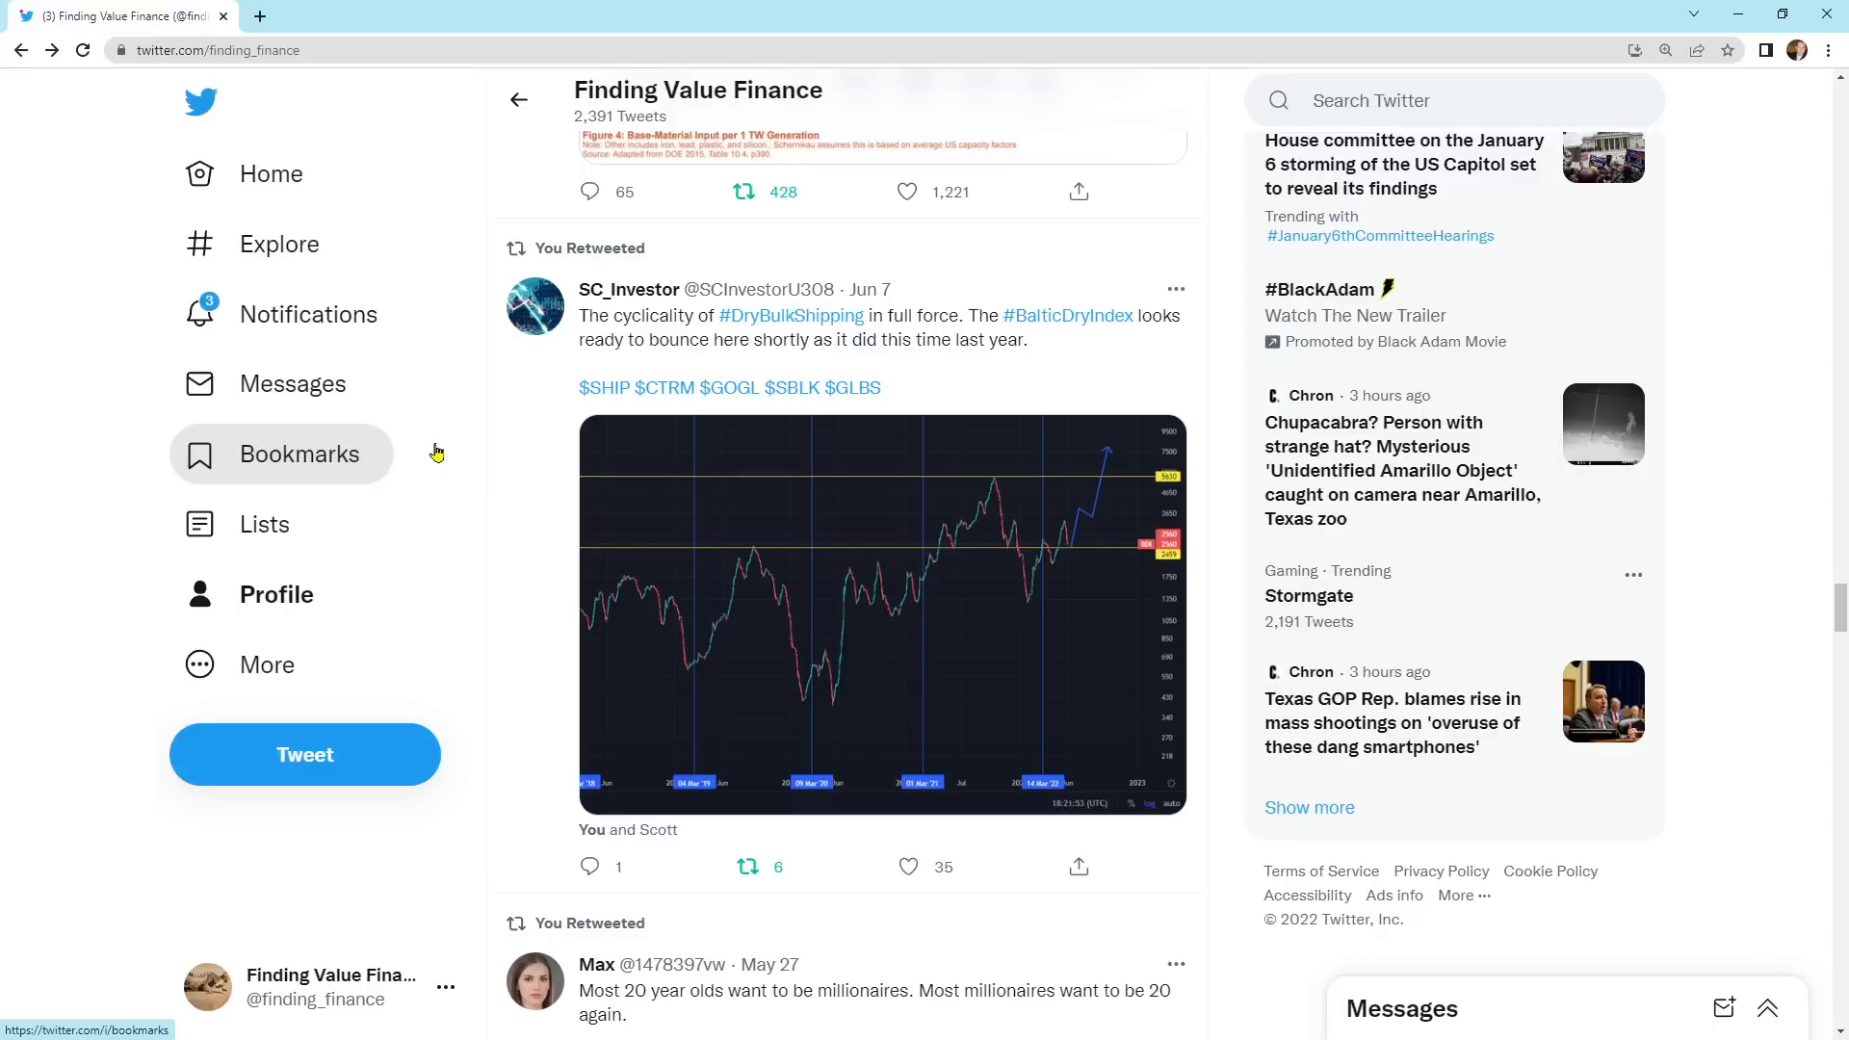
{"action": "scroll", "scroll_direction": "down", "scroll_amount": 3}
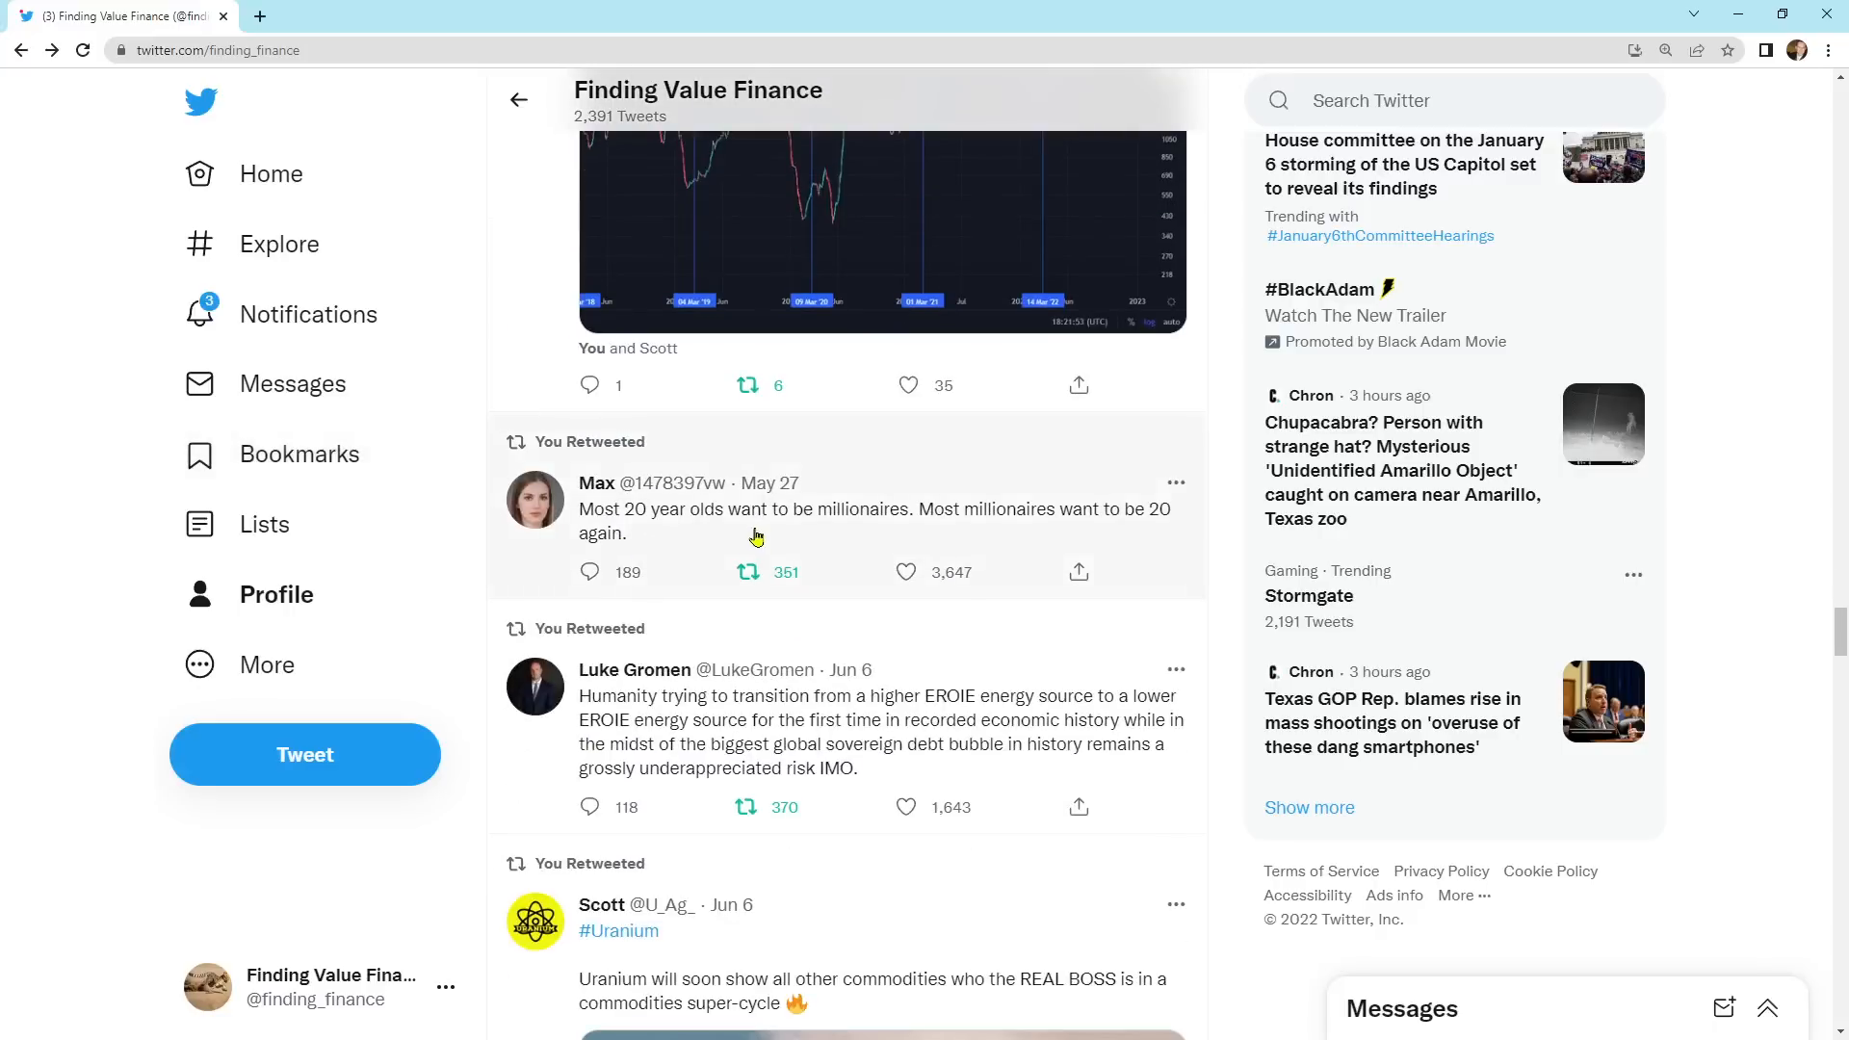
{"action": "mouse_move", "coordinate": [1173, 534]}
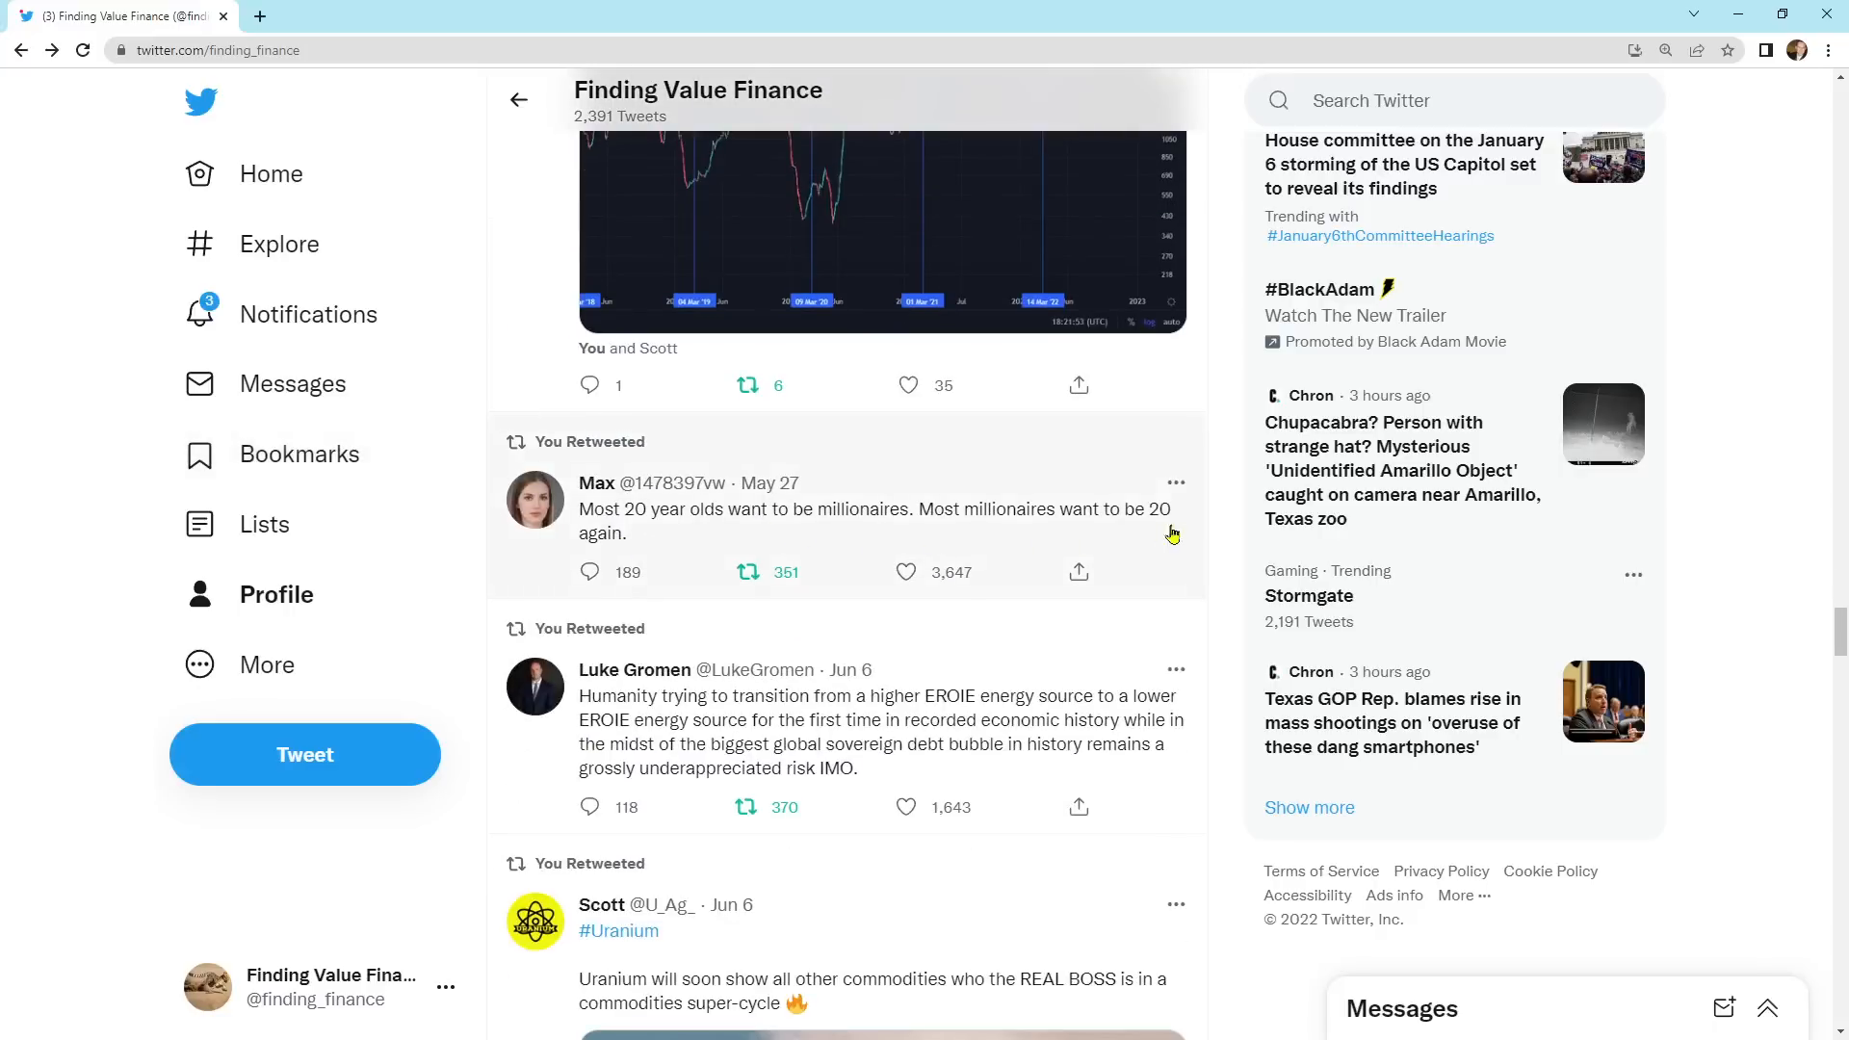
{"action": "mouse_move", "coordinate": [263, 524]}
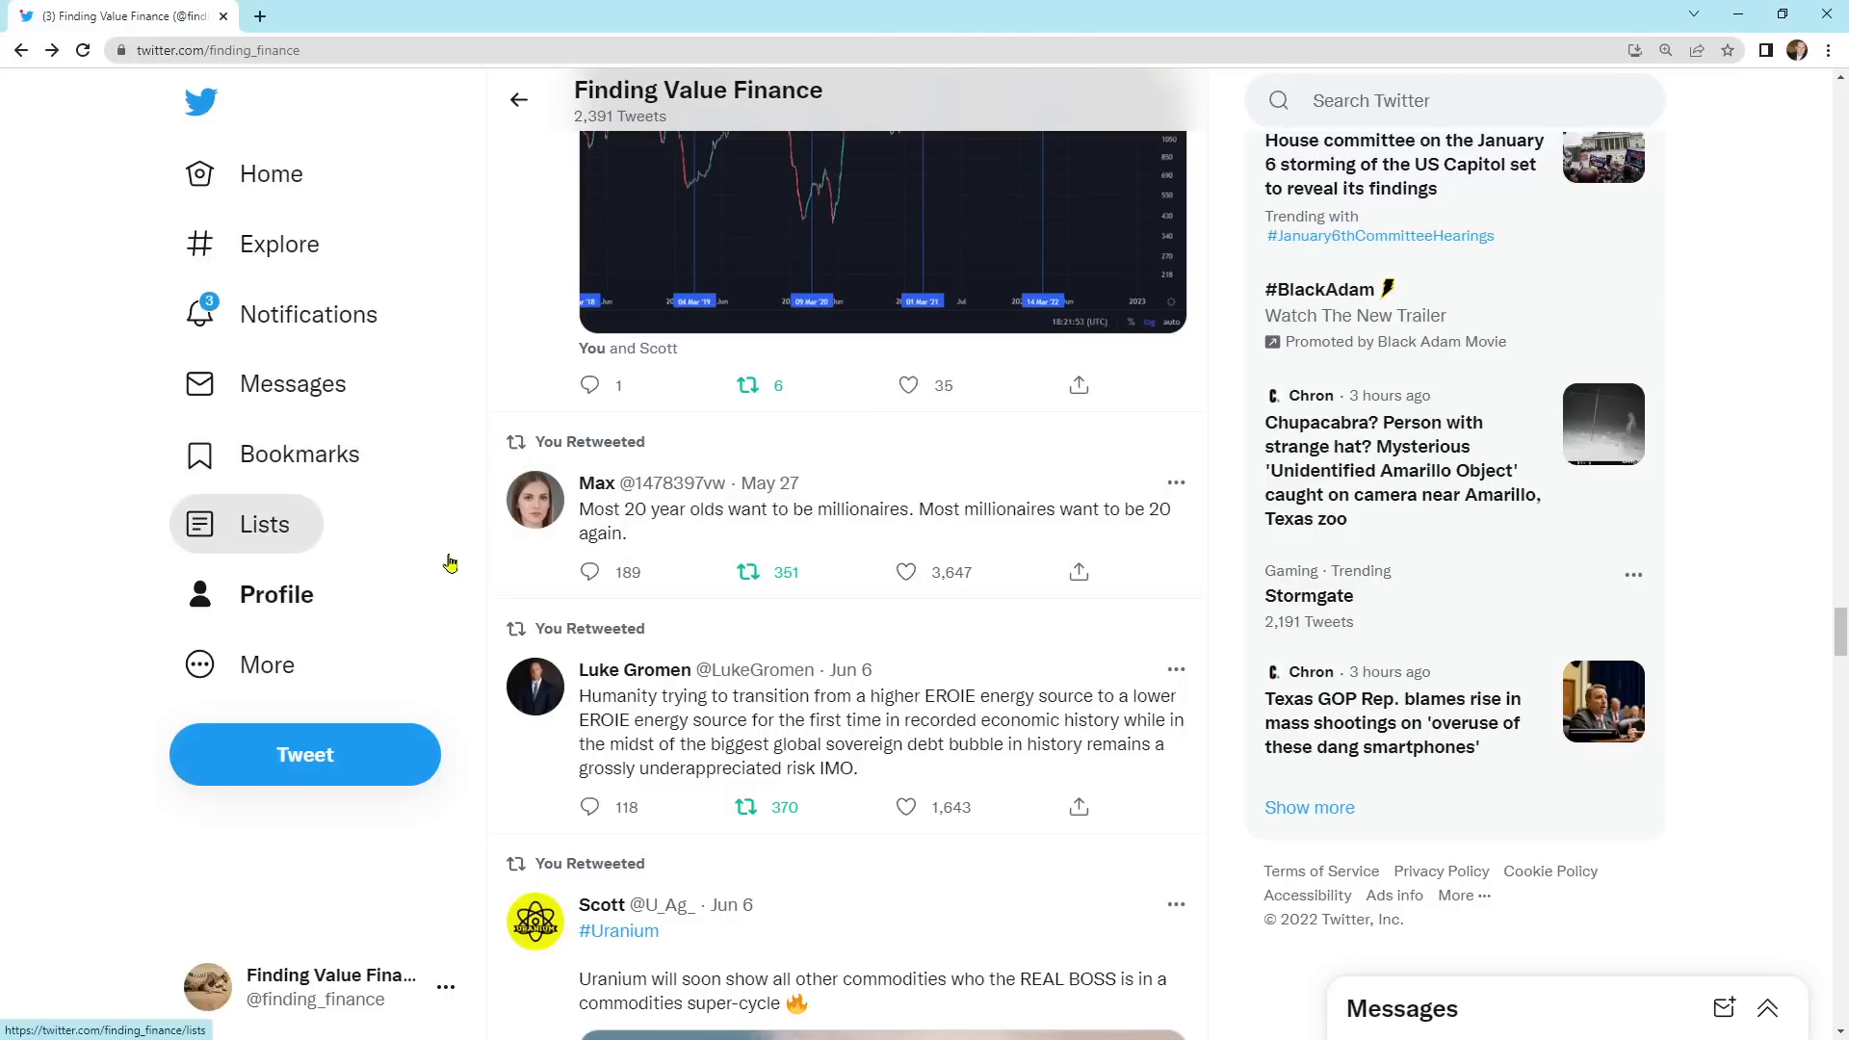
{"action": "mouse_move", "coordinate": [464, 455]}
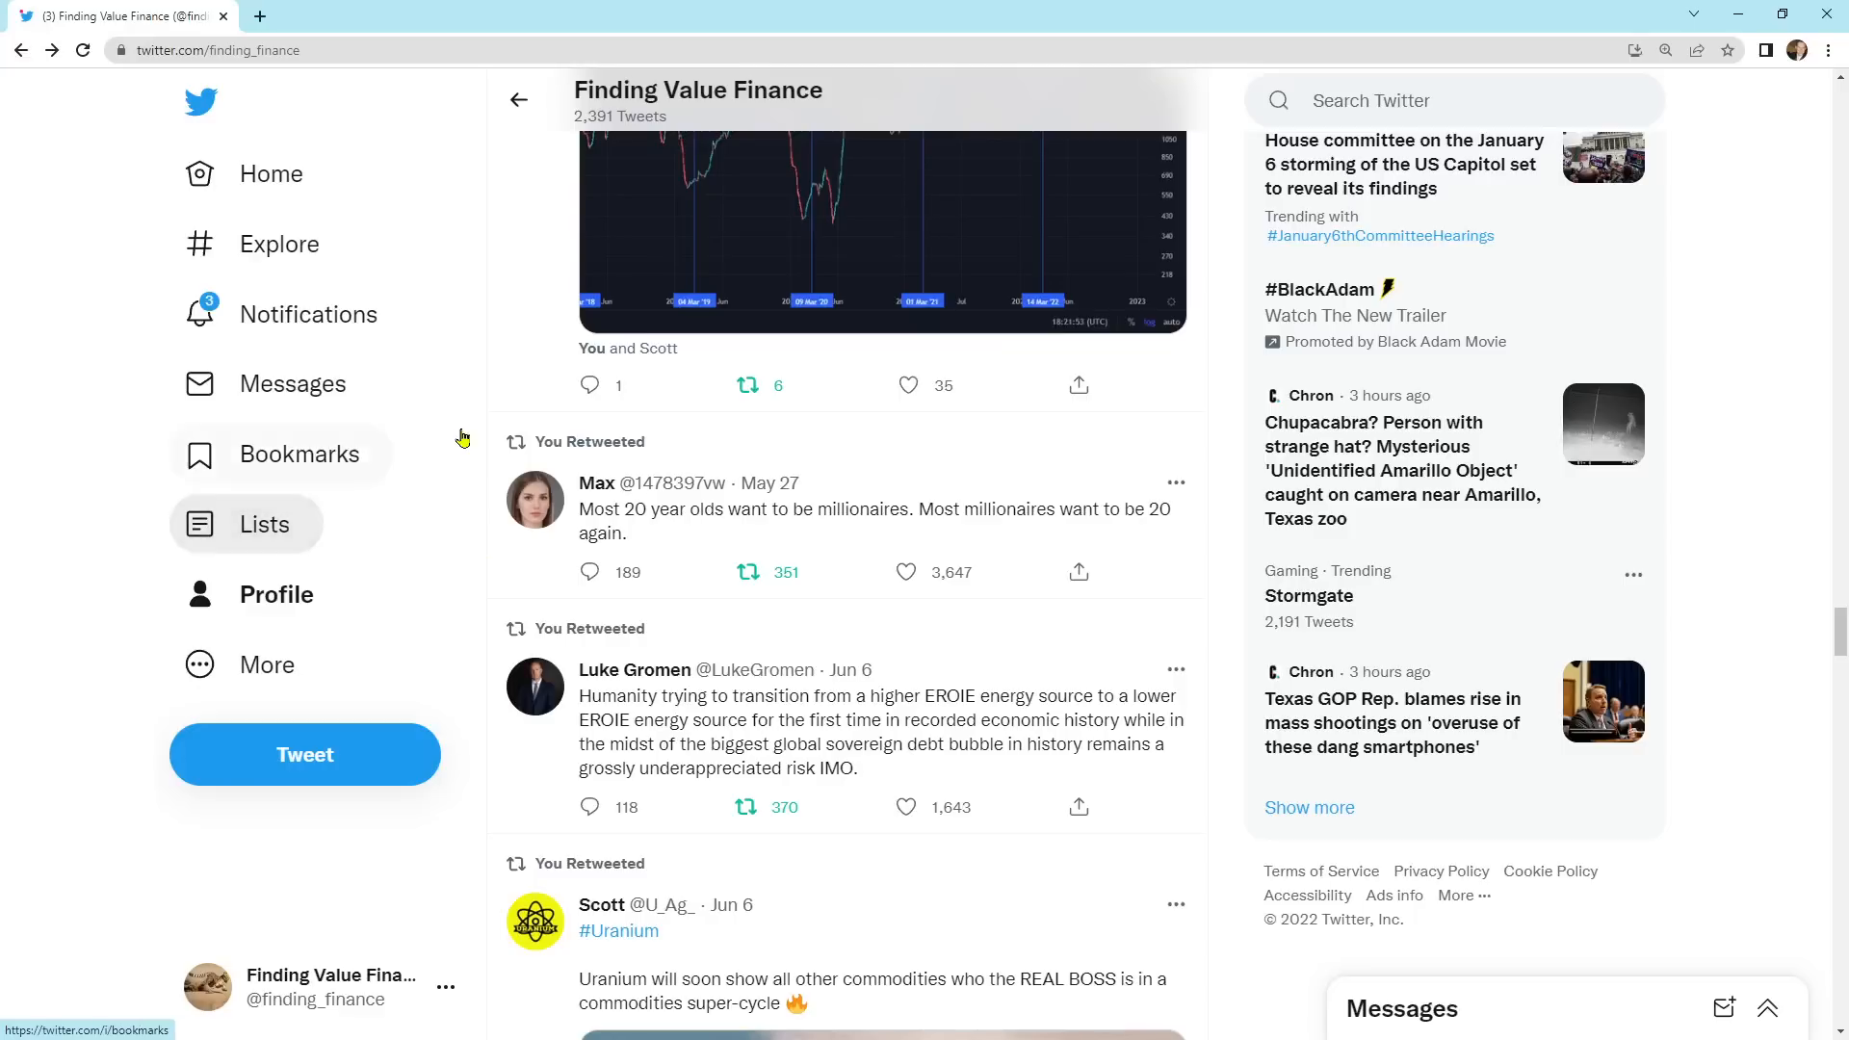
{"action": "scroll", "scroll_direction": "down", "scroll_amount": 3}
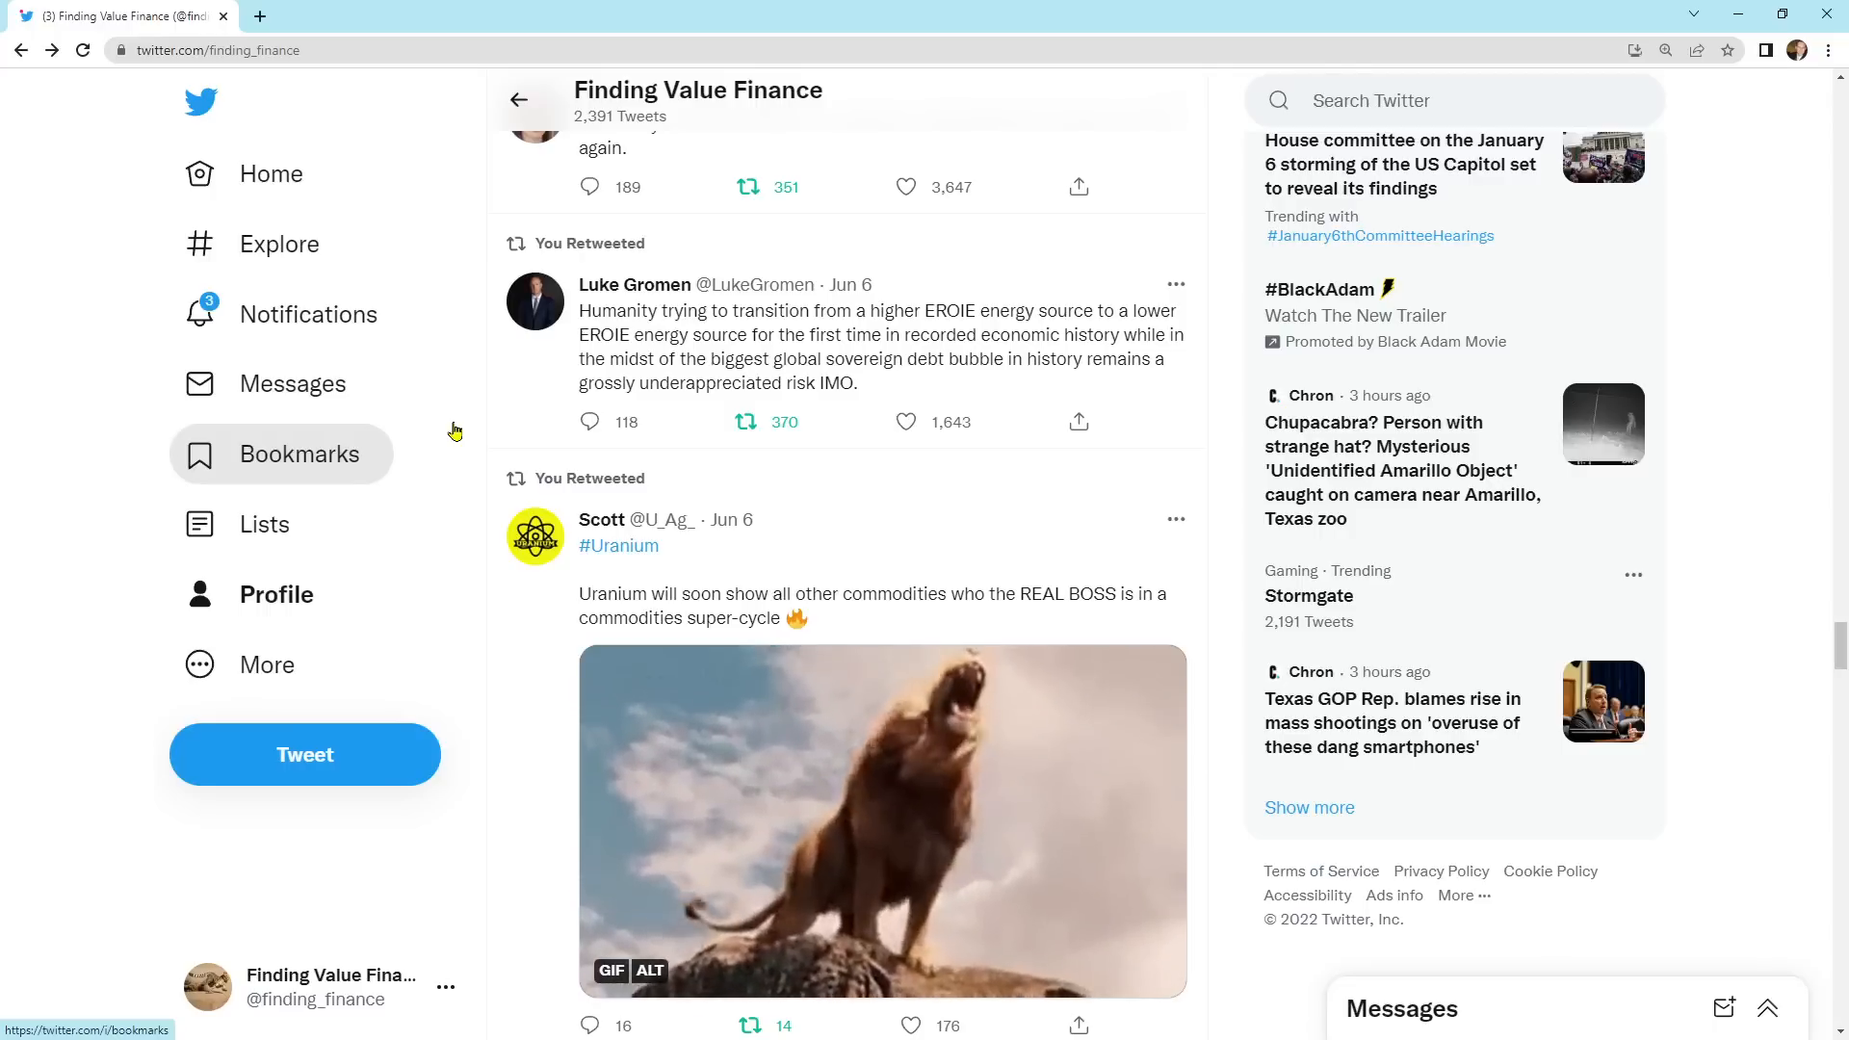
{"action": "scroll", "scroll_direction": "down", "scroll_amount": 3}
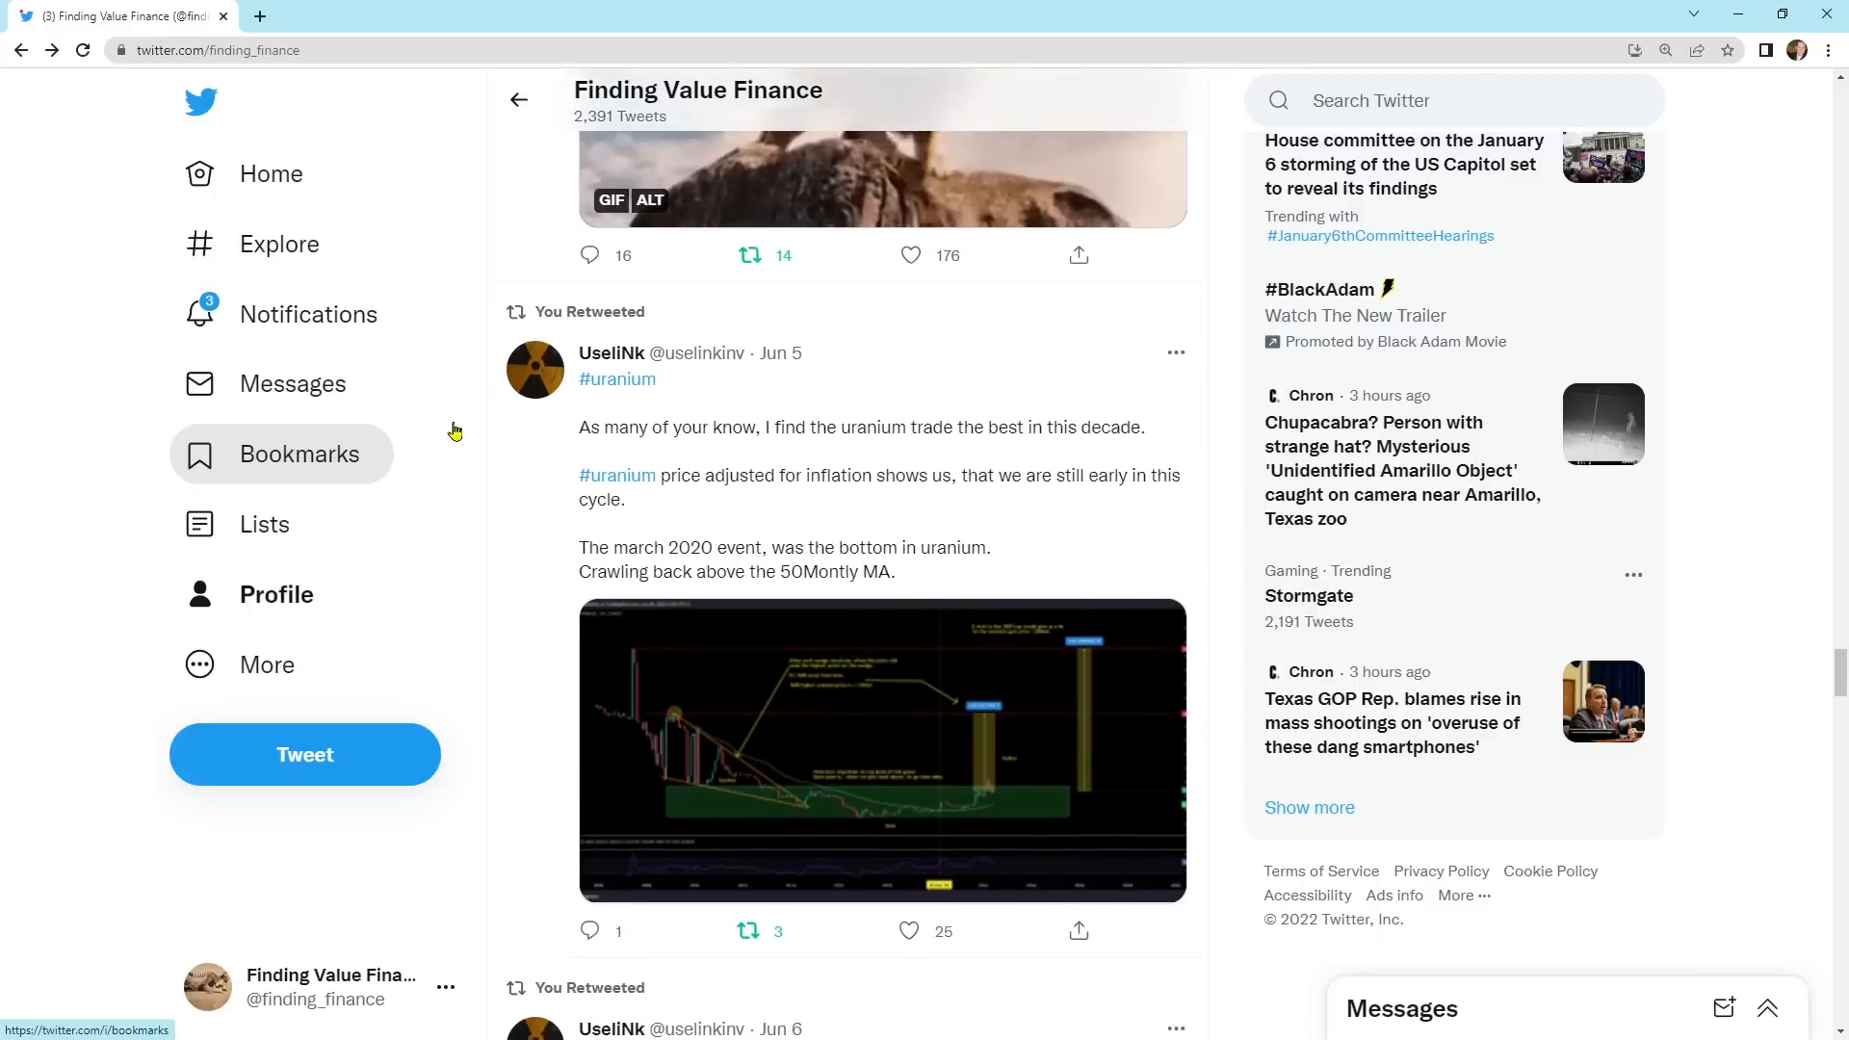
{"action": "scroll", "scroll_direction": "down", "scroll_amount": 3}
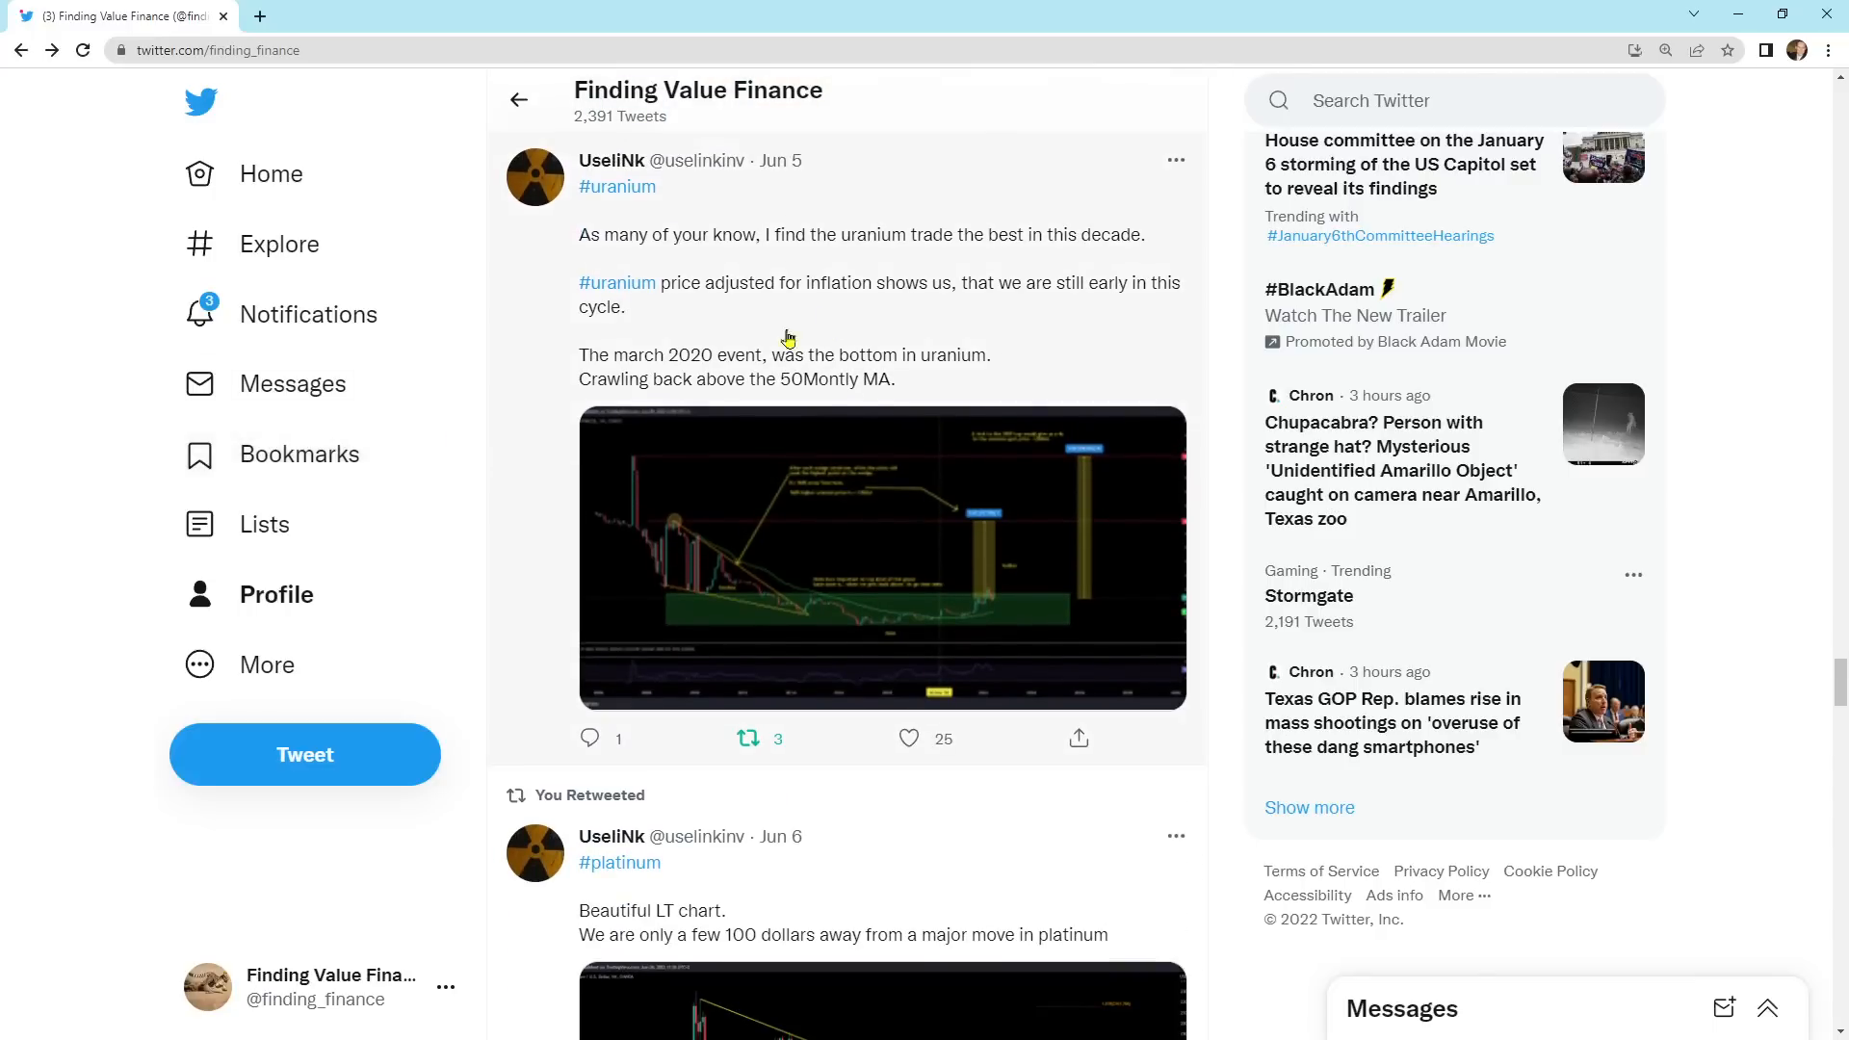
{"action": "mouse_move", "coordinate": [695, 250]}
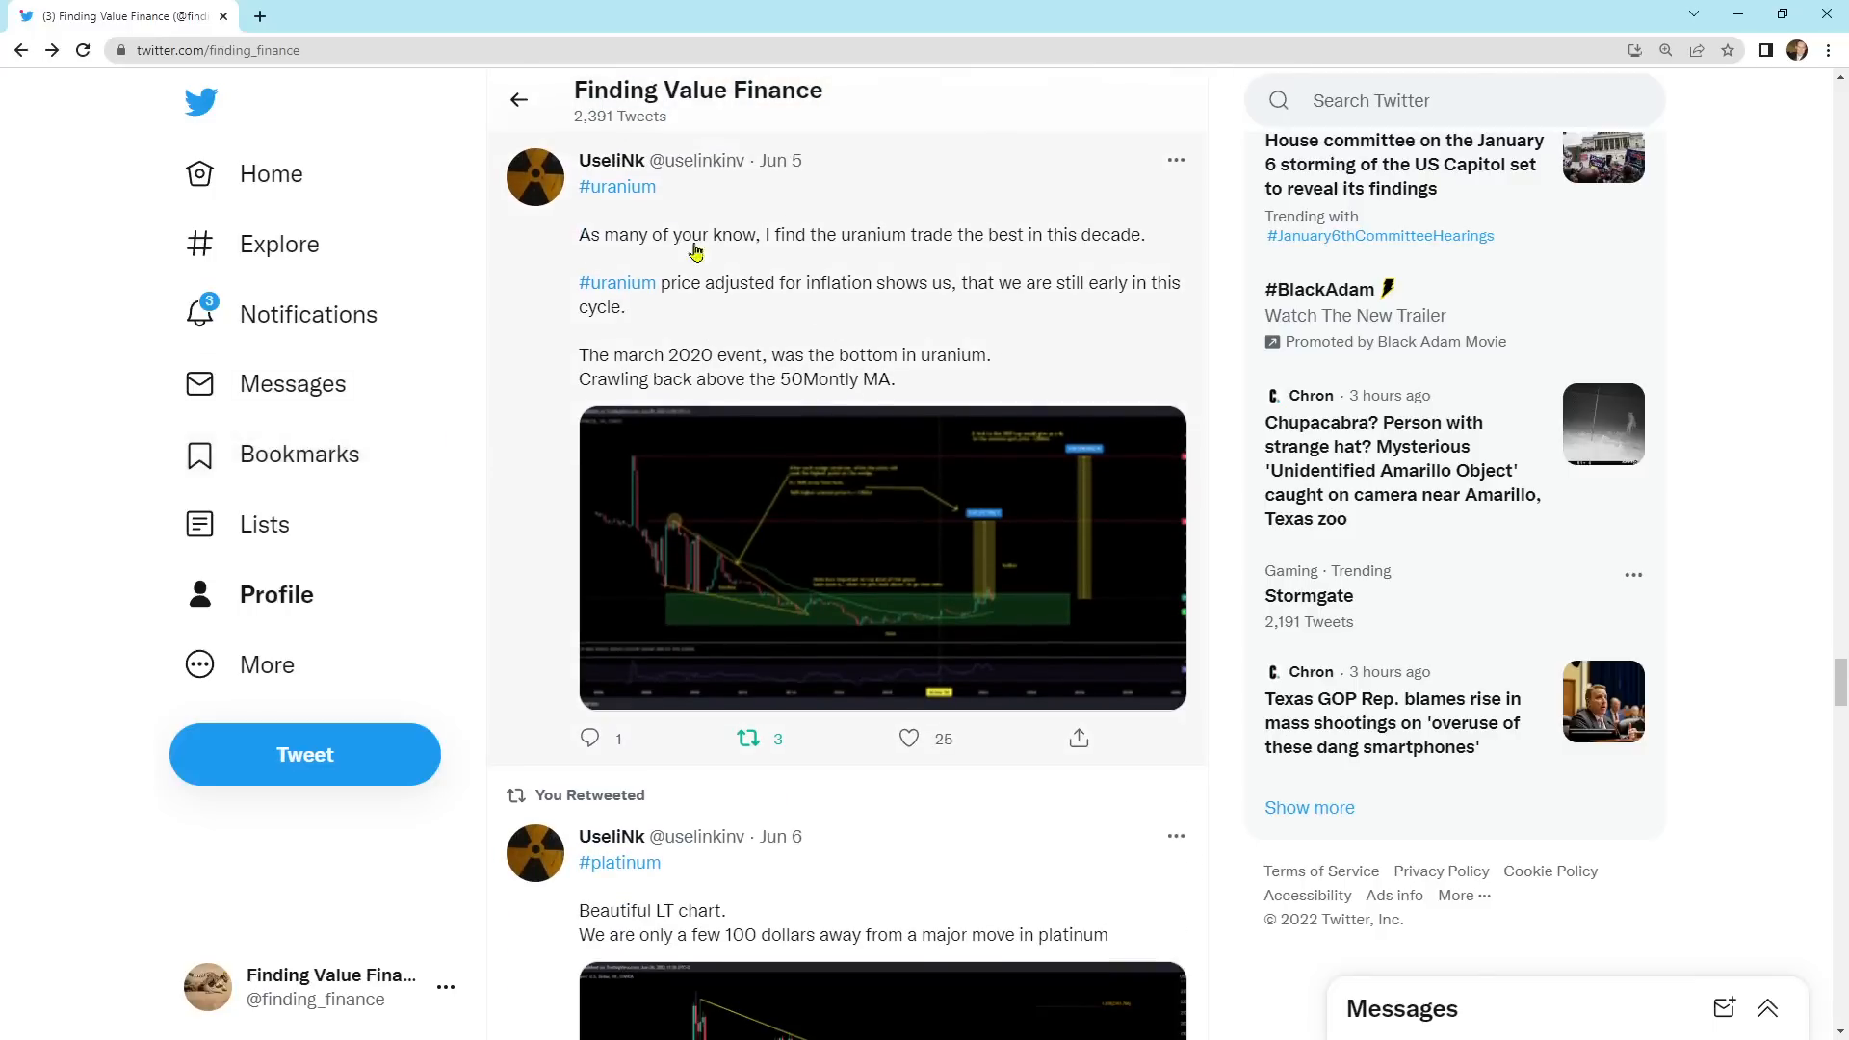
{"action": "left_click", "coordinate": [882, 557]}
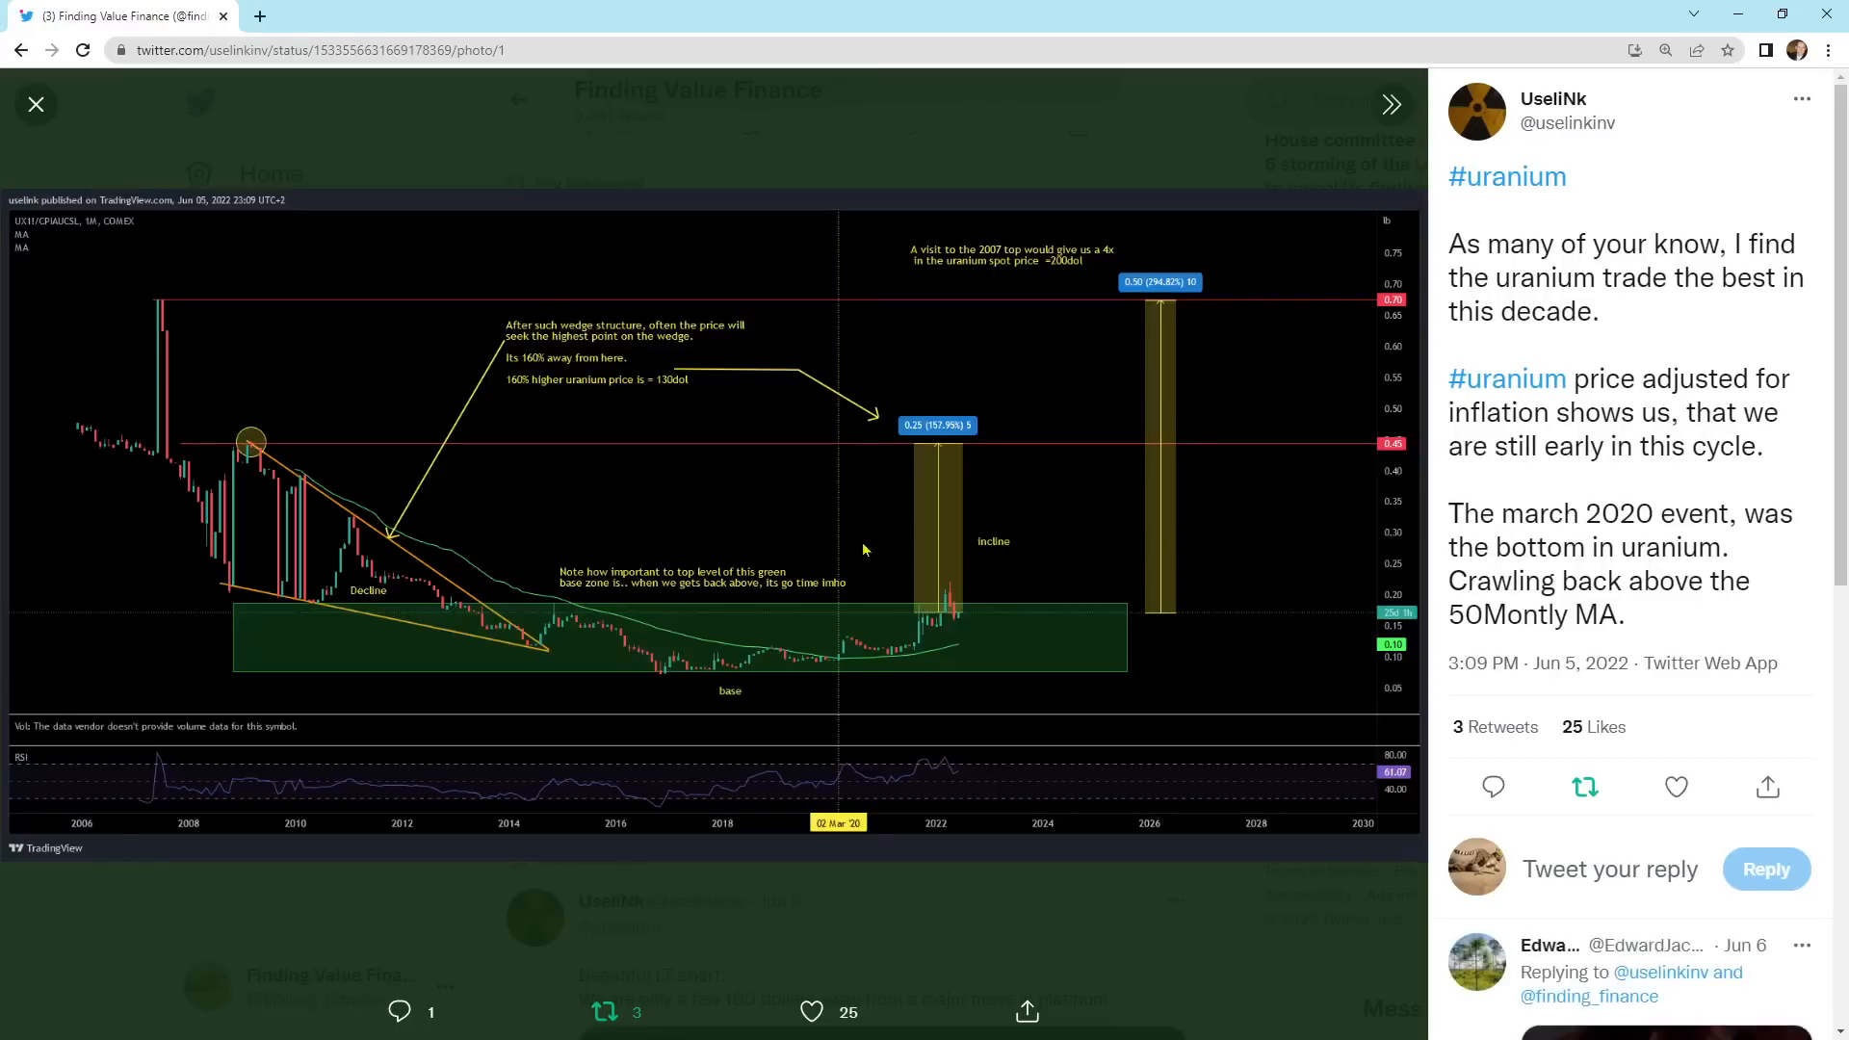
{"action": "mouse_move", "coordinate": [94, 243]}
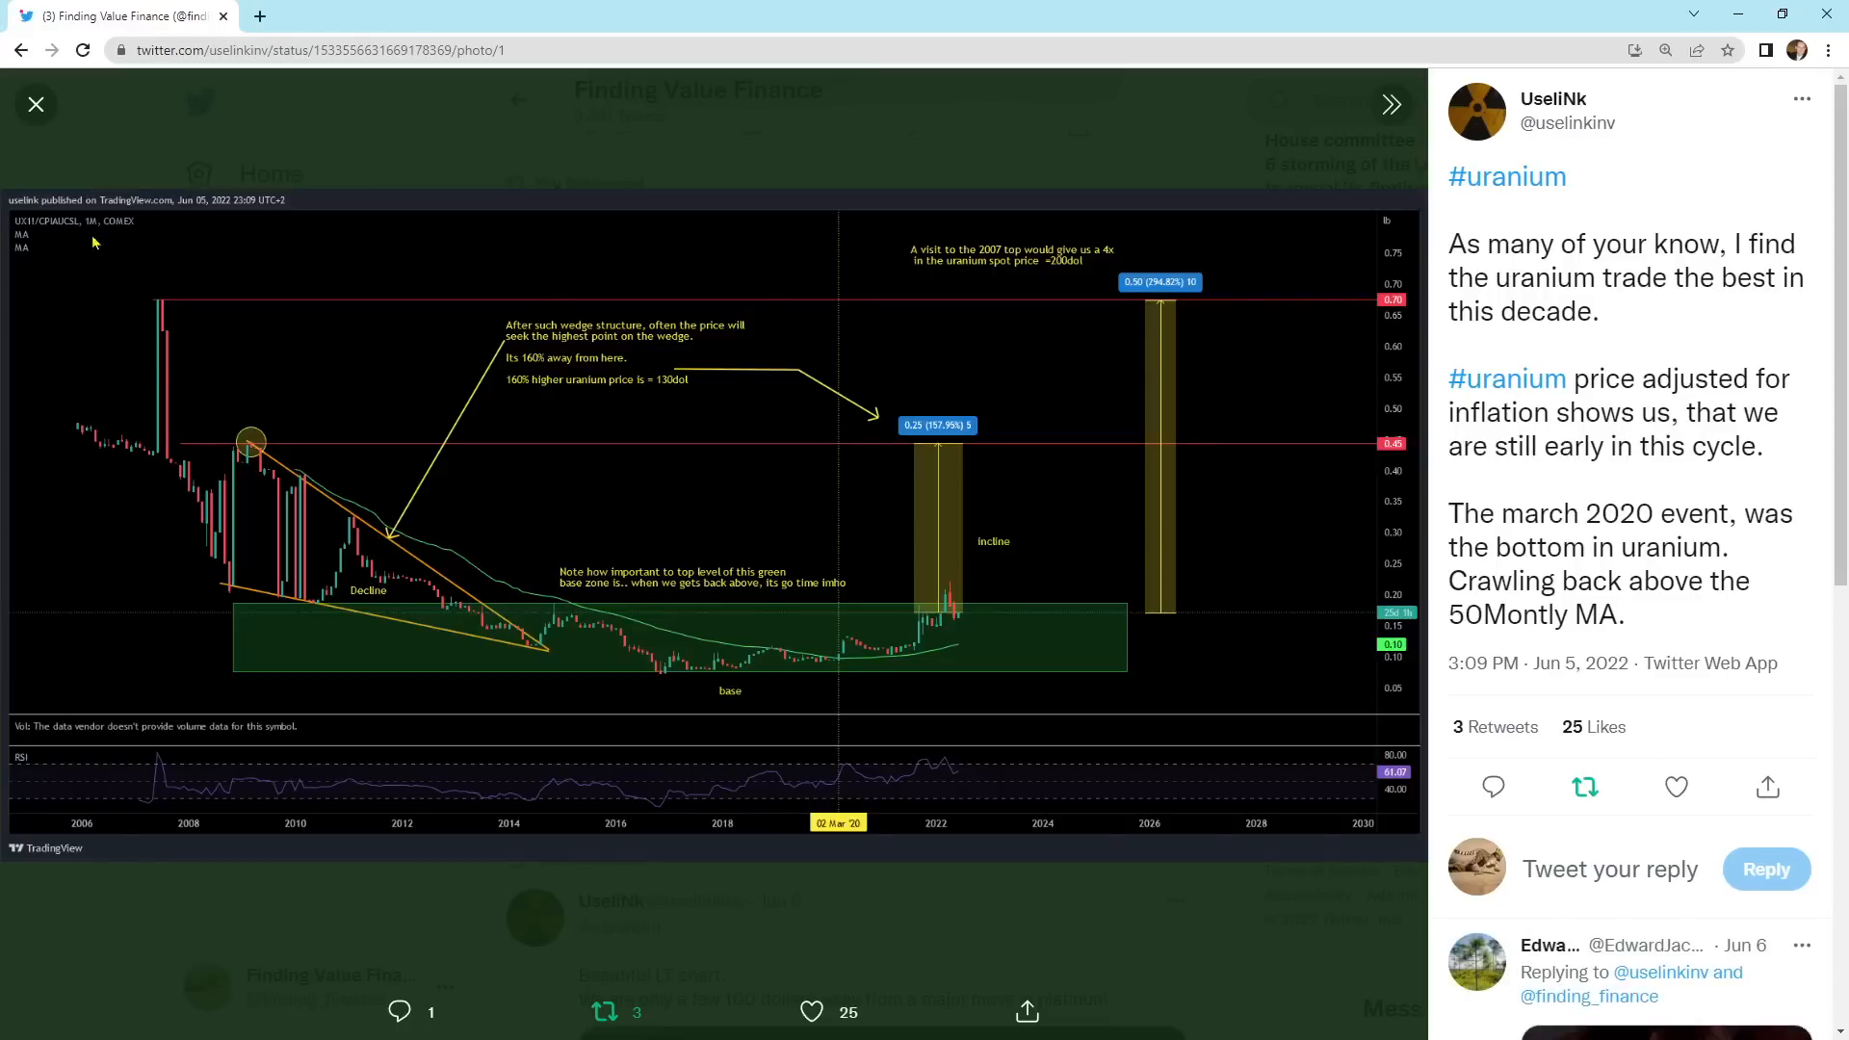
{"action": "mouse_move", "coordinate": [150, 312]}
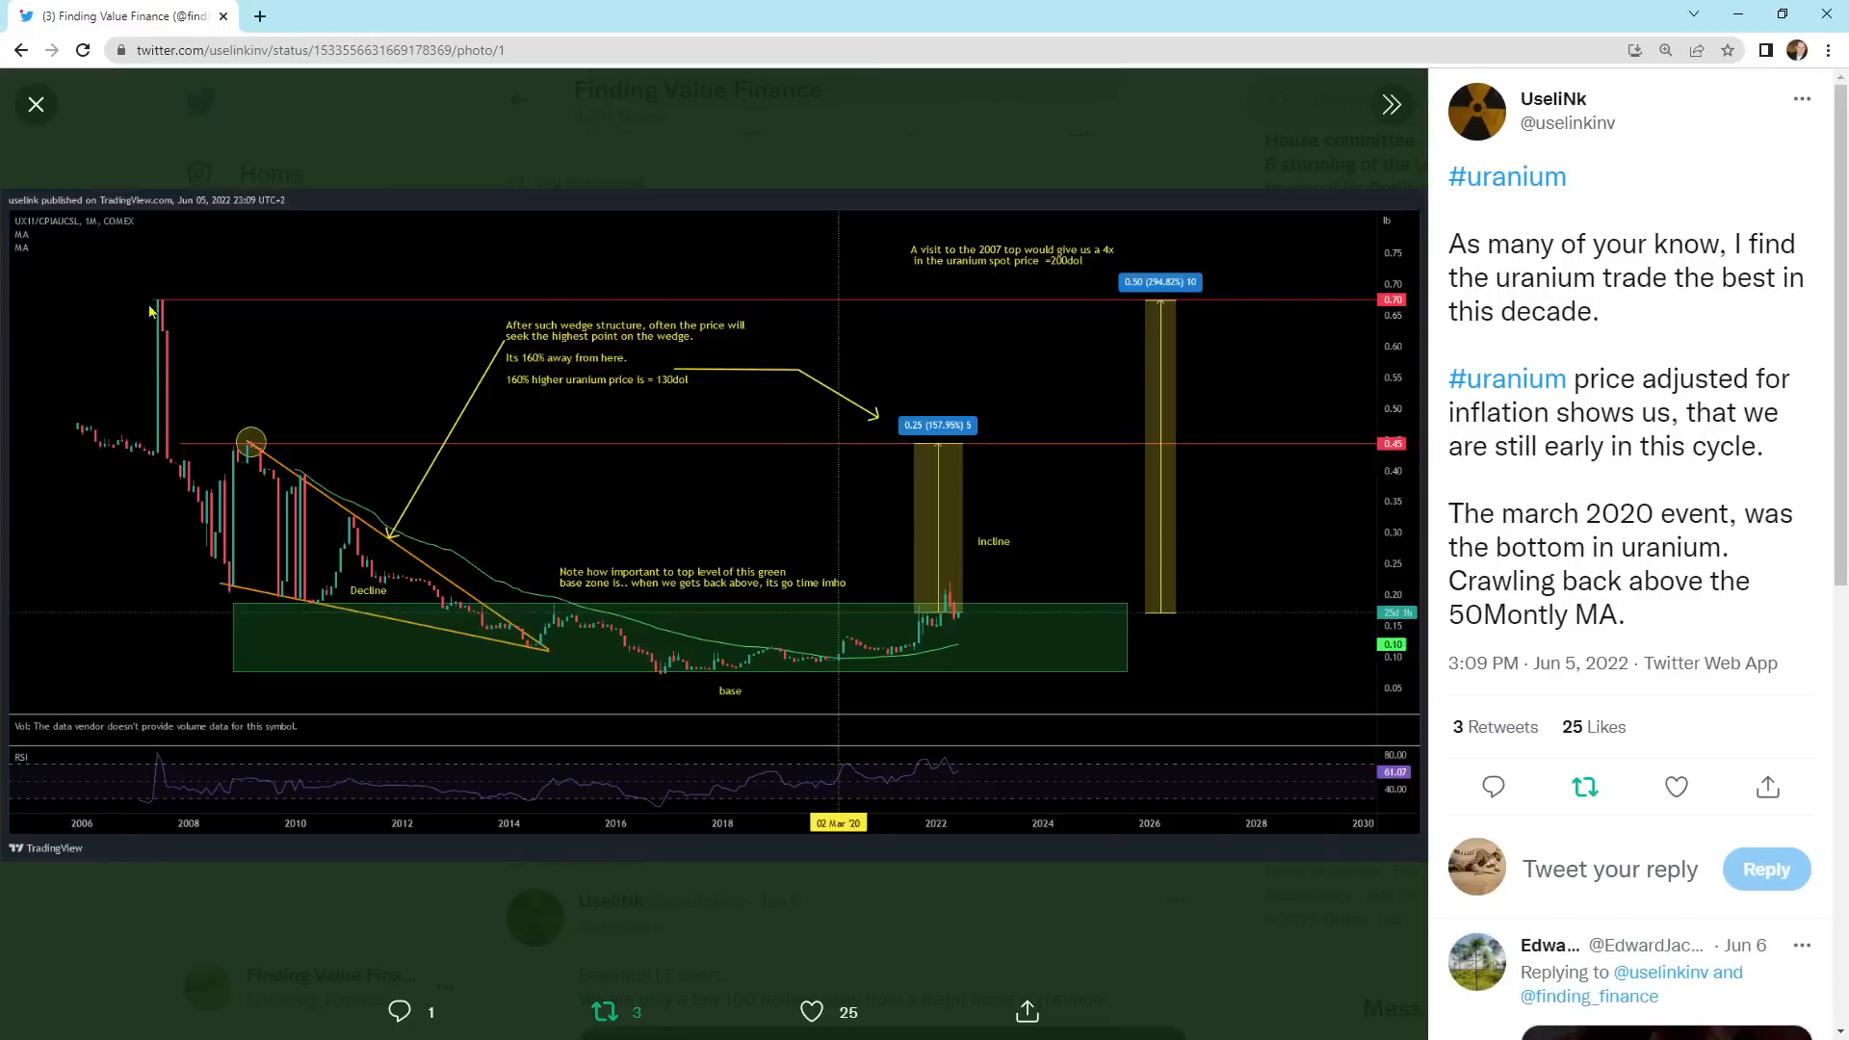
{"action": "mouse_move", "coordinate": [722, 676]}
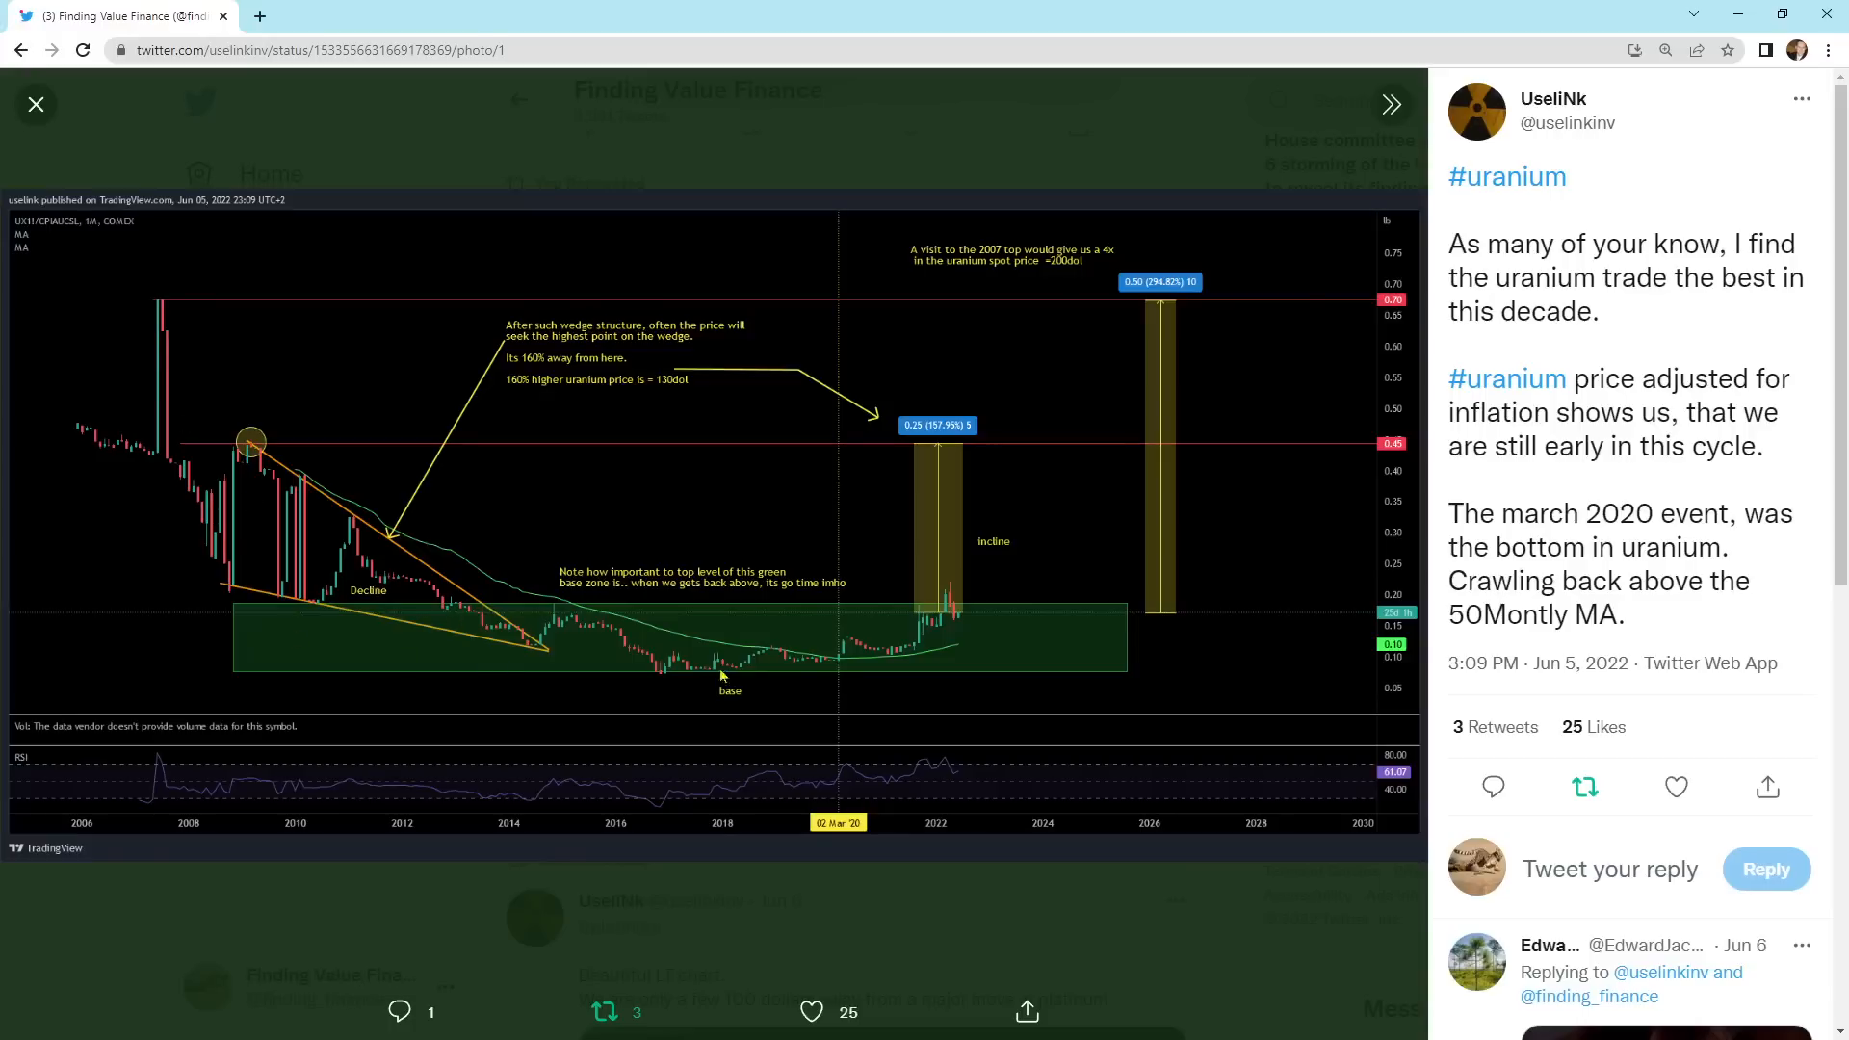
{"action": "mouse_move", "coordinate": [840, 671]}
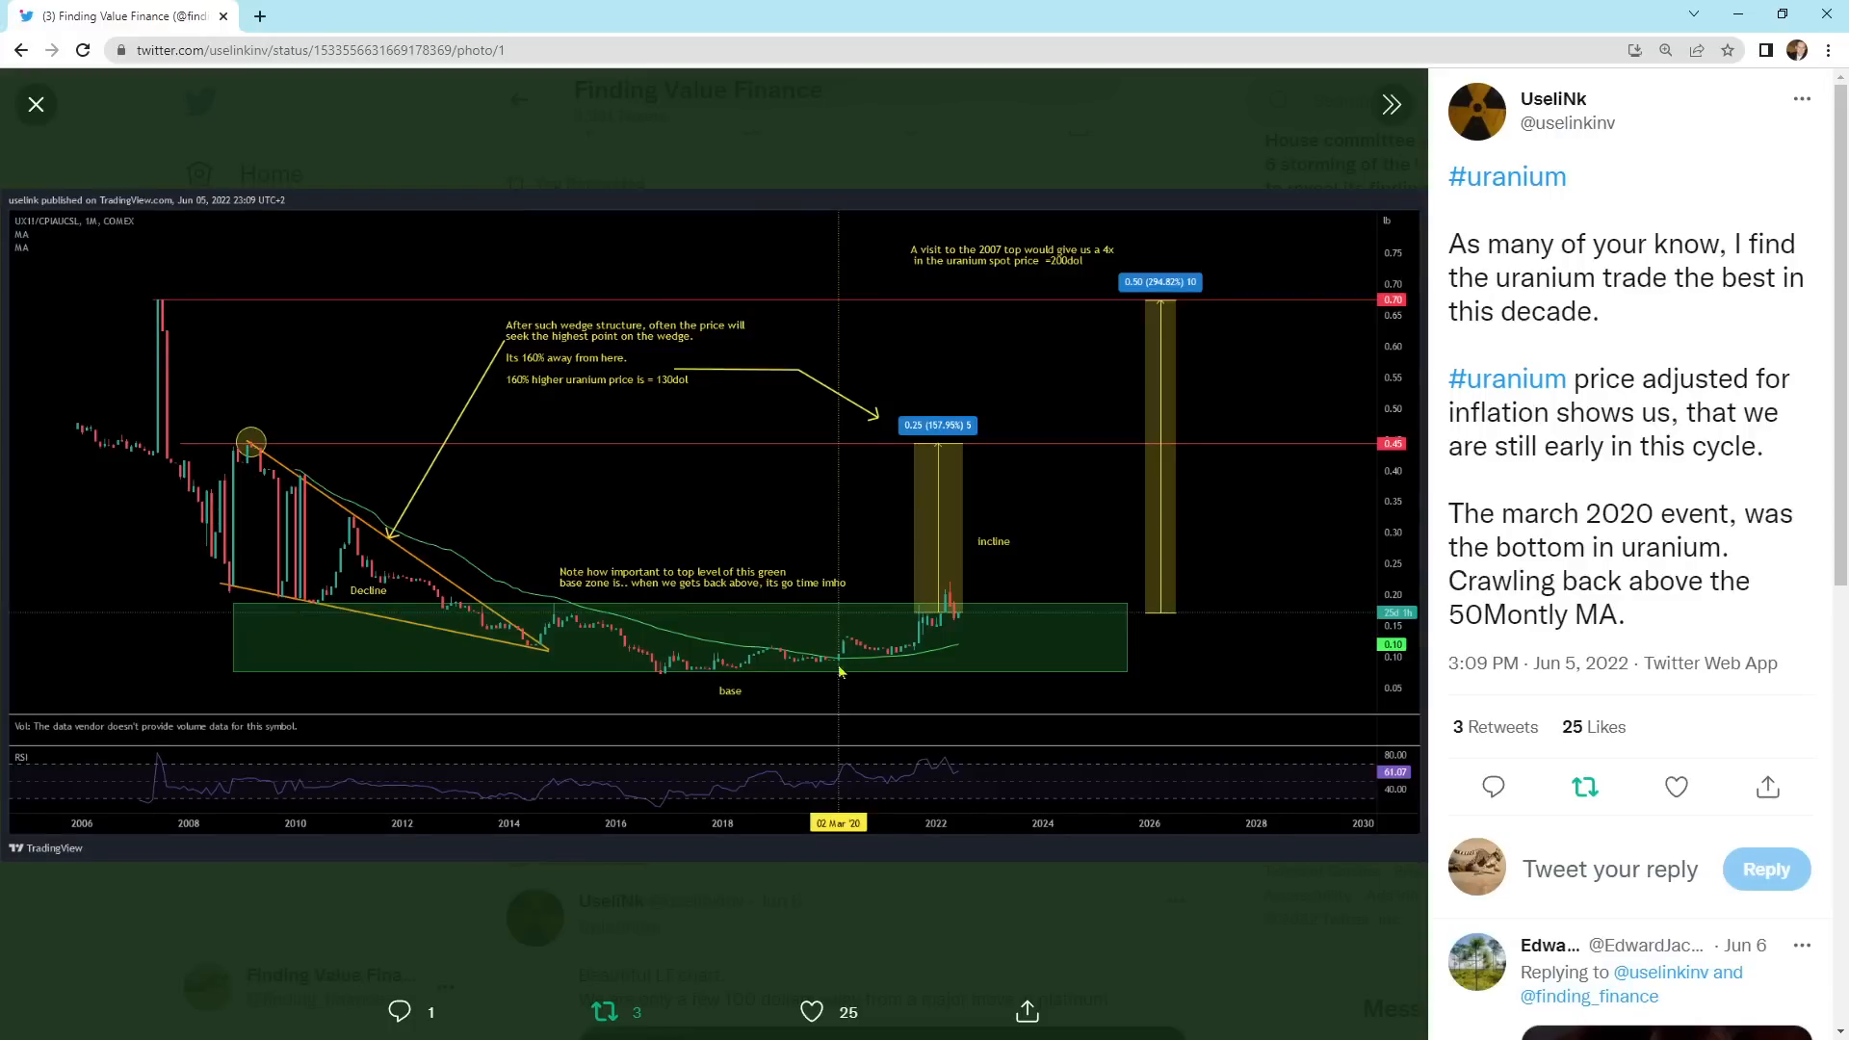
{"action": "mouse_move", "coordinate": [944, 589]}
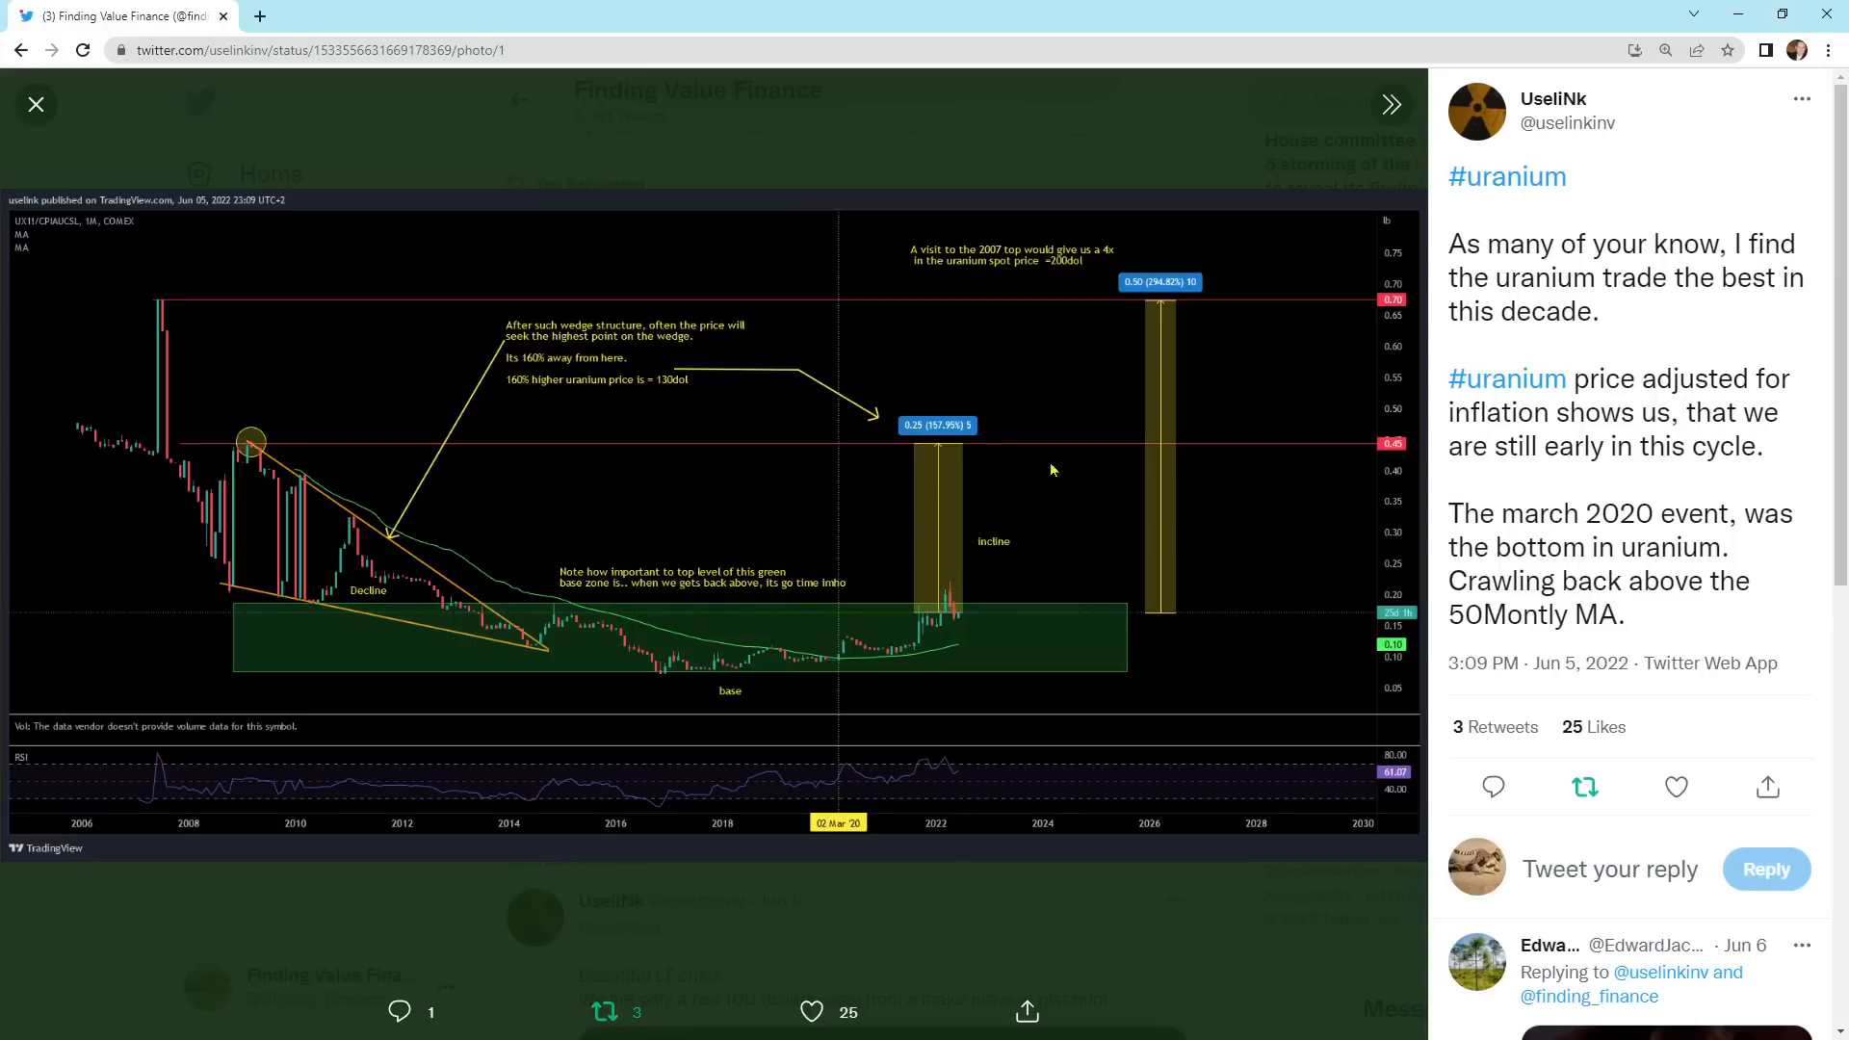
{"action": "mouse_move", "coordinate": [1005, 656]}
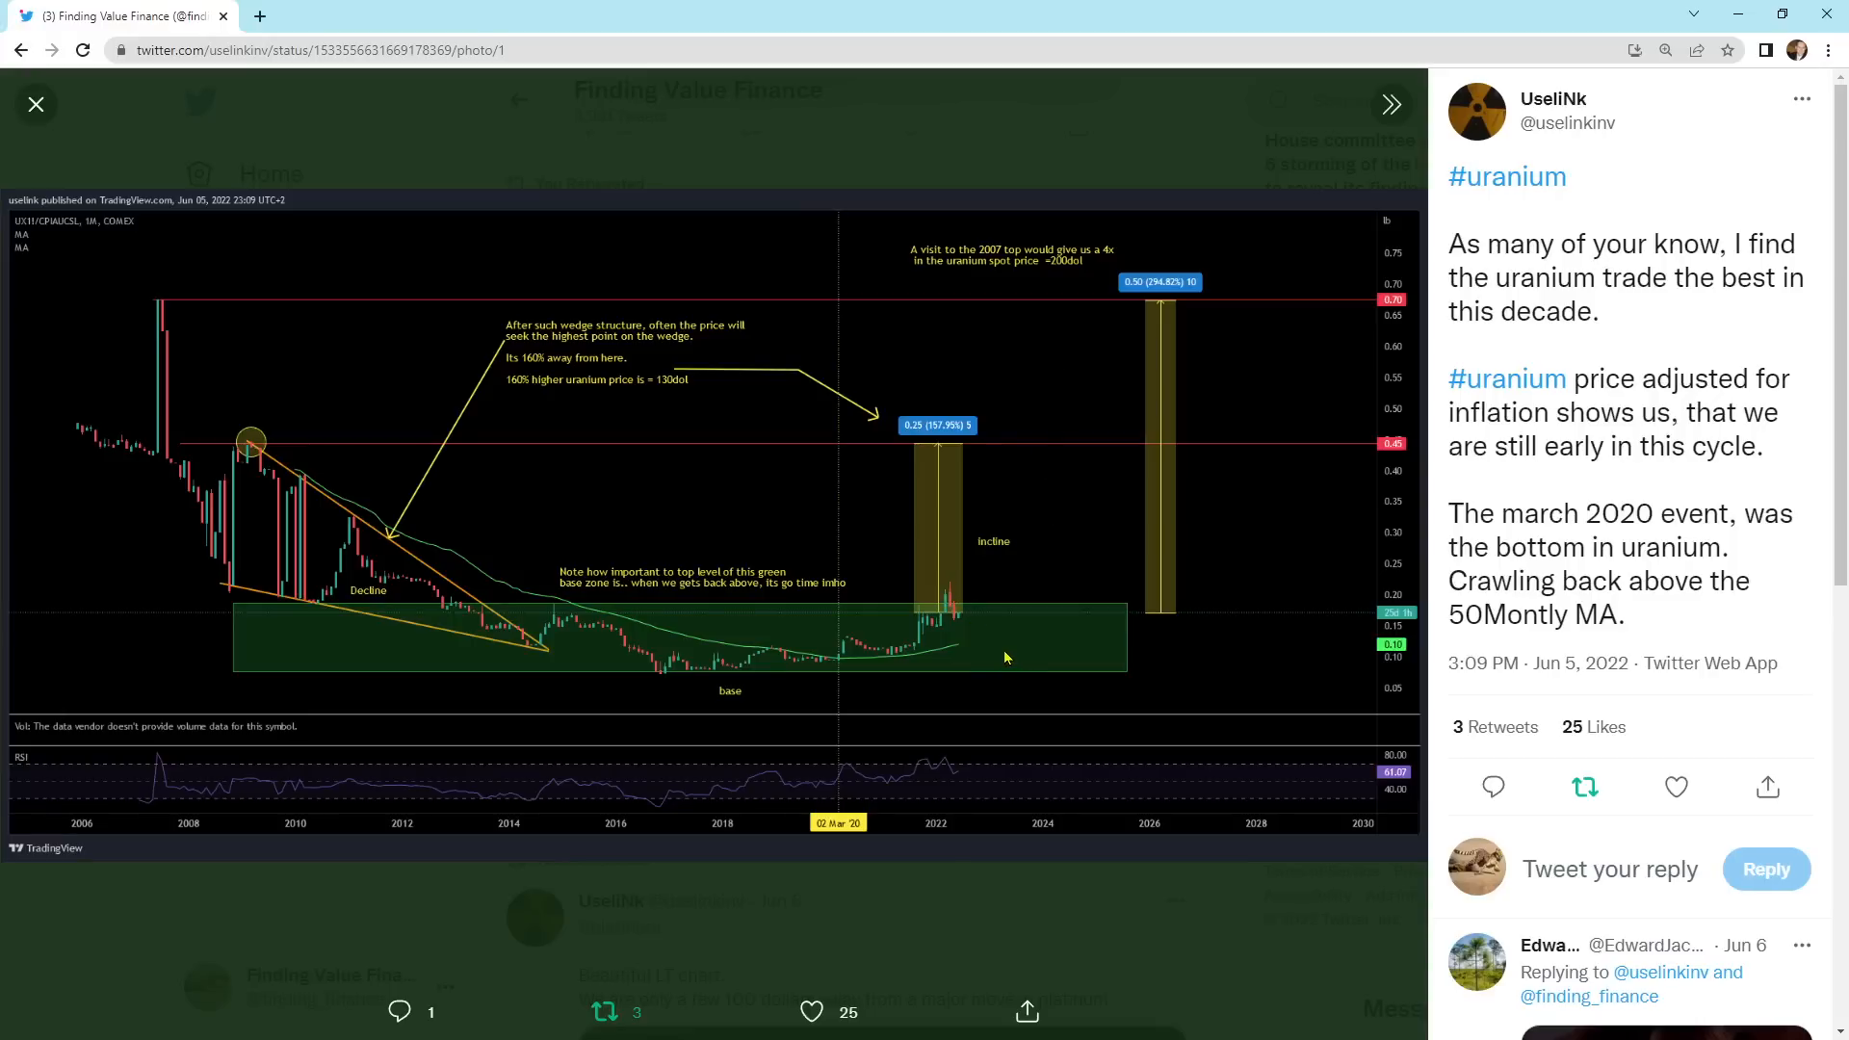
{"action": "mouse_move", "coordinate": [433, 487]}
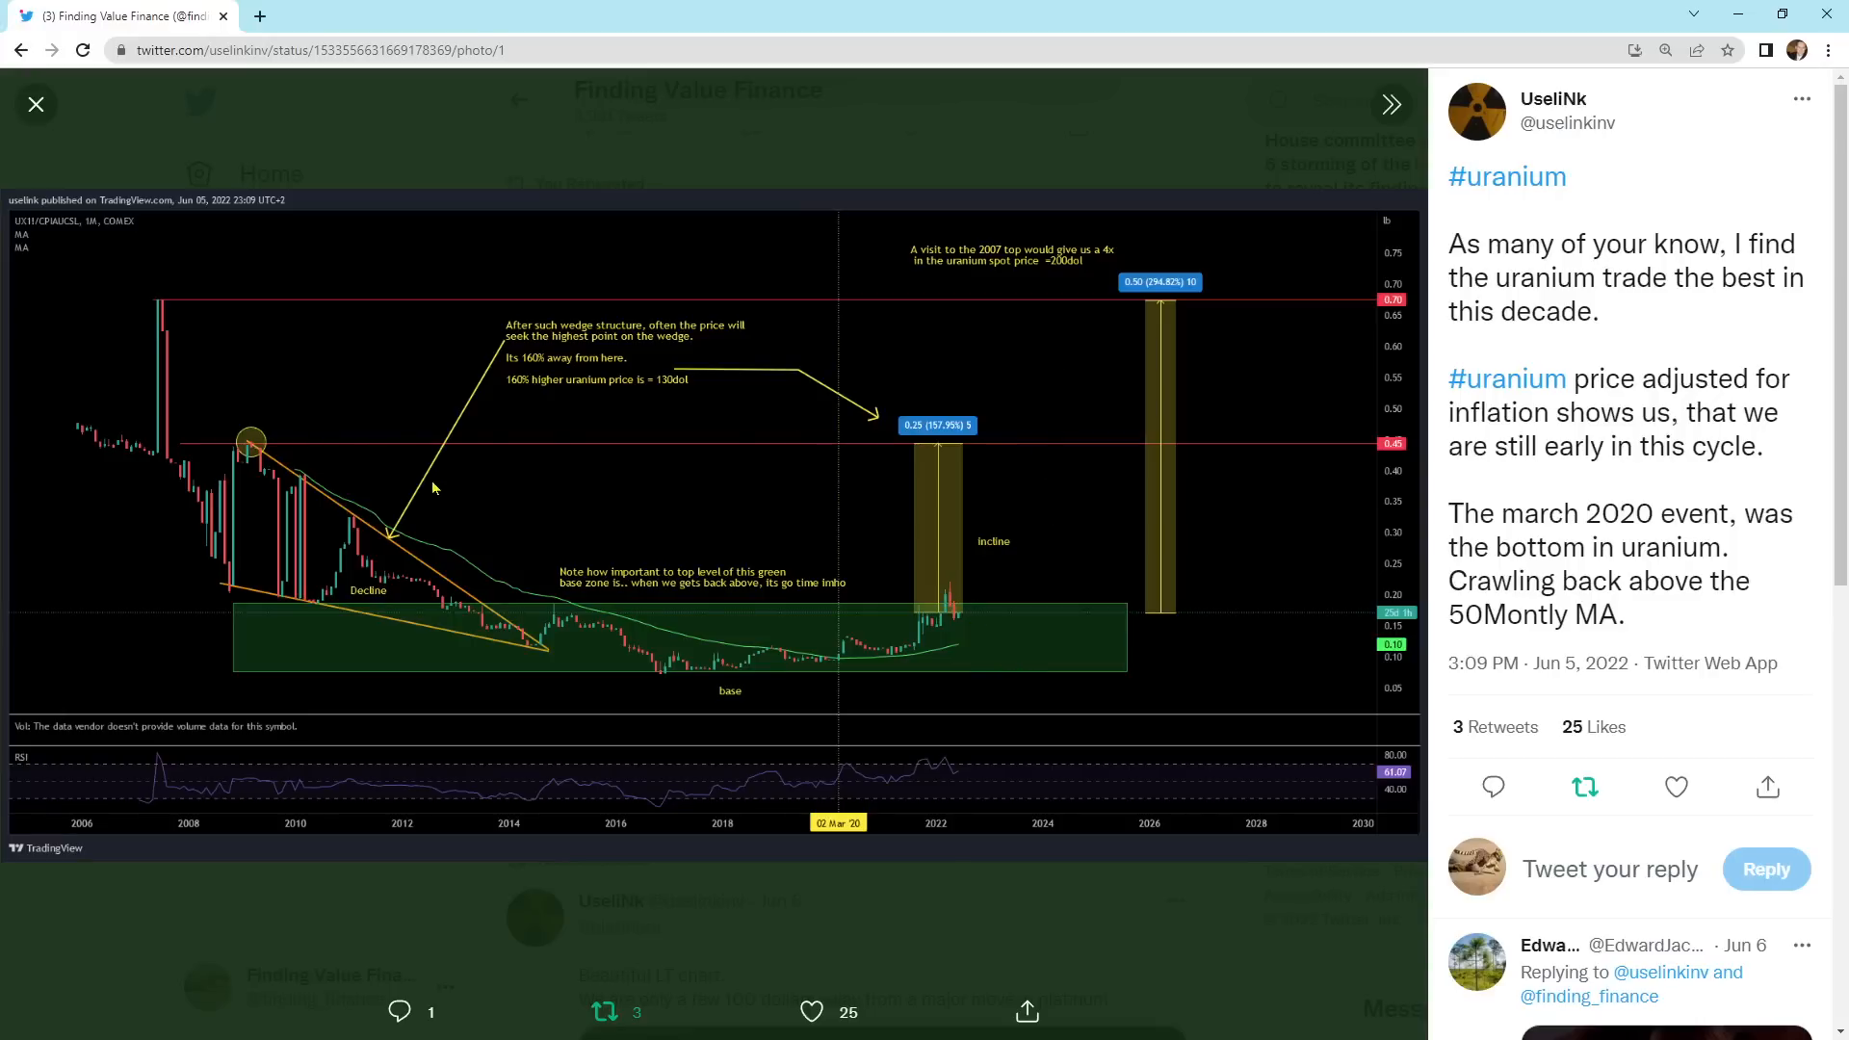
{"action": "mouse_move", "coordinate": [967, 610]}
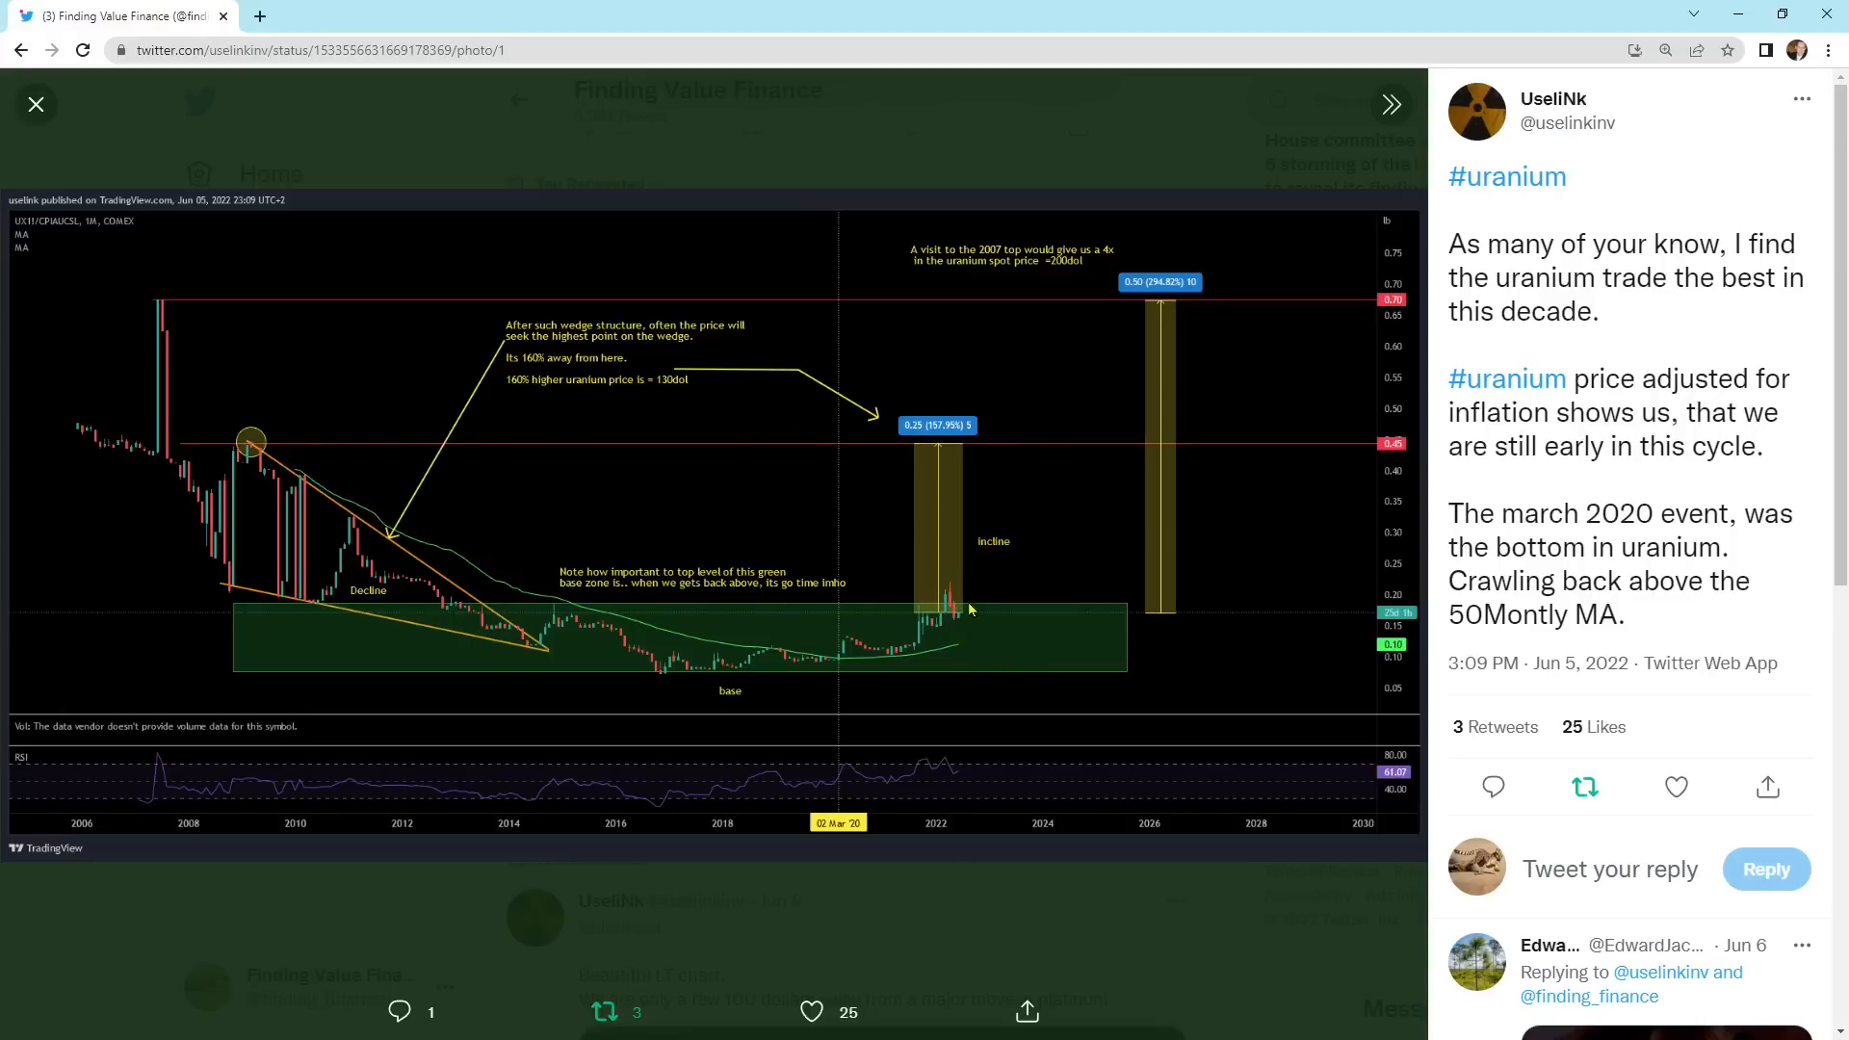
{"action": "mouse_move", "coordinate": [248, 449]}
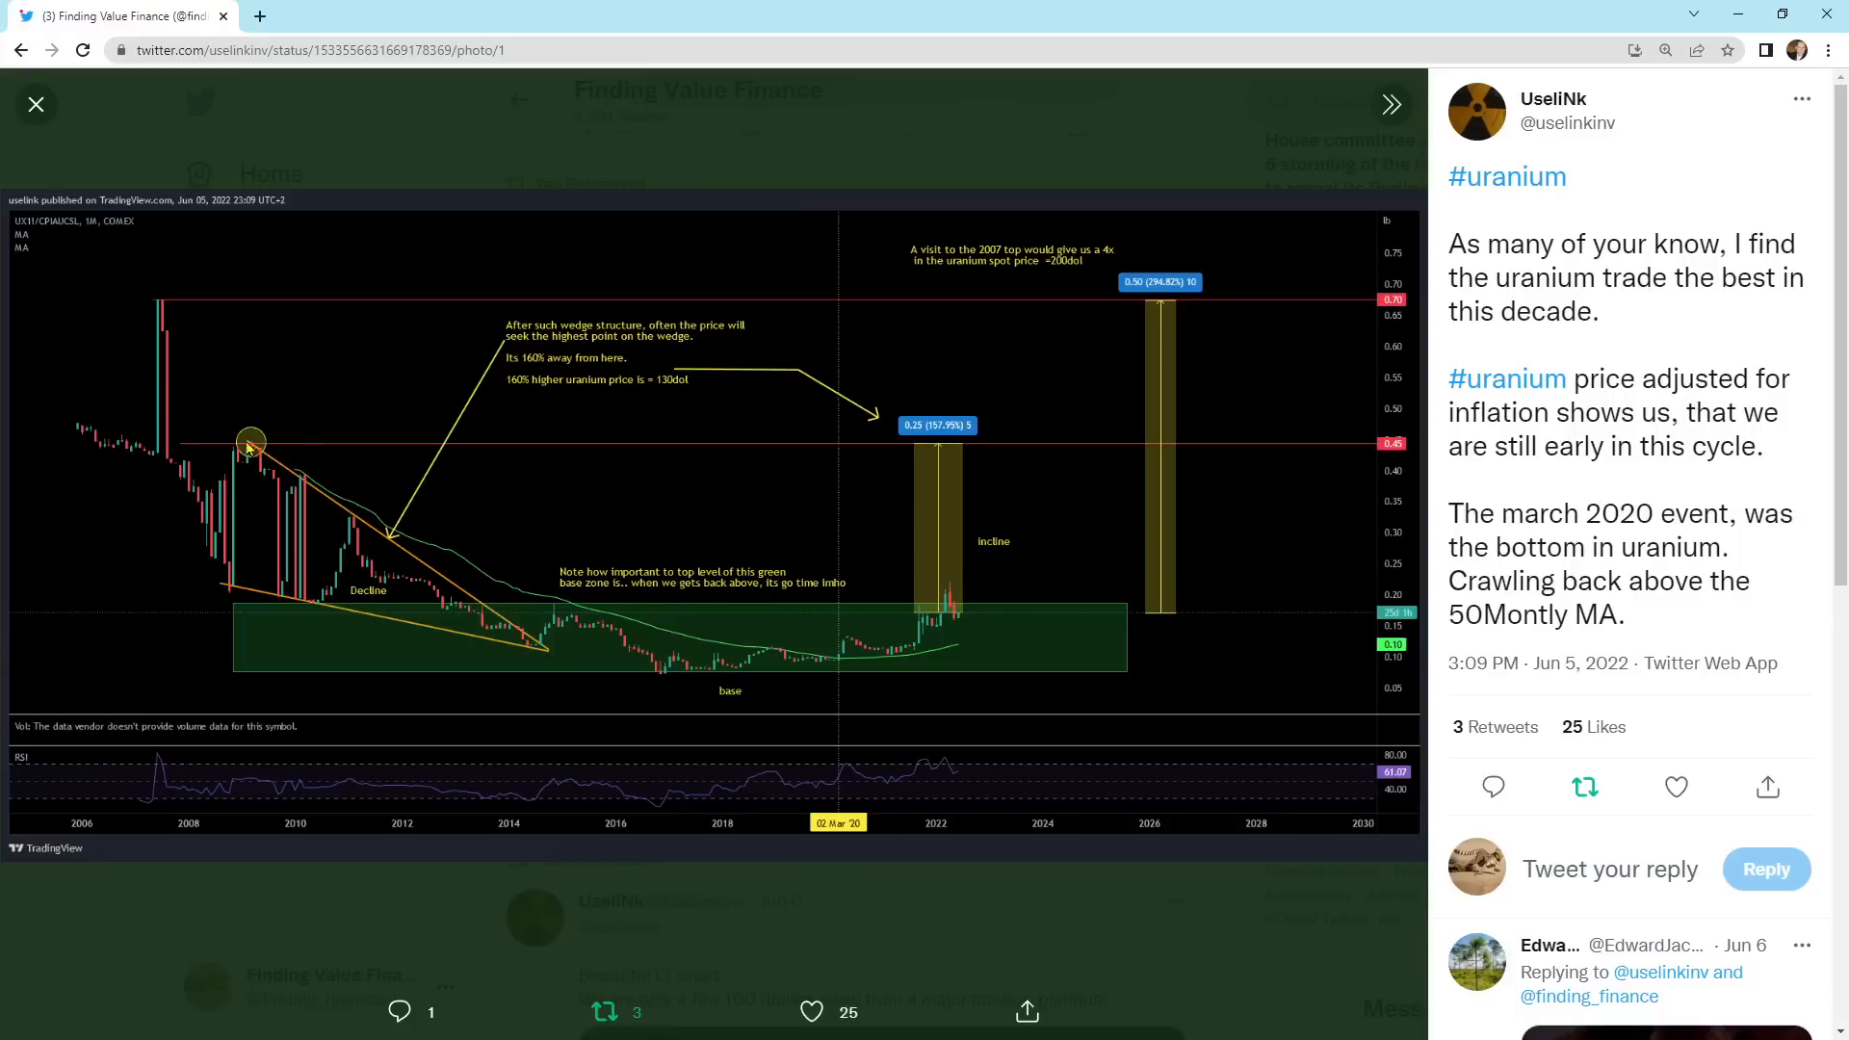
{"action": "mouse_move", "coordinate": [940, 445]}
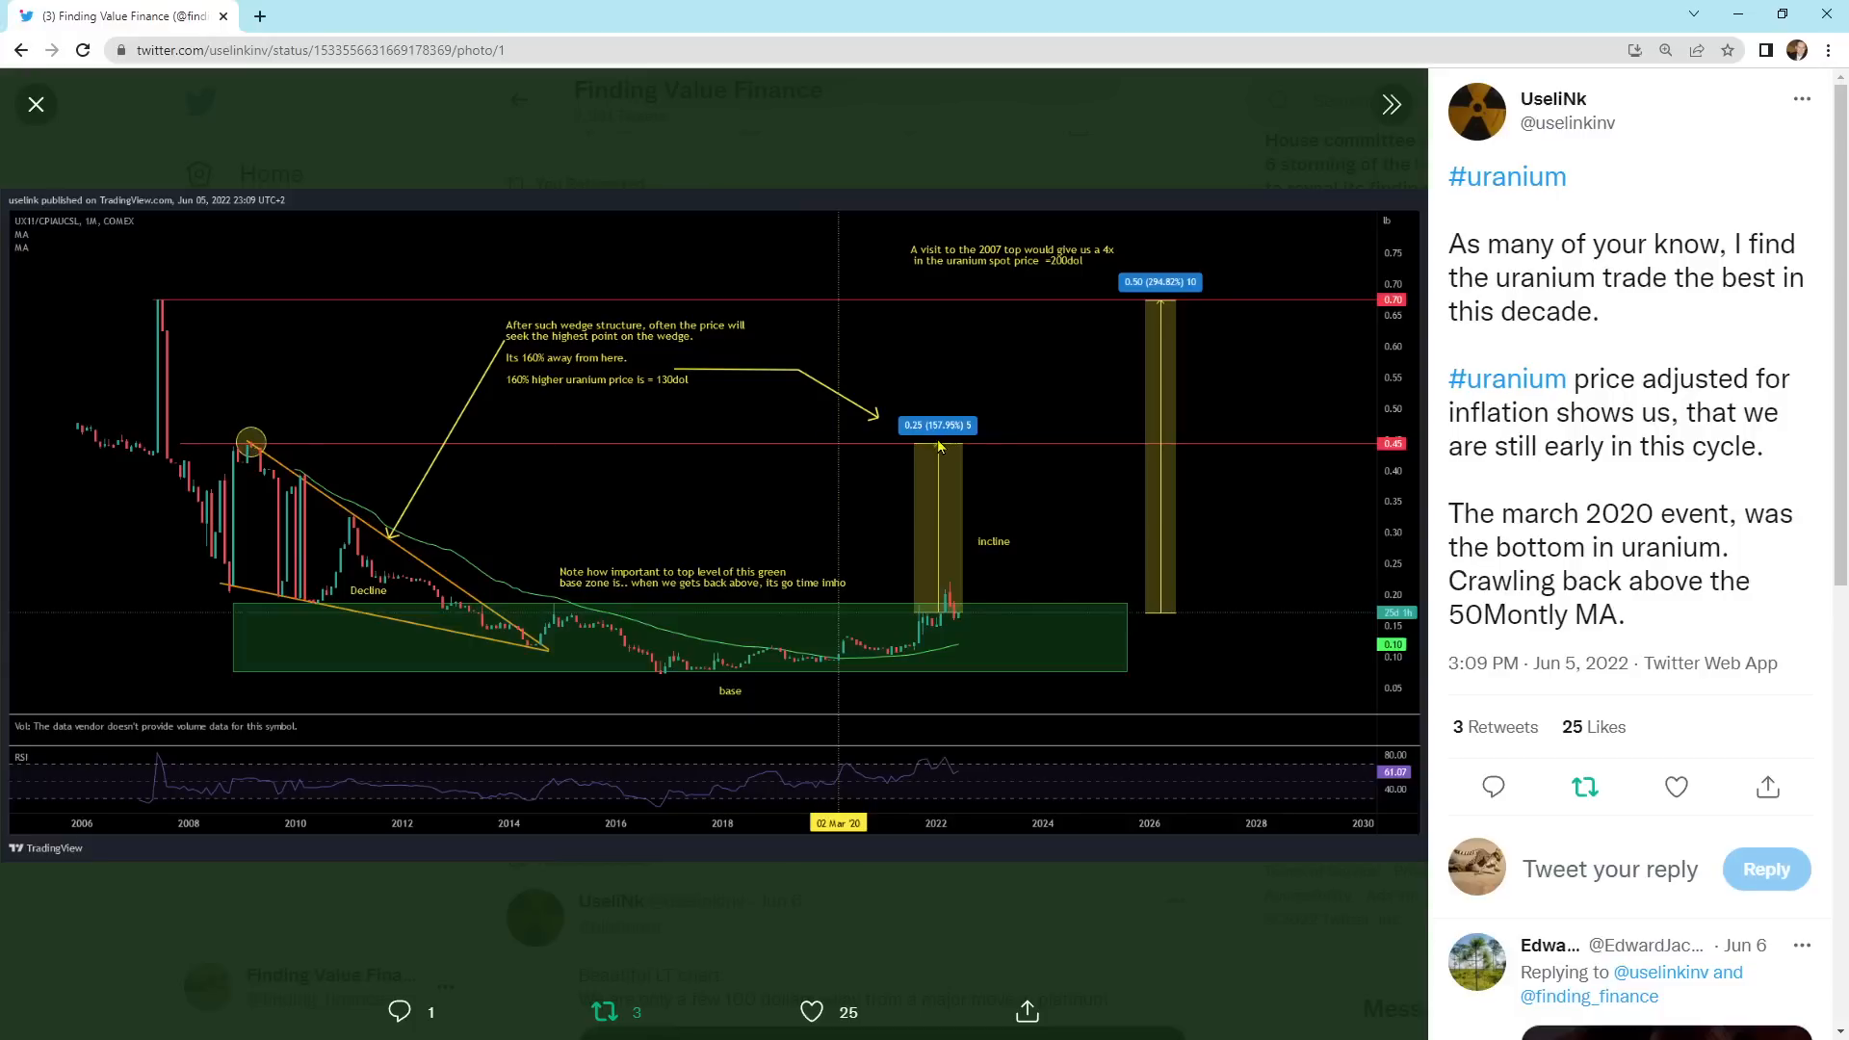
{"action": "mouse_move", "coordinate": [1158, 416]}
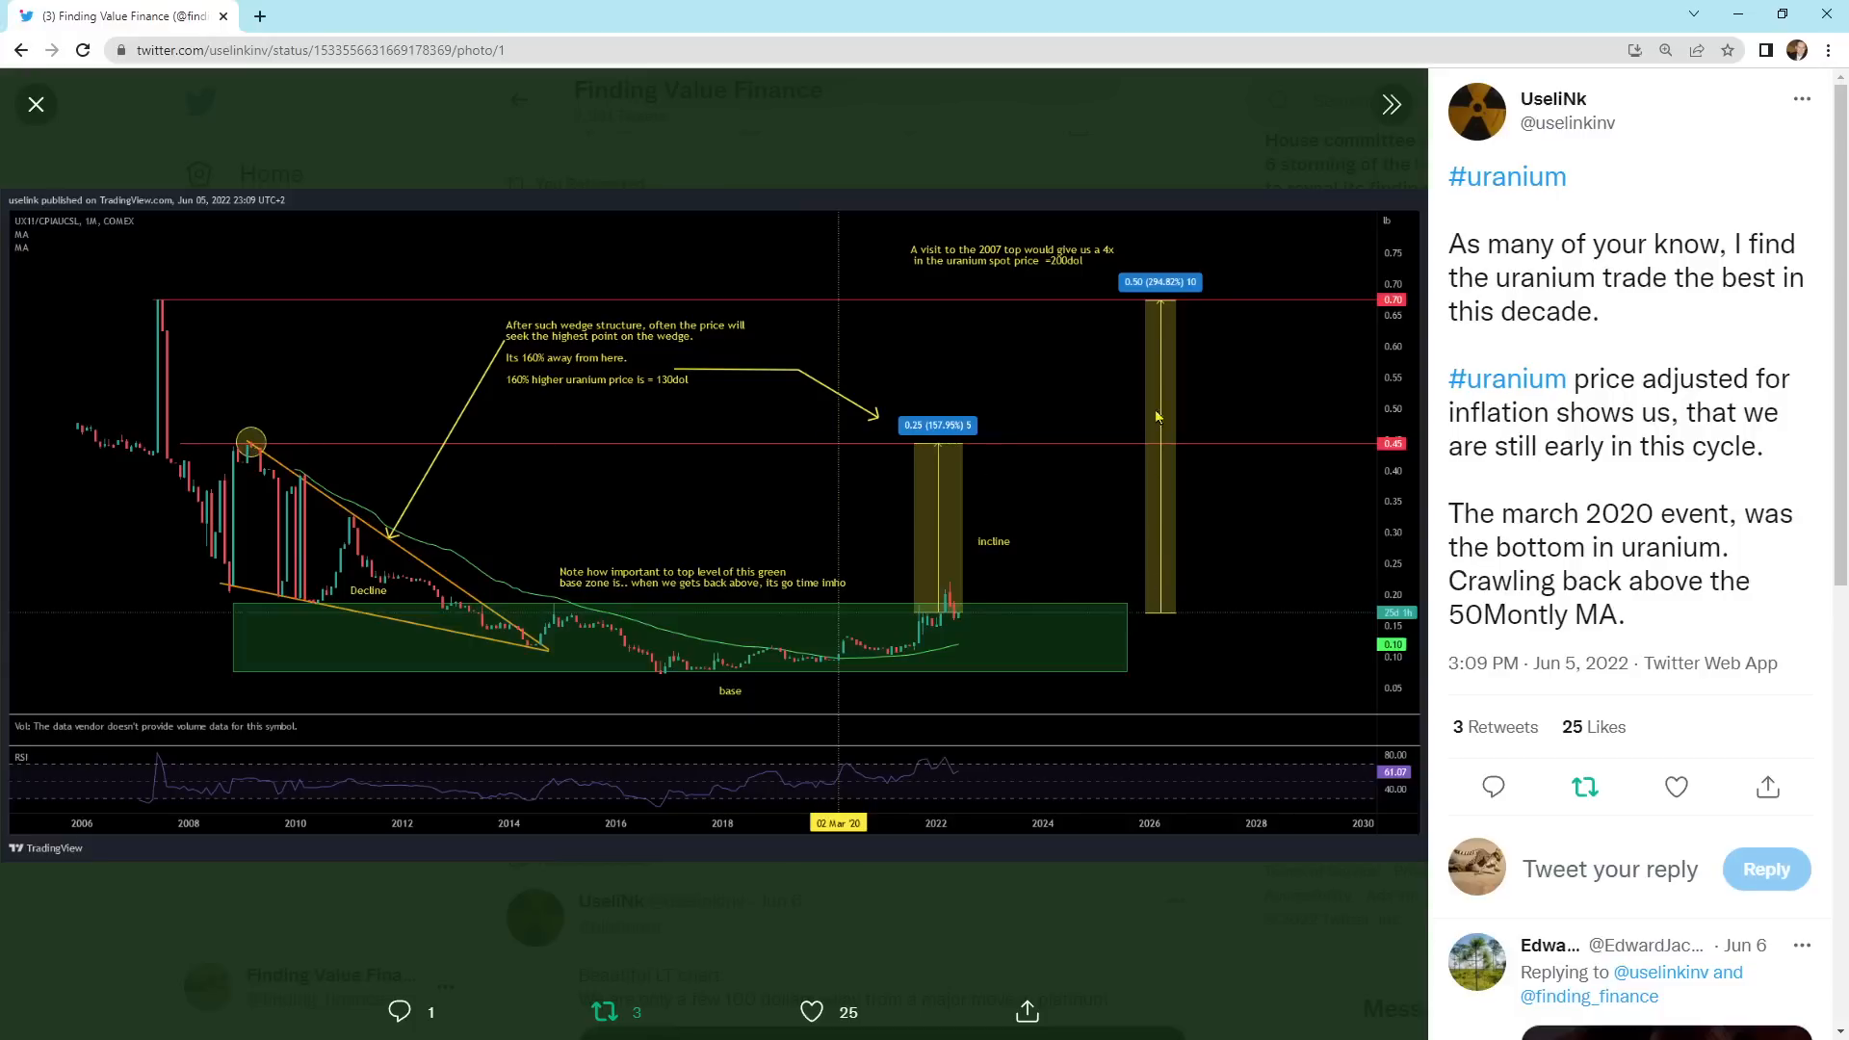
{"action": "mouse_move", "coordinate": [96, 235]}
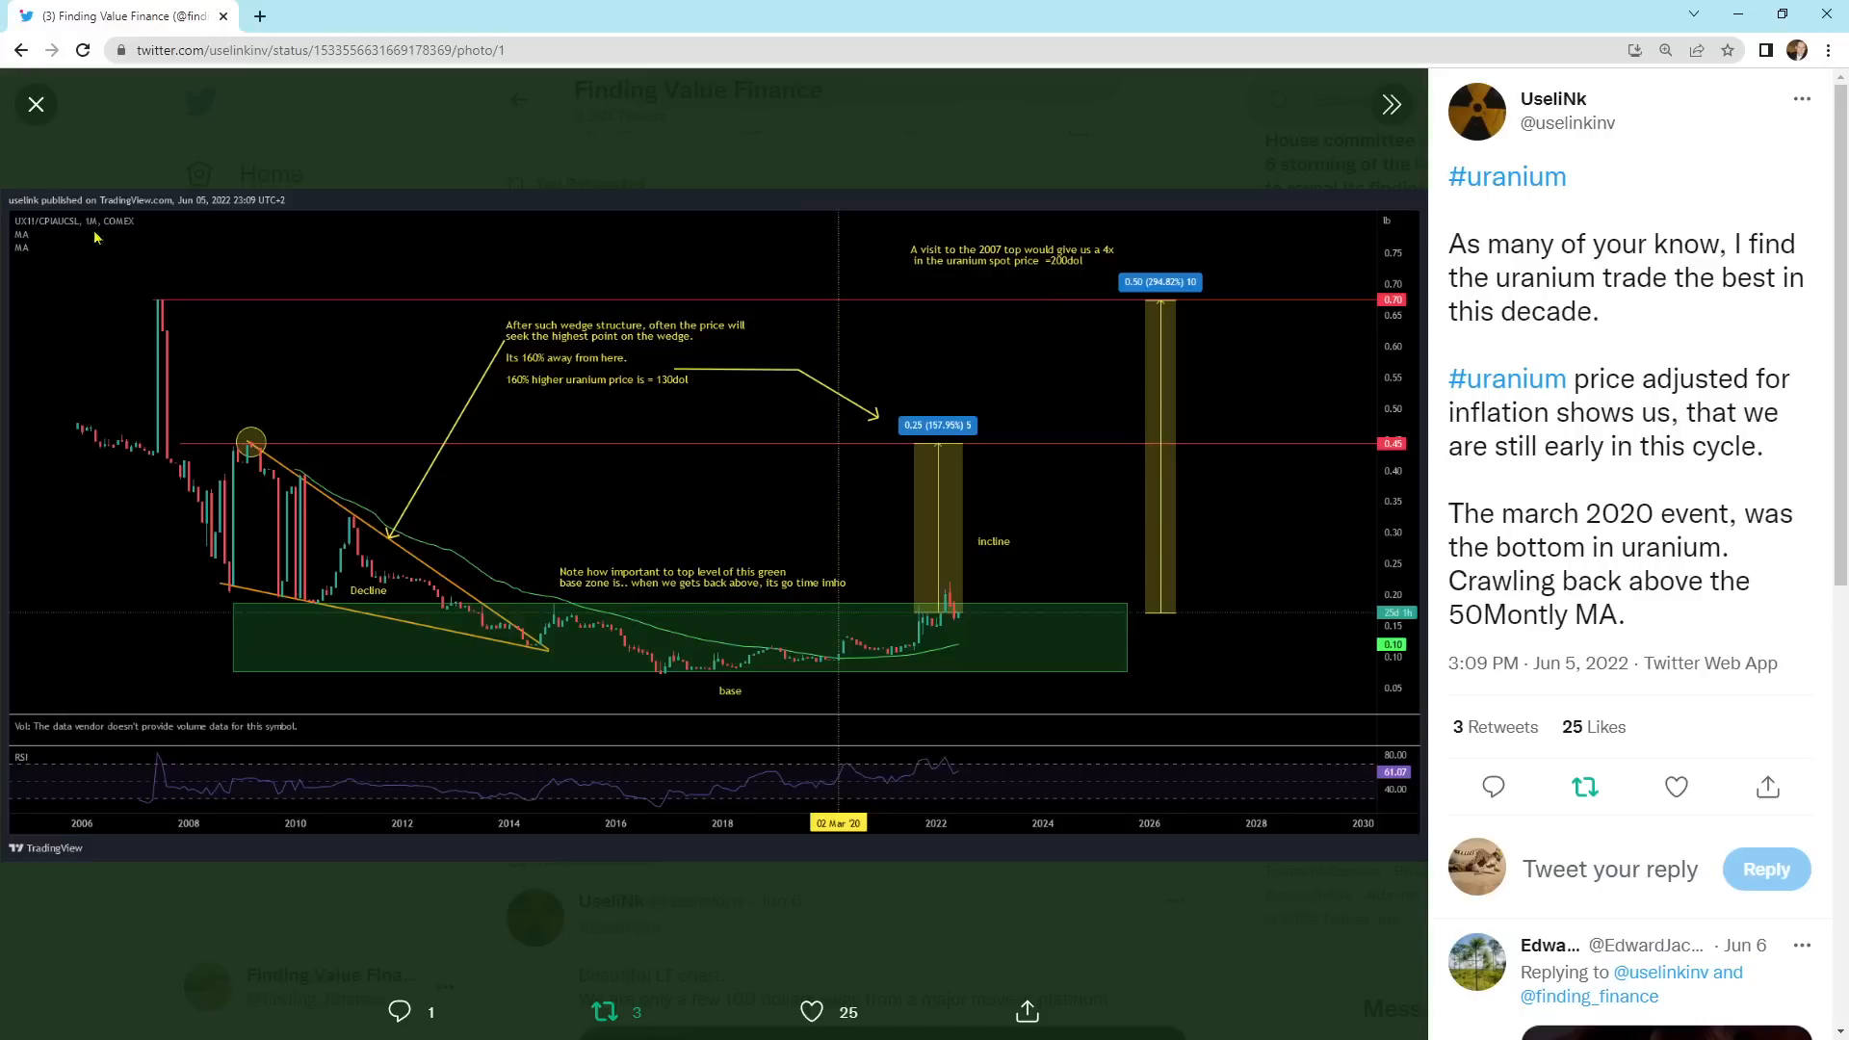
{"action": "mouse_move", "coordinate": [34, 237]}
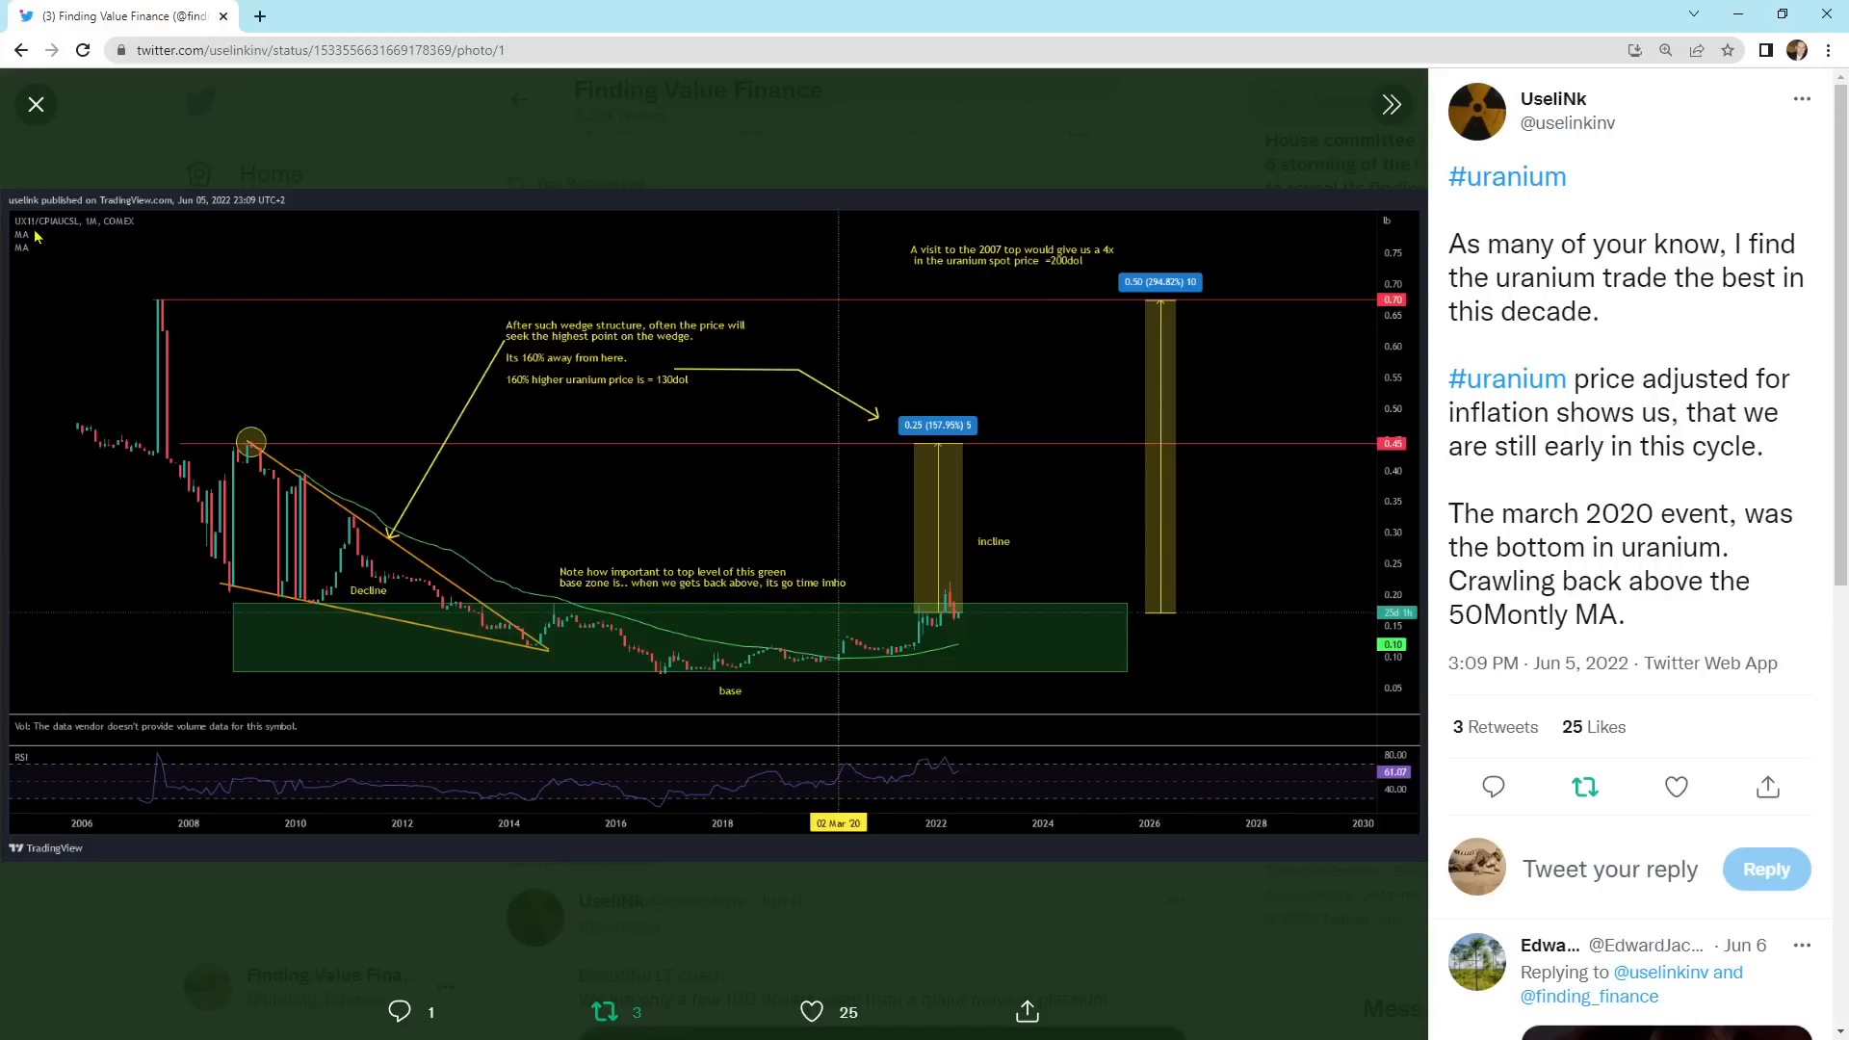
{"action": "mouse_move", "coordinate": [557, 365]}
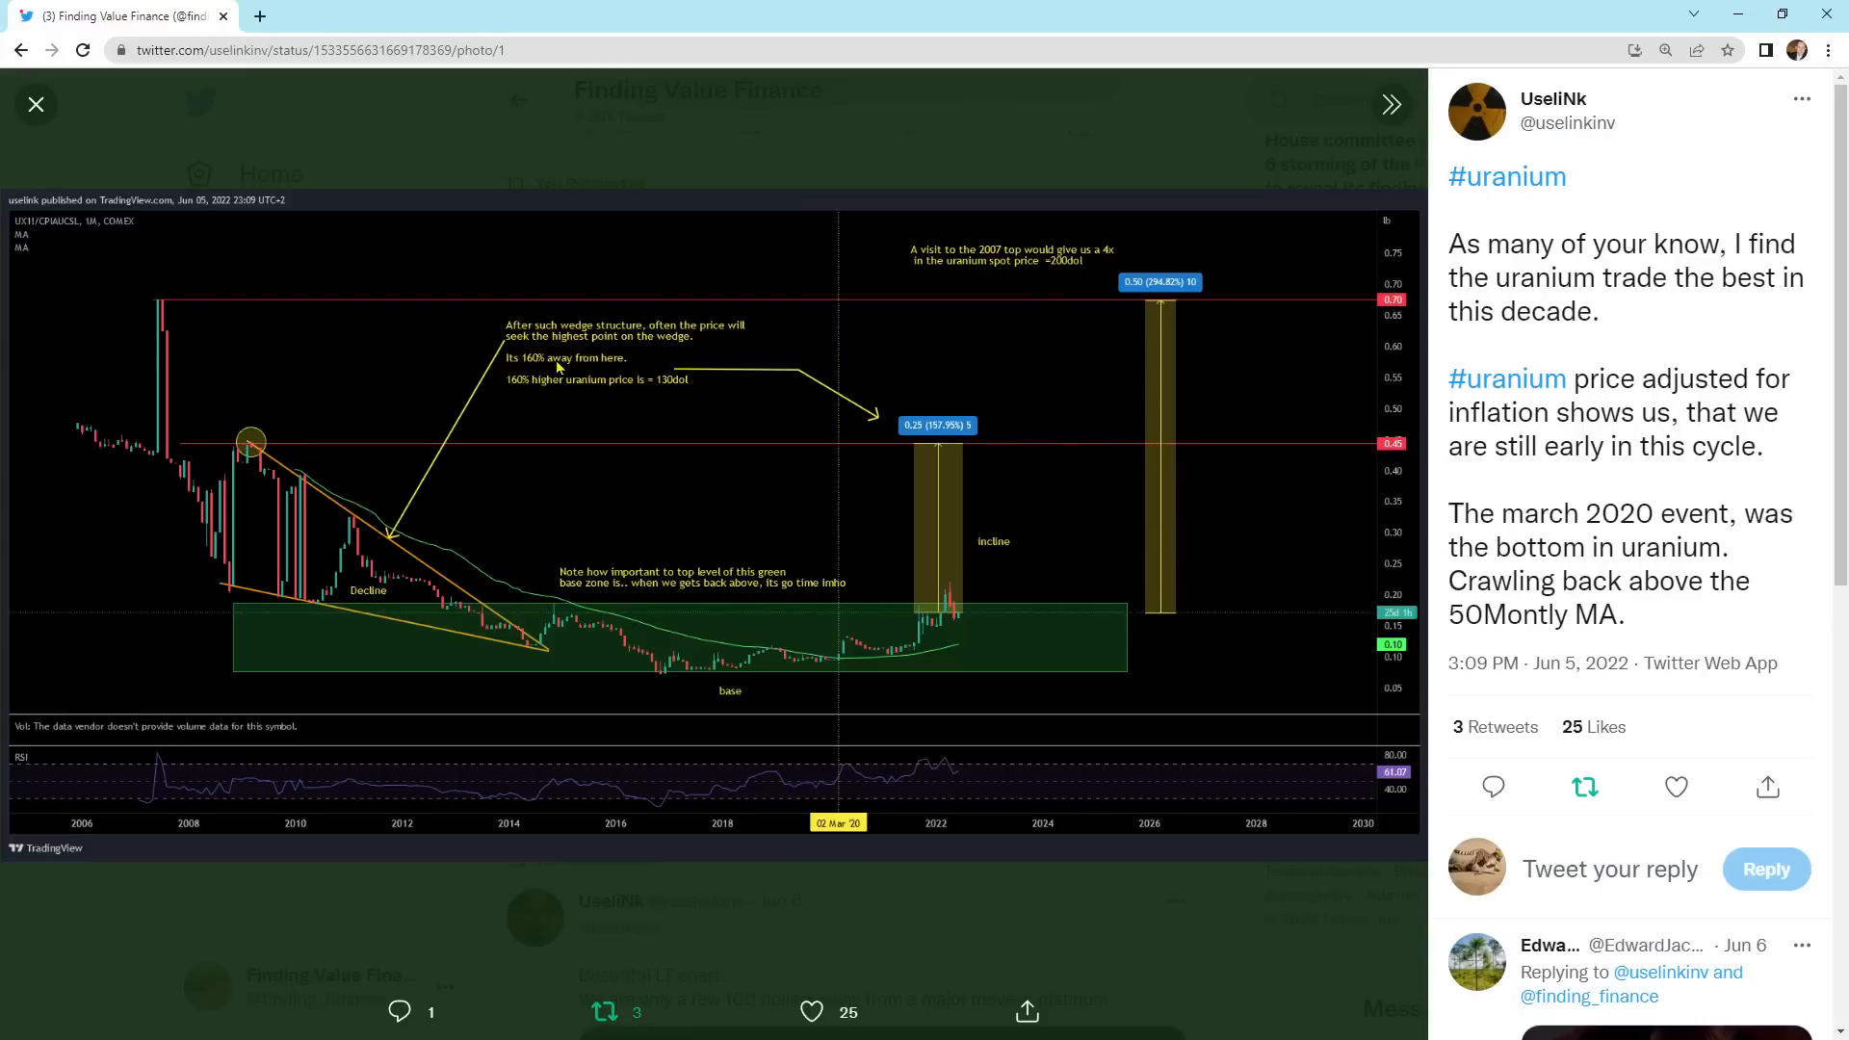
{"action": "mouse_move", "coordinate": [580, 305]}
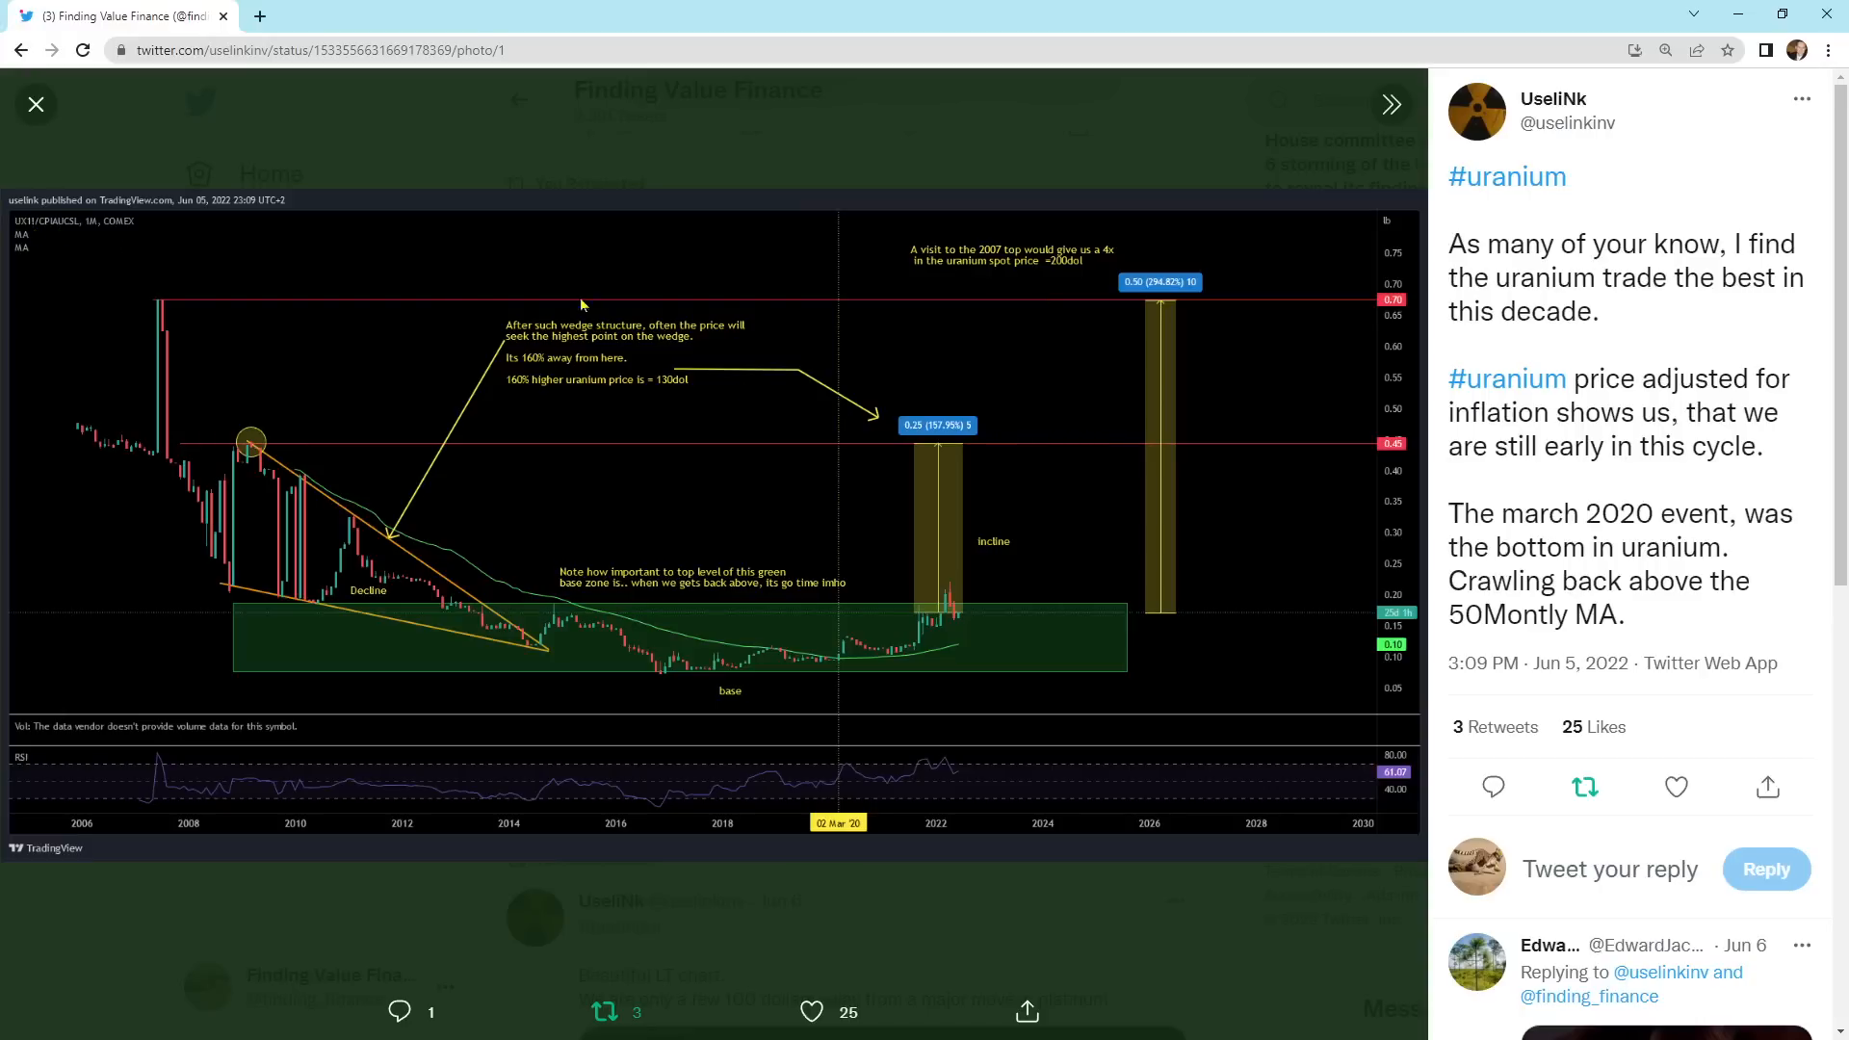
{"action": "mouse_move", "coordinate": [747, 385]}
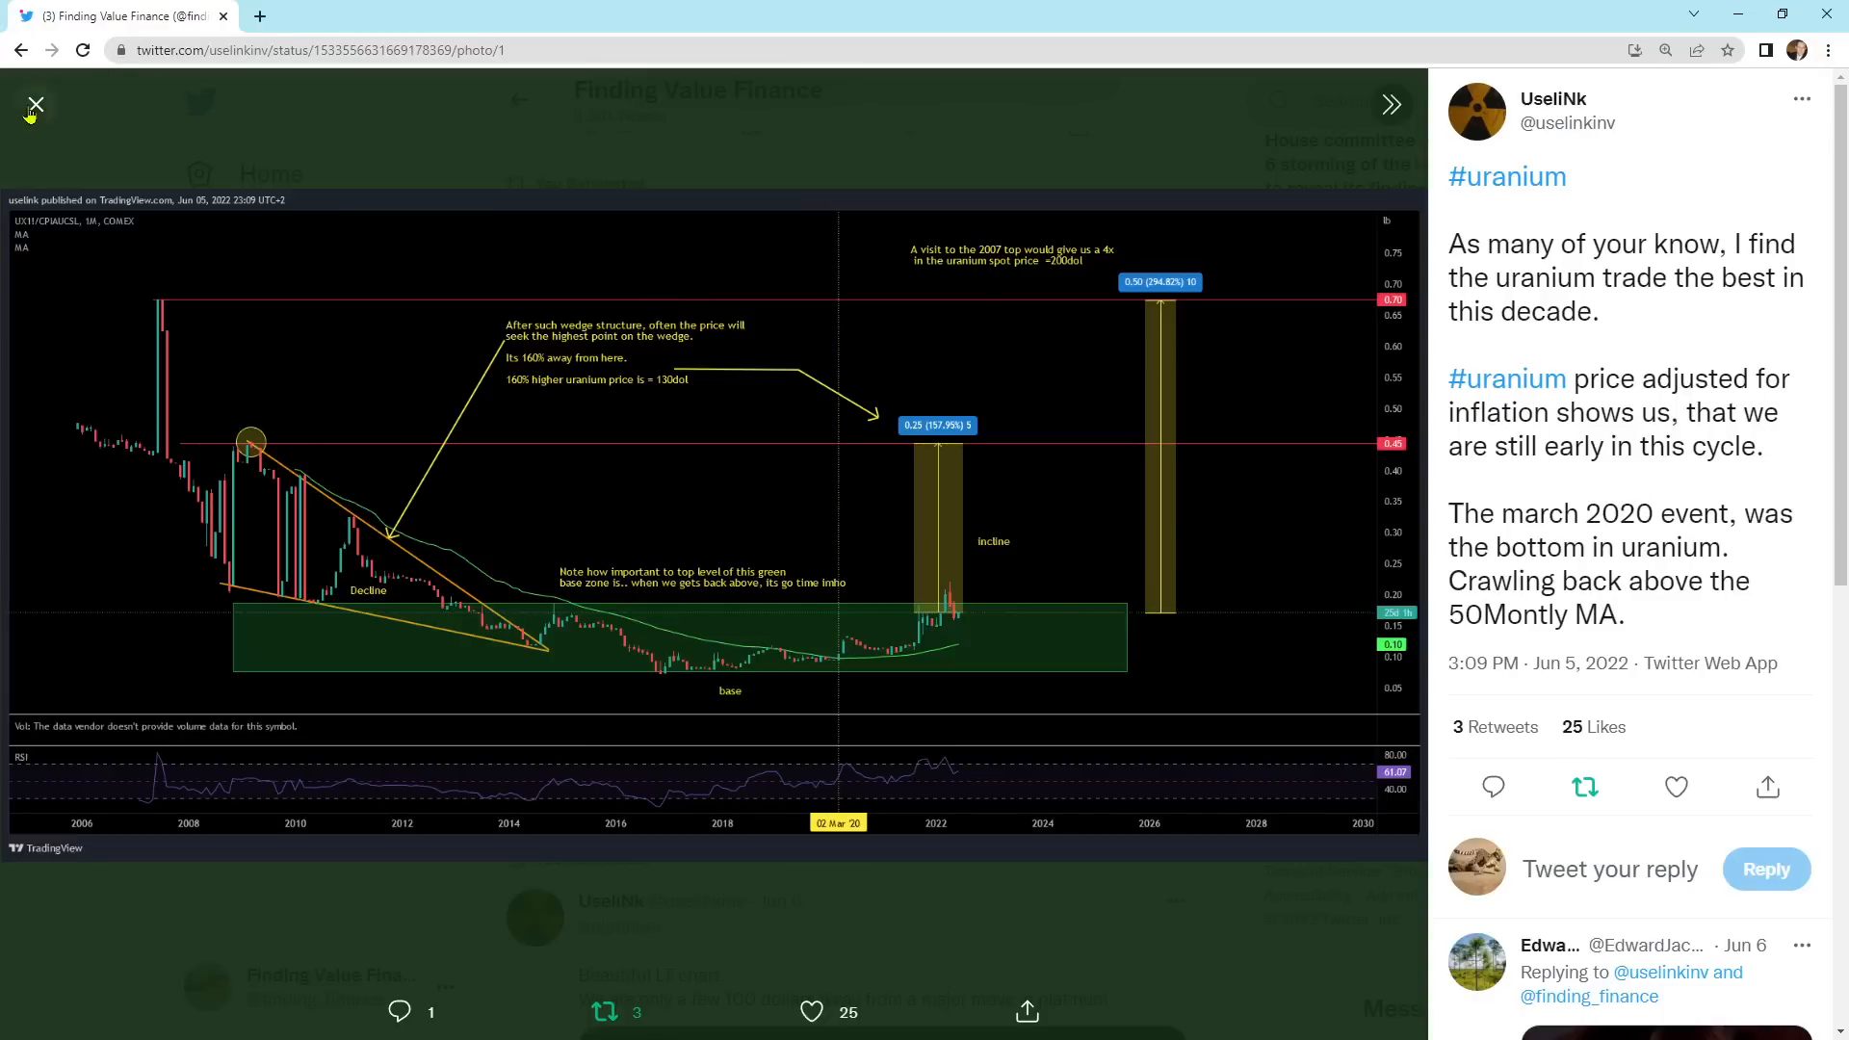
{"action": "left_click", "coordinate": [35, 104]}
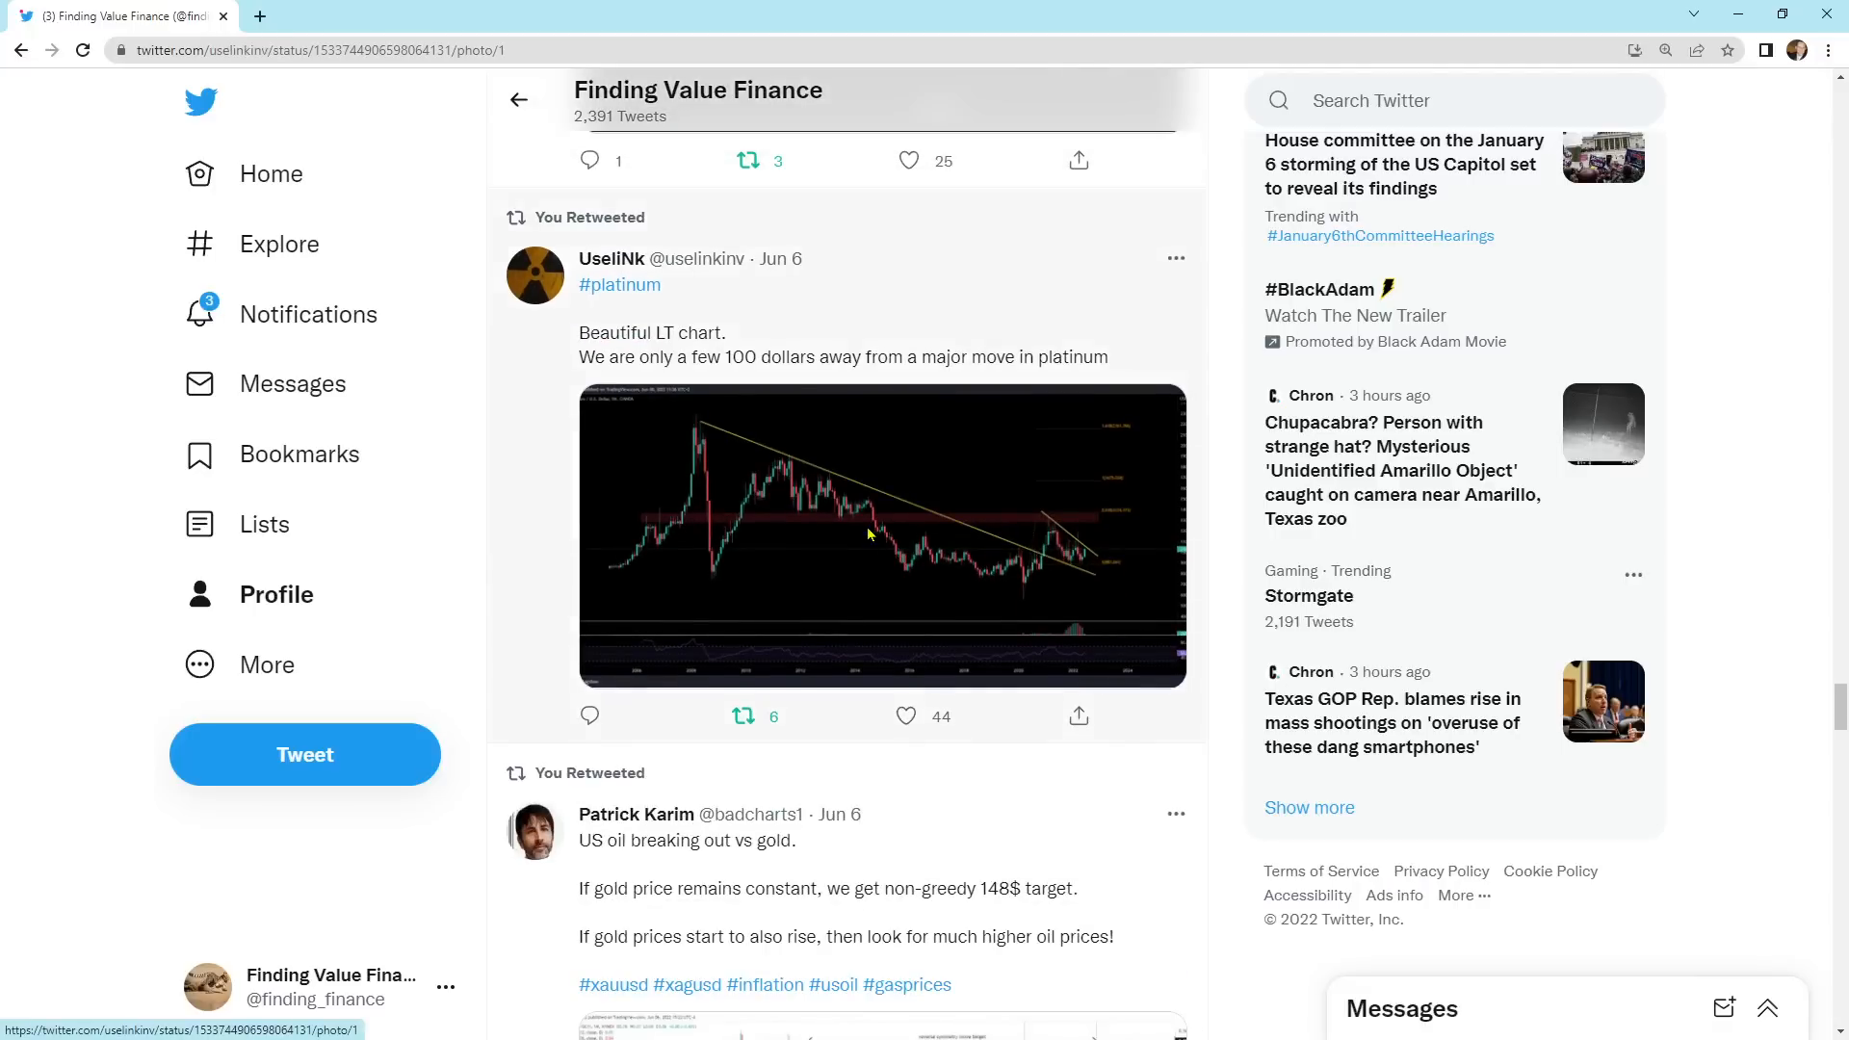
{"action": "left_click", "coordinate": [882, 534]}
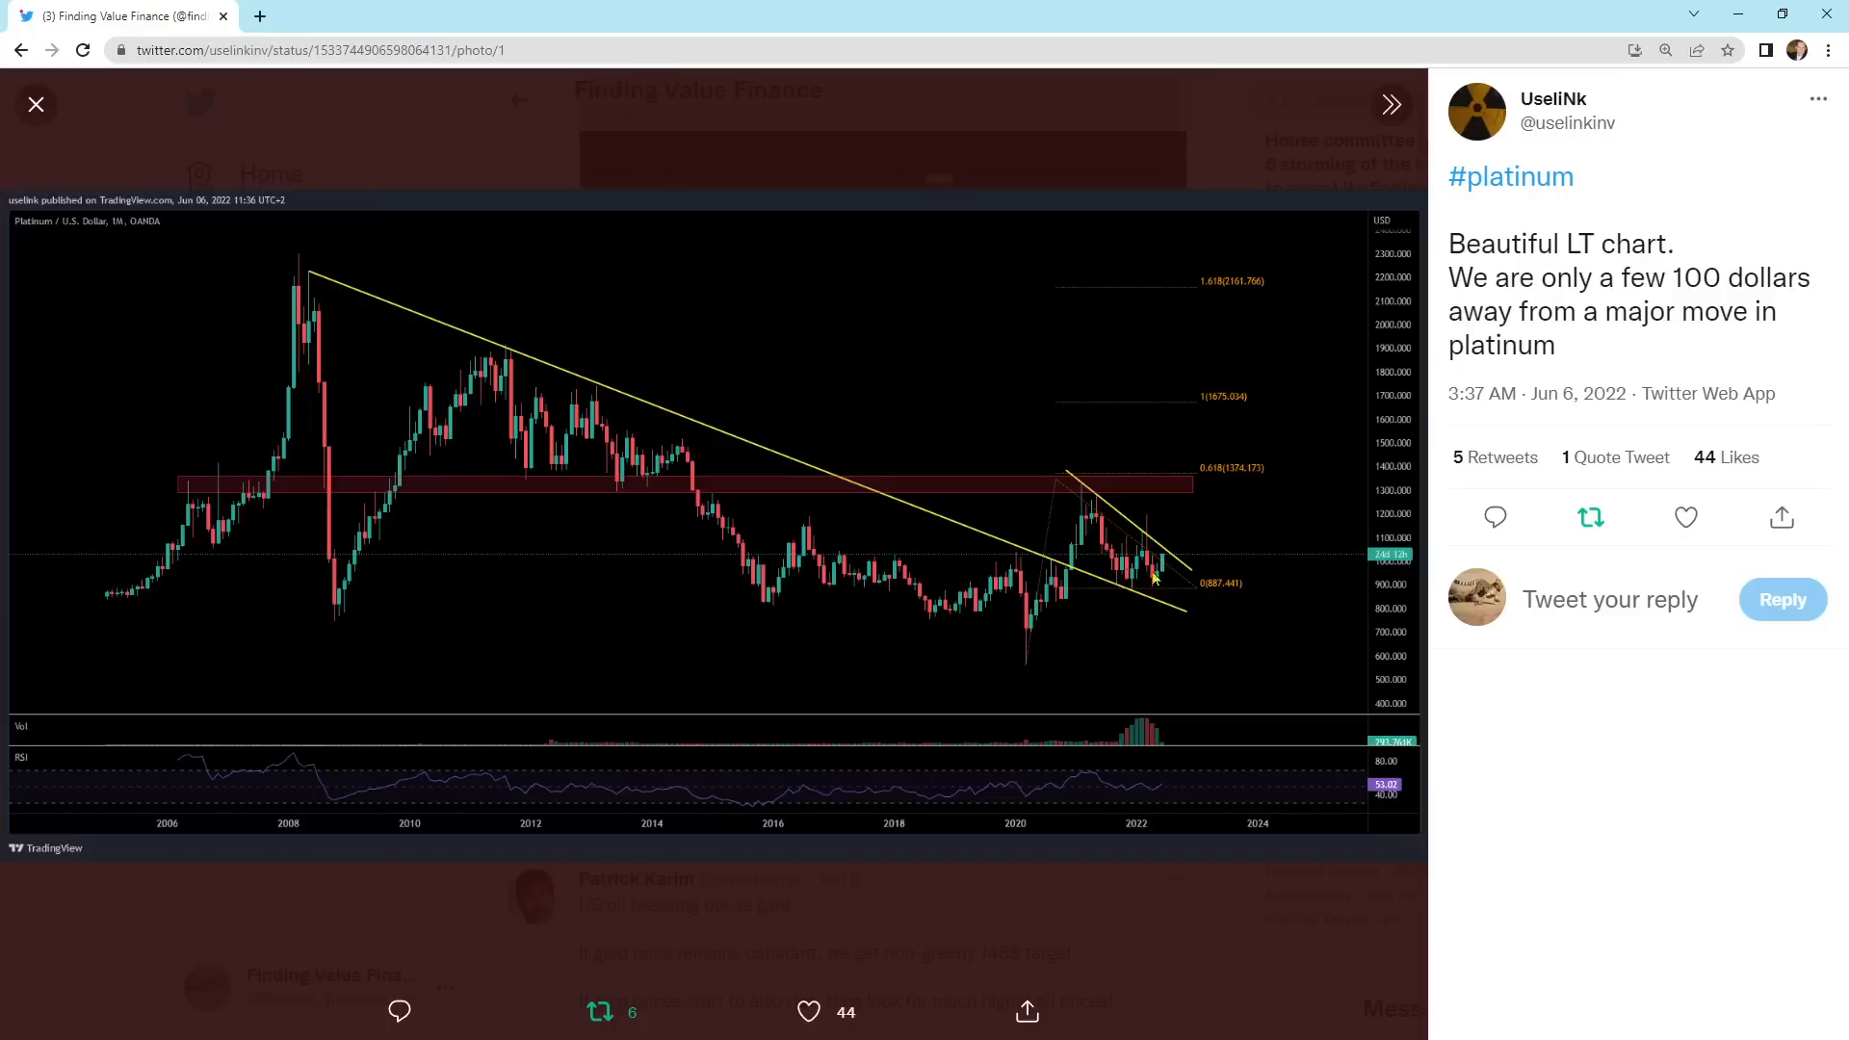
{"action": "mouse_move", "coordinate": [1159, 576]}
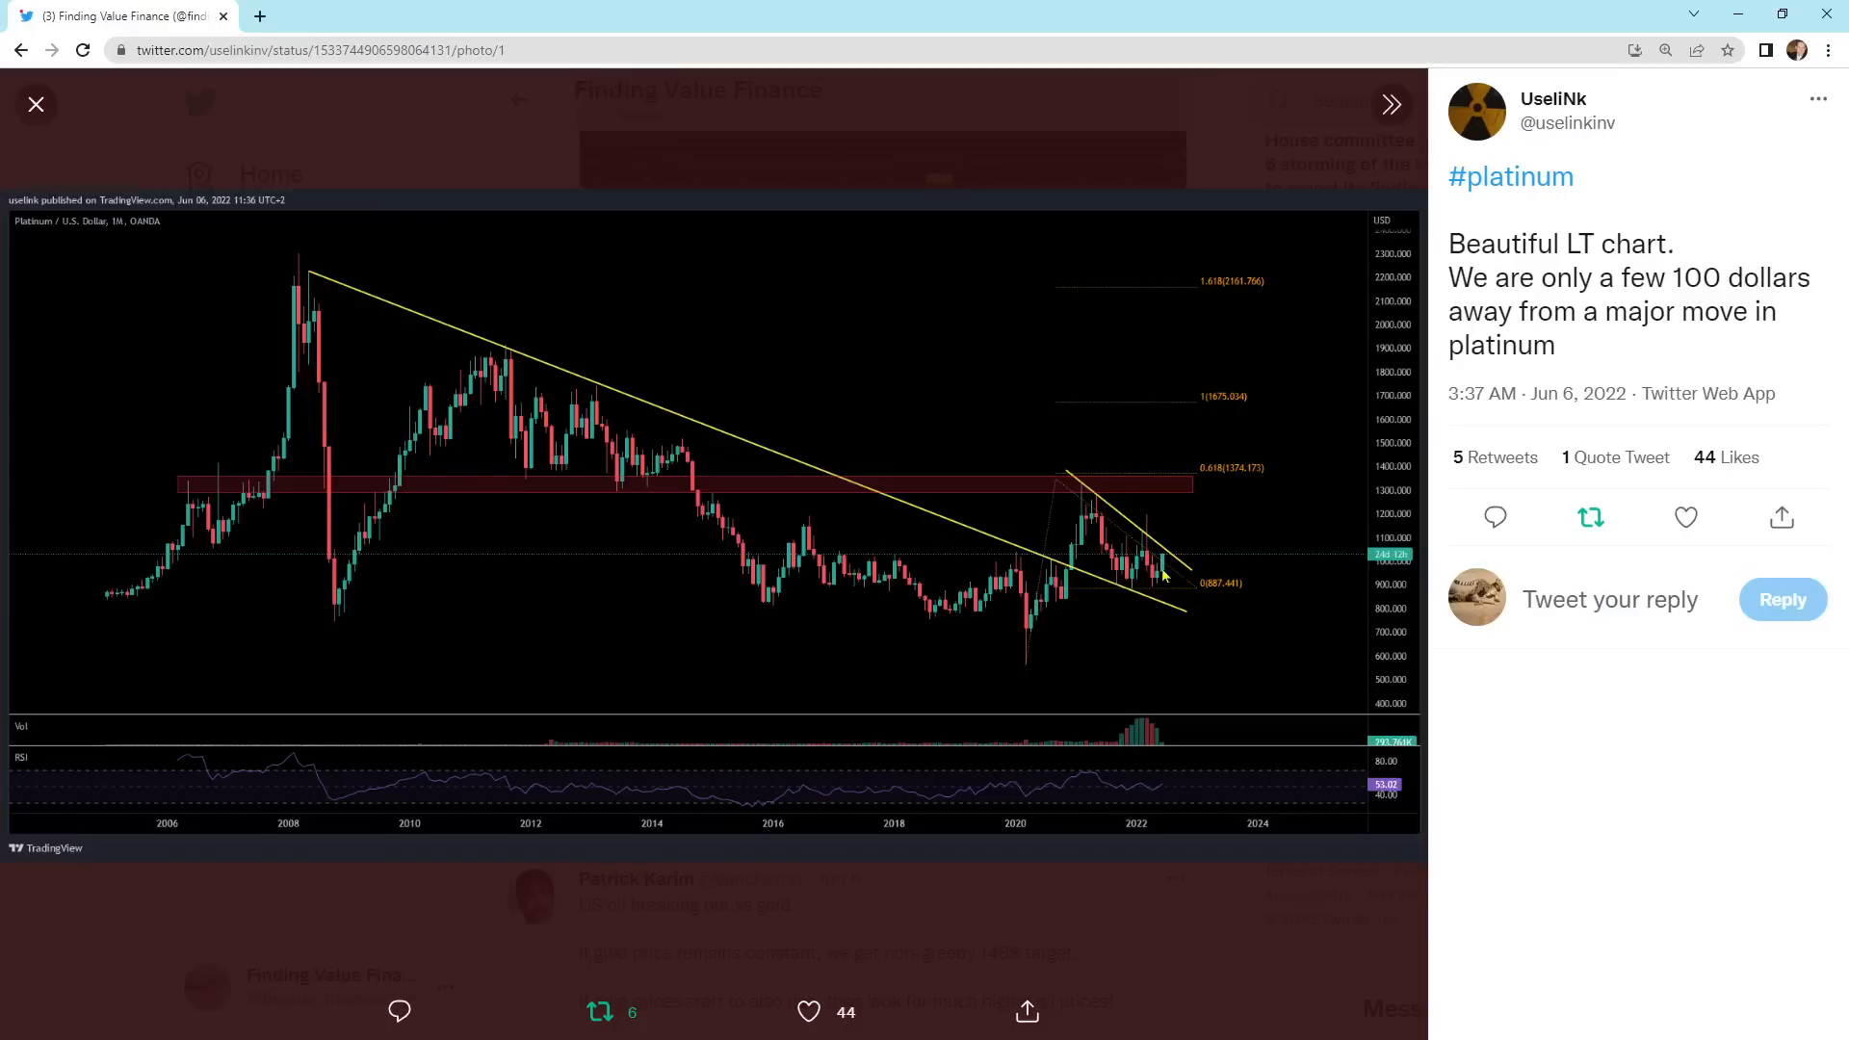
{"action": "mouse_move", "coordinate": [1171, 595]}
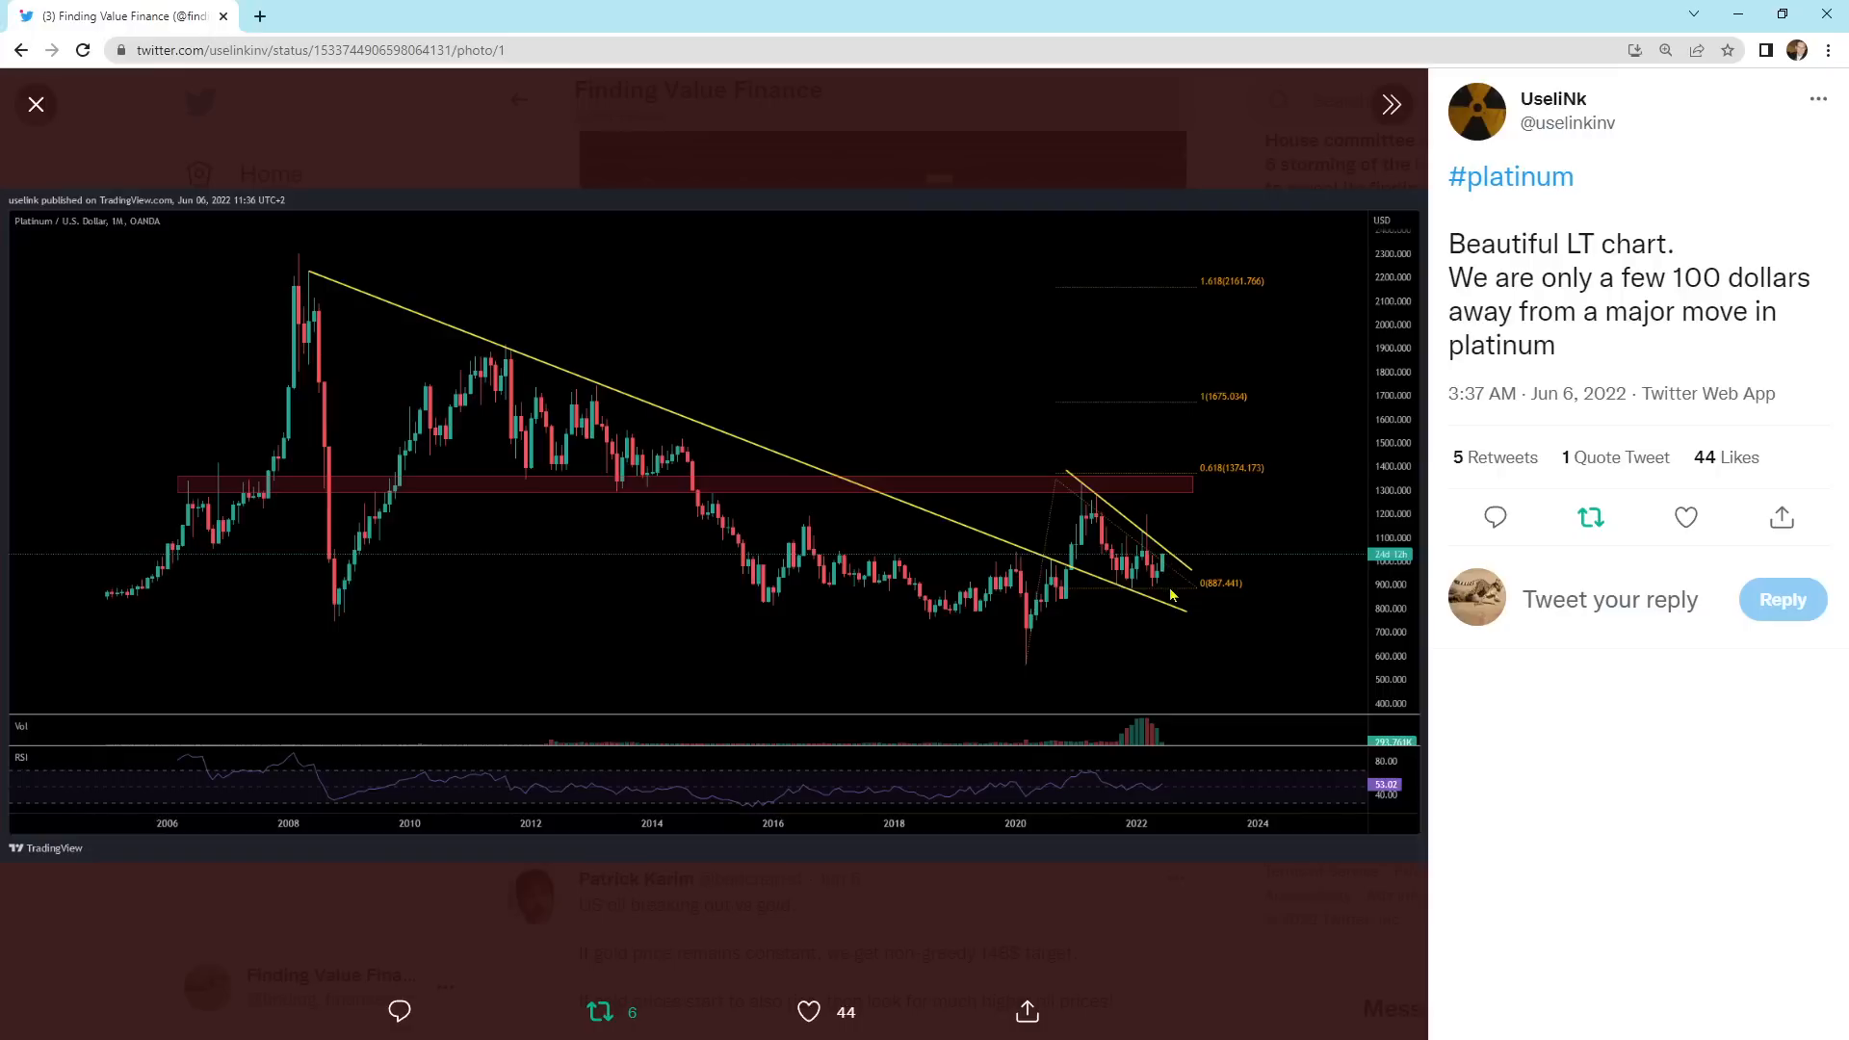
{"action": "mouse_move", "coordinate": [1173, 595]}
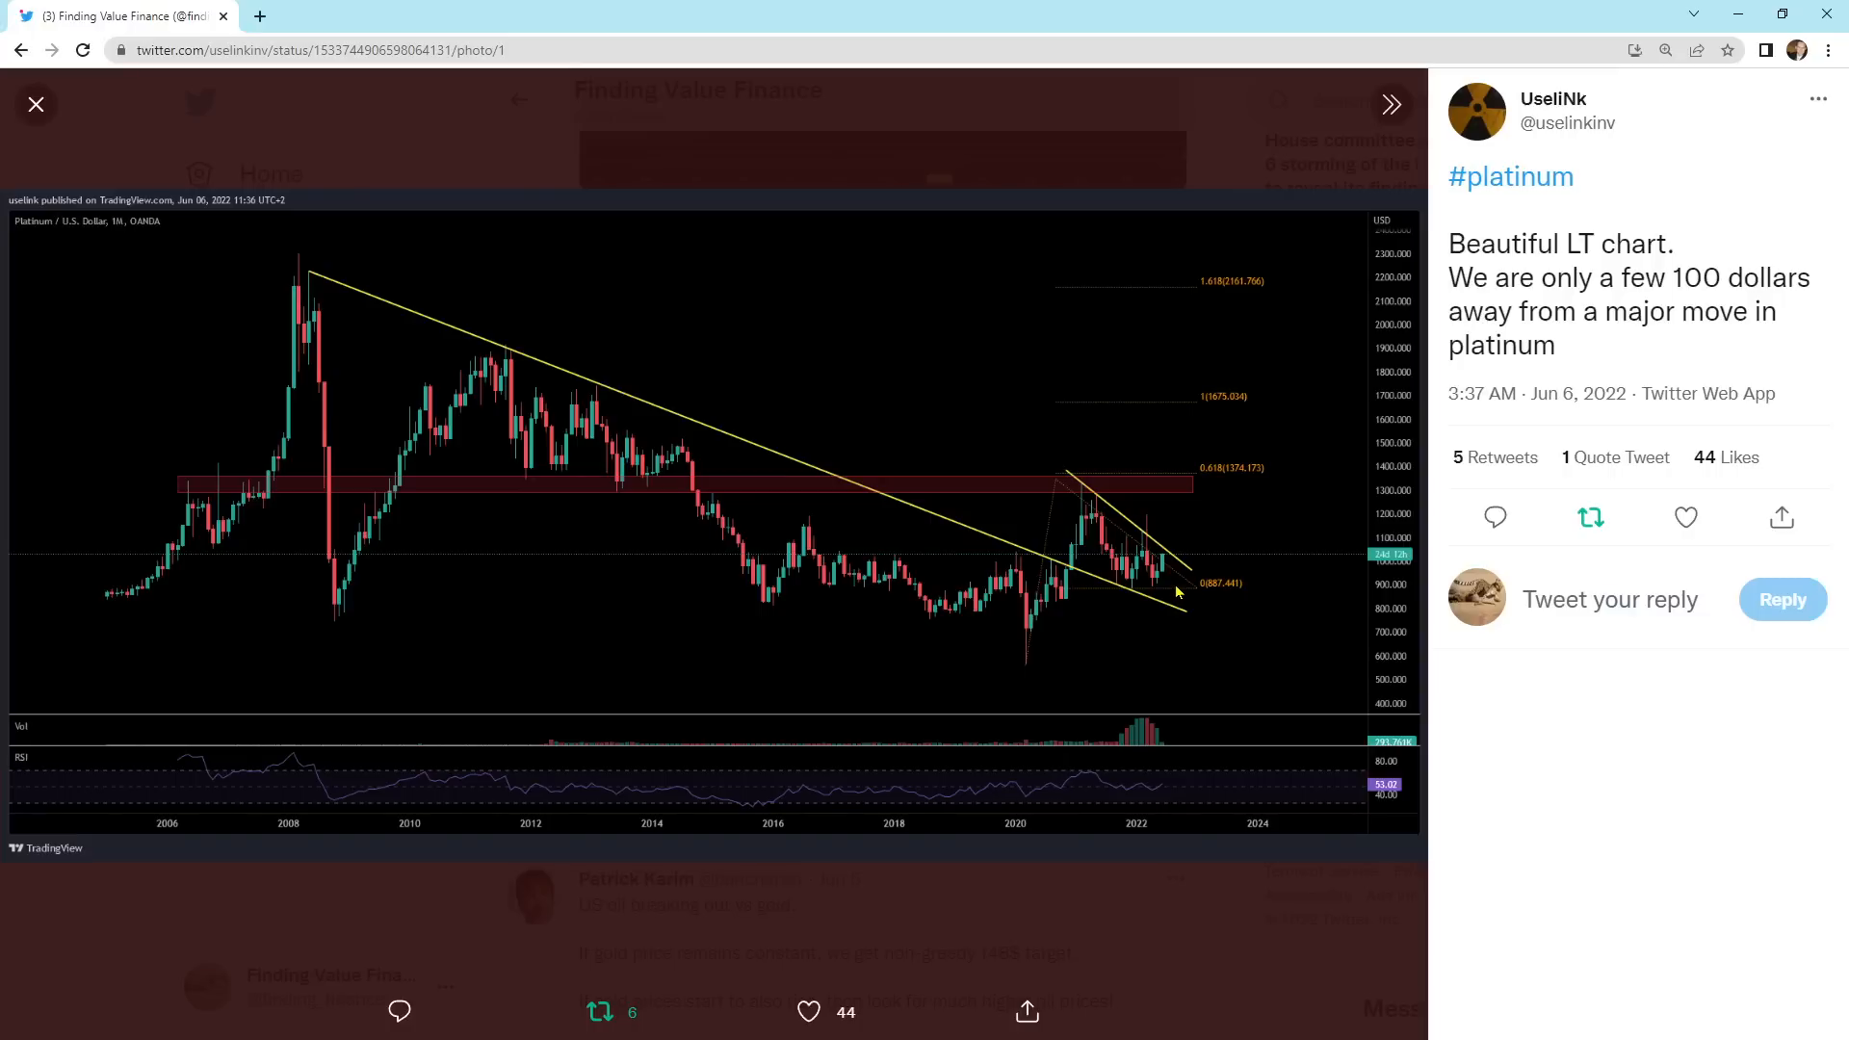
{"action": "mouse_move", "coordinate": [905, 489]}
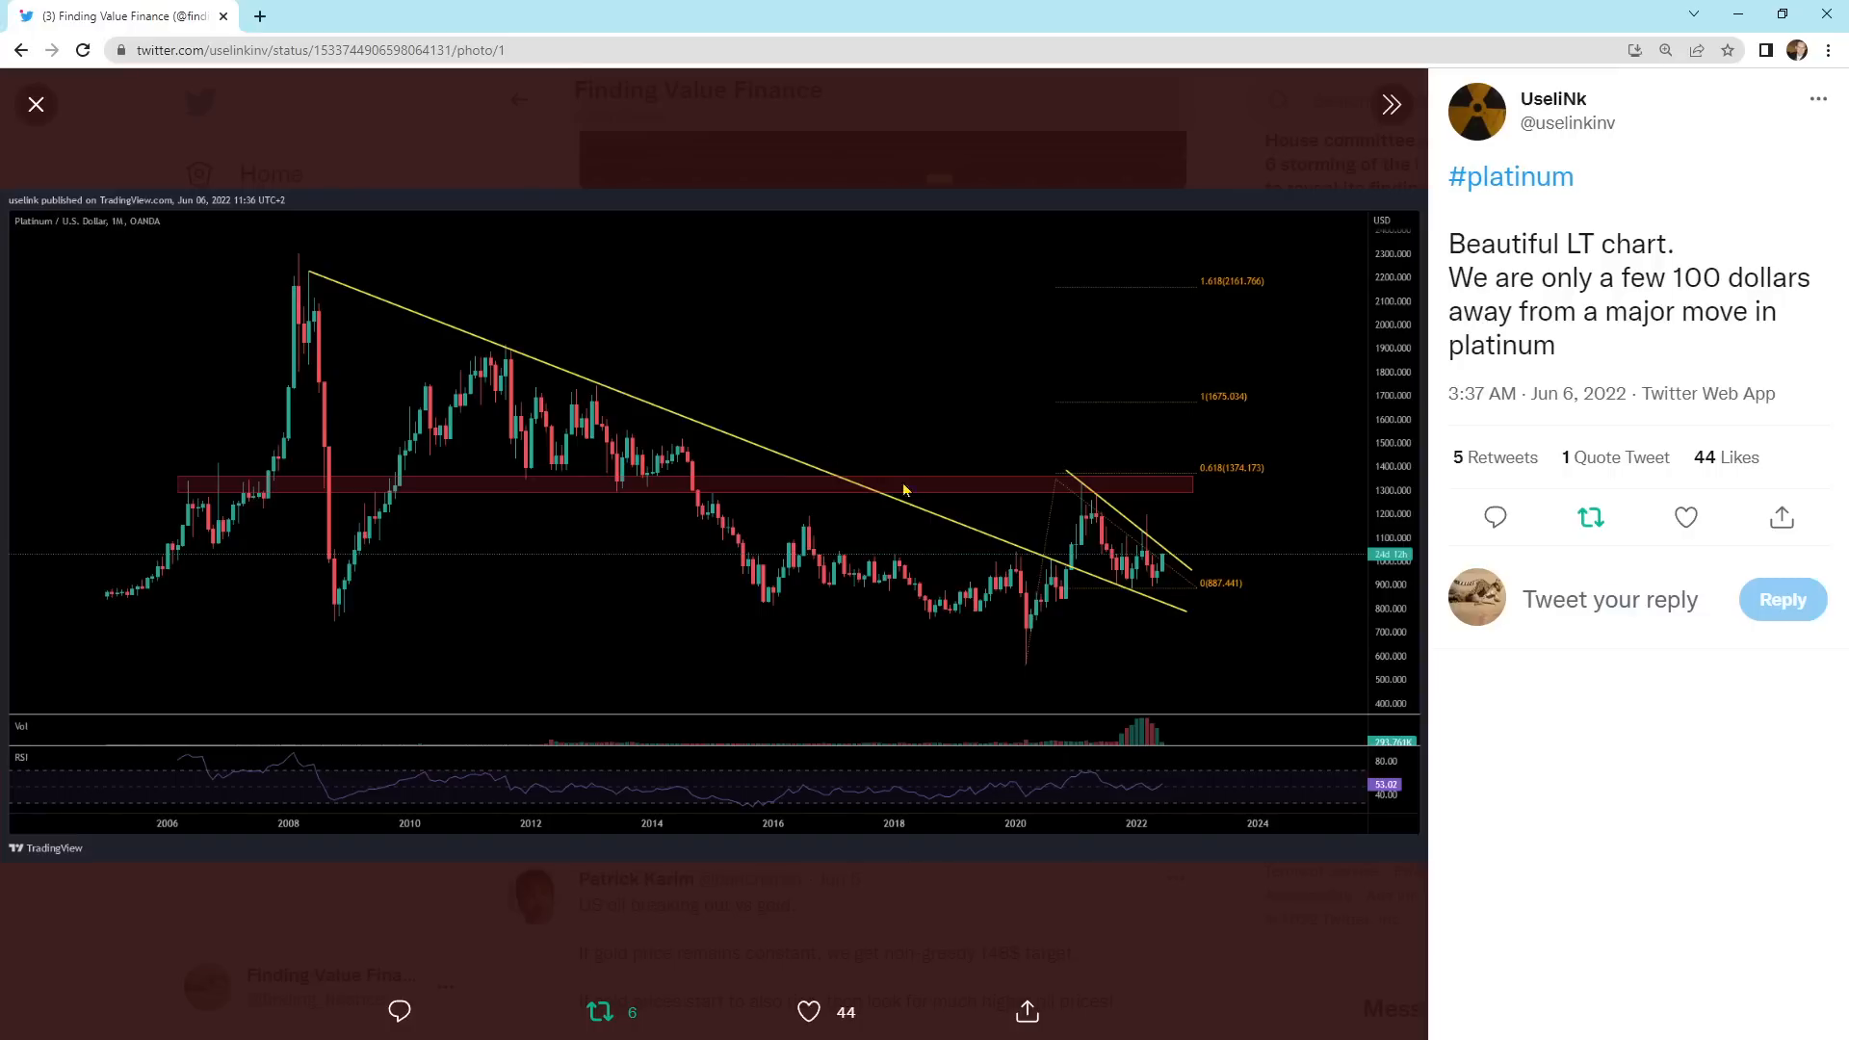
{"action": "mouse_move", "coordinate": [1134, 595]}
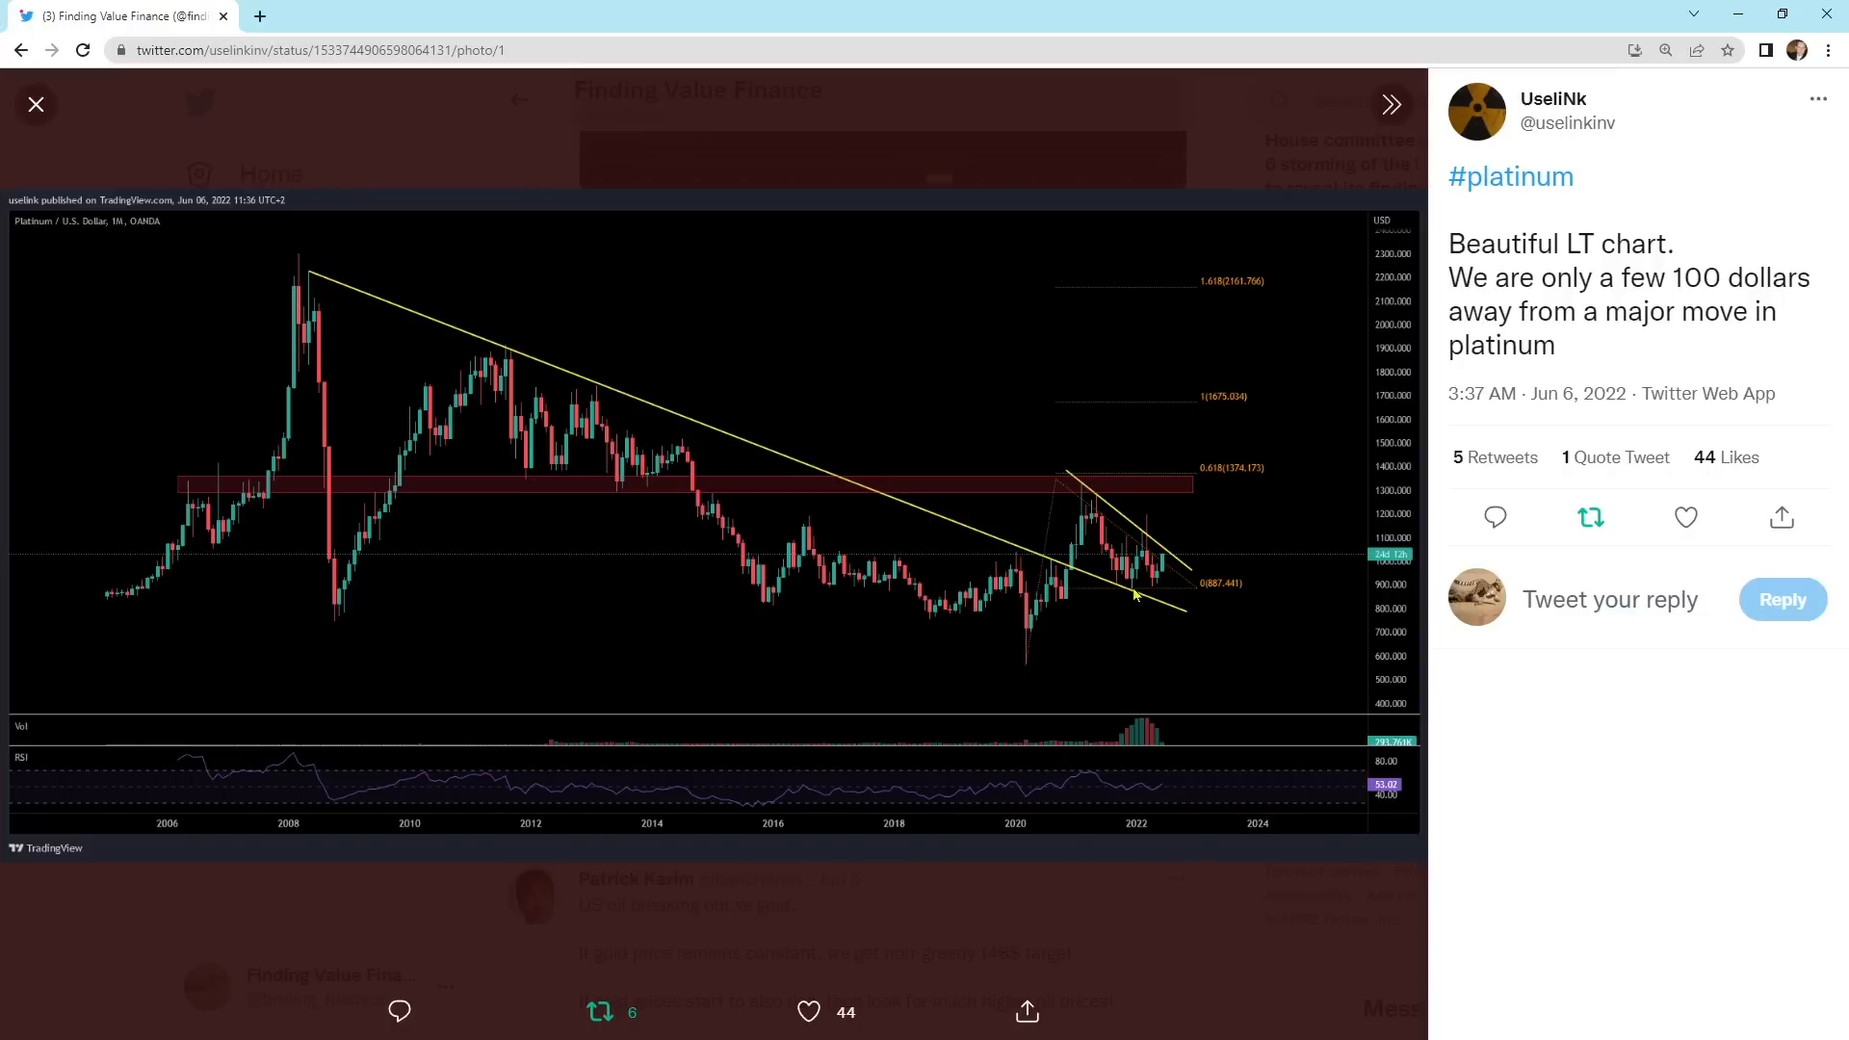
{"action": "mouse_move", "coordinate": [1212, 468]}
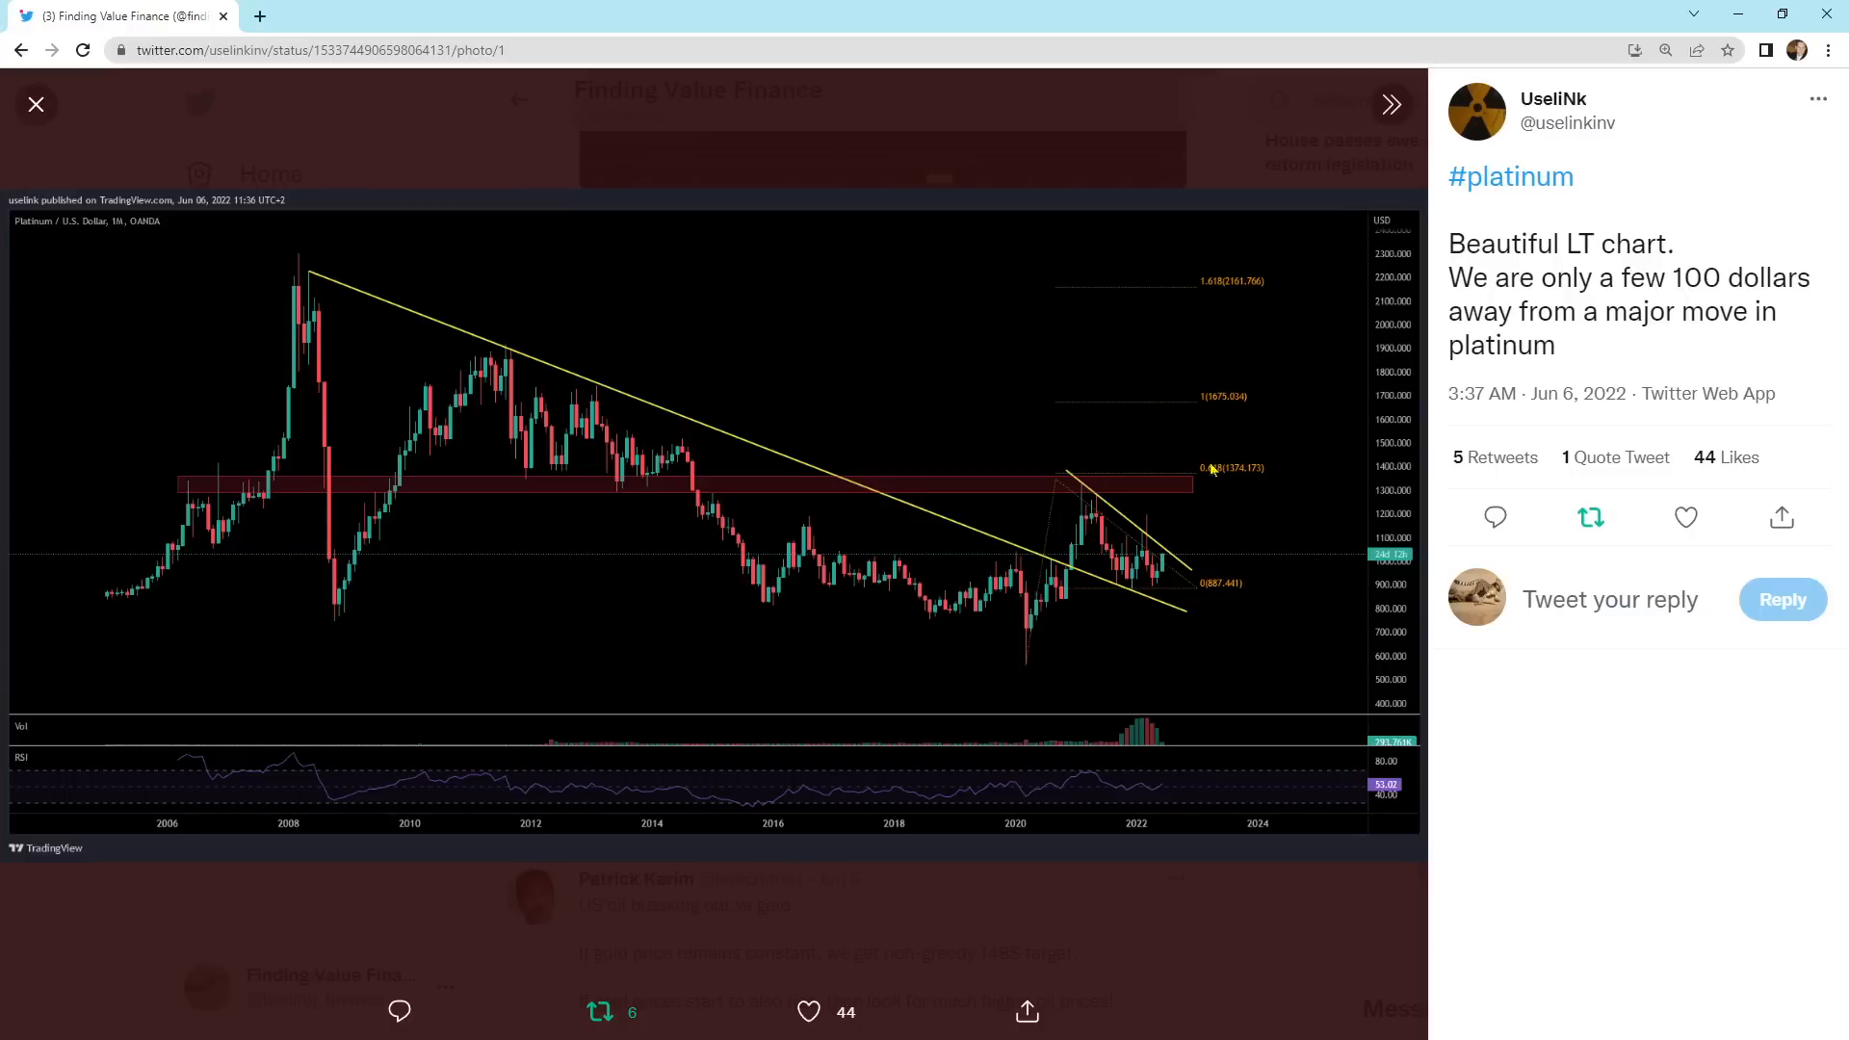
{"action": "mouse_move", "coordinate": [1283, 329]}
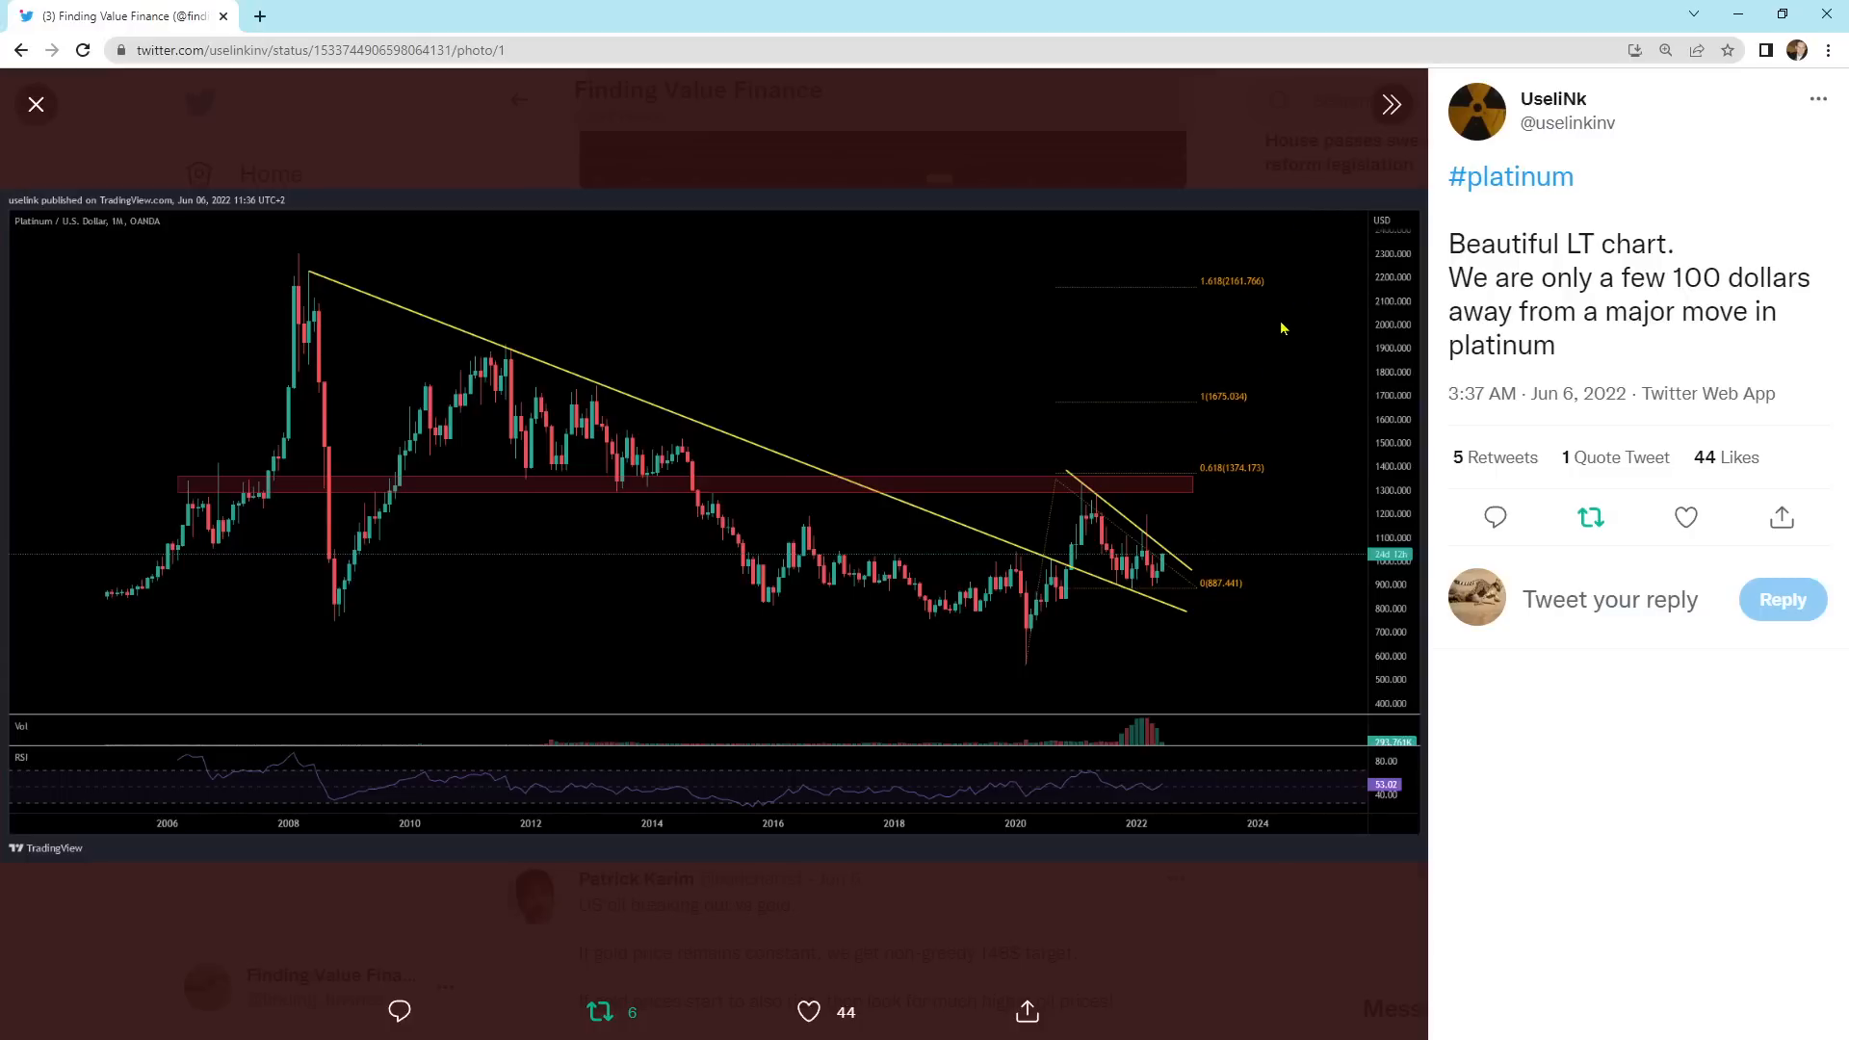
{"action": "left_click", "coordinate": [35, 104]}
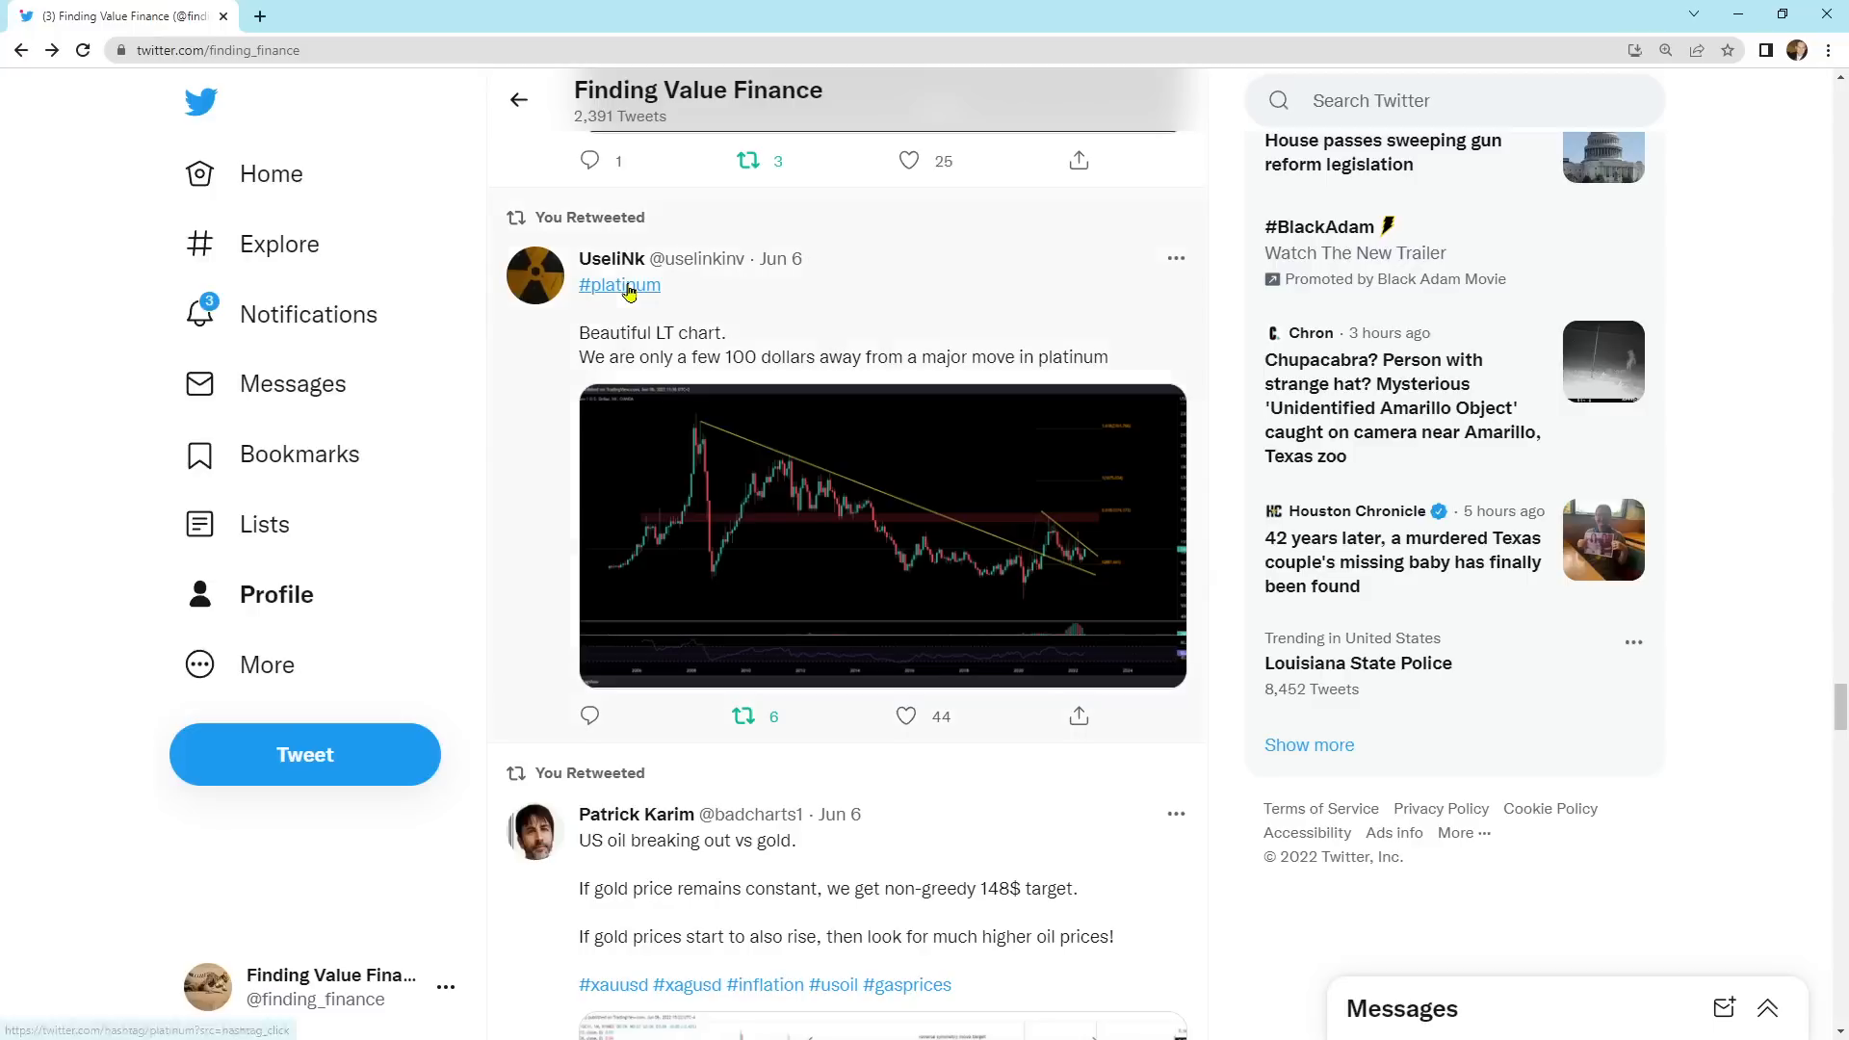
Step: Scroll past the platinum chart to Patrick Karim's US oil versus gold retweet
{"action": "scroll", "scroll_direction": "down", "scroll_amount": 3}
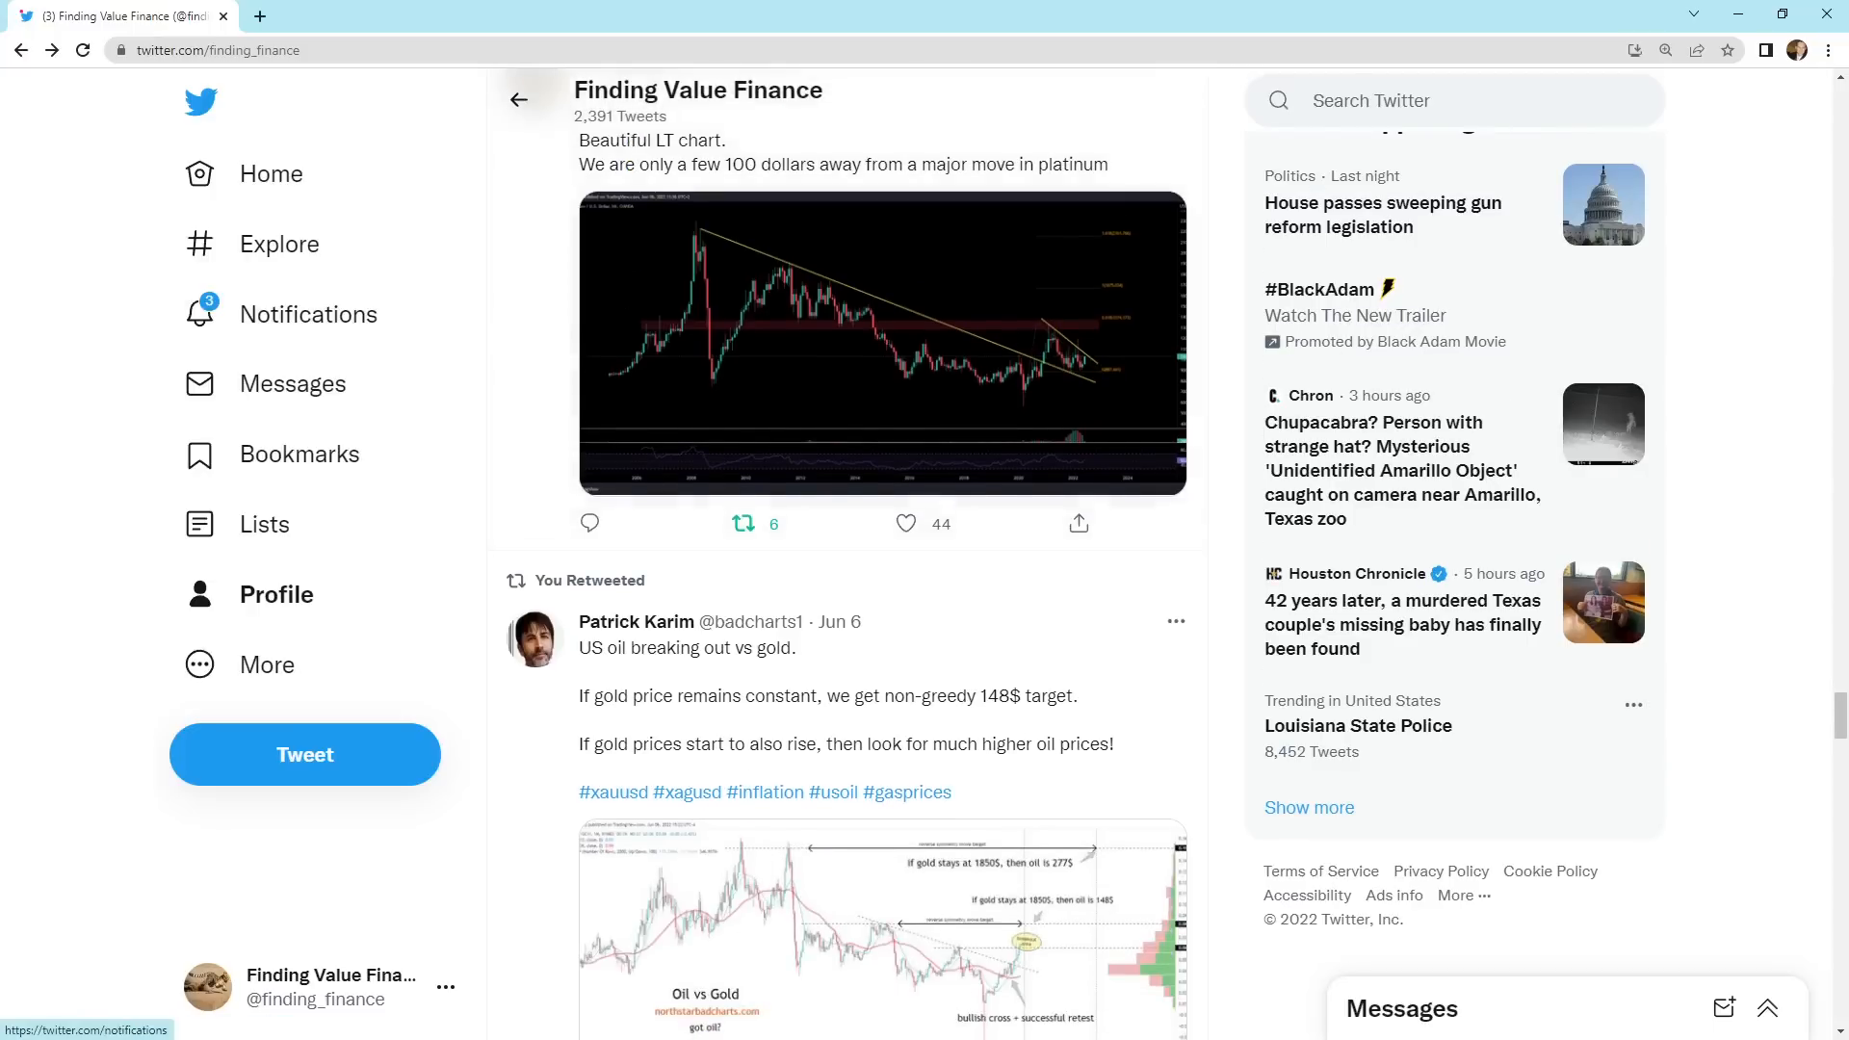
{"action": "scroll", "scroll_direction": "up", "scroll_amount": 3}
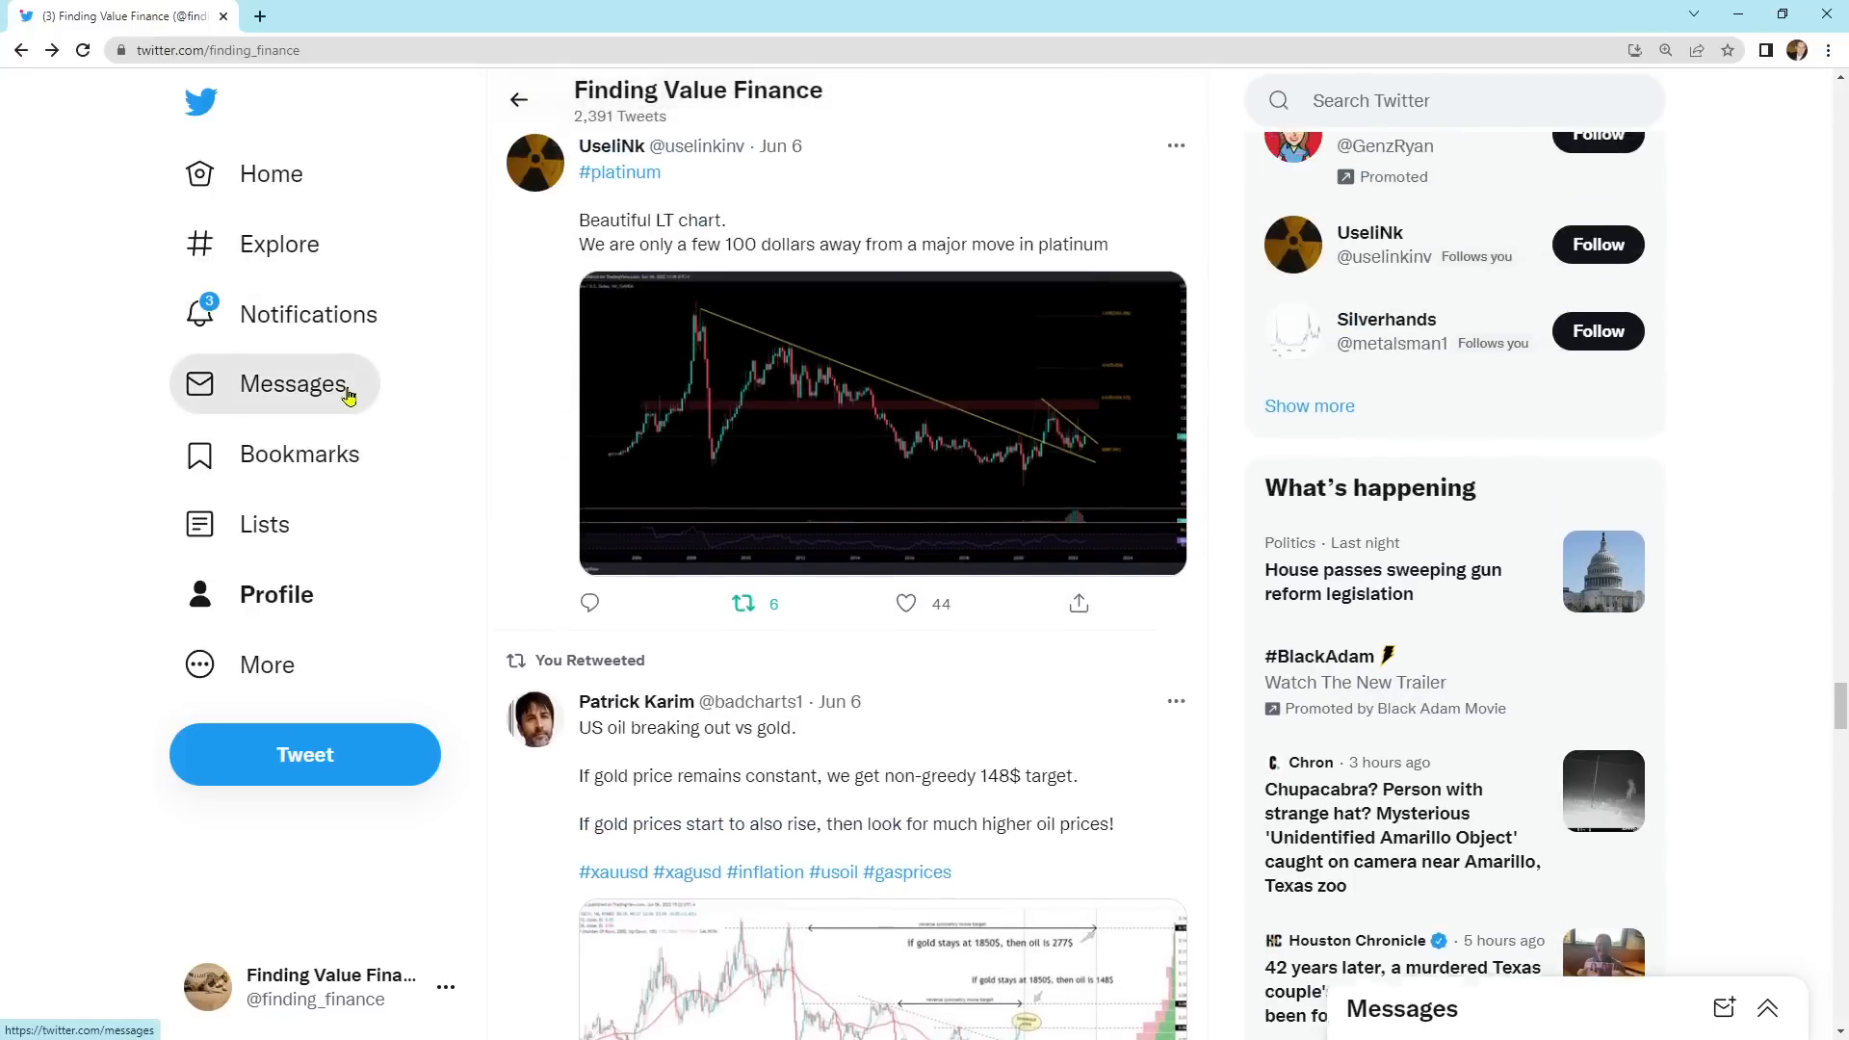